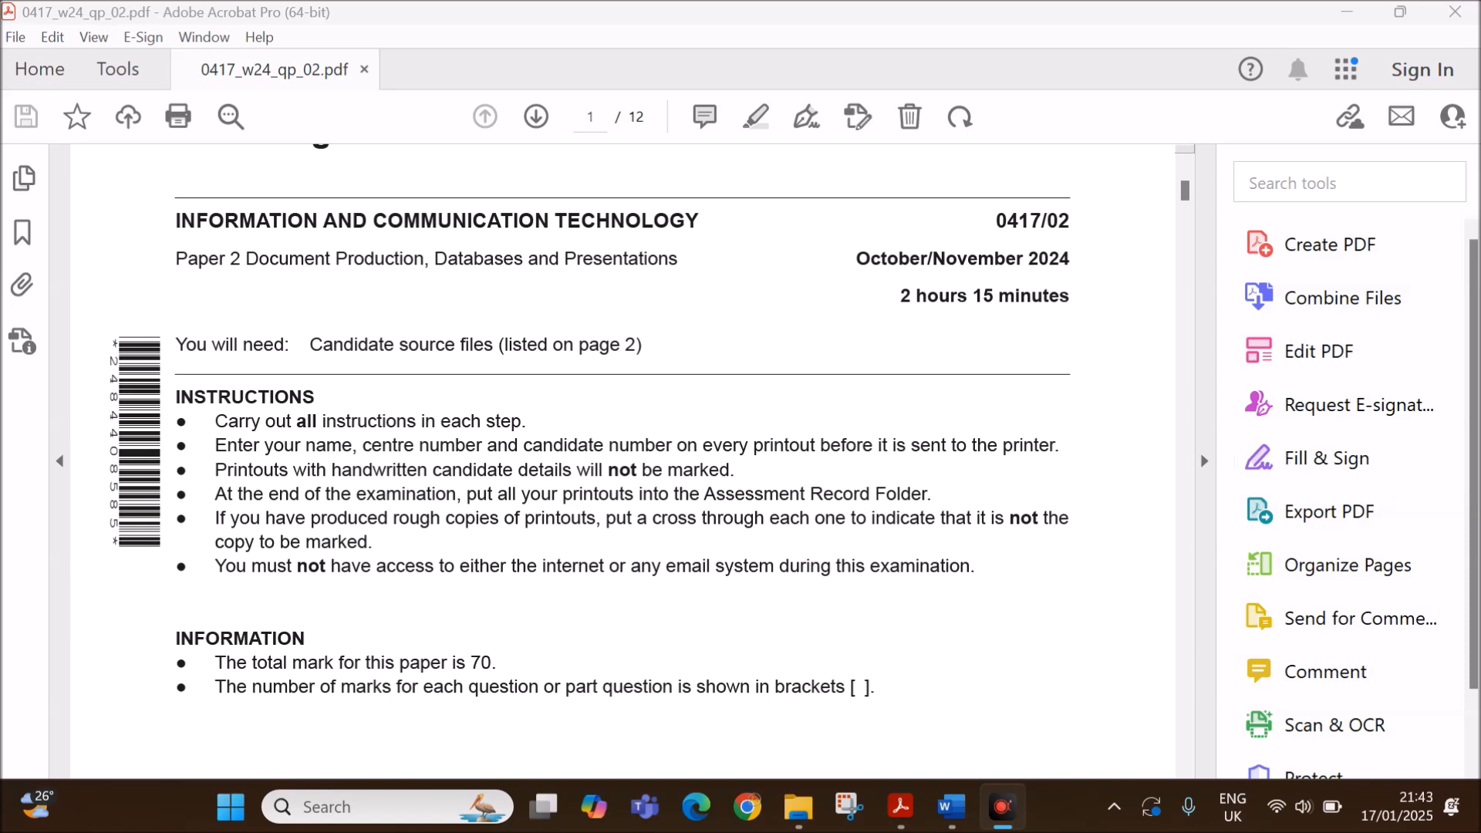
Check the supplied source files folder and read Task 1, selecting the word EVIDENCE.
{"action": "scroll", "scroll_direction": "down", "scroll_amount": 3}
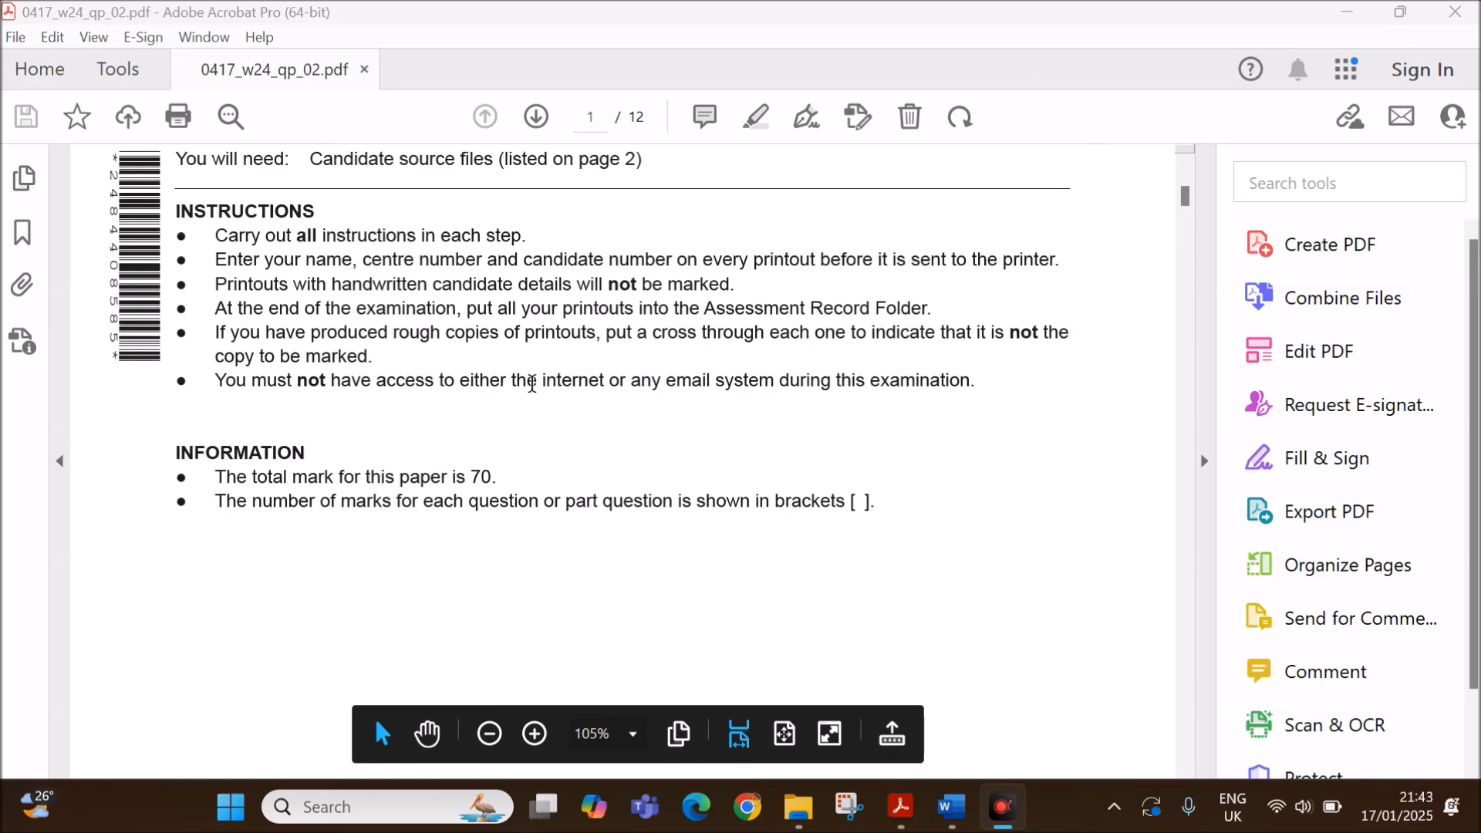
{"action": "left_click", "coordinate": [535, 116]}
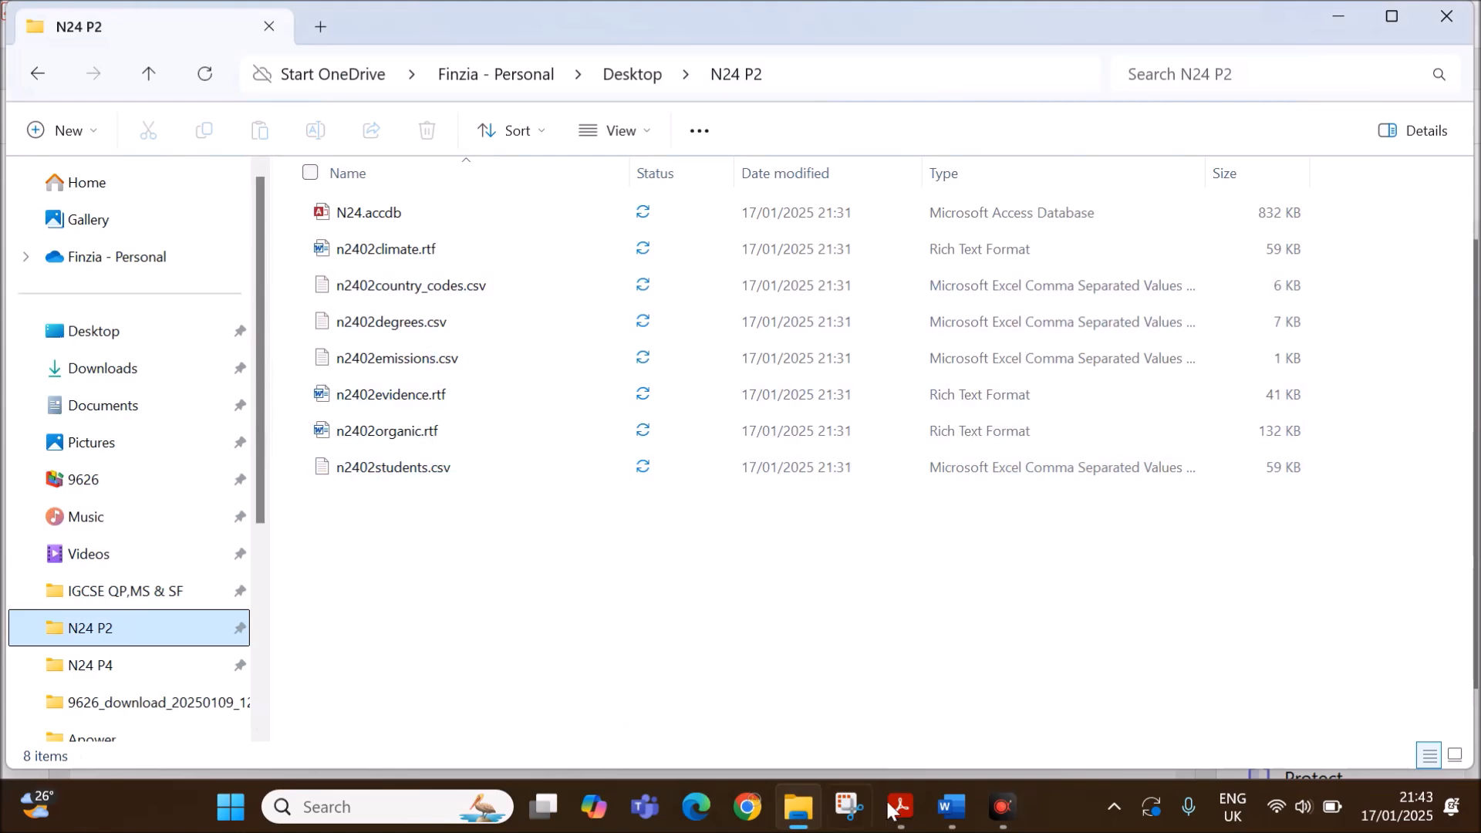
{"action": "left_click", "coordinate": [899, 807]}
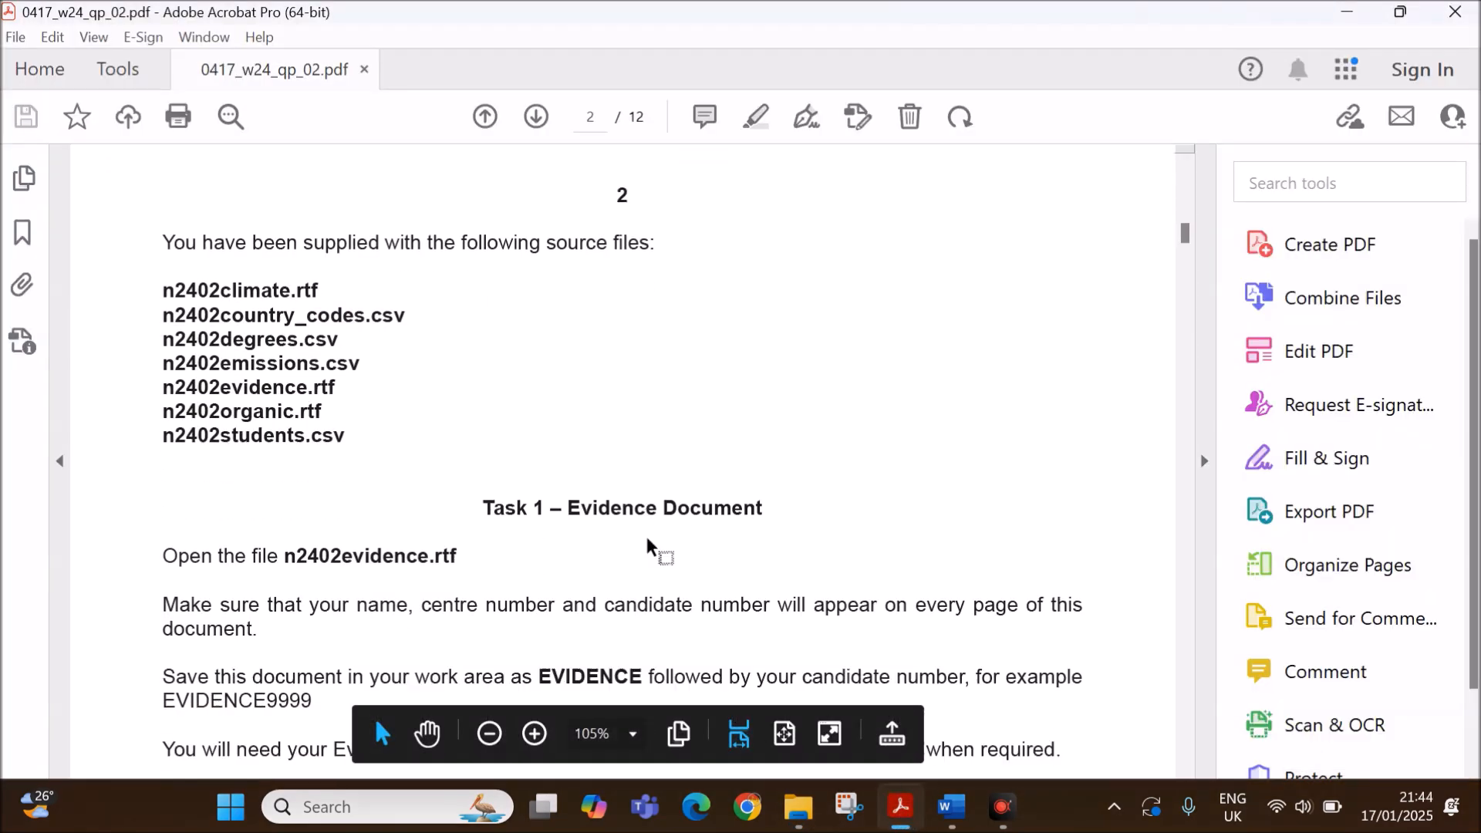
{"action": "scroll", "scroll_direction": "down", "scroll_amount": 3}
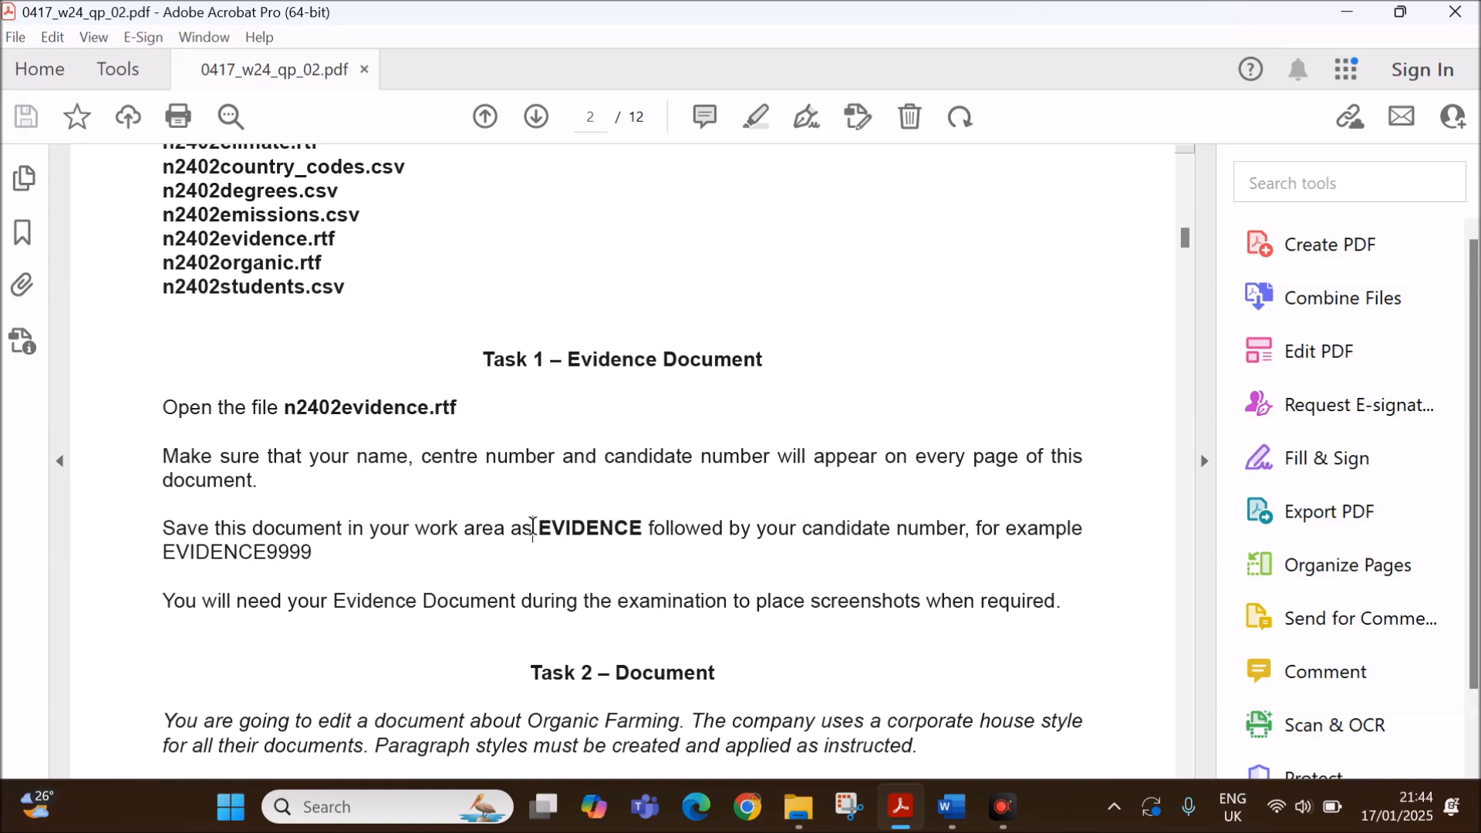
{"action": "double_click", "coordinate": [590, 529]}
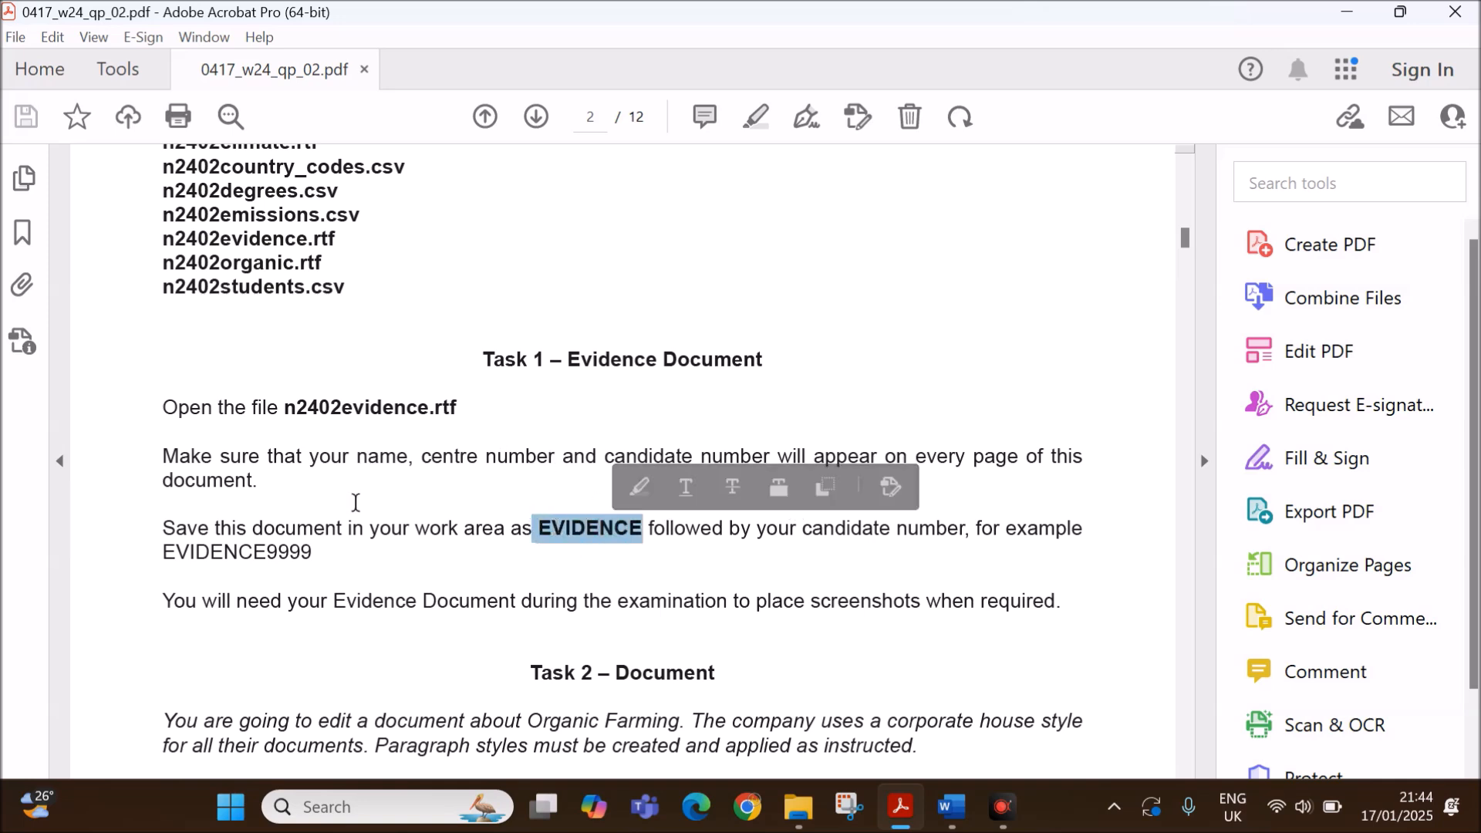
{"action": "mouse_move", "coordinate": [947, 816]}
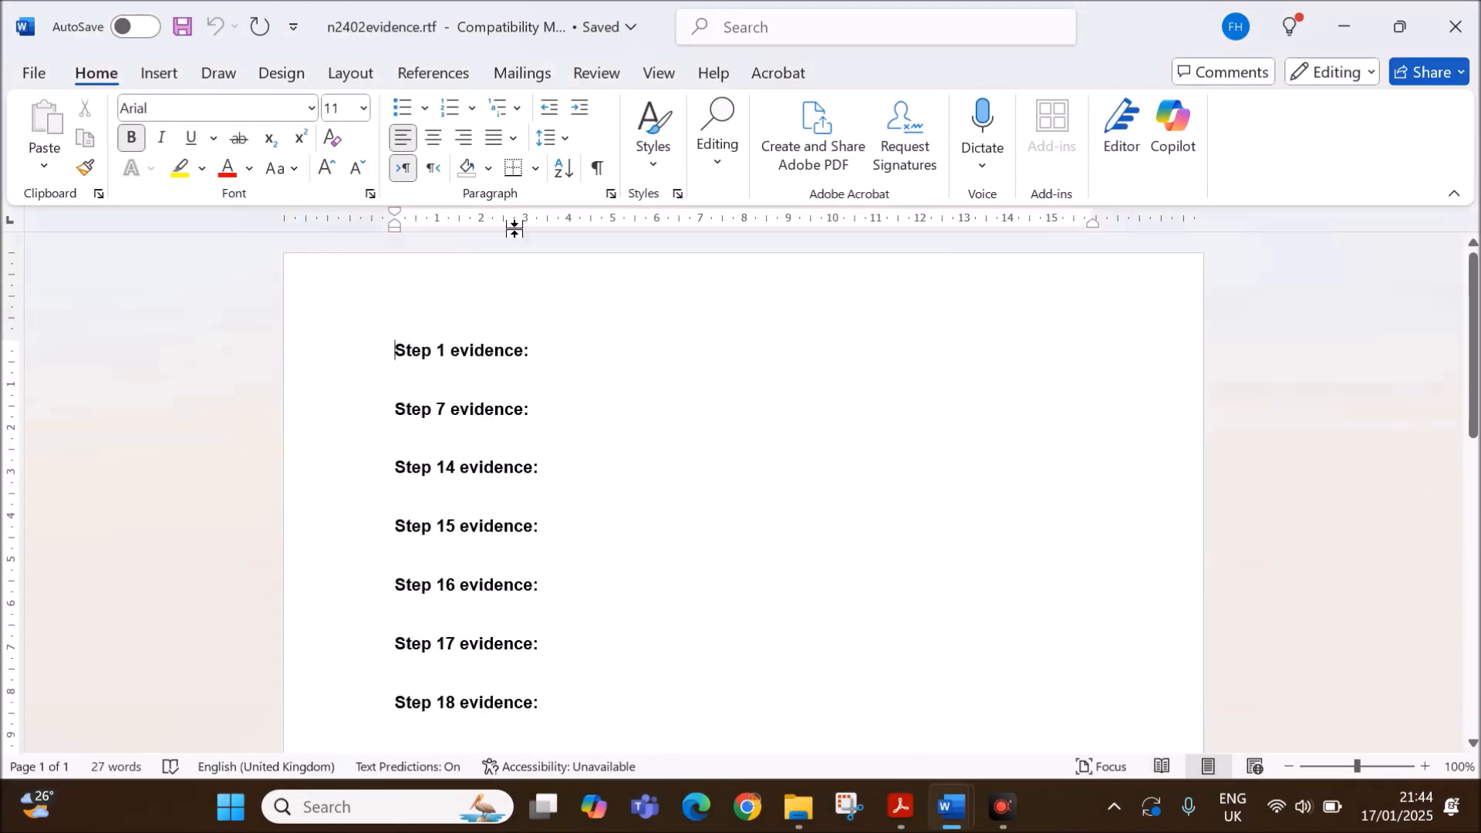
Insert a three-column header holding Name, ZZ123 and 1234, then close the header.
{"action": "left_click", "coordinate": [160, 74]}
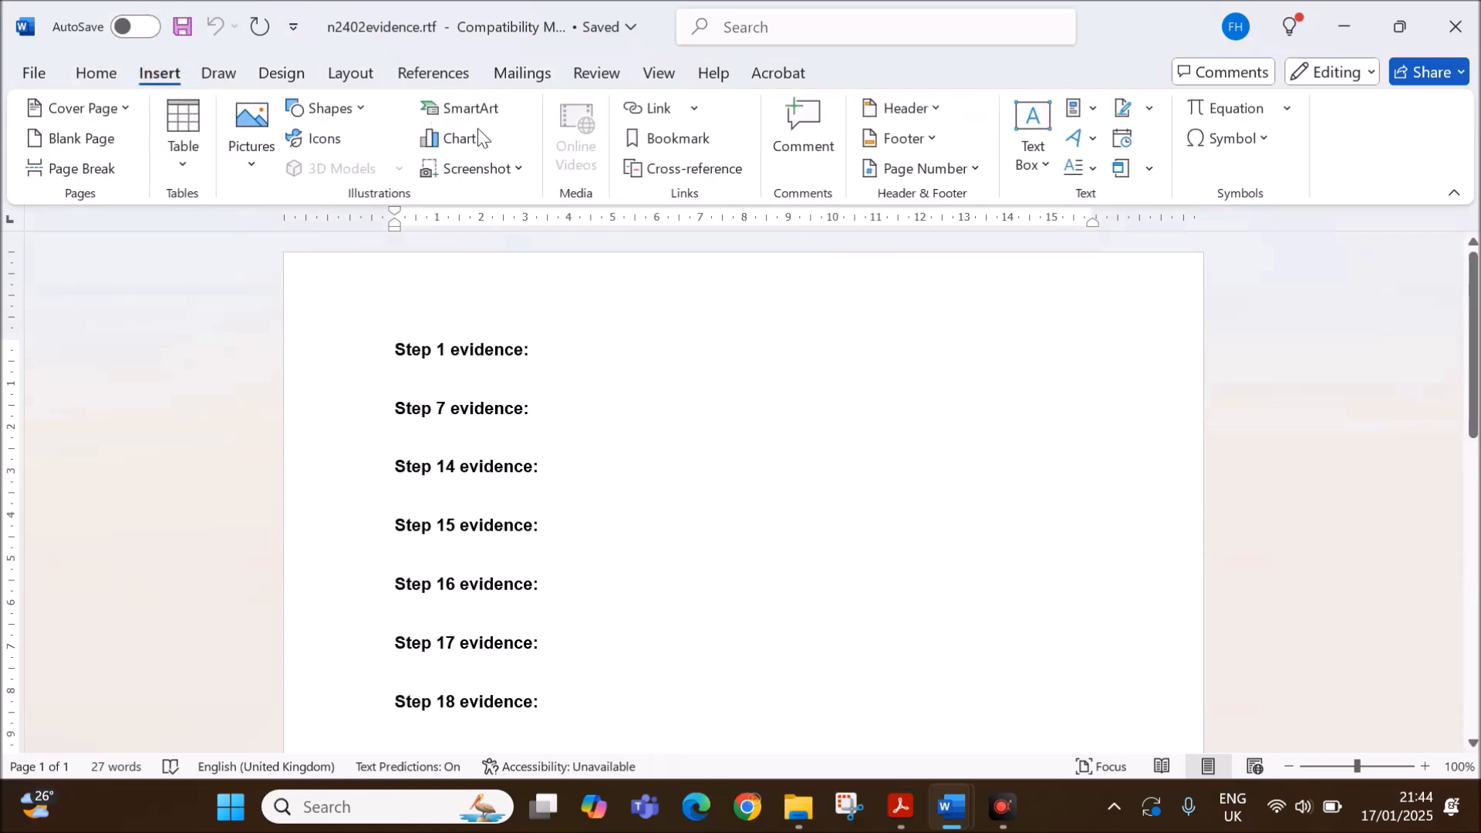
{"action": "left_click", "coordinate": [902, 108]}
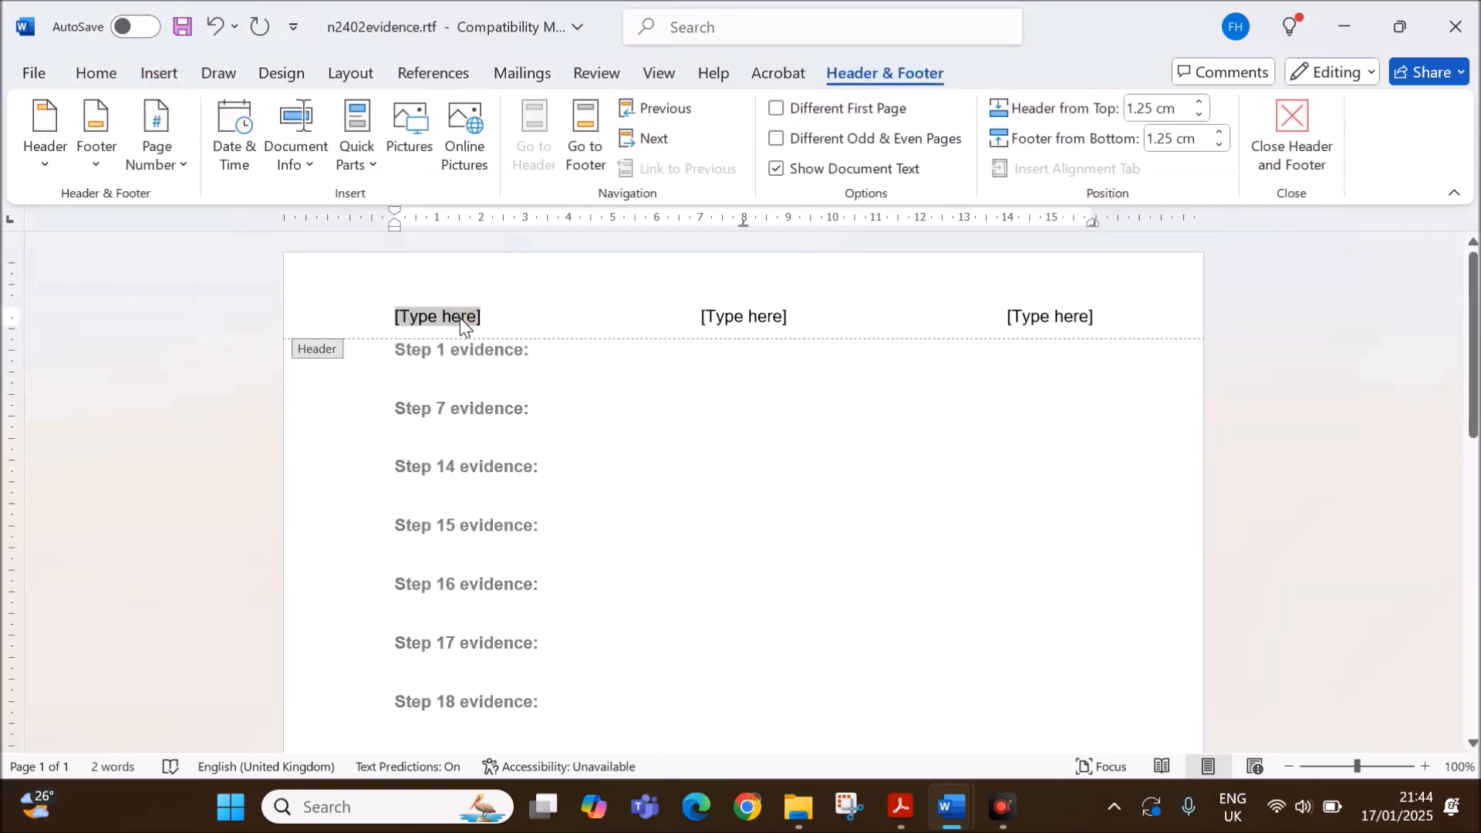
{"action": "type", "text": "Name"}
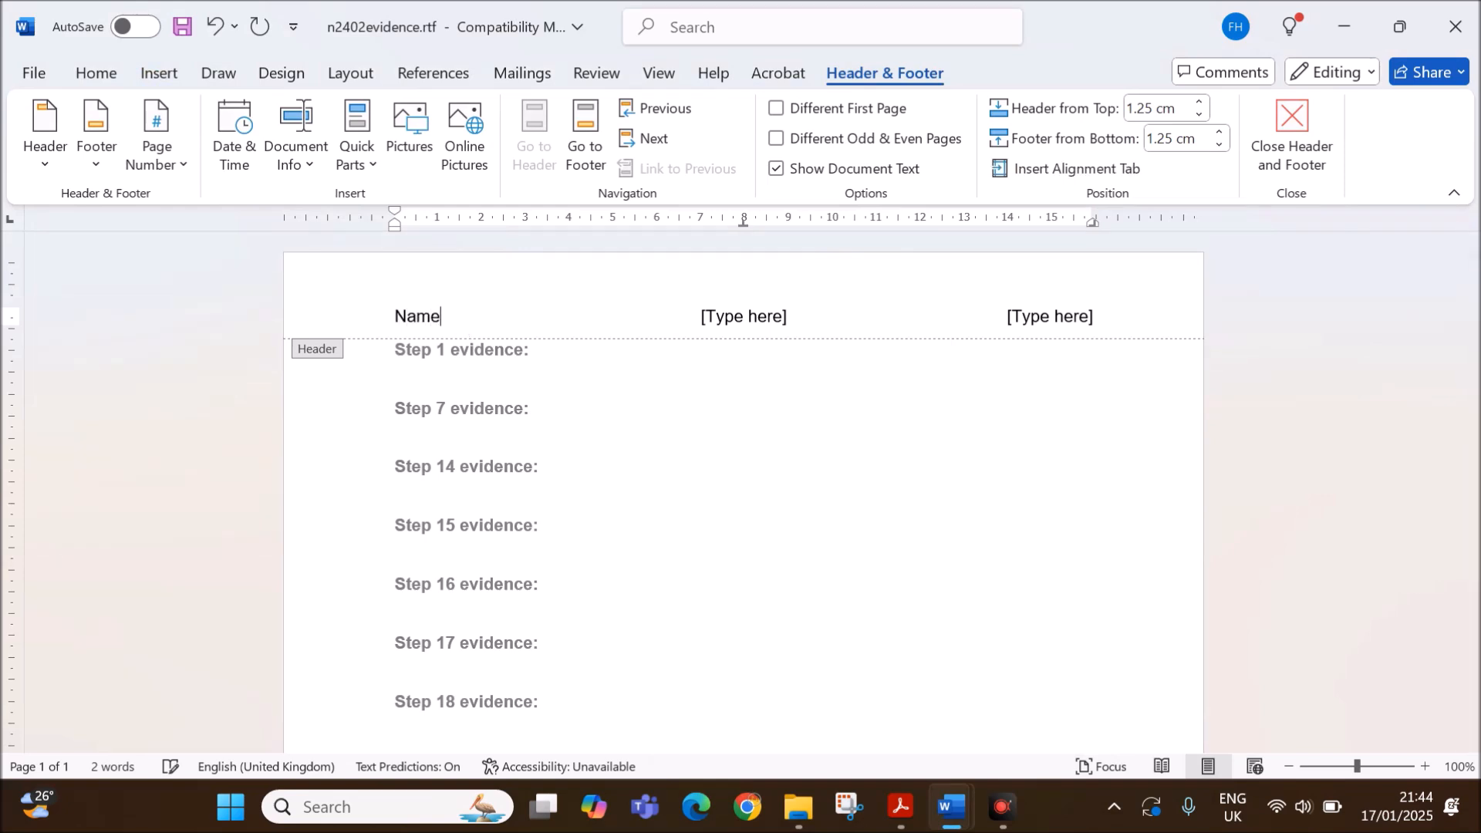
{"action": "left_click", "coordinate": [734, 317]}
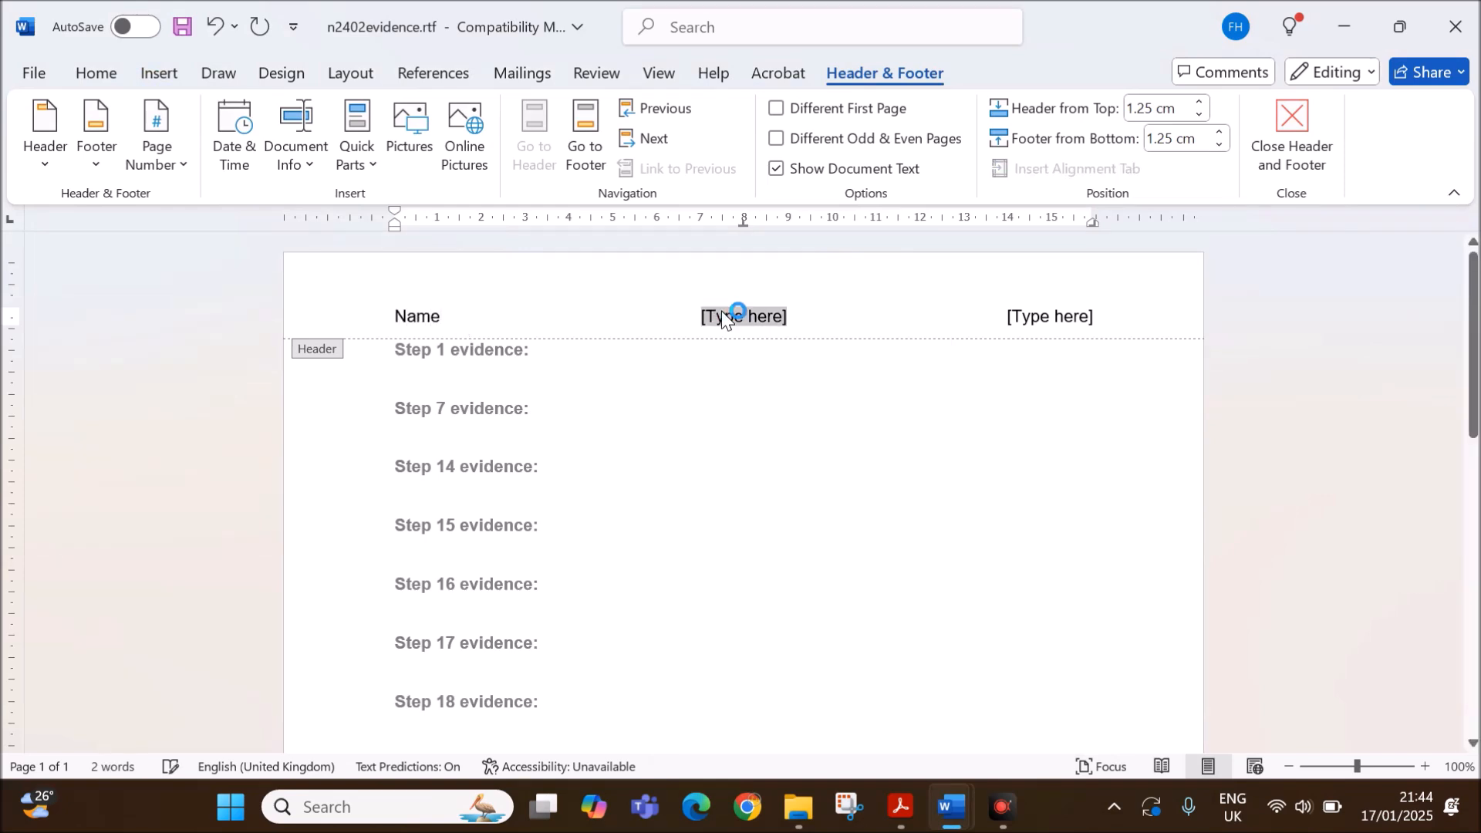
{"action": "type", "text": "ZZ123"}
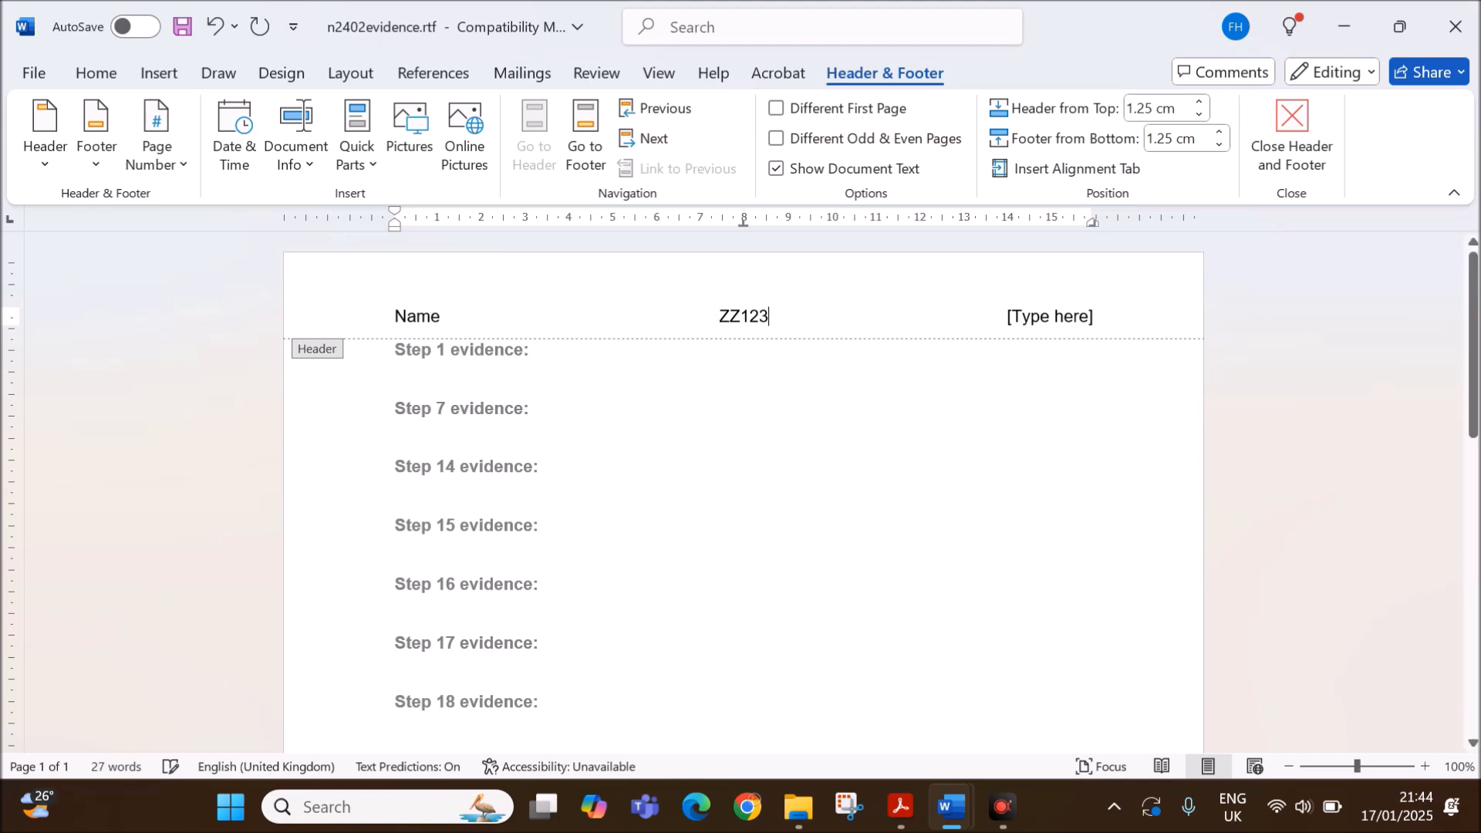
{"action": "type", "text": "1234"}
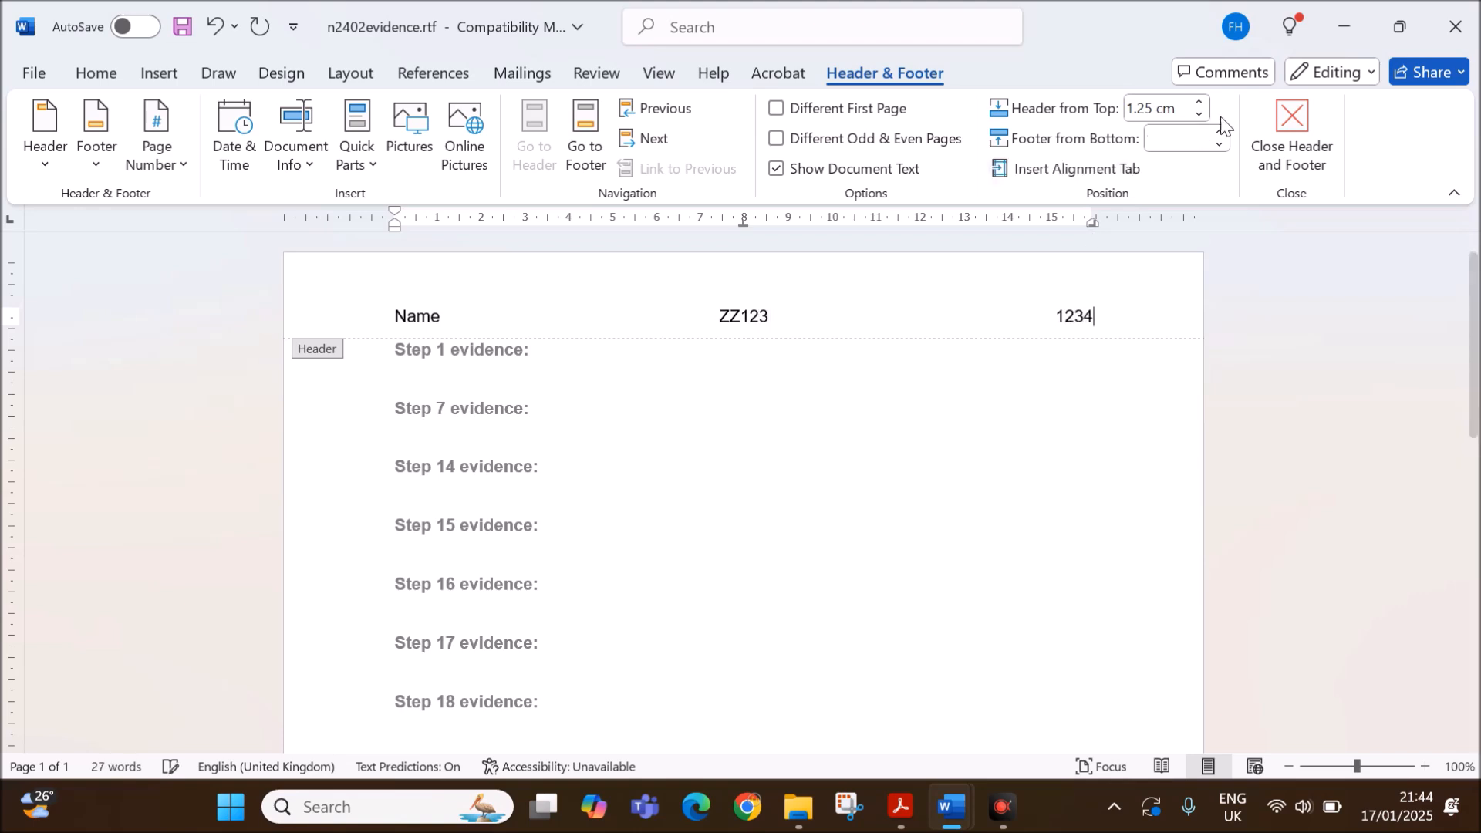
{"action": "left_click", "coordinate": [1291, 123]}
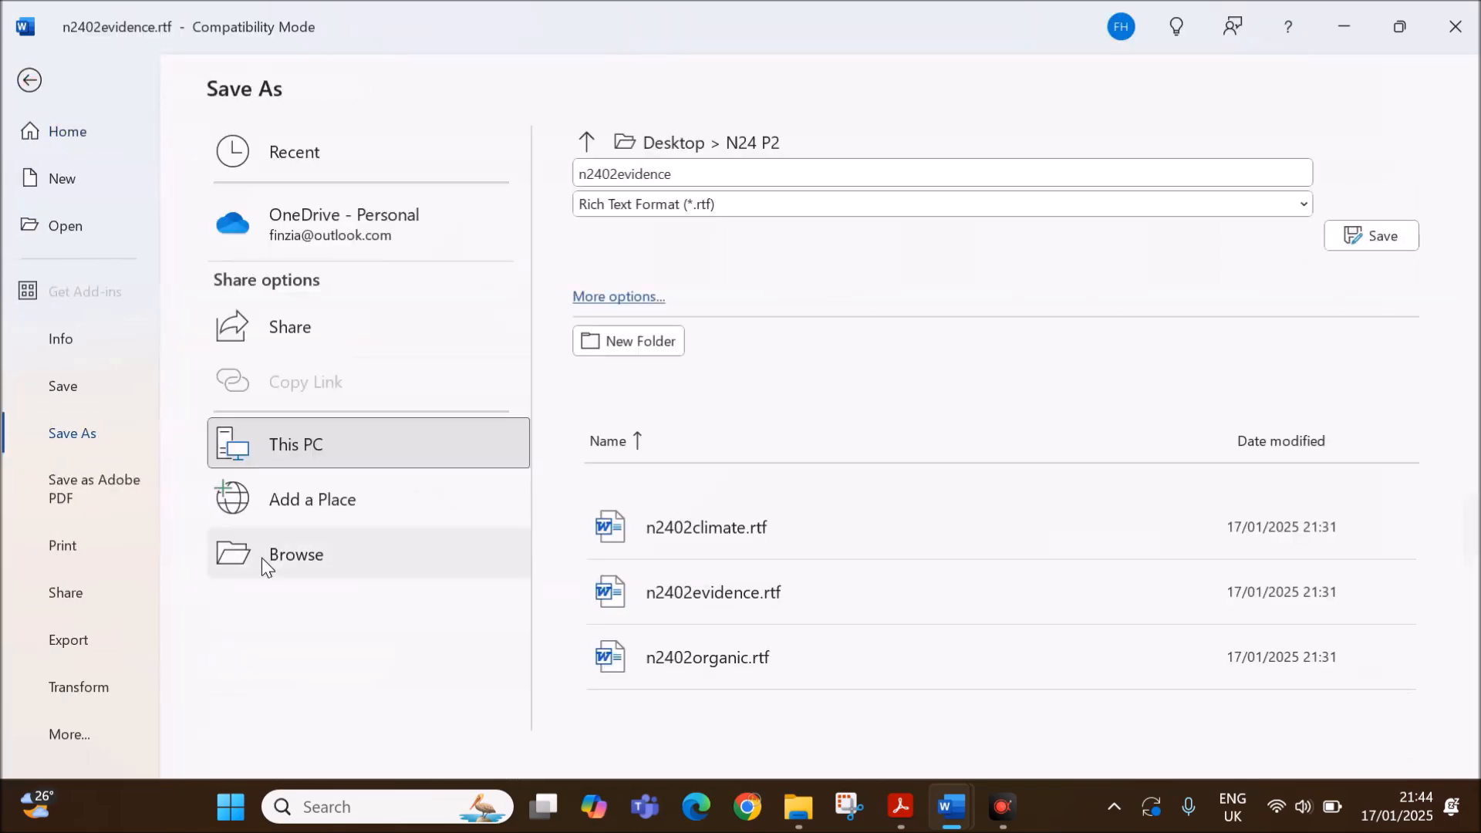
Save as EVIDENCE1234 in Word Document (*.docx) format, confirming the format upgrade.
{"action": "left_click", "coordinate": [295, 554]}
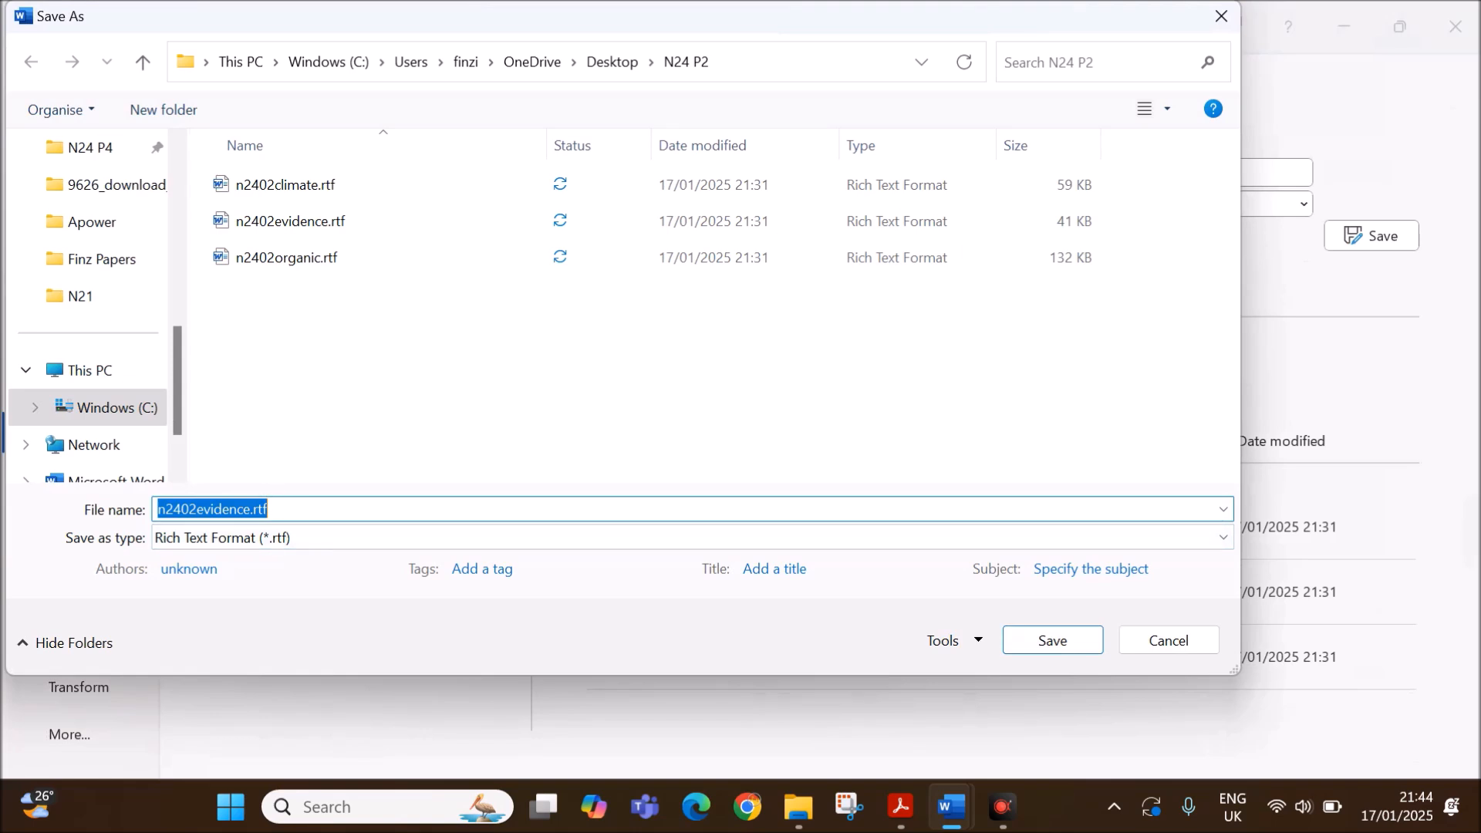
{"action": "type", "text": "EVIDE"}
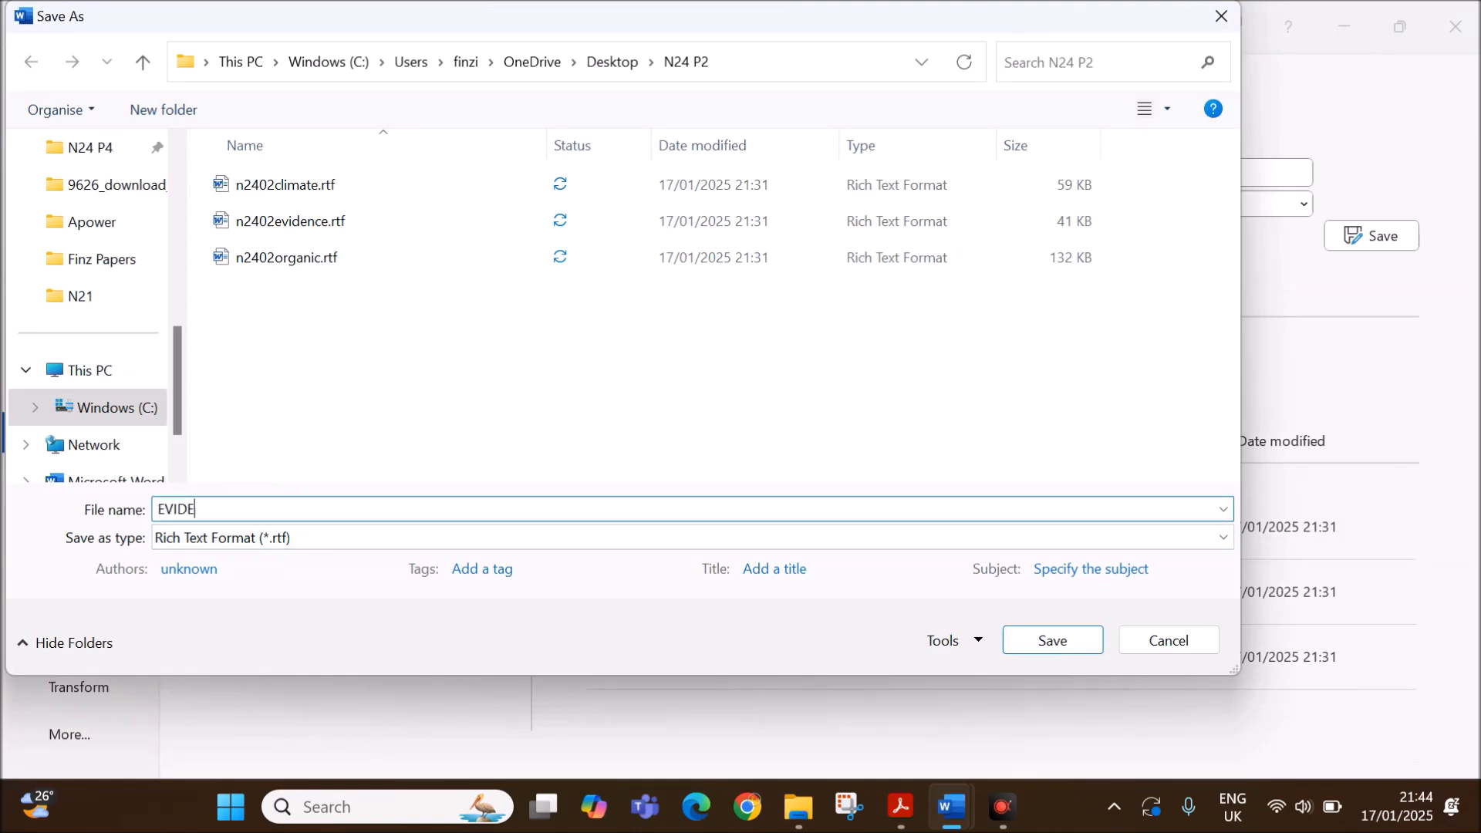
{"action": "type", "text": "NCE1234"}
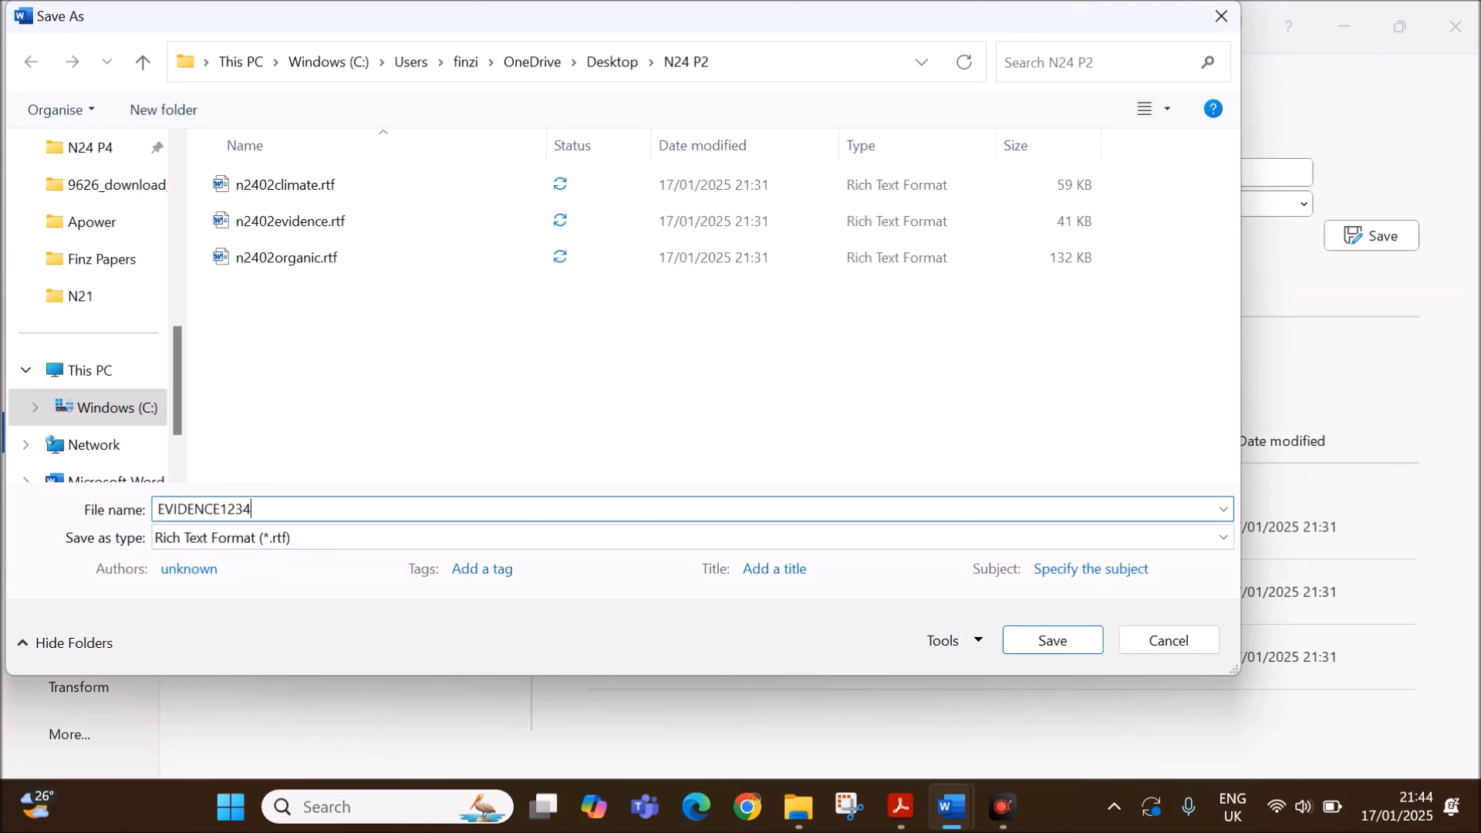
{"action": "left_click", "coordinate": [1217, 537]}
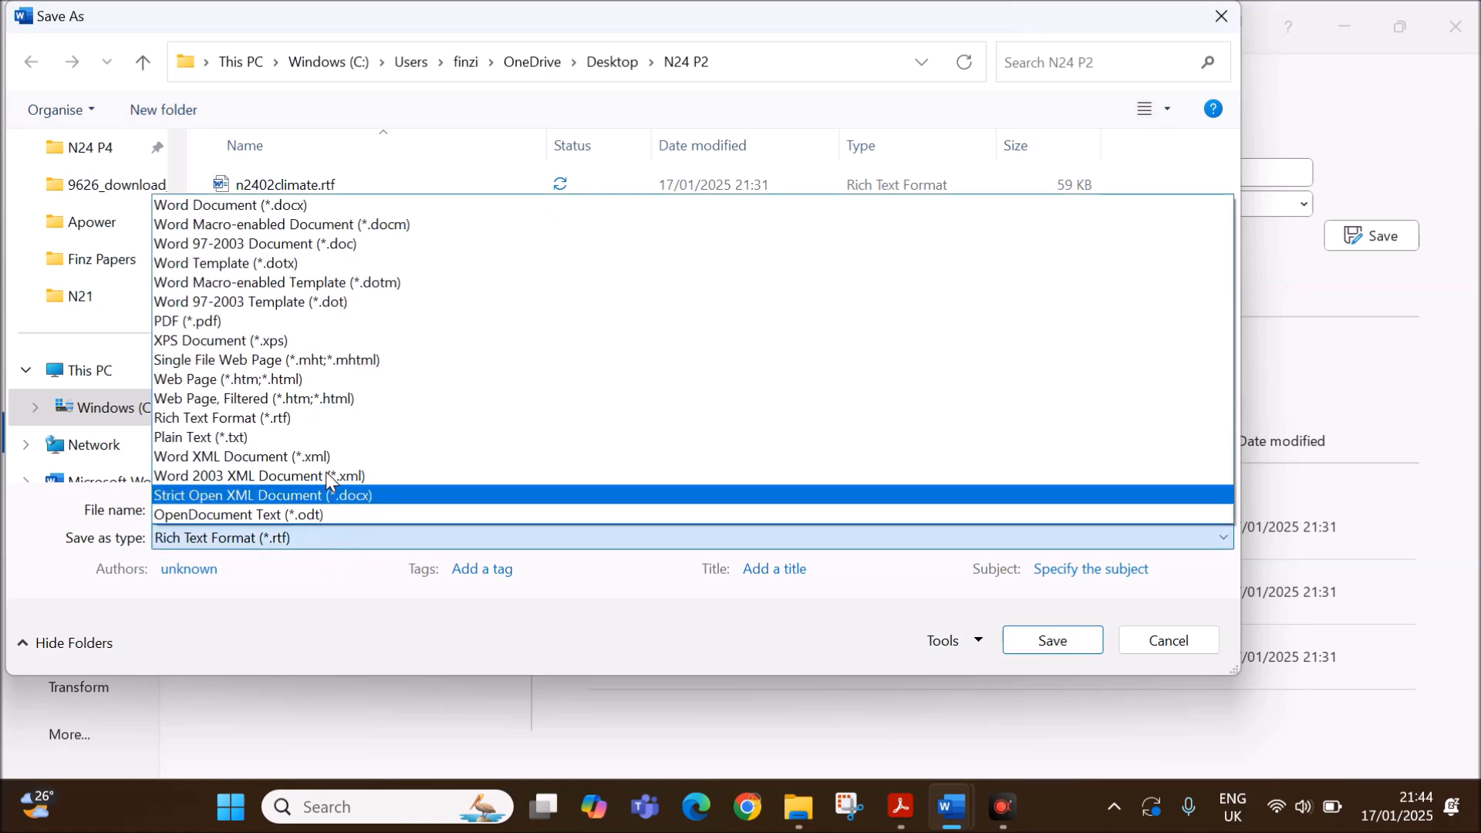
{"action": "left_click", "coordinate": [231, 205]}
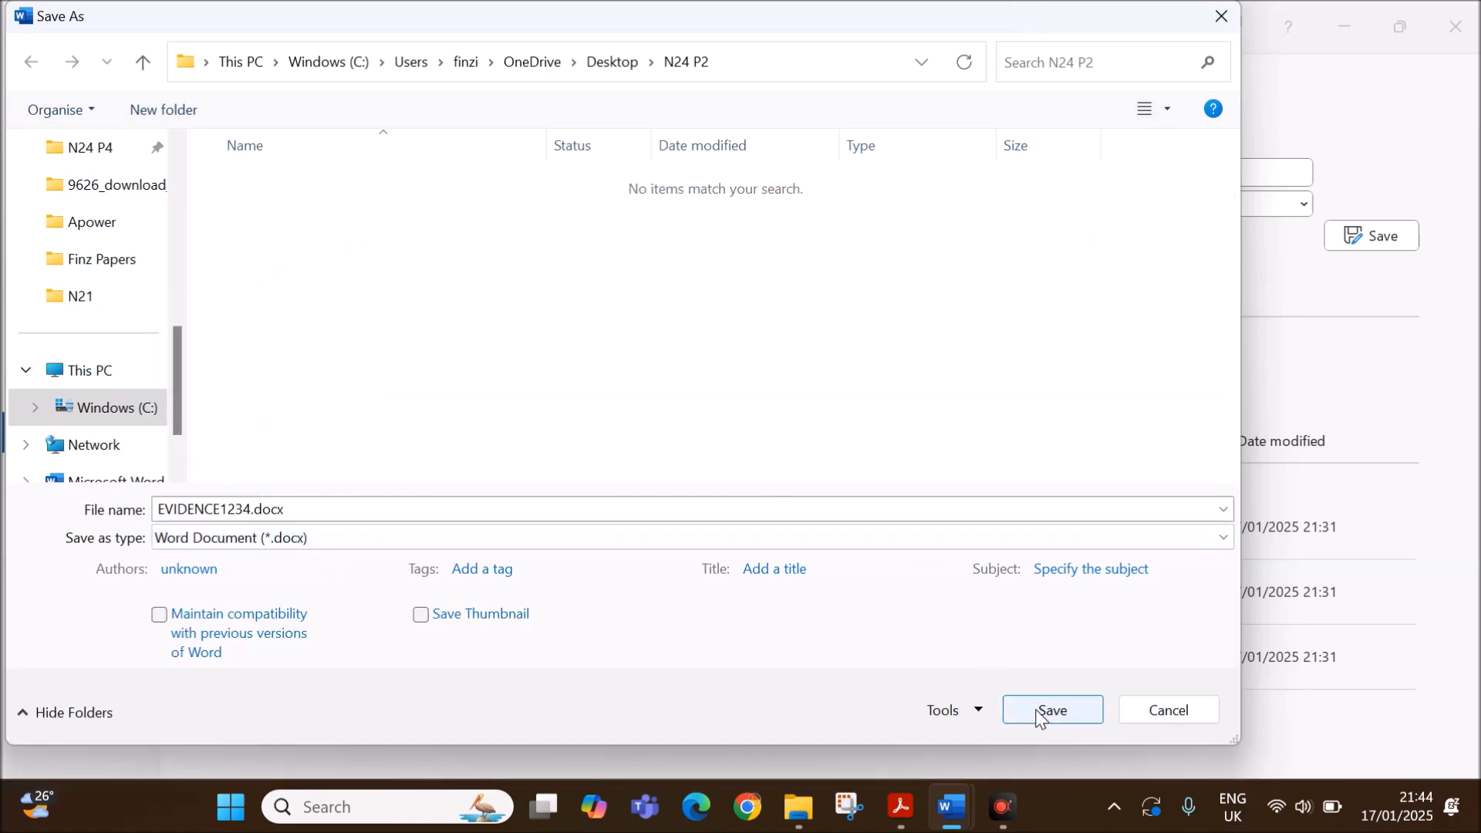
{"action": "left_click", "coordinate": [1052, 710]}
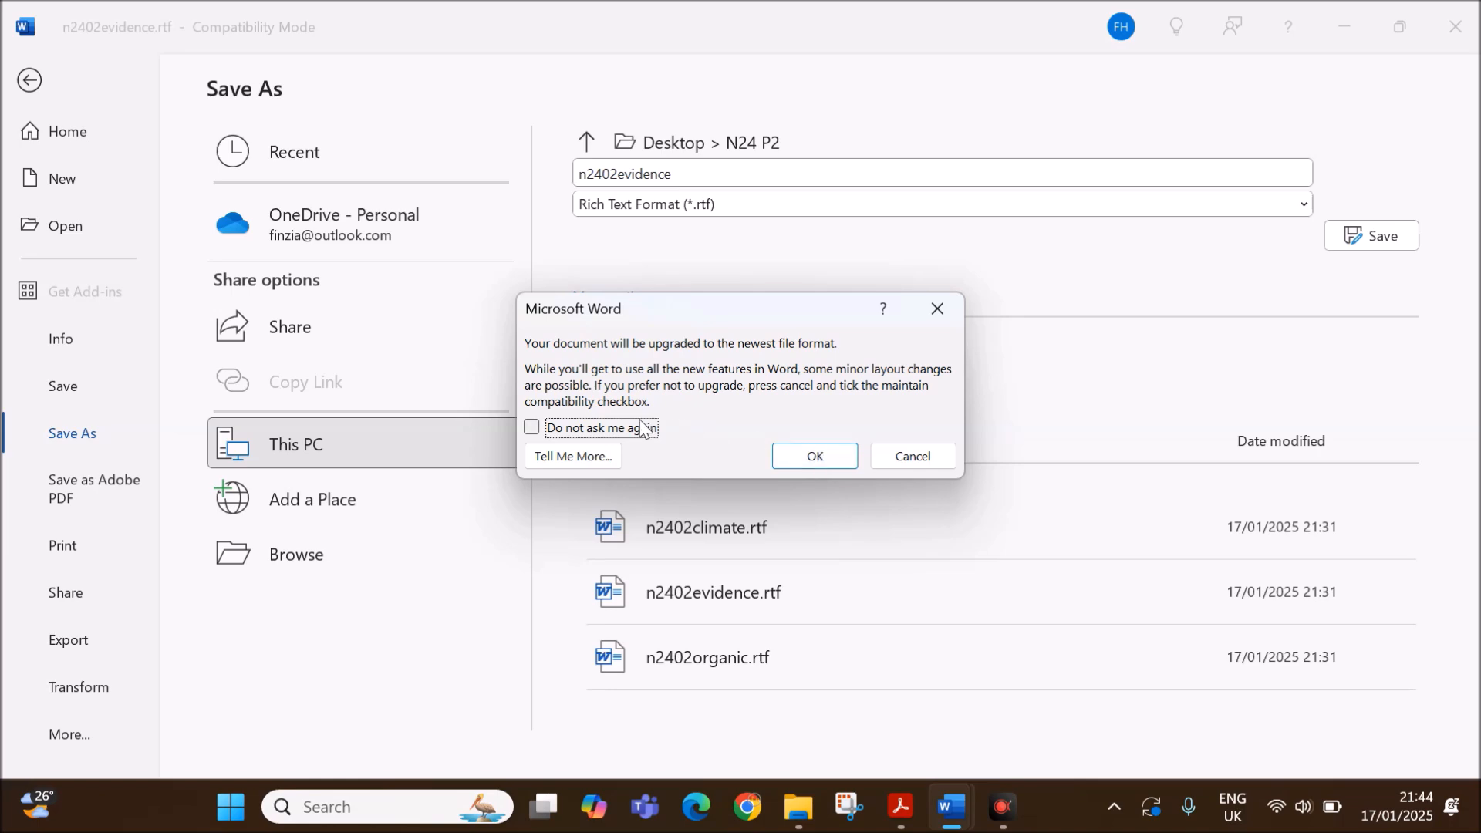
{"action": "left_click", "coordinate": [906, 808]}
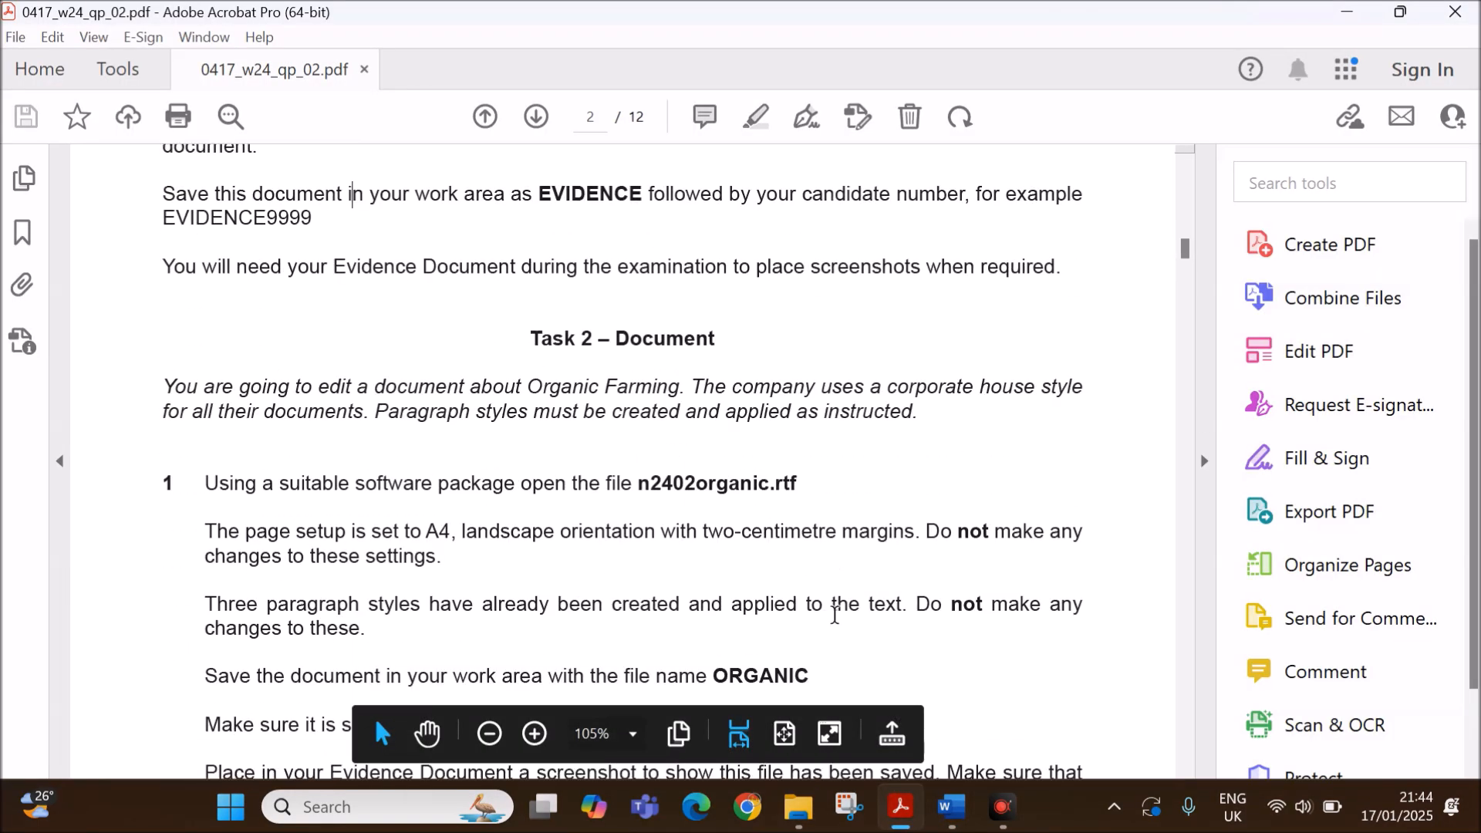
Scroll the question paper to the task on n2402organic.rtf and select the name ORGANIC.
{"action": "scroll", "scroll_direction": "down", "scroll_amount": 3}
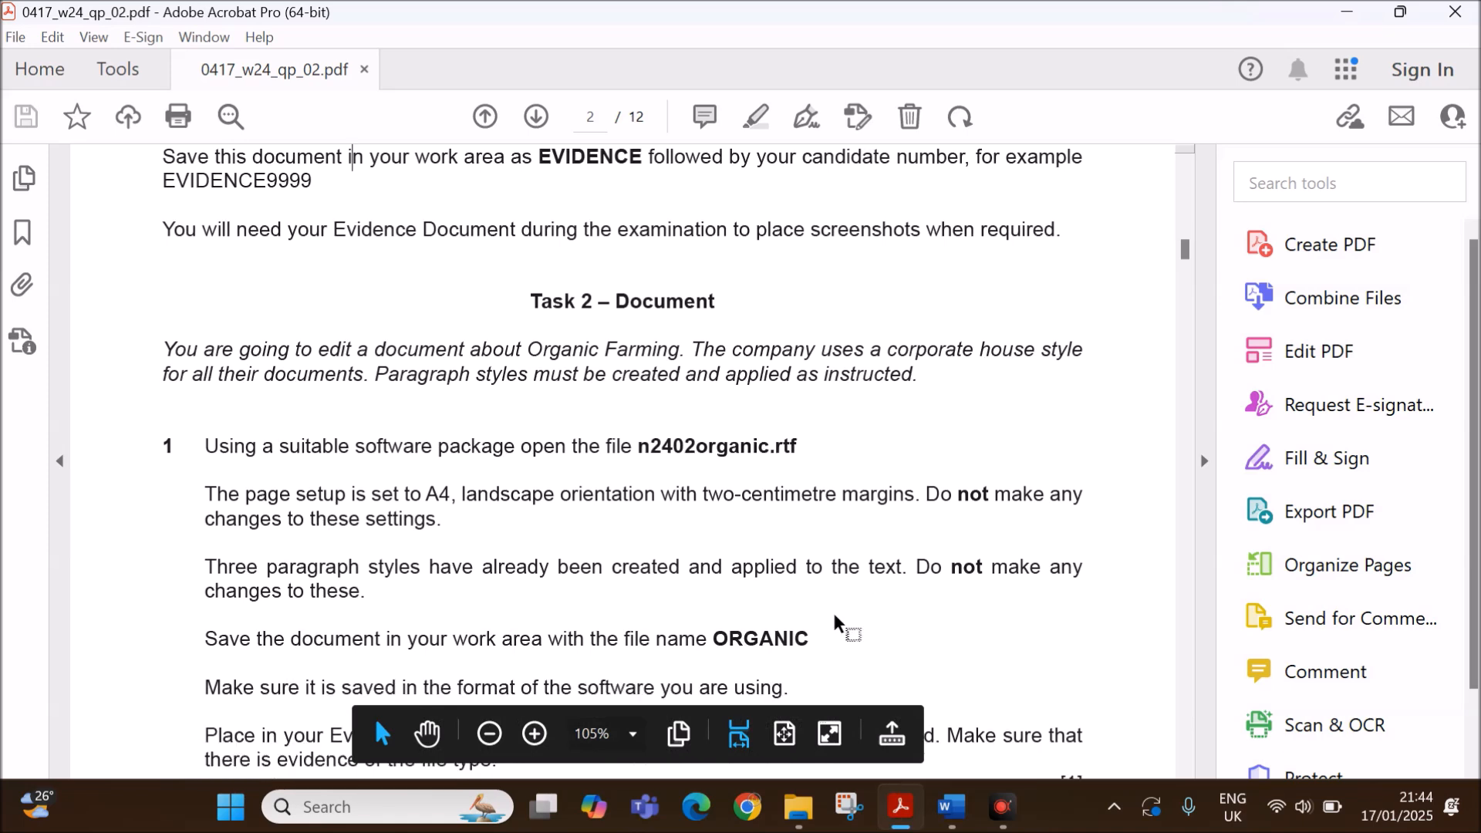
{"action": "scroll", "scroll_direction": "down", "scroll_amount": 3}
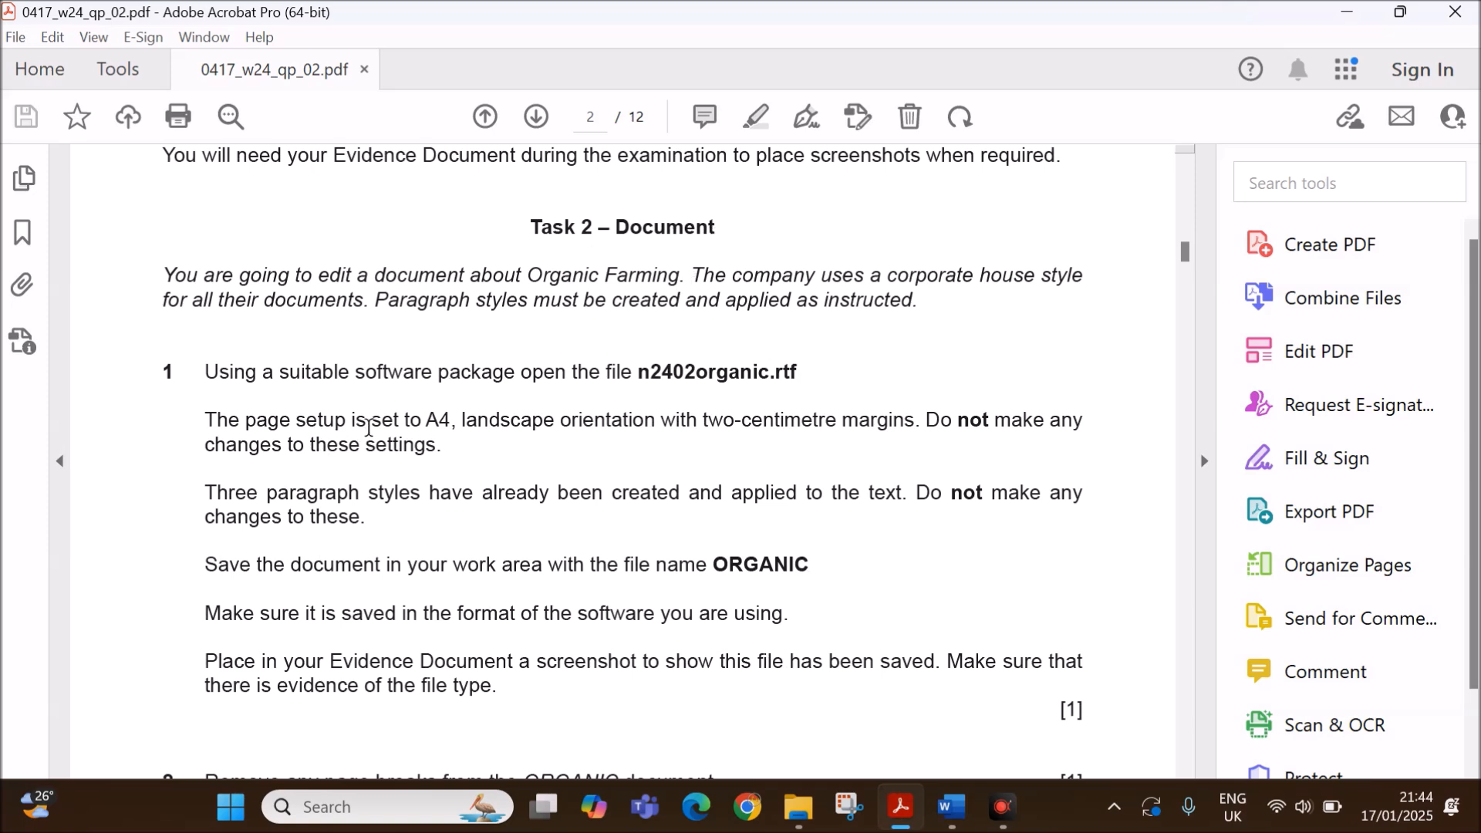
{"action": "scroll", "scroll_direction": "down", "scroll_amount": 3}
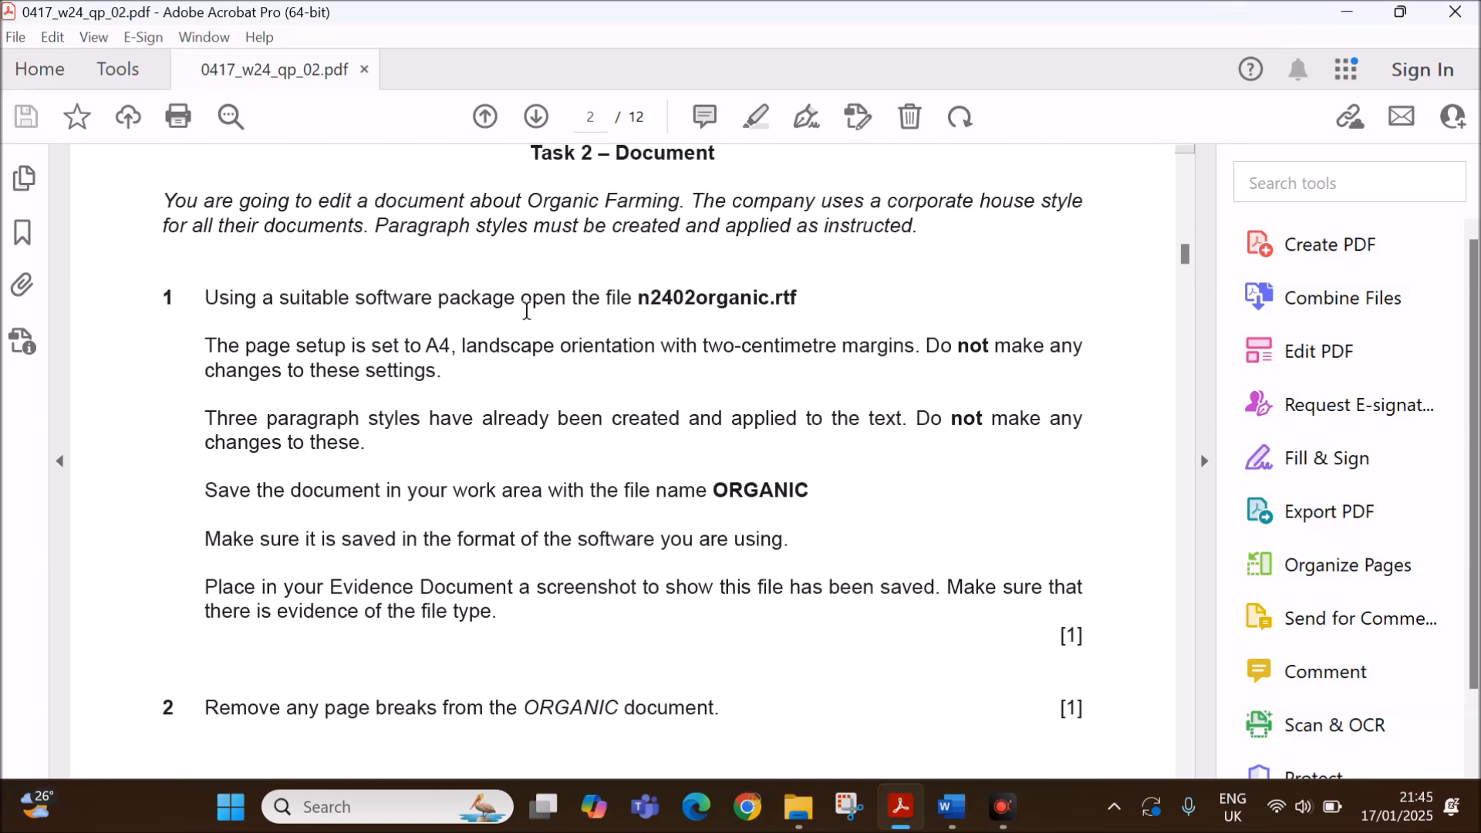
{"action": "mouse_move", "coordinate": [797, 303]}
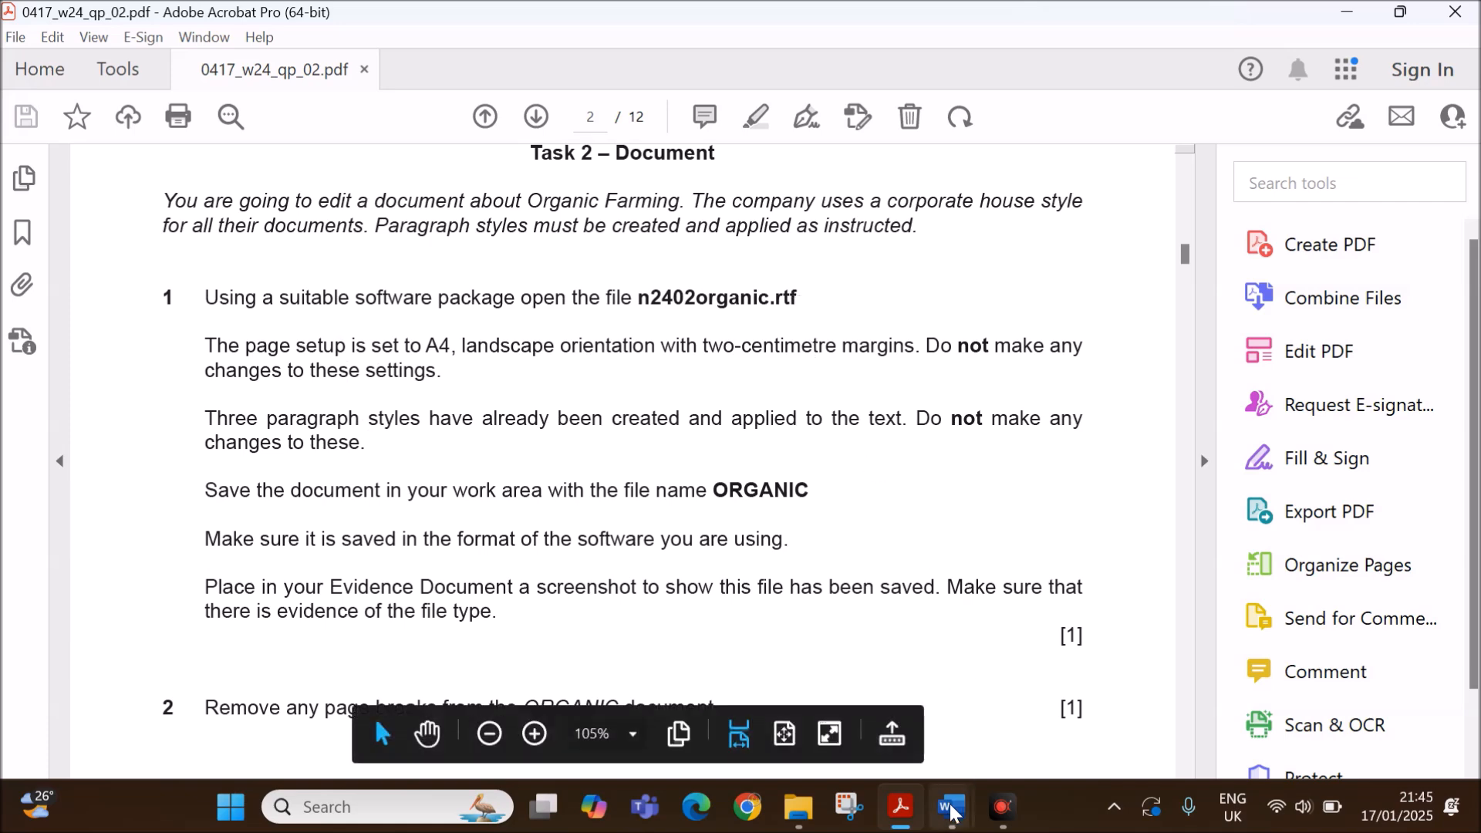
{"action": "left_click", "coordinate": [944, 807]}
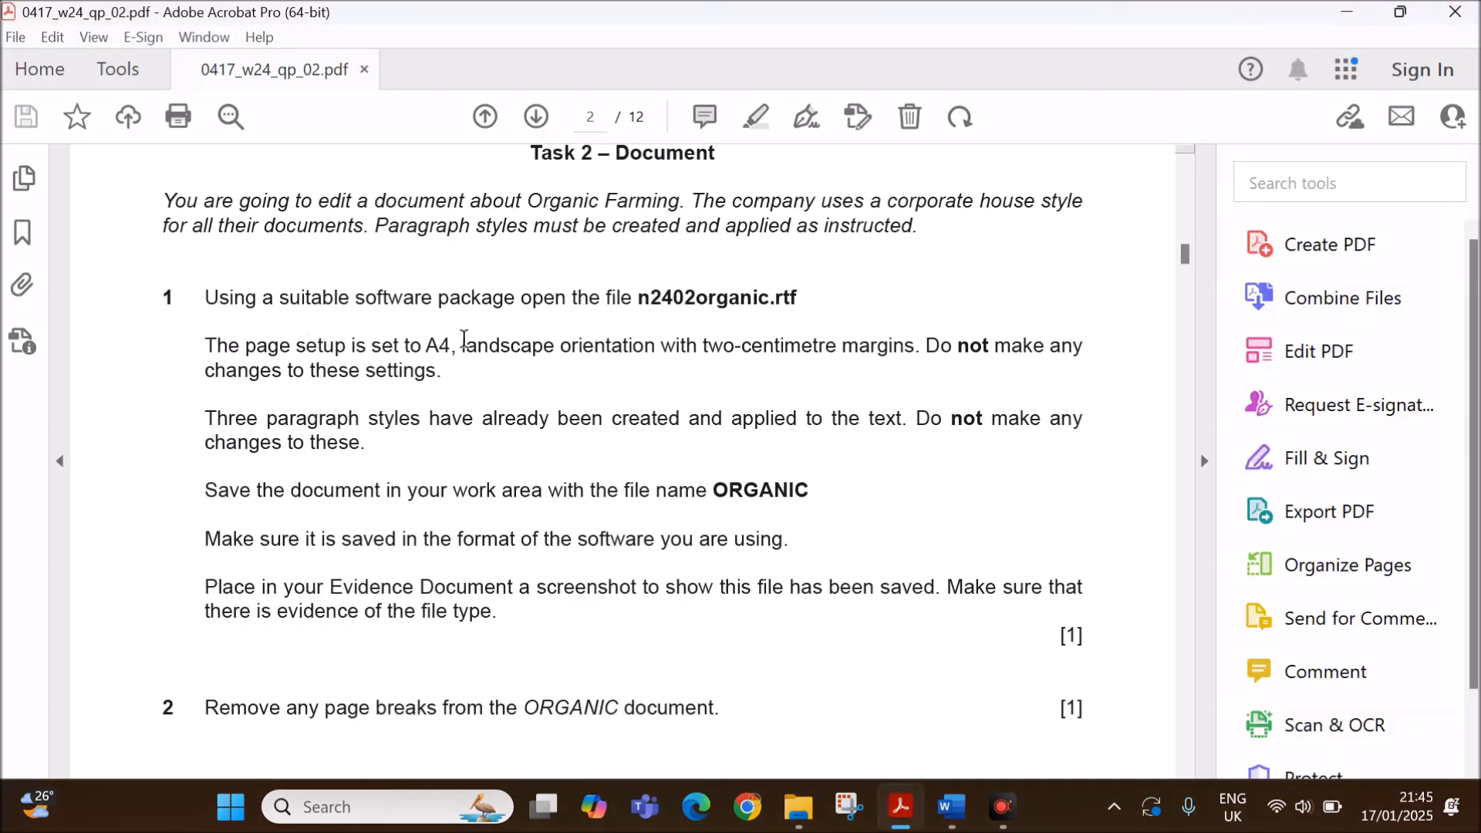
{"action": "mouse_move", "coordinate": [757, 385]}
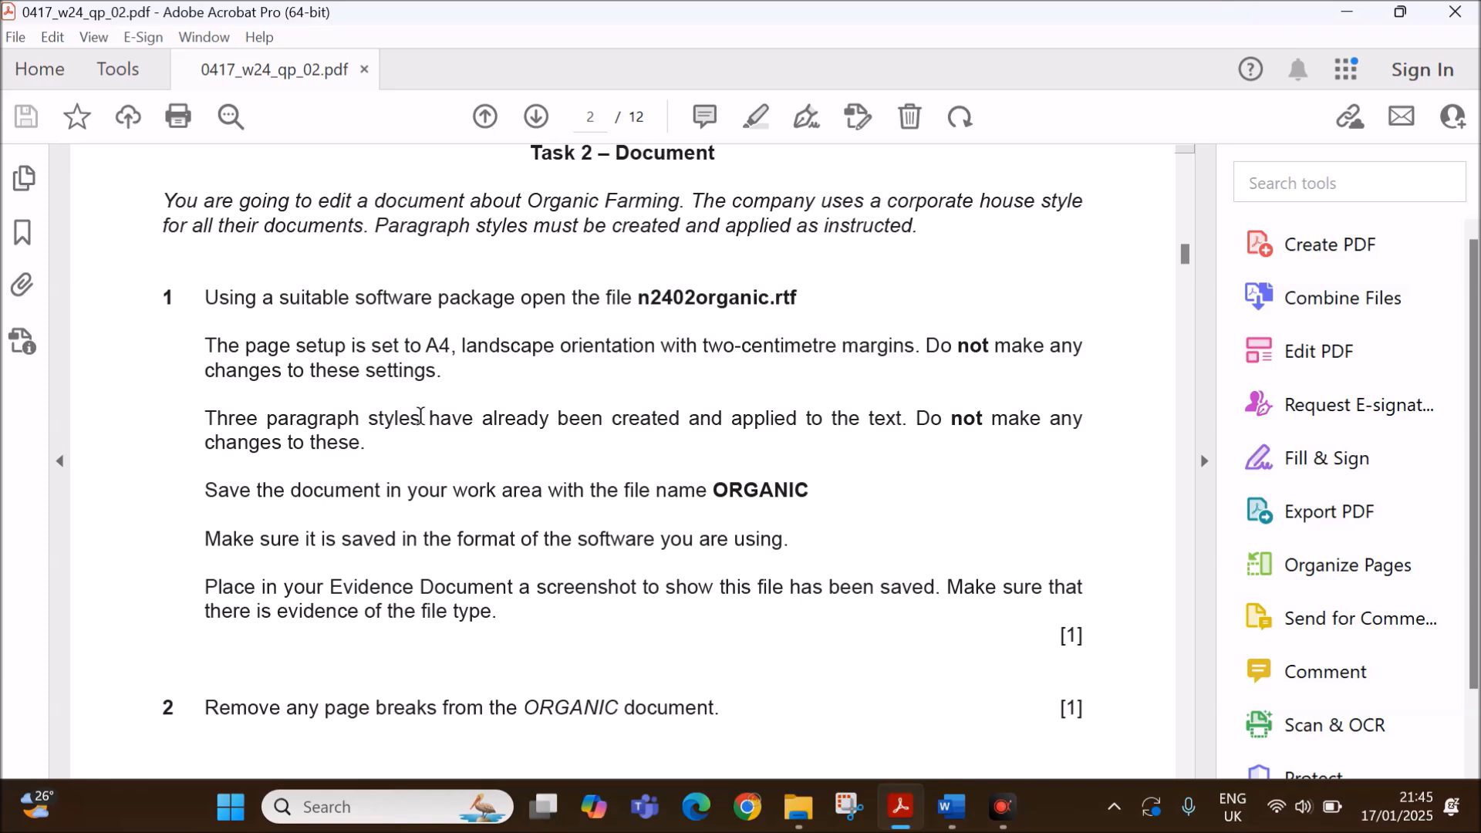
{"action": "mouse_move", "coordinate": [667, 419]}
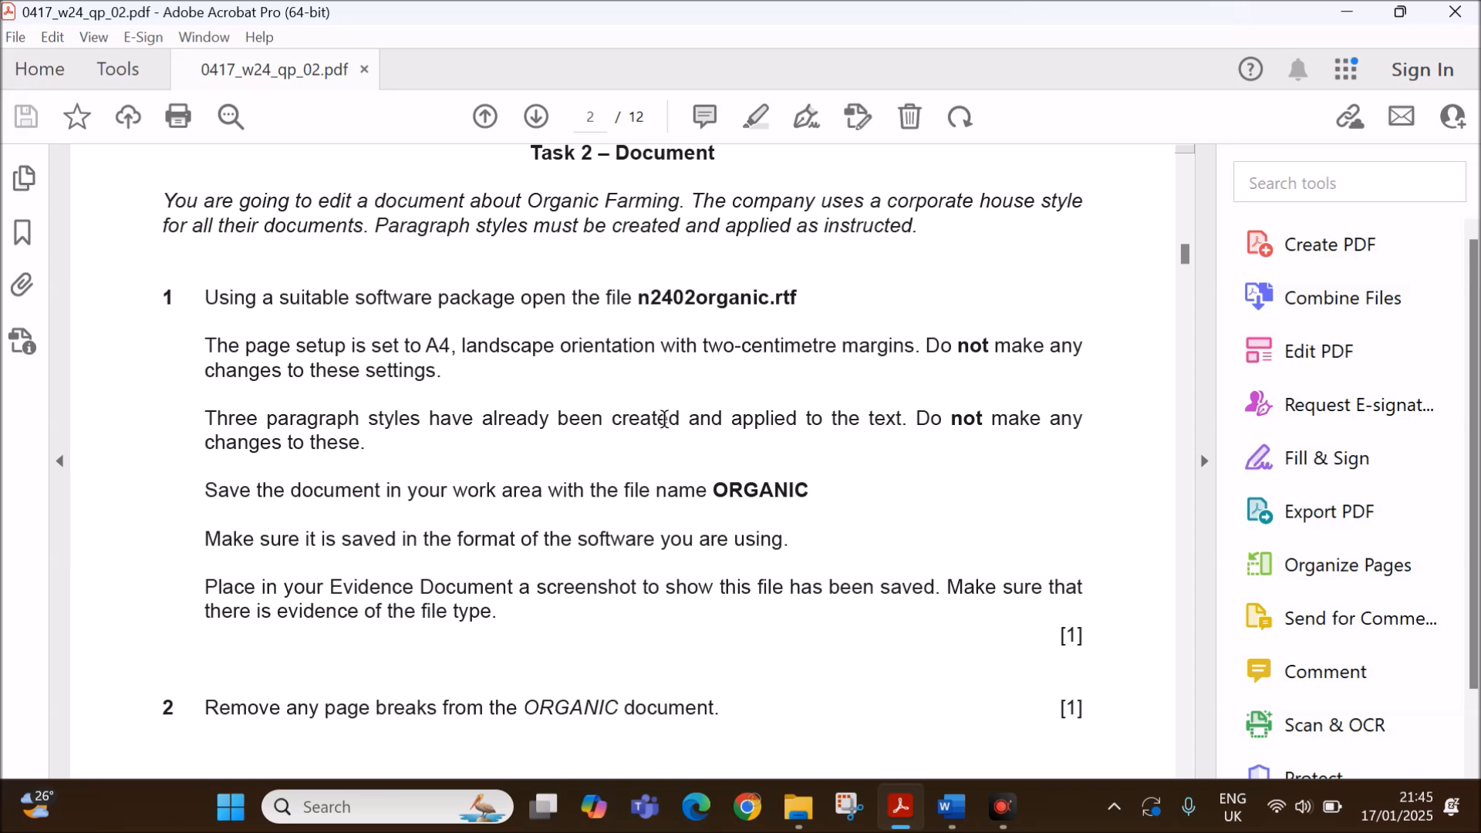
{"action": "mouse_move", "coordinate": [444, 439]}
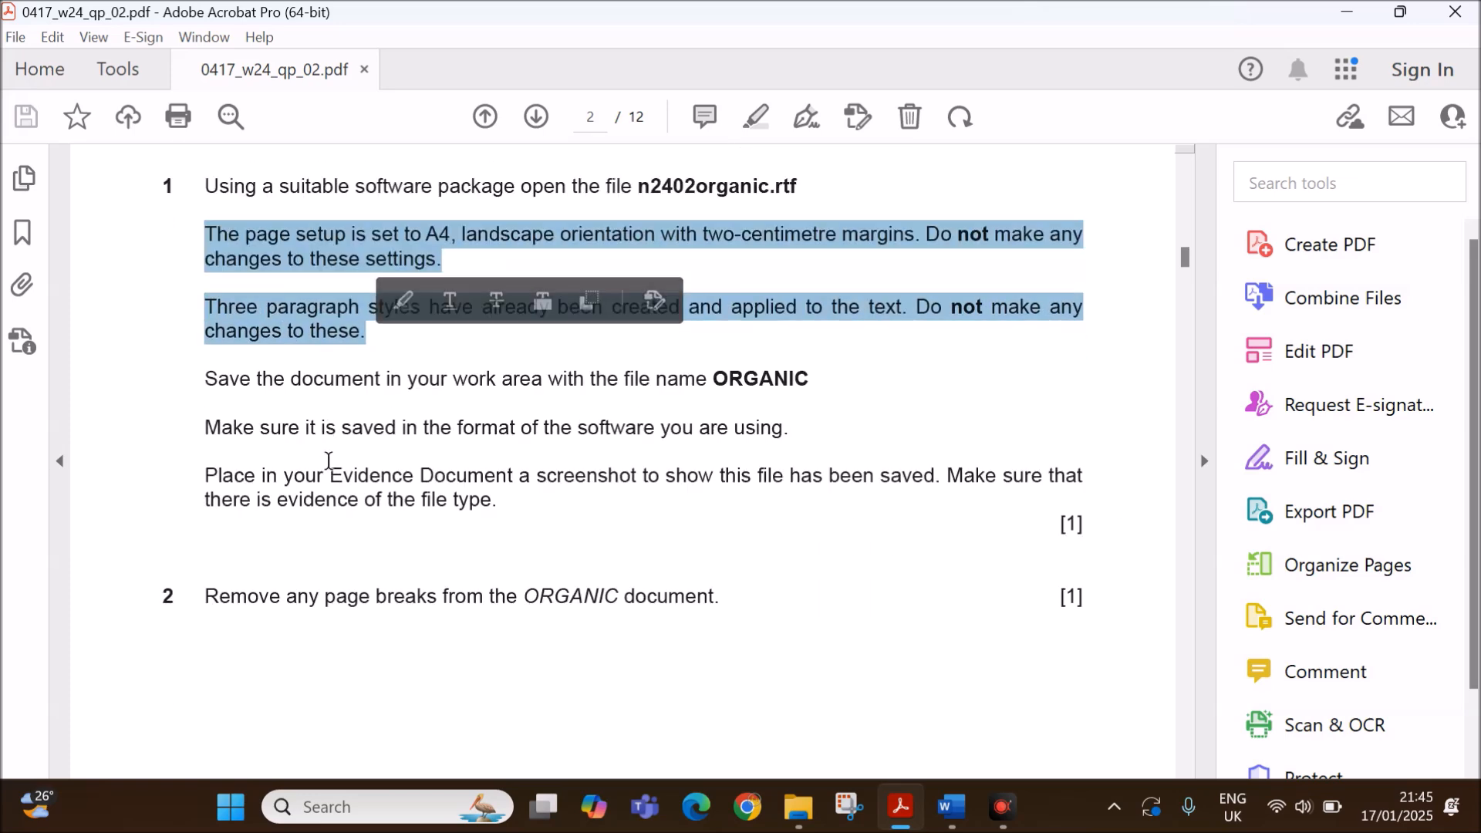
{"action": "left_click", "coordinate": [699, 378]}
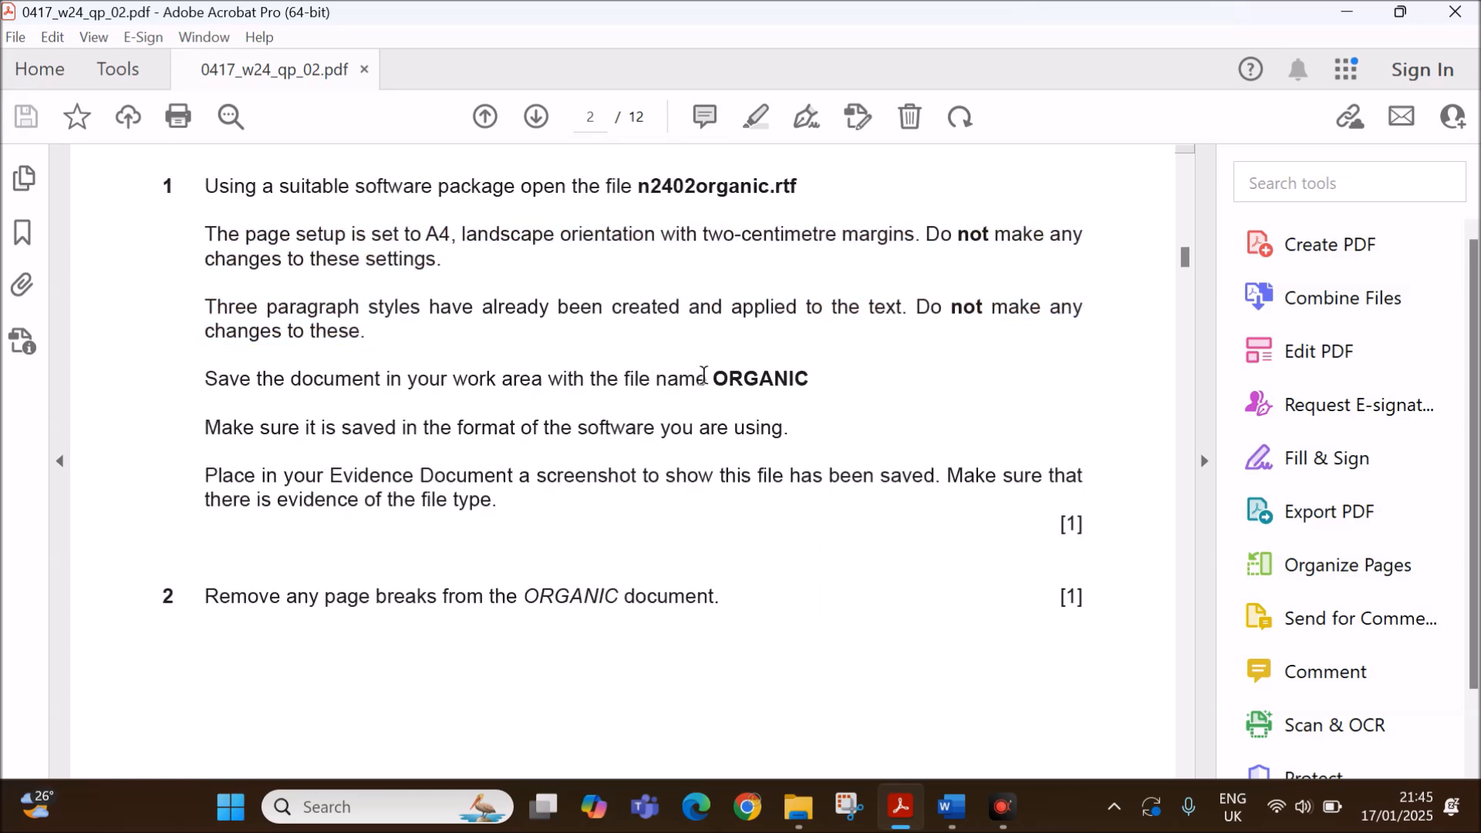
{"action": "double_click", "coordinate": [760, 378]}
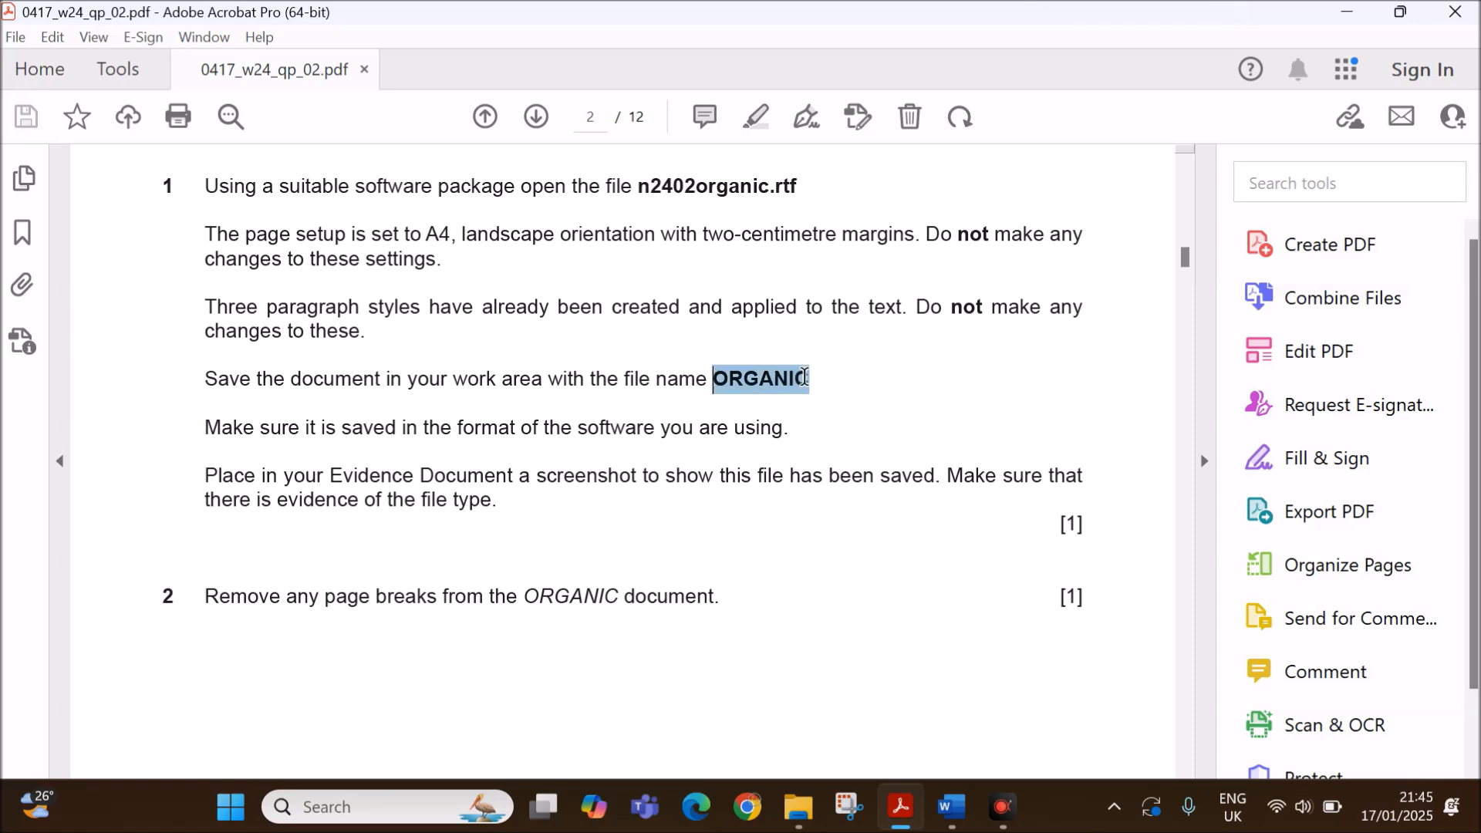
{"action": "mouse_move", "coordinate": [943, 809]}
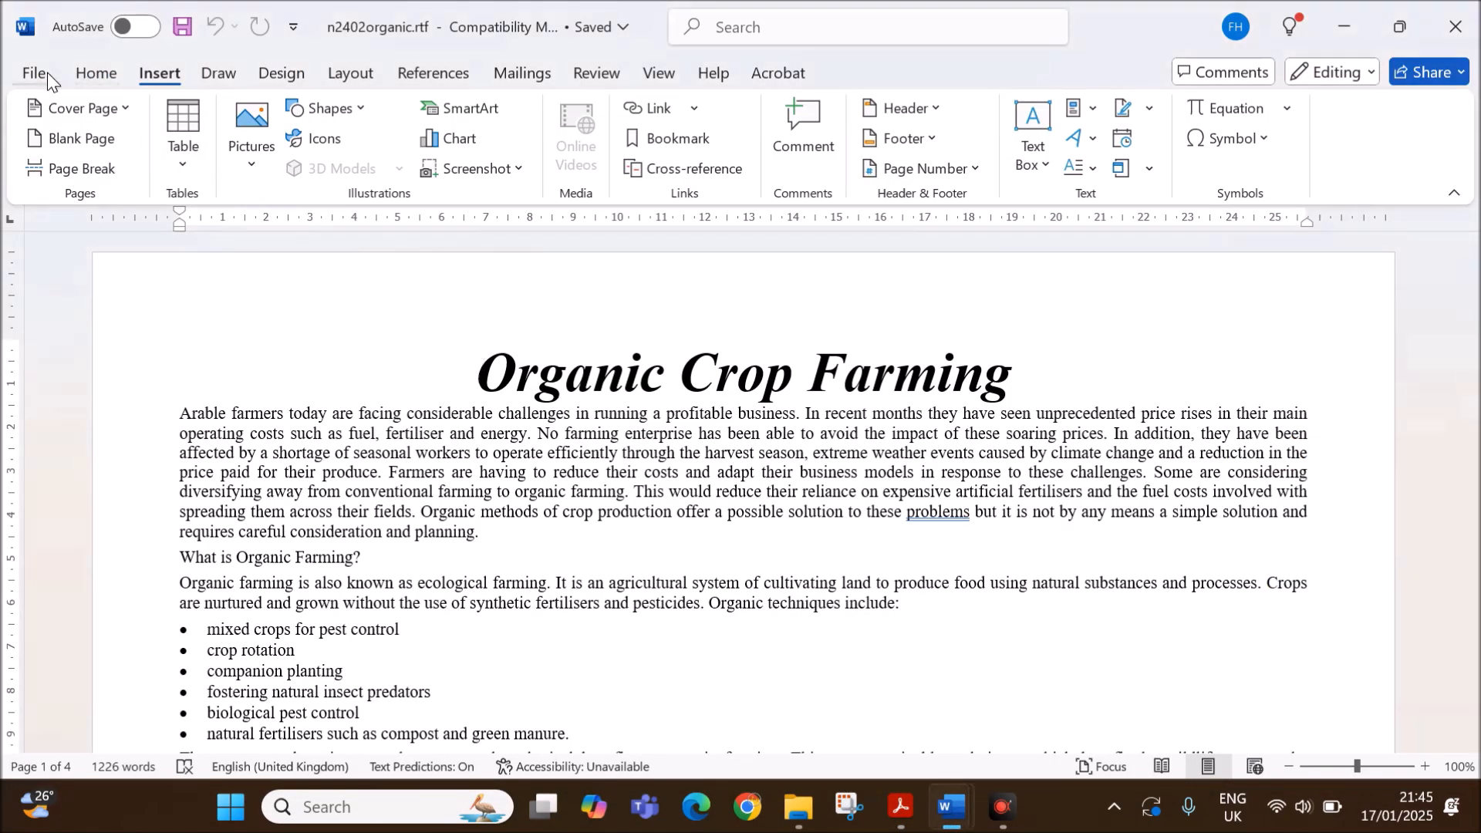
Save the organic farming document as ORGANIC.docx in Word Document format.
{"action": "left_click", "coordinate": [34, 72]}
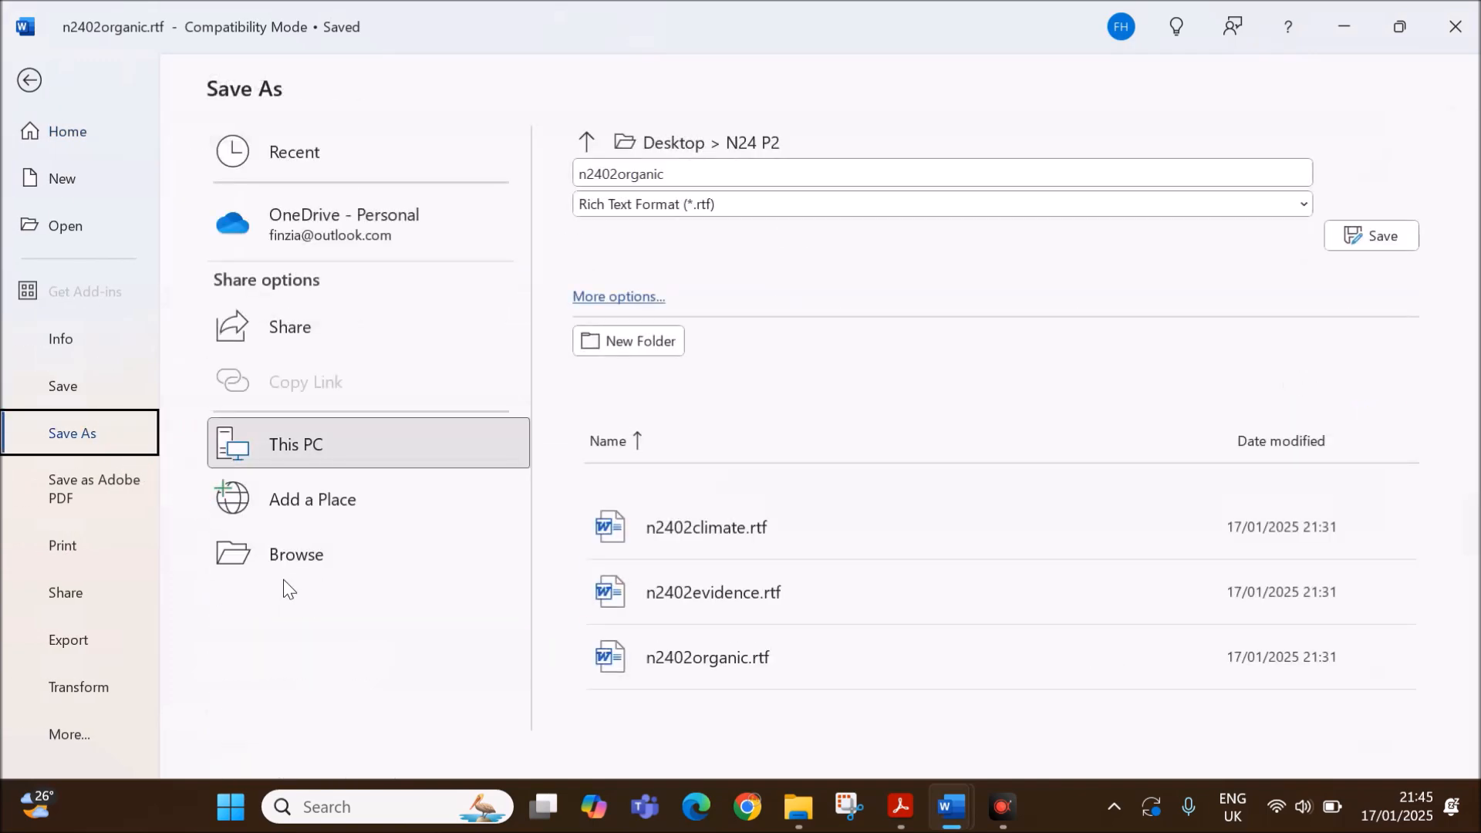
{"action": "left_click", "coordinate": [296, 555]}
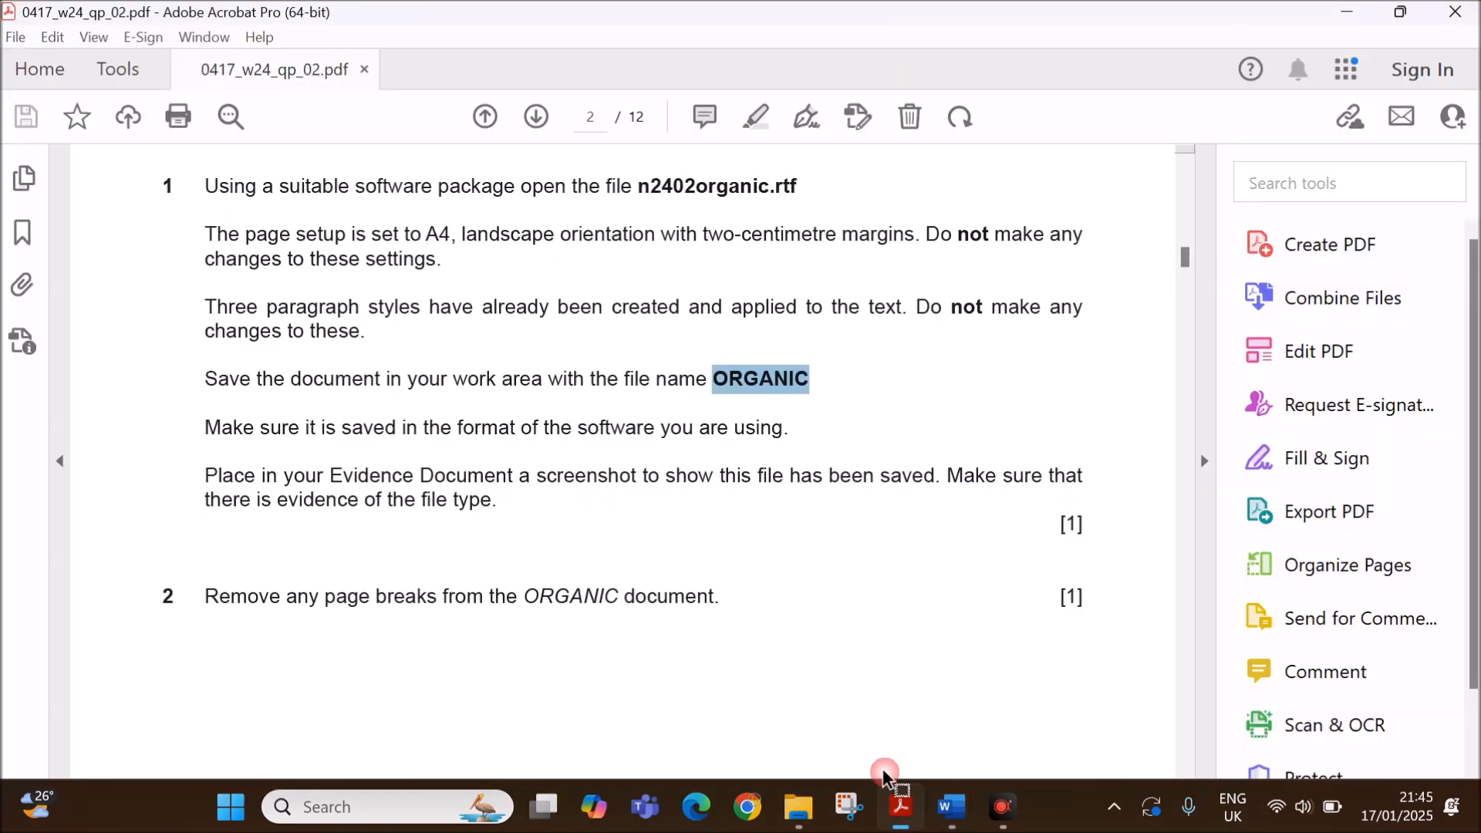
{"action": "left_click_drag", "start_coordinate": [262, 427], "coordinate": [654, 427]}
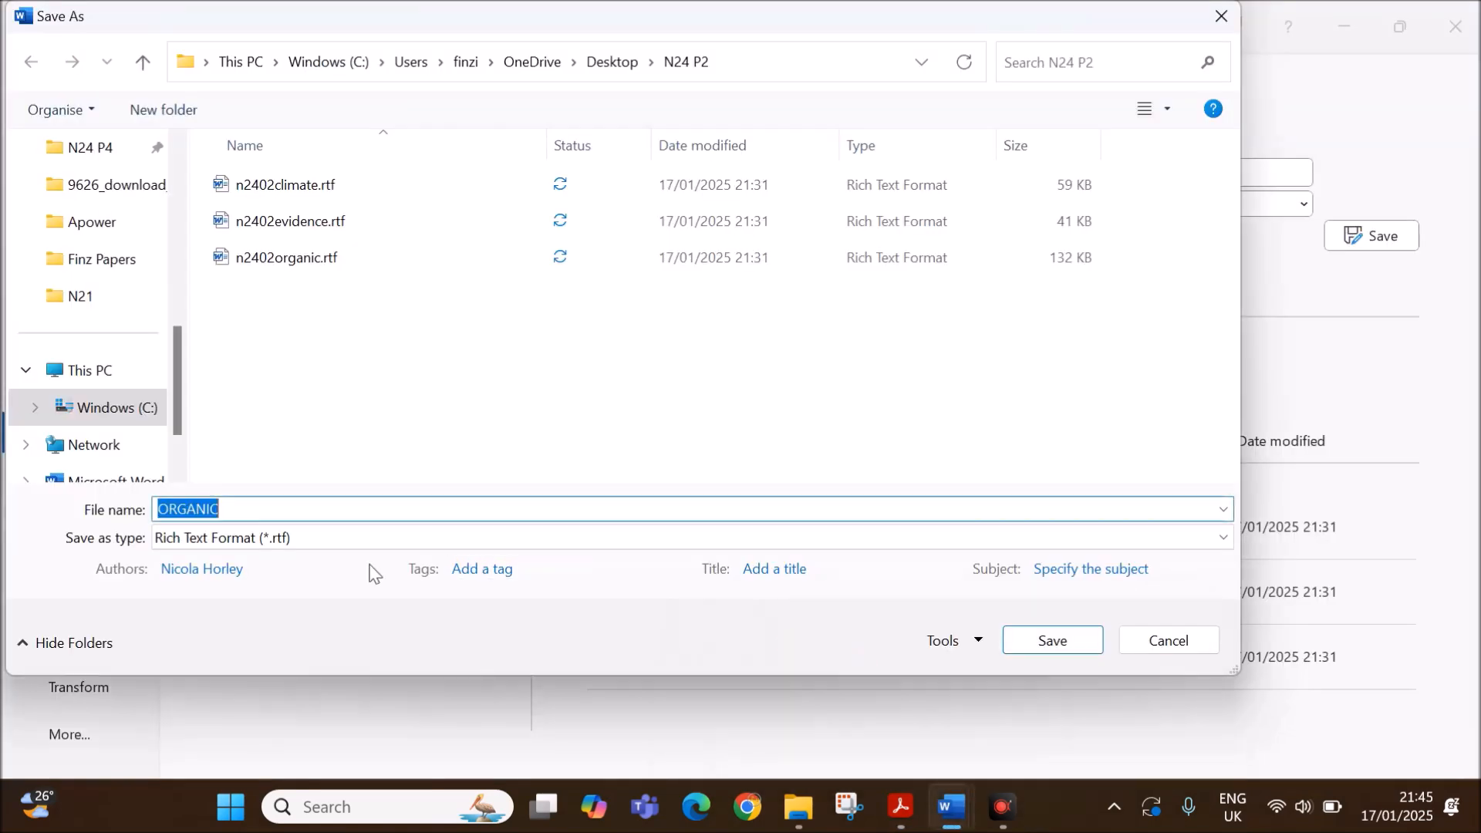
{"action": "left_click", "coordinate": [1222, 537]}
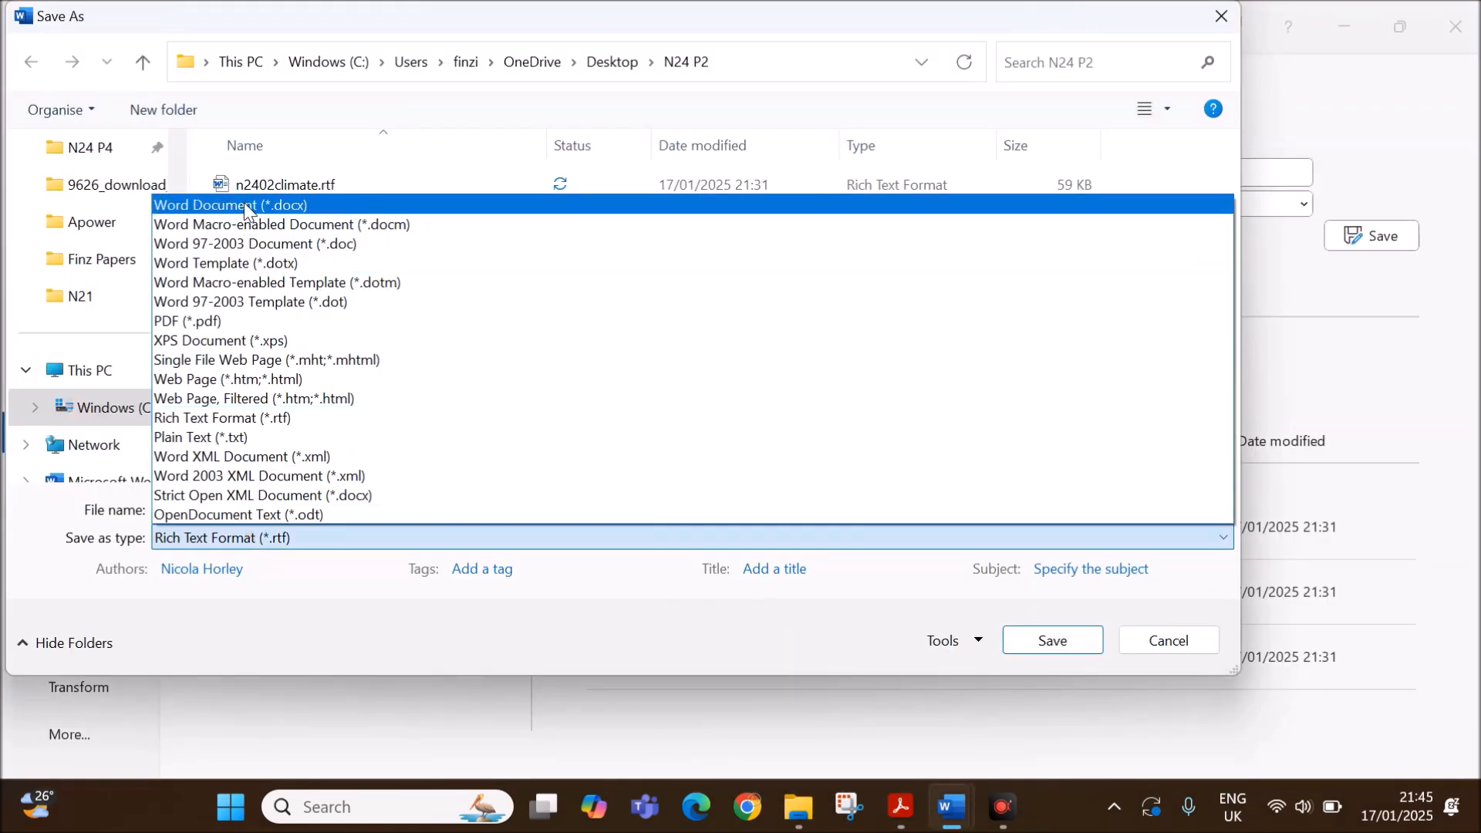
{"action": "left_click", "coordinate": [216, 206]}
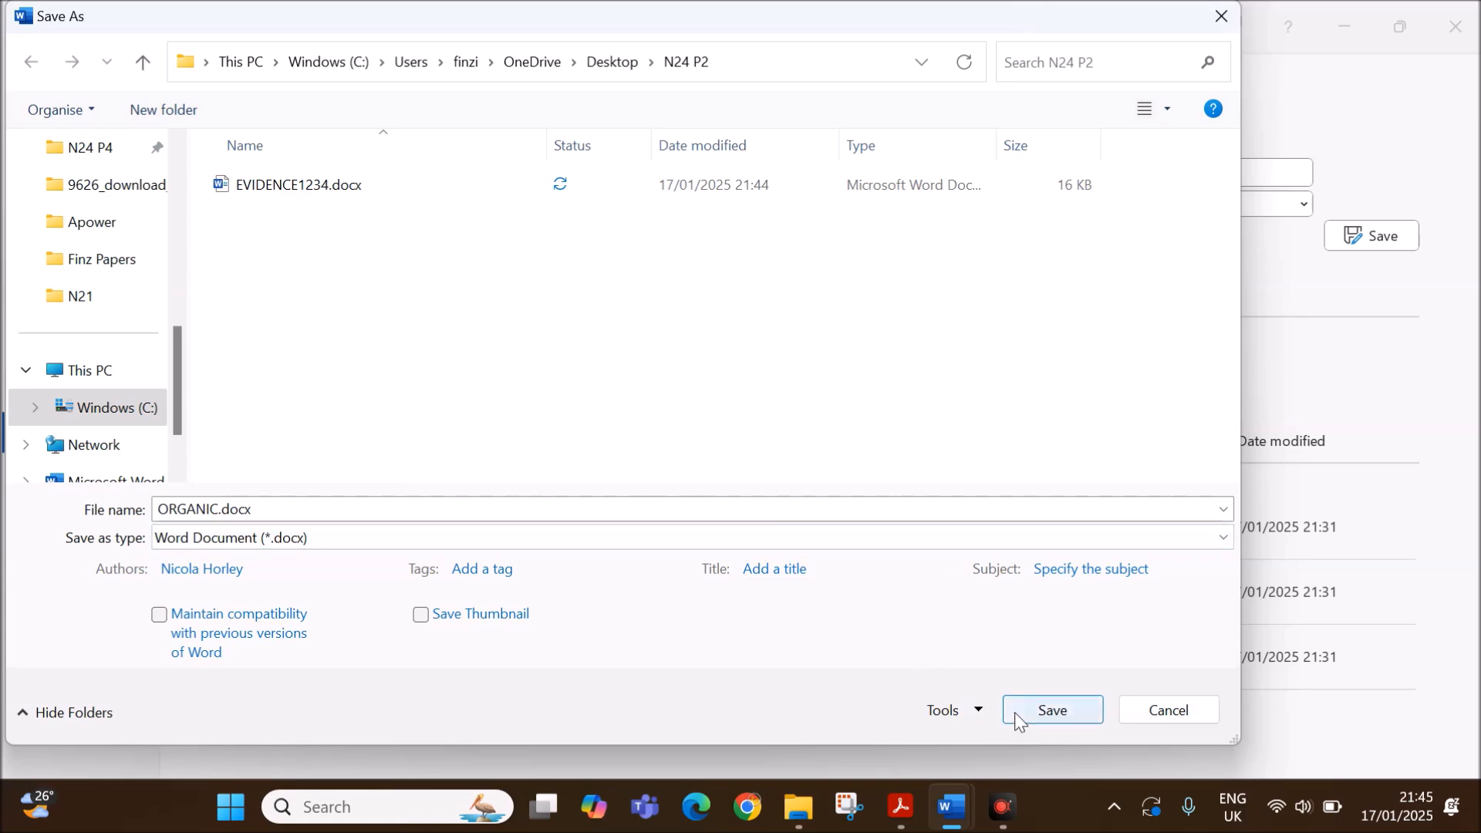
{"action": "left_click", "coordinate": [1052, 710]}
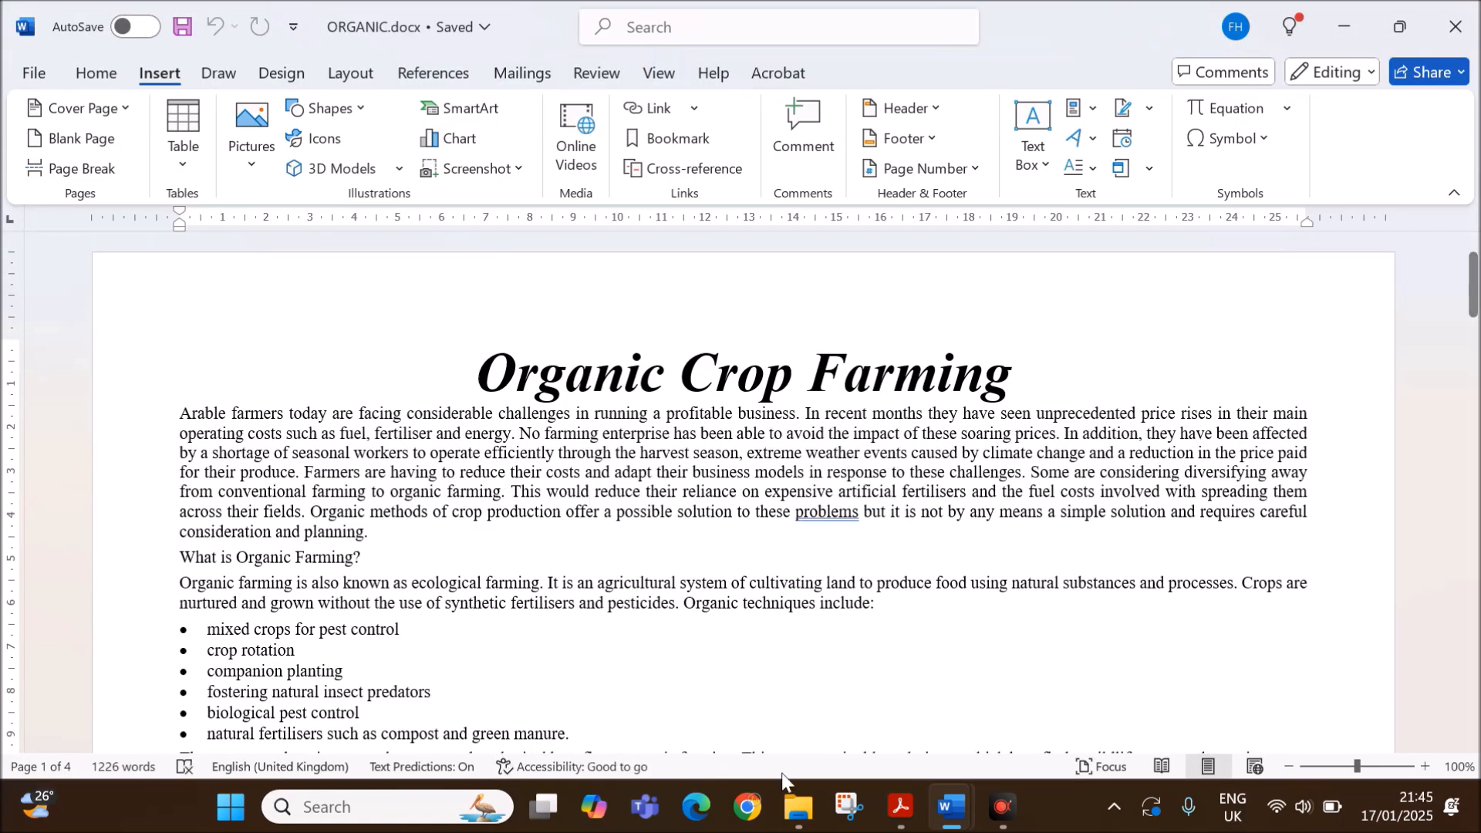
{"action": "left_click", "coordinate": [899, 808]}
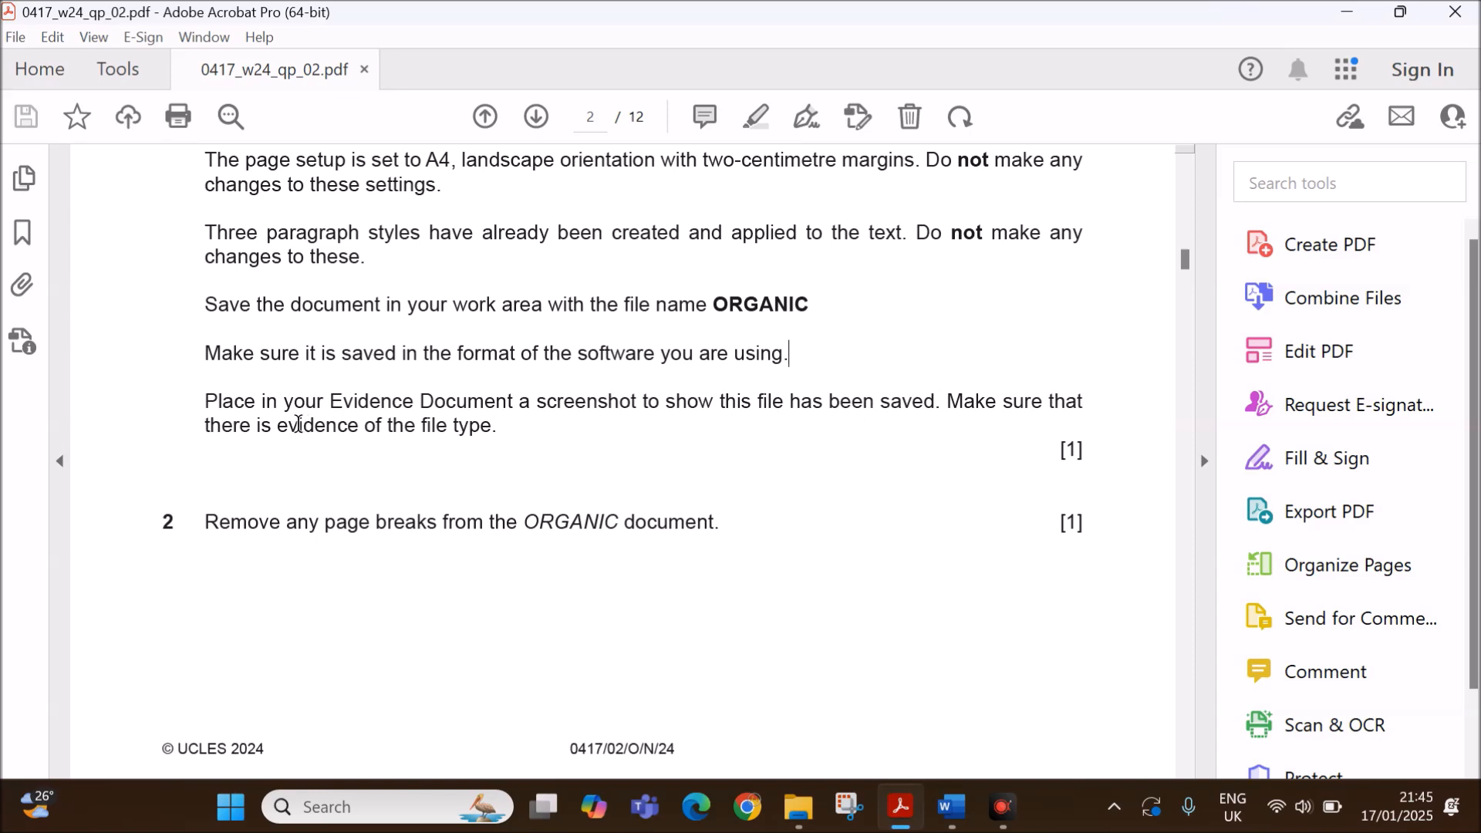
Widen File Explorer's Type column and screenshot ORGANIC.docx listed as a Word document.
{"action": "left_click", "coordinate": [799, 805]}
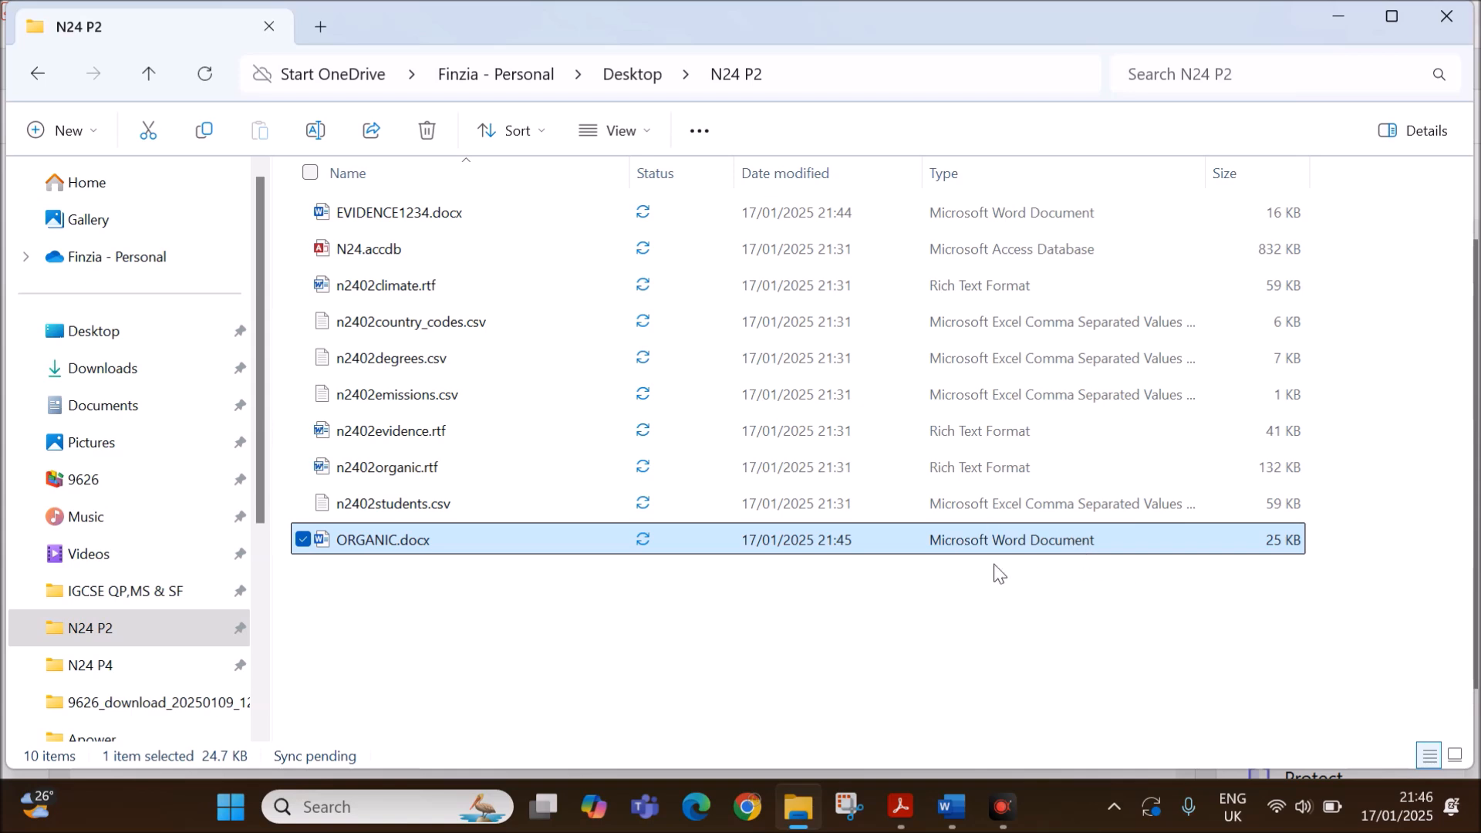
{"action": "mouse_move", "coordinate": [1206, 169]}
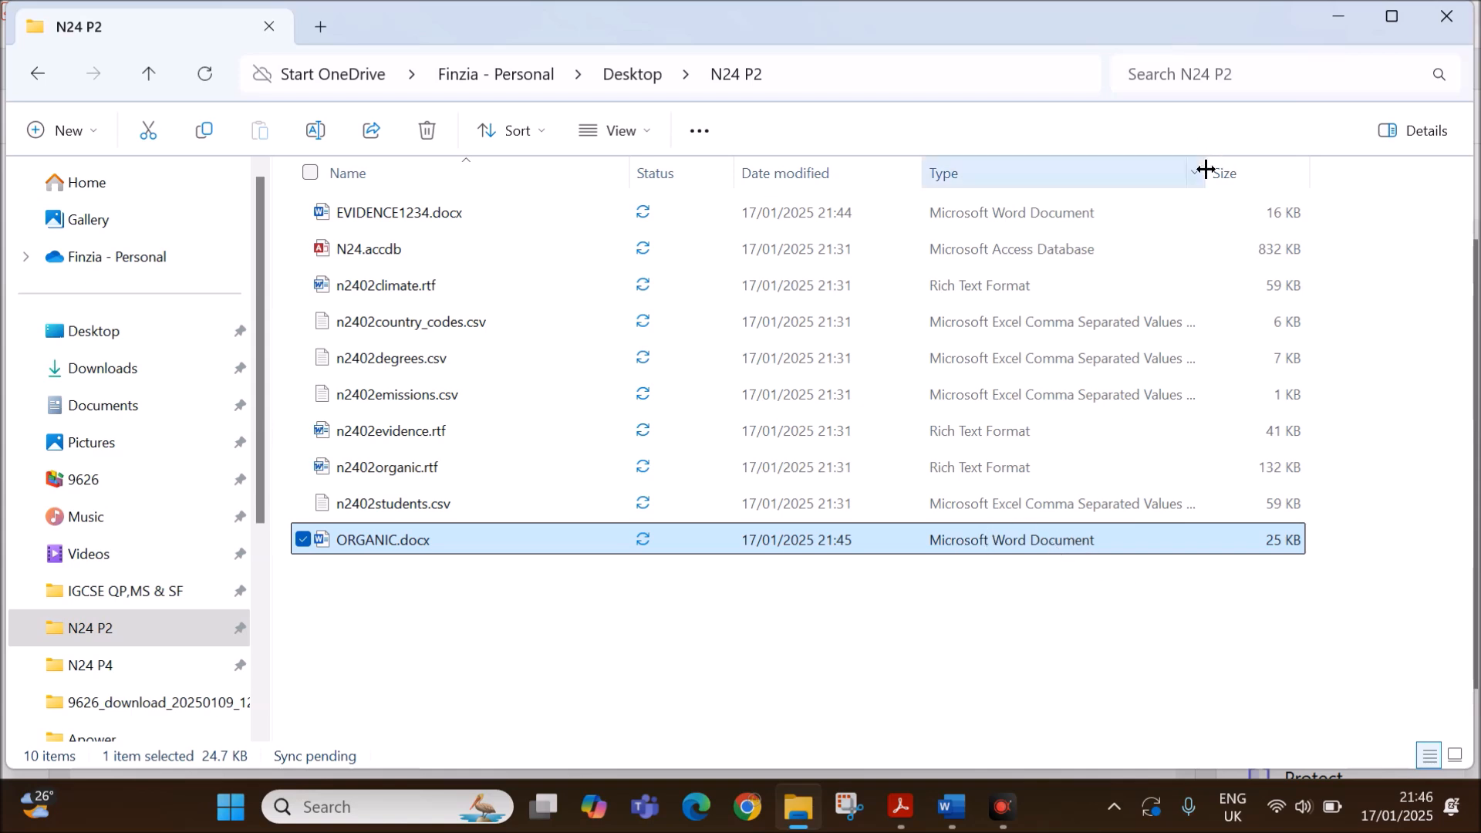
{"action": "left_click_drag", "start_coordinate": [1202, 171], "coordinate": [1178, 209]}
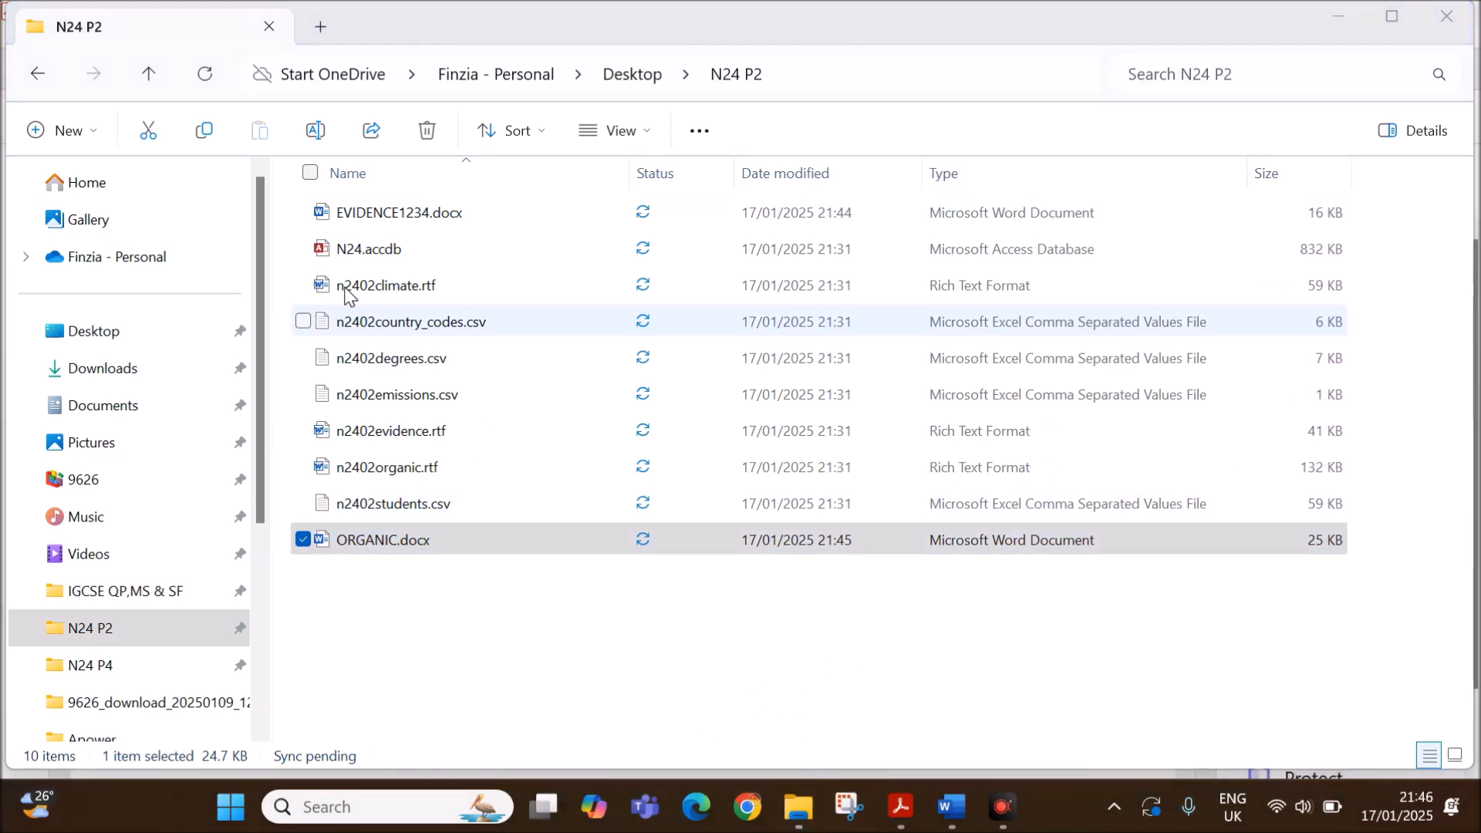
{"action": "left_click", "coordinate": [848, 806]}
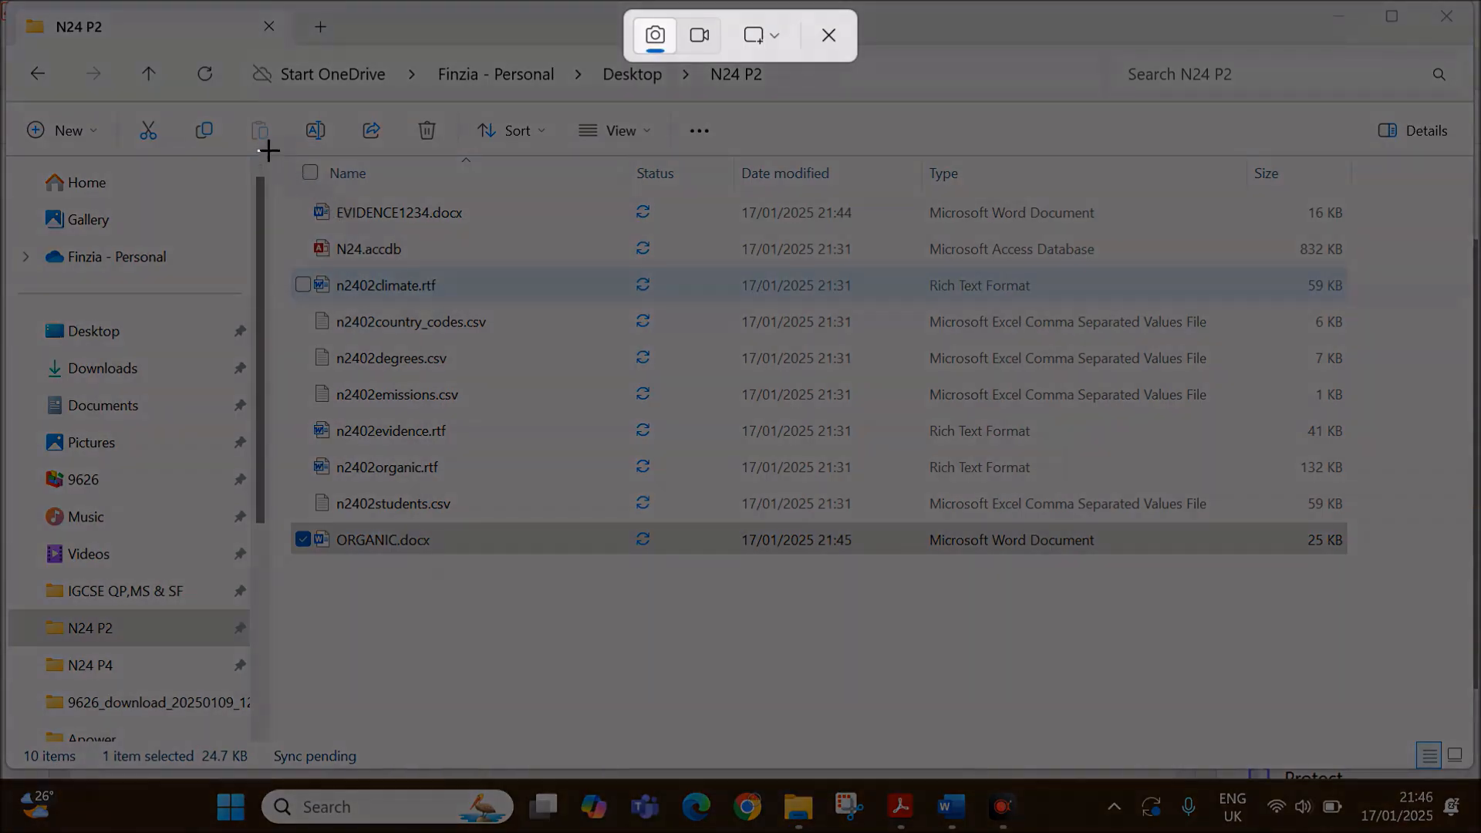
{"action": "left_click", "coordinate": [829, 34]}
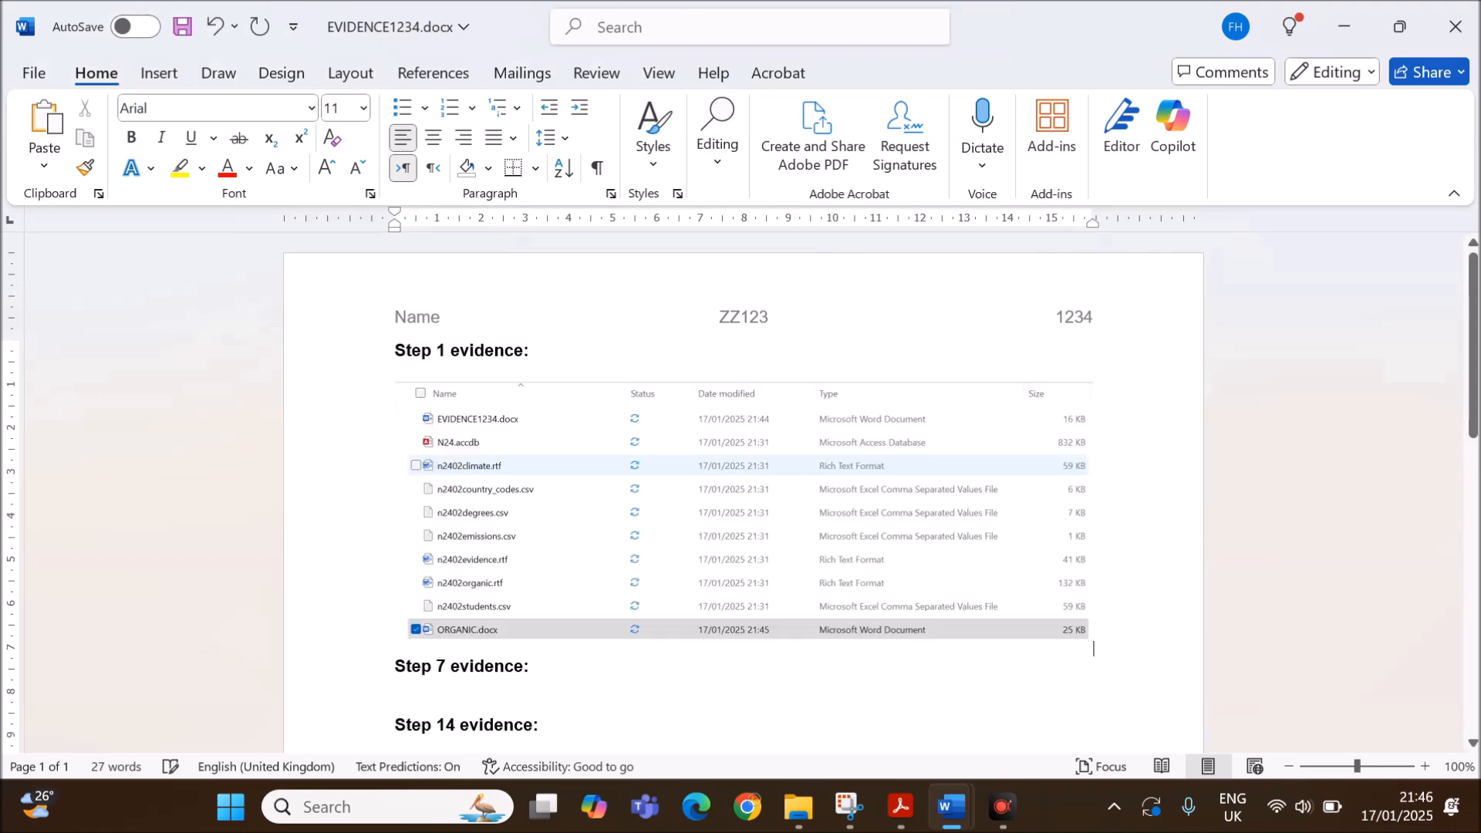
{"action": "left_click", "coordinate": [899, 806]}
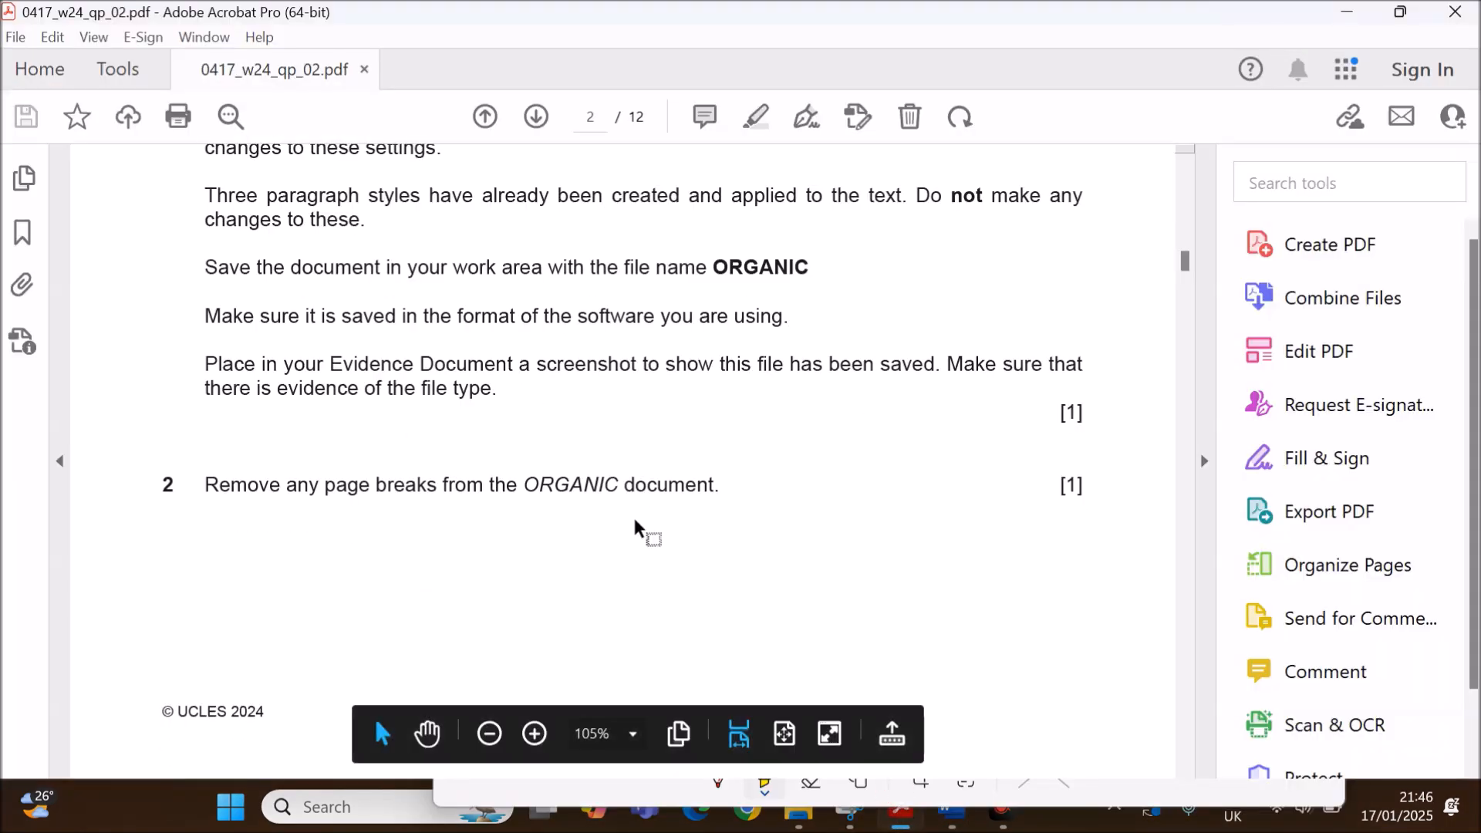
{"action": "mouse_move", "coordinate": [396, 490]}
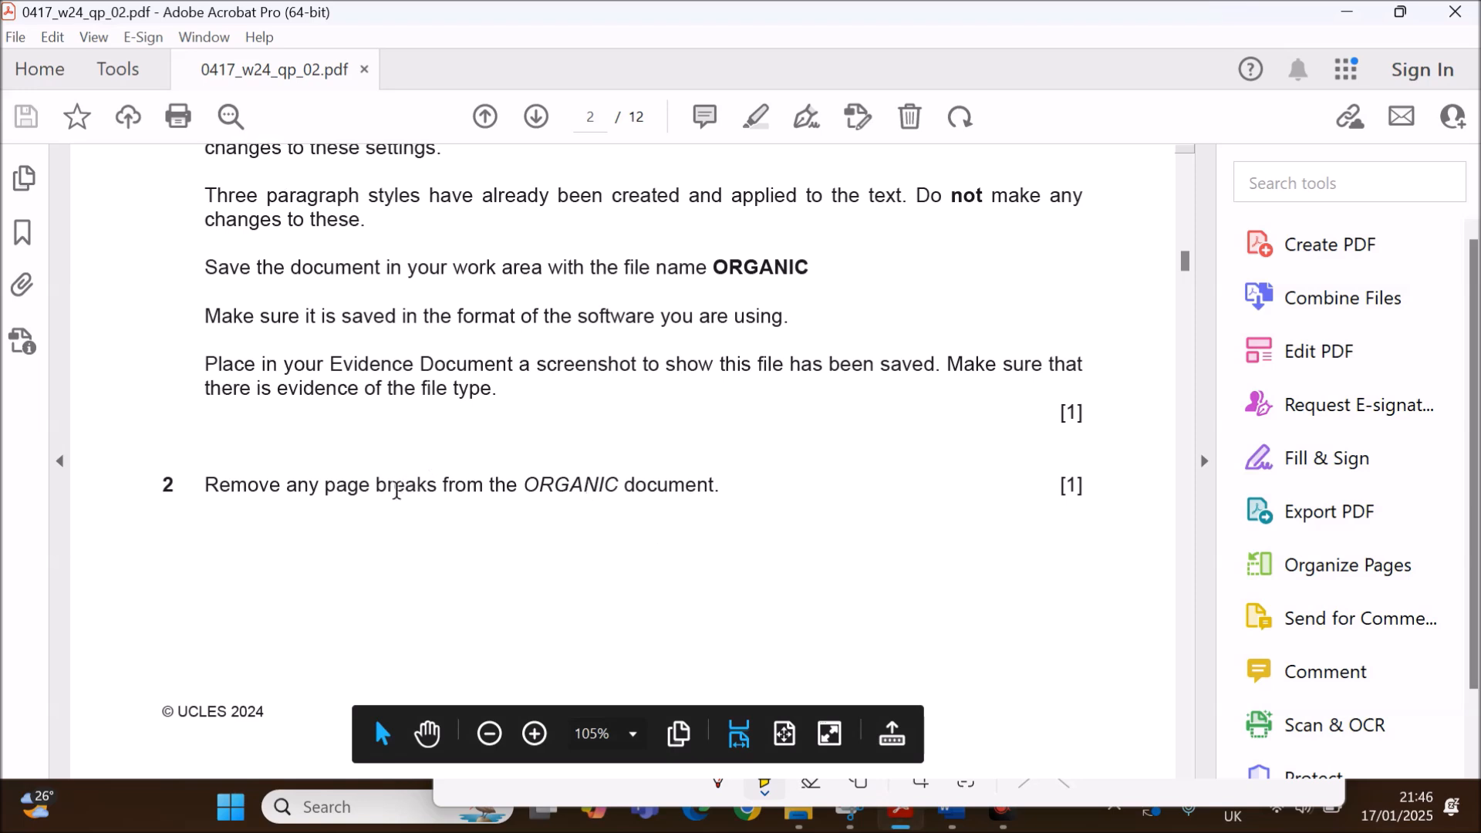
Show formatting marks in ORGANIC.docx and delete both page breaks, leaving three pages.
{"action": "left_click_drag", "start_coordinate": [374, 485], "coordinate": [716, 484]}
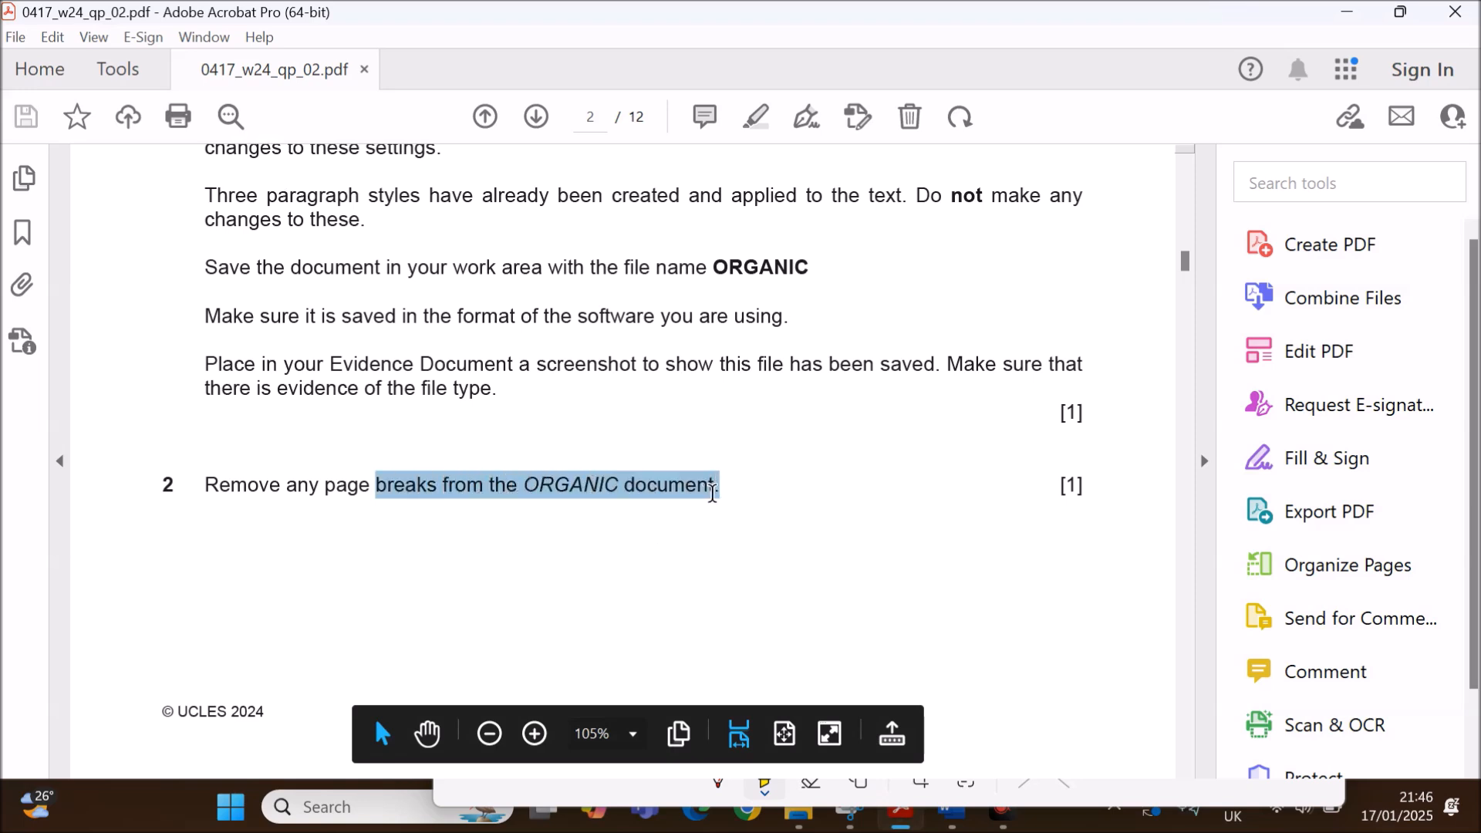
{"action": "mouse_move", "coordinate": [947, 806]}
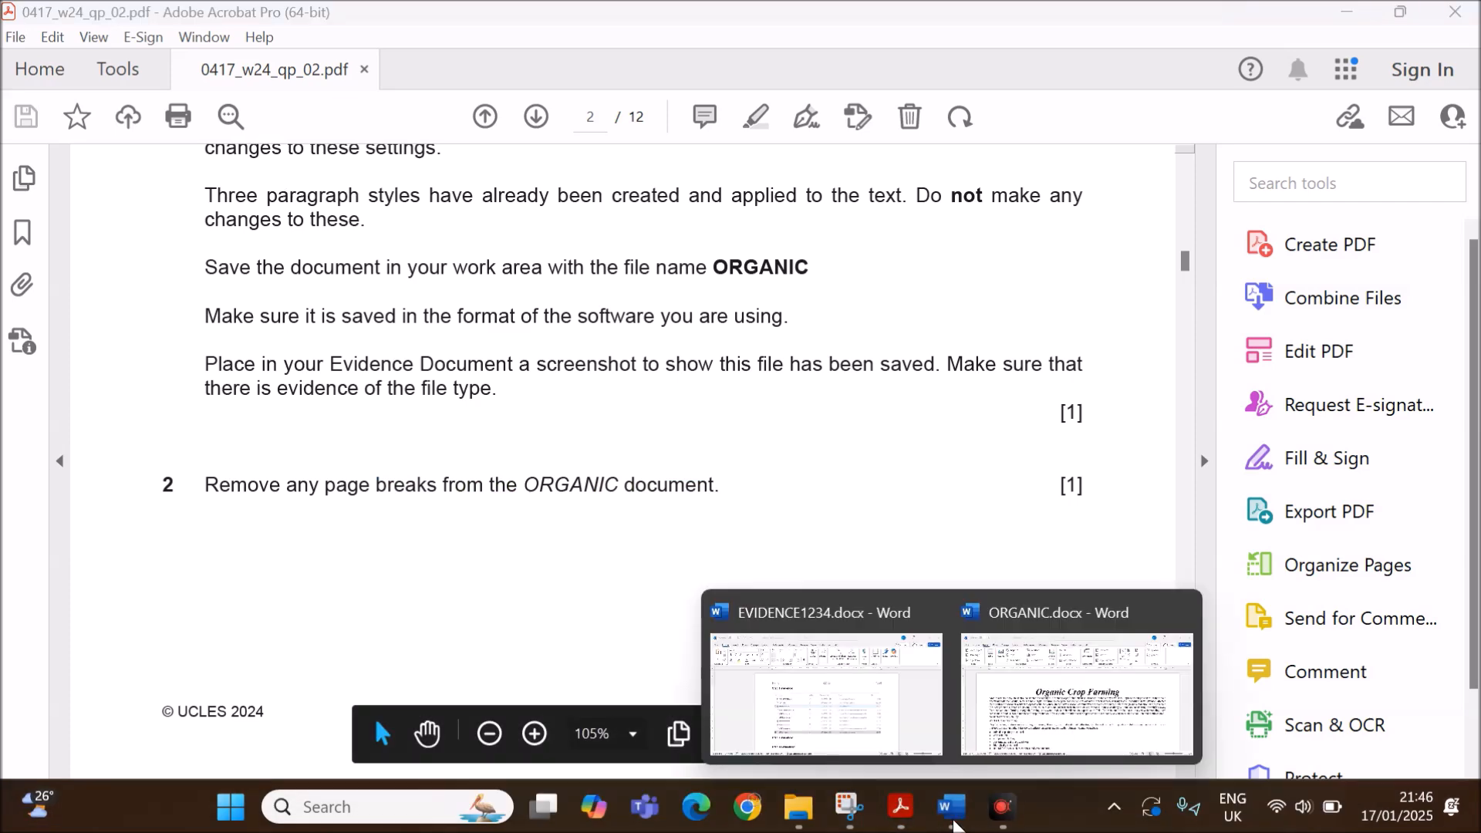
{"action": "left_click", "coordinate": [1074, 696]}
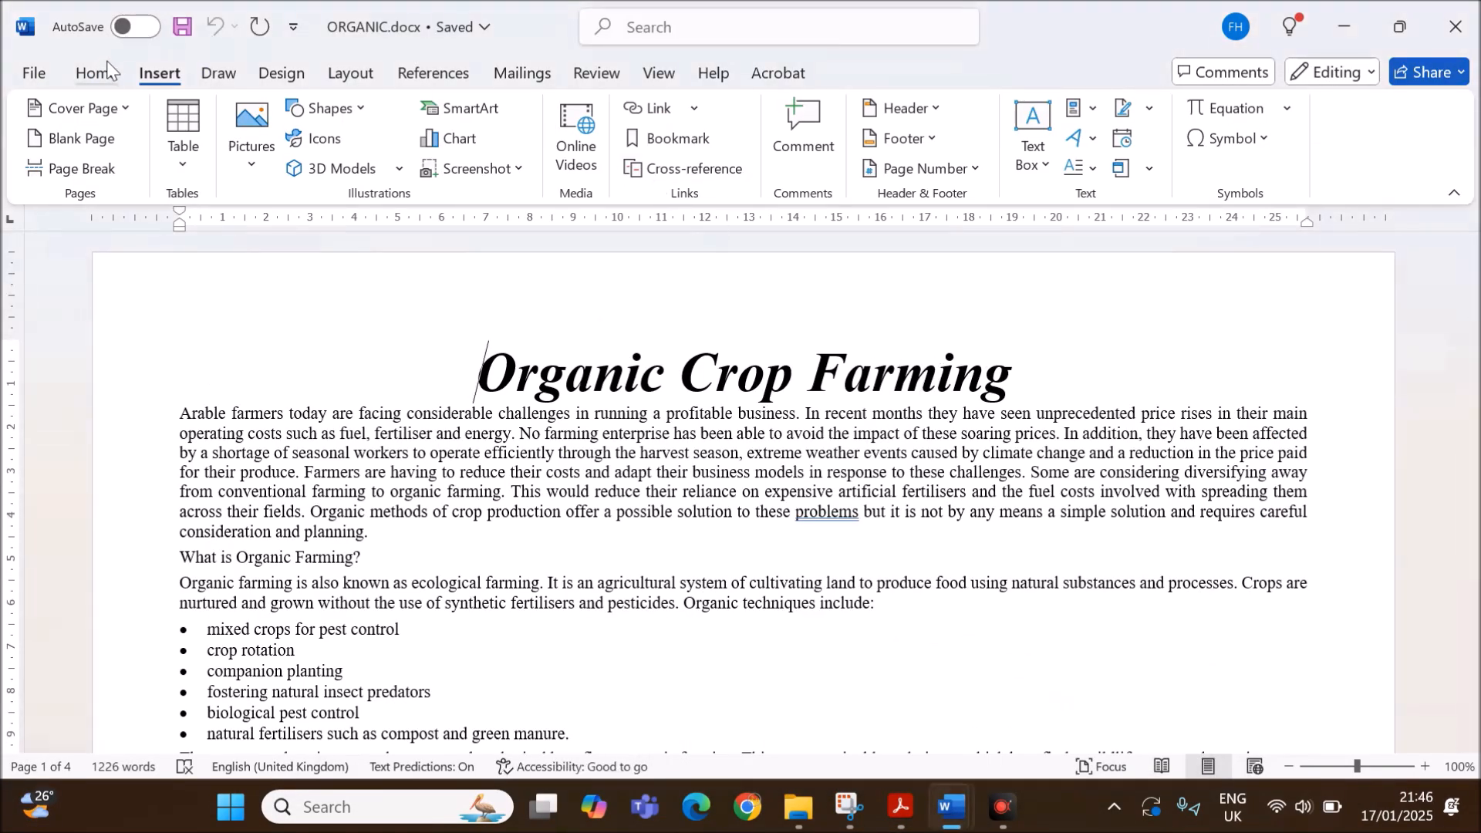
{"action": "left_click", "coordinate": [94, 73]}
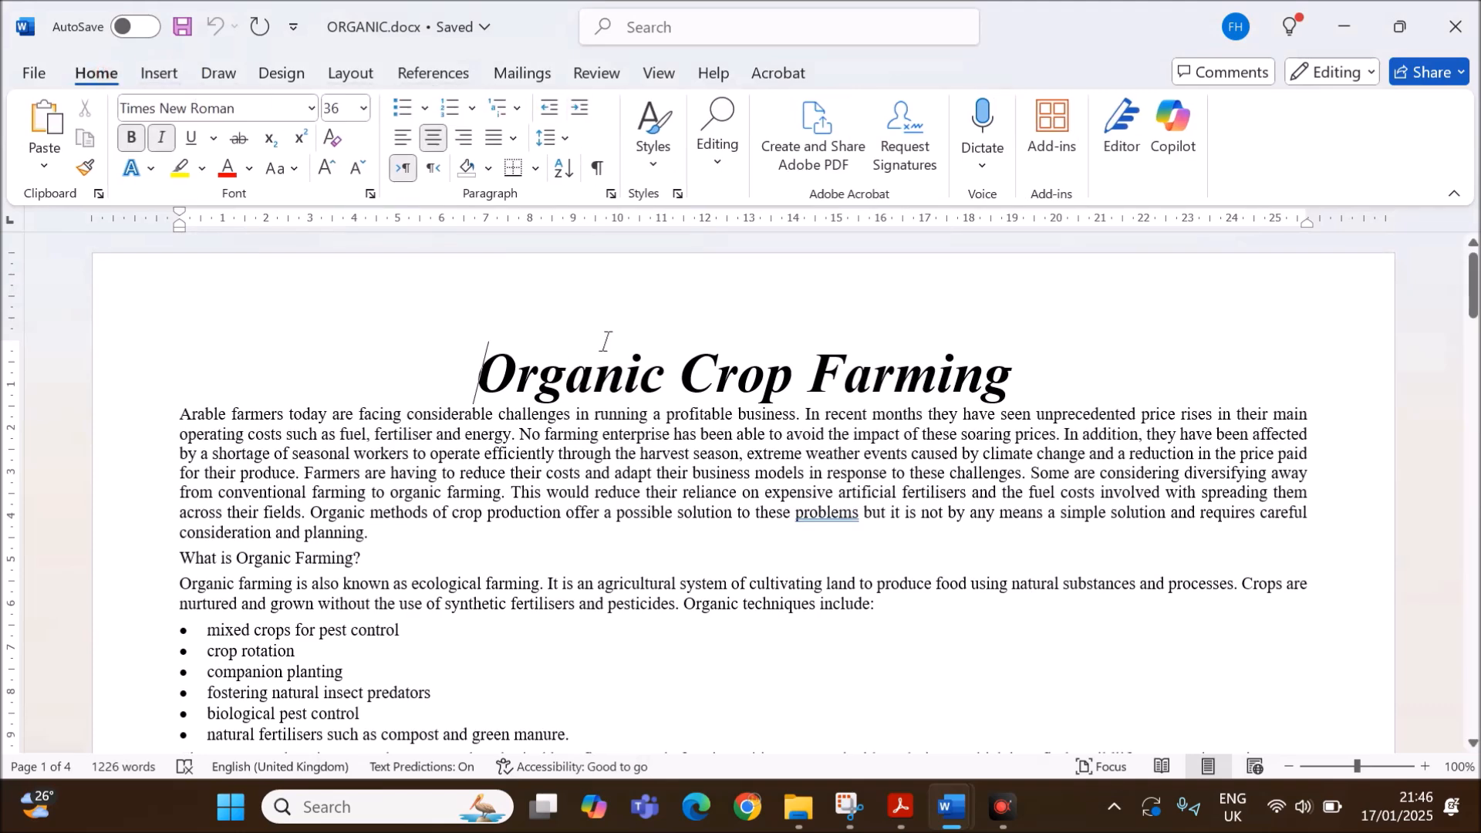
{"action": "mouse_move", "coordinate": [596, 168]}
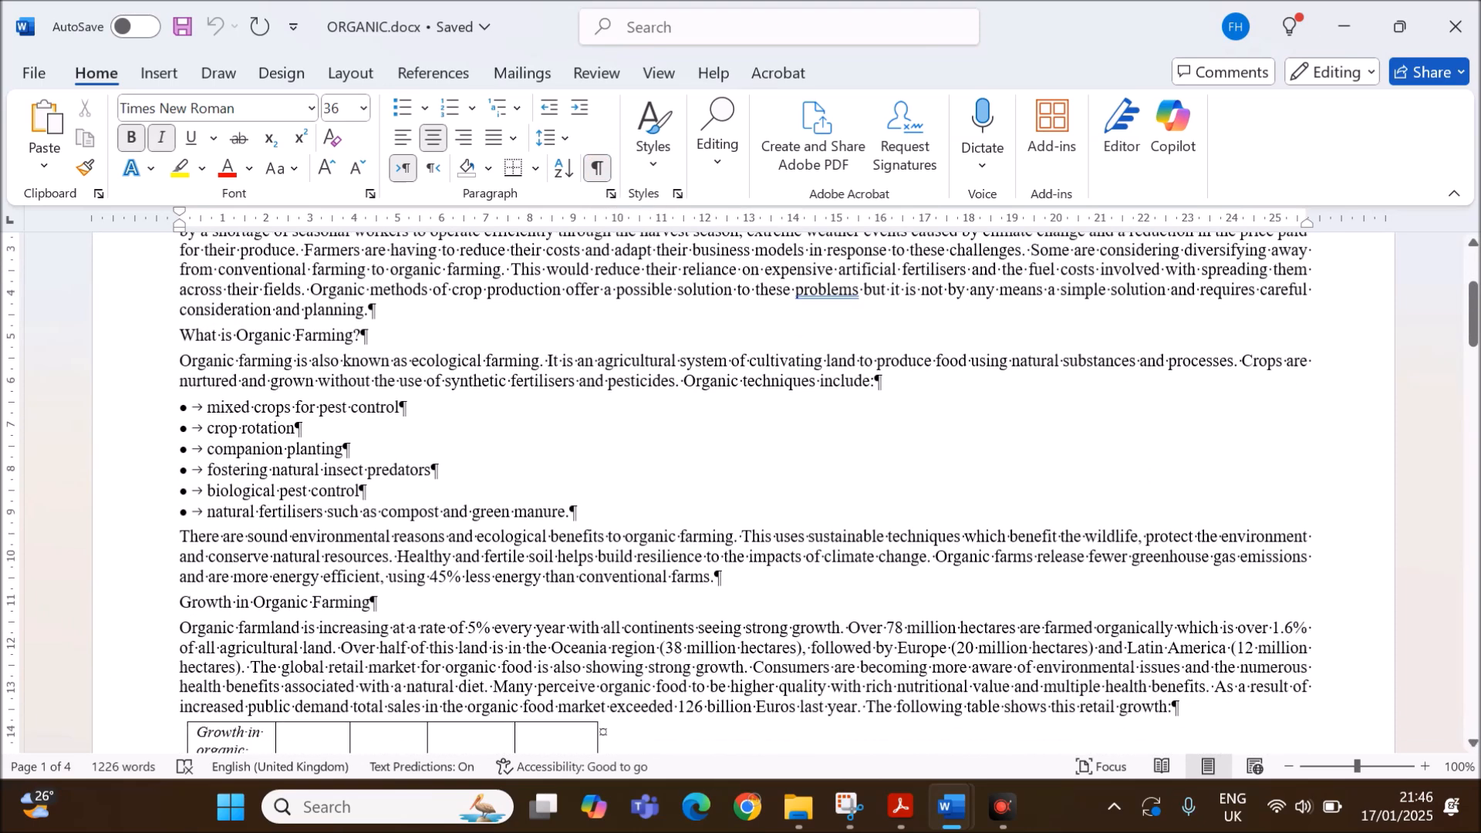
{"action": "scroll", "scroll_direction": "down", "scroll_amount": 3}
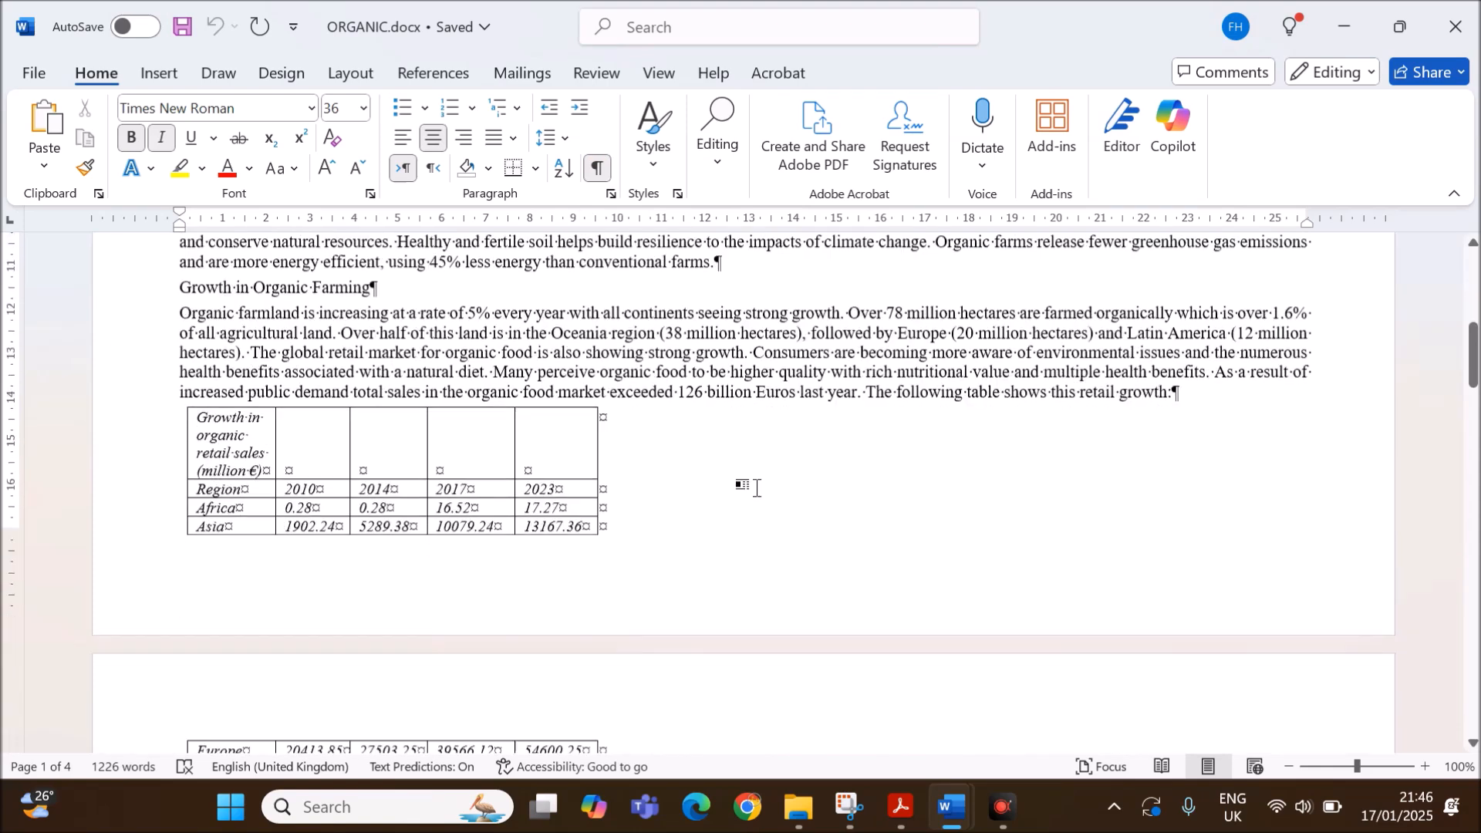
{"action": "scroll", "scroll_direction": "down", "scroll_amount": 3}
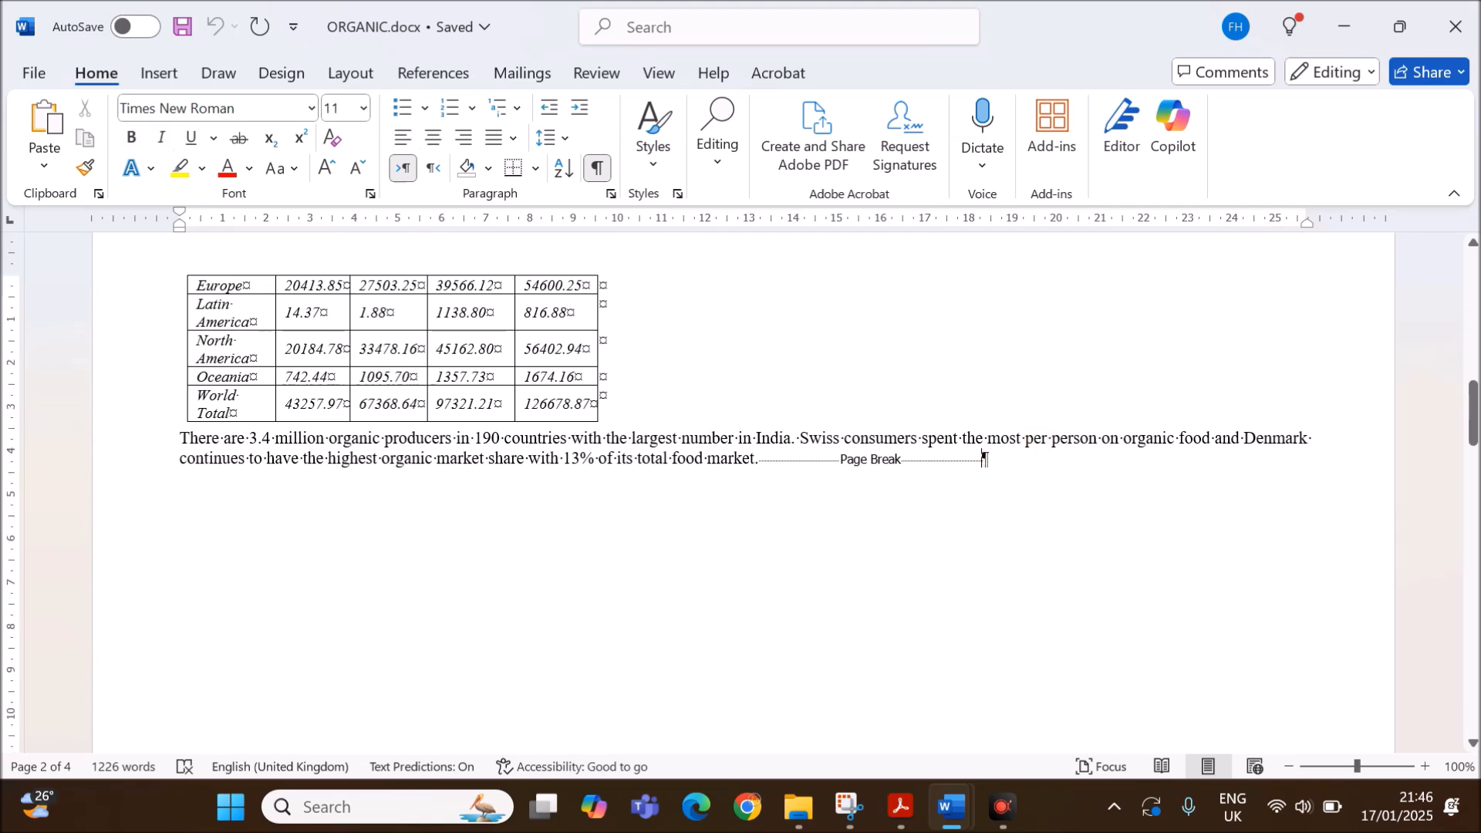
{"action": "scroll", "scroll_direction": "down", "scroll_amount": 3}
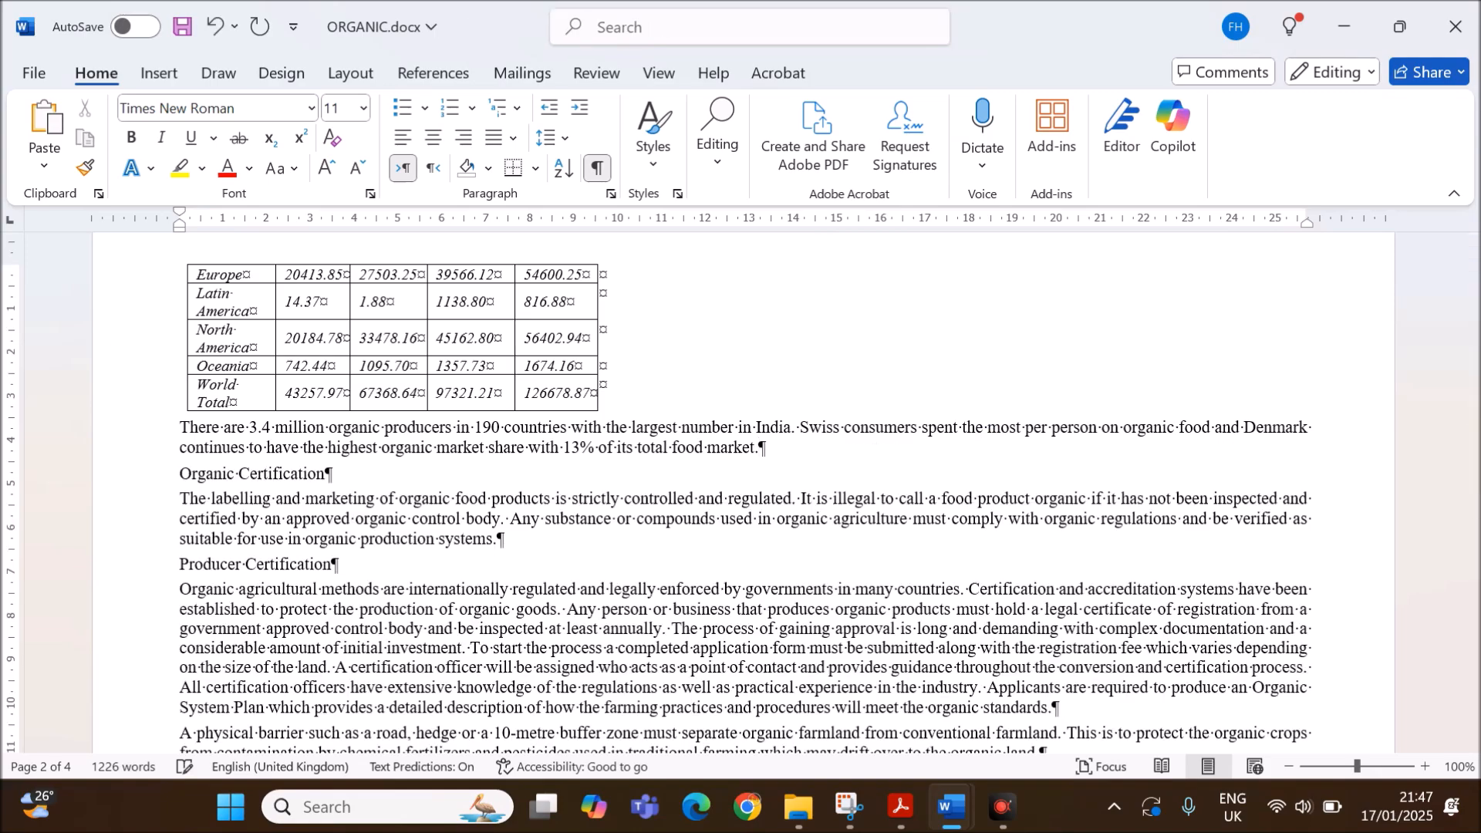
{"action": "scroll", "scroll_direction": "down", "scroll_amount": 3}
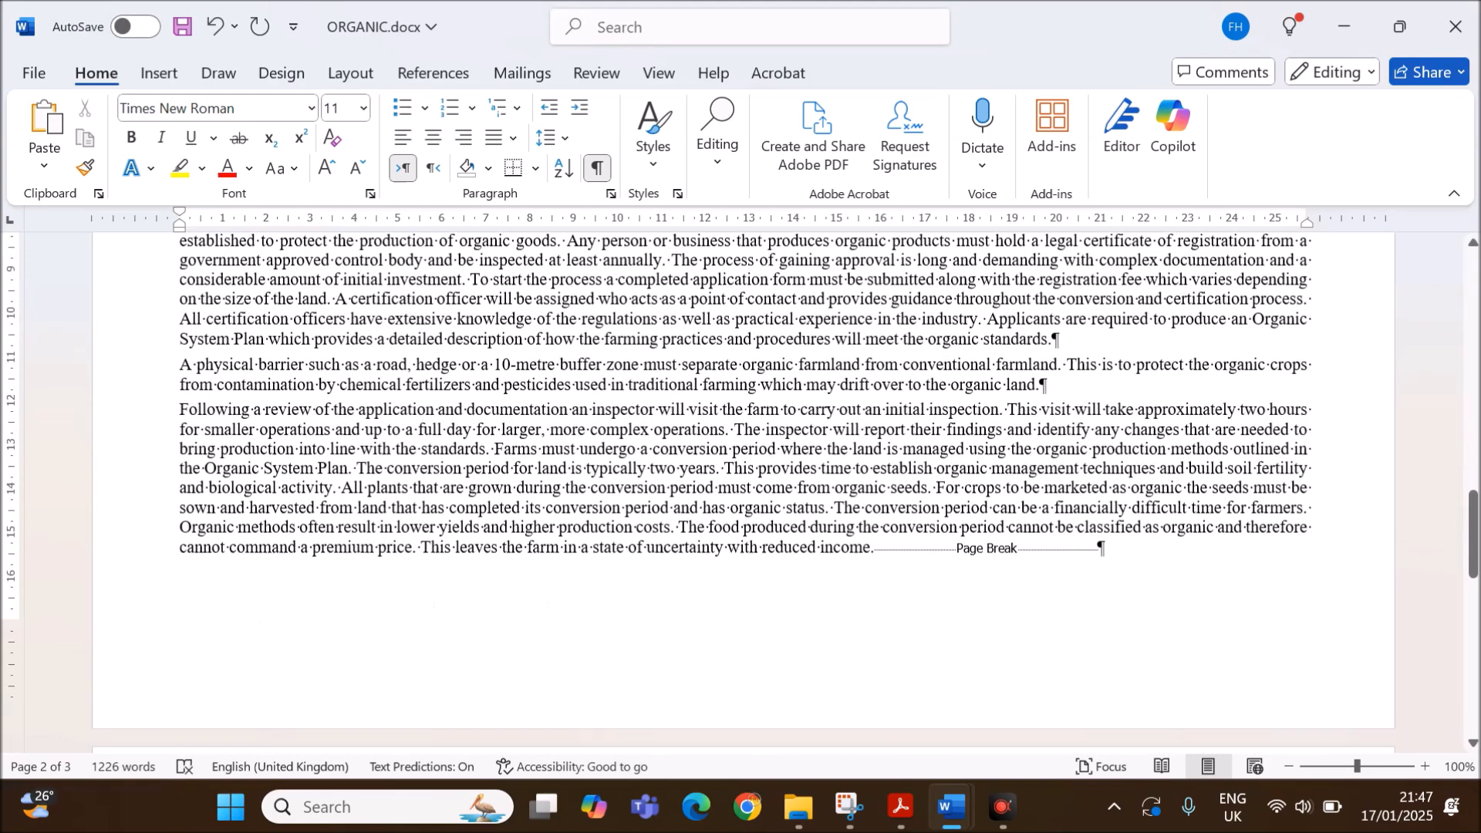
{"action": "scroll", "scroll_direction": "down", "scroll_amount": 3}
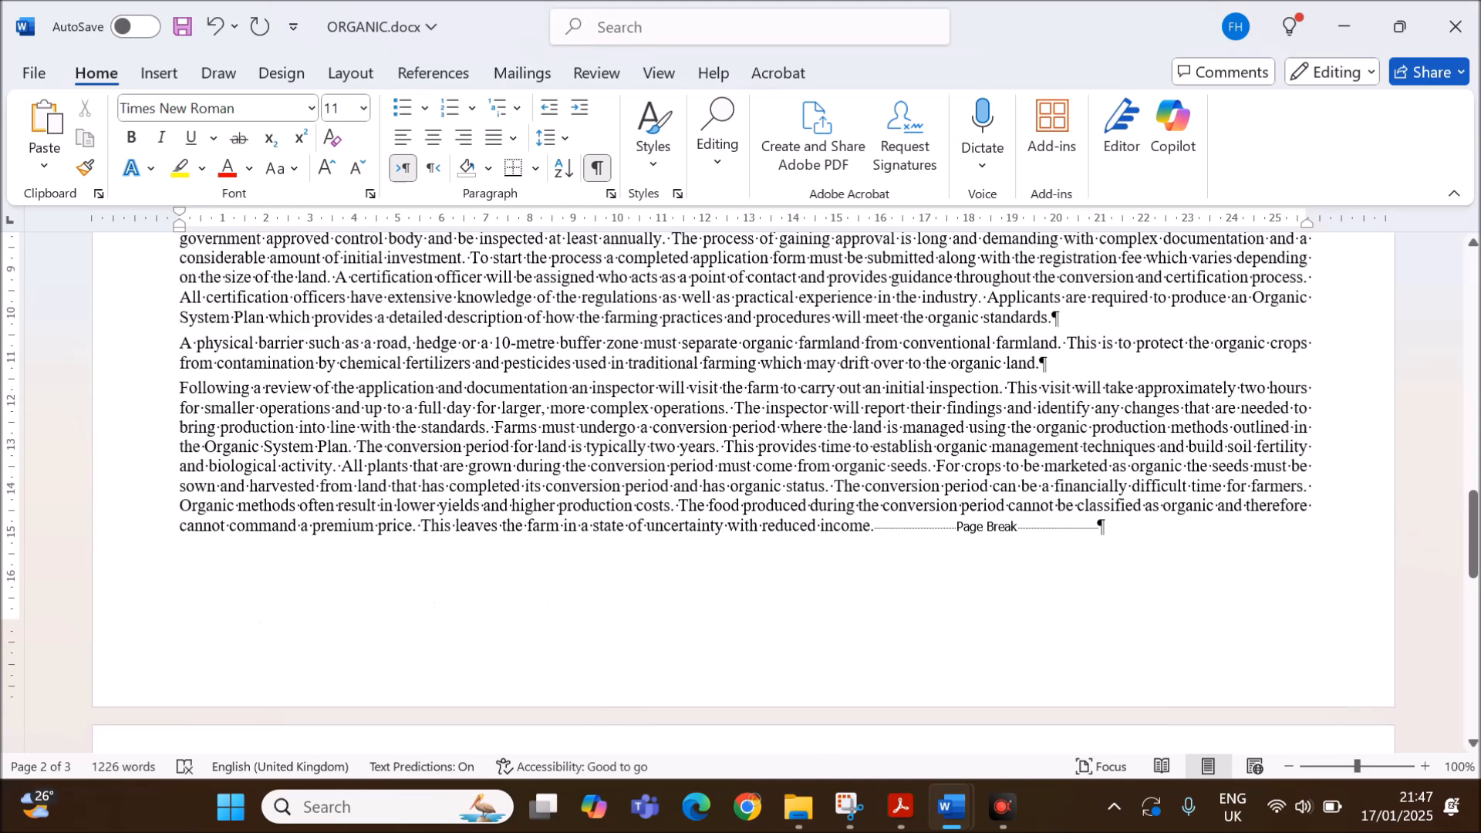
{"action": "scroll", "scroll_direction": "down", "scroll_amount": 3}
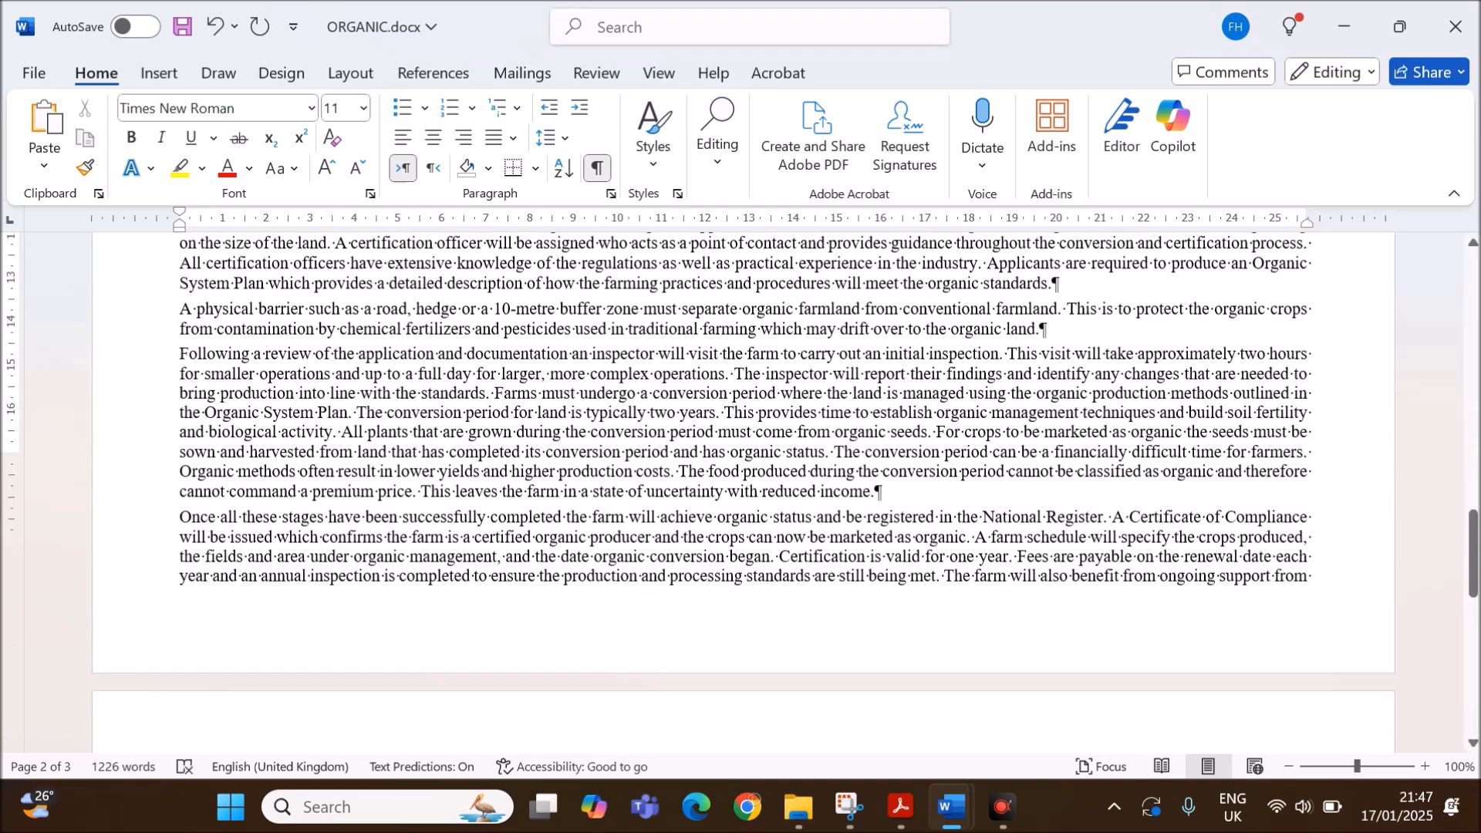
{"action": "scroll", "scroll_direction": "down", "scroll_amount": 3}
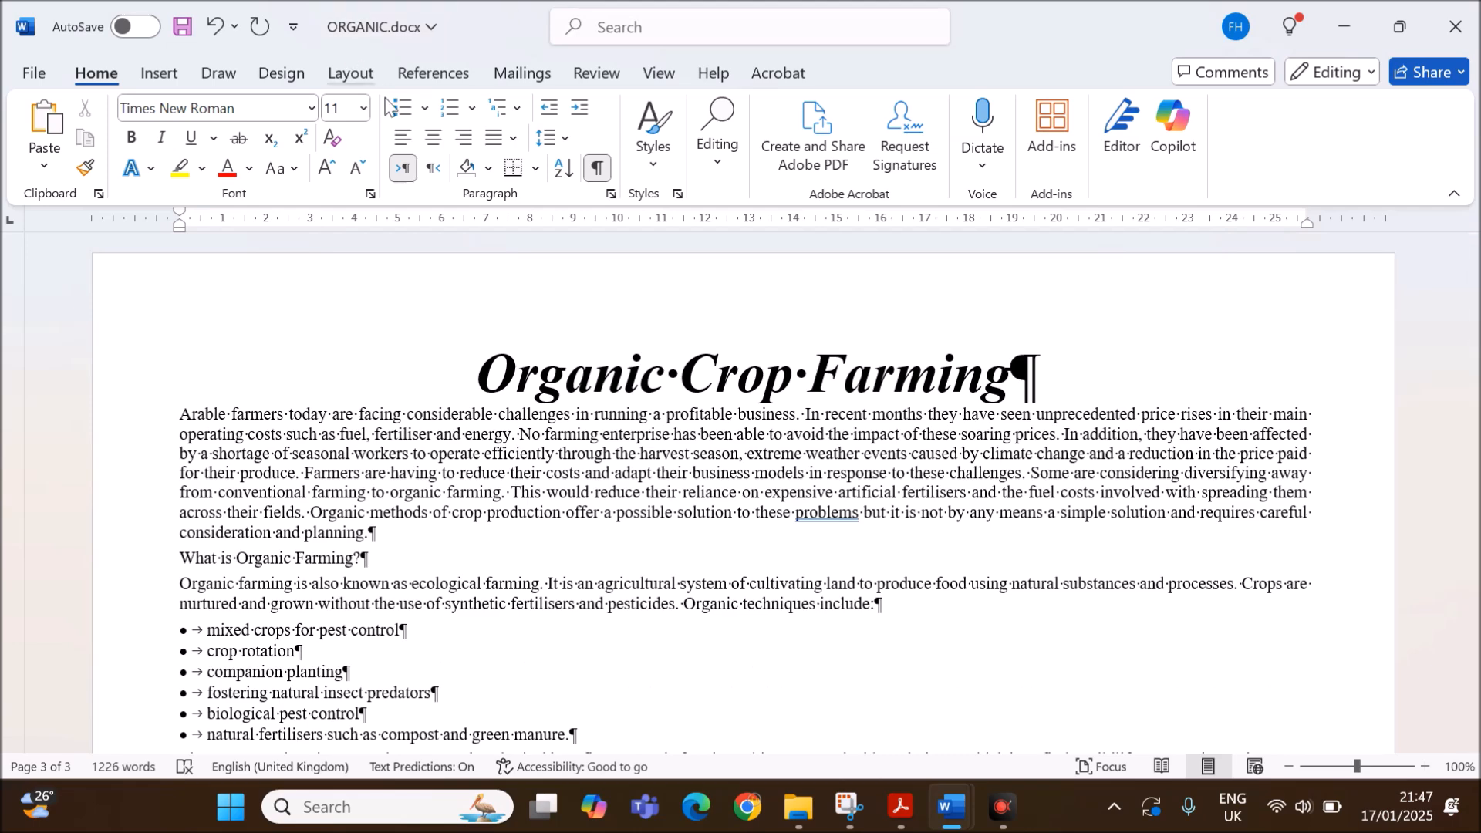
Read Task 3's header and footer requirements in the question paper.
{"action": "left_click", "coordinate": [596, 167]}
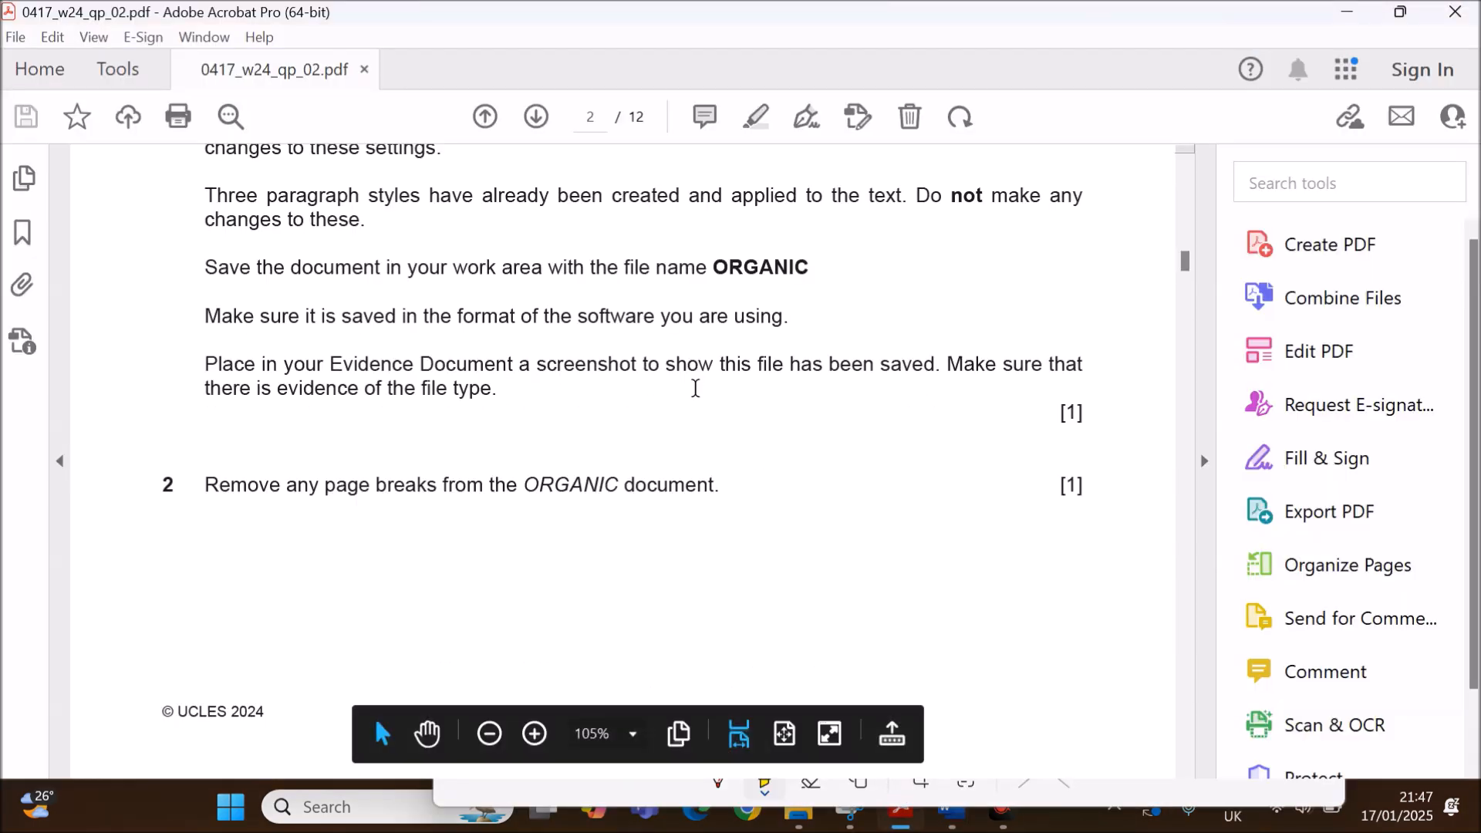
{"action": "scroll", "scroll_direction": "down", "scroll_amount": 3}
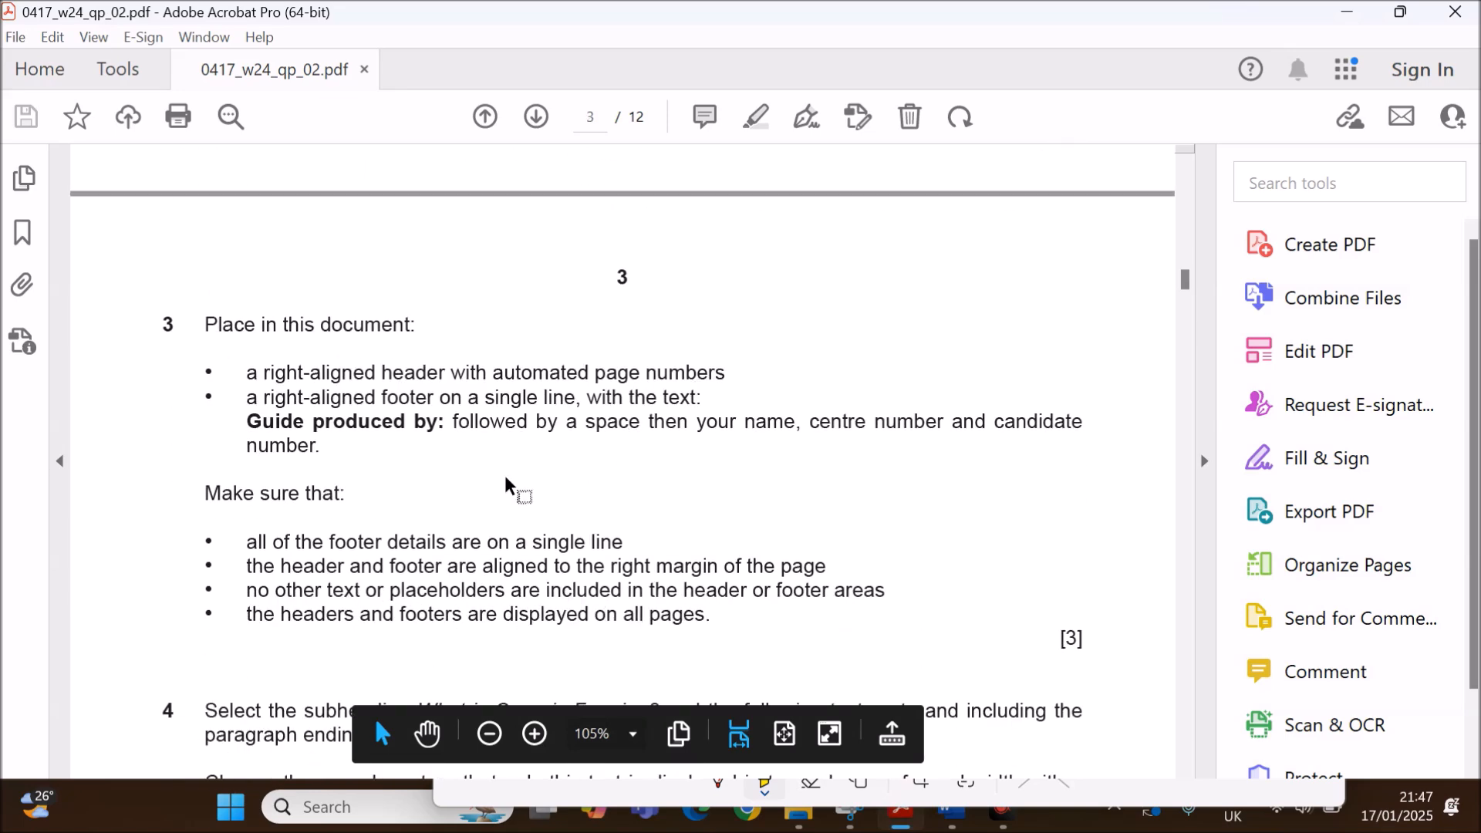
{"action": "left_click_drag", "start_coordinate": [312, 372], "coordinate": [638, 372]}
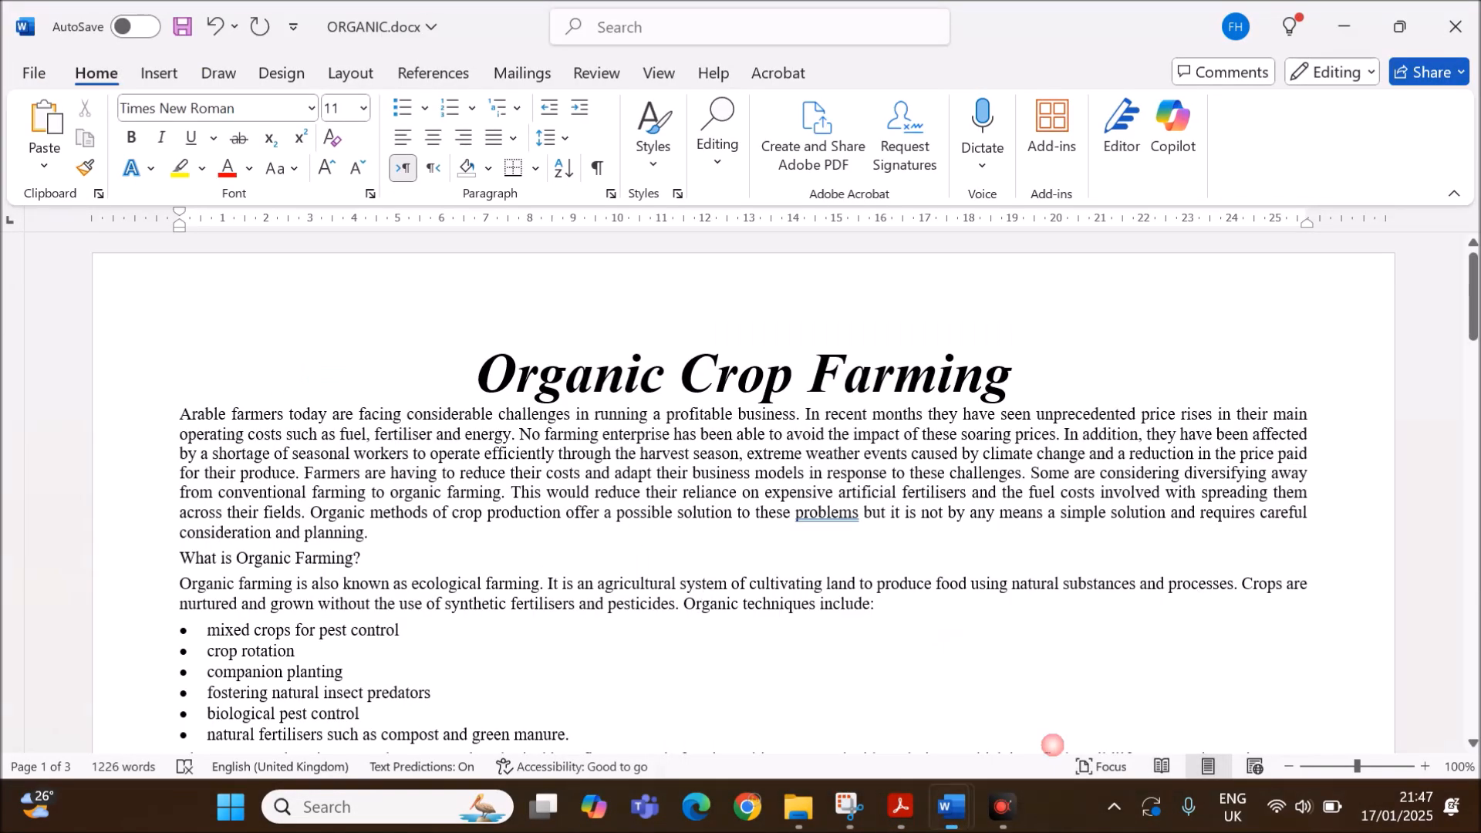
Clear the left header placeholders and insert an automatic page number in the header.
{"action": "left_click", "coordinate": [159, 73]}
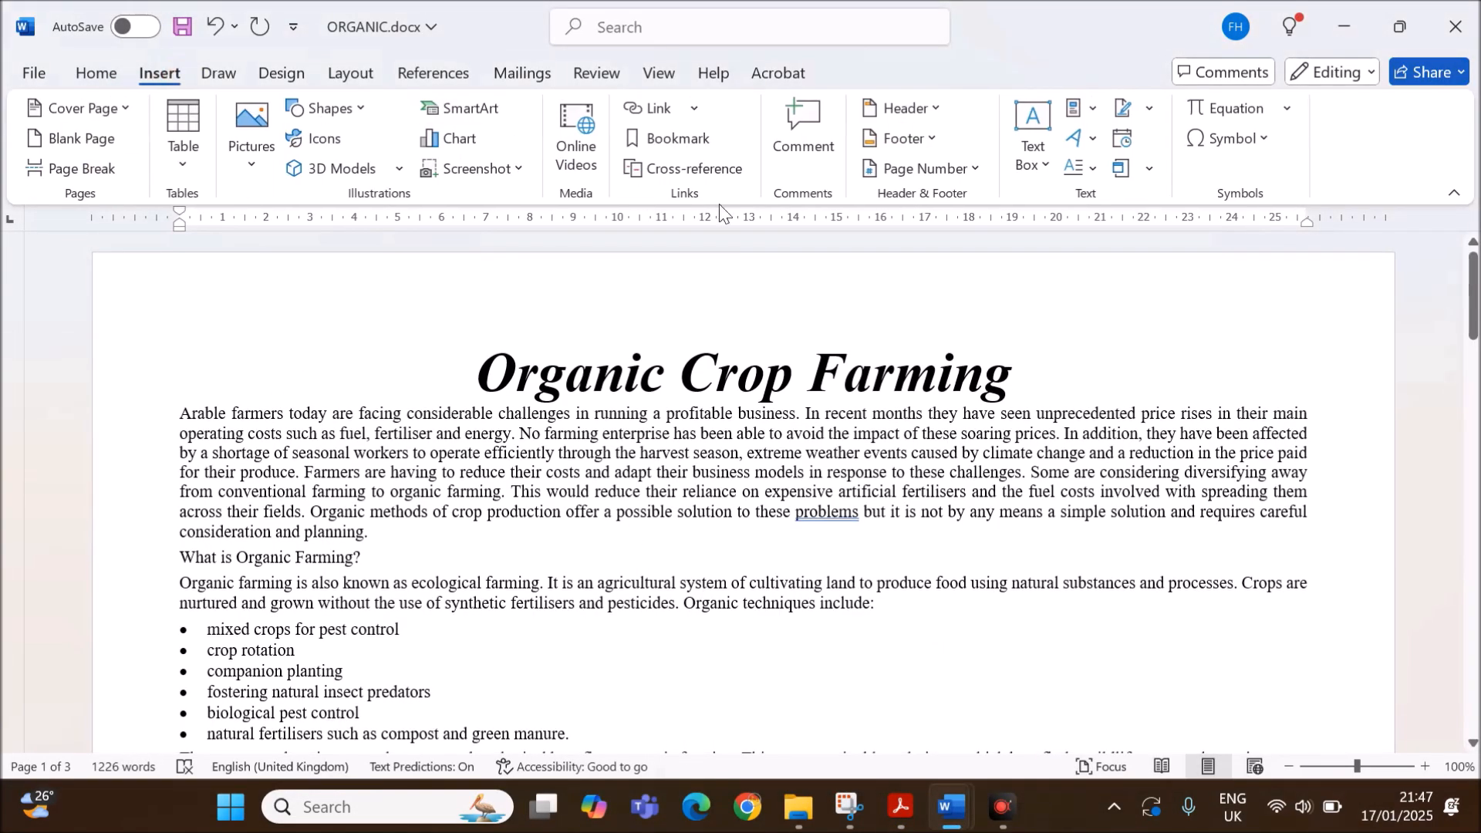
{"action": "left_click", "coordinate": [907, 108]}
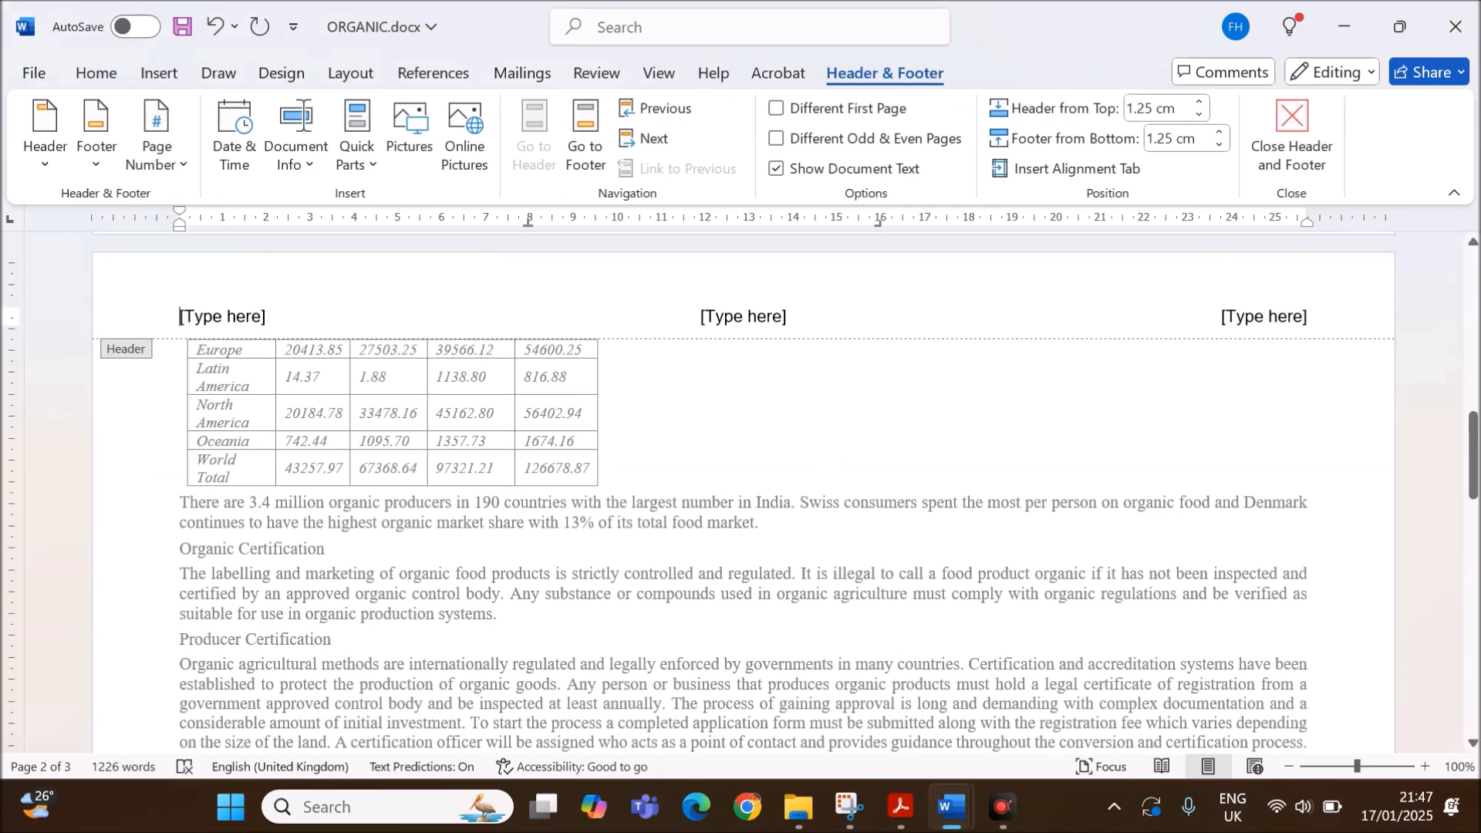
{"action": "left_click", "coordinate": [223, 316]}
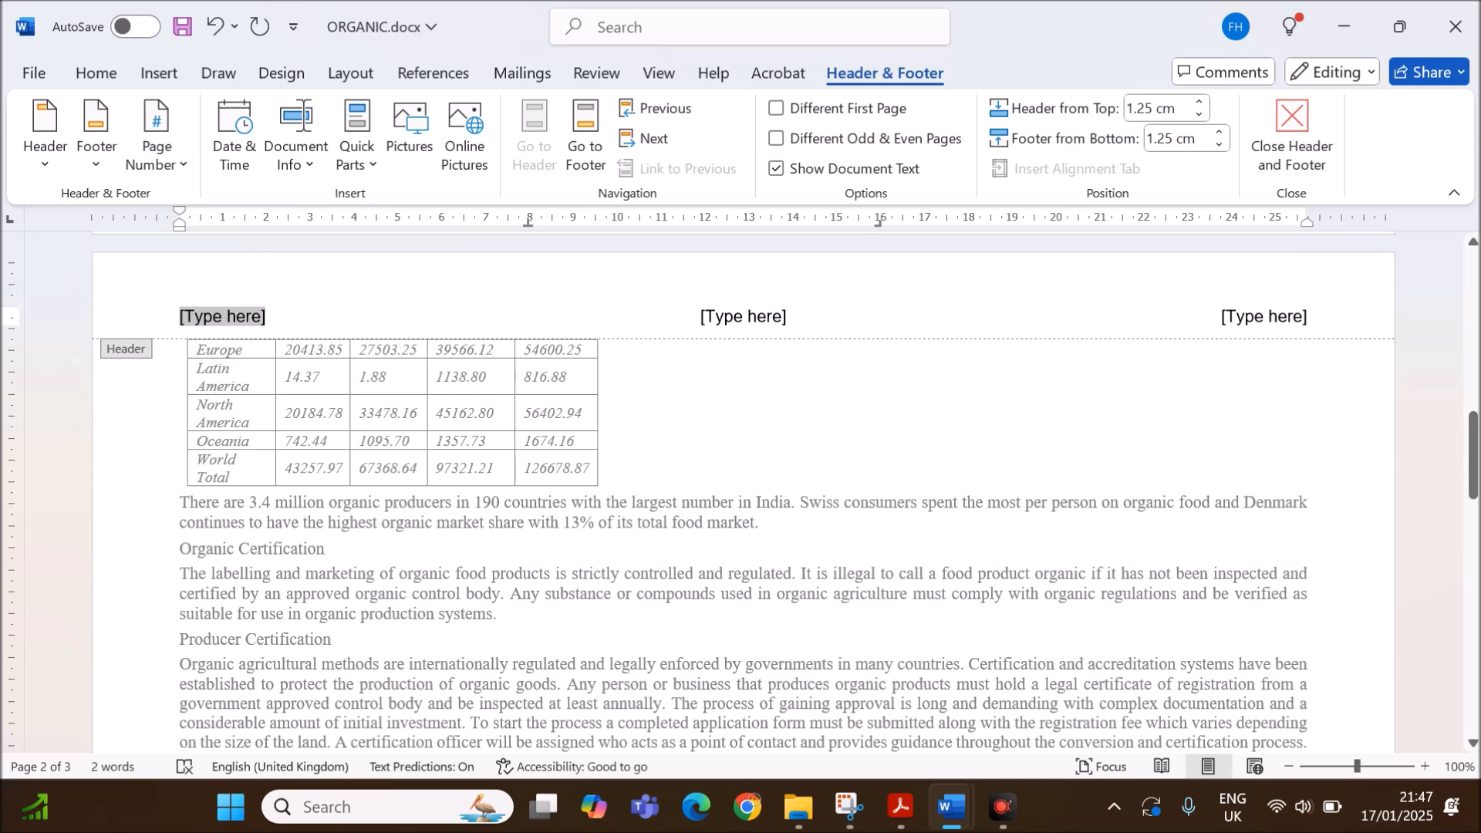
{"action": "left_click", "coordinate": [221, 316]}
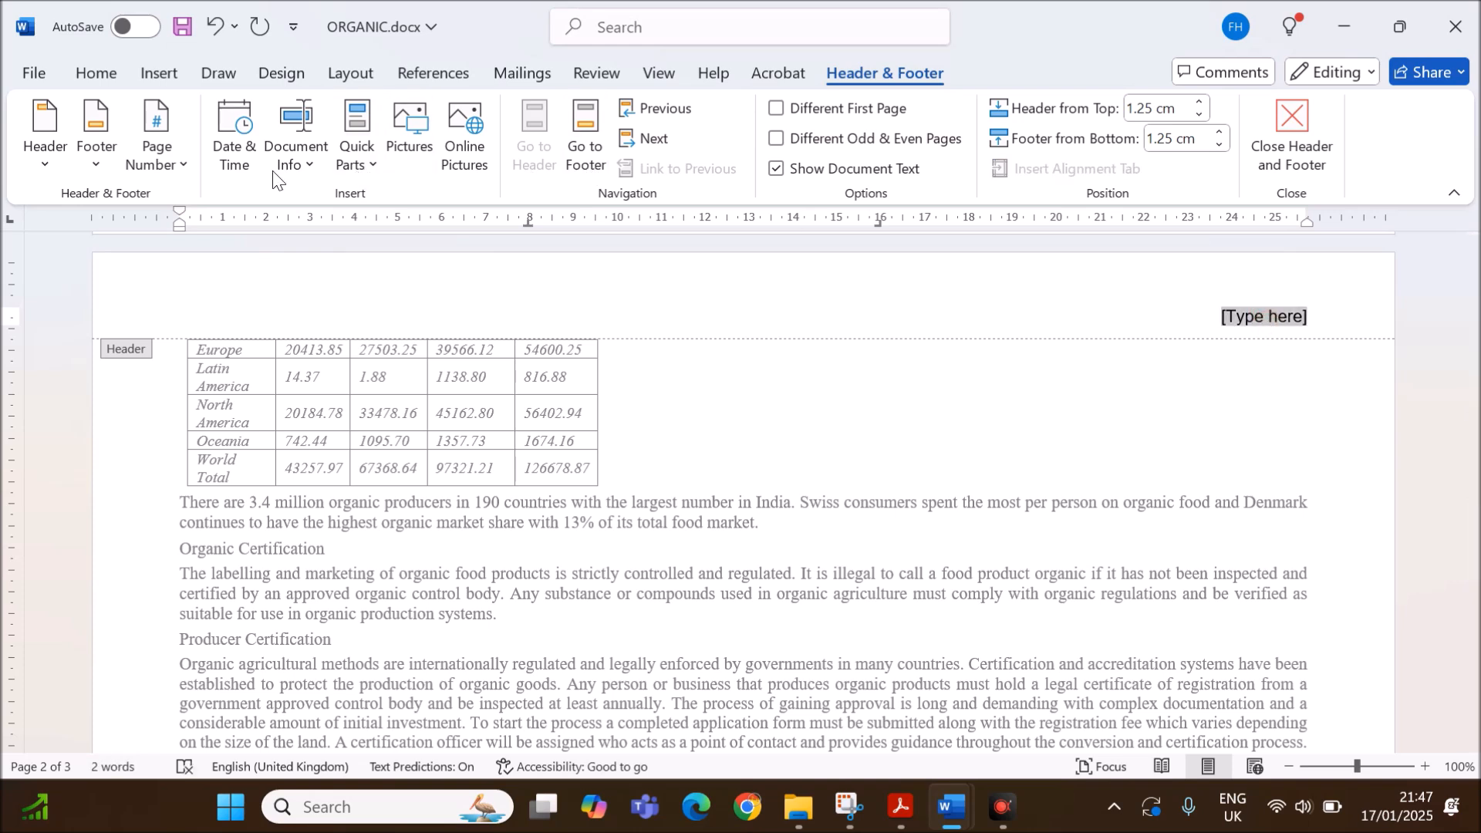
{"action": "left_click", "coordinate": [156, 135]}
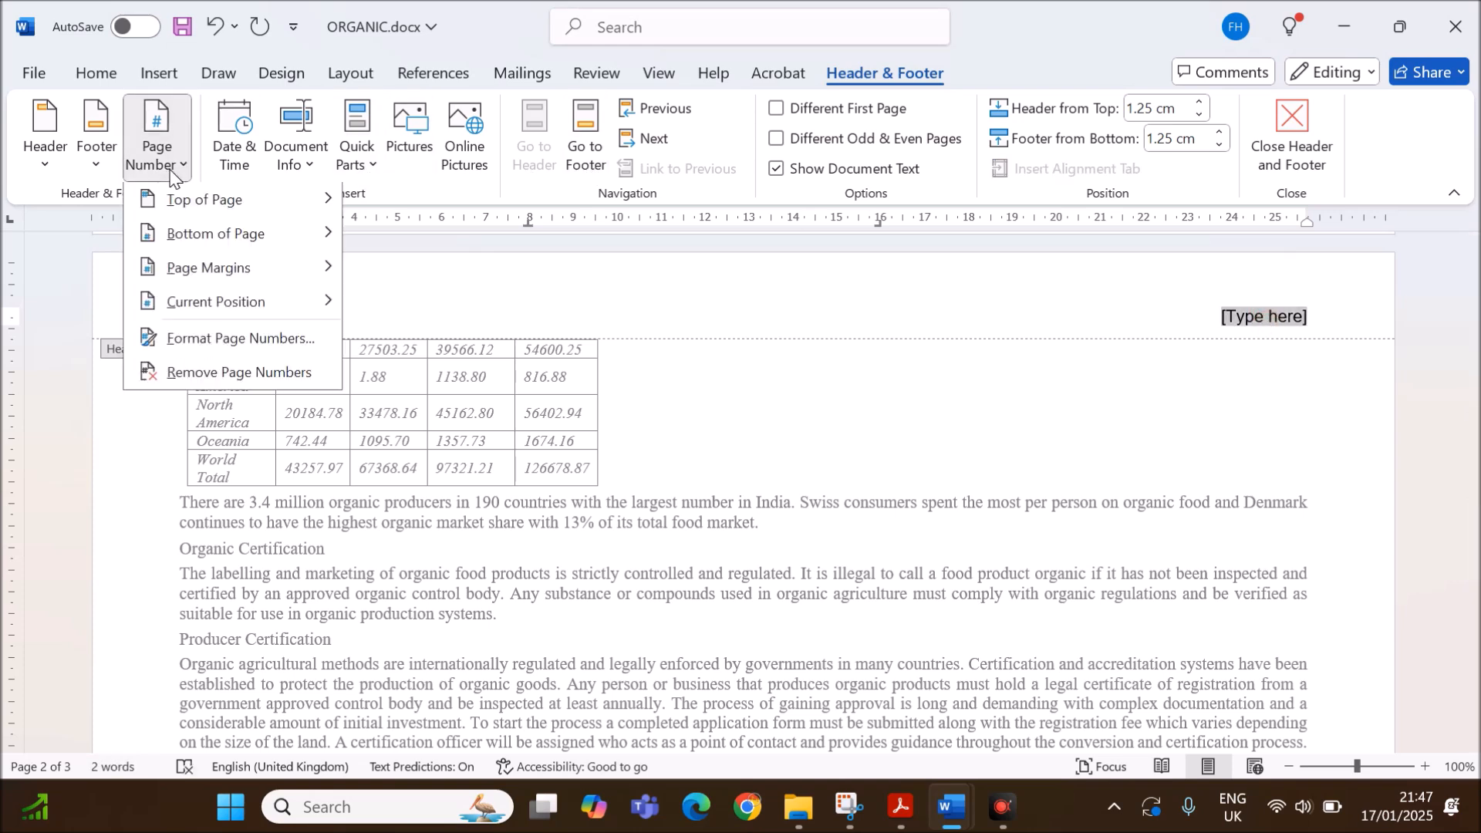
{"action": "left_click", "coordinate": [215, 302]}
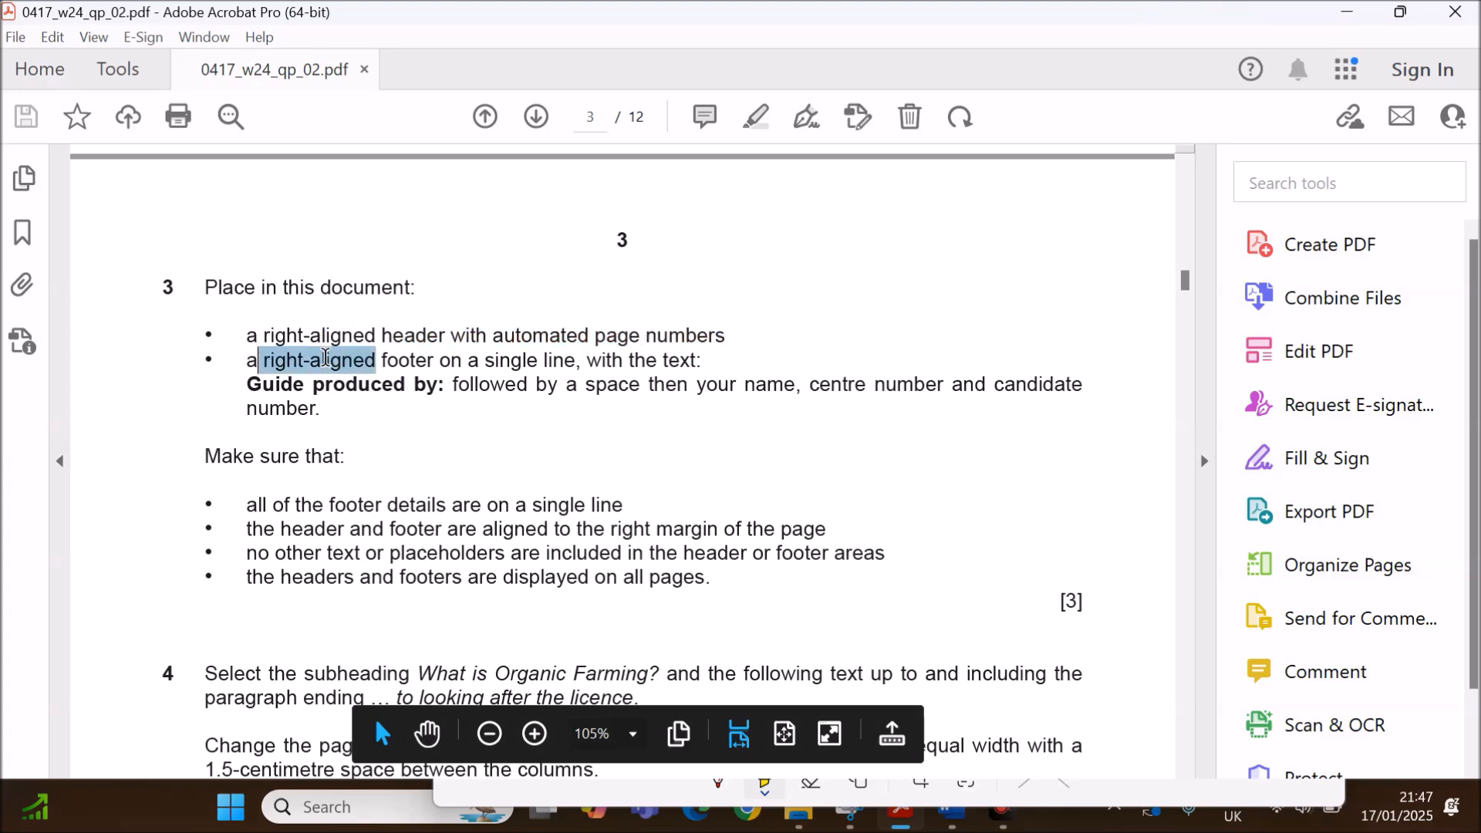
Highlight the right-aligned footer requirement through the candidate number, then return to Word.
{"action": "left_click_drag", "start_coordinate": [261, 361], "coordinate": [580, 360]}
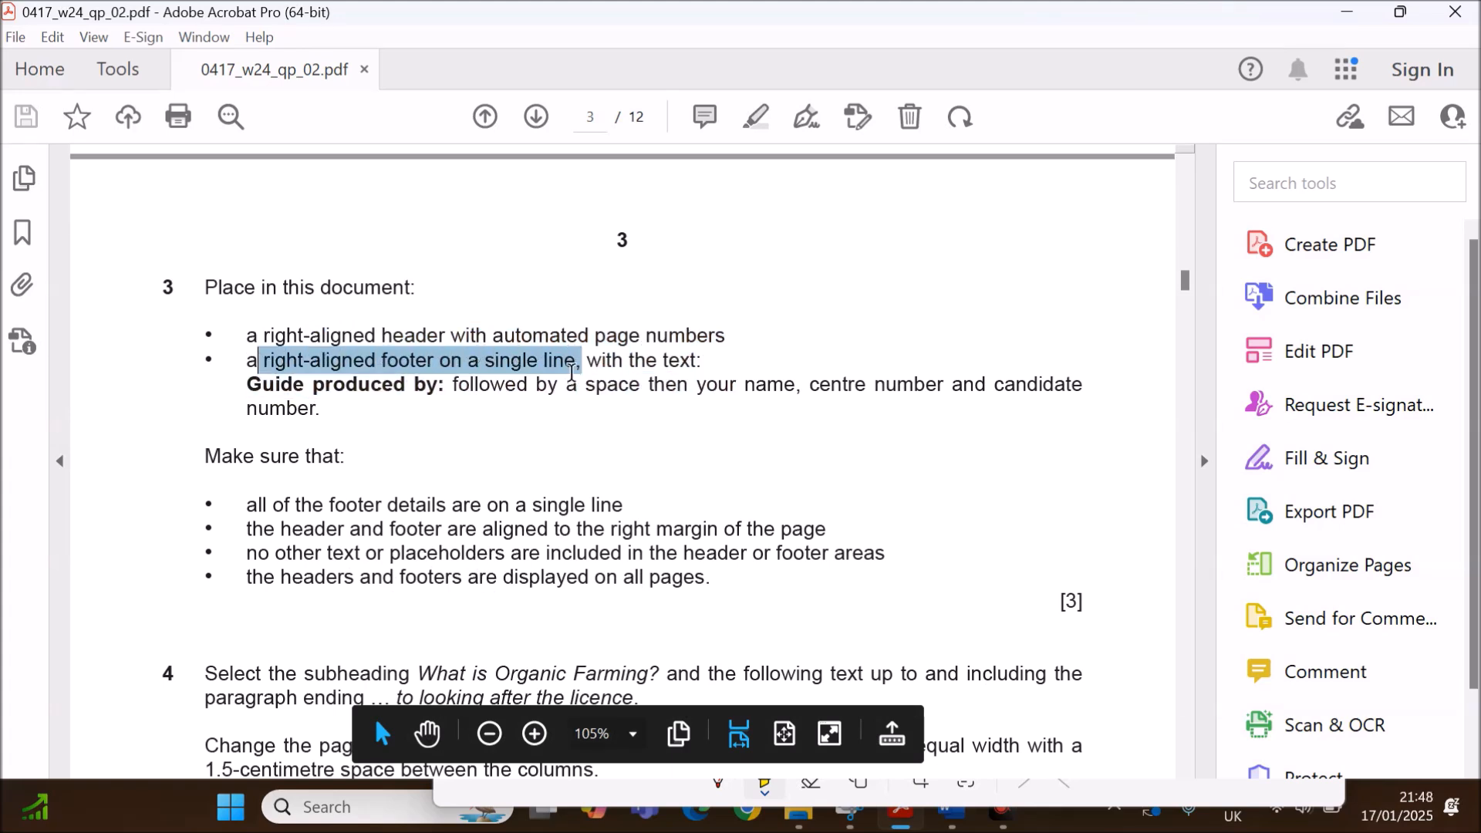
{"action": "left_click_drag", "start_coordinate": [576, 360], "coordinate": [444, 384]}
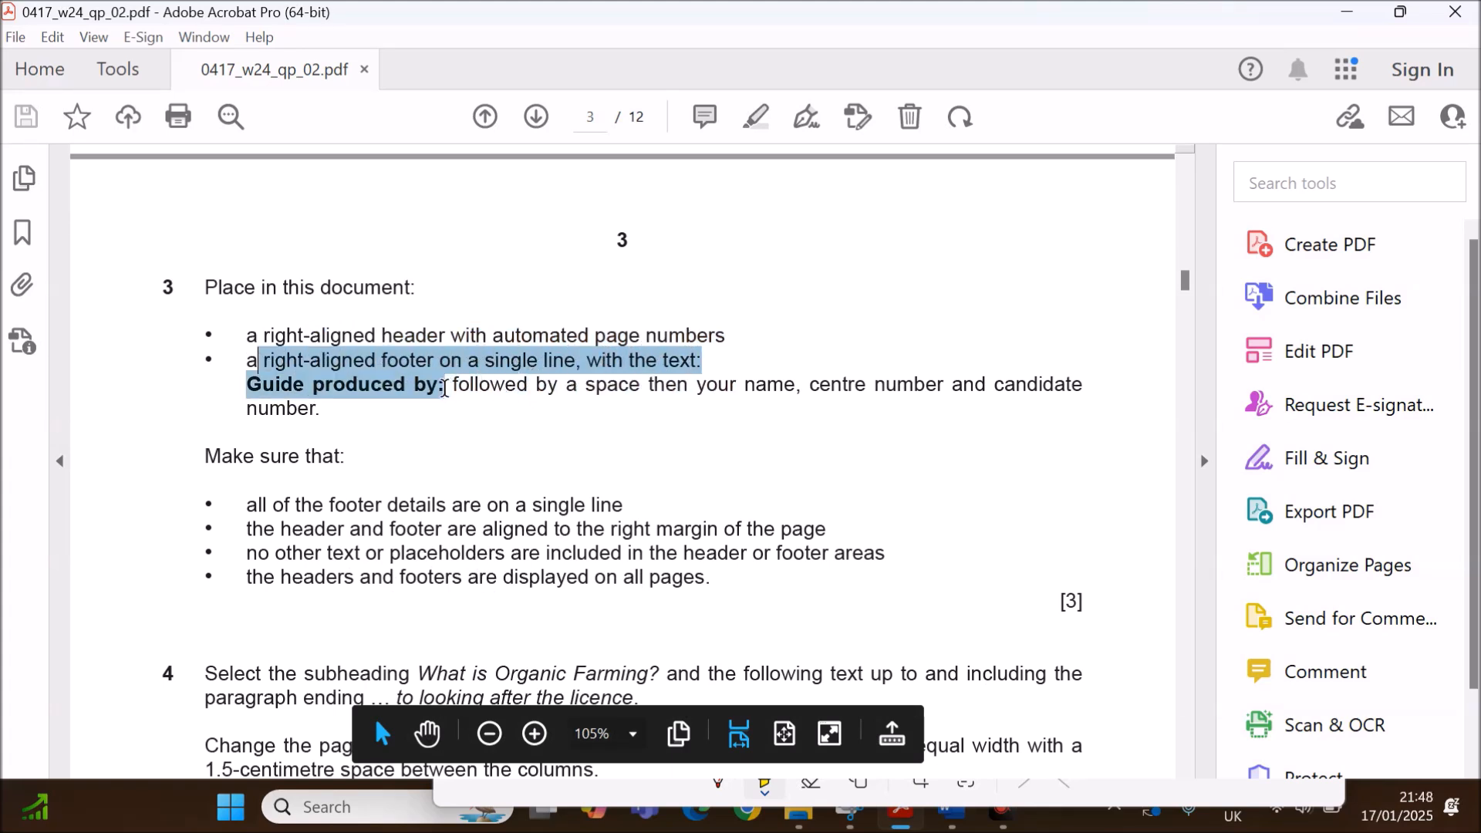
{"action": "left_click_drag", "start_coordinate": [445, 383], "coordinate": [803, 383]}
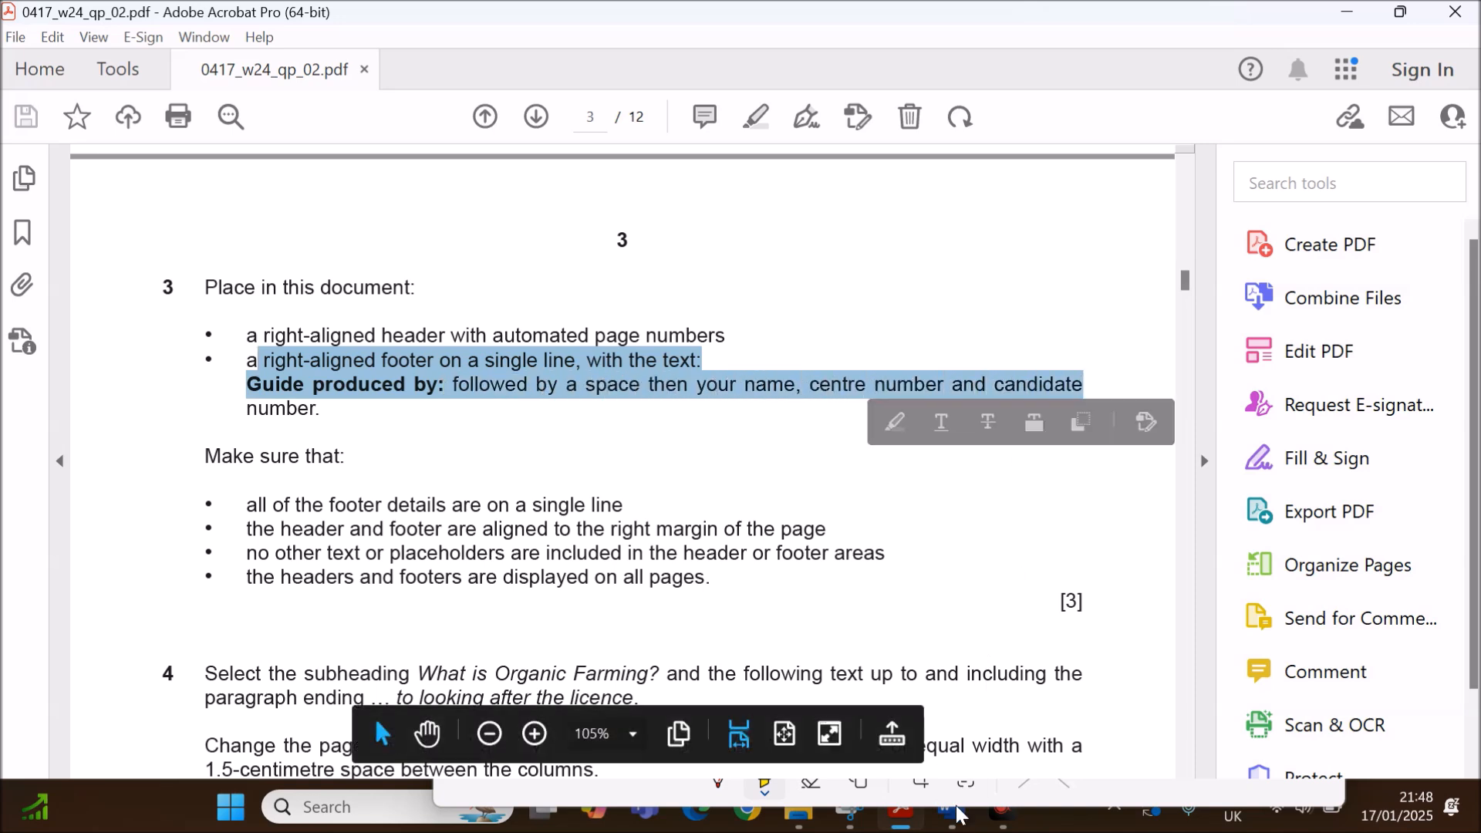
{"action": "left_click", "coordinate": [940, 829]}
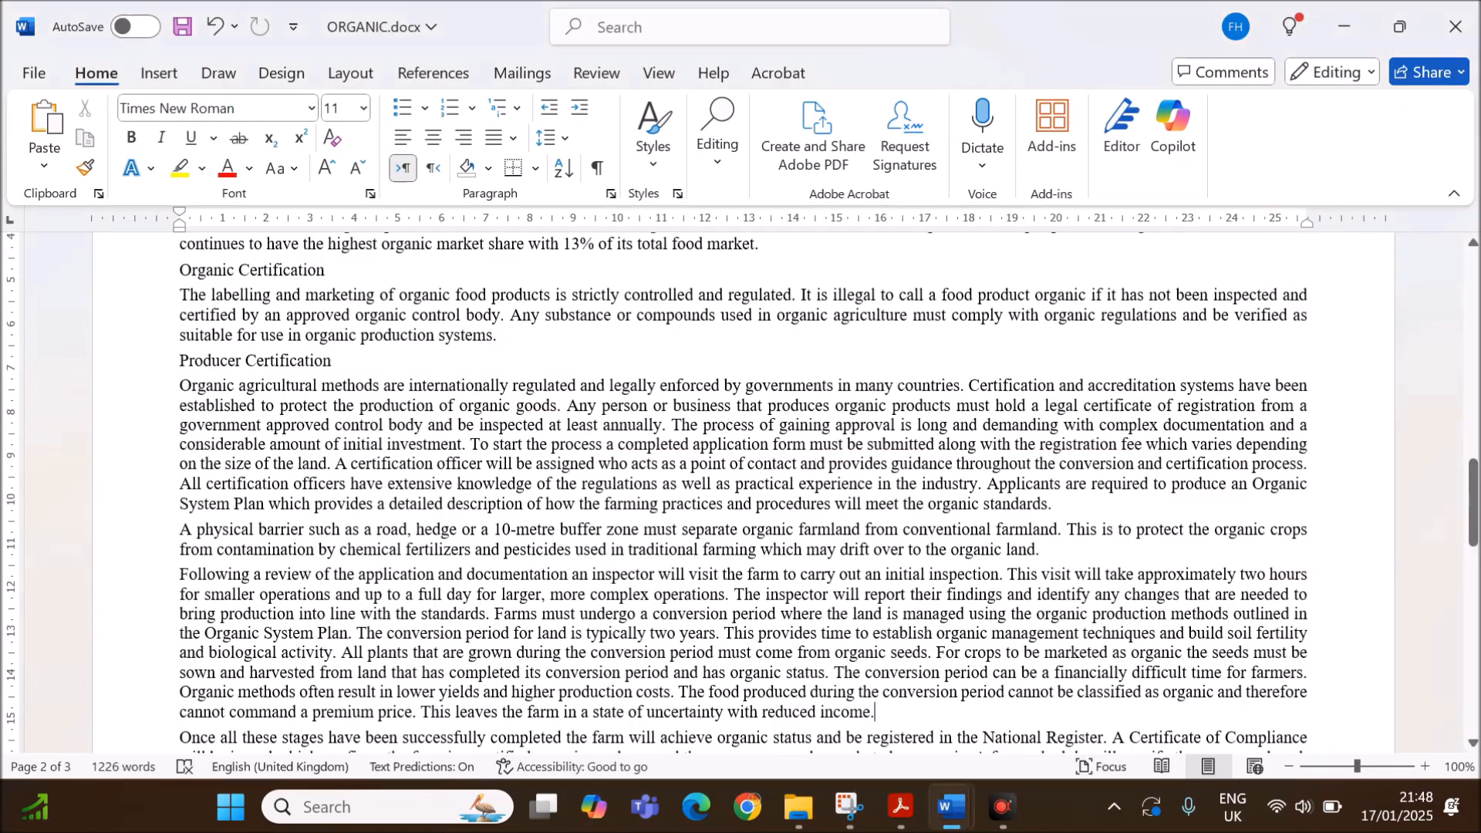
Edit the footer and remove the left and centre placeholders.
{"action": "left_click", "coordinate": [158, 73]}
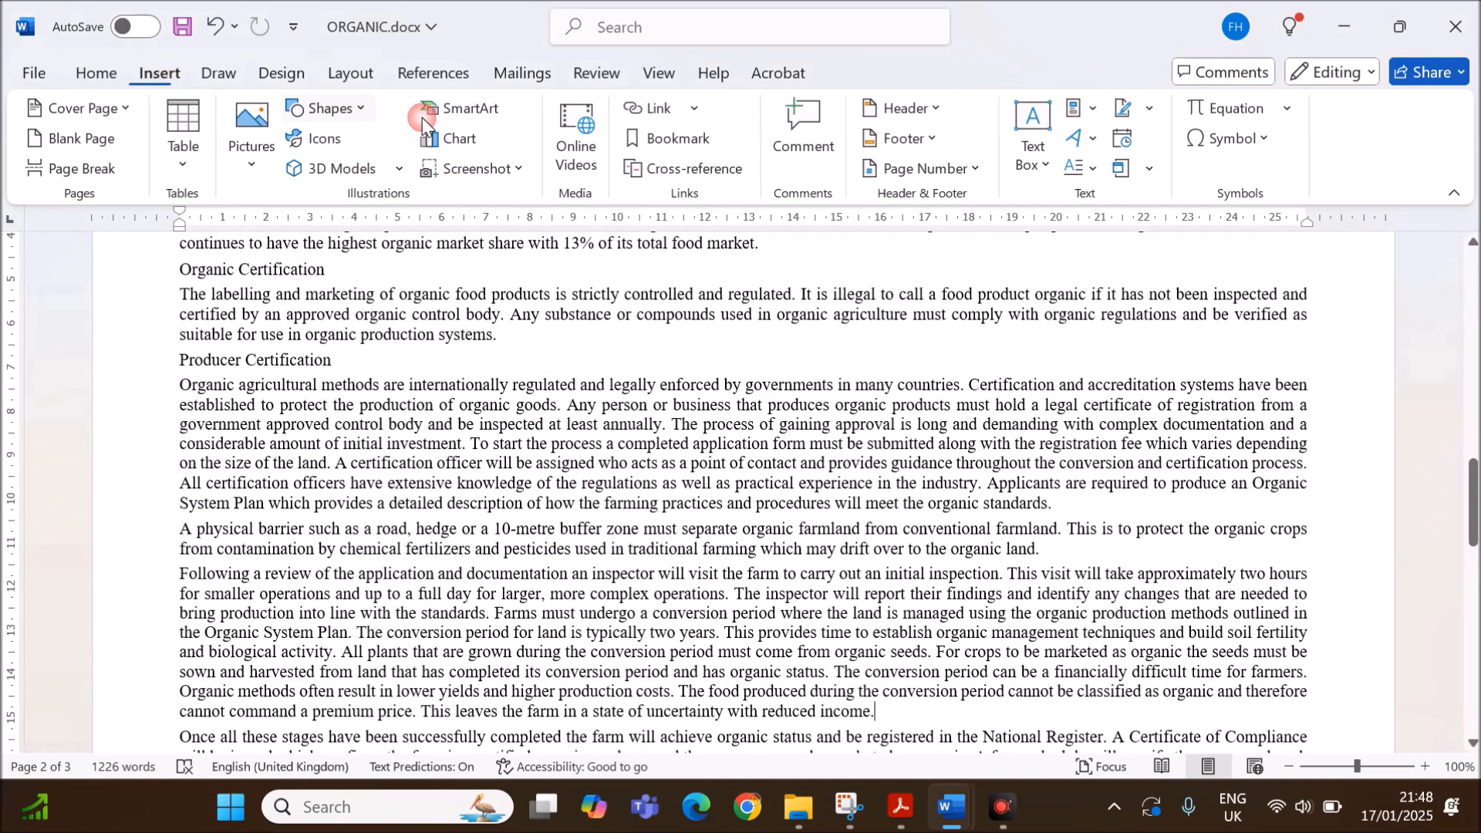
{"action": "left_click", "coordinate": [903, 138]}
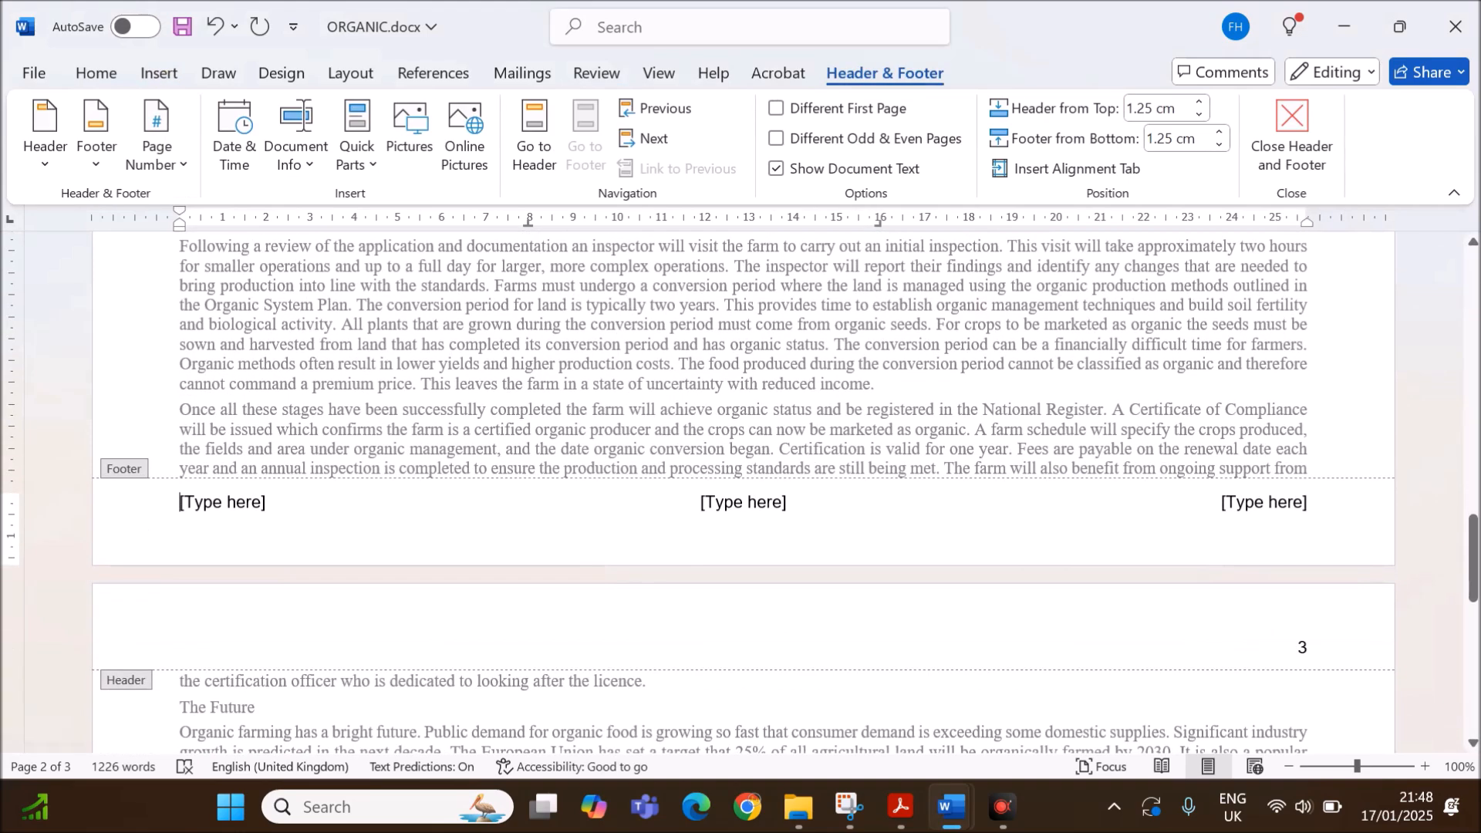
{"action": "left_click", "coordinate": [222, 502]}
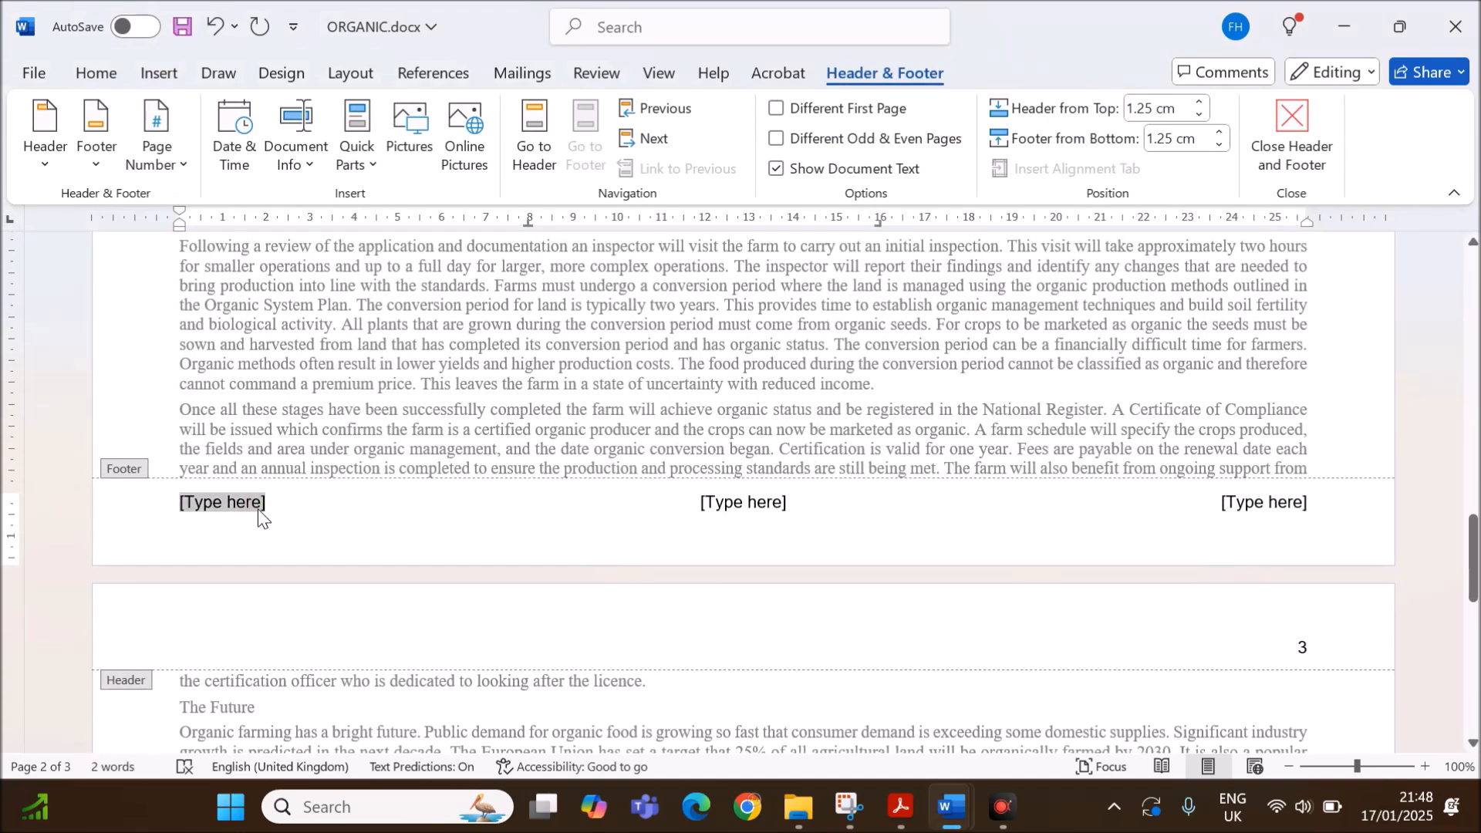
{"action": "left_click", "coordinate": [736, 502]}
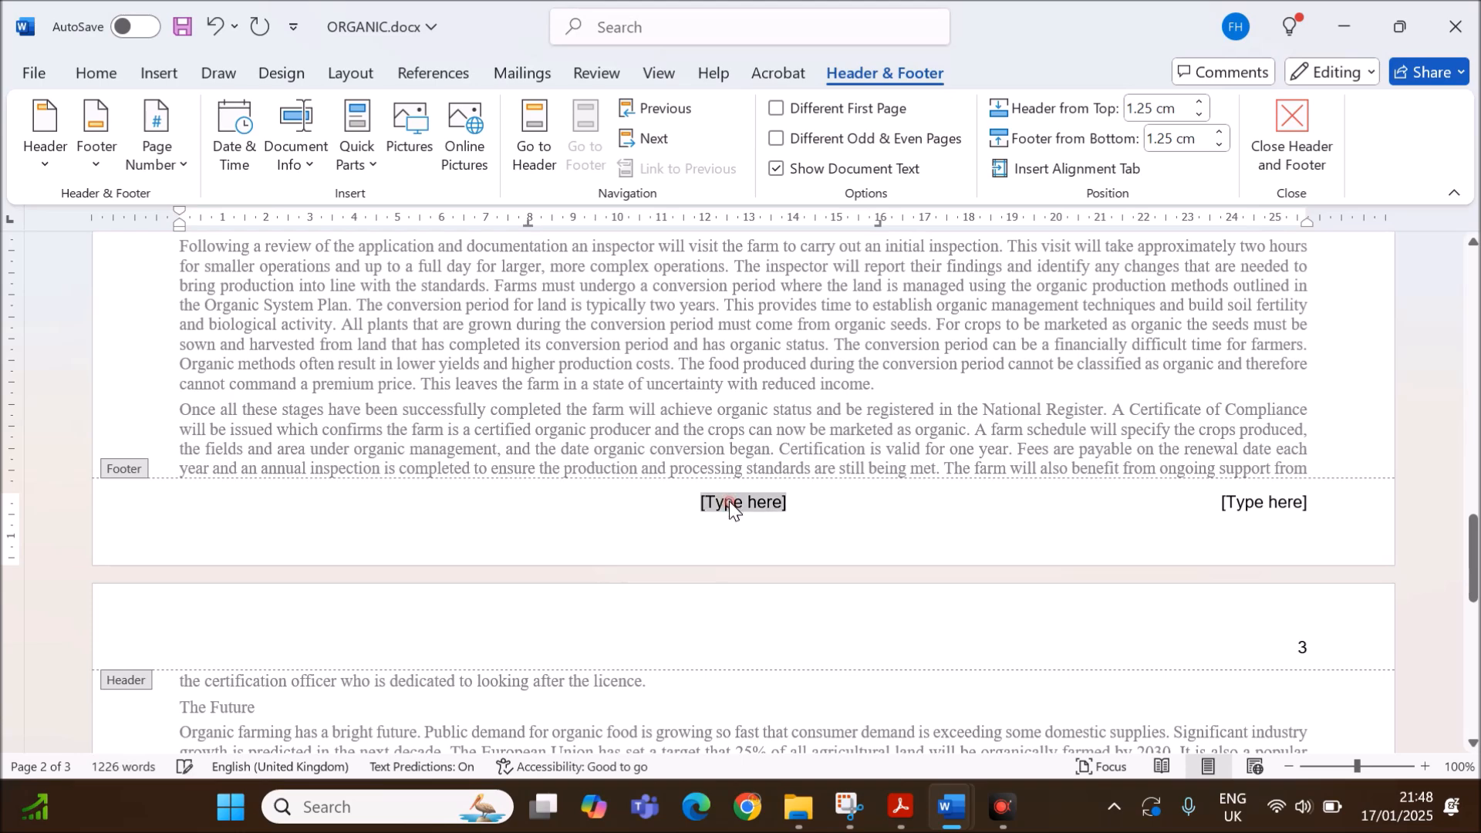
{"action": "left_click", "coordinate": [742, 502]}
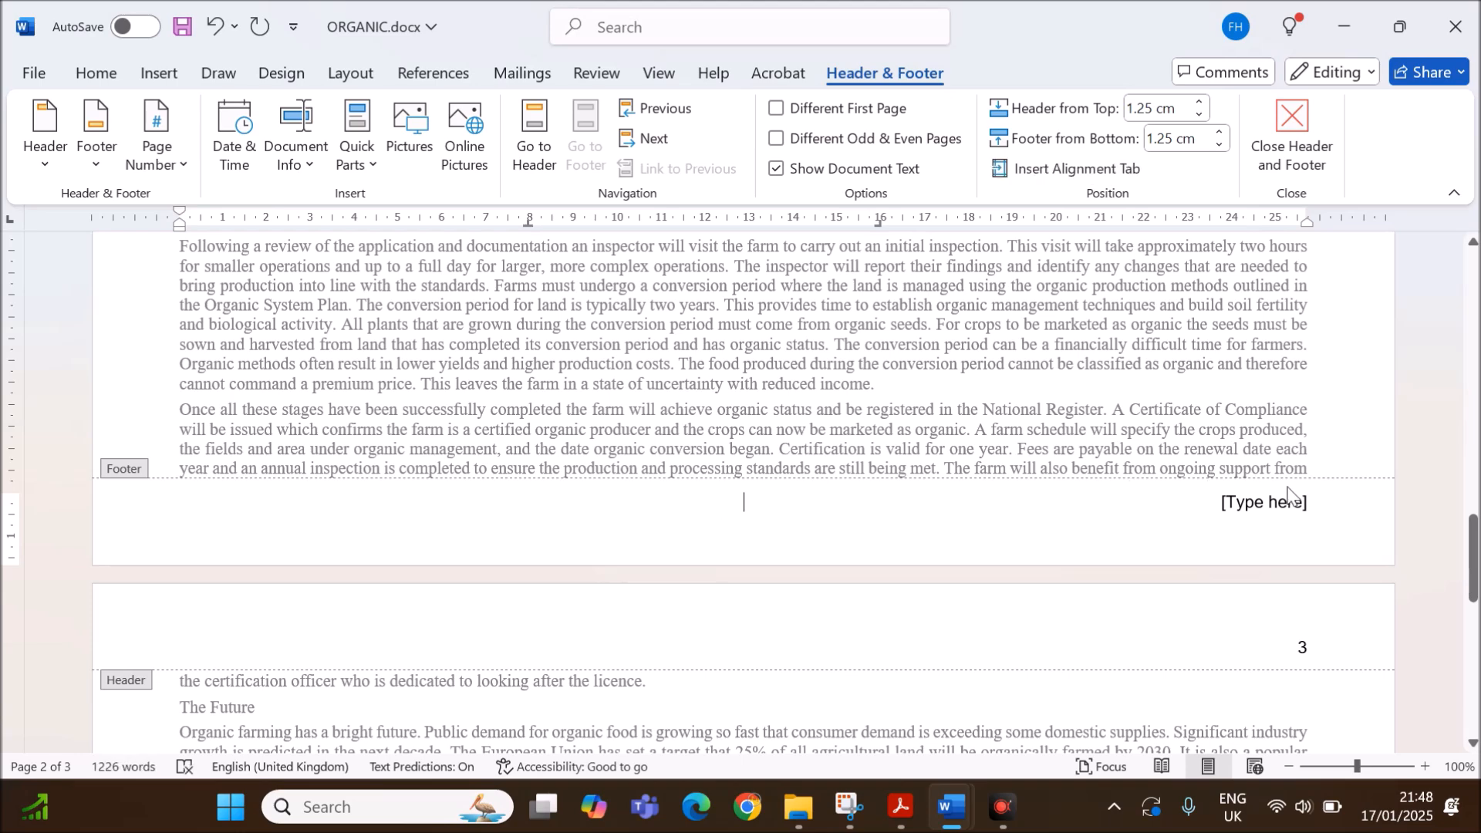
{"action": "left_click", "coordinate": [1263, 502]}
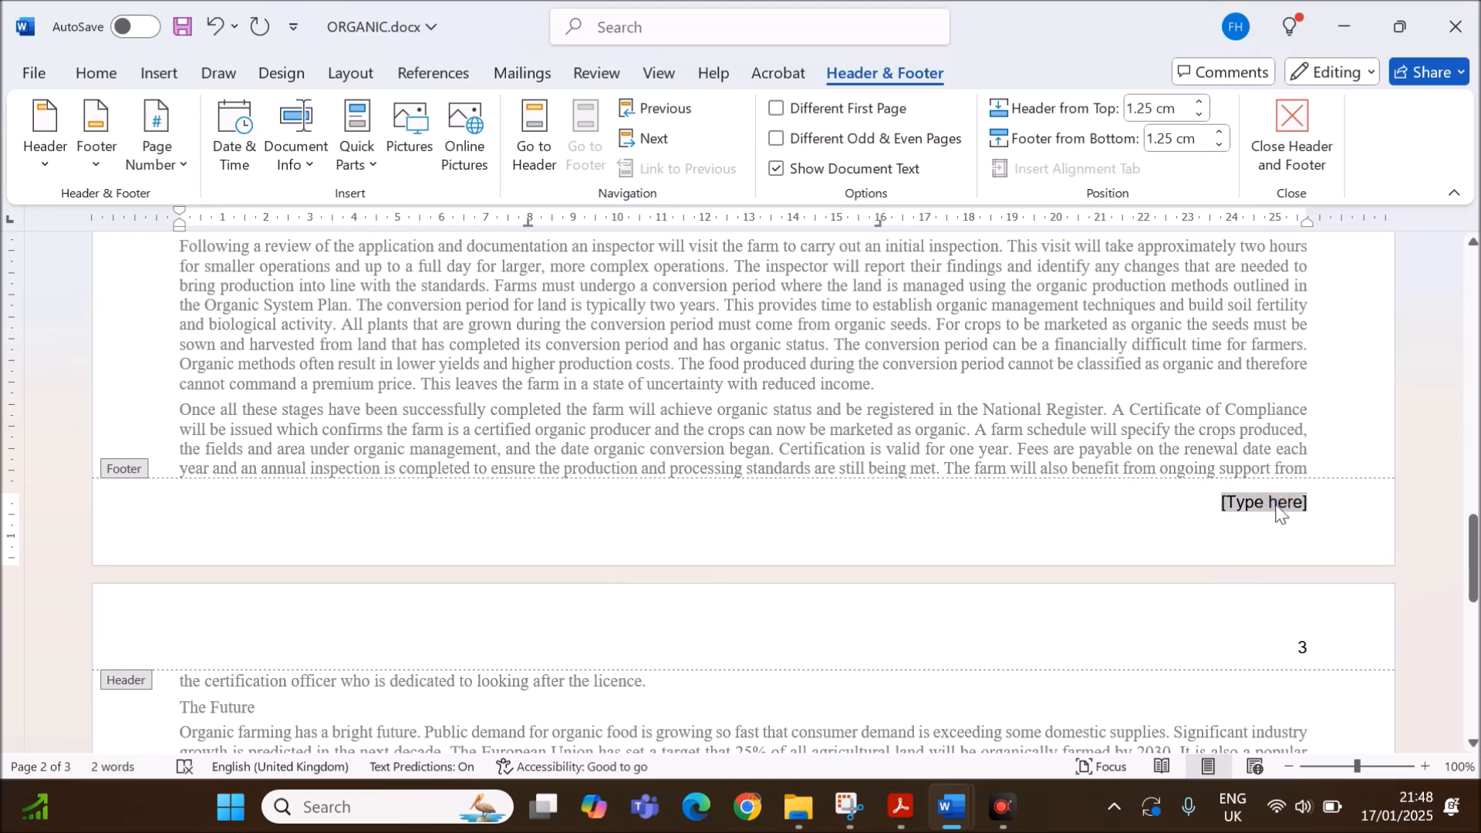
Type 'Guide produced by: Name, ZZ123, 1234' in the right footer and close the footer.
{"action": "type", "text": "Guide p"}
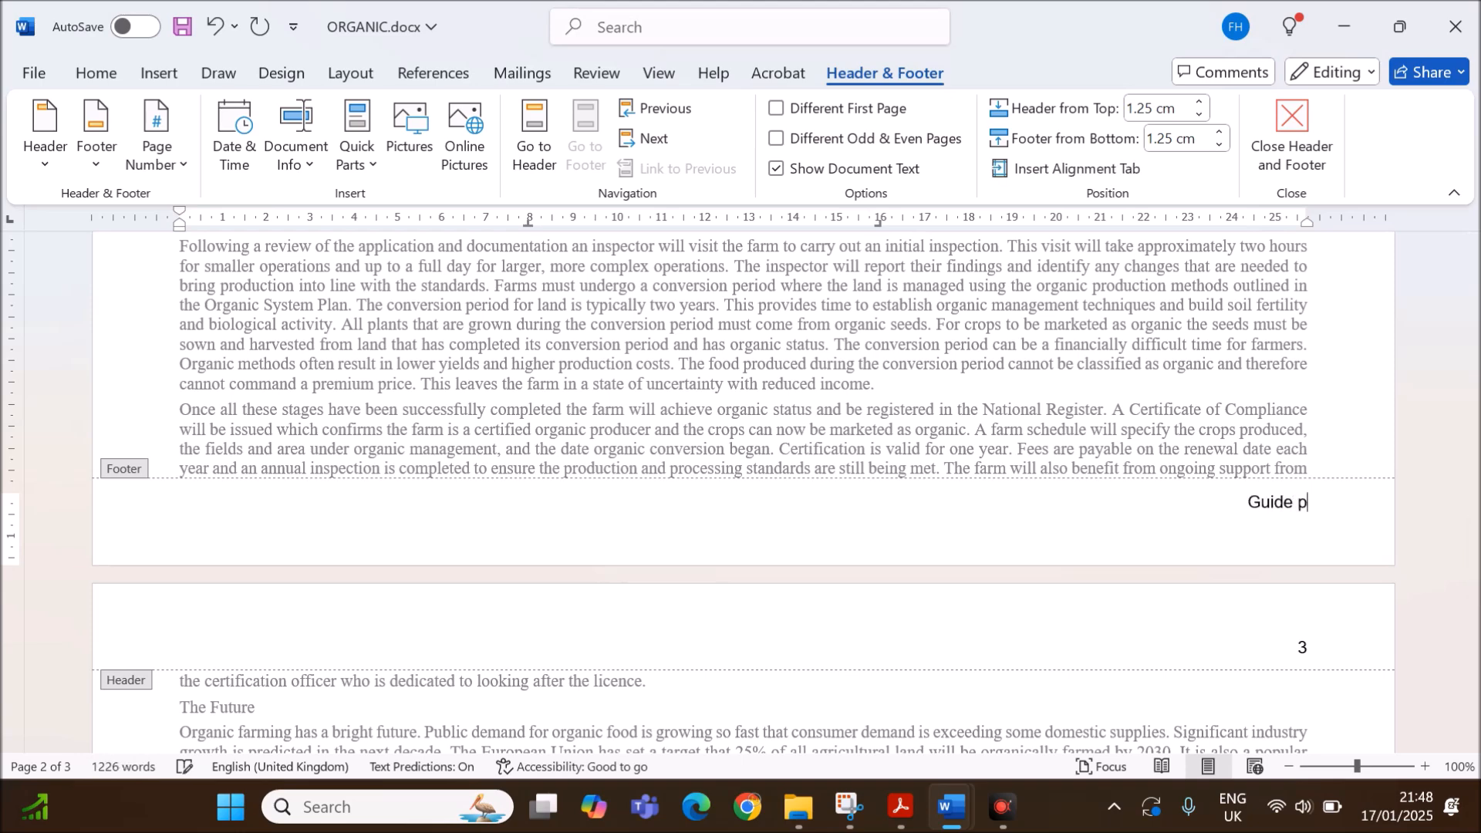
{"action": "type", "text": "roduced by:"}
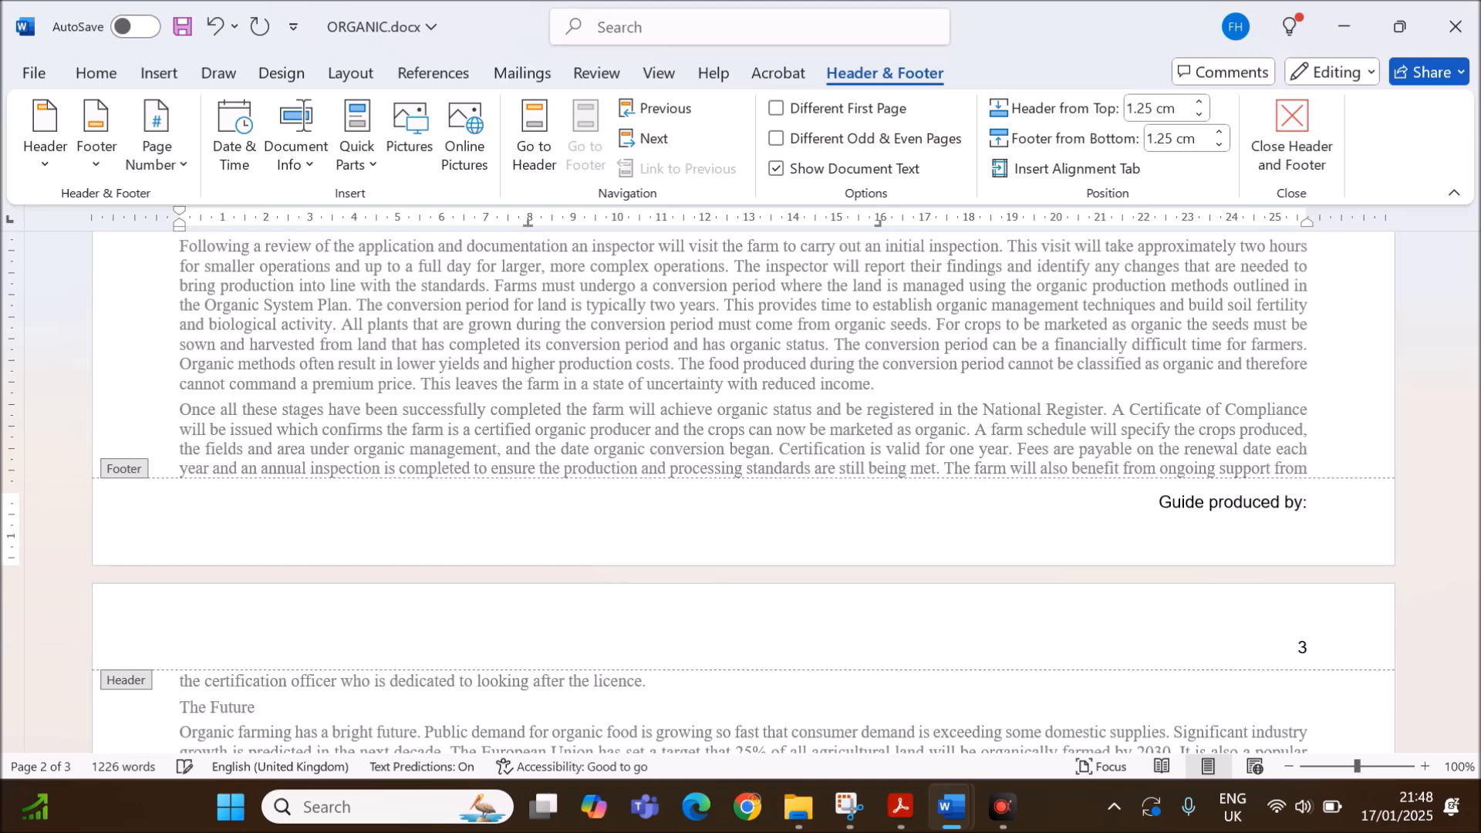
{"action": "type", "text": "Name"}
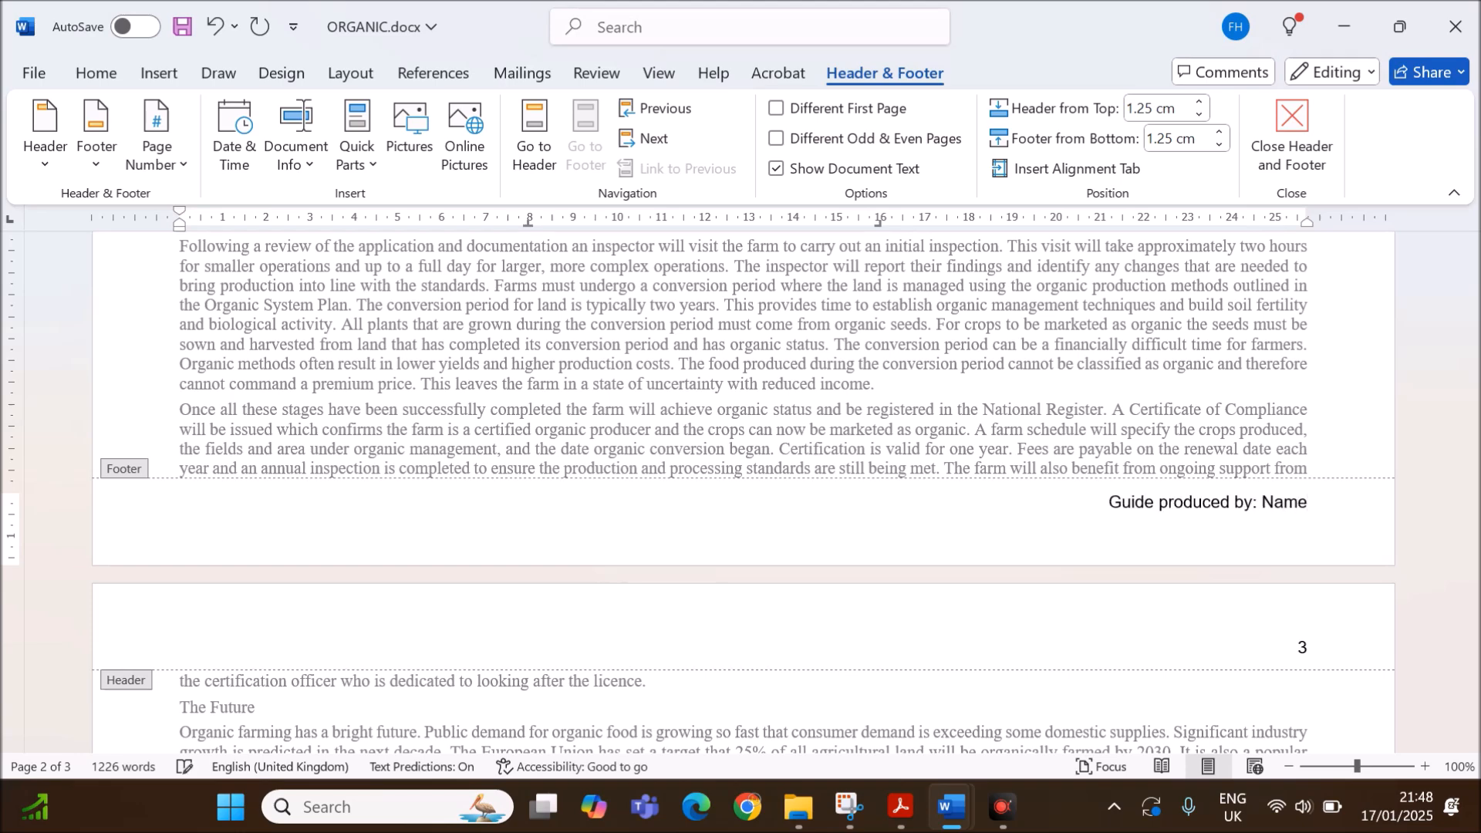
{"action": "type", "text": ", Z"}
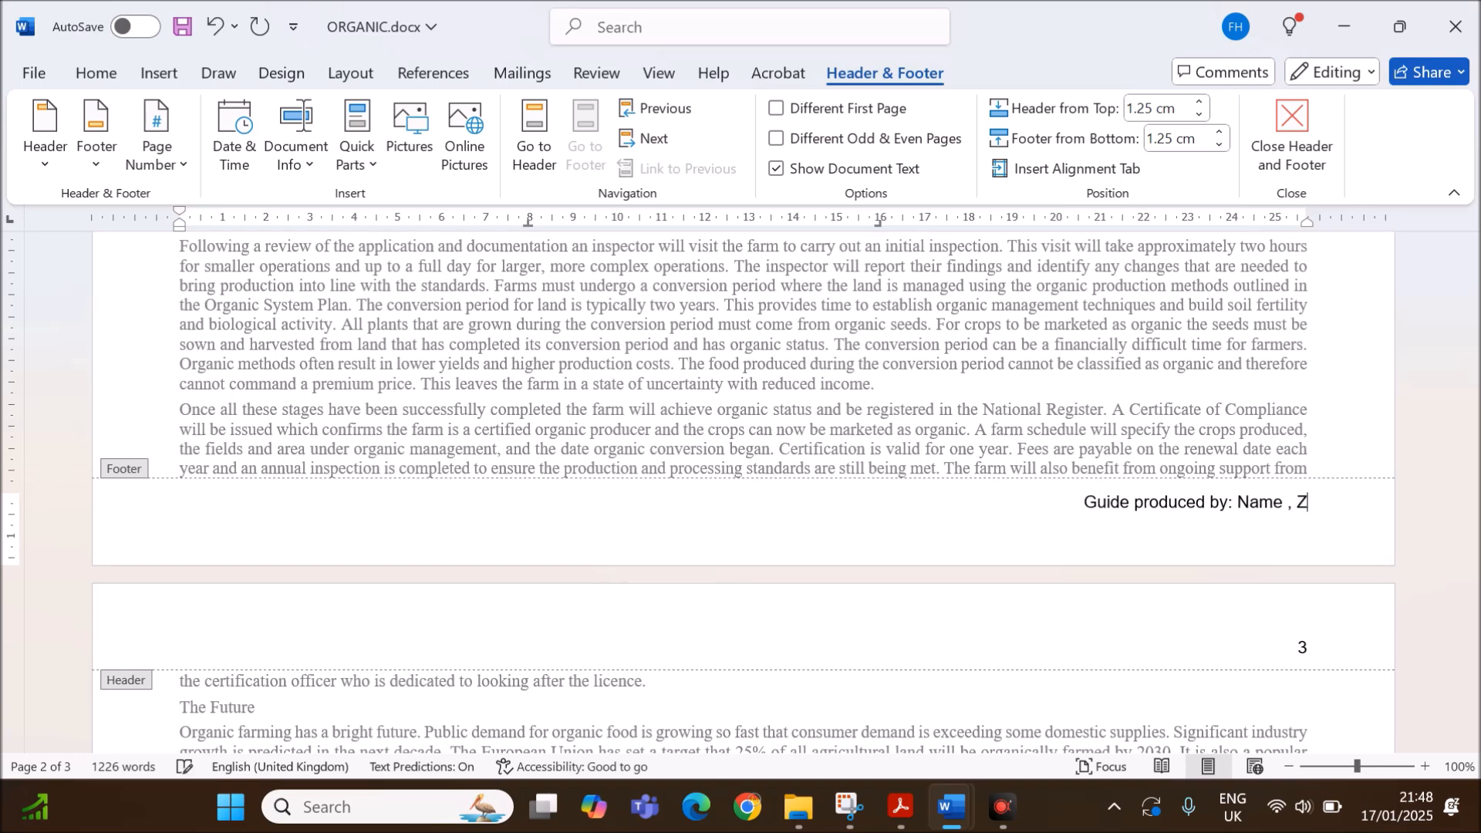
{"action": "type", "text": "Z123 ,"}
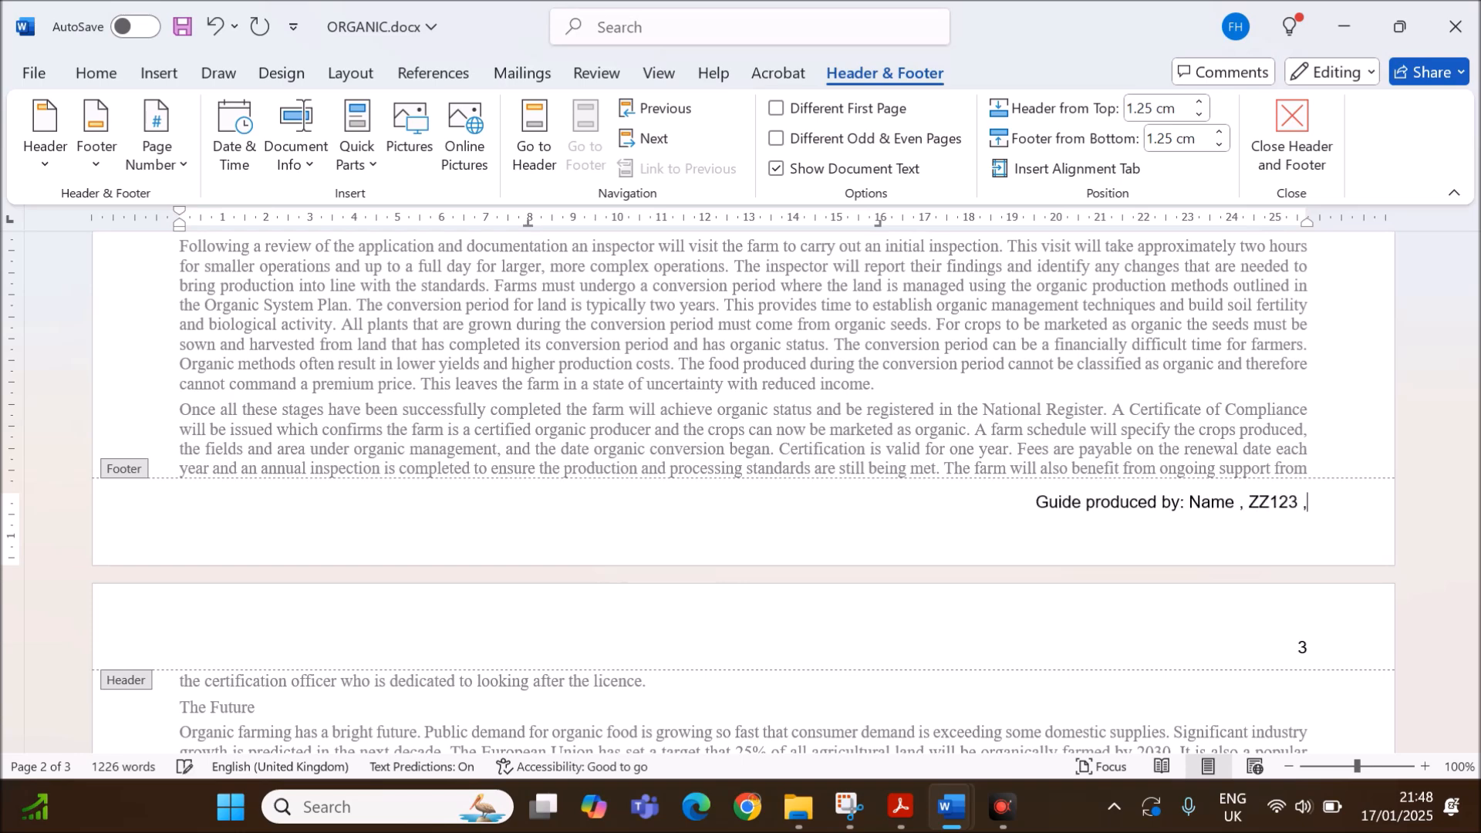
{"action": "type", "text": "123"}
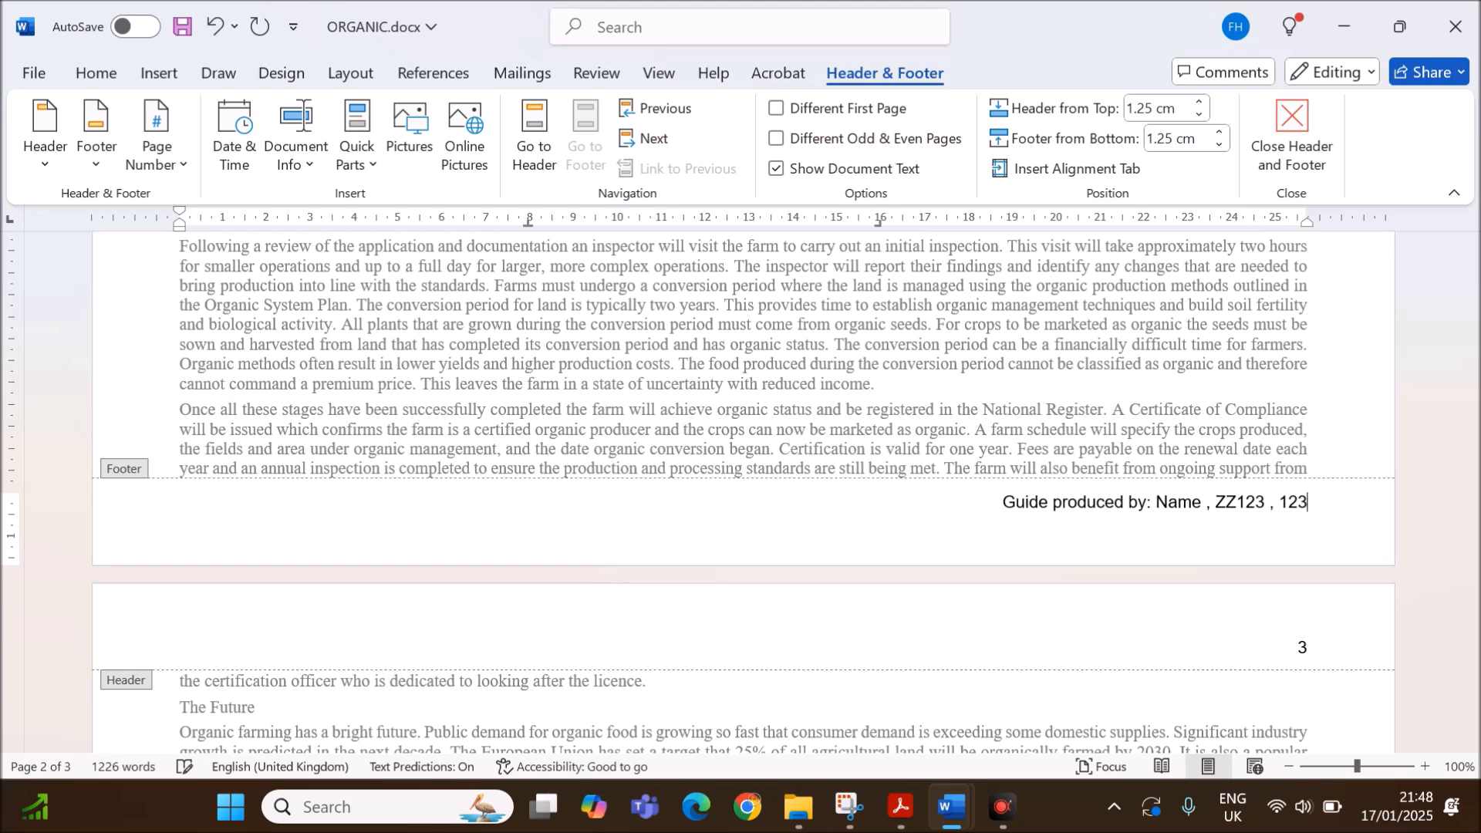
{"action": "type", "text": "4"}
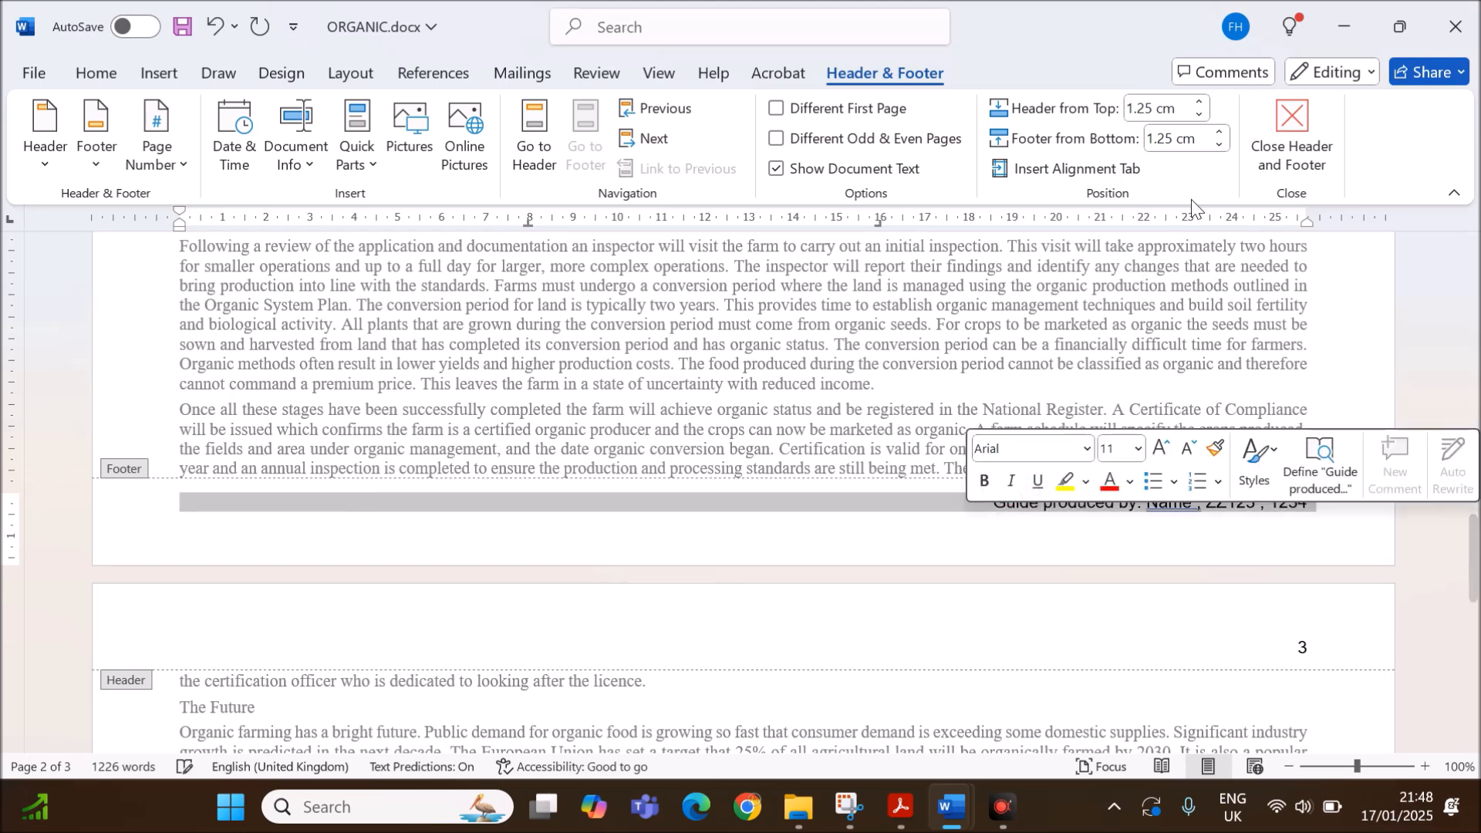
{"action": "left_click", "coordinate": [1290, 120]}
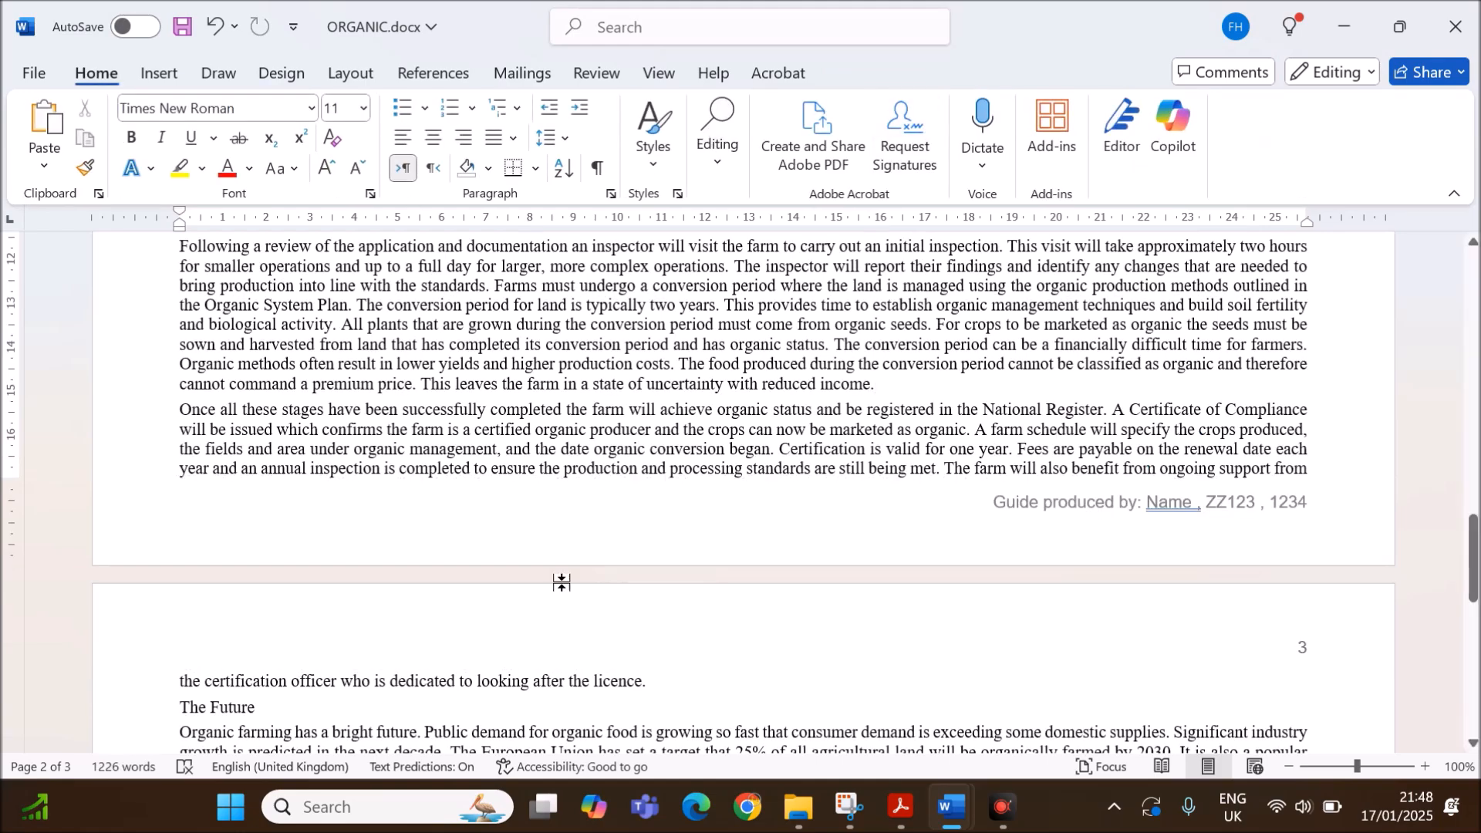
{"action": "left_click", "coordinate": [900, 806]}
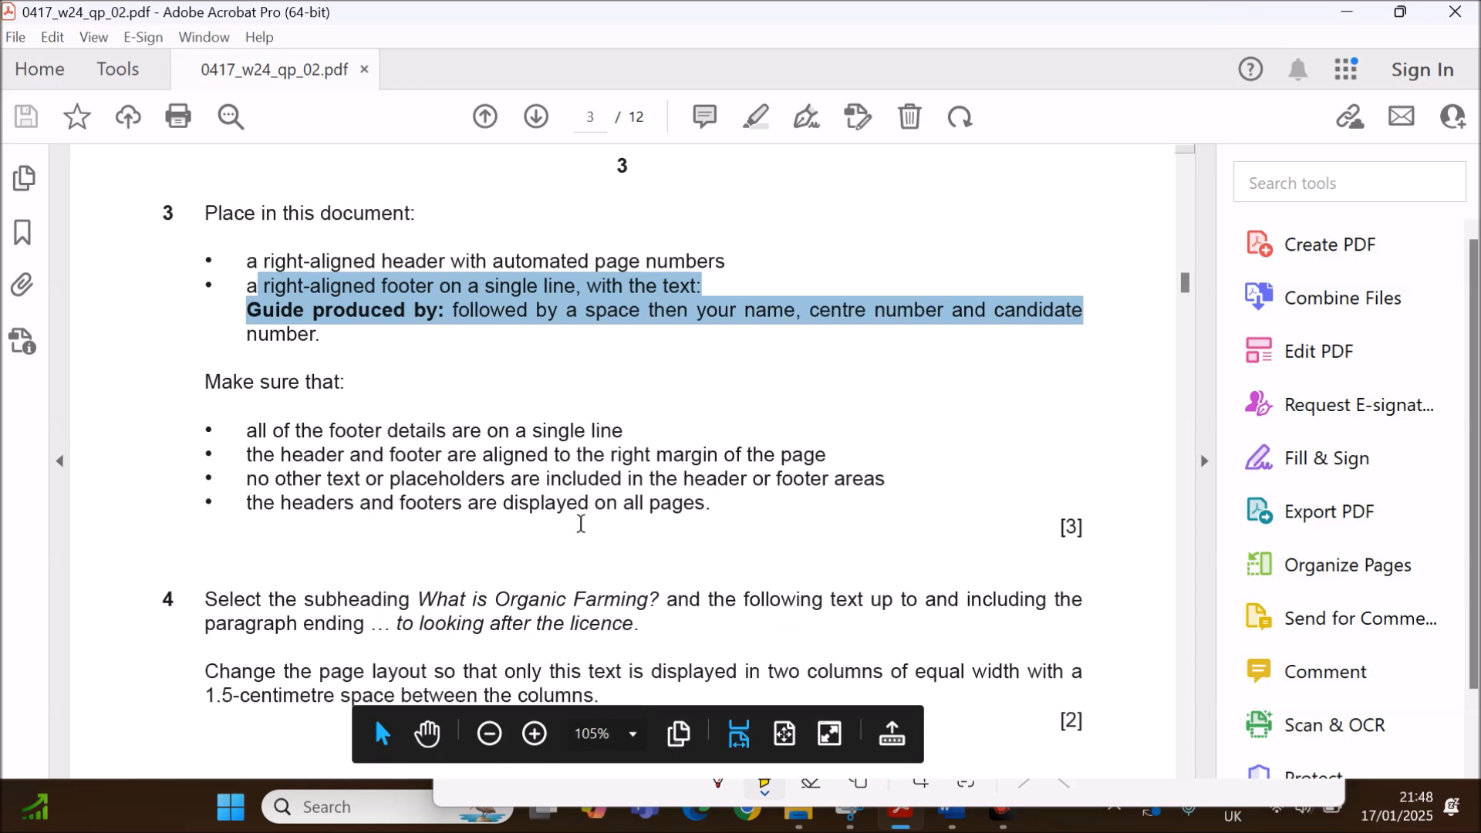
{"action": "mouse_move", "coordinate": [498, 439]}
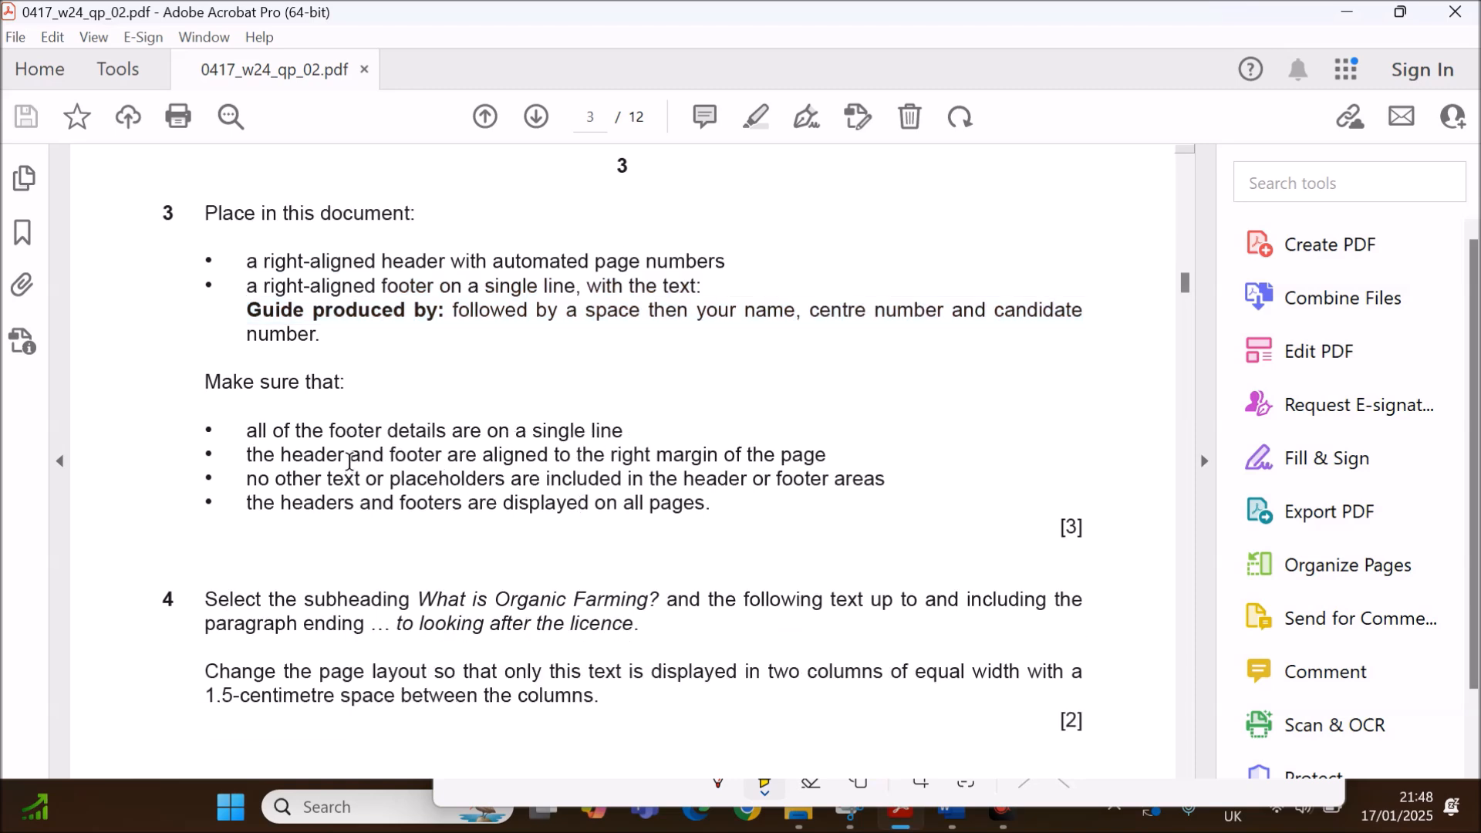
Highlight the right-margin alignment and other footer requirements in the question paper.
{"action": "left_click_drag", "start_coordinate": [349, 454], "coordinate": [693, 454]}
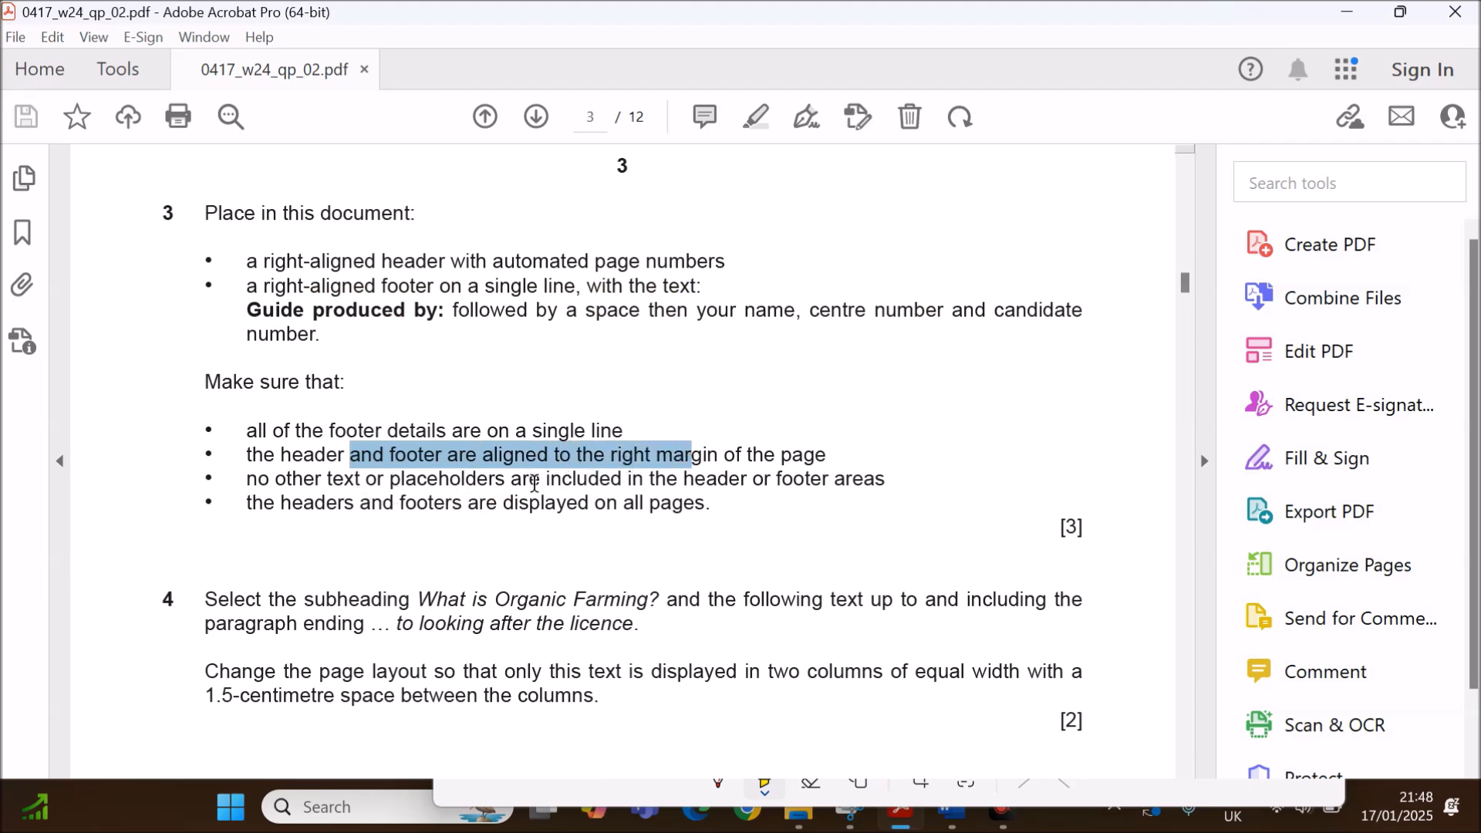
{"action": "left_click_drag", "start_coordinate": [360, 502], "coordinate": [586, 502]}
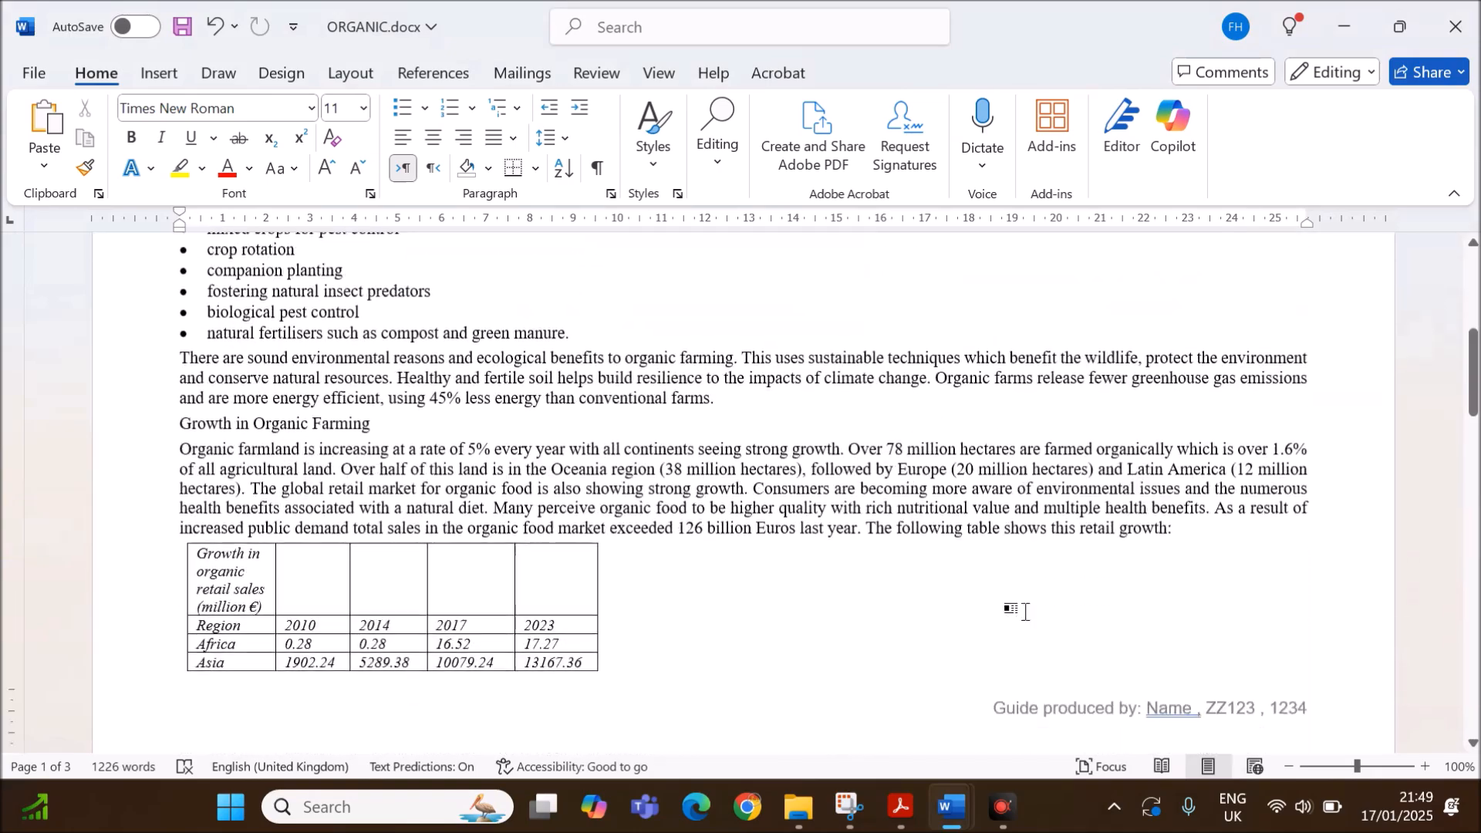
{"action": "left_click", "coordinate": [900, 805]}
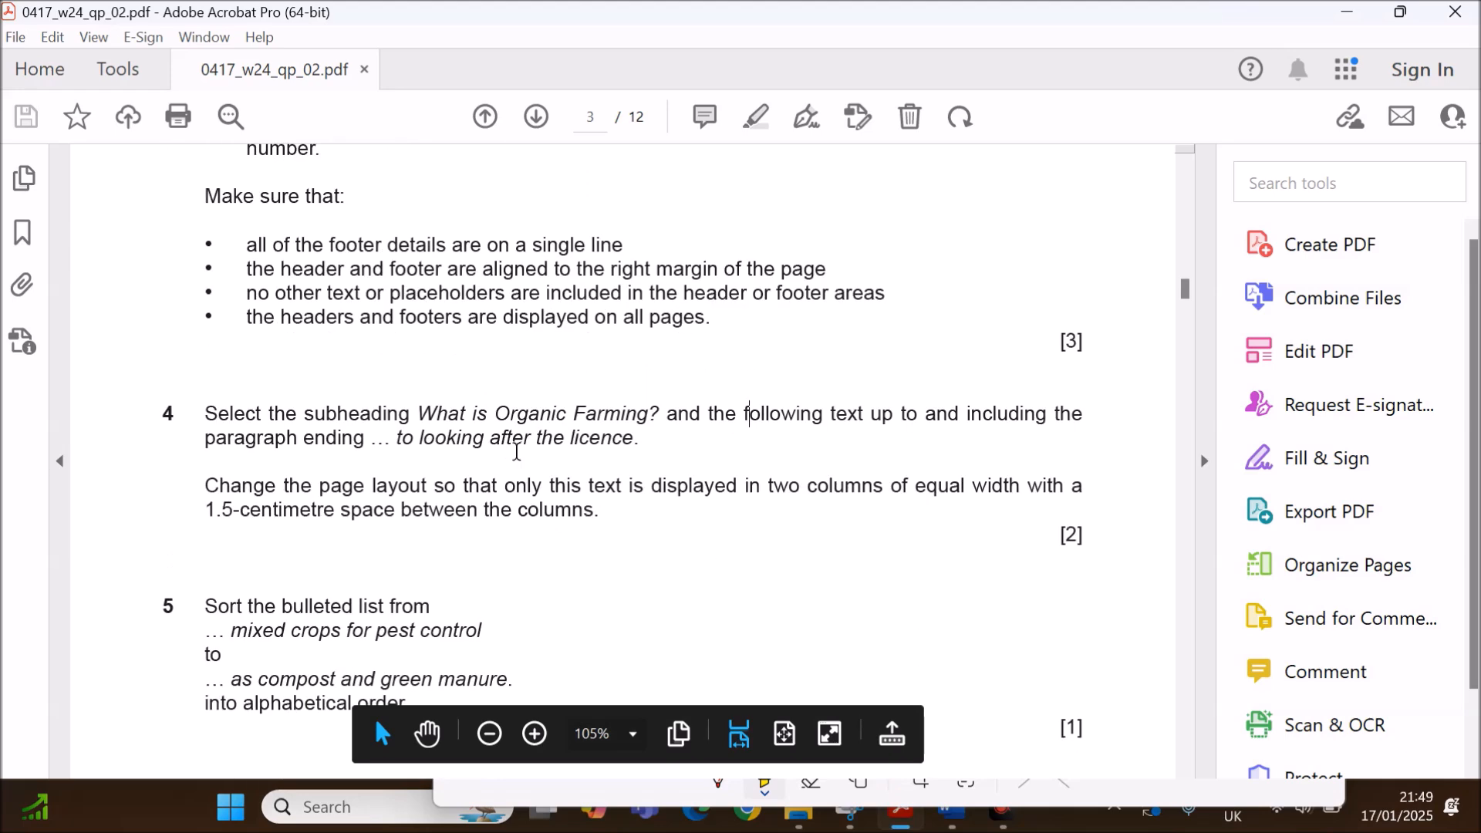
{"action": "left_click_drag", "start_coordinate": [417, 413], "coordinate": [648, 413]}
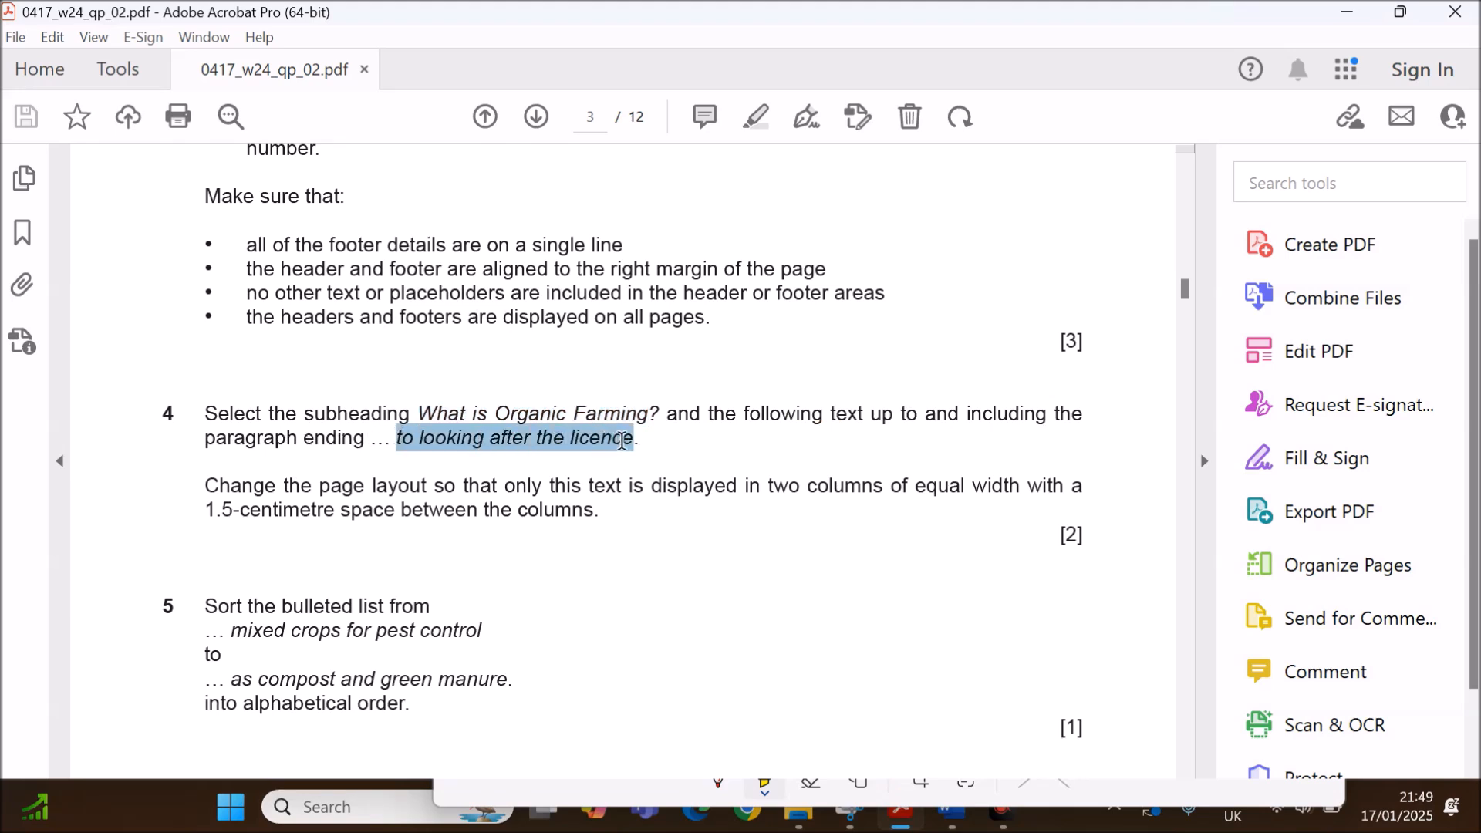
{"action": "left_click", "coordinate": [619, 439]}
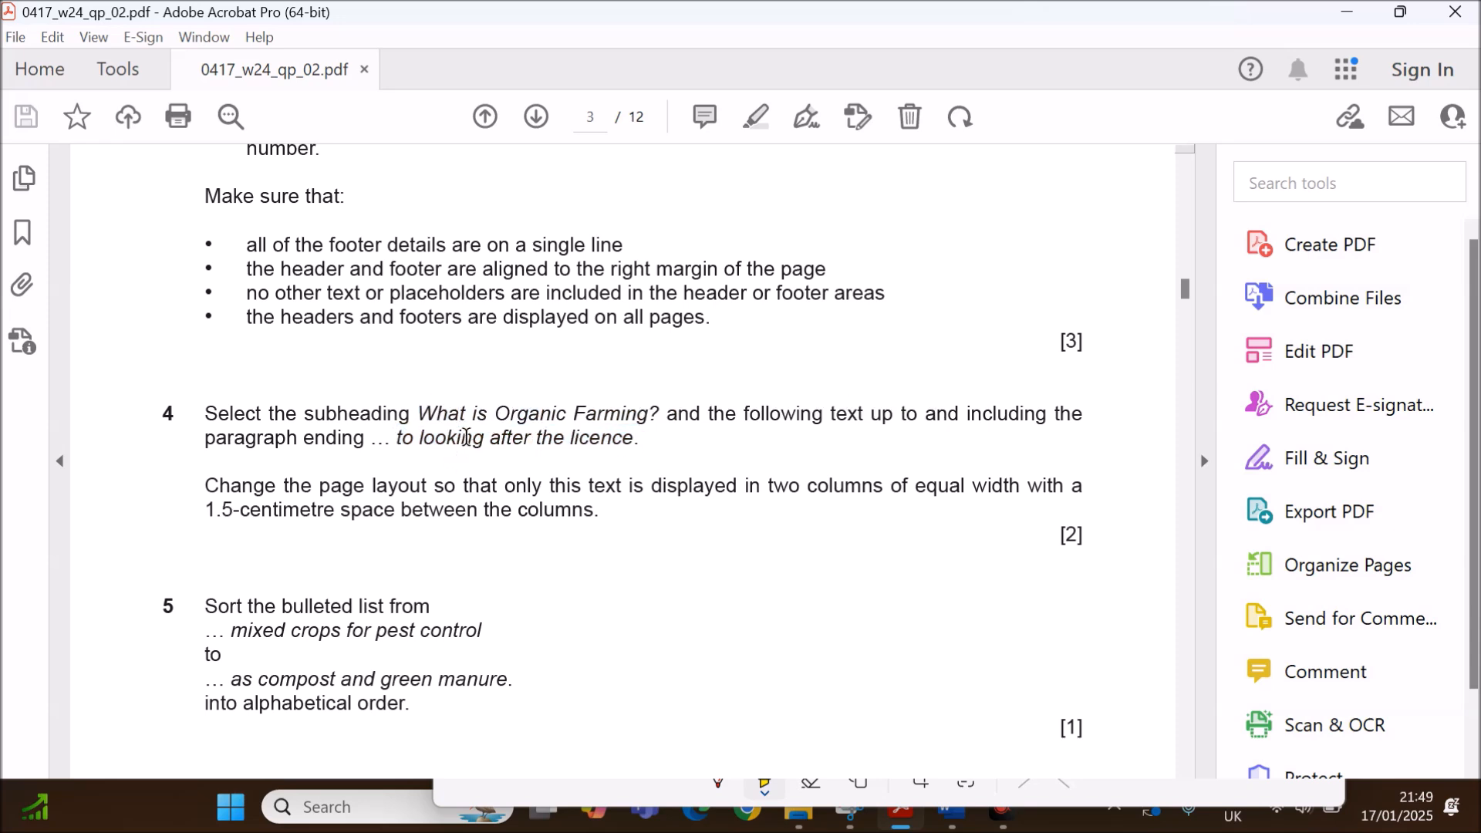
{"action": "left_click_drag", "start_coordinate": [489, 437], "coordinate": [640, 437]}
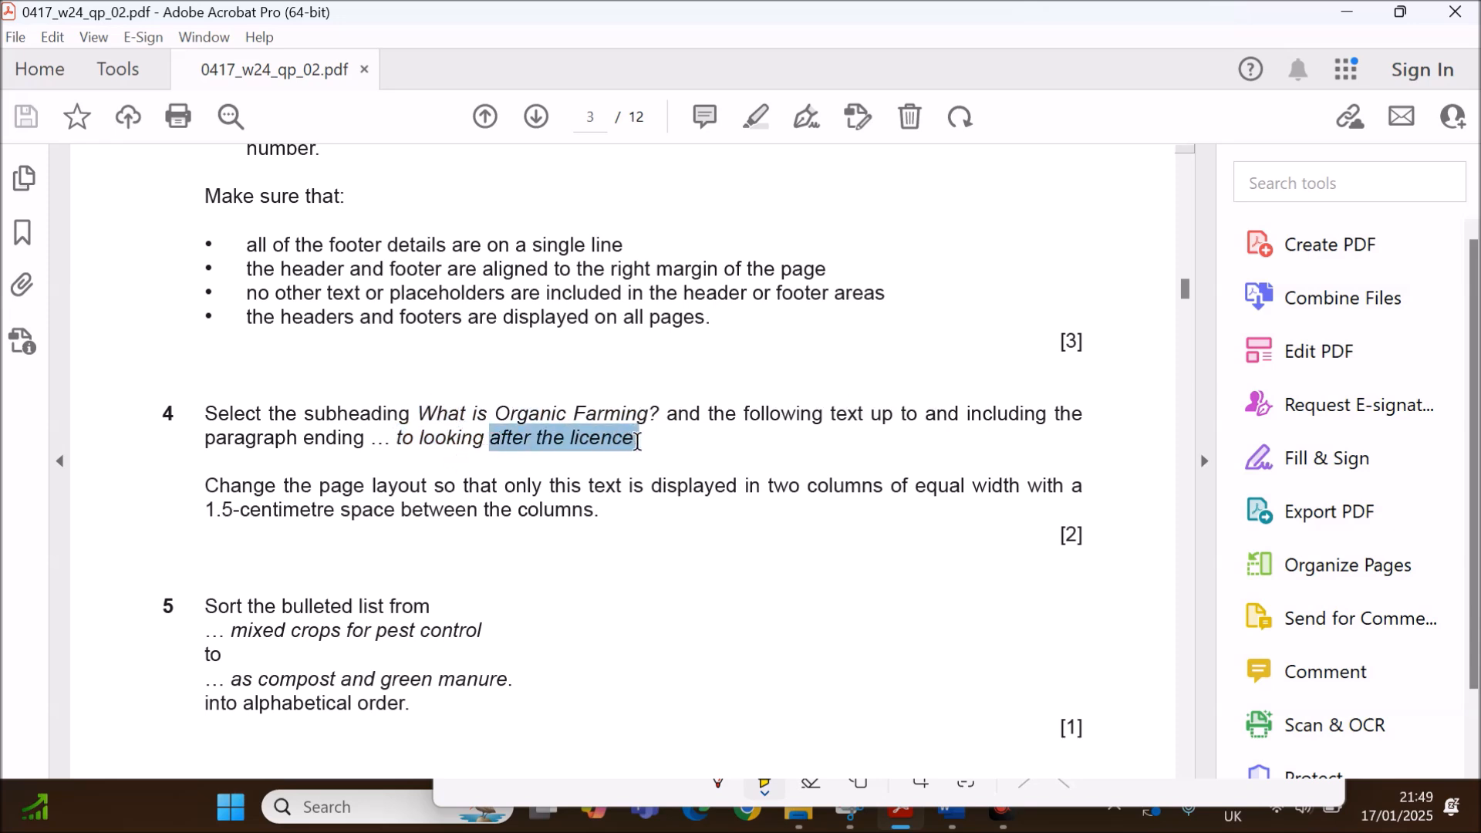
{"action": "mouse_move", "coordinate": [942, 807]}
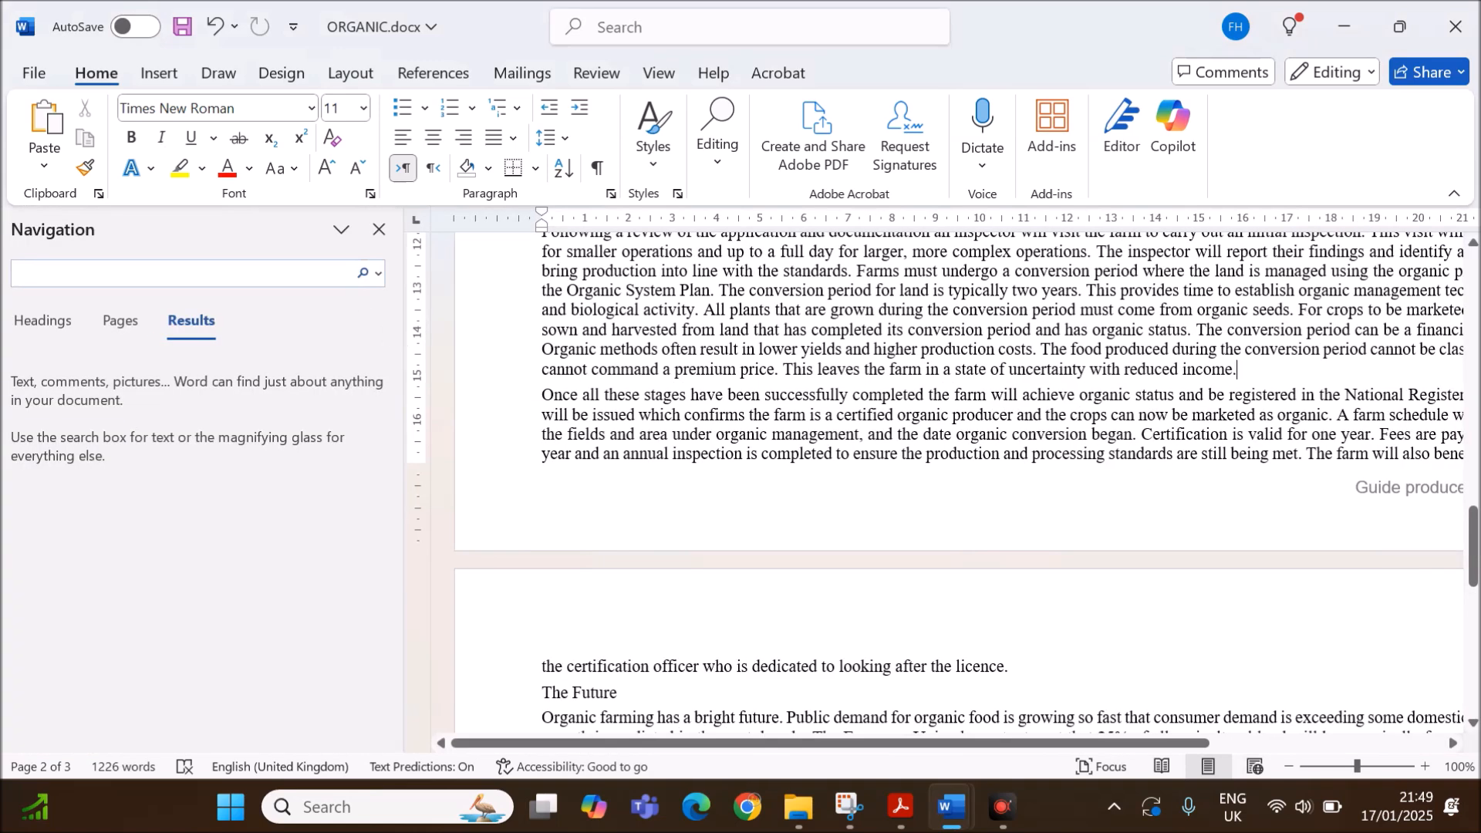
Search for 'the licence' in the Navigation pane, close it, and scroll to the passage end.
{"action": "type", "text": "the licen"}
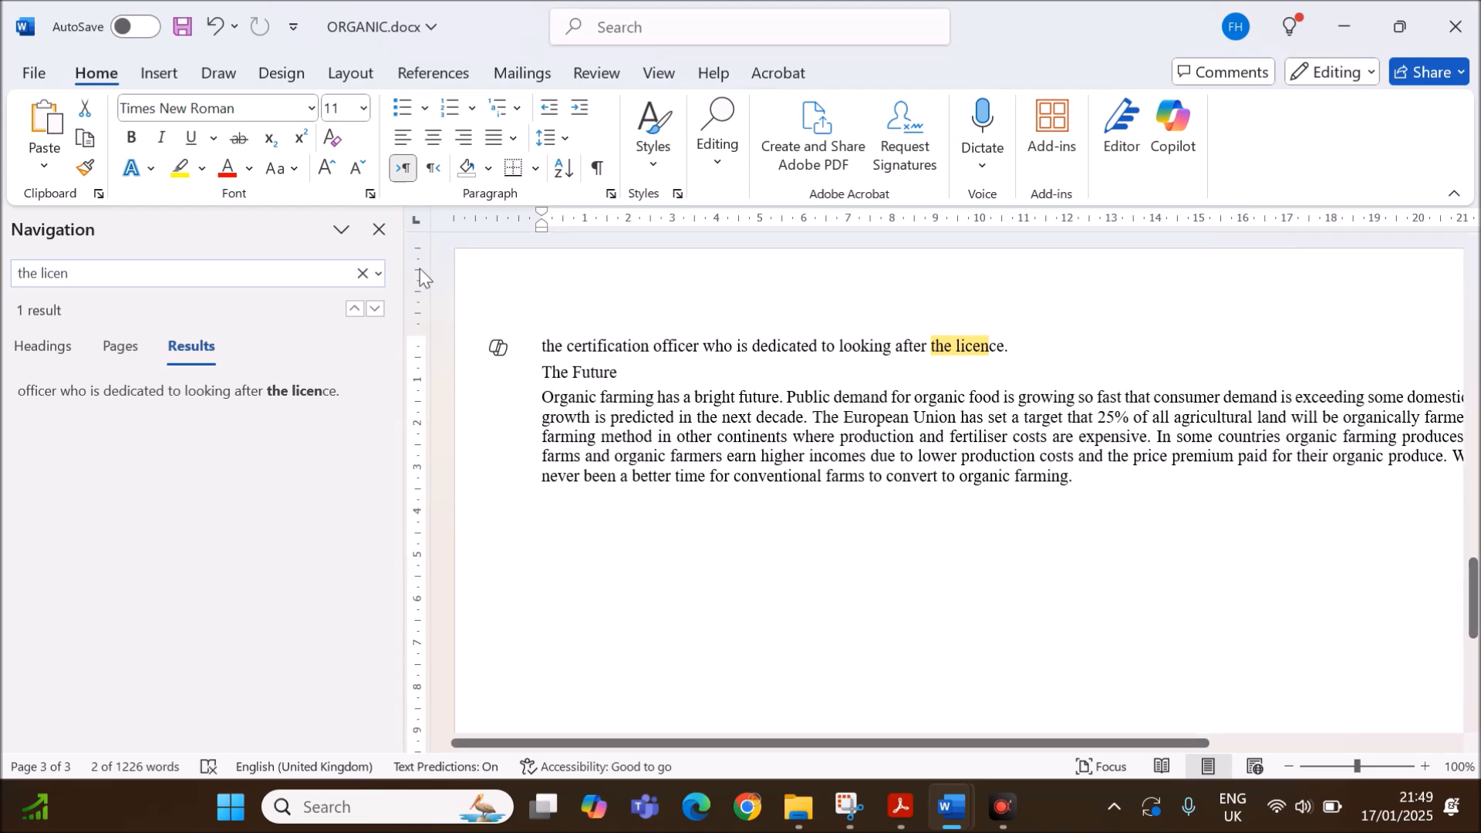
{"action": "left_click", "coordinate": [361, 272]}
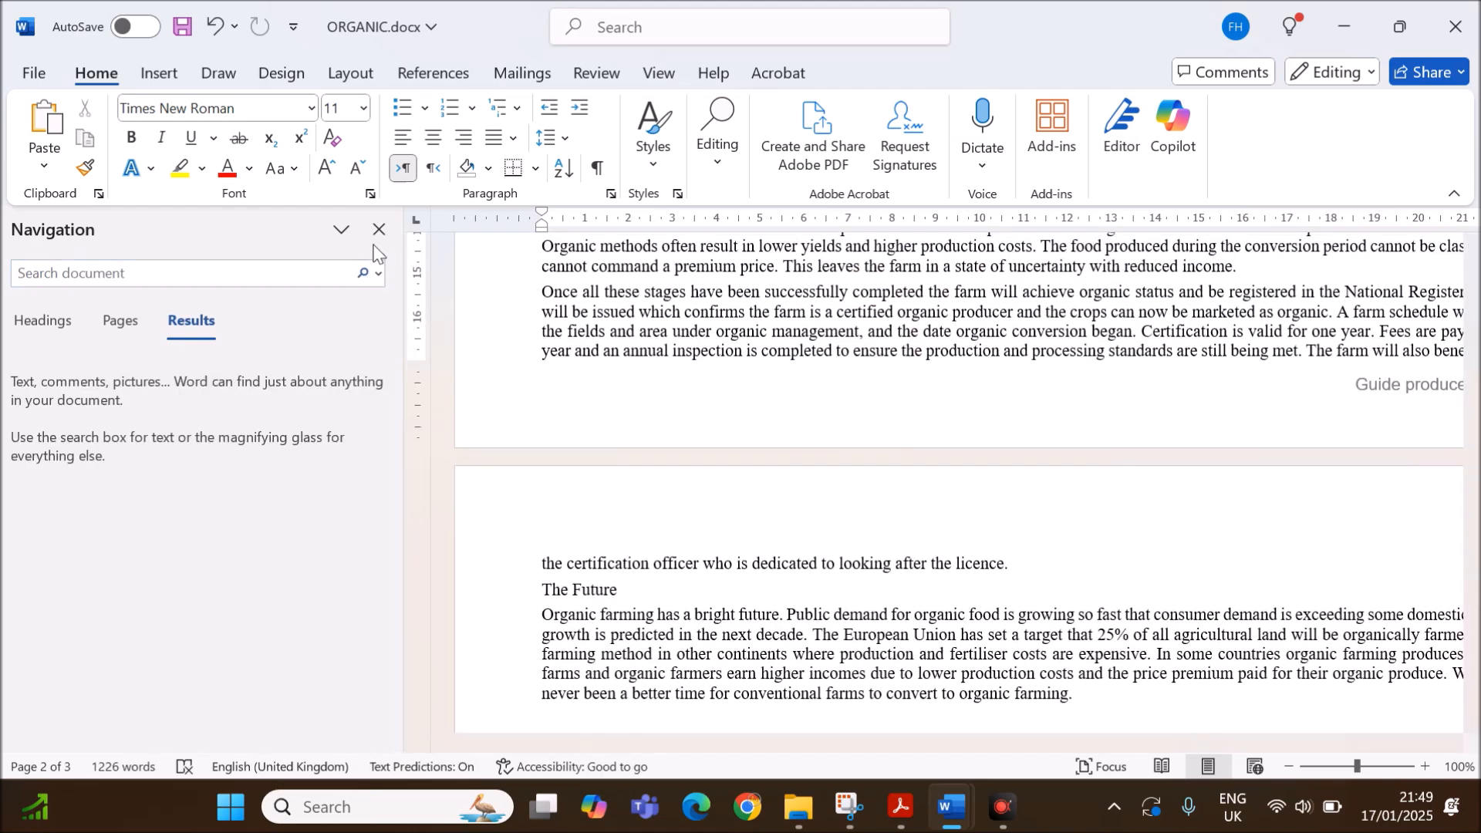
{"action": "left_click", "coordinate": [379, 229]}
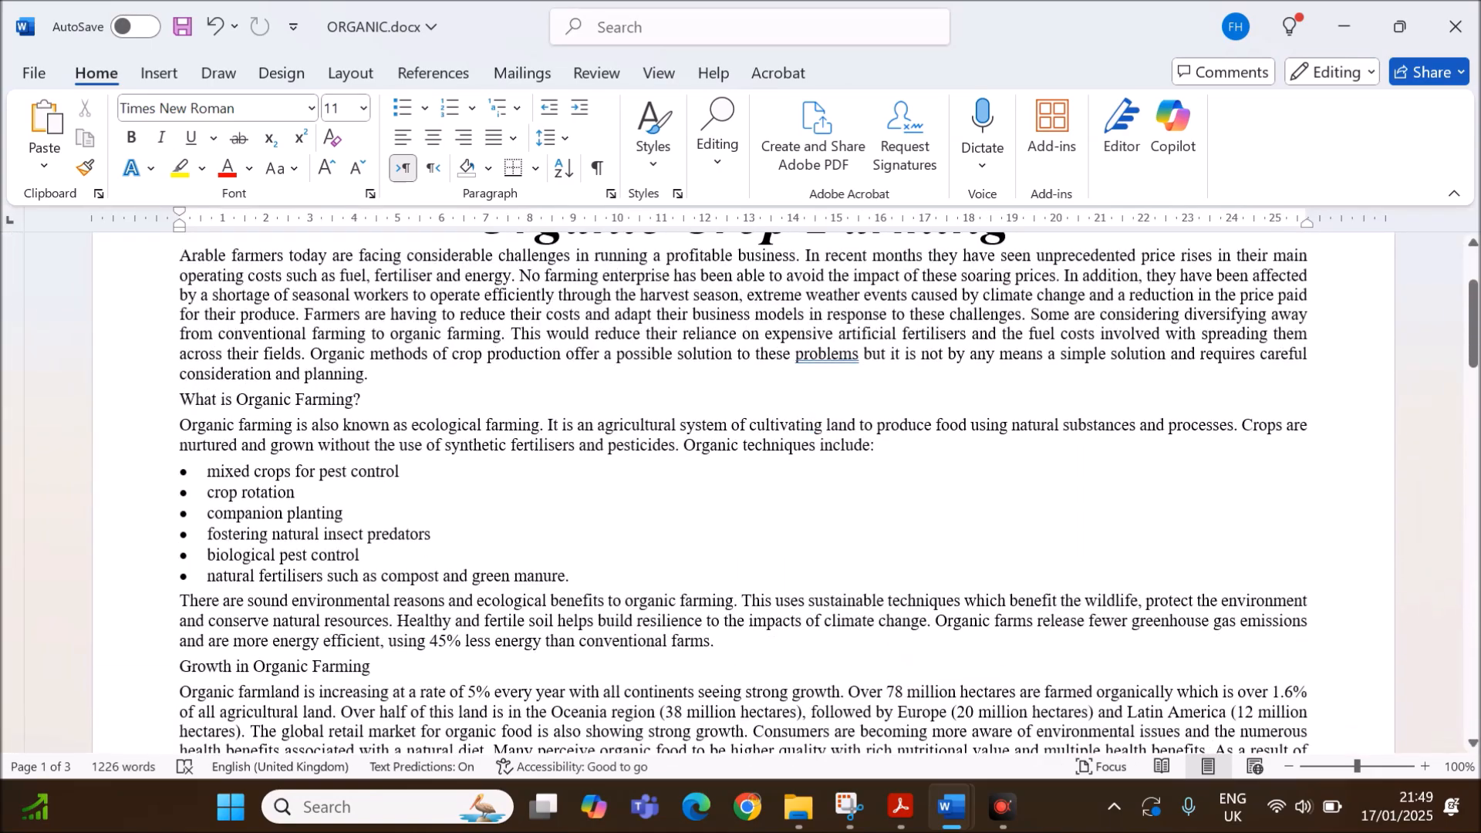
{"action": "scroll", "scroll_direction": "down", "scroll_amount": 3}
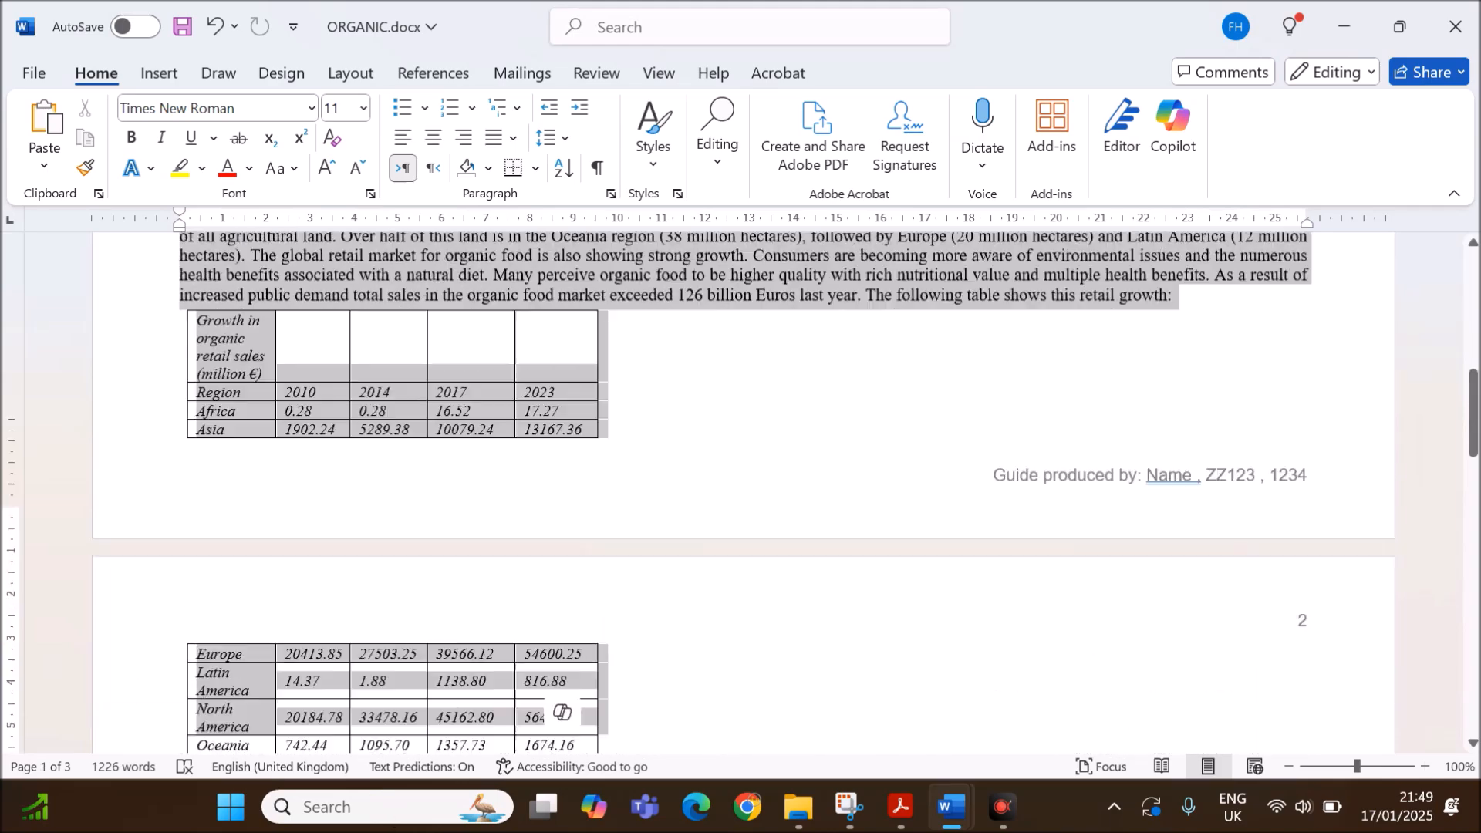
{"action": "scroll", "scroll_direction": "down", "scroll_amount": 3}
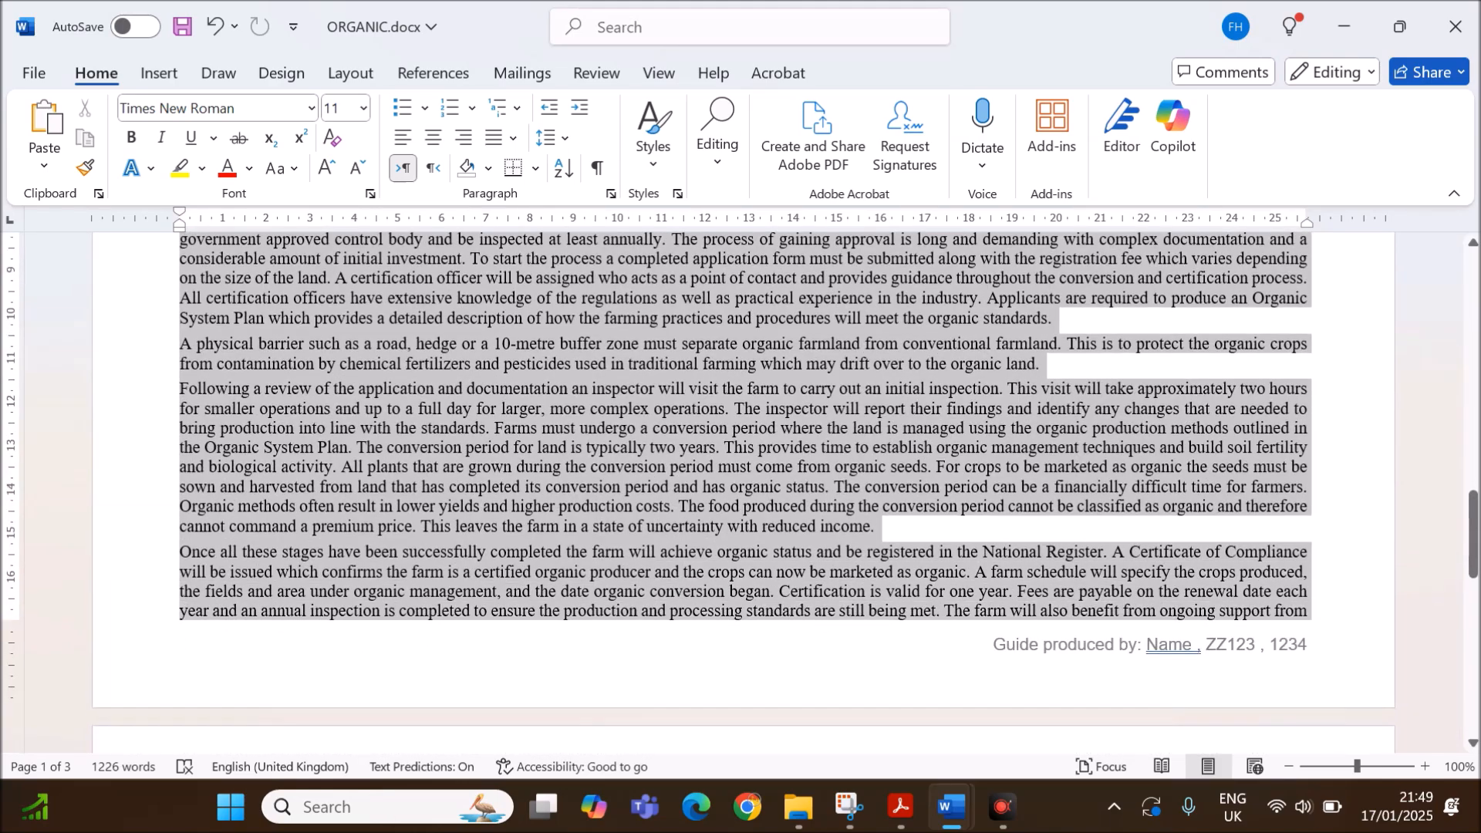
{"action": "scroll", "scroll_direction": "down", "scroll_amount": 3}
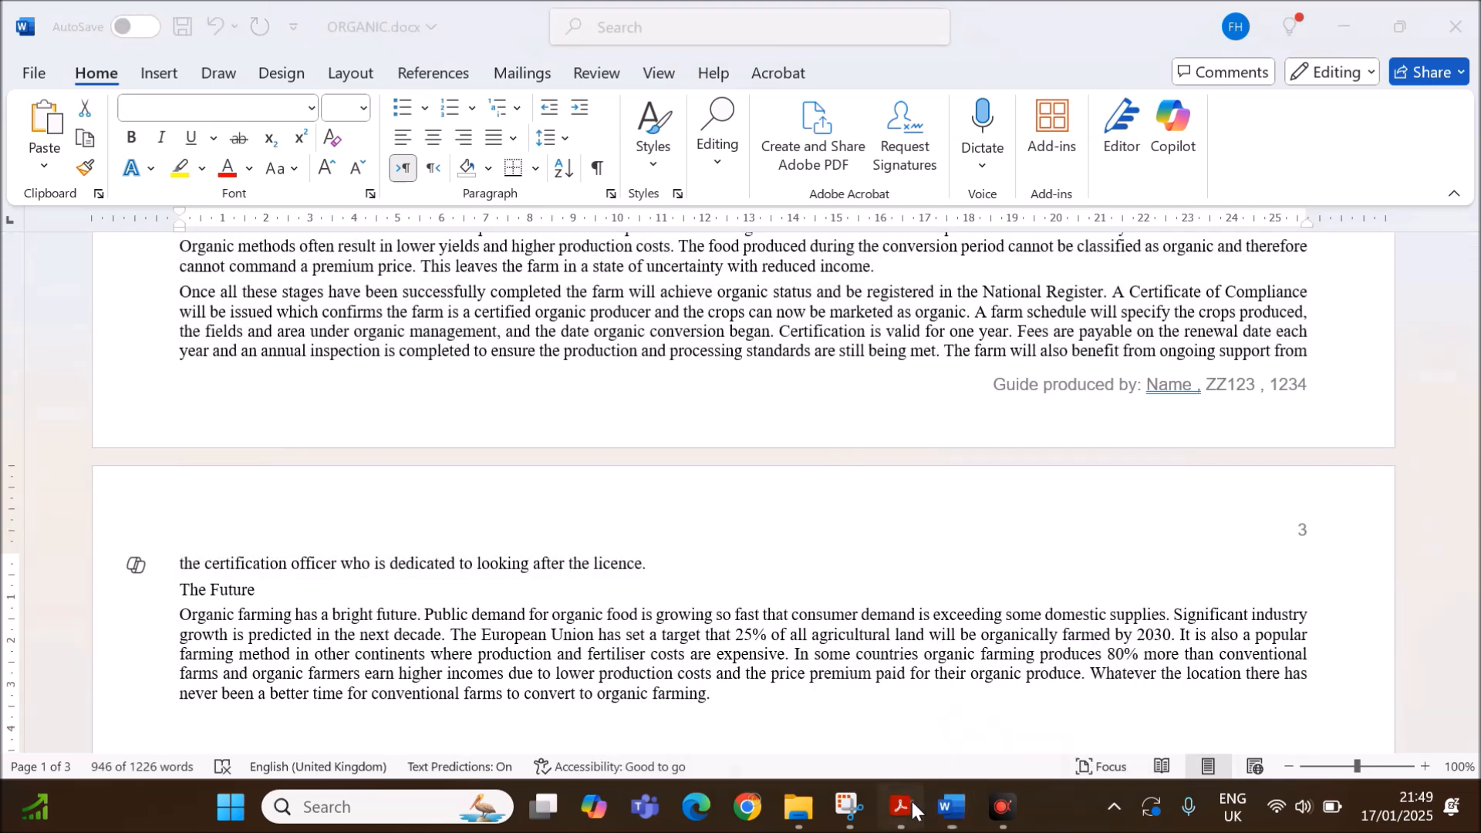
{"action": "left_click", "coordinate": [903, 806]}
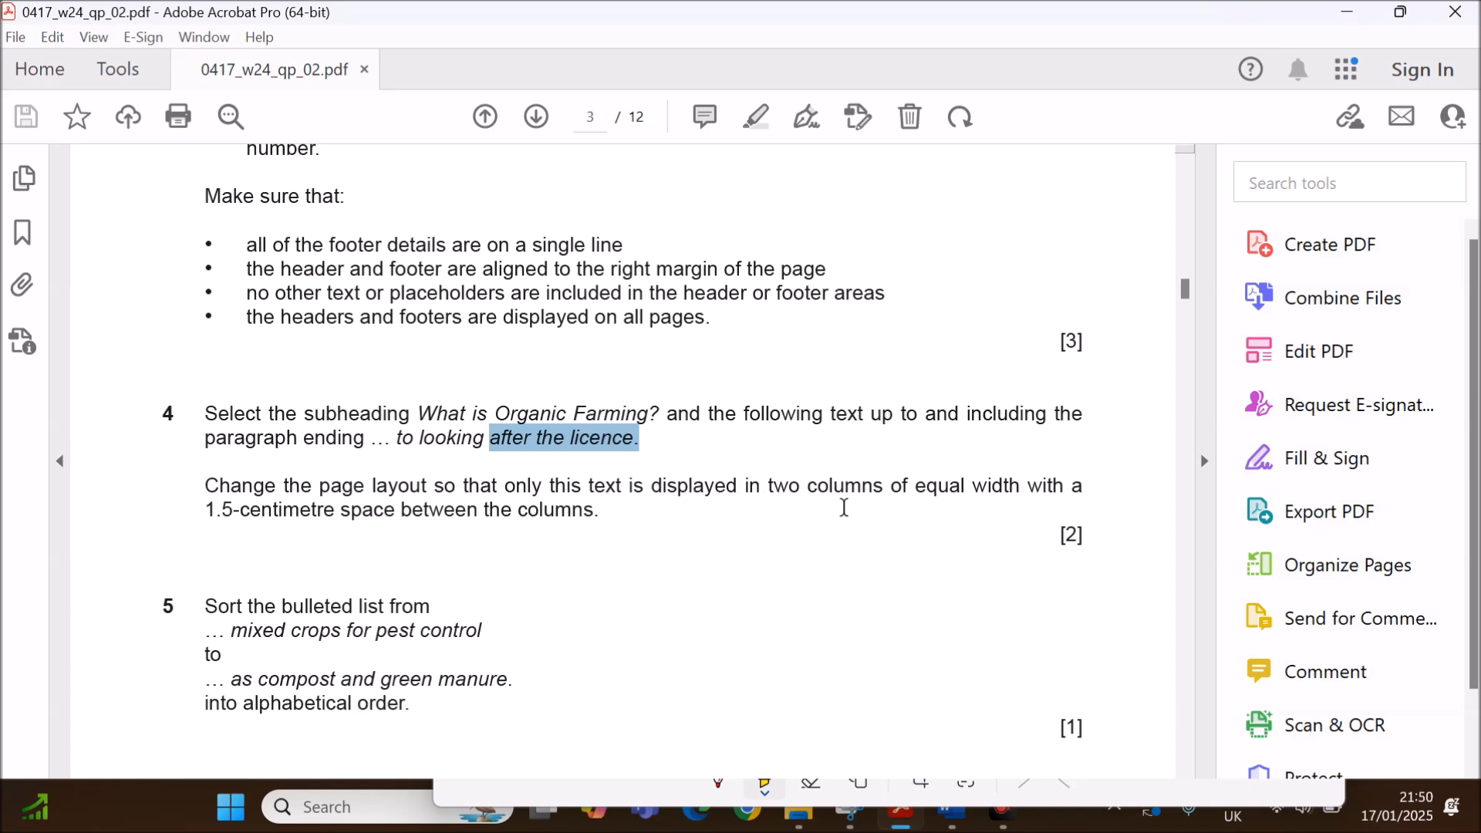
{"action": "mouse_move", "coordinate": [545, 546]}
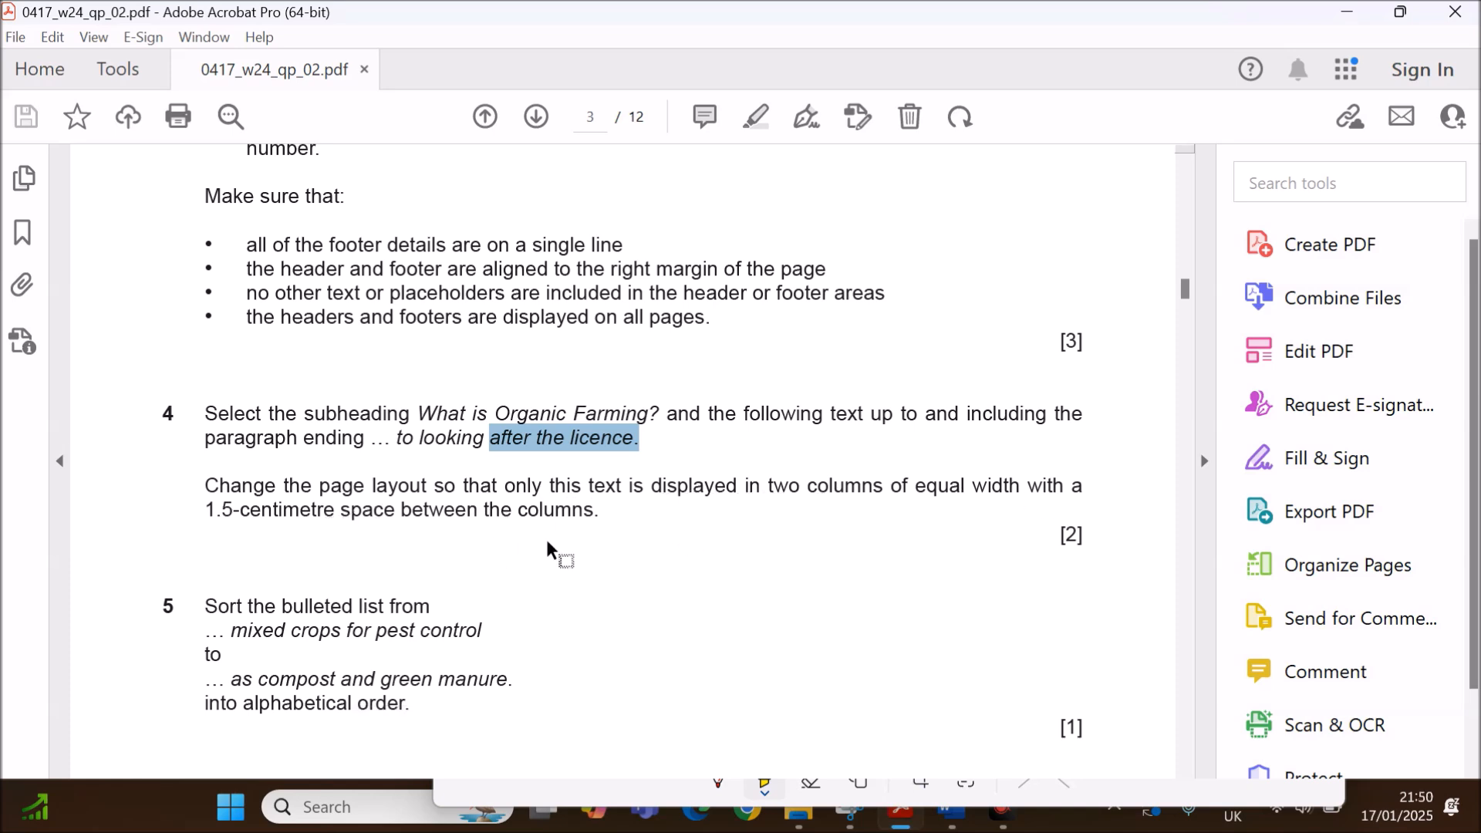
{"action": "mouse_move", "coordinate": [943, 809]}
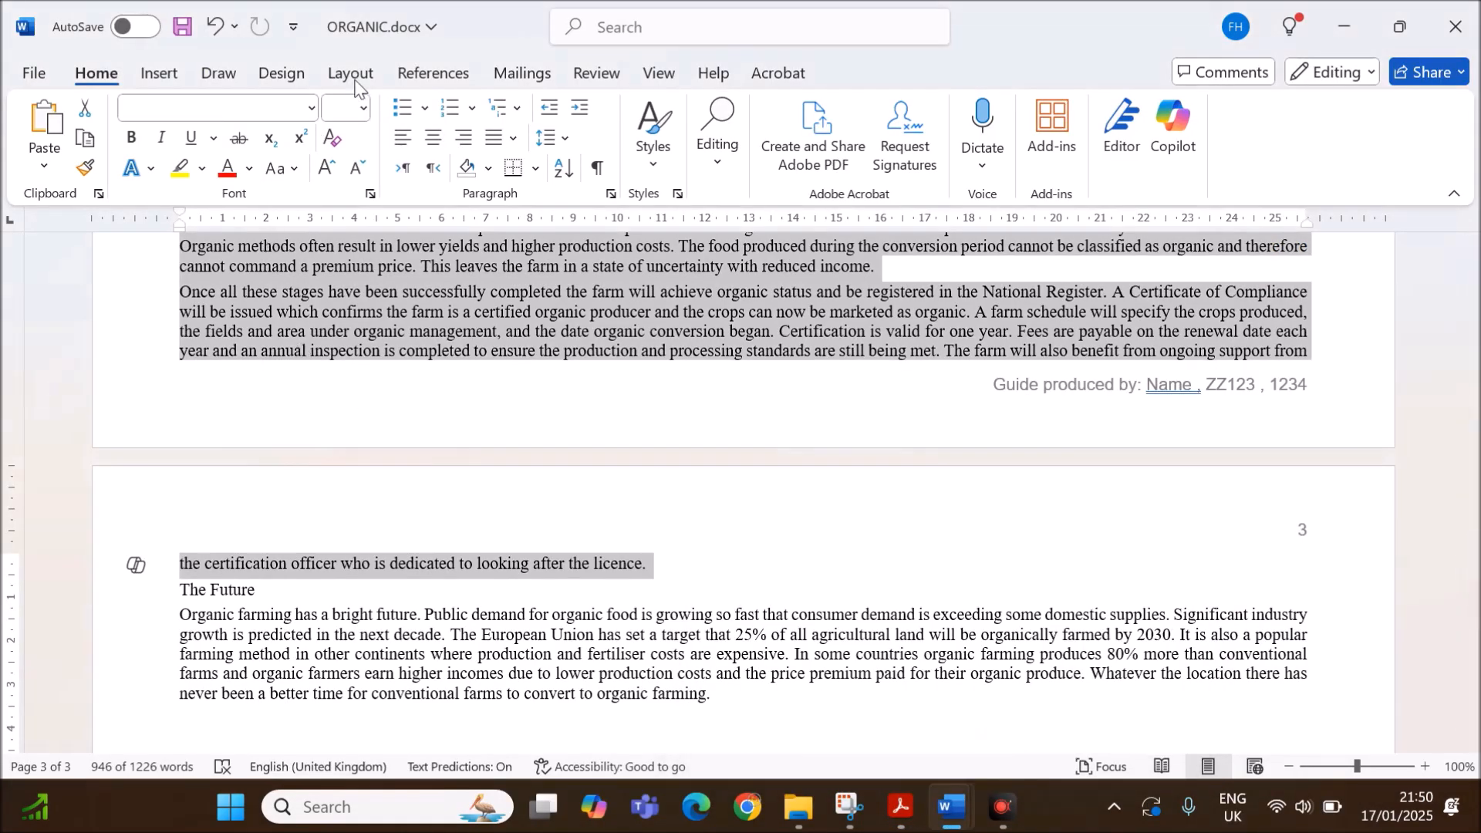
Show Word's Layout tab for the selected ORGANIC passage.
{"action": "left_click", "coordinate": [350, 73]}
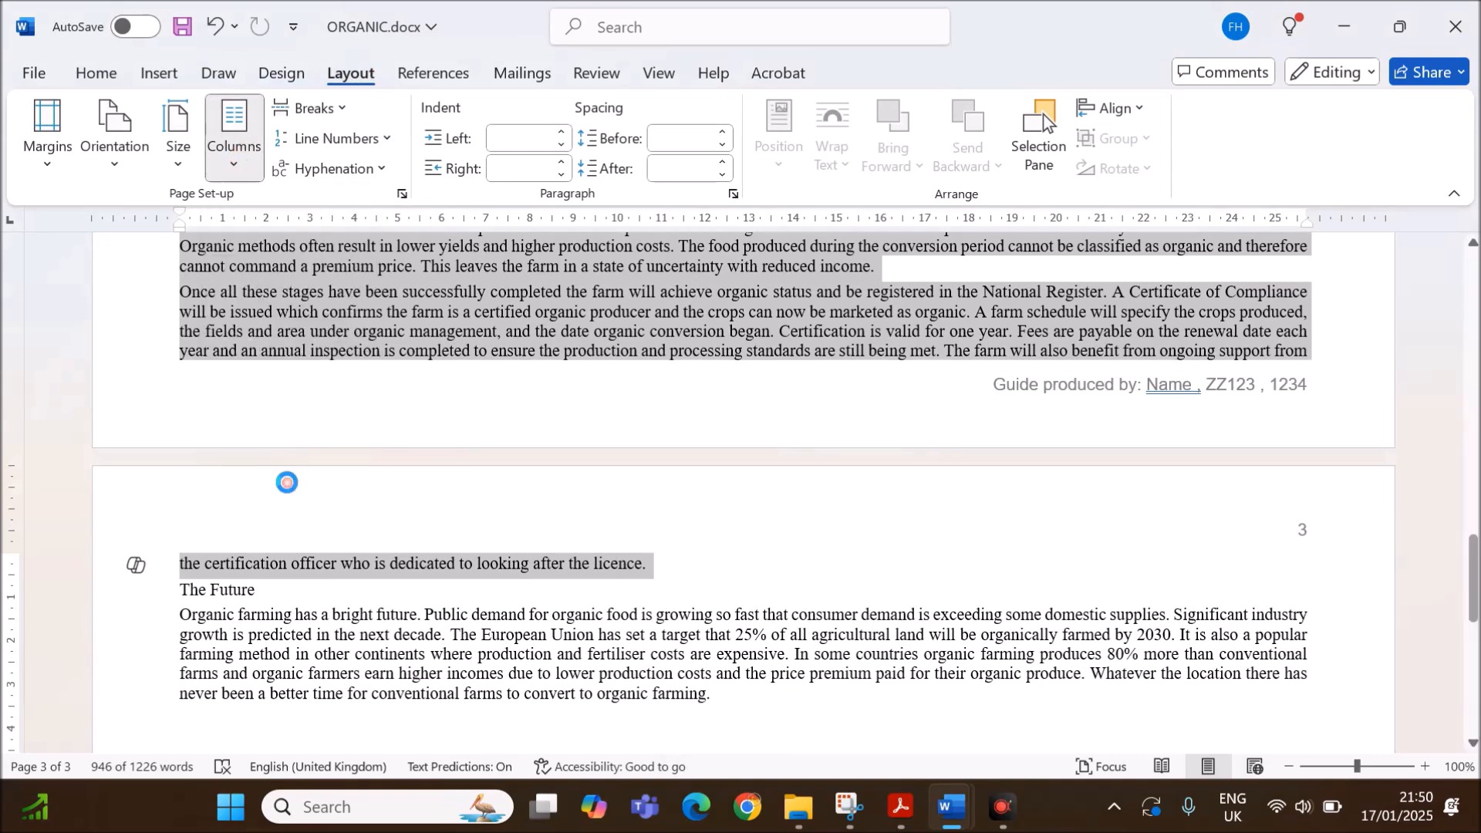
Apply a two-column layout with equal column width to the selected passage.
{"action": "left_click", "coordinate": [234, 131]}
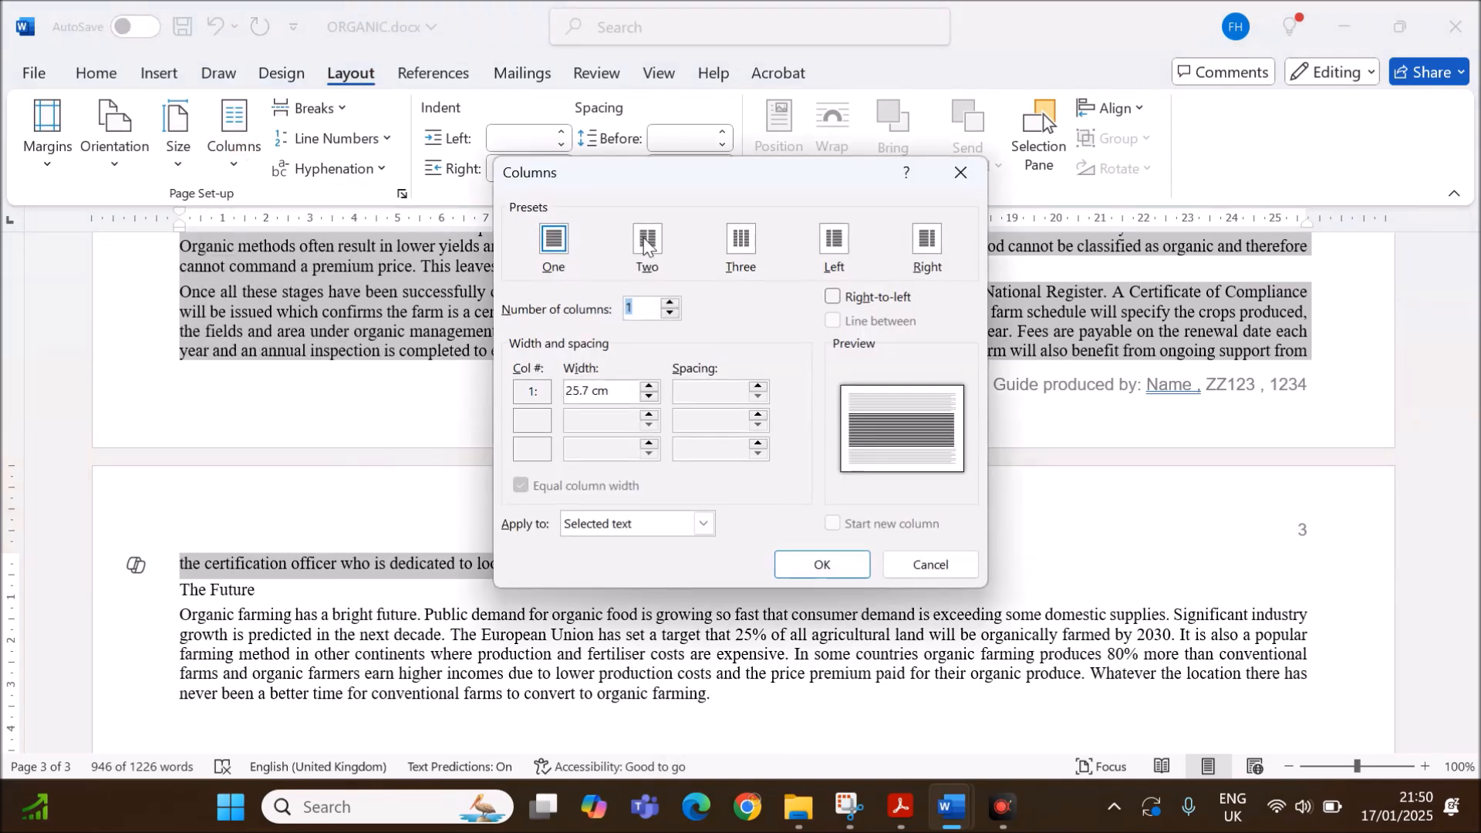
{"action": "left_click", "coordinate": [647, 240]}
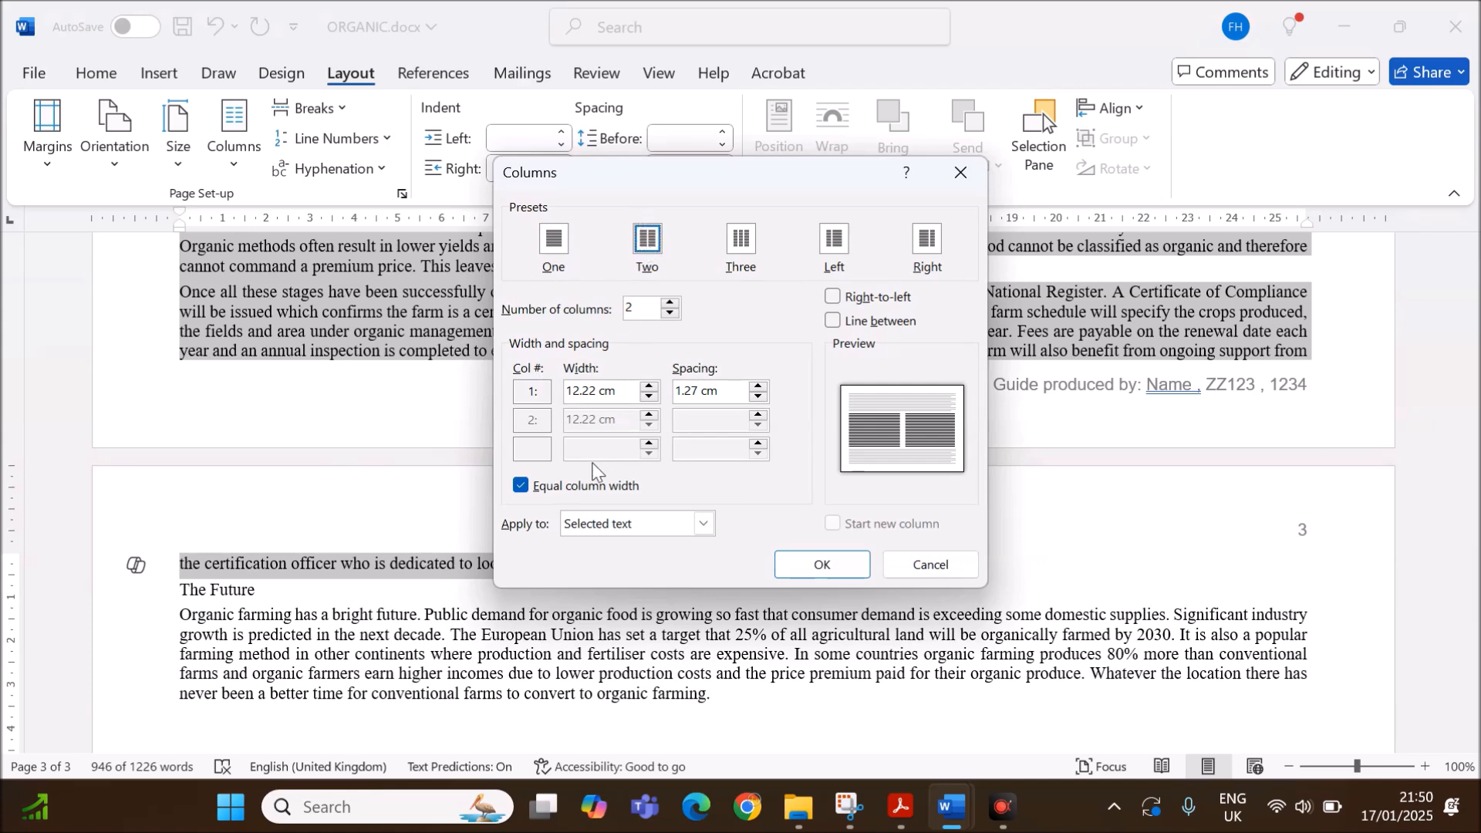
{"action": "mouse_move", "coordinate": [678, 468]}
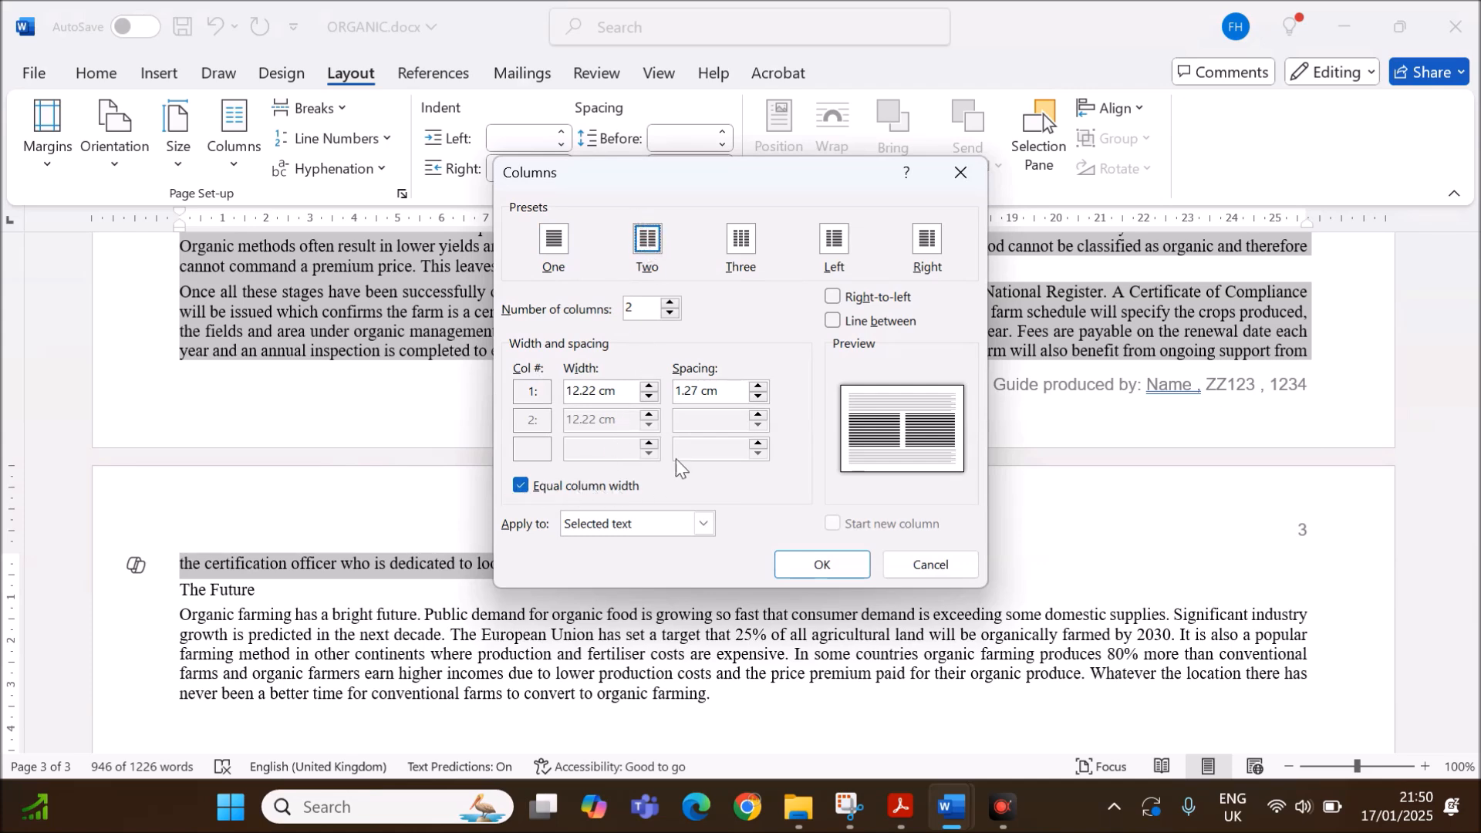
{"action": "left_click", "coordinate": [710, 391]}
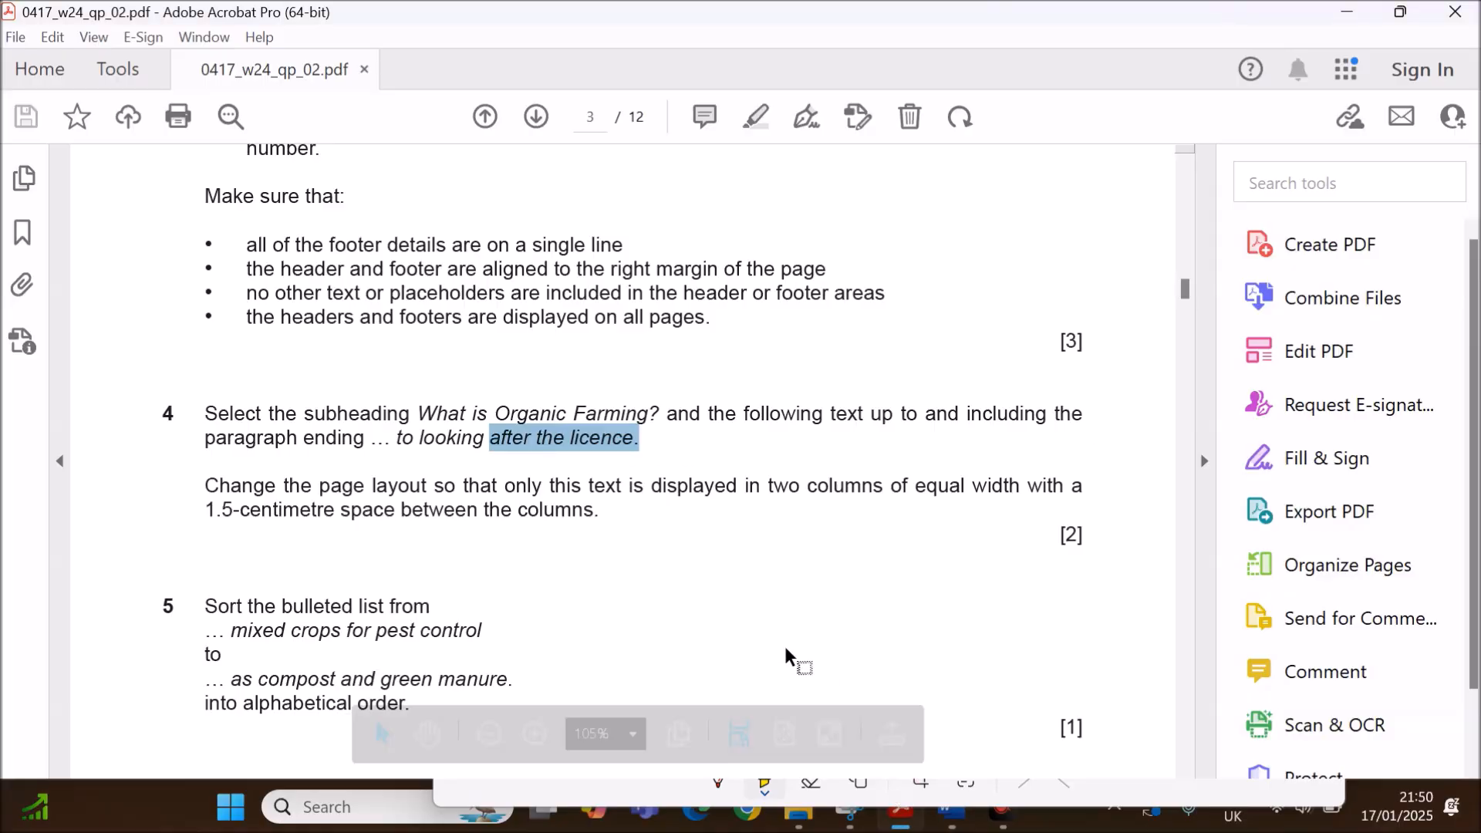
{"action": "scroll", "scroll_direction": "down", "scroll_amount": 3}
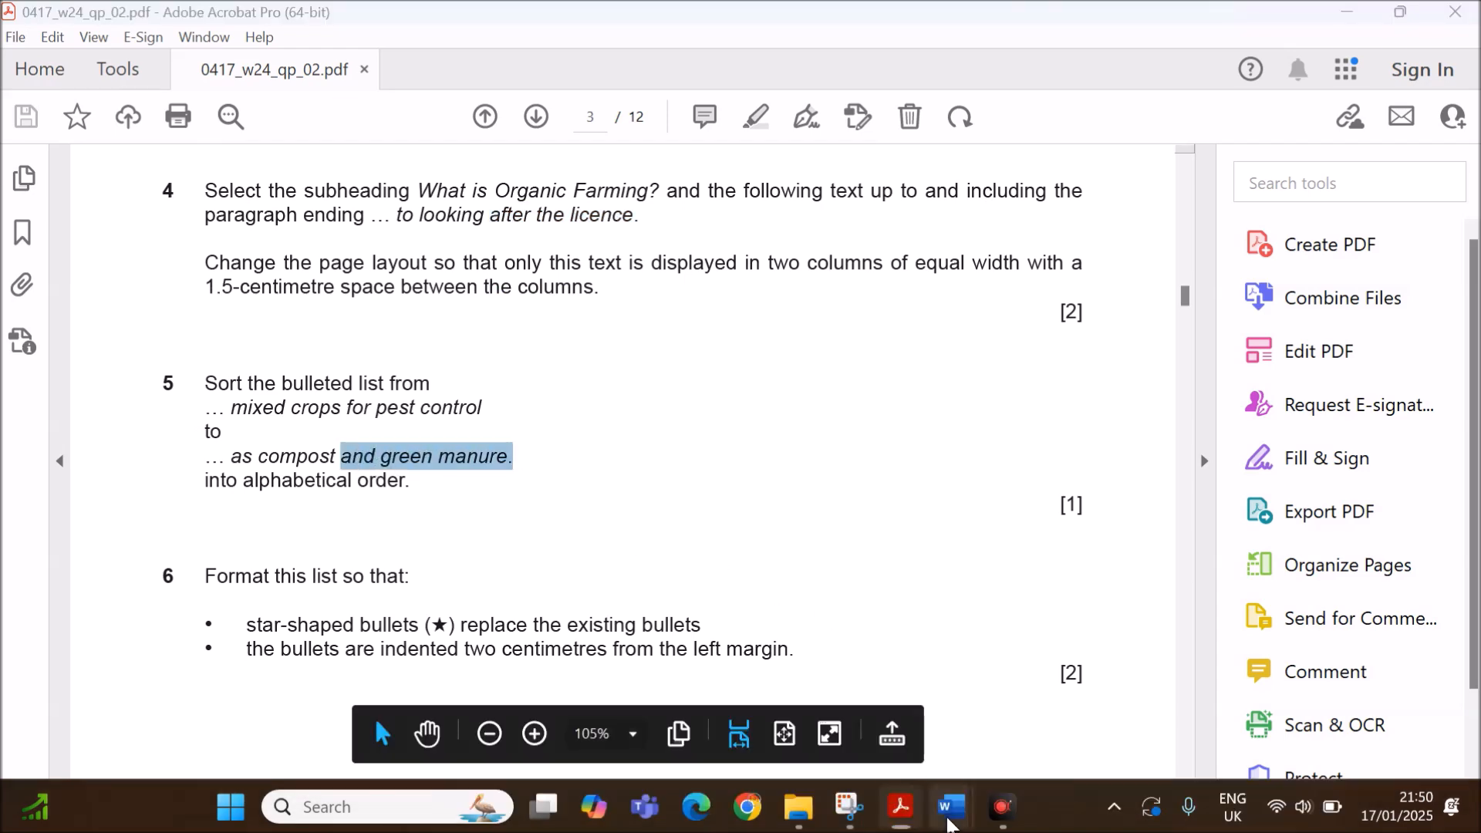
Return to the ORGANIC document with the Home tab showing.
{"action": "left_click", "coordinate": [942, 807]}
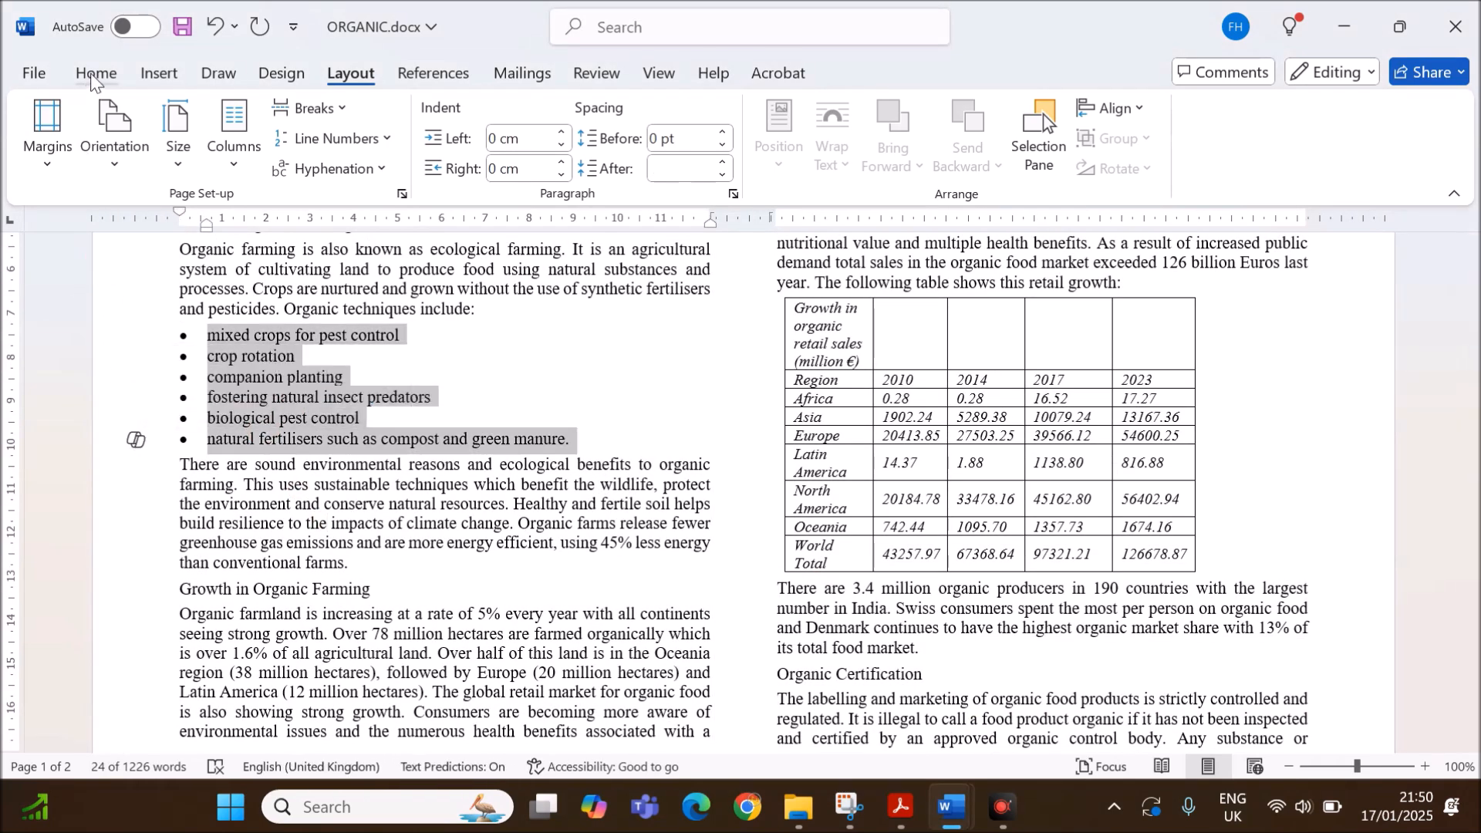
{"action": "left_click", "coordinate": [96, 73]}
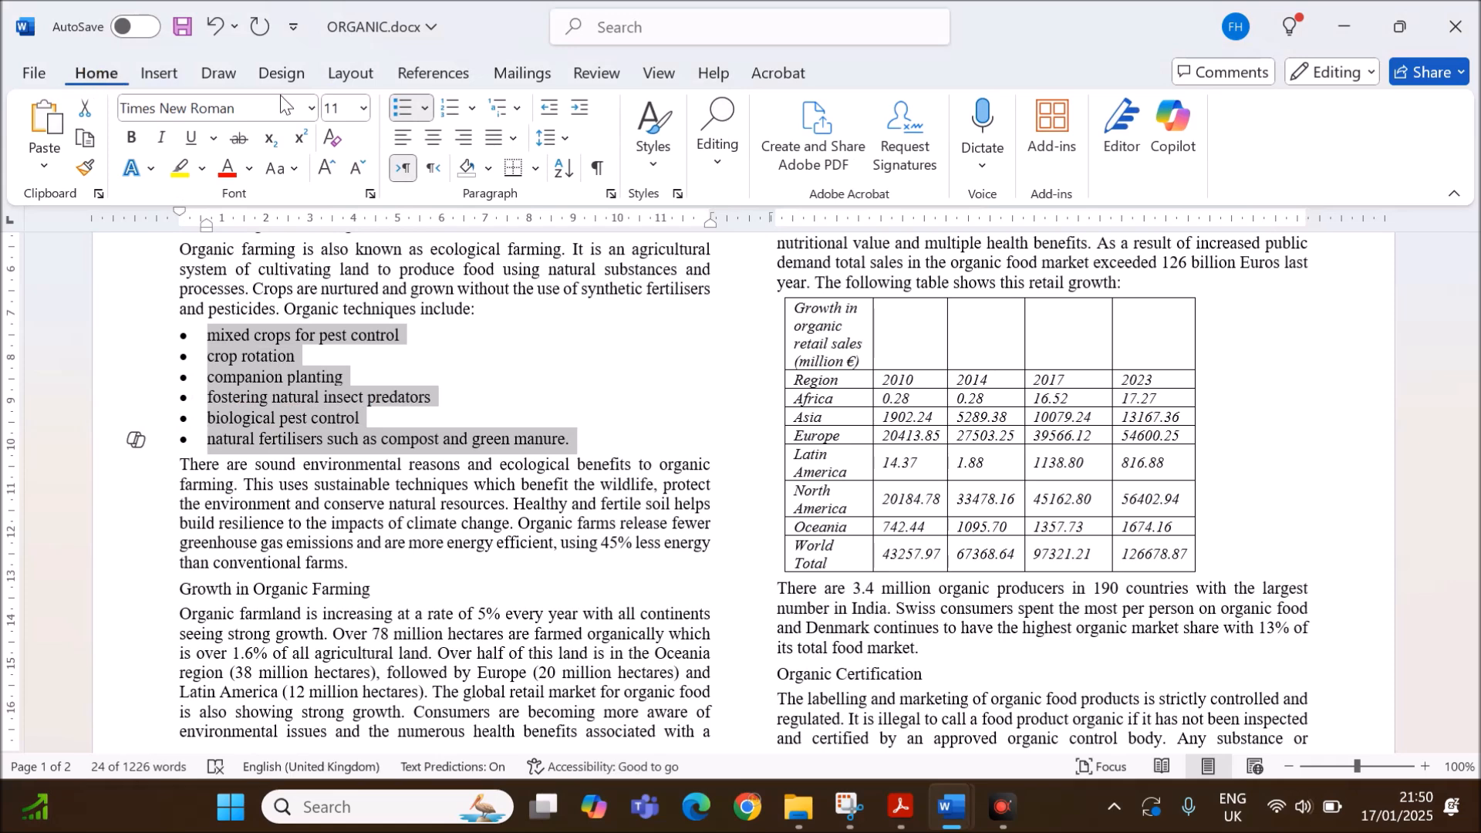
{"action": "mouse_move", "coordinate": [562, 168]}
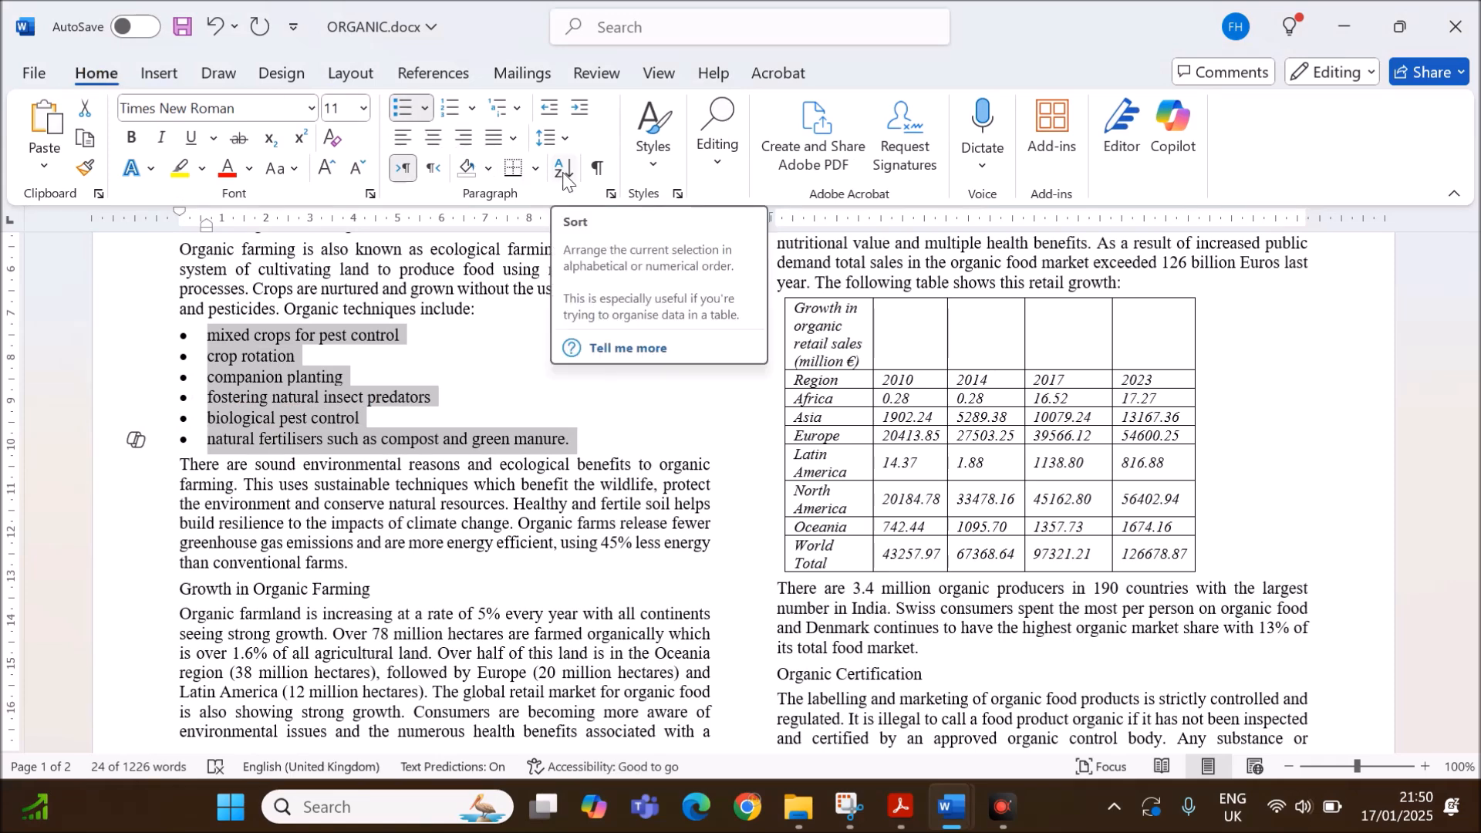
Sort the six-item bulleted list into ascending alphabetical order.
{"action": "left_click", "coordinate": [562, 168]}
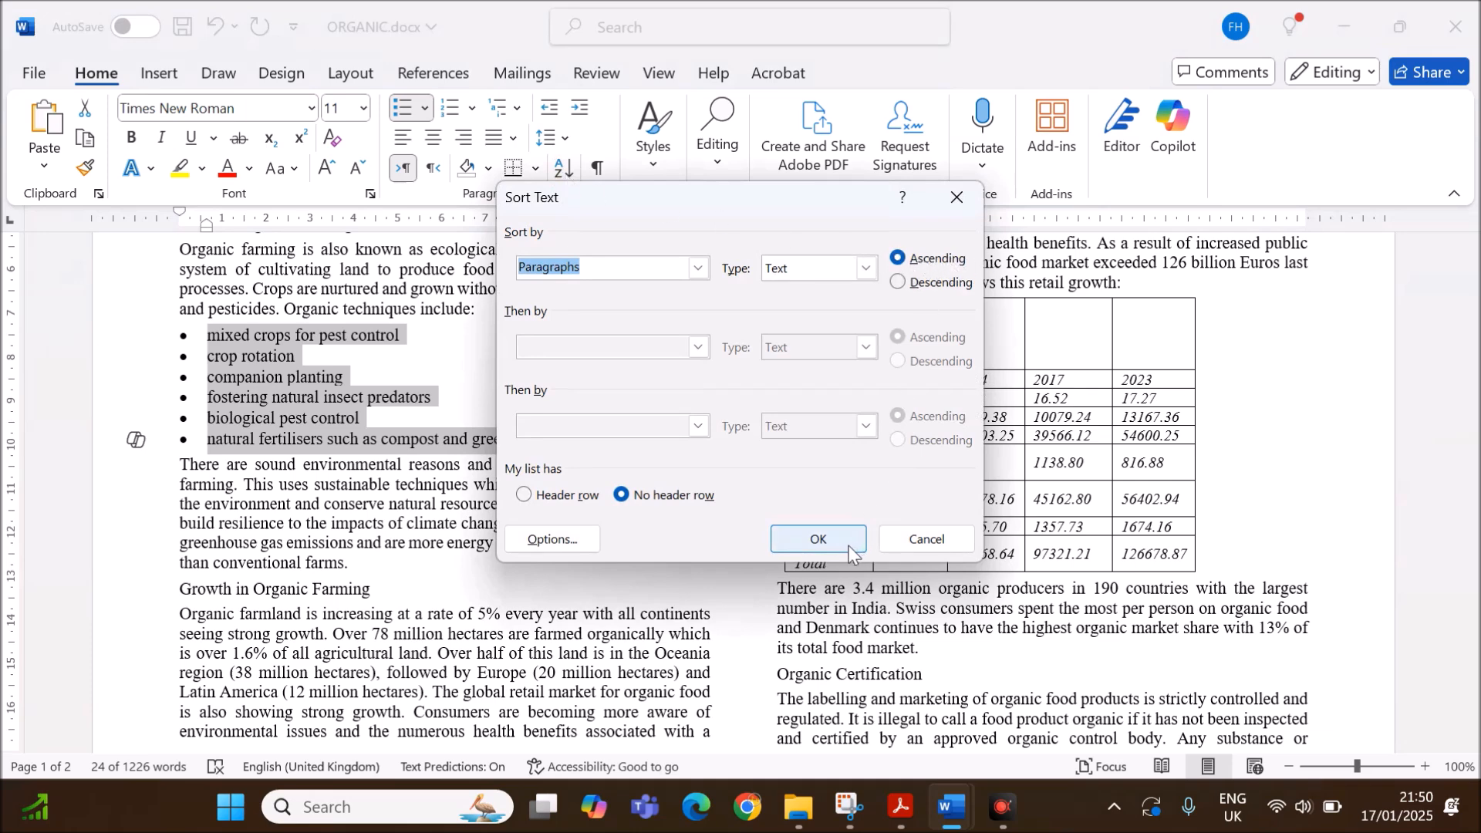
{"action": "left_click", "coordinate": [818, 540]}
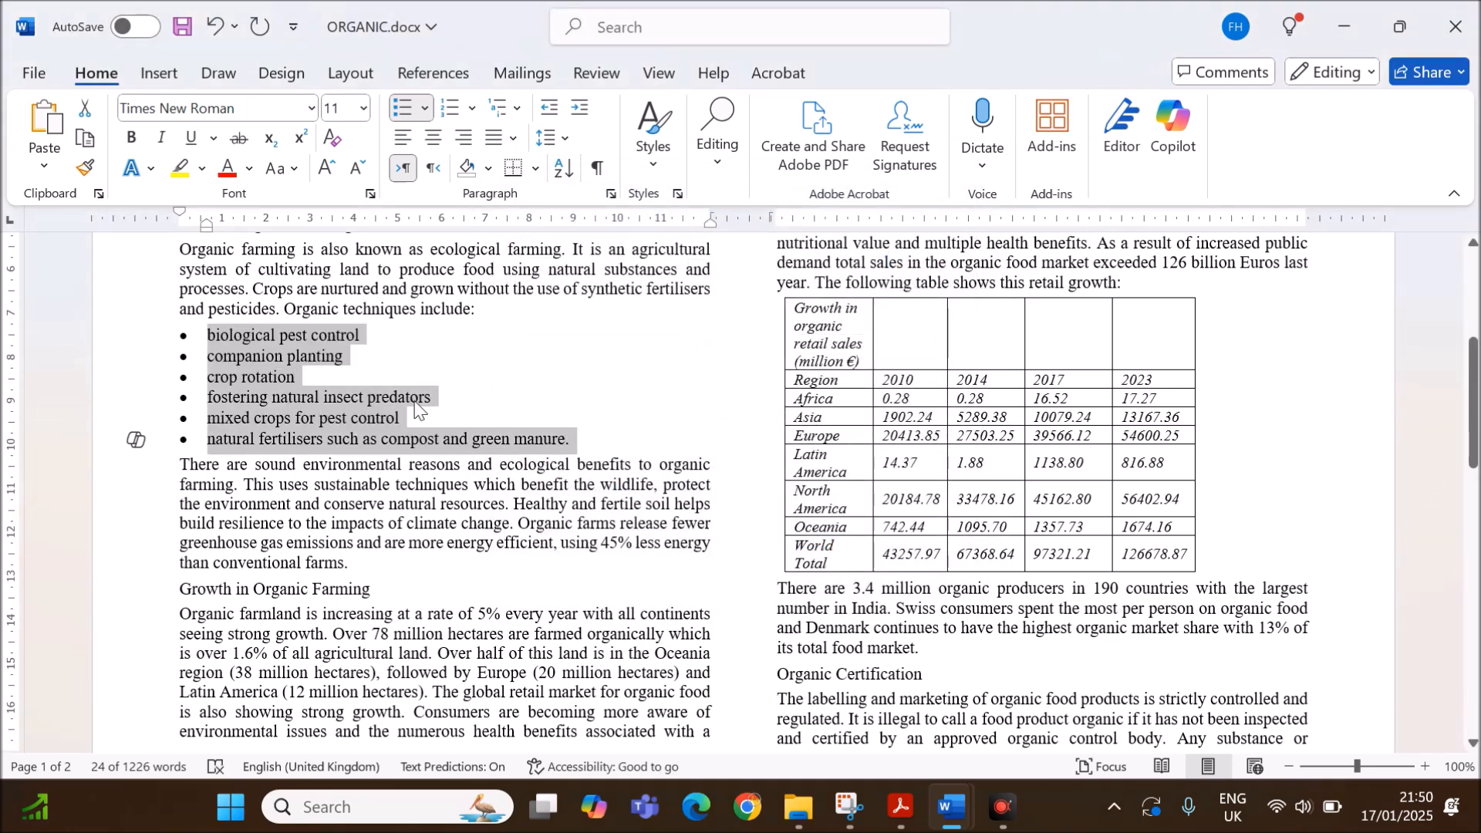
{"action": "left_click", "coordinate": [903, 806]}
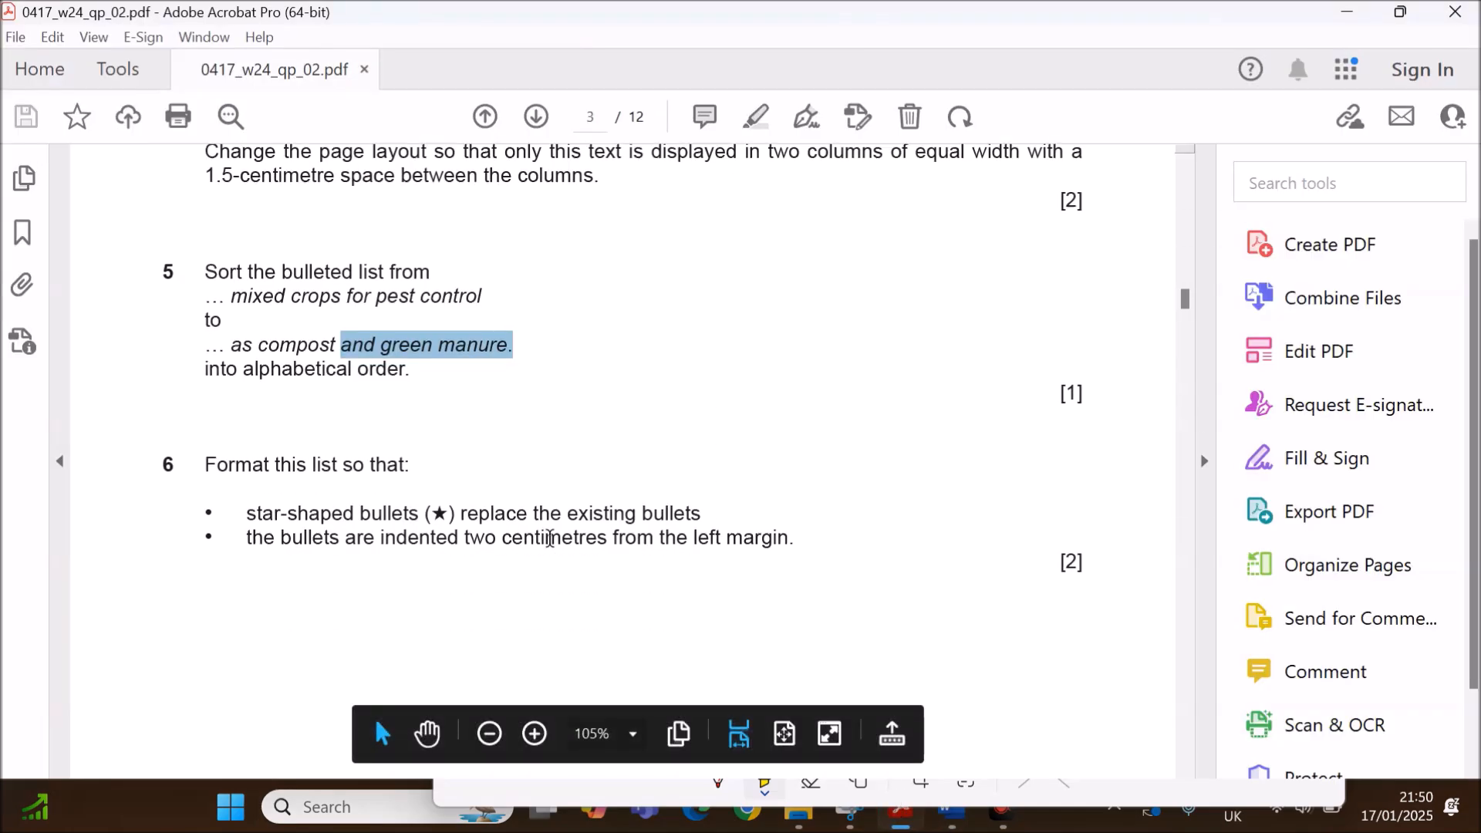
{"action": "scroll", "scroll_direction": "down", "scroll_amount": 3}
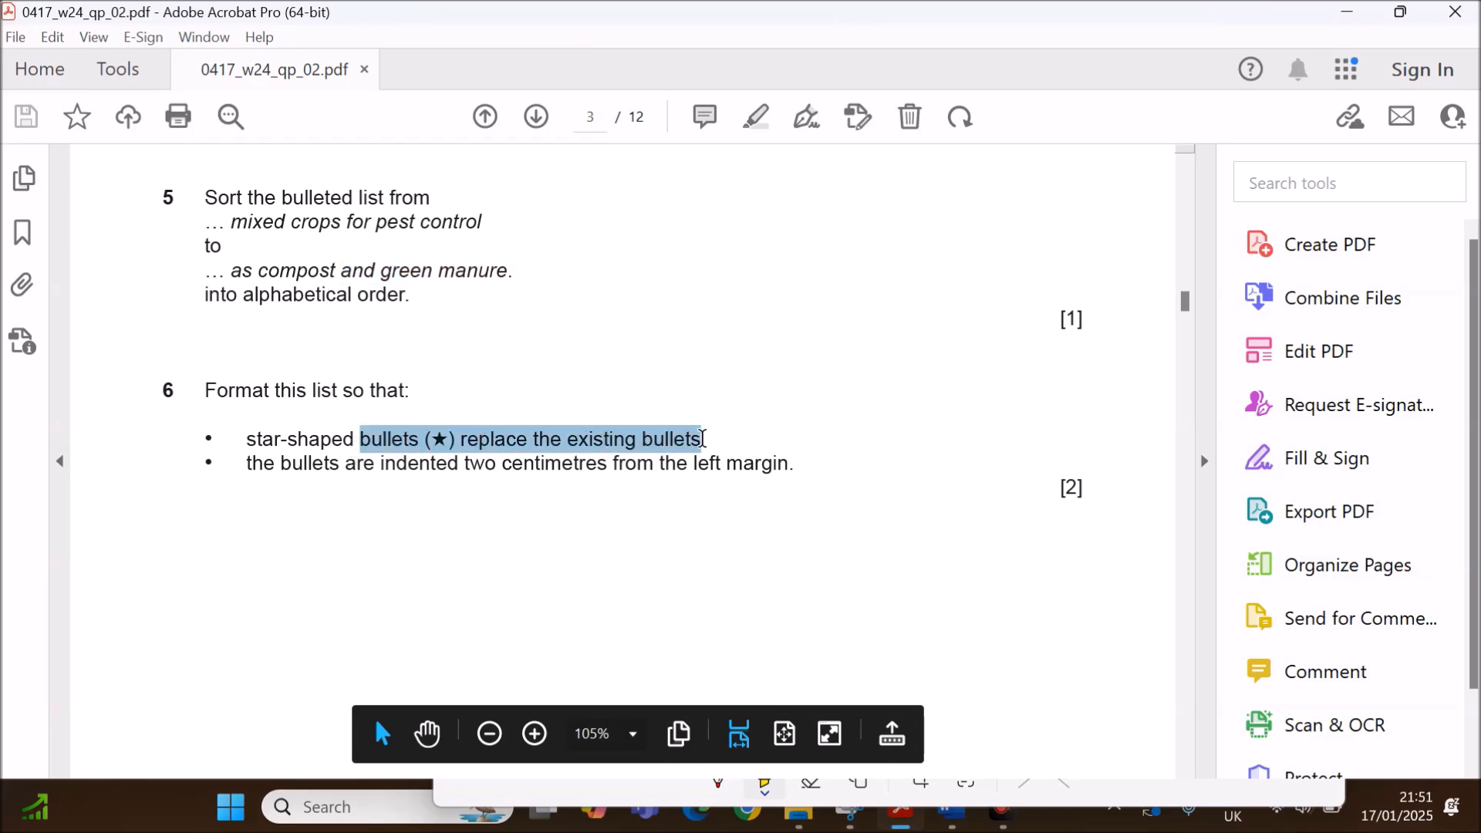
Highlight task 6's star-bullet instruction, then show Word's bullet style choices.
{"action": "left_click", "coordinate": [365, 464]}
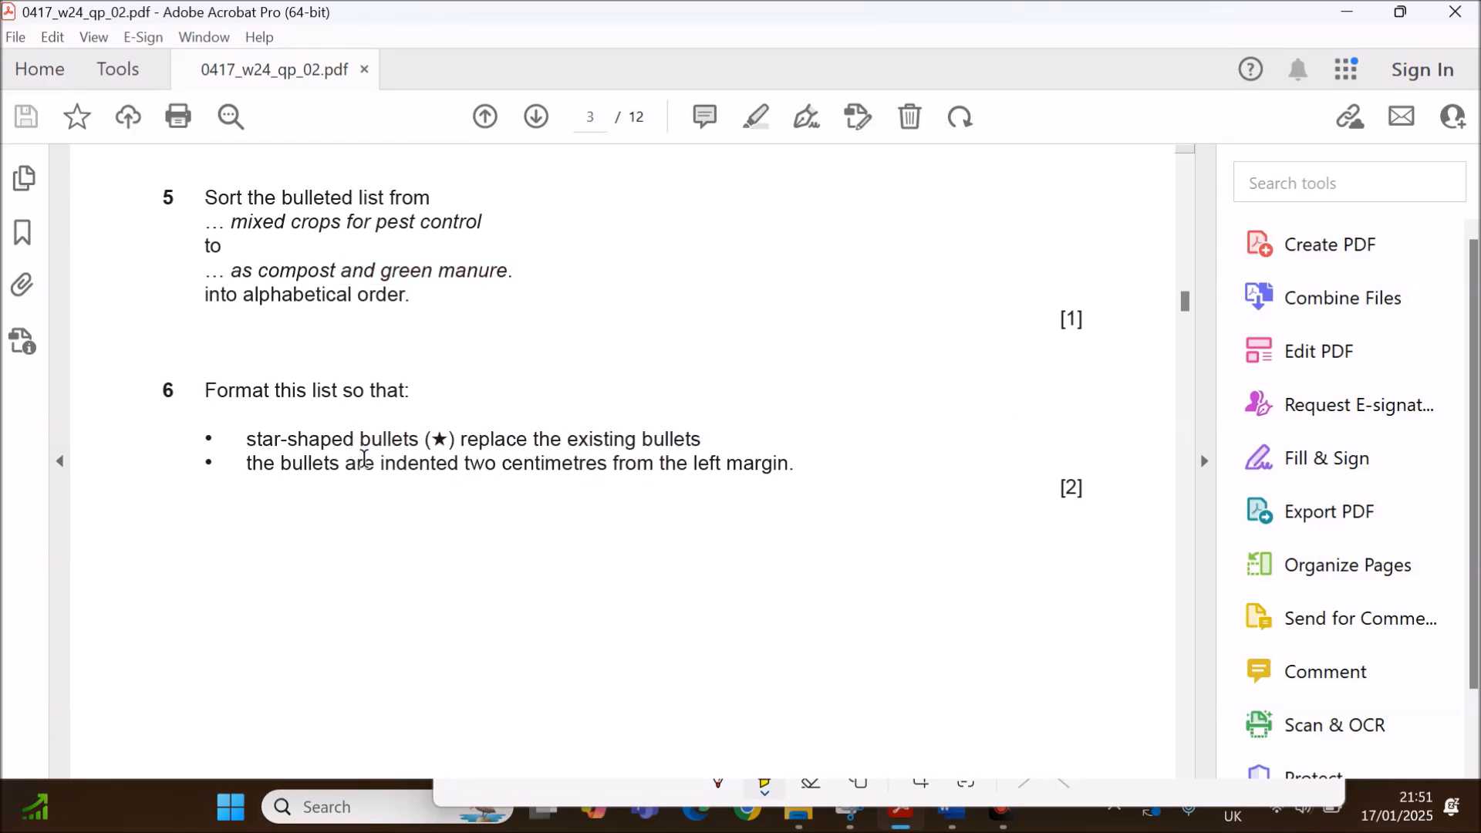
{"action": "left_click_drag", "start_coordinate": [347, 462], "coordinate": [793, 462]}
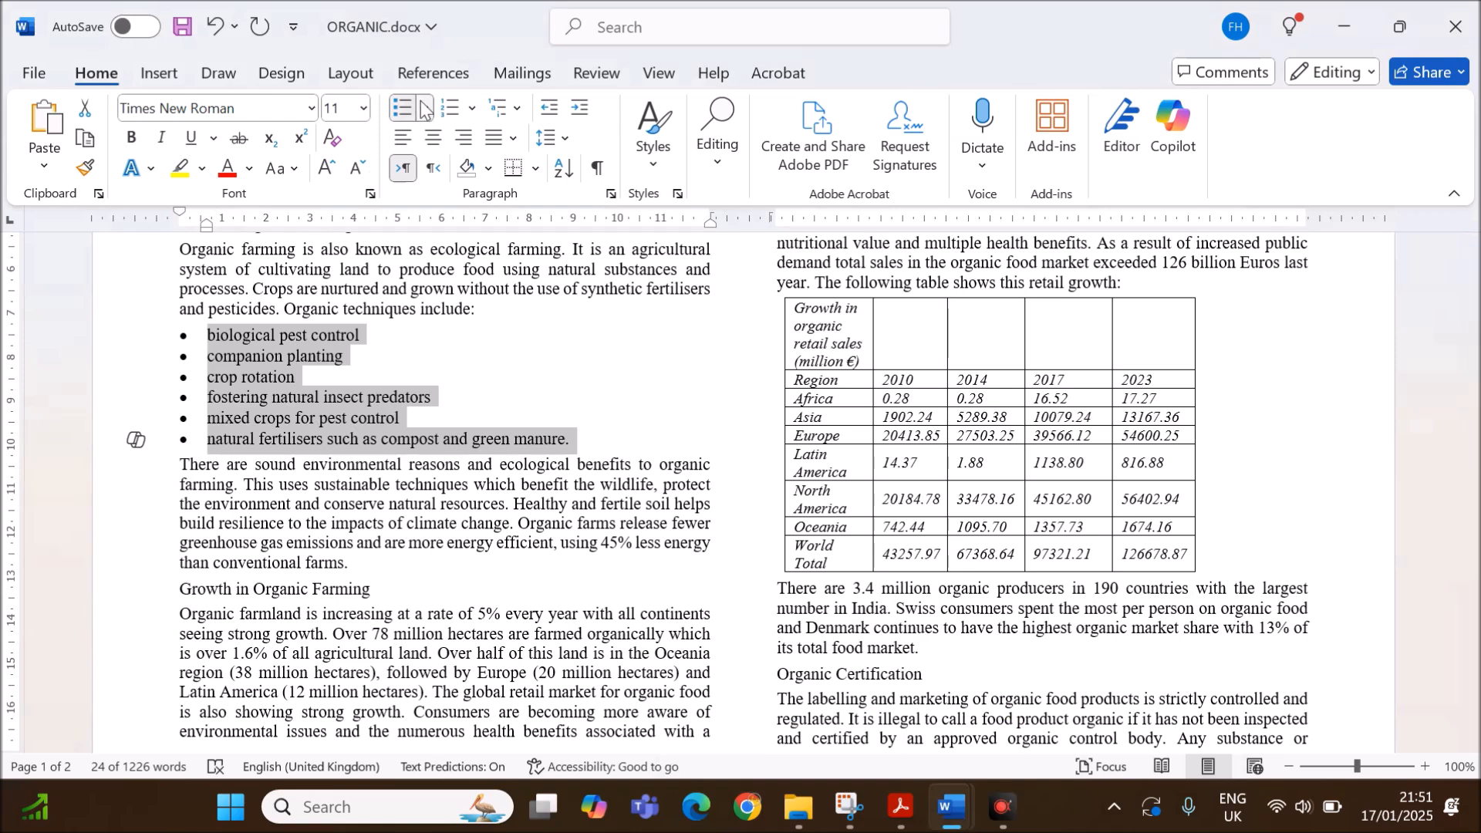
{"action": "left_click", "coordinate": [424, 107]}
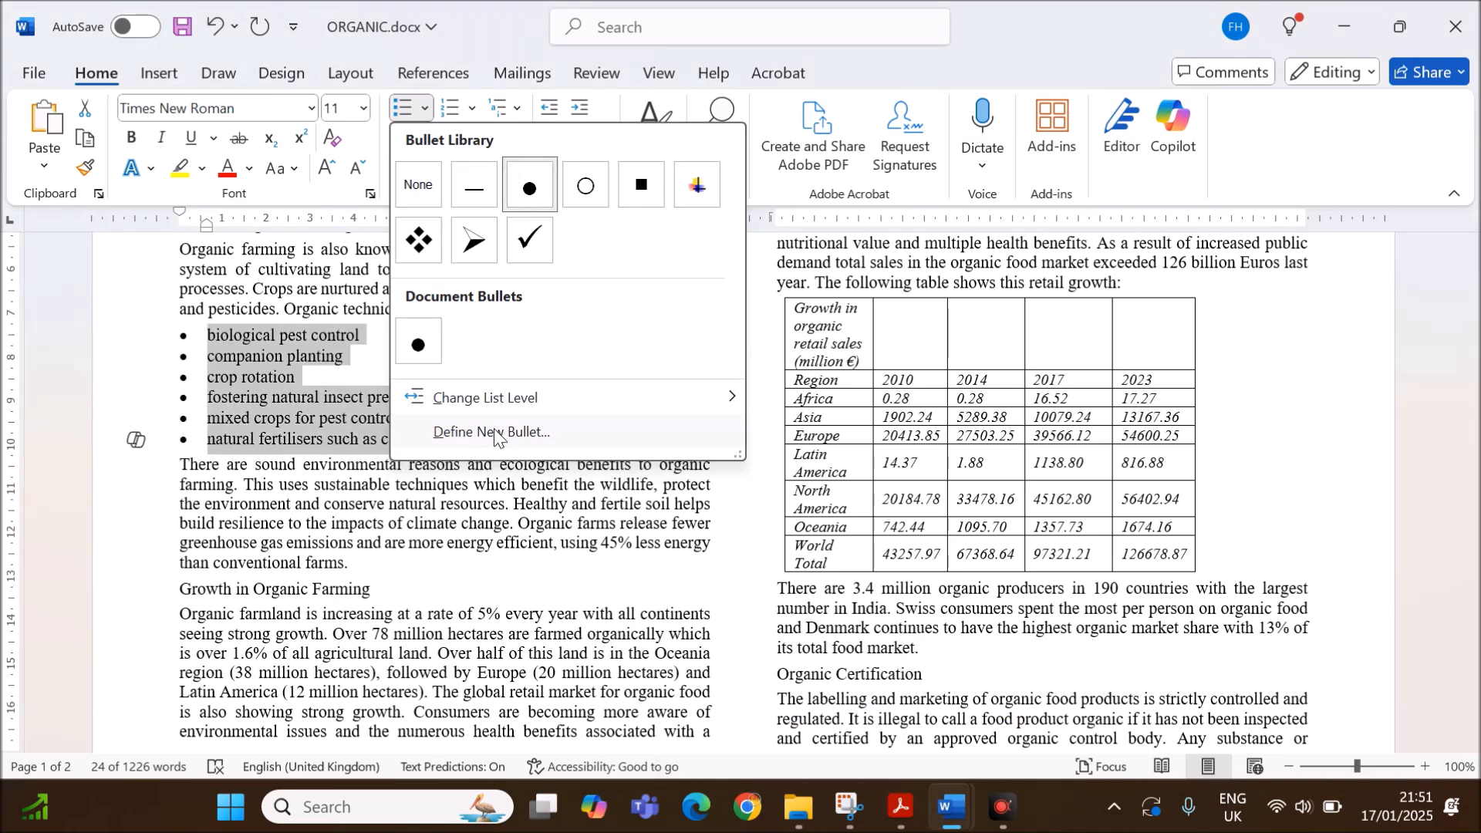
Define a new bullet from the Wingdings star symbol and apply it to the list.
{"action": "left_click", "coordinate": [491, 432]}
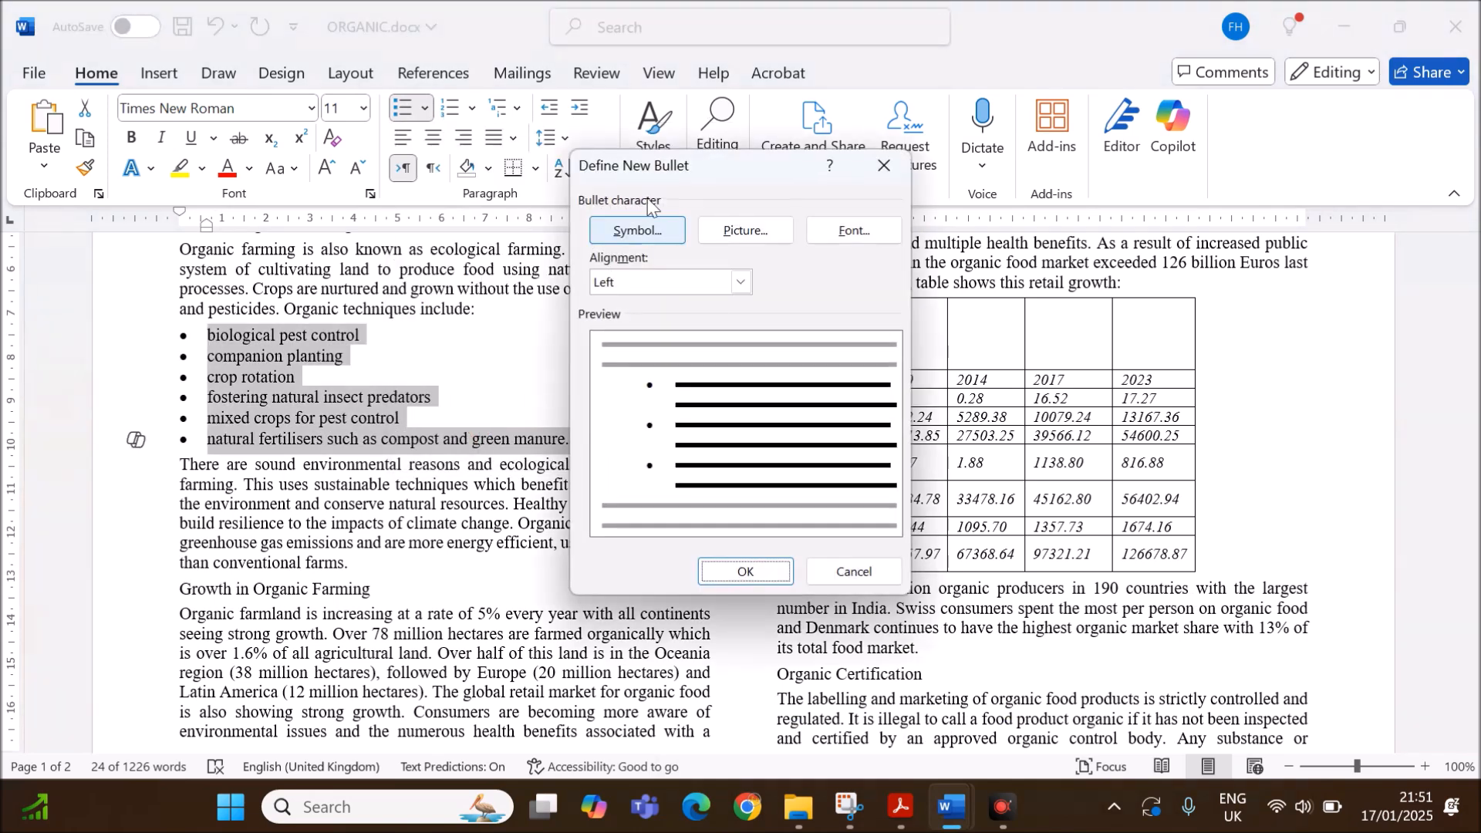
{"action": "left_click_drag", "start_coordinate": [633, 165], "coordinate": [433, 101]}
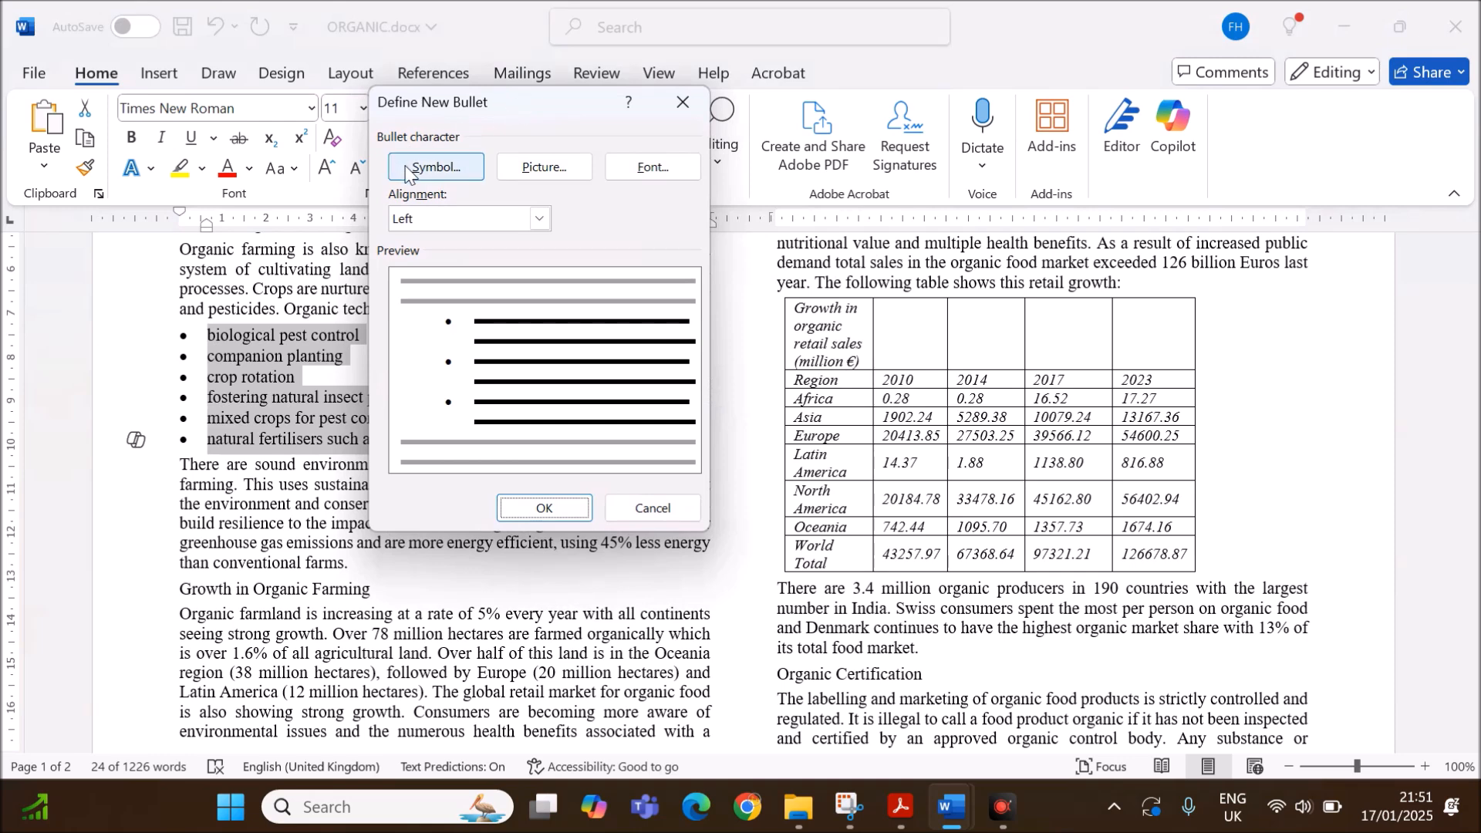
{"action": "left_click", "coordinate": [435, 166]}
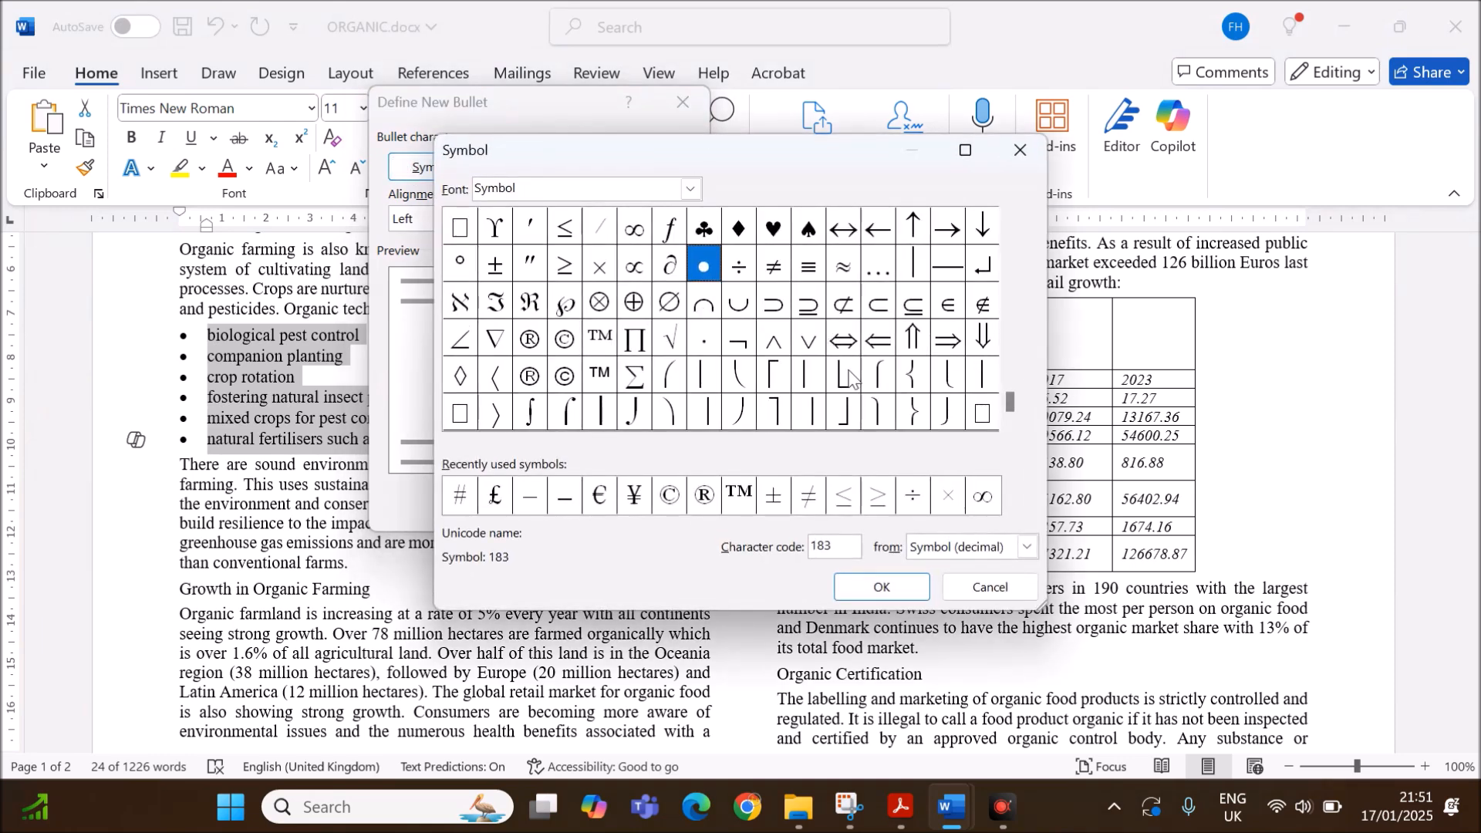
{"action": "mouse_move", "coordinate": [960, 470]}
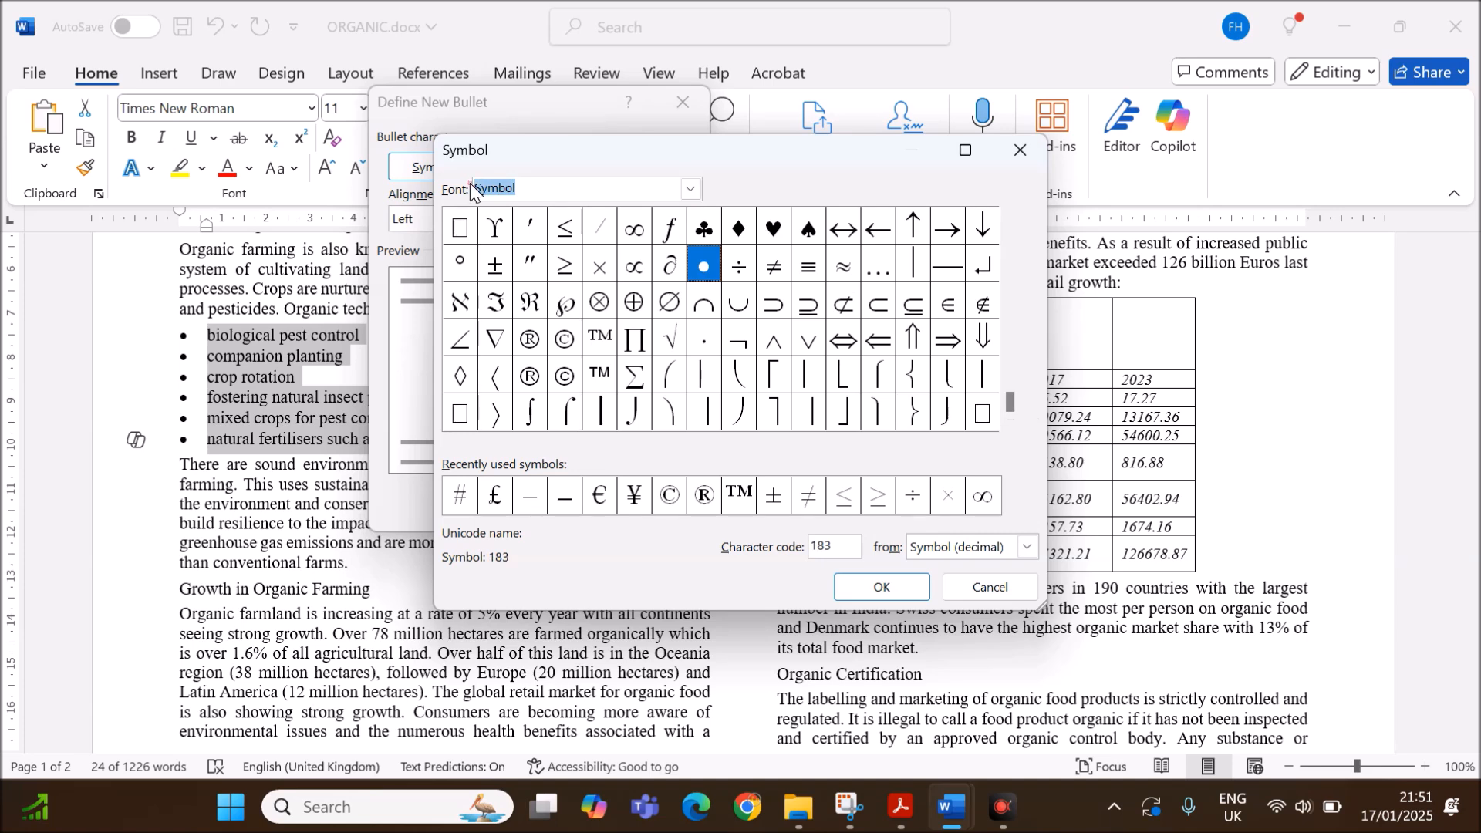
{"action": "type", "text": "Wi"}
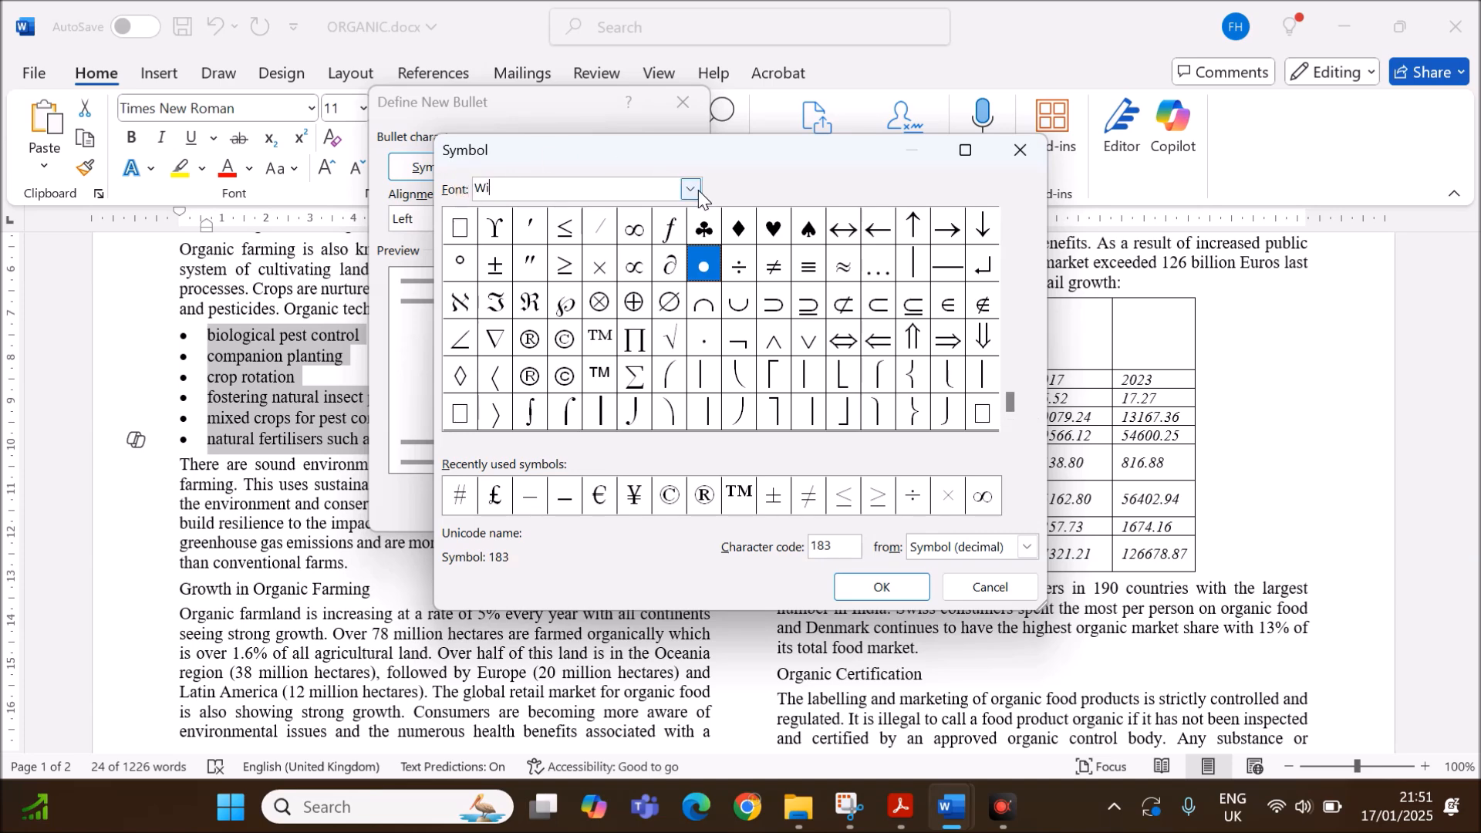
{"action": "left_click", "coordinate": [689, 189]}
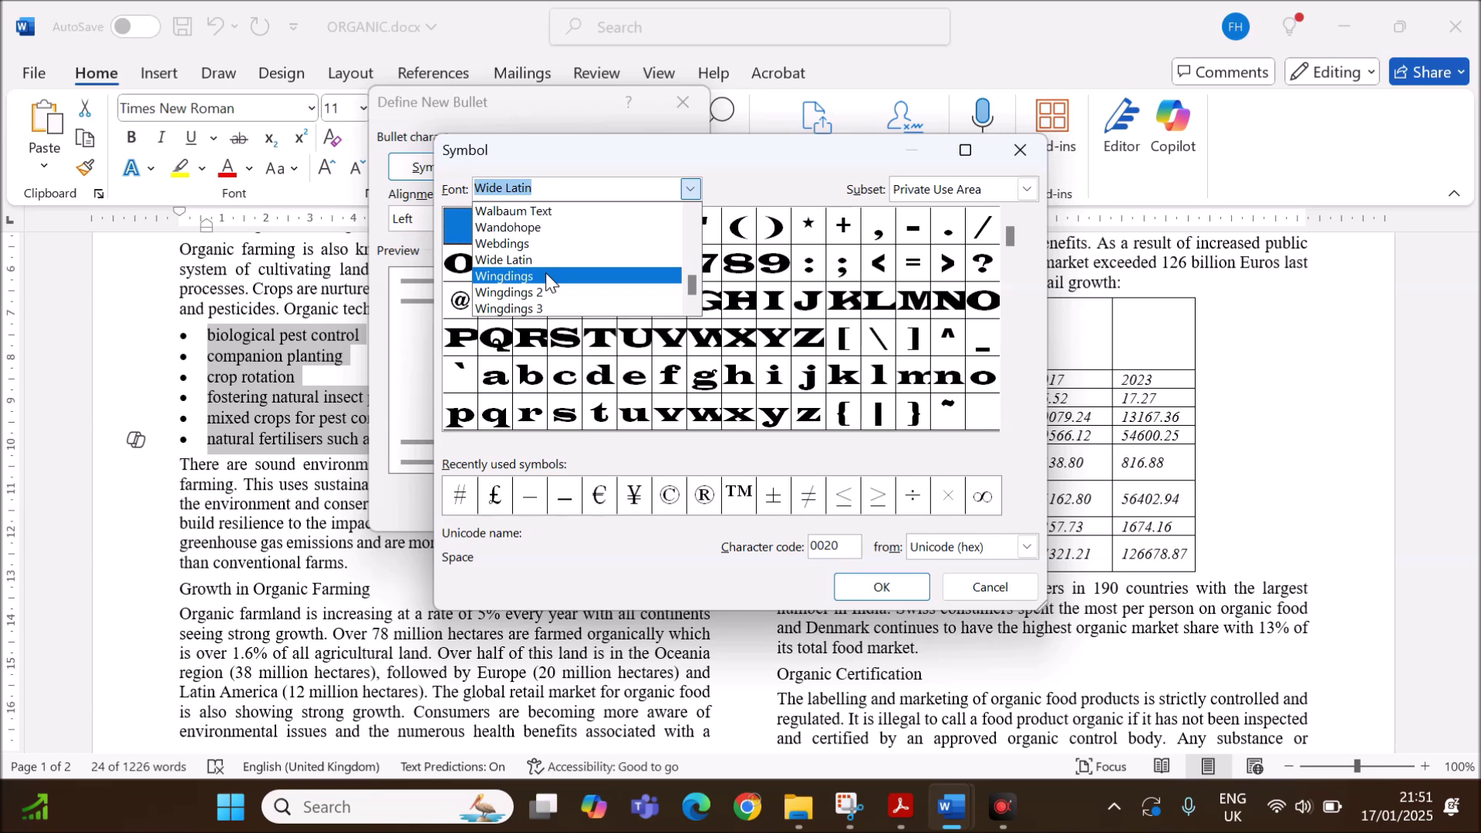
{"action": "left_click", "coordinate": [503, 275]}
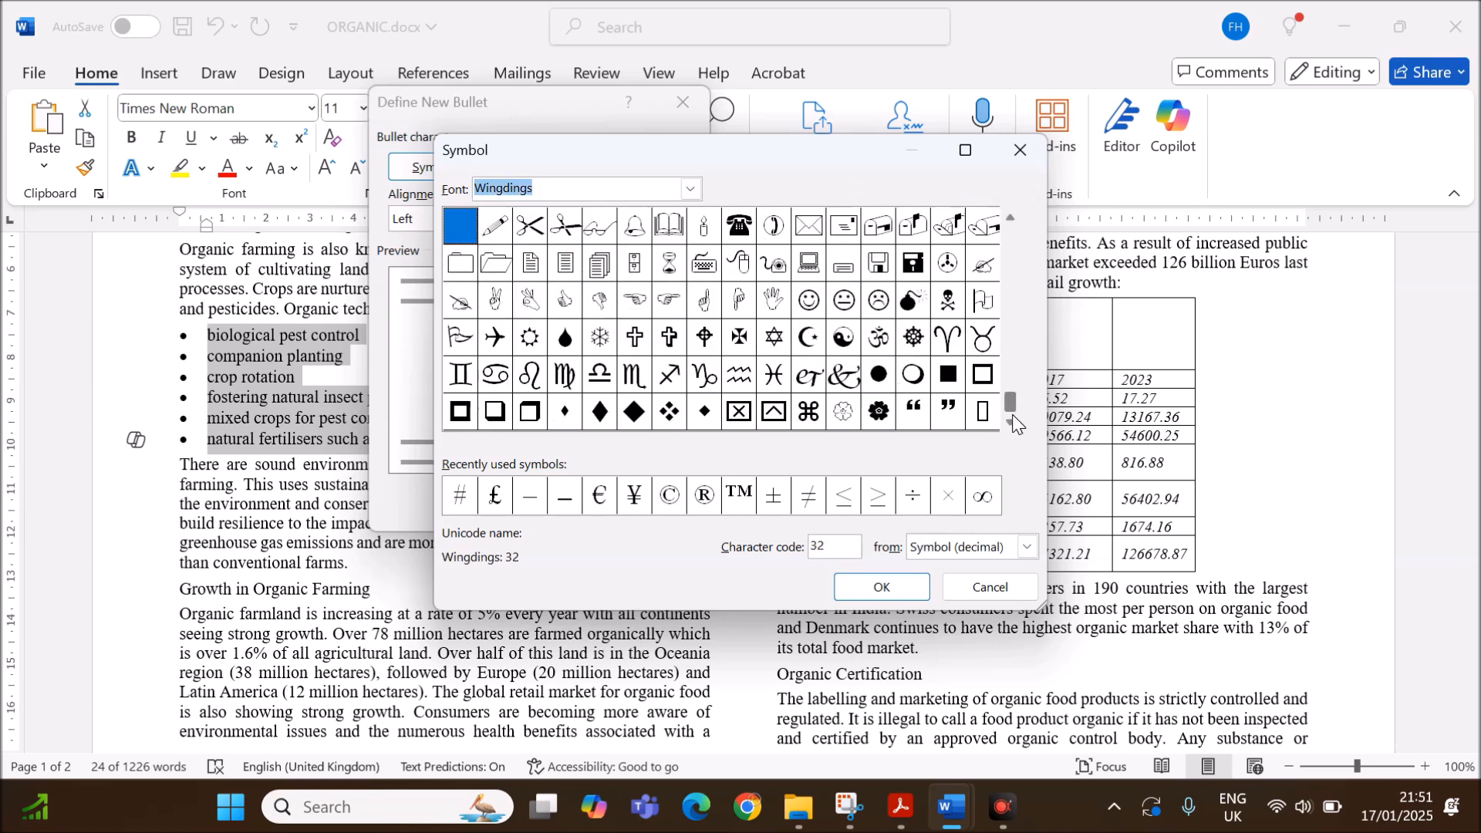
{"action": "scroll", "scroll_direction": "down", "scroll_amount": 3}
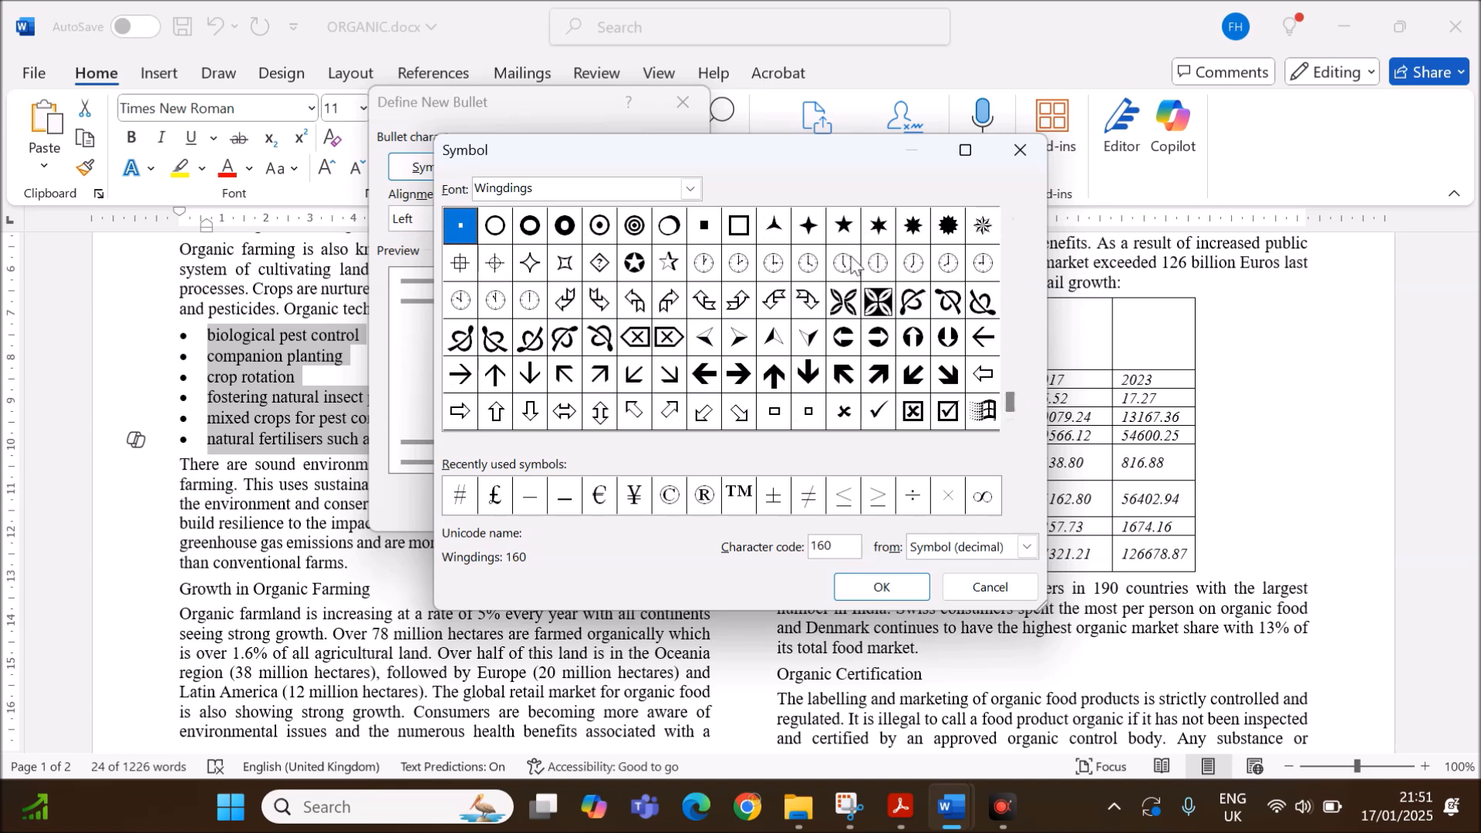
{"action": "left_click", "coordinate": [843, 225]}
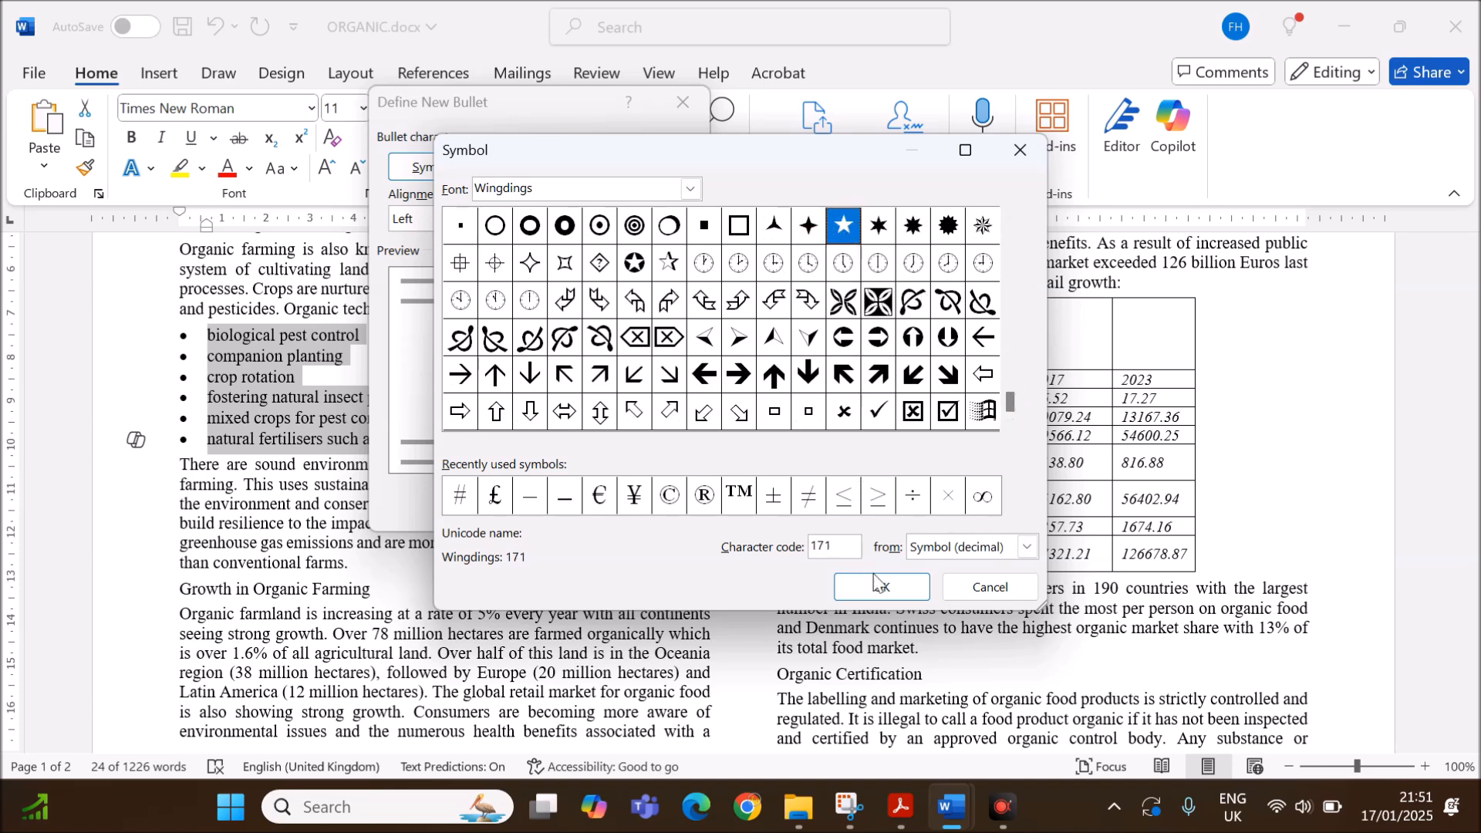
{"action": "left_click", "coordinate": [882, 587]}
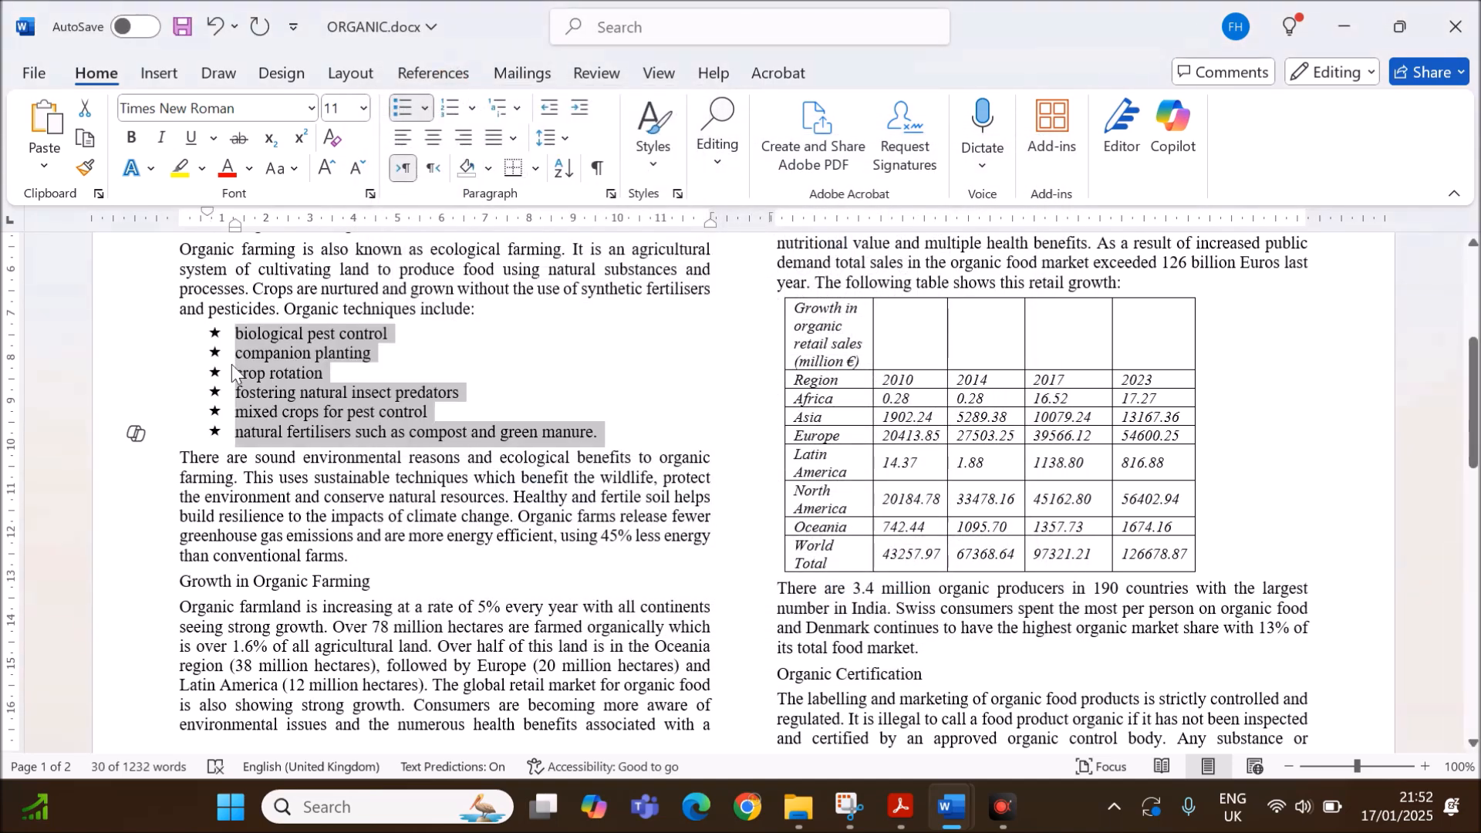
{"action": "left_click", "coordinate": [900, 807]}
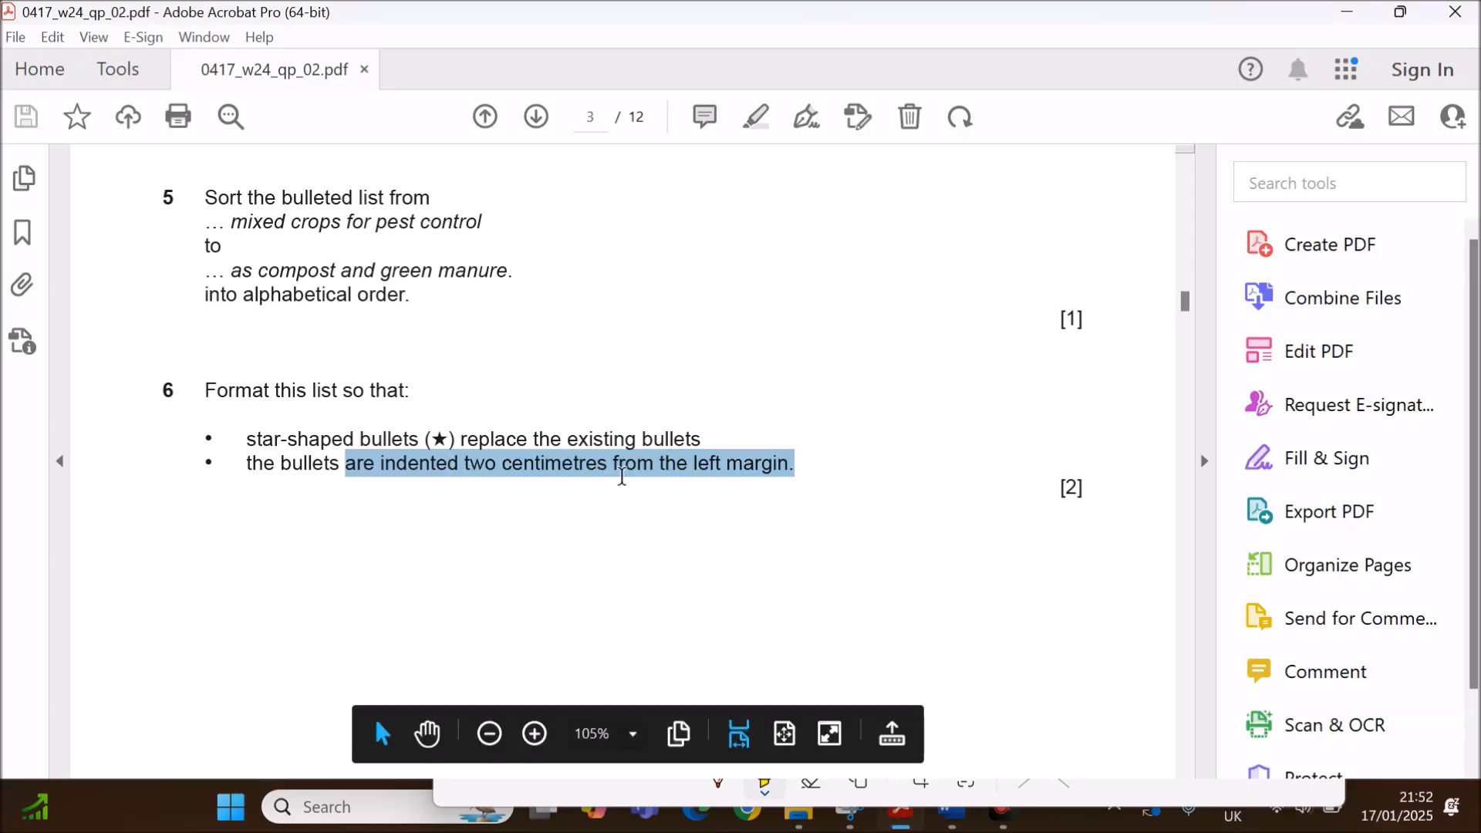
Open the Adjust List Indents settings for the selected star-bulleted list.
{"action": "left_click", "coordinate": [941, 807]}
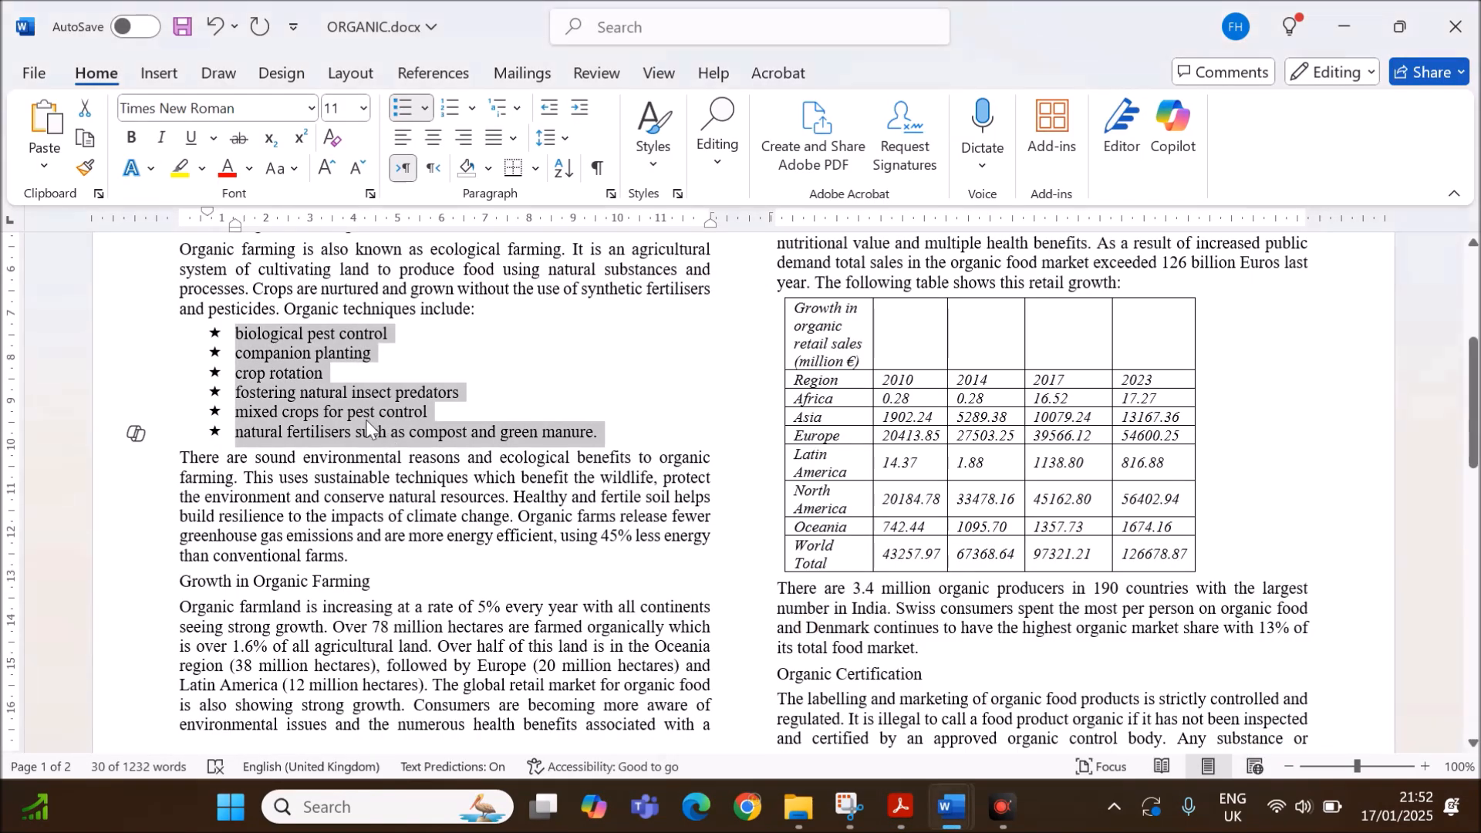
{"action": "right_click", "coordinate": [370, 432]}
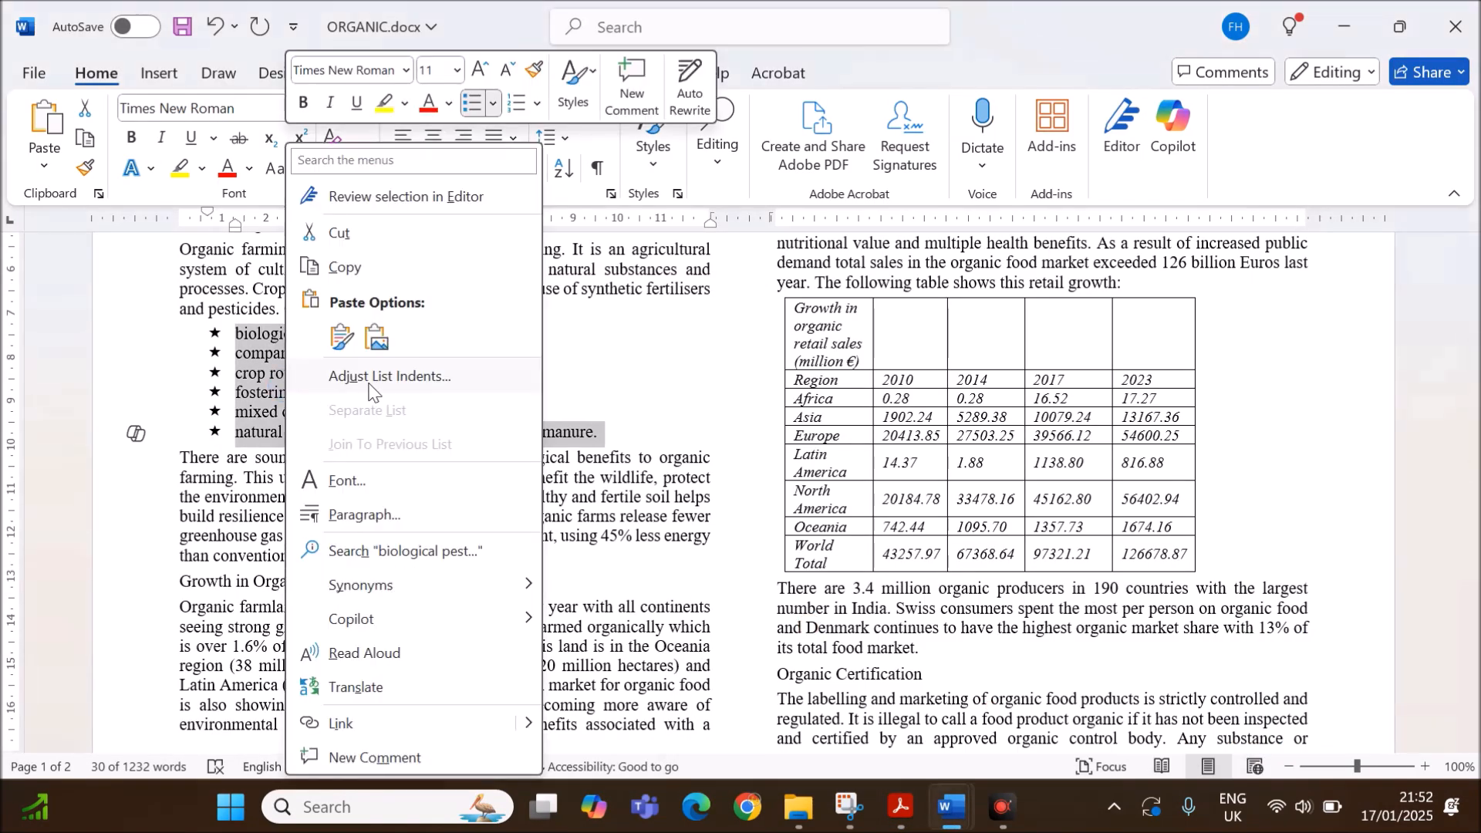
{"action": "left_click", "coordinate": [389, 376]}
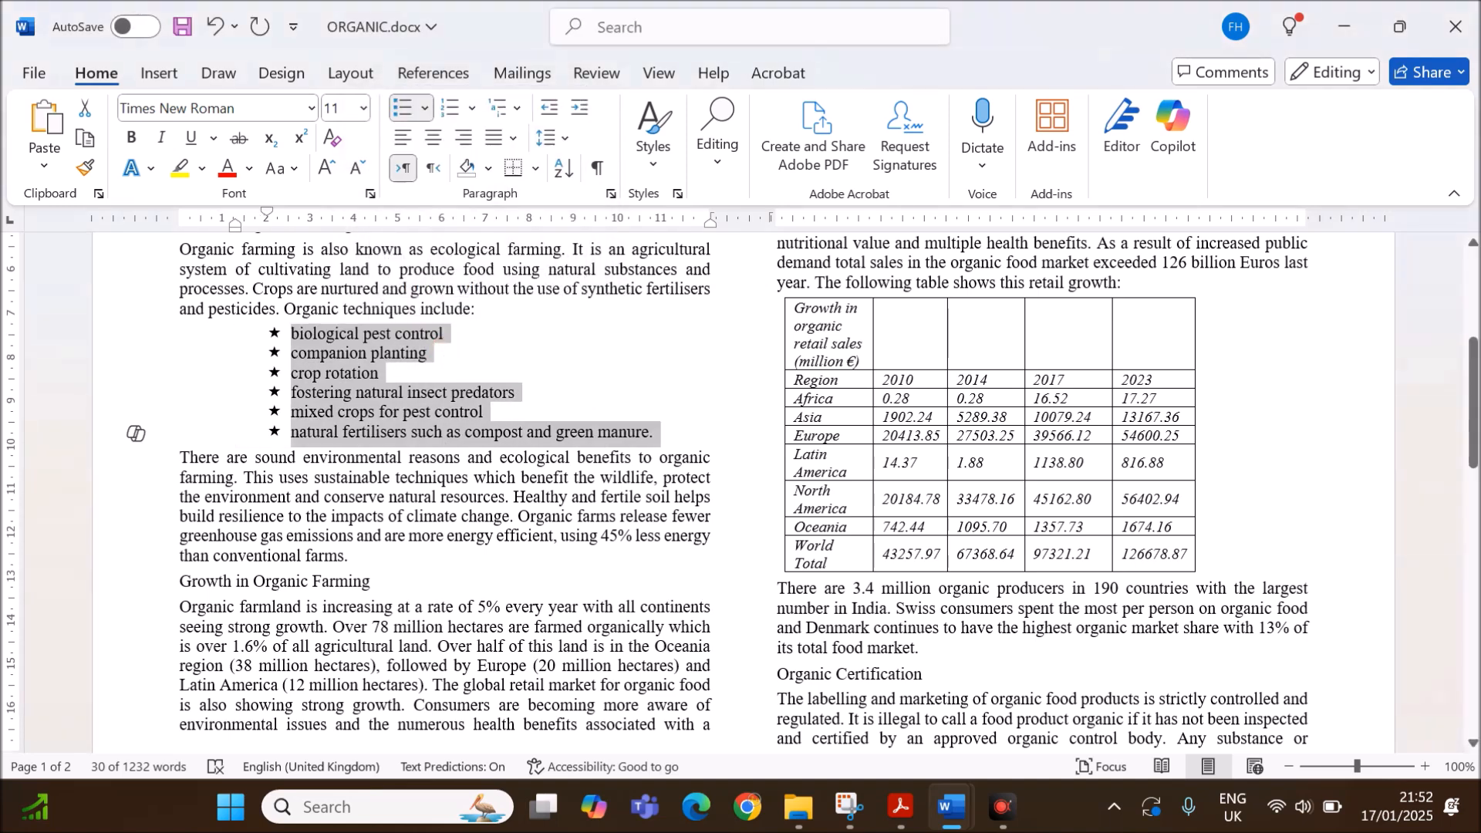
{"action": "mouse_move", "coordinate": [261, 413]}
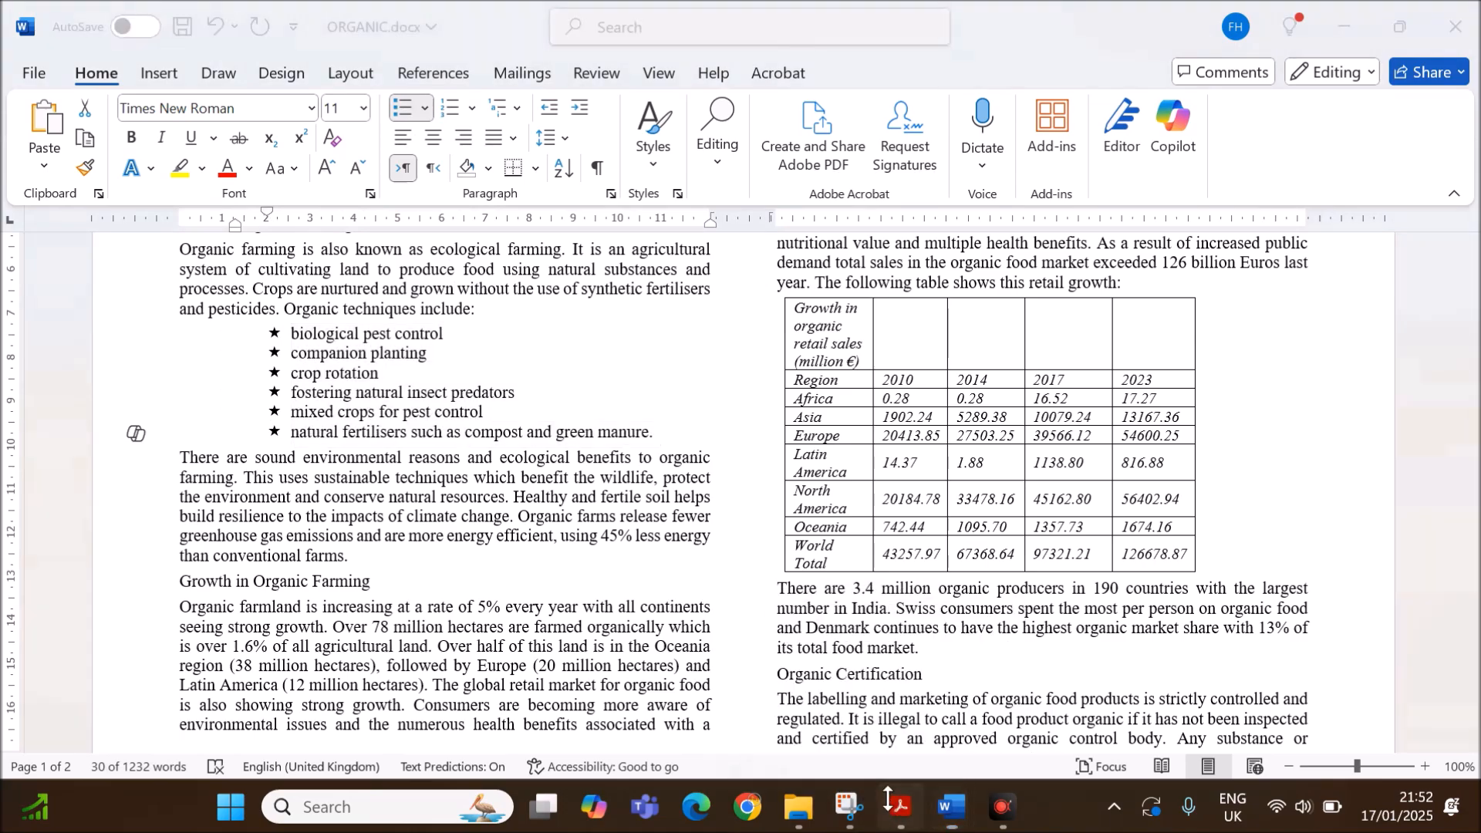
Read question 7 on page 4 in Acrobat and highlight the OF-subhead style name.
{"action": "left_click", "coordinate": [898, 806]}
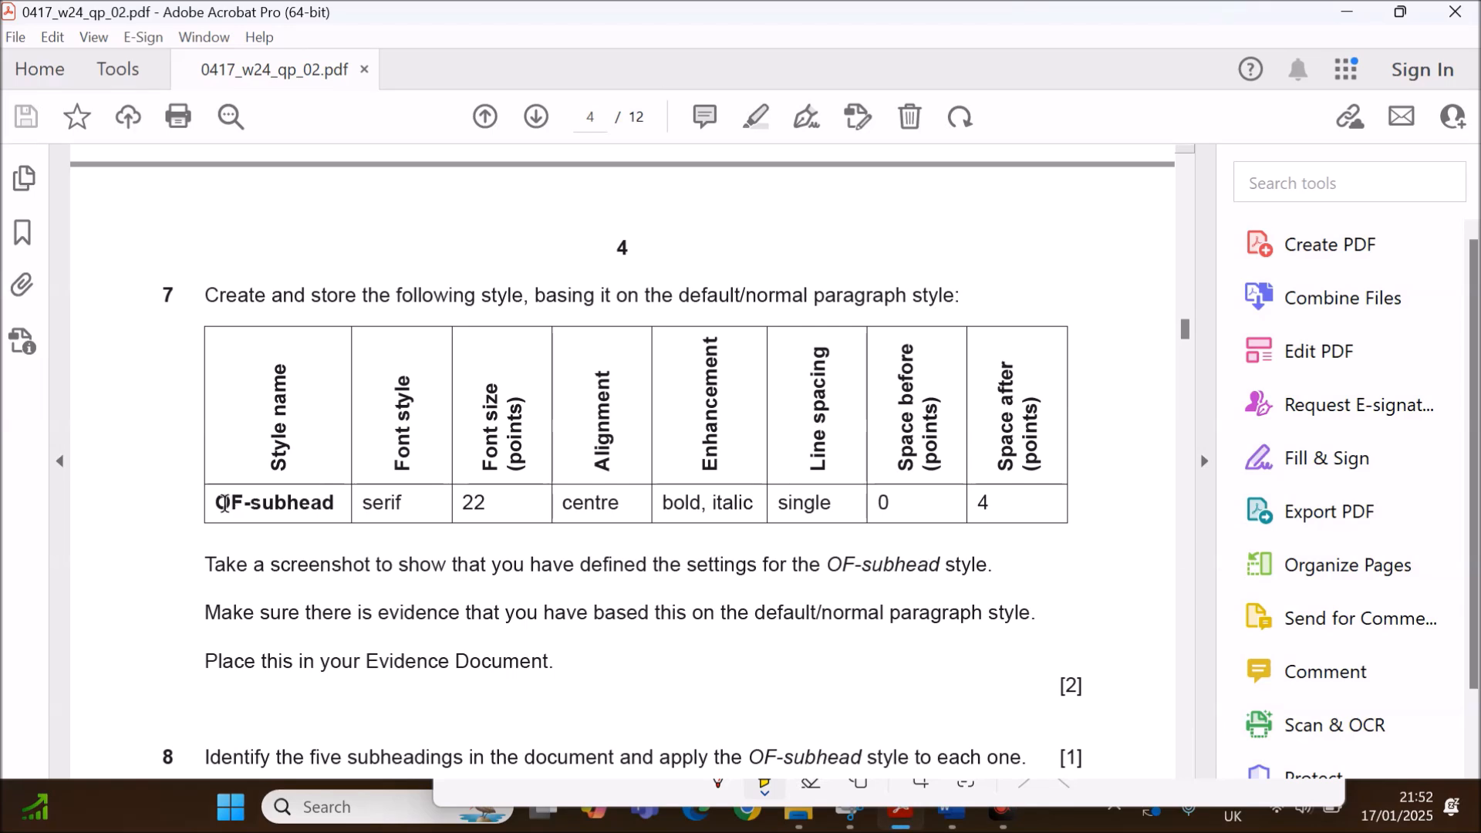
{"action": "double_click", "coordinate": [269, 503]}
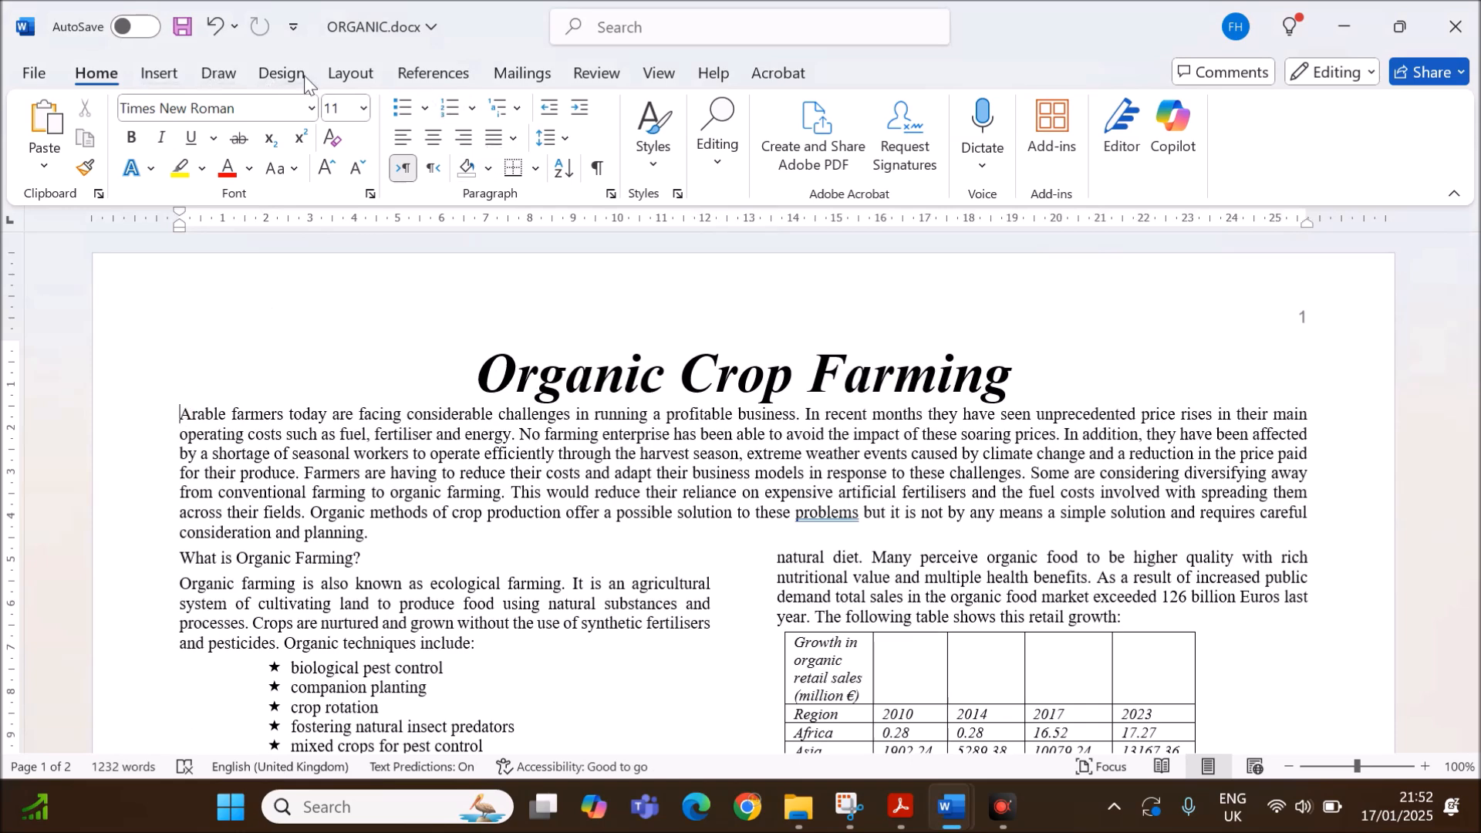
{"action": "mouse_move", "coordinate": [513, 172]}
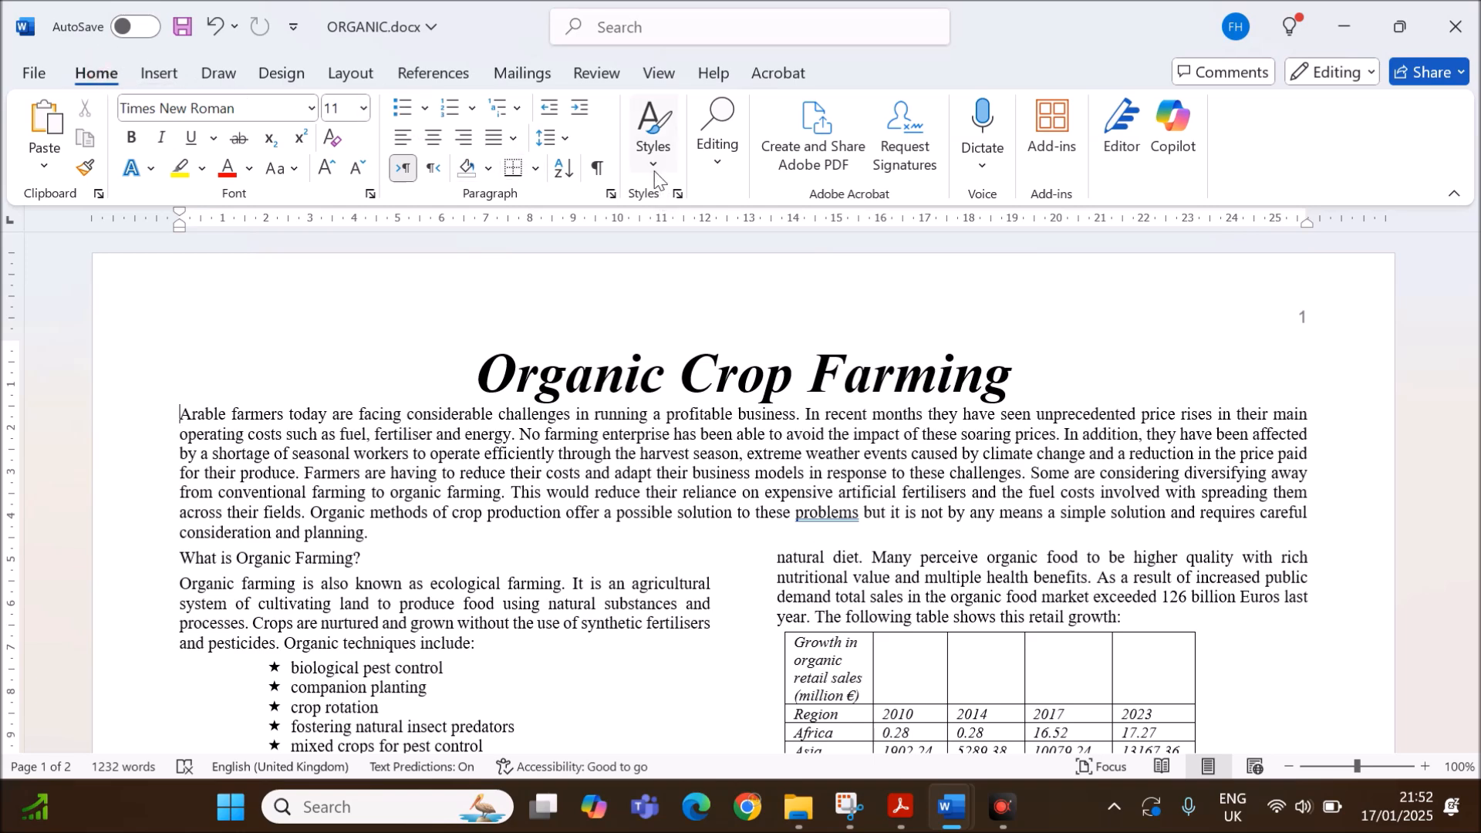
Start a new paragraph style named OF-subhead from the current formatting.
{"action": "left_click", "coordinate": [652, 130]}
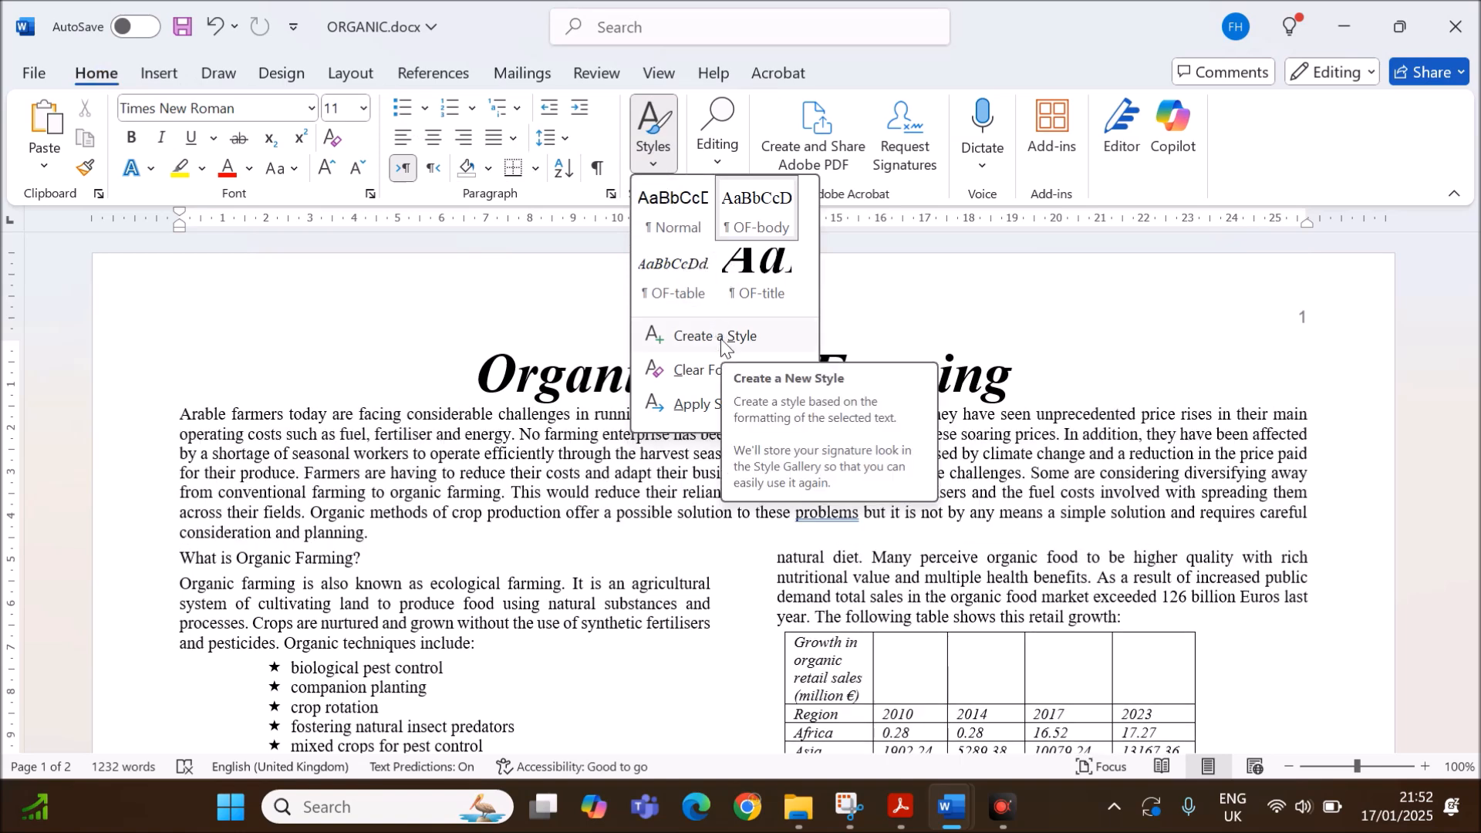
{"action": "left_click", "coordinate": [716, 336]}
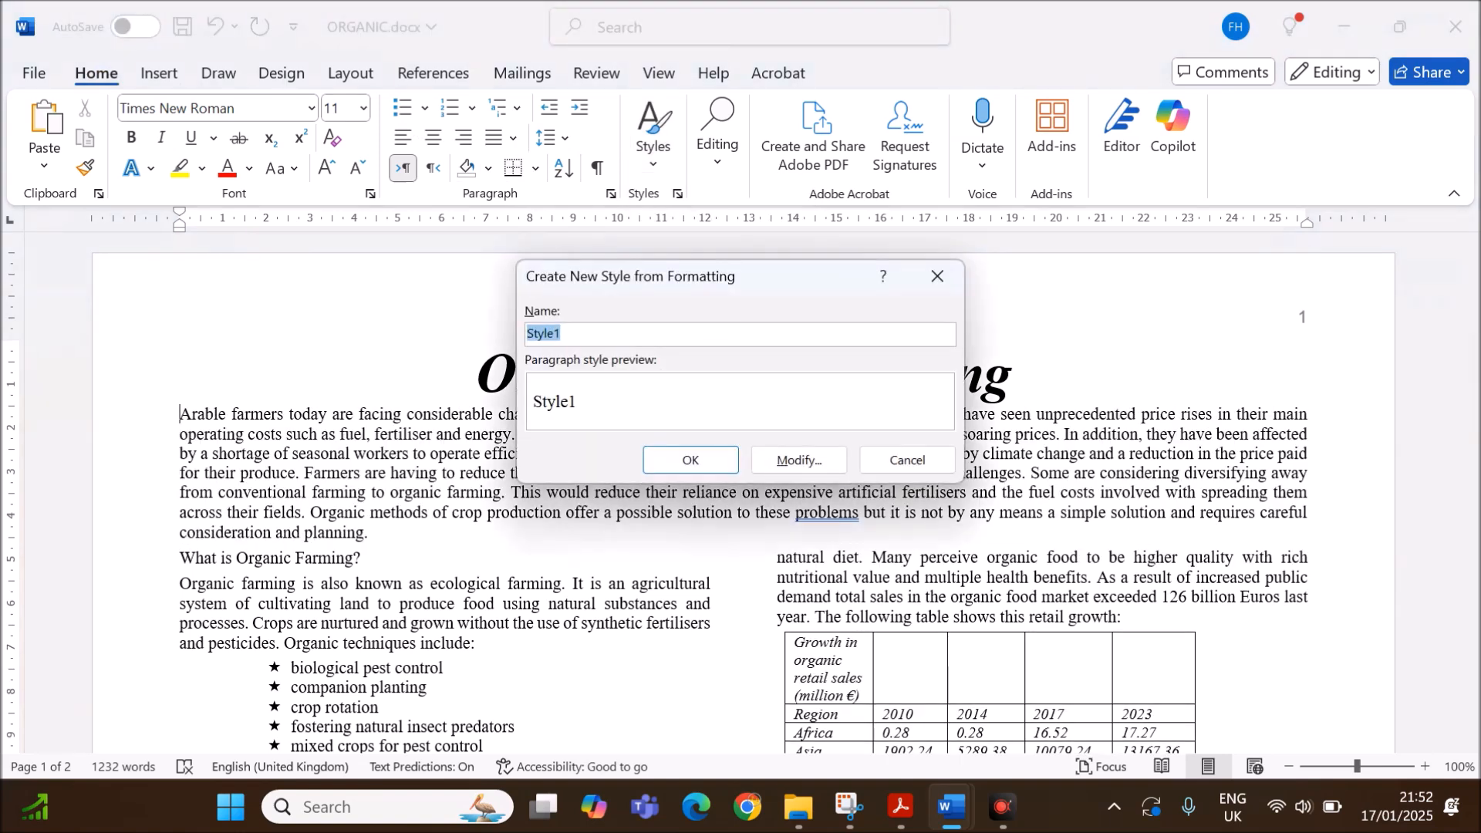
{"action": "type", "text": "OF-subhead"}
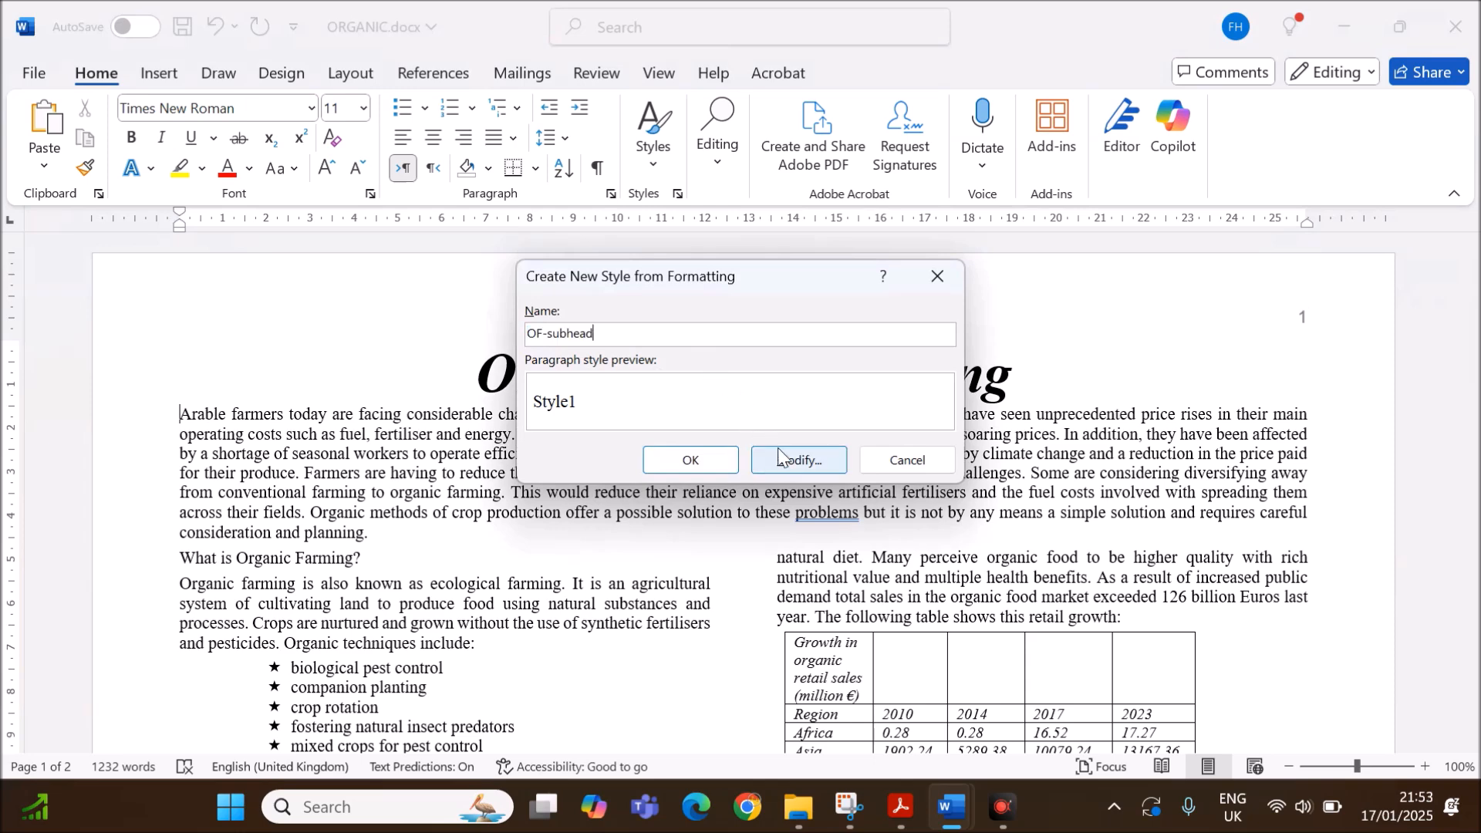
{"action": "left_click", "coordinate": [798, 460]}
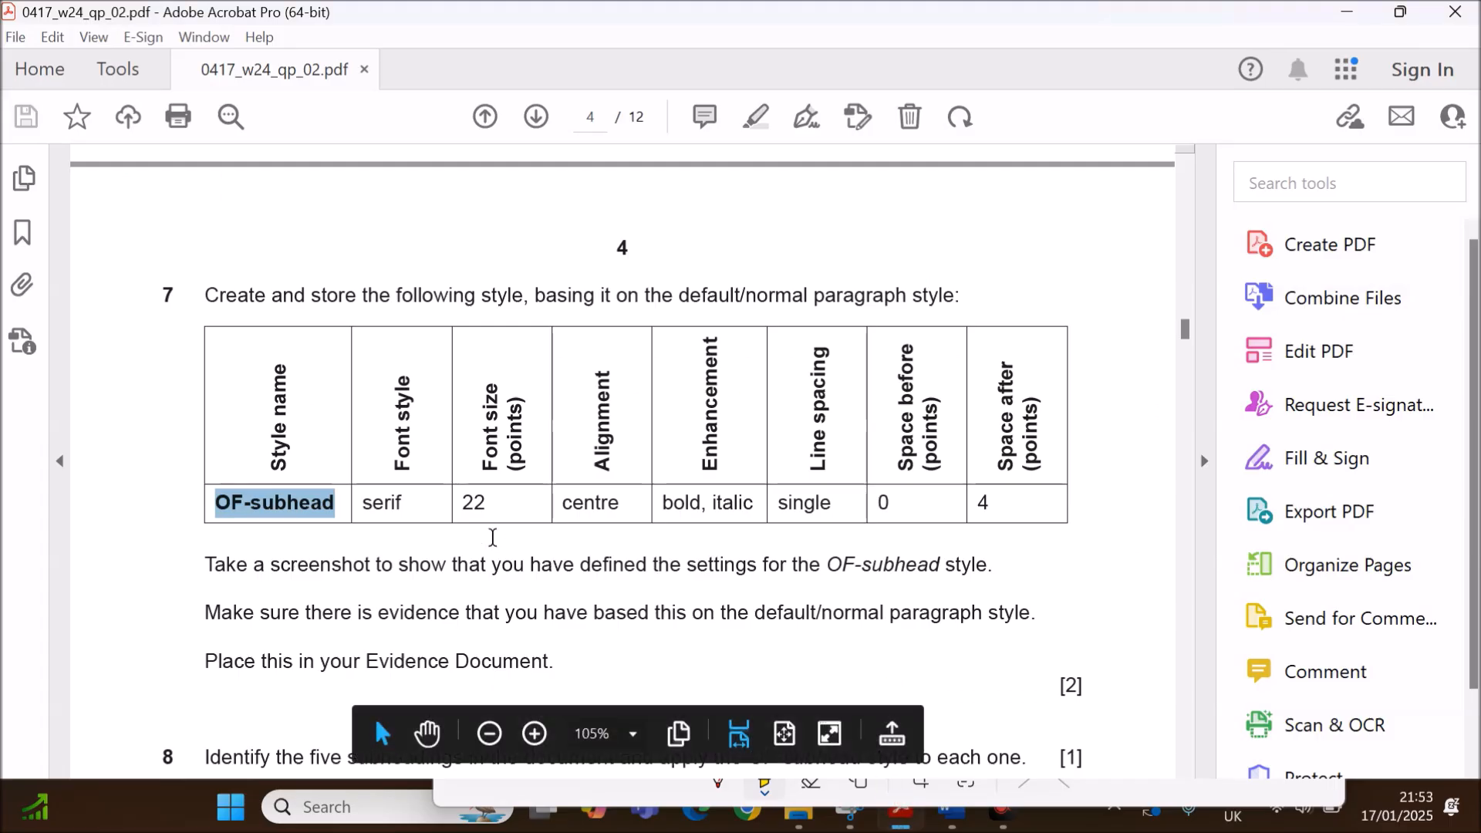
{"action": "double_click", "coordinate": [381, 503]}
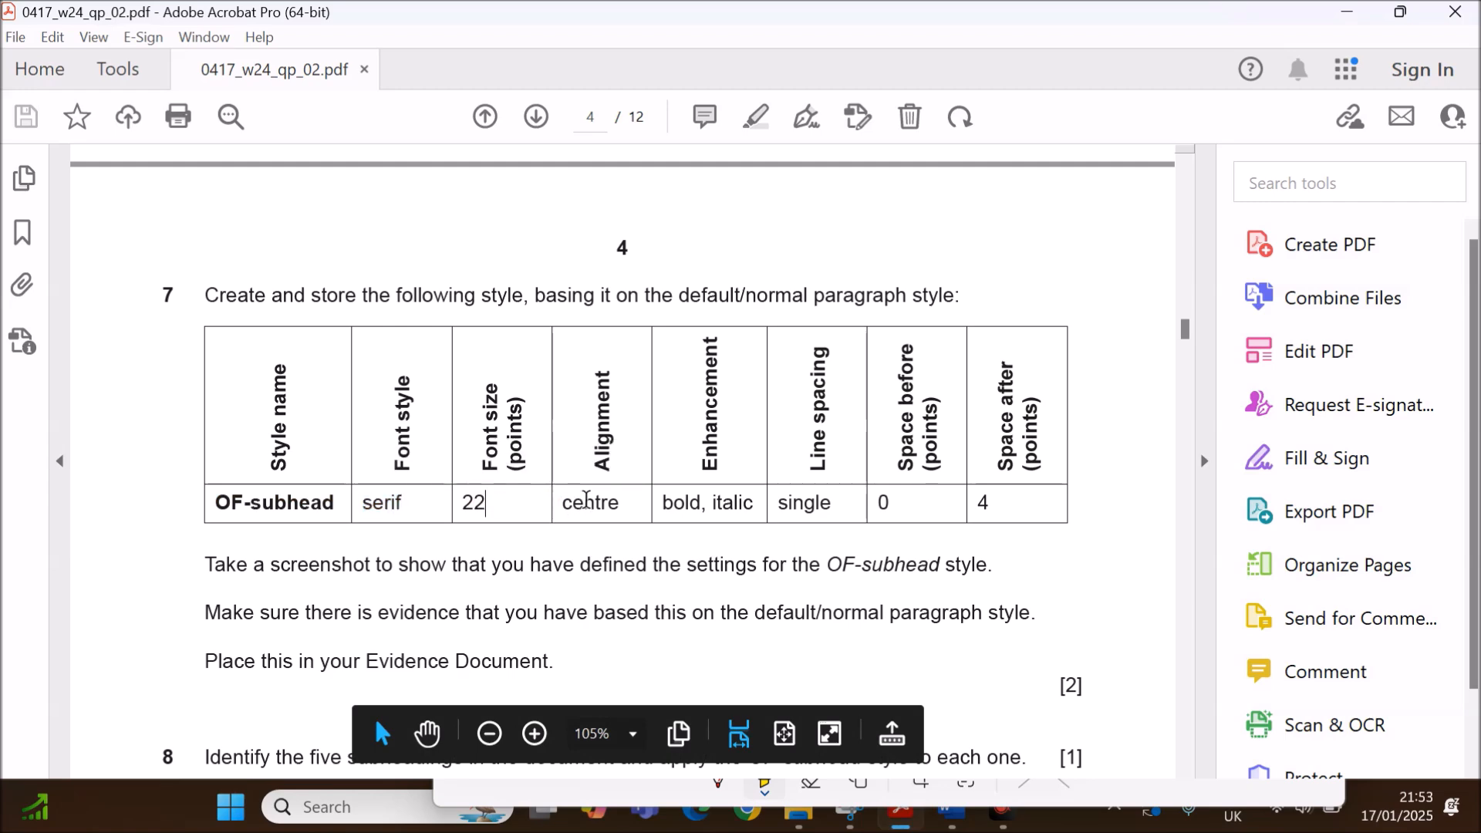
{"action": "mouse_move", "coordinate": [943, 807]}
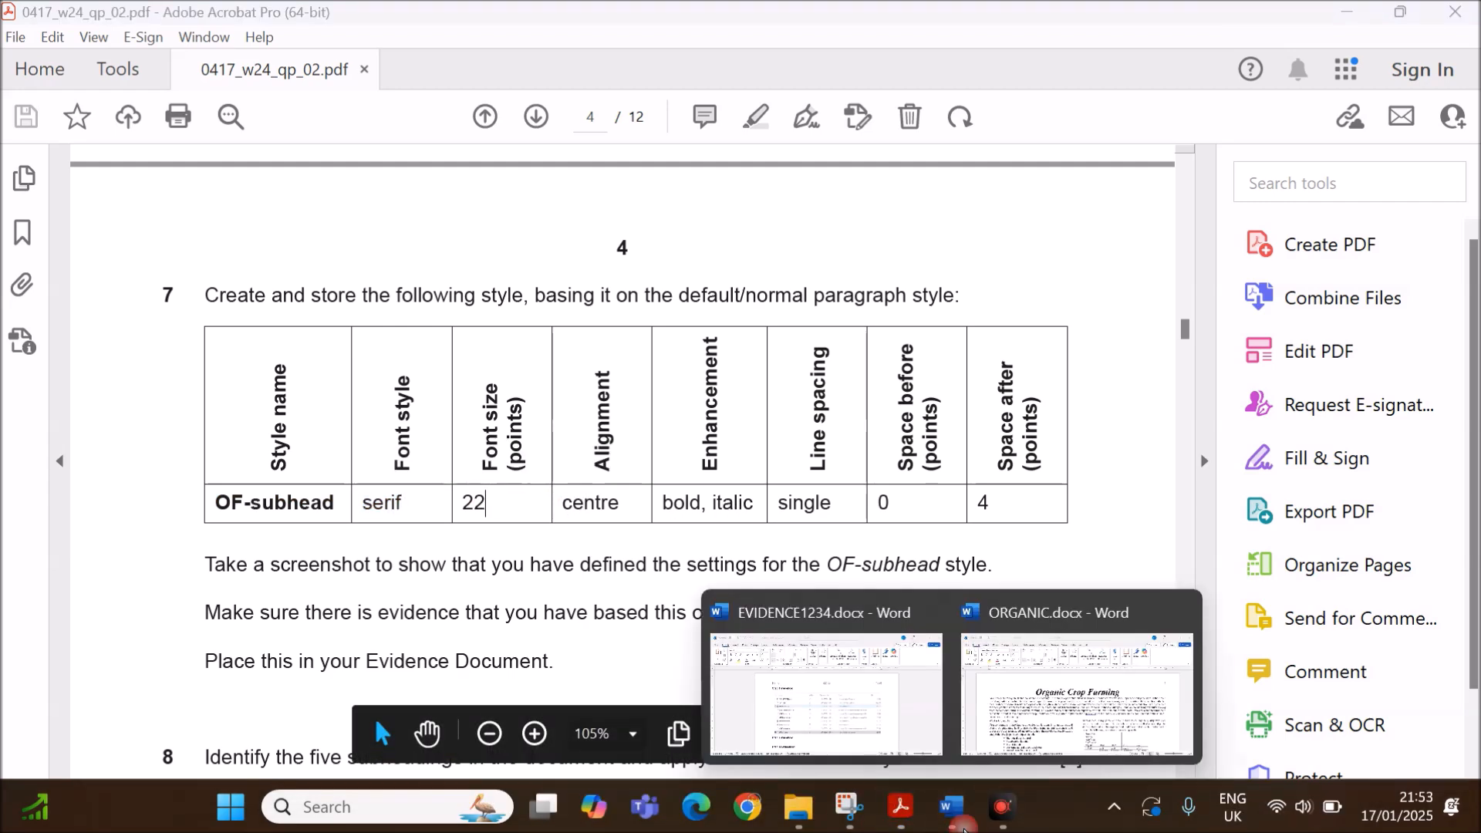
{"action": "left_click", "coordinate": [1076, 613]}
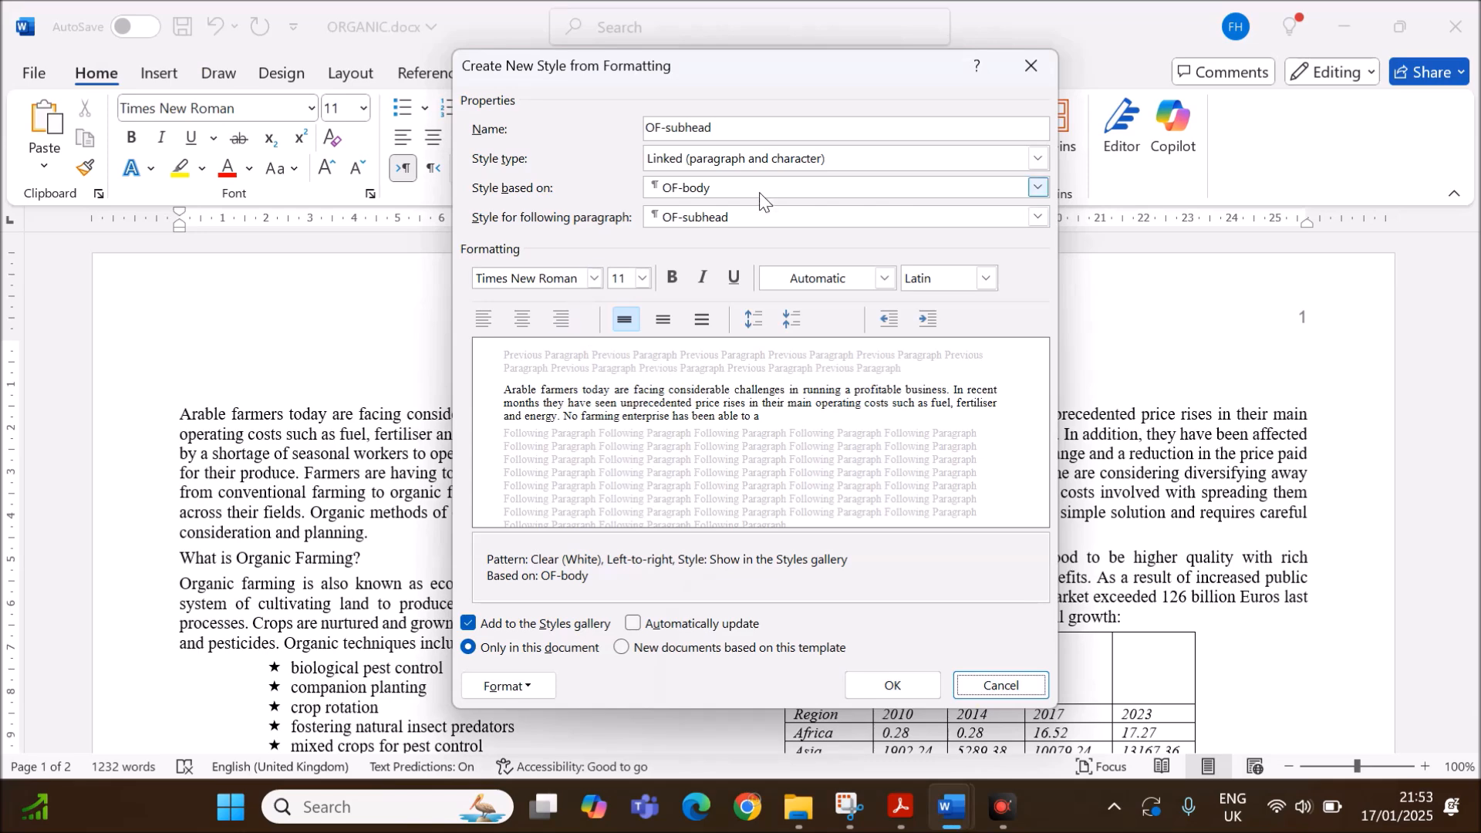
Base OF-subhead on Normal with Times New Roman 22 pt, bold, italic and centred.
{"action": "left_click", "coordinate": [1037, 186]}
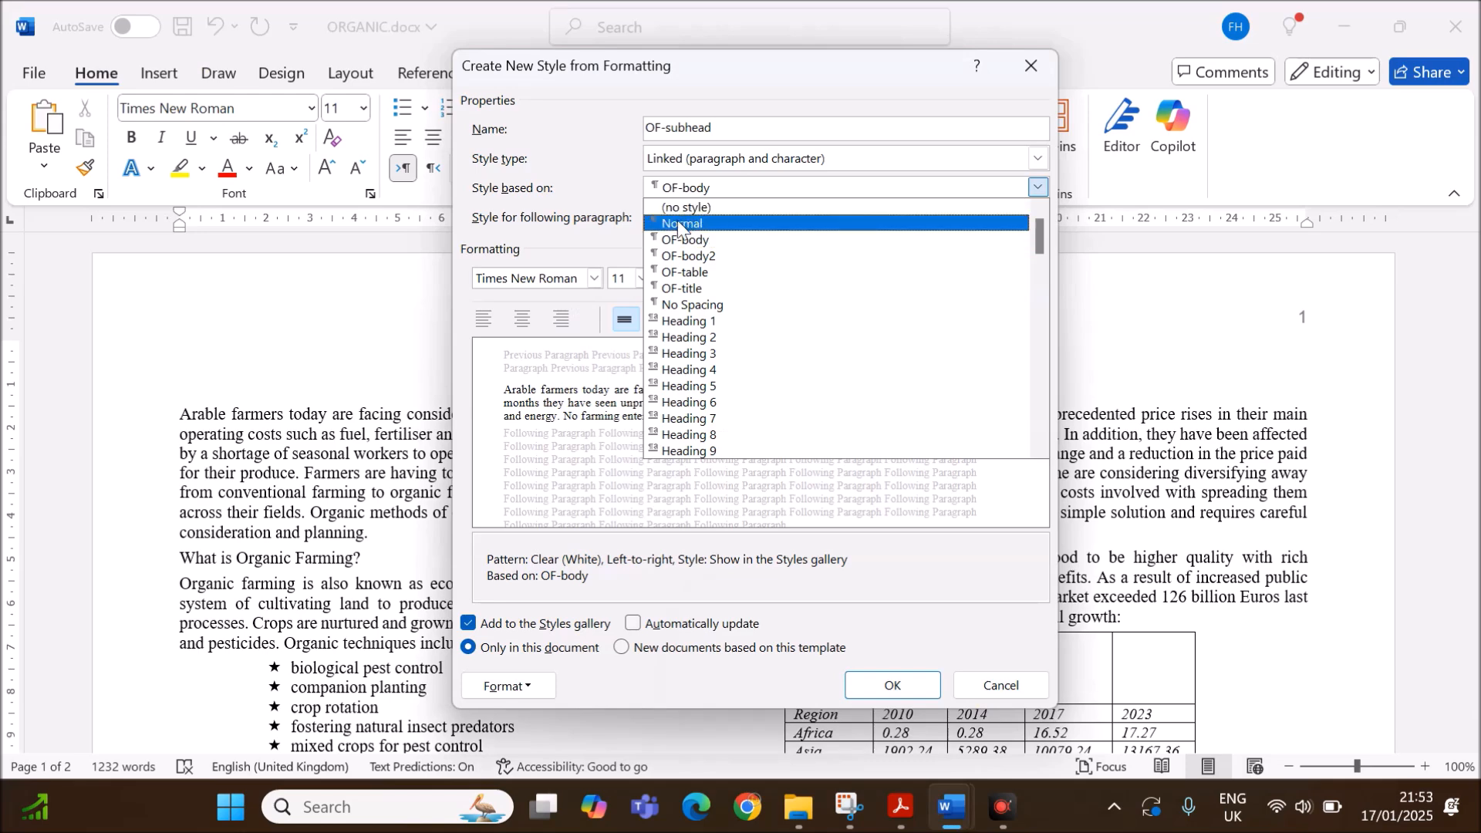
{"action": "left_click", "coordinate": [683, 223]}
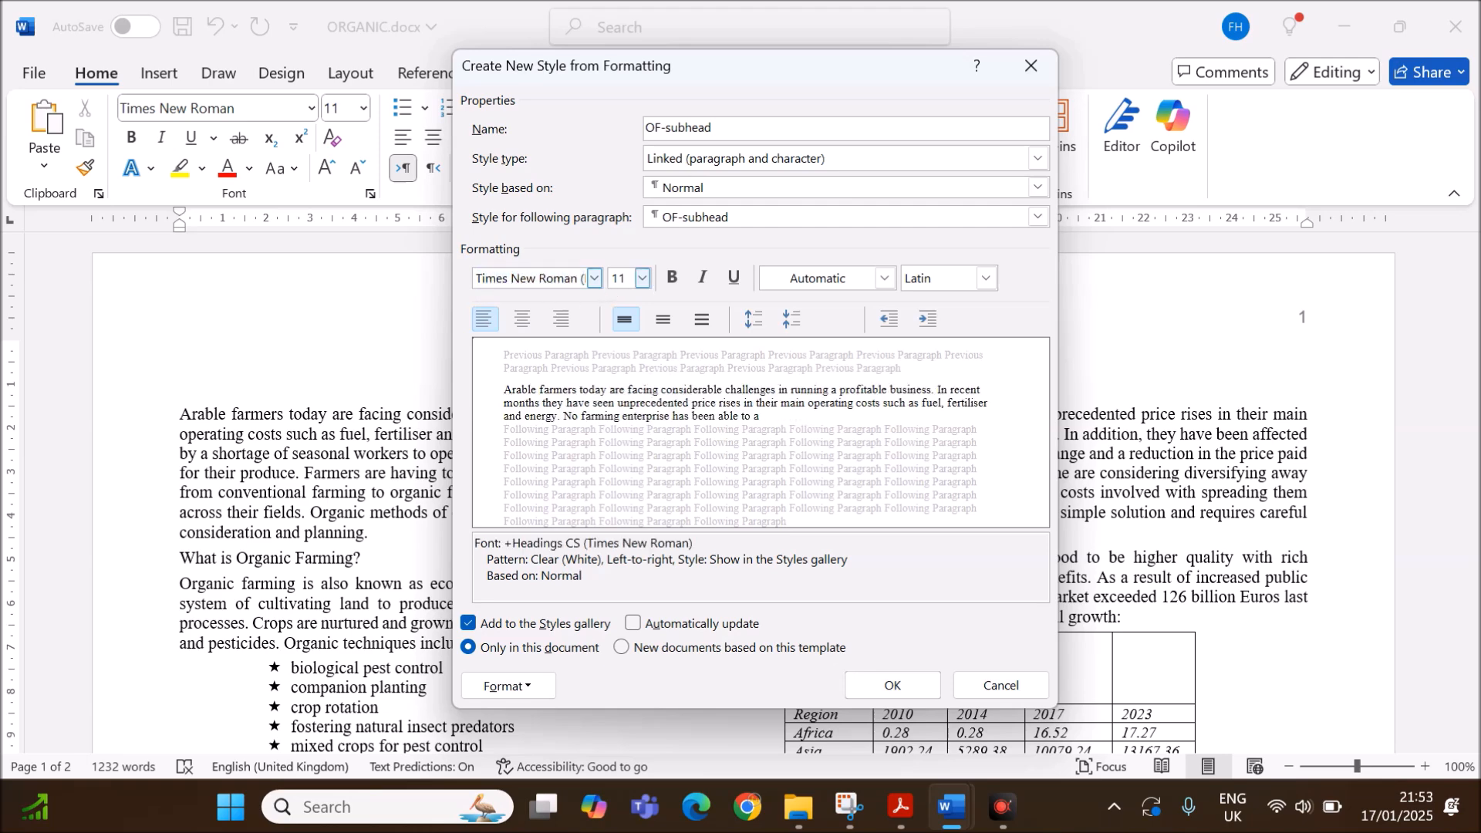
{"action": "type", "text": "22"}
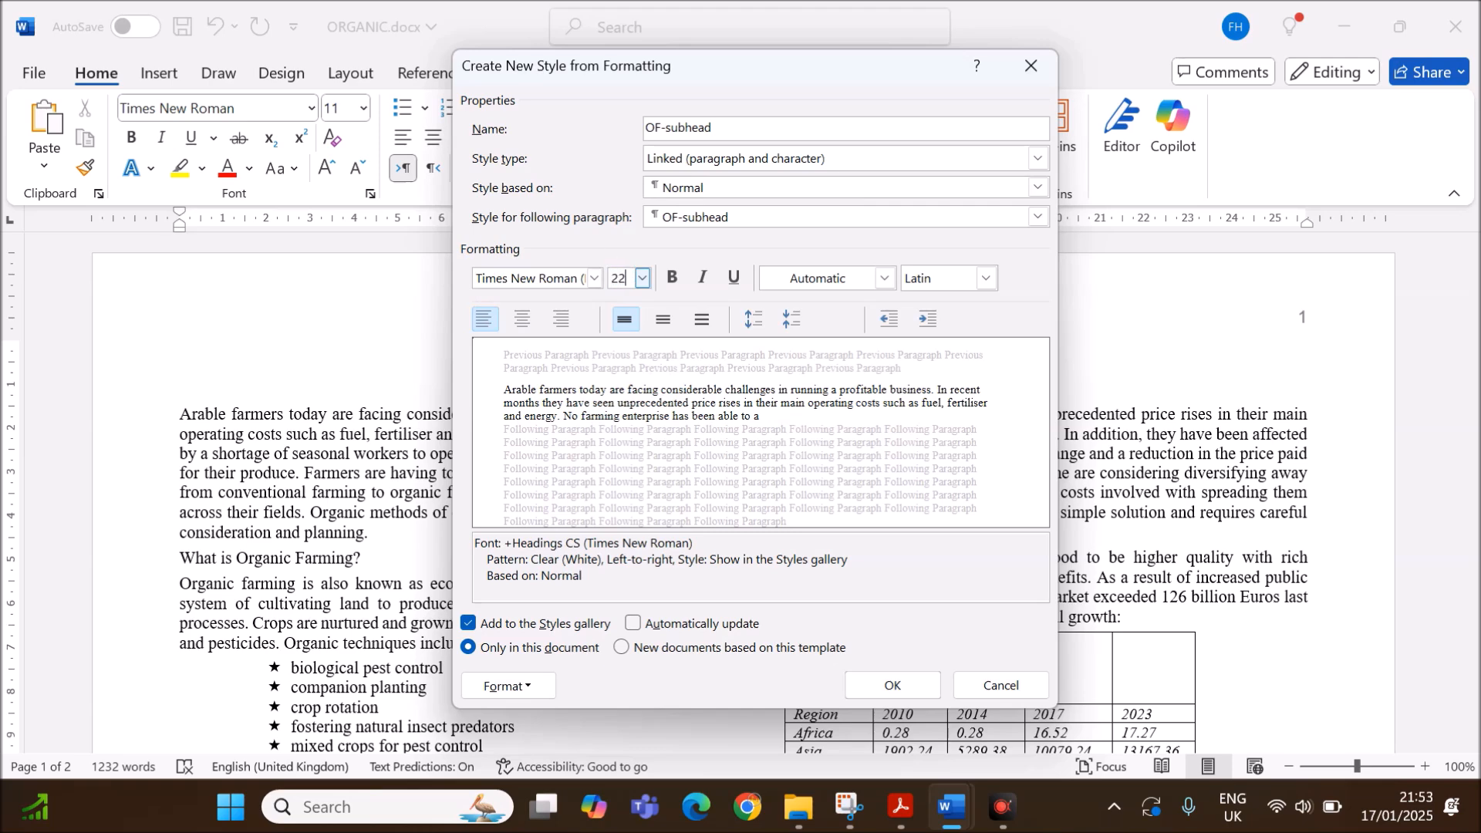
{"action": "left_click", "coordinate": [671, 277]}
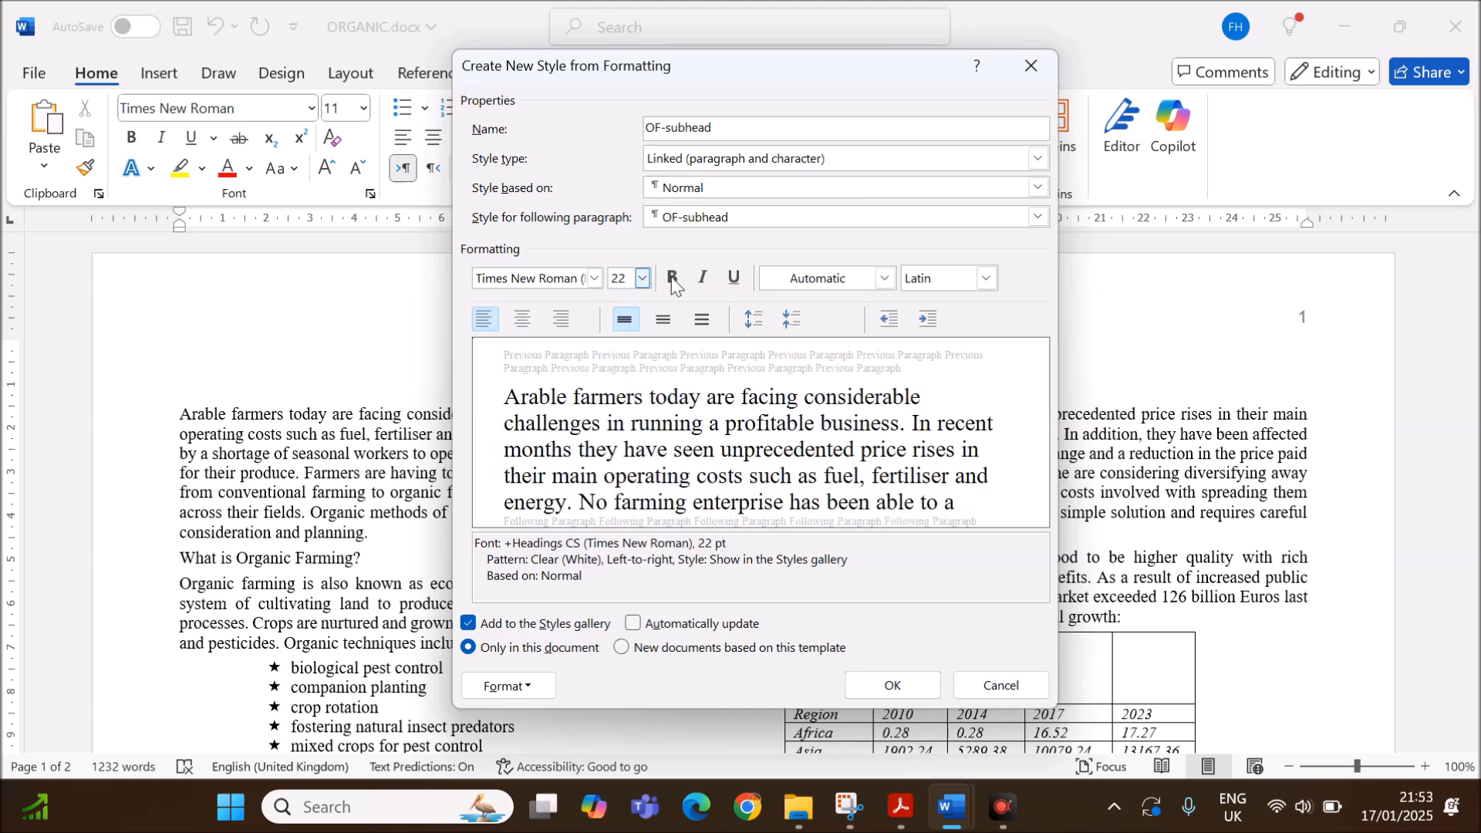
{"action": "left_click", "coordinate": [522, 320]}
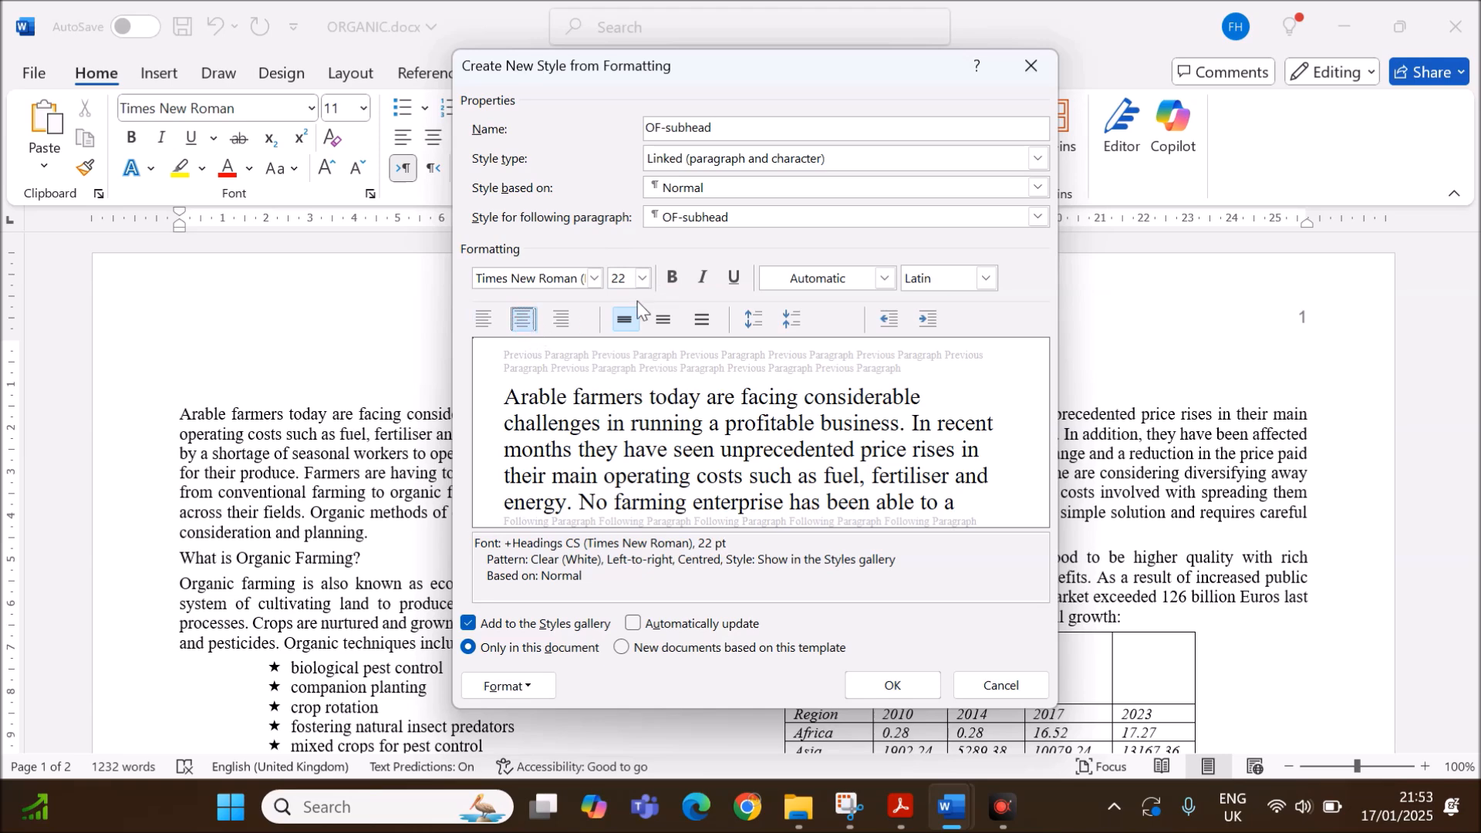
{"action": "left_click", "coordinate": [671, 277]}
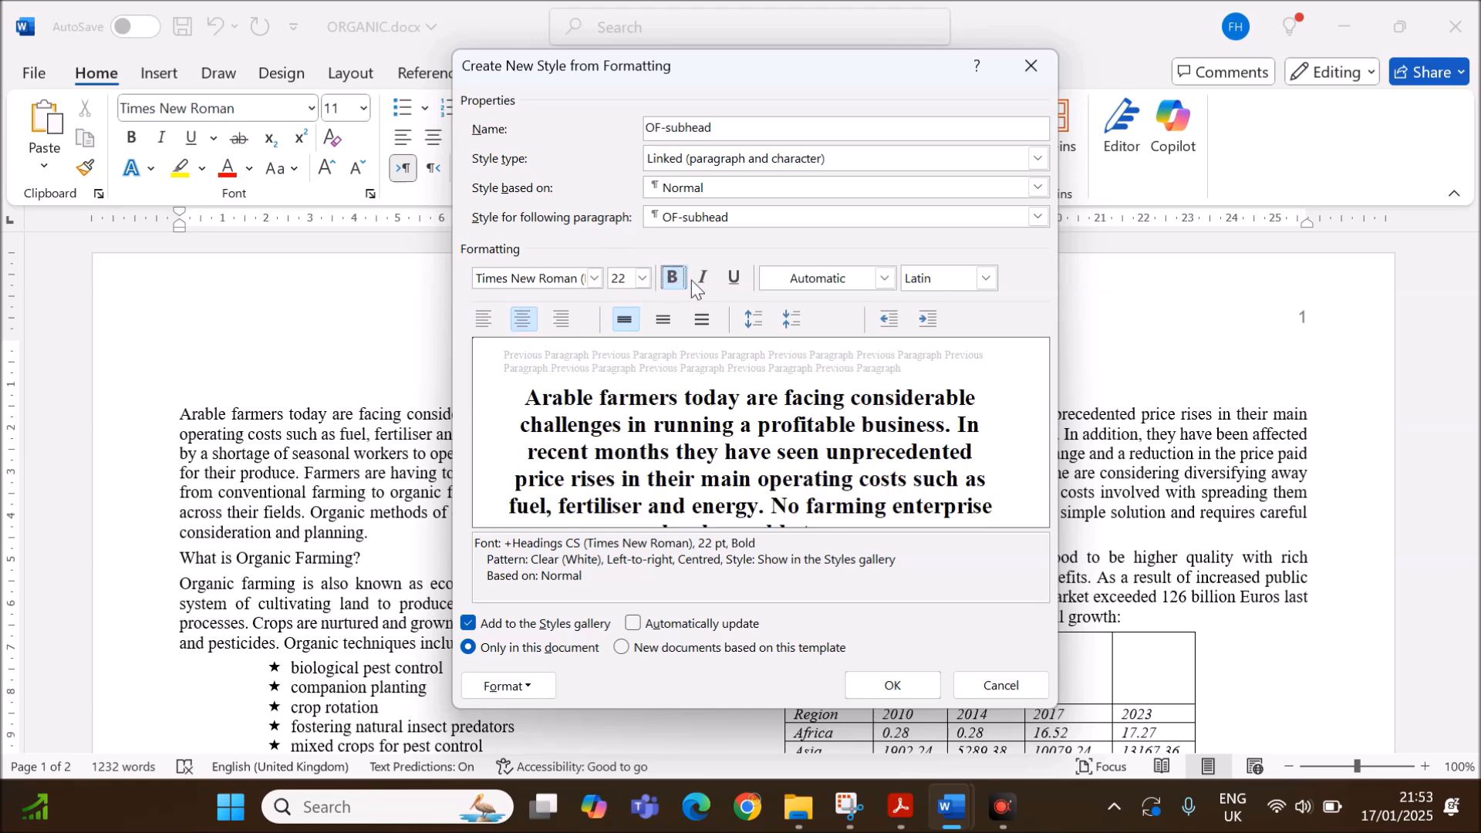
{"action": "left_click", "coordinate": [703, 278]}
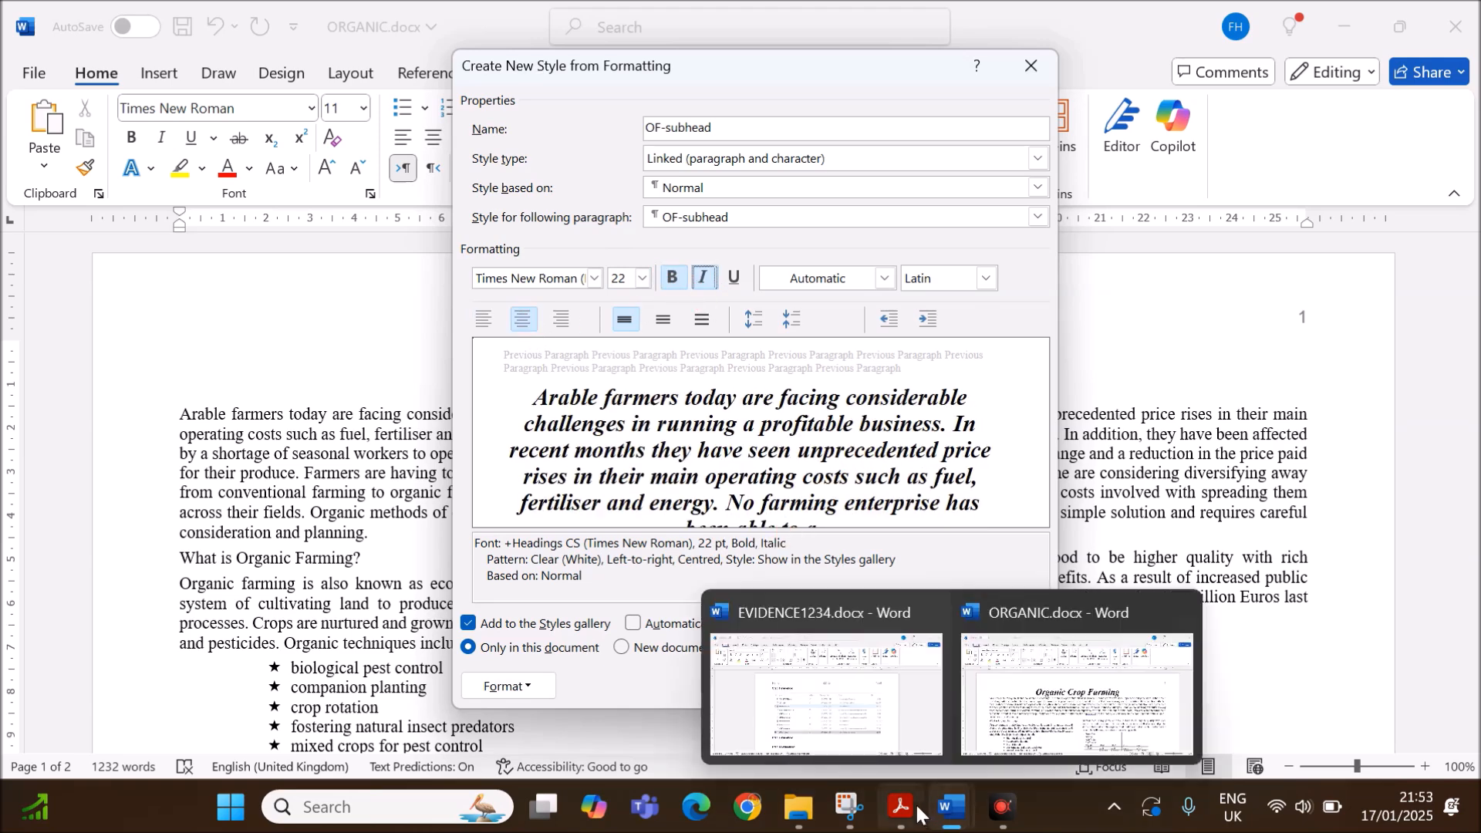
{"action": "left_click", "coordinate": [919, 805]}
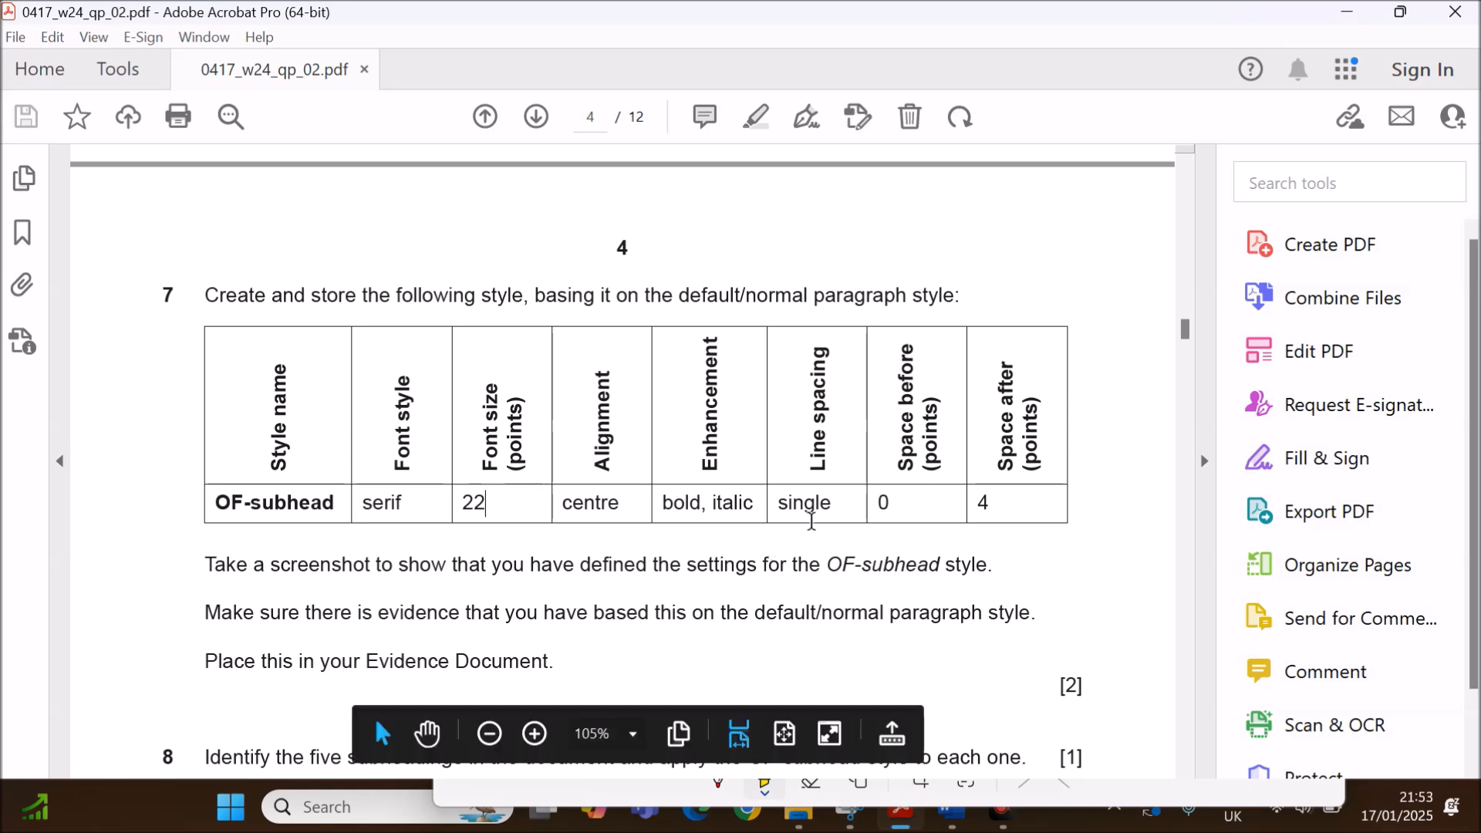
{"action": "mouse_move", "coordinate": [871, 522]}
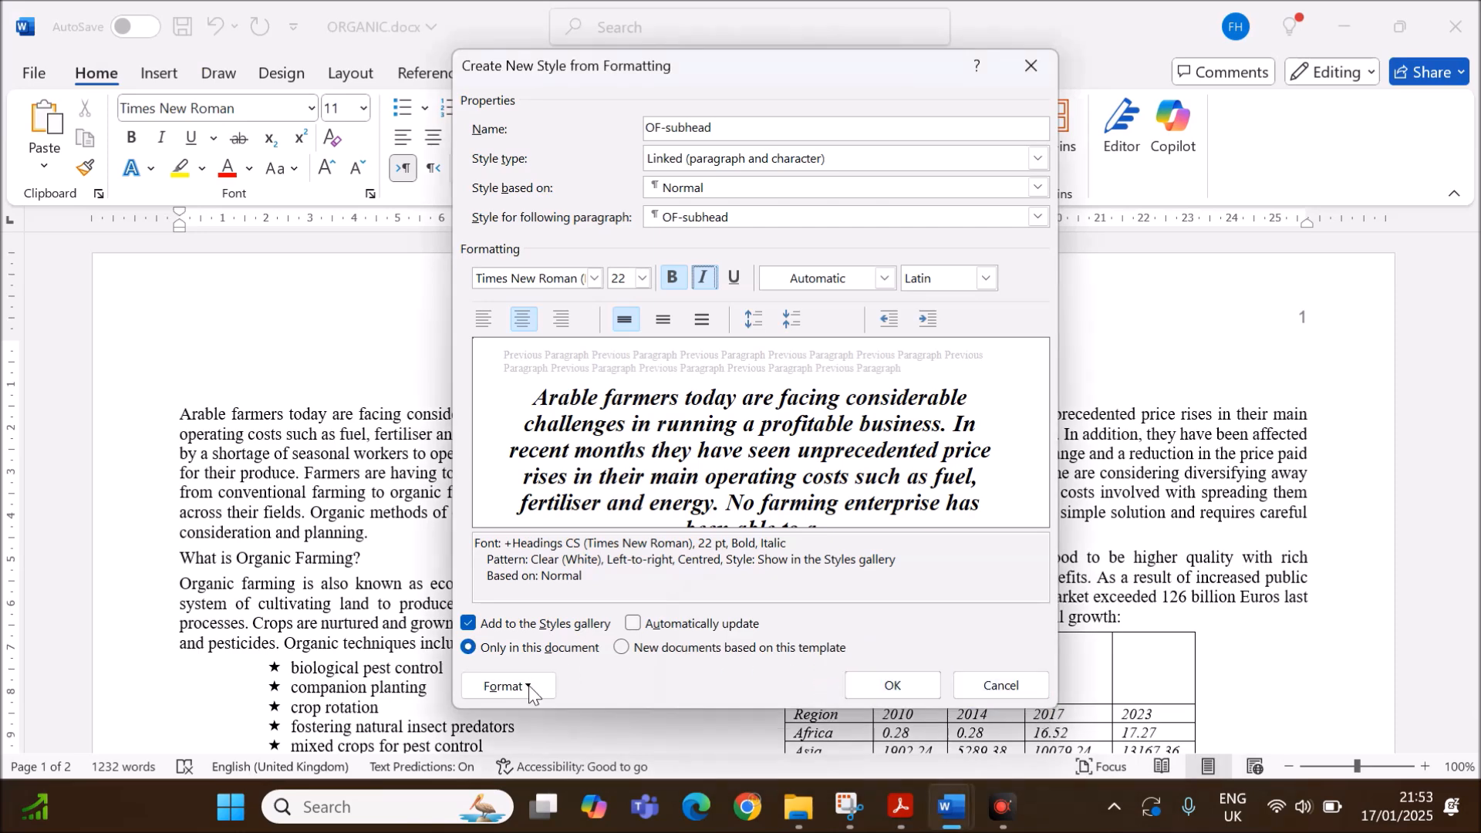
Give OF-subhead 0 pt before and 4 pt after spacing, and screenshot the settings.
{"action": "left_click", "coordinate": [505, 685]}
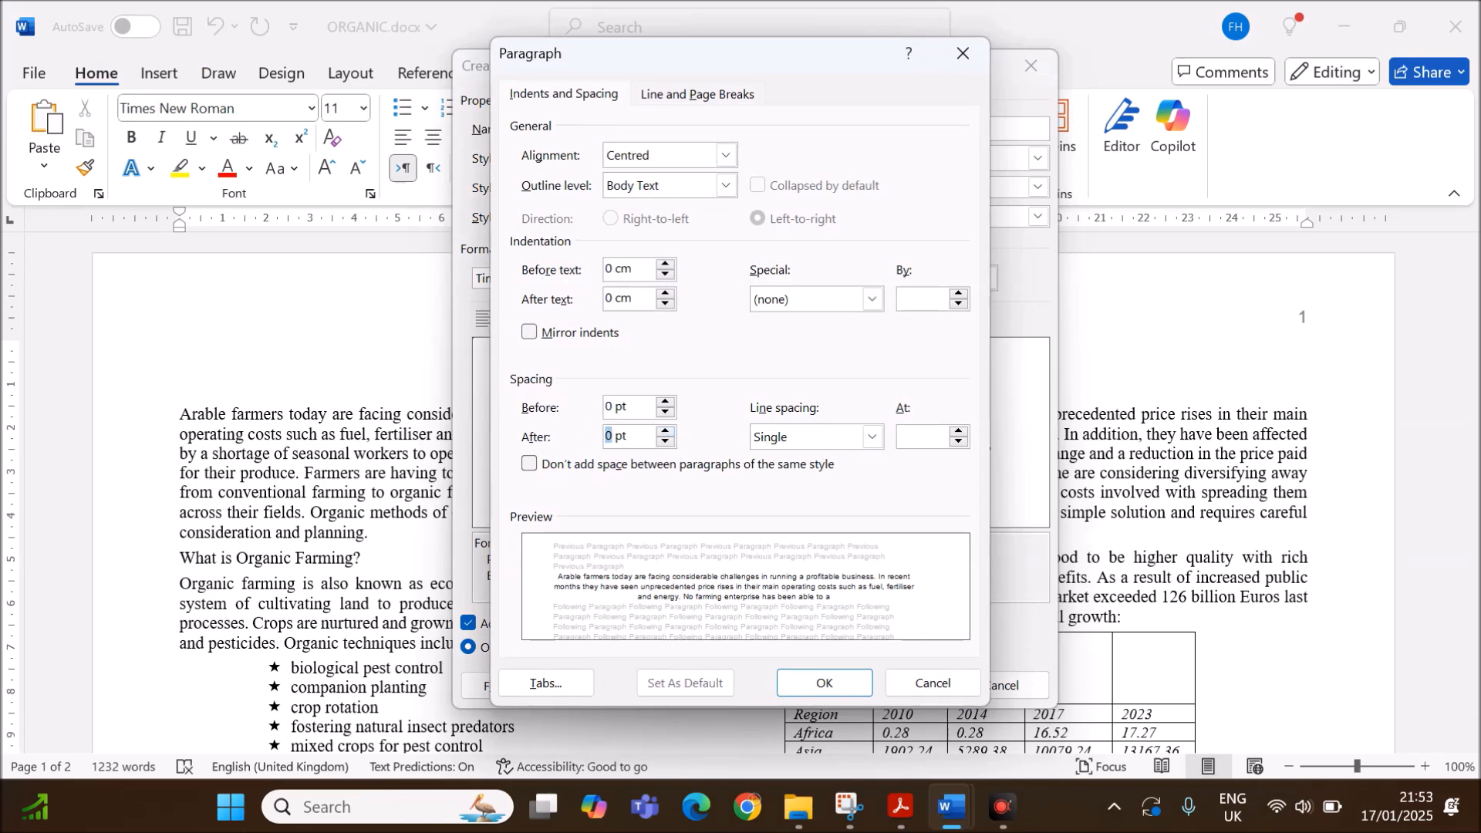
{"action": "left_click", "coordinate": [671, 430]}
{"action": "type", "text": "4"}
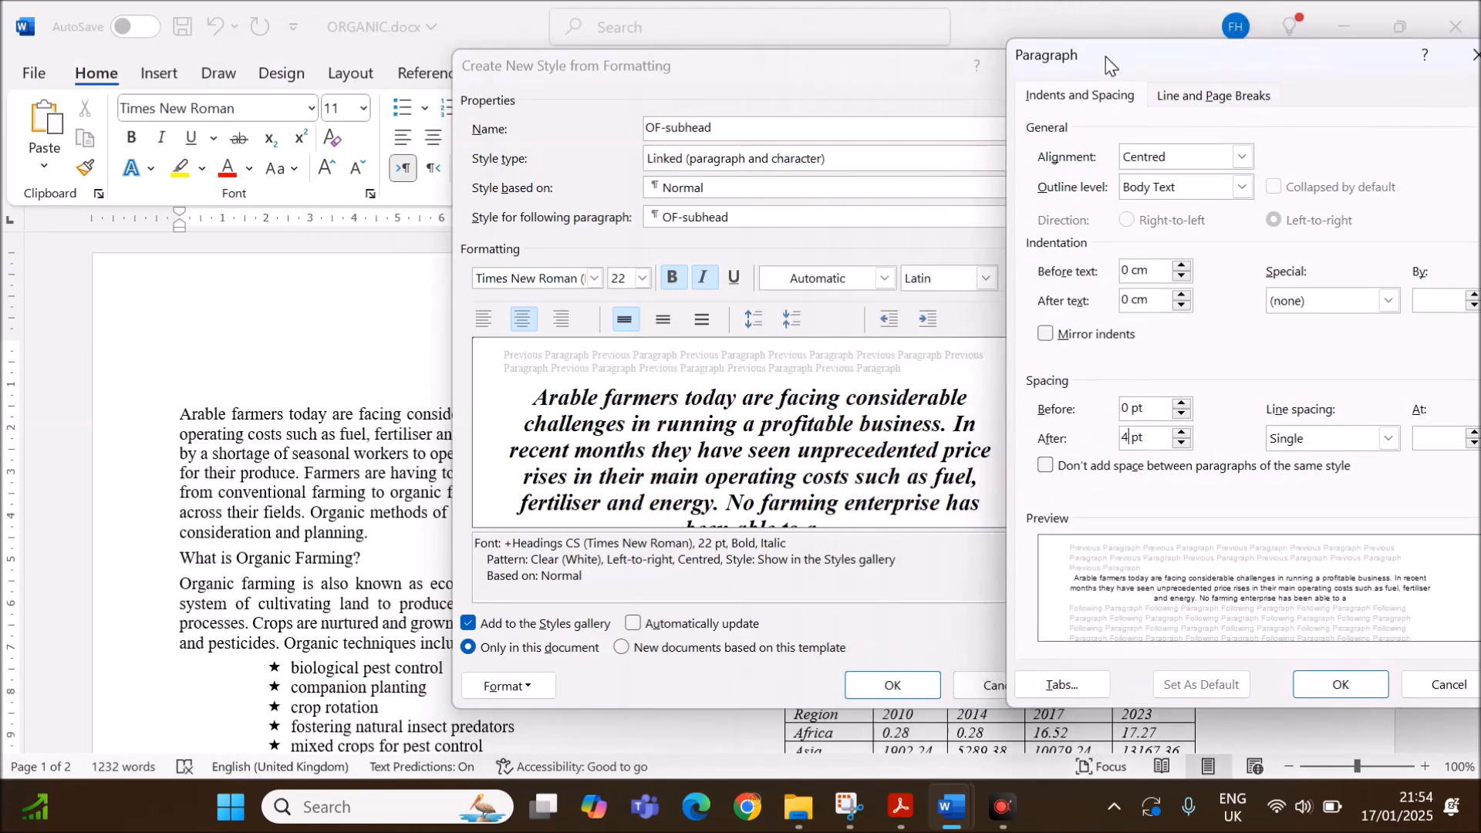
{"action": "left_click", "coordinate": [850, 808]}
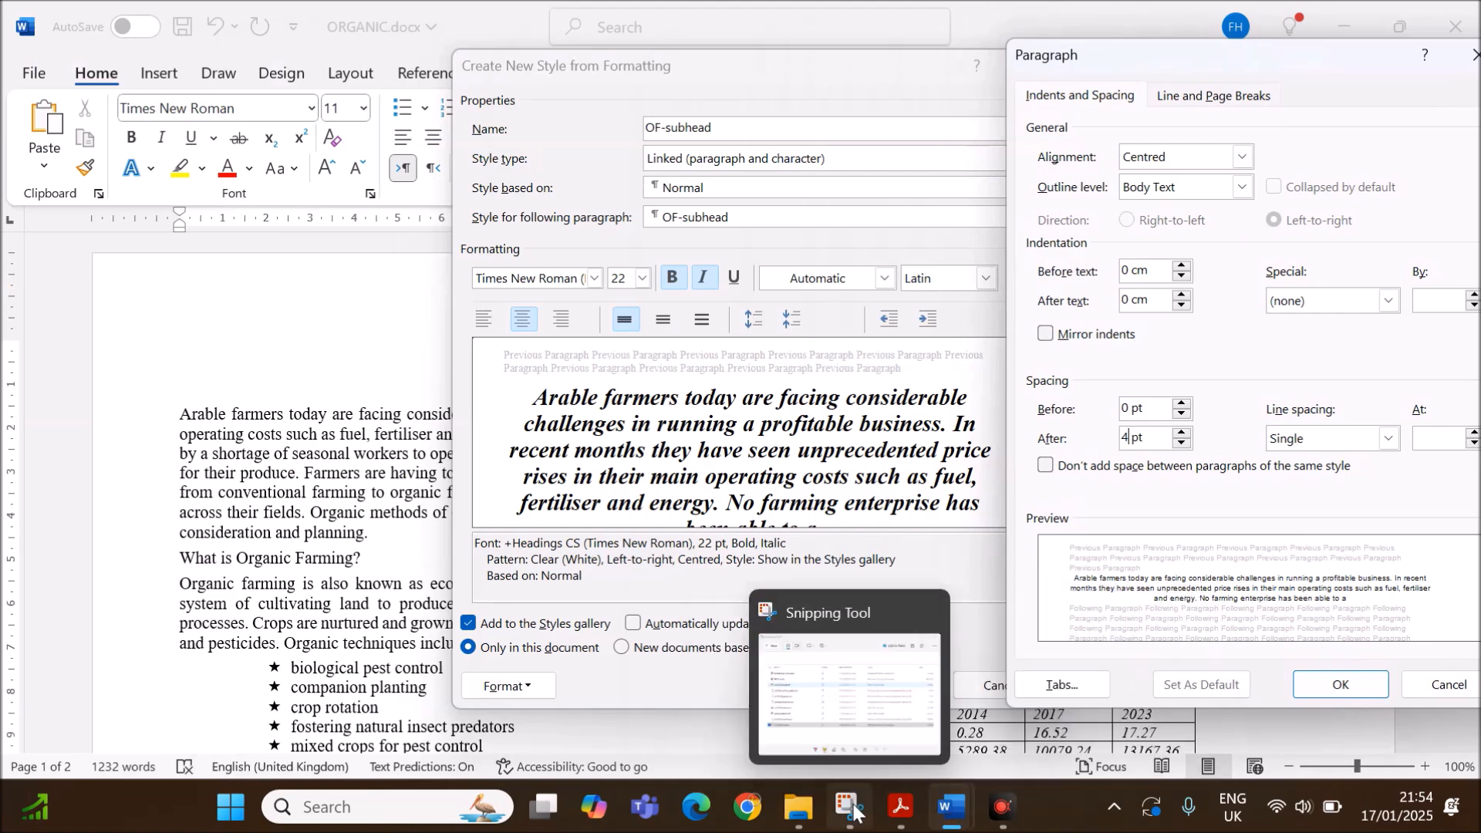
{"action": "left_click", "coordinate": [848, 807]}
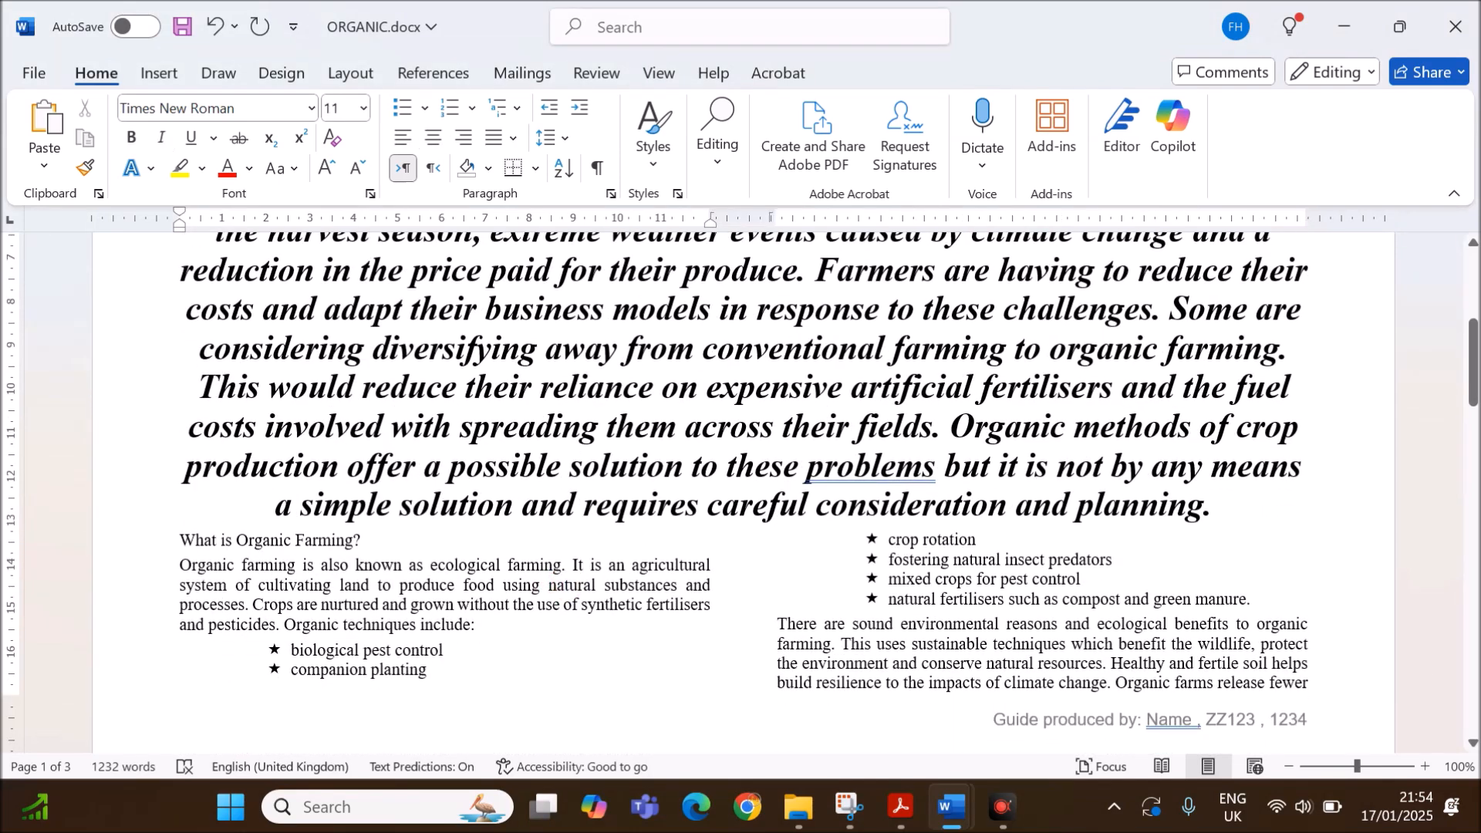
Reset the 158-word opening paragraph to the Normal style.
{"action": "left_click", "coordinate": [653, 131]}
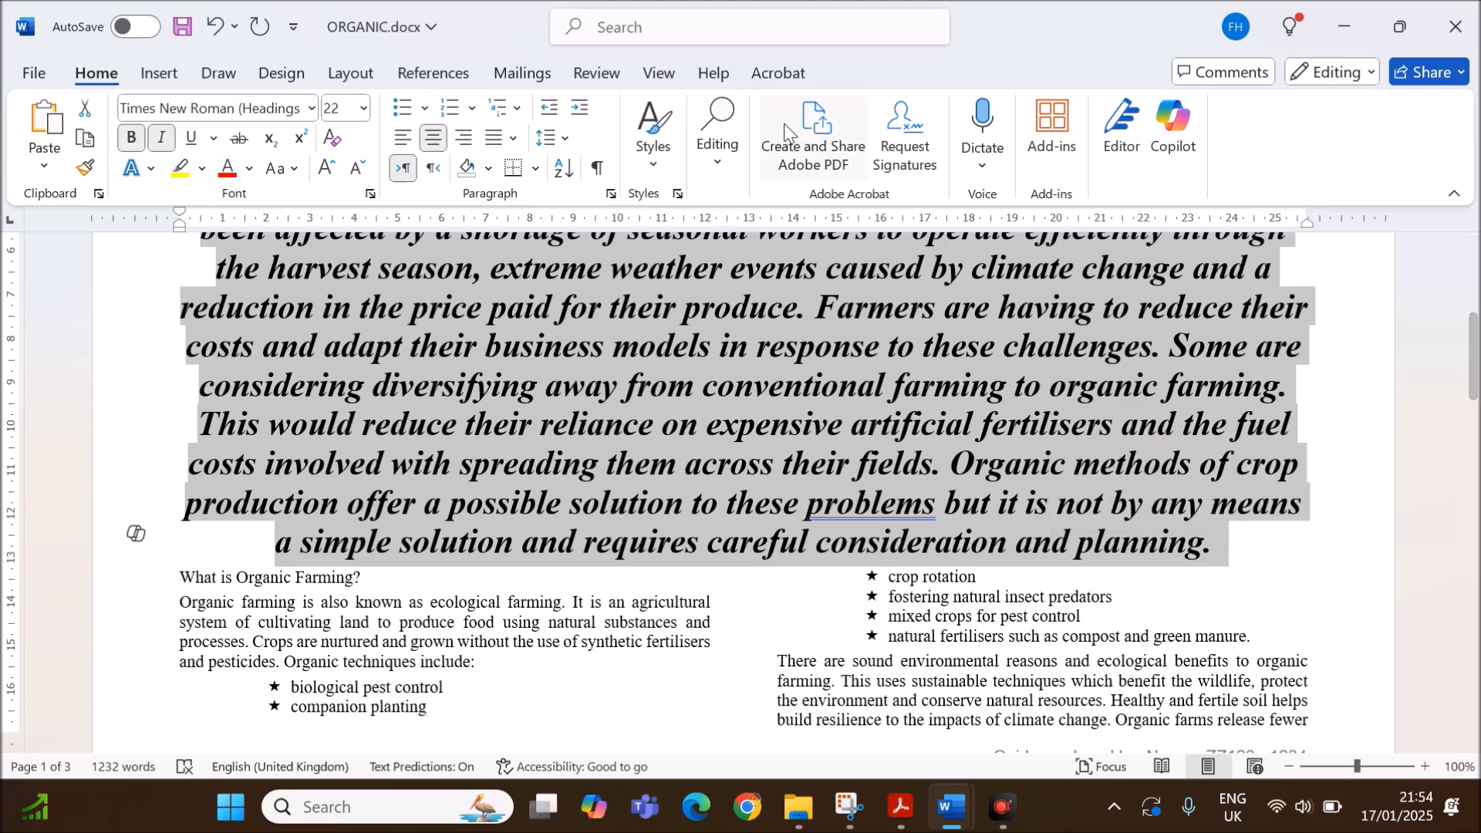
{"action": "left_click", "coordinate": [652, 160]}
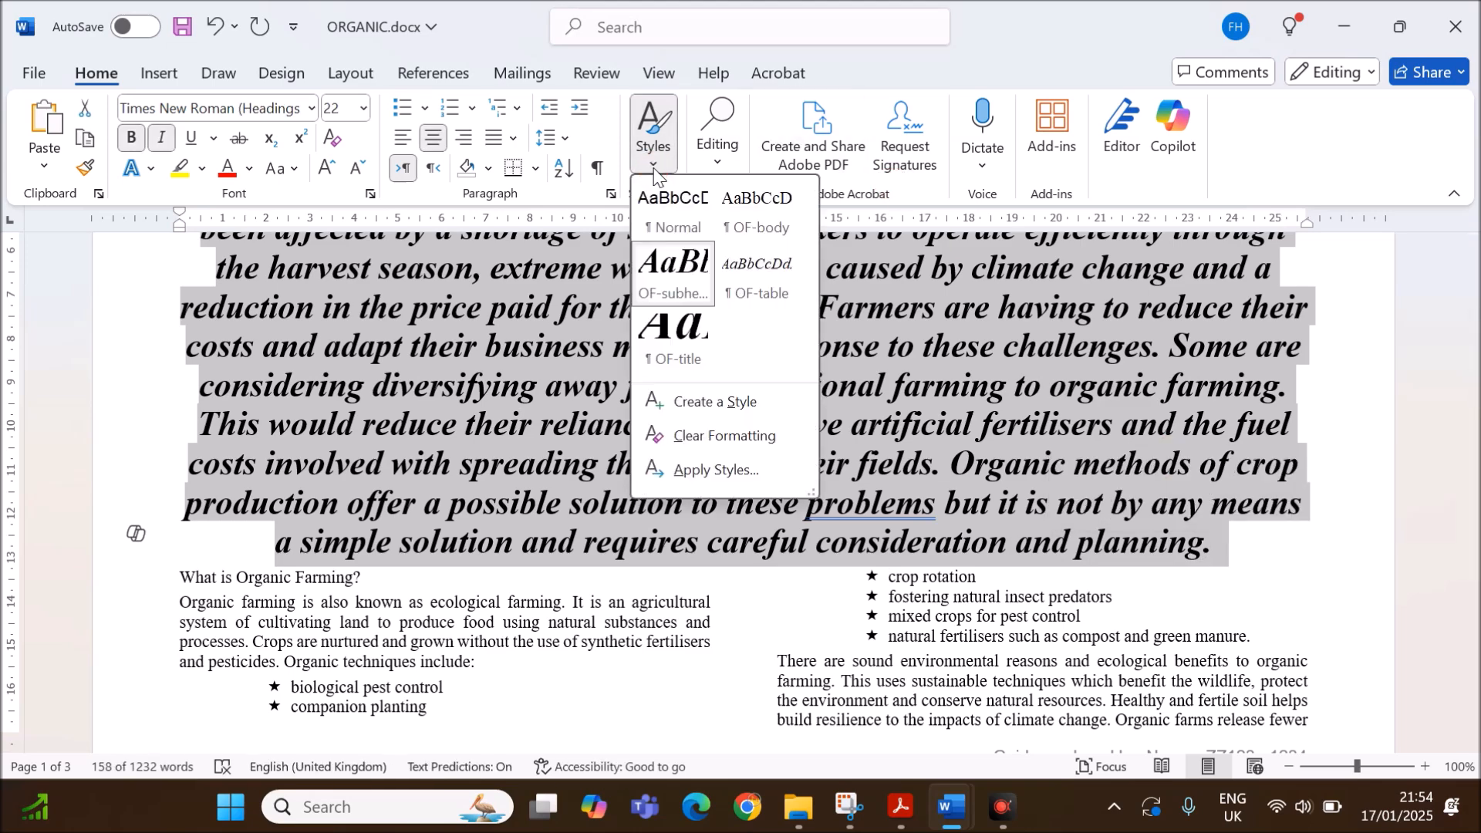
{"action": "left_click", "coordinate": [736, 231]}
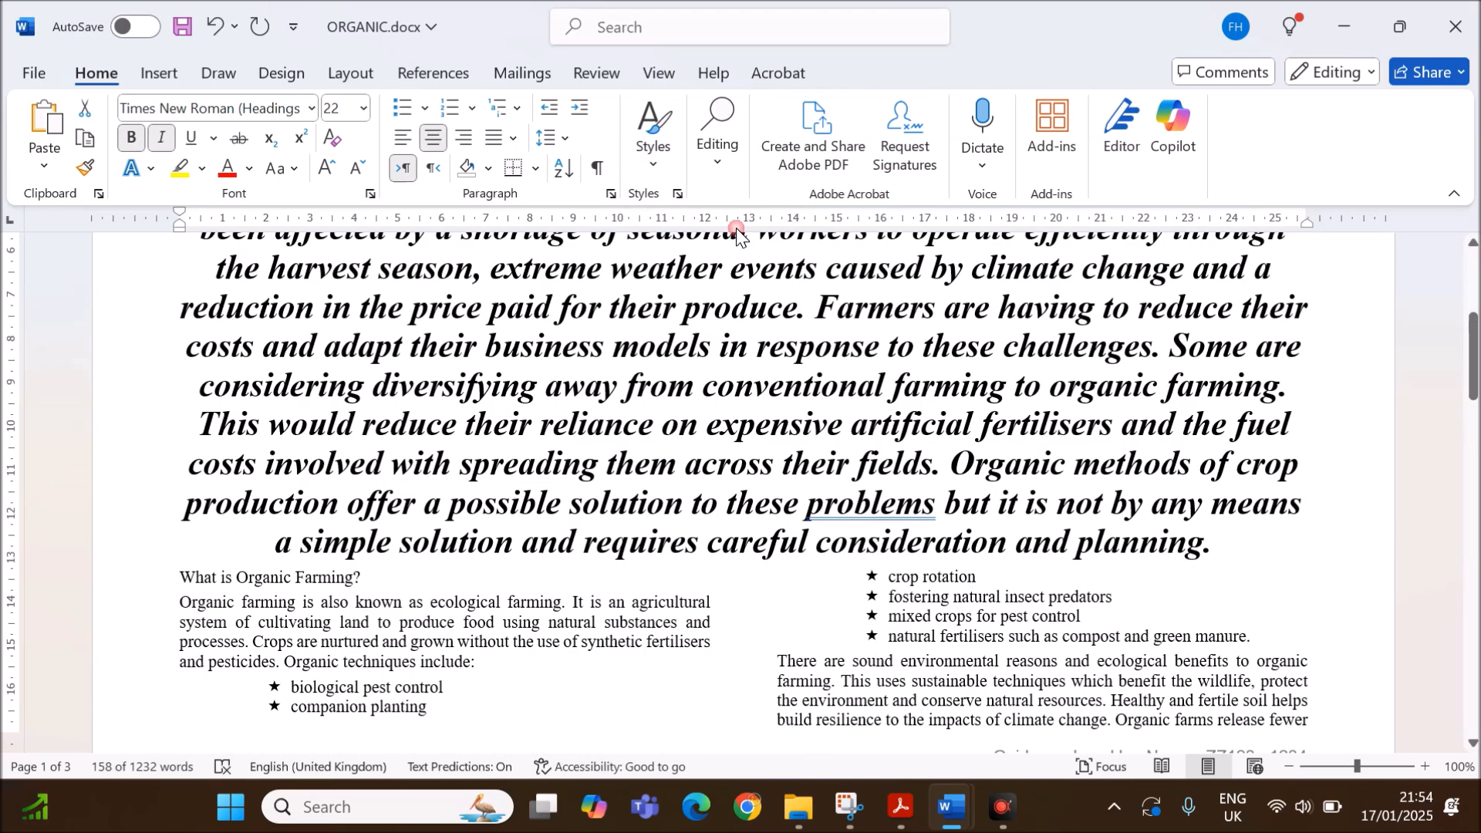
{"action": "mouse_move", "coordinate": [900, 807]}
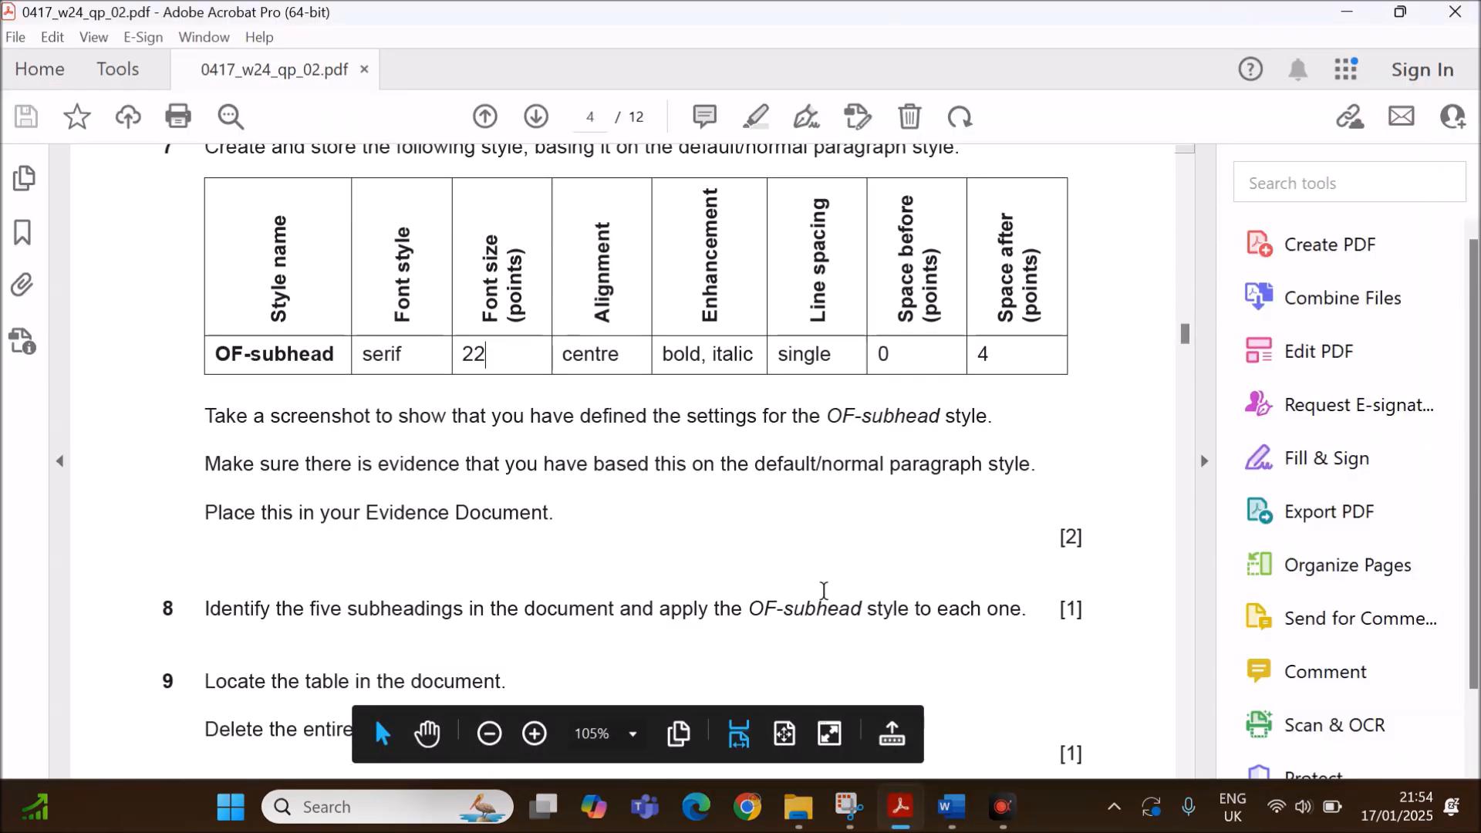
Scroll the exam paper to question 8 on applying OF-subhead to five subheadings.
{"action": "scroll", "scroll_direction": "down", "scroll_amount": 3}
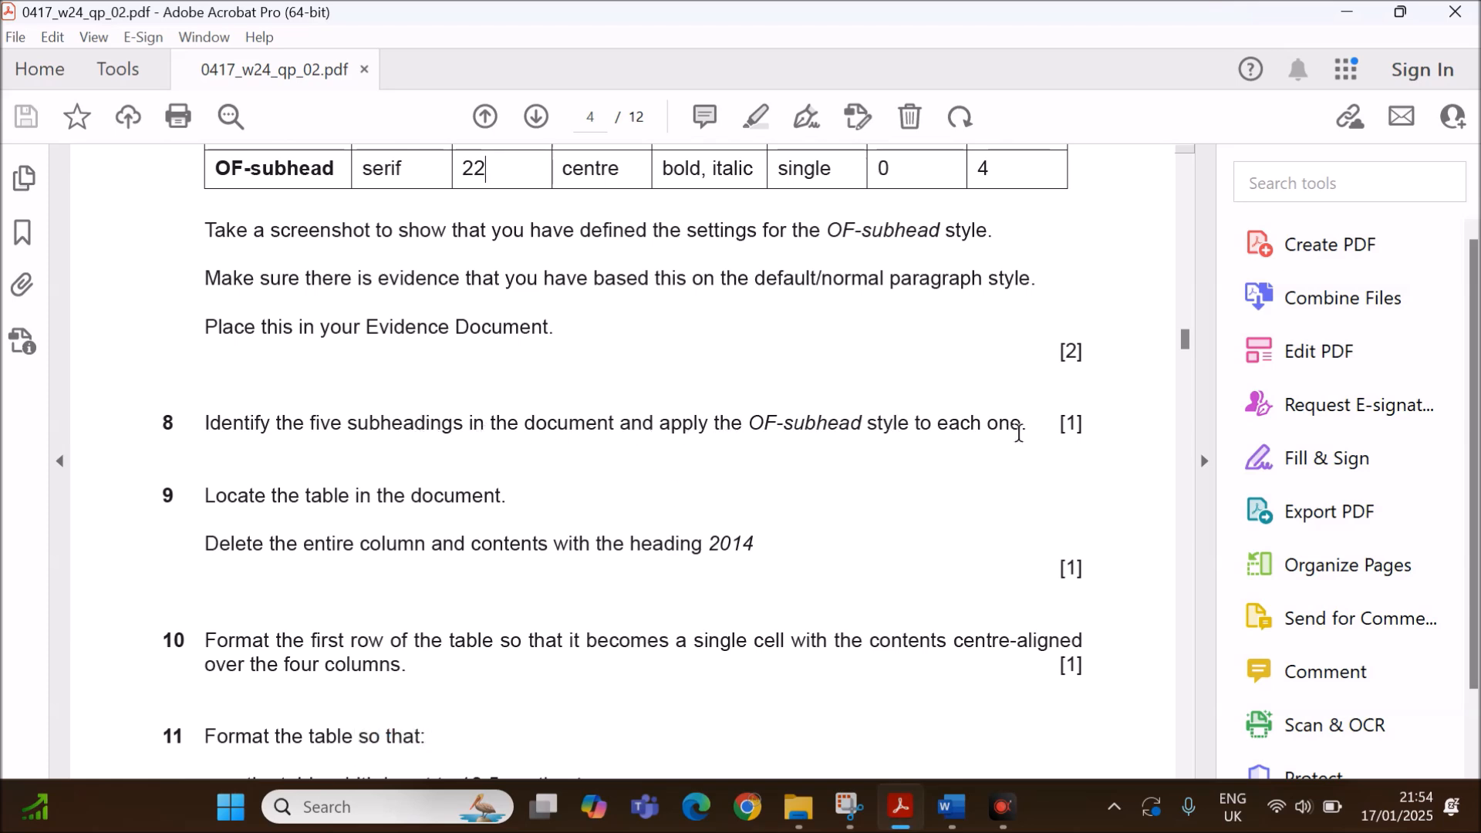
{"action": "mouse_move", "coordinate": [945, 806]}
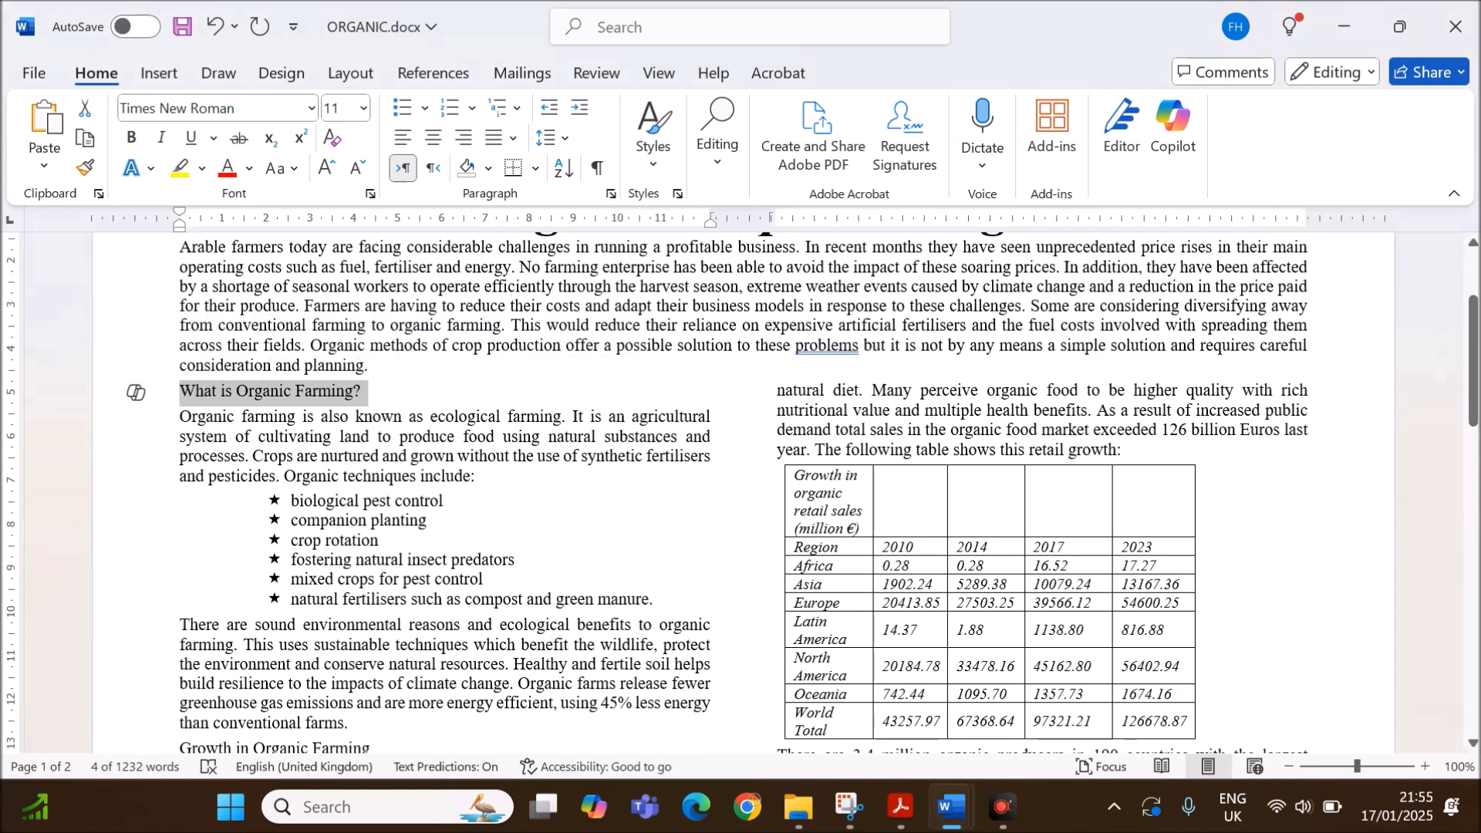
Apply OF-subhead to the five subheadings, starting with 'What is Organic Farming?'.
{"action": "scroll", "scroll_direction": "down", "scroll_amount": 3}
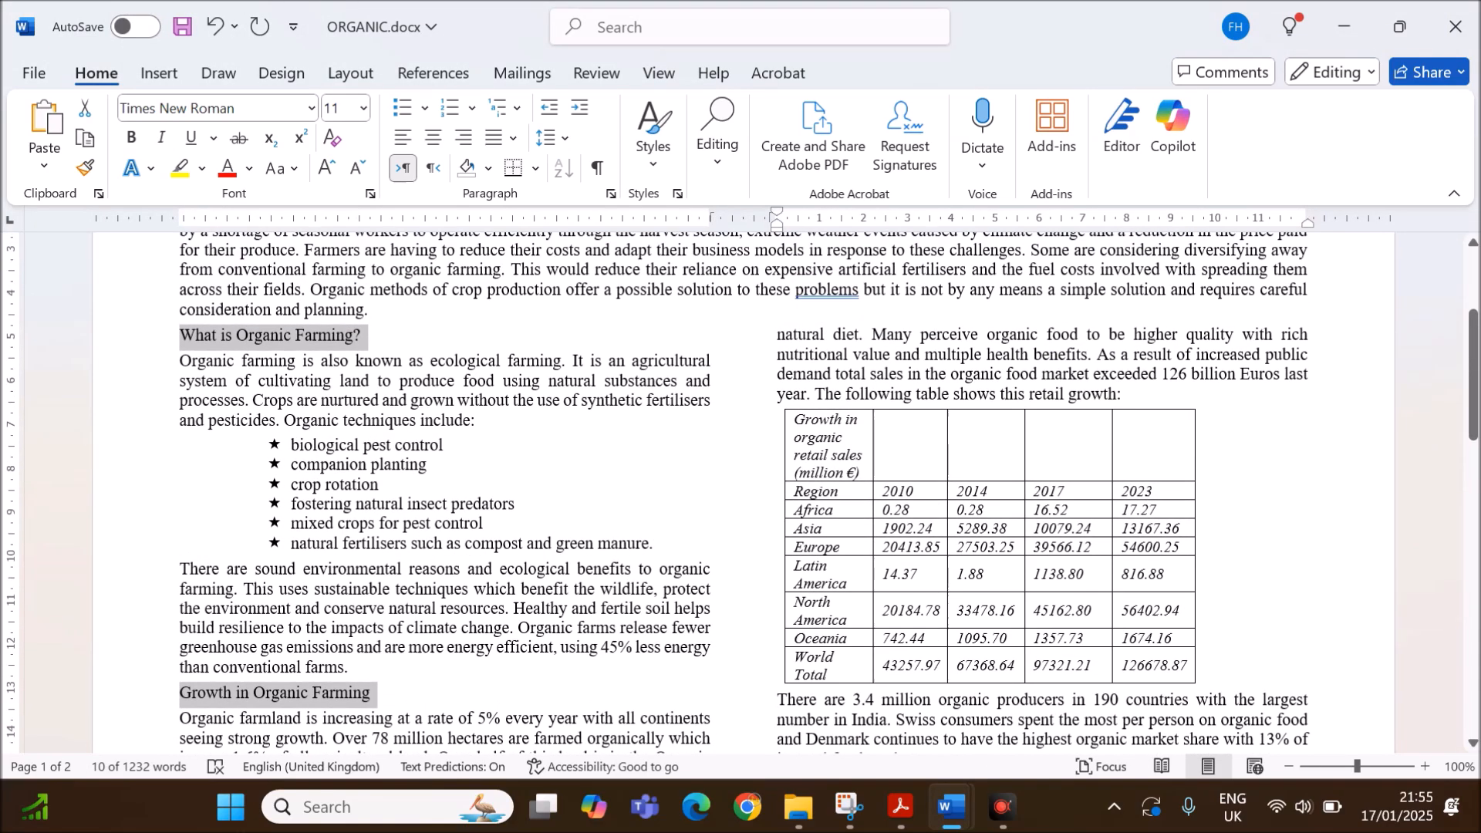
{"action": "scroll", "scroll_direction": "down", "scroll_amount": 3}
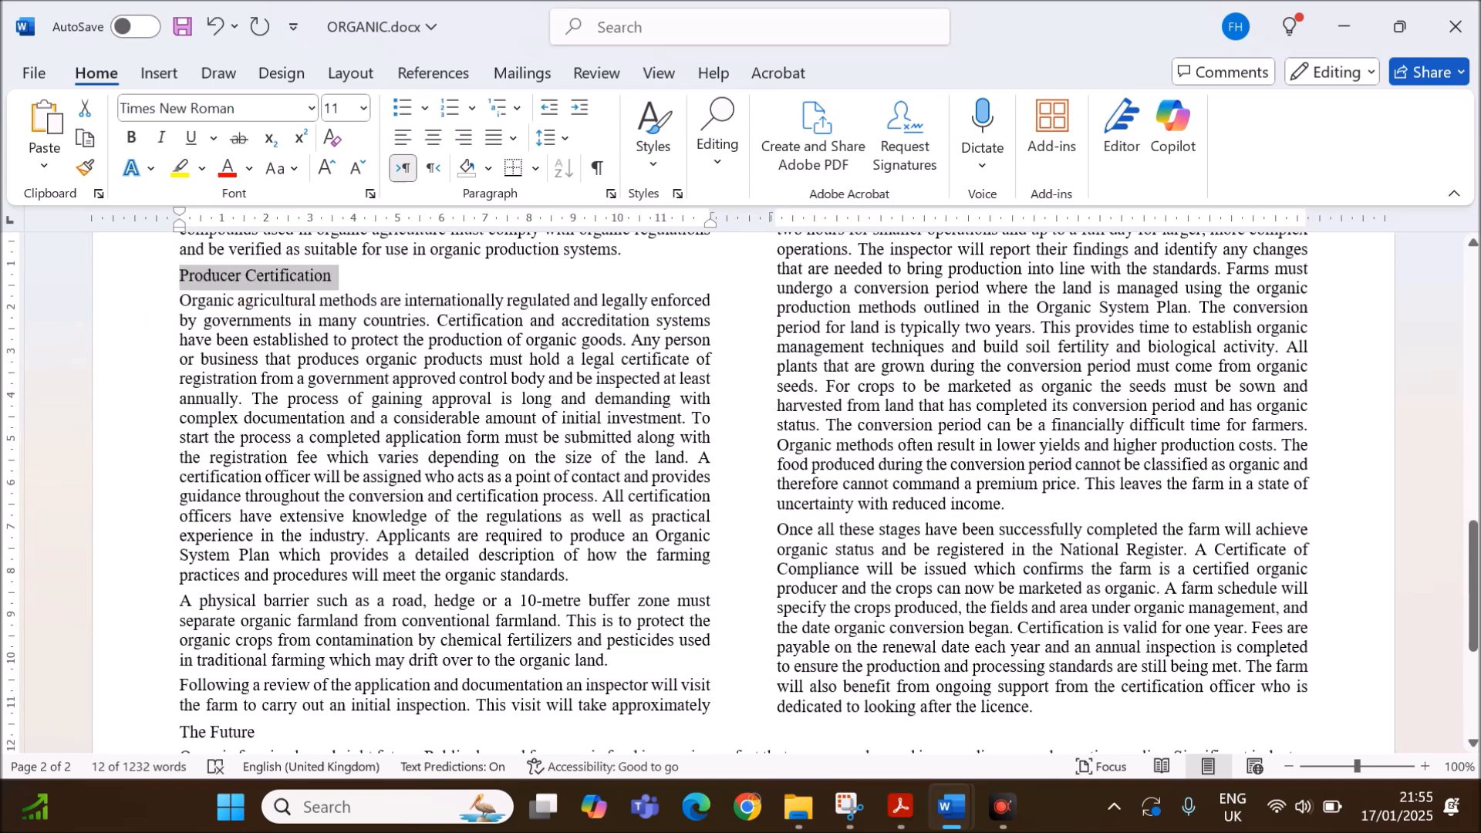
{"action": "scroll", "scroll_direction": "down", "scroll_amount": 3}
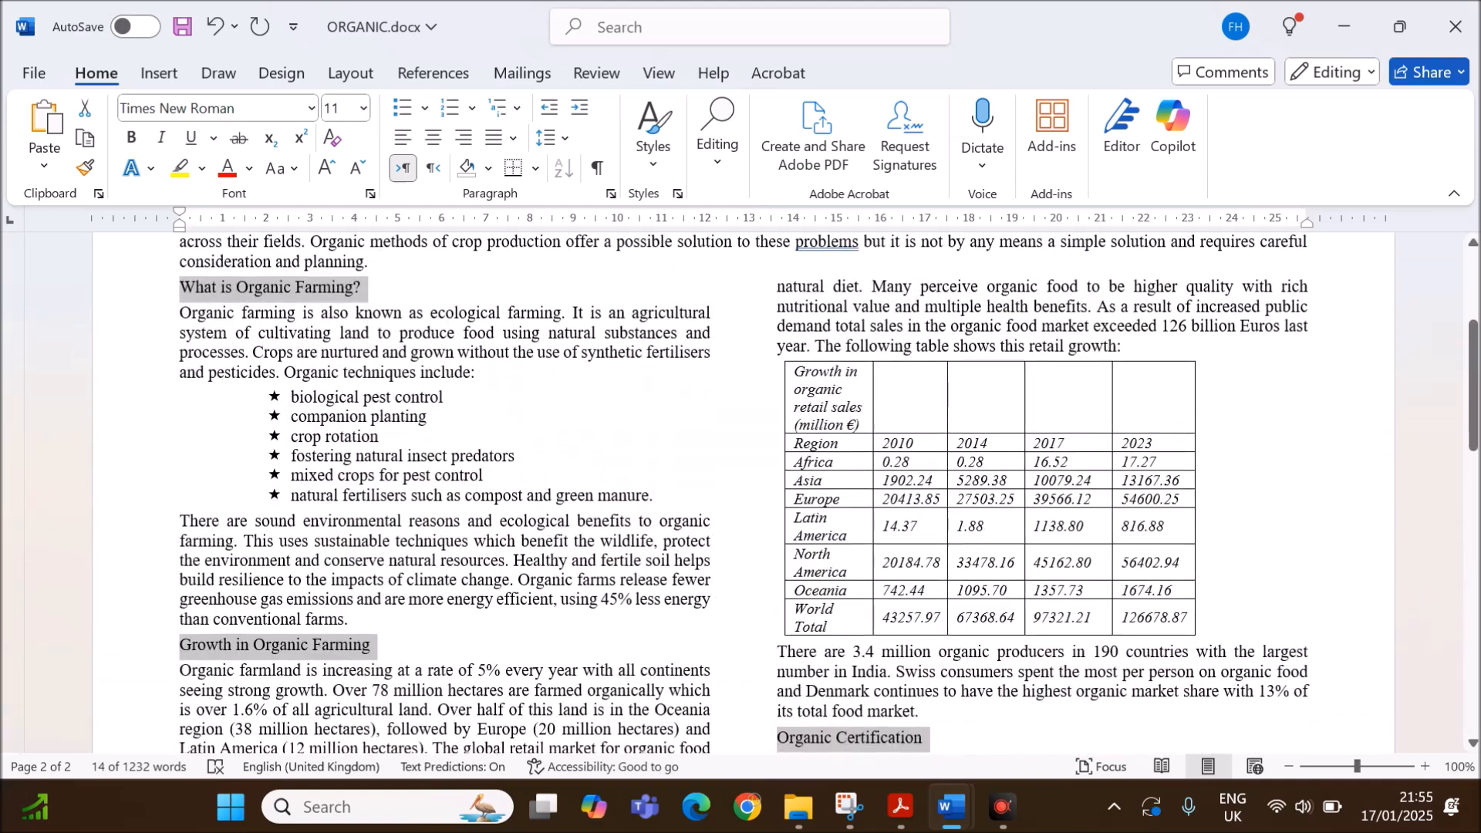
{"action": "left_click", "coordinate": [653, 131]}
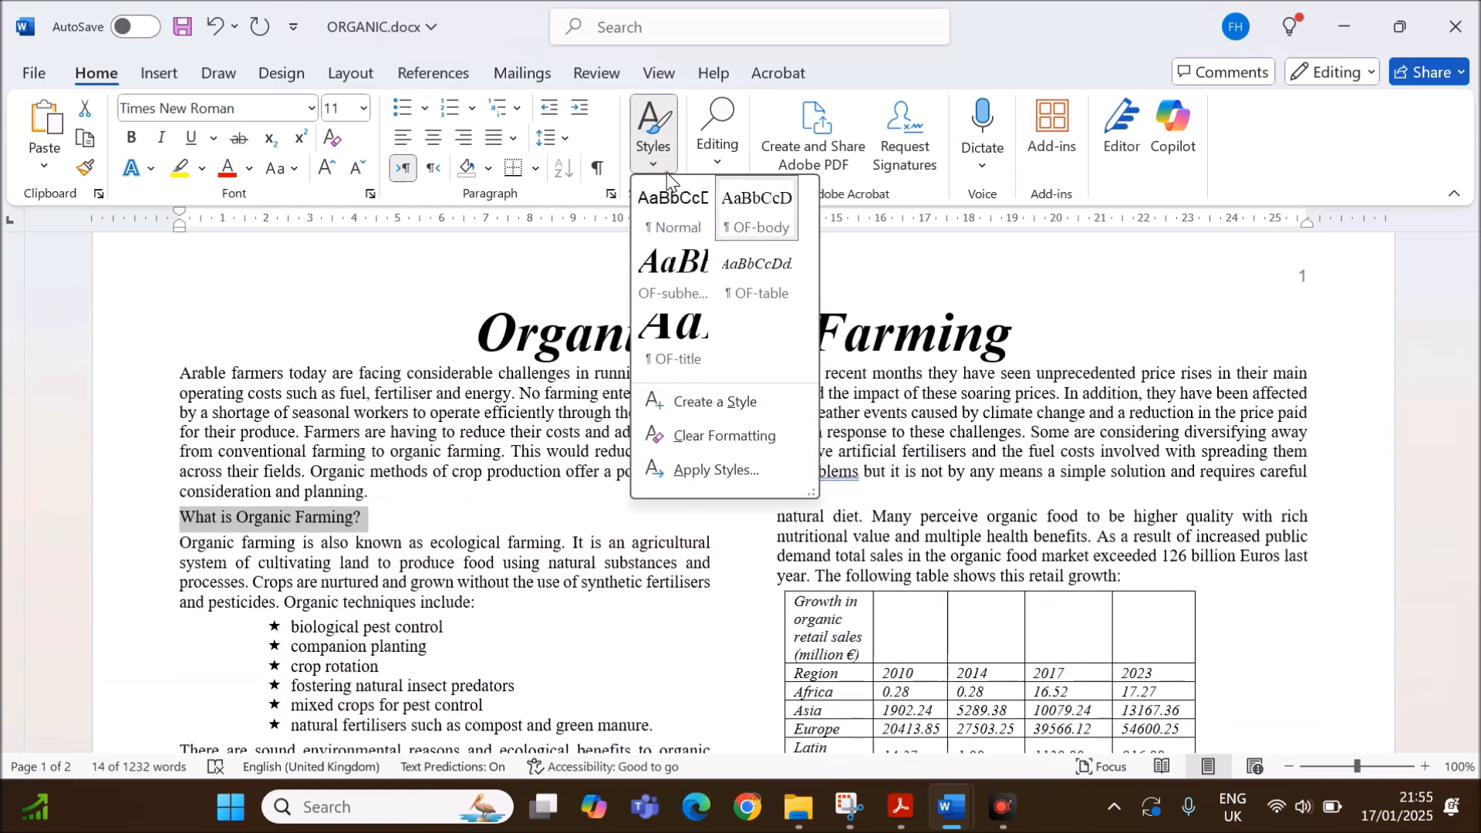
{"action": "scroll", "scroll_direction": "down", "scroll_amount": 3}
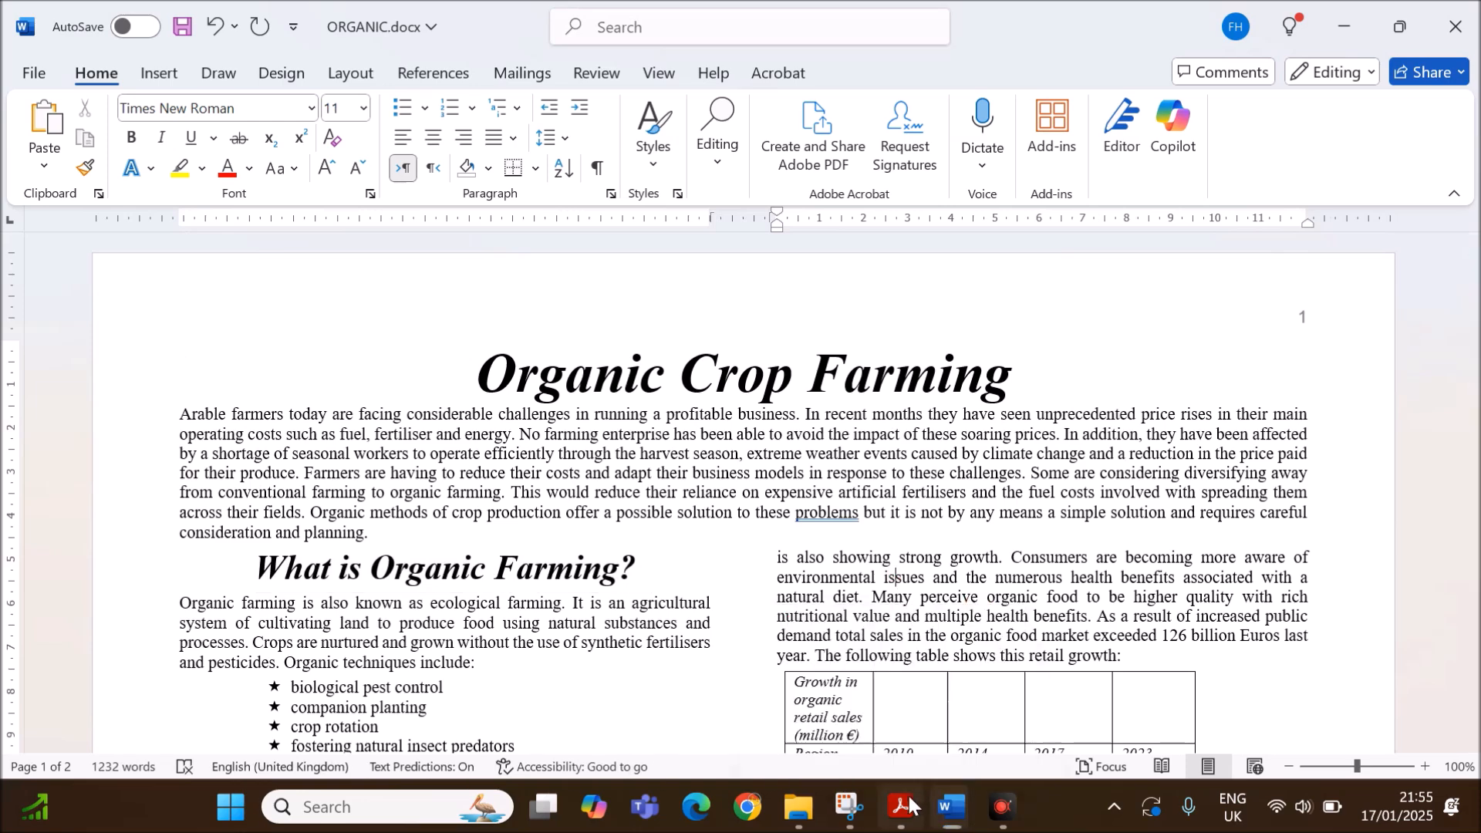
Read questions 9–11 on deleting the 2014 column and formatting the table.
{"action": "left_click", "coordinate": [911, 806]}
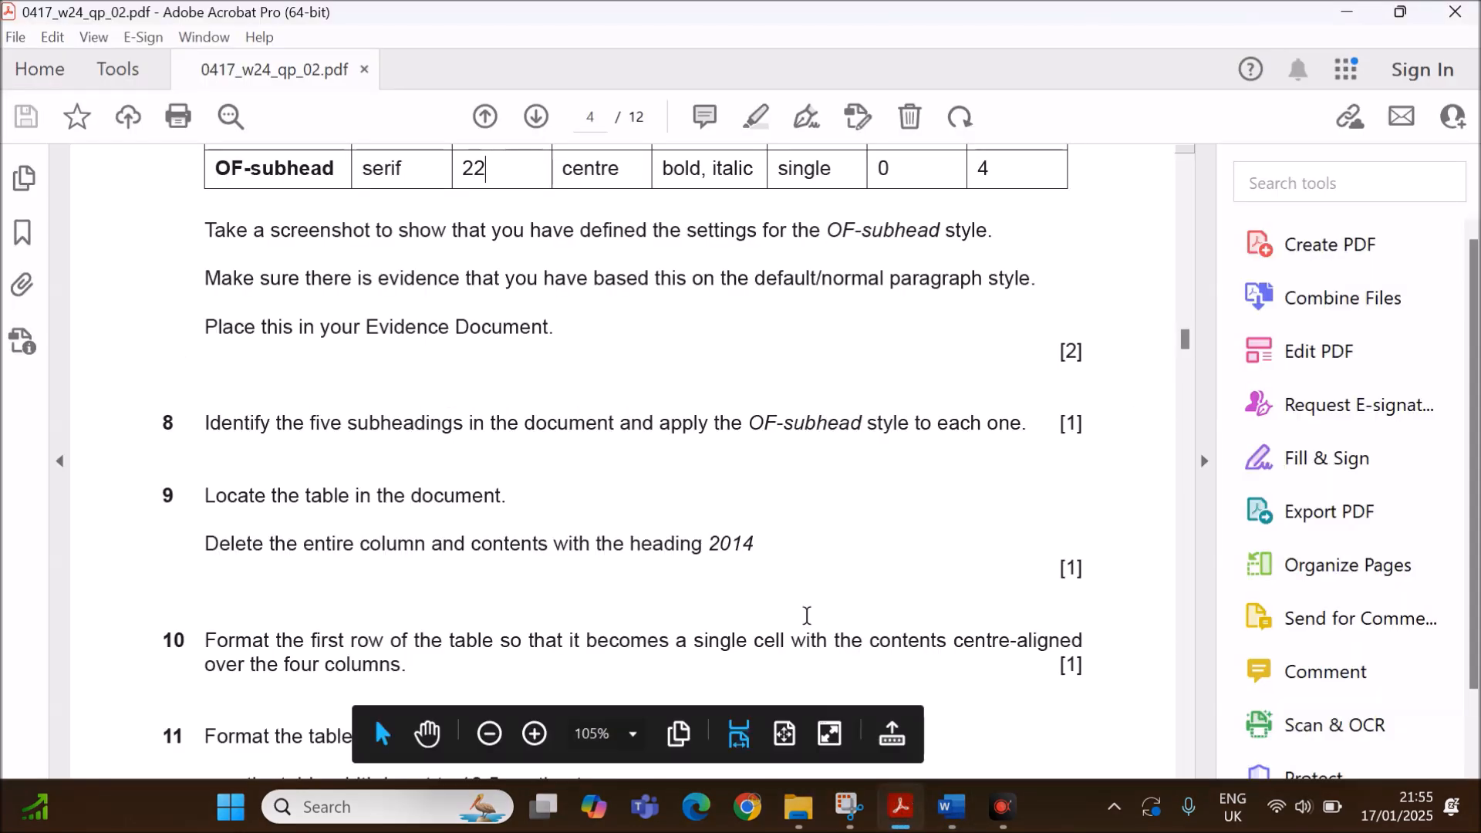
{"action": "scroll", "scroll_direction": "down", "scroll_amount": 3}
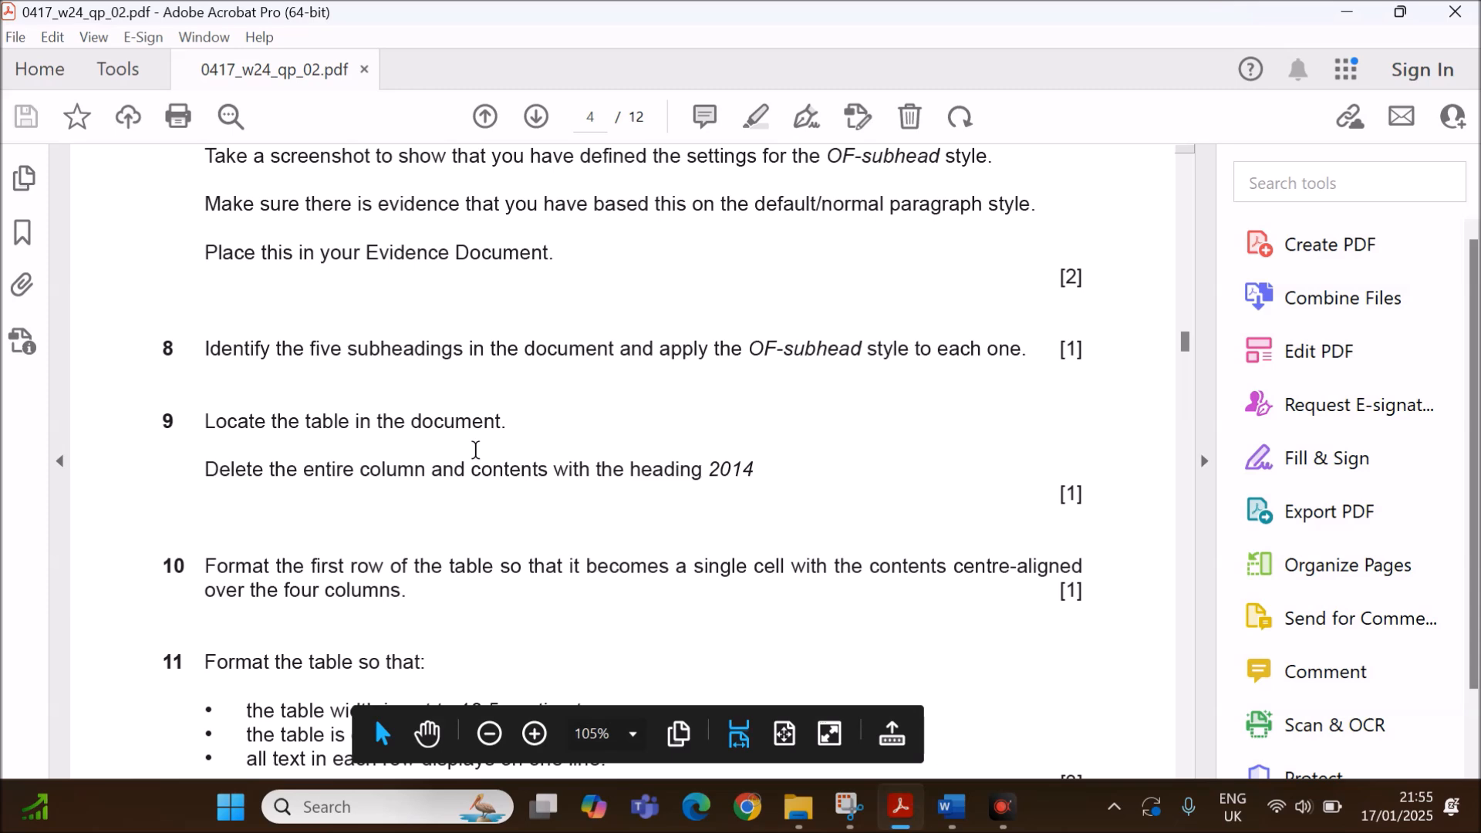
{"action": "scroll", "scroll_direction": "down", "scroll_amount": 3}
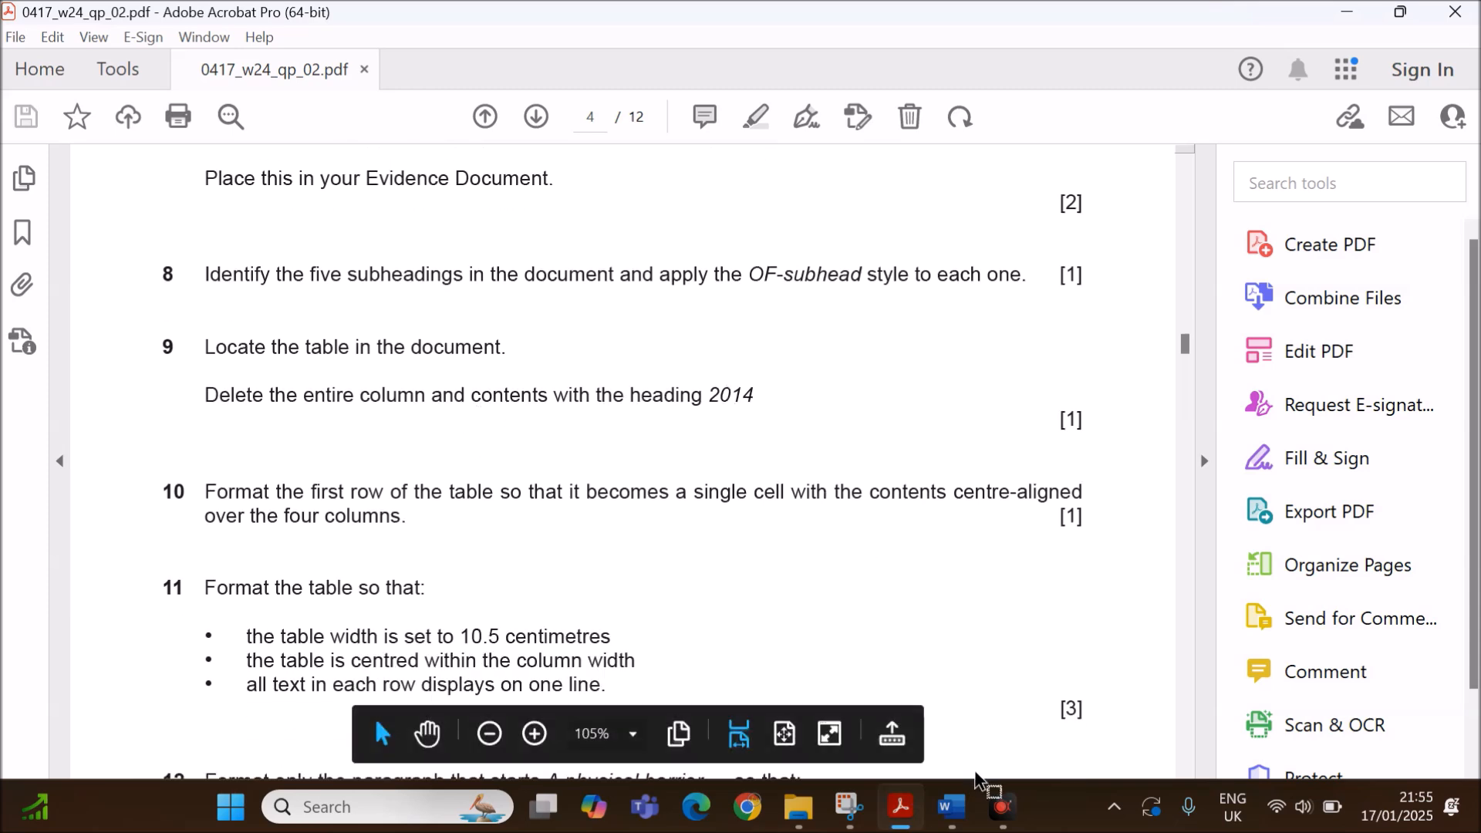
{"action": "left_click", "coordinate": [942, 807]}
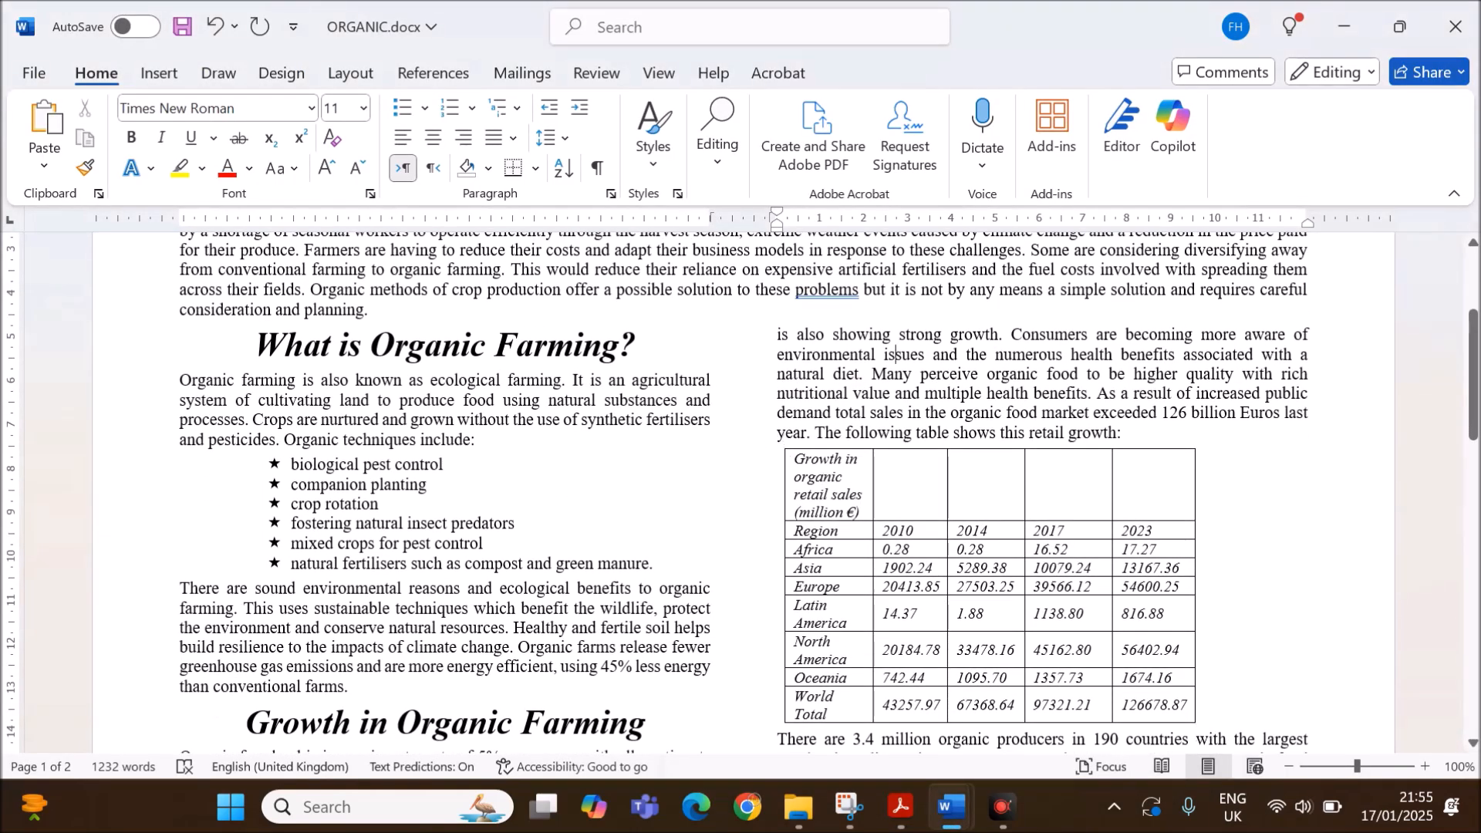
Delete the 2014 column from the retail sales table, then read question 10.
{"action": "left_click", "coordinate": [985, 530]}
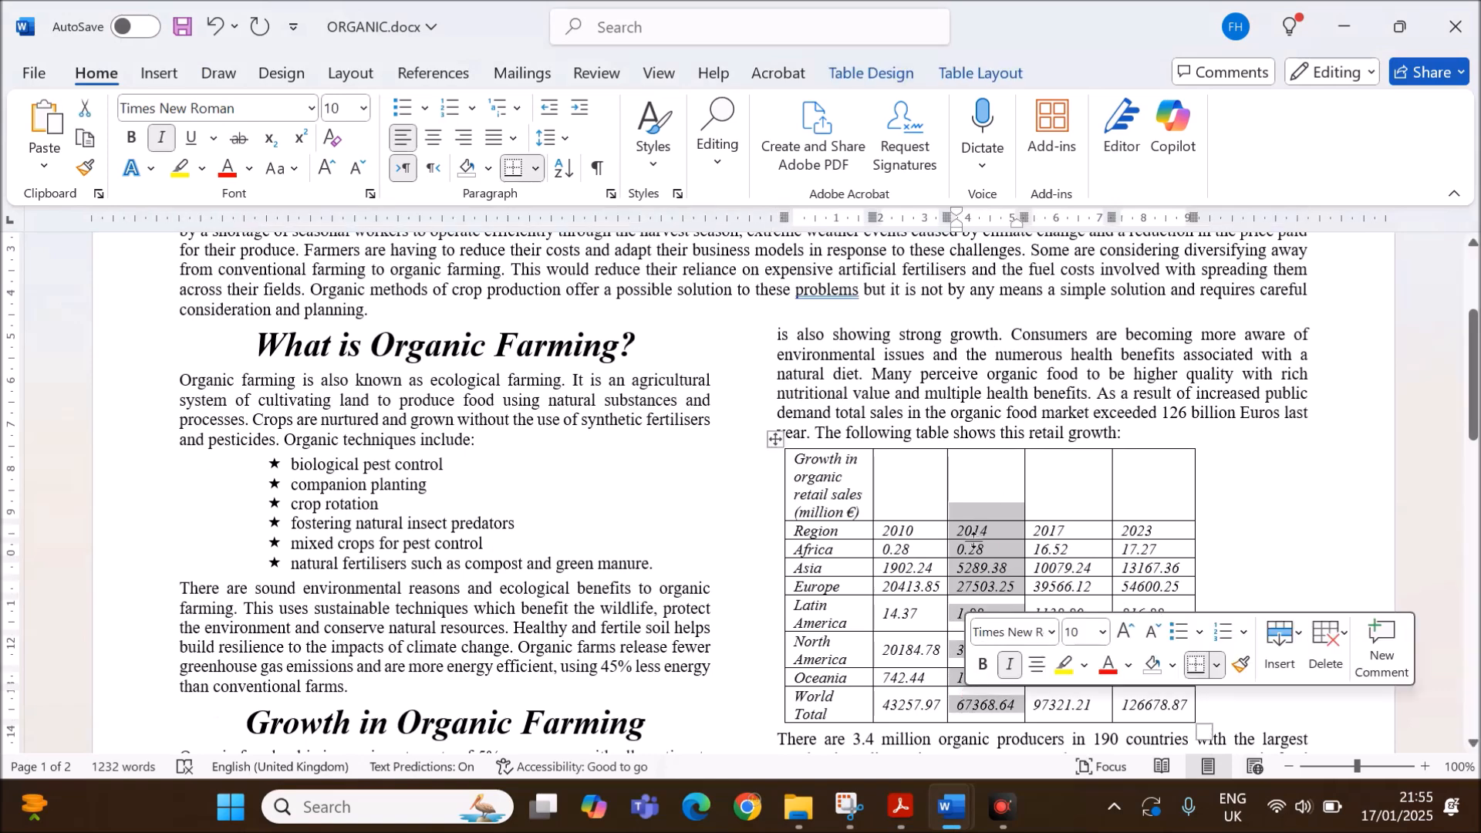
{"action": "right_click", "coordinate": [973, 530]}
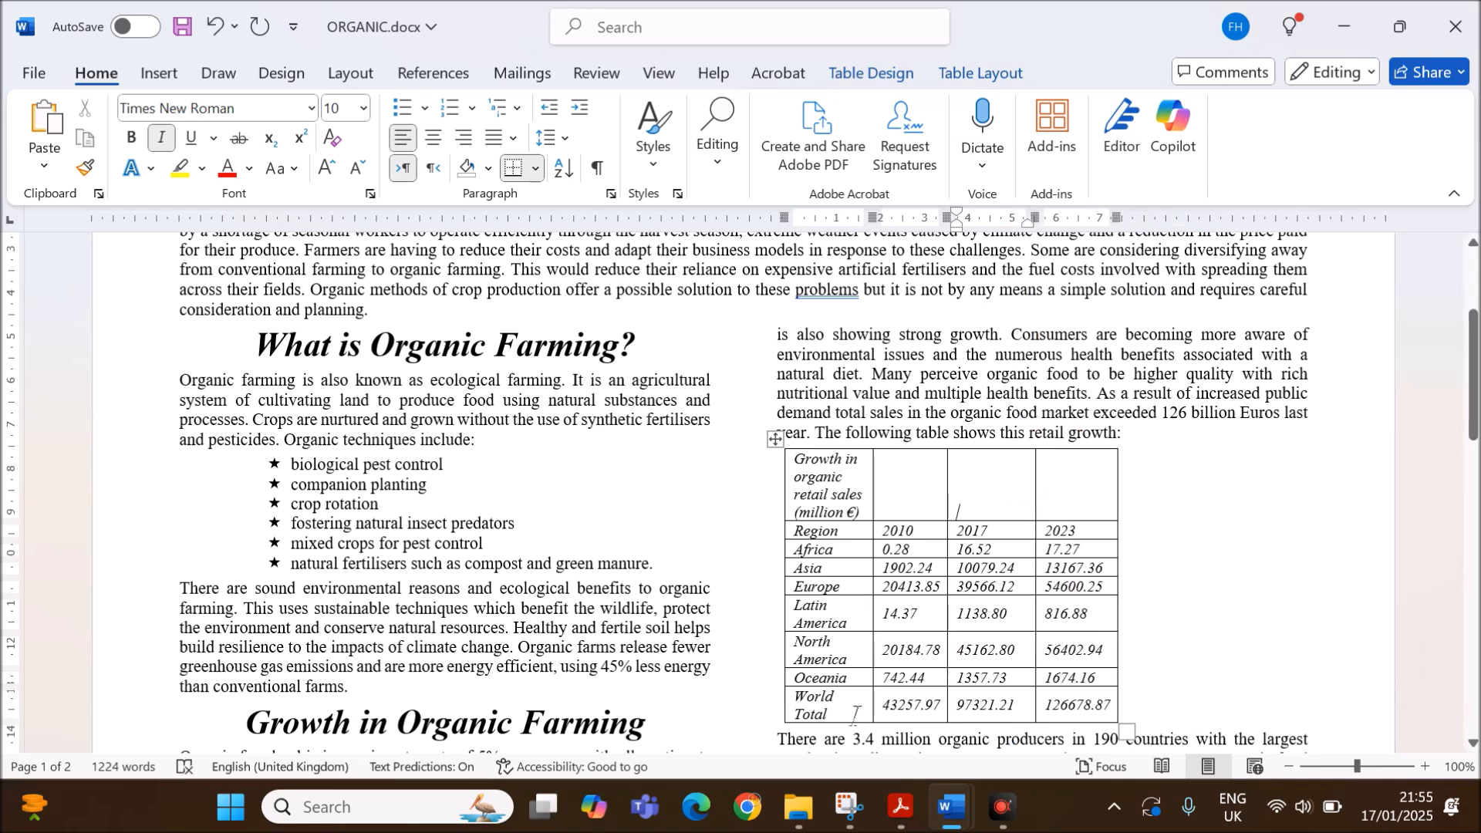
{"action": "left_click", "coordinate": [900, 807]}
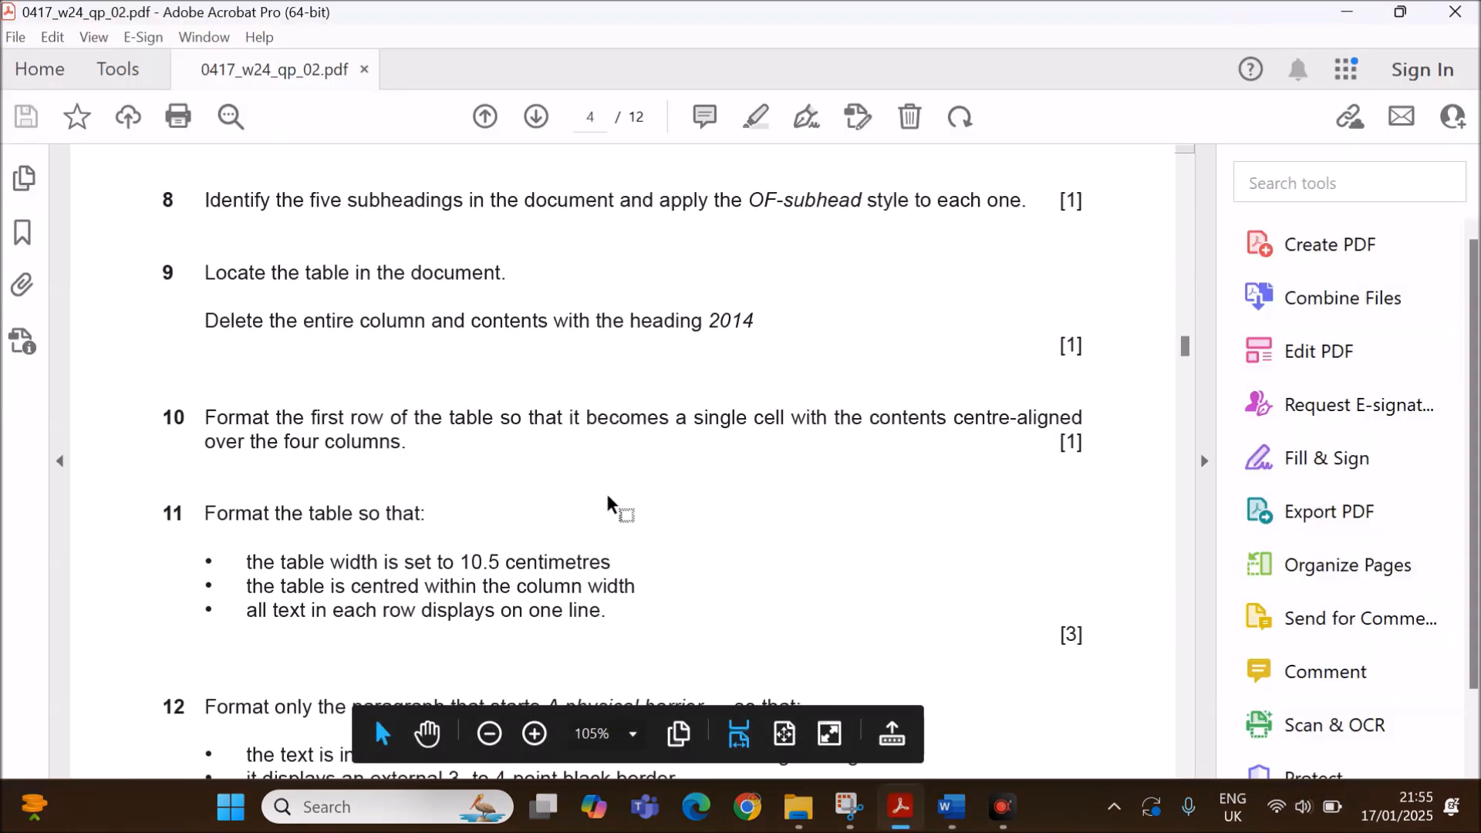
{"action": "scroll", "scroll_direction": "down", "scroll_amount": 3}
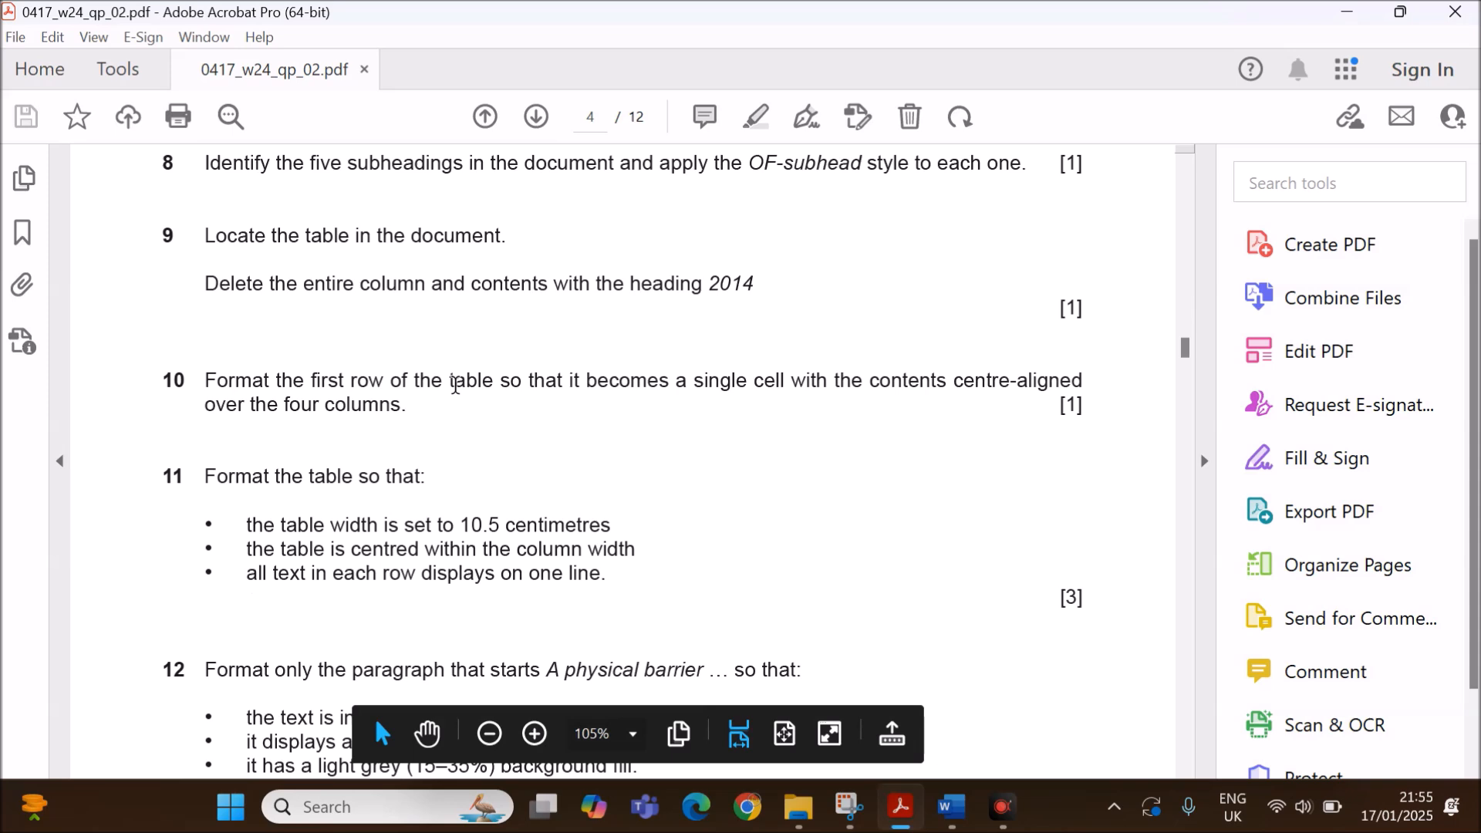
{"action": "left_click_drag", "start_coordinate": [447, 379], "coordinate": [784, 379]}
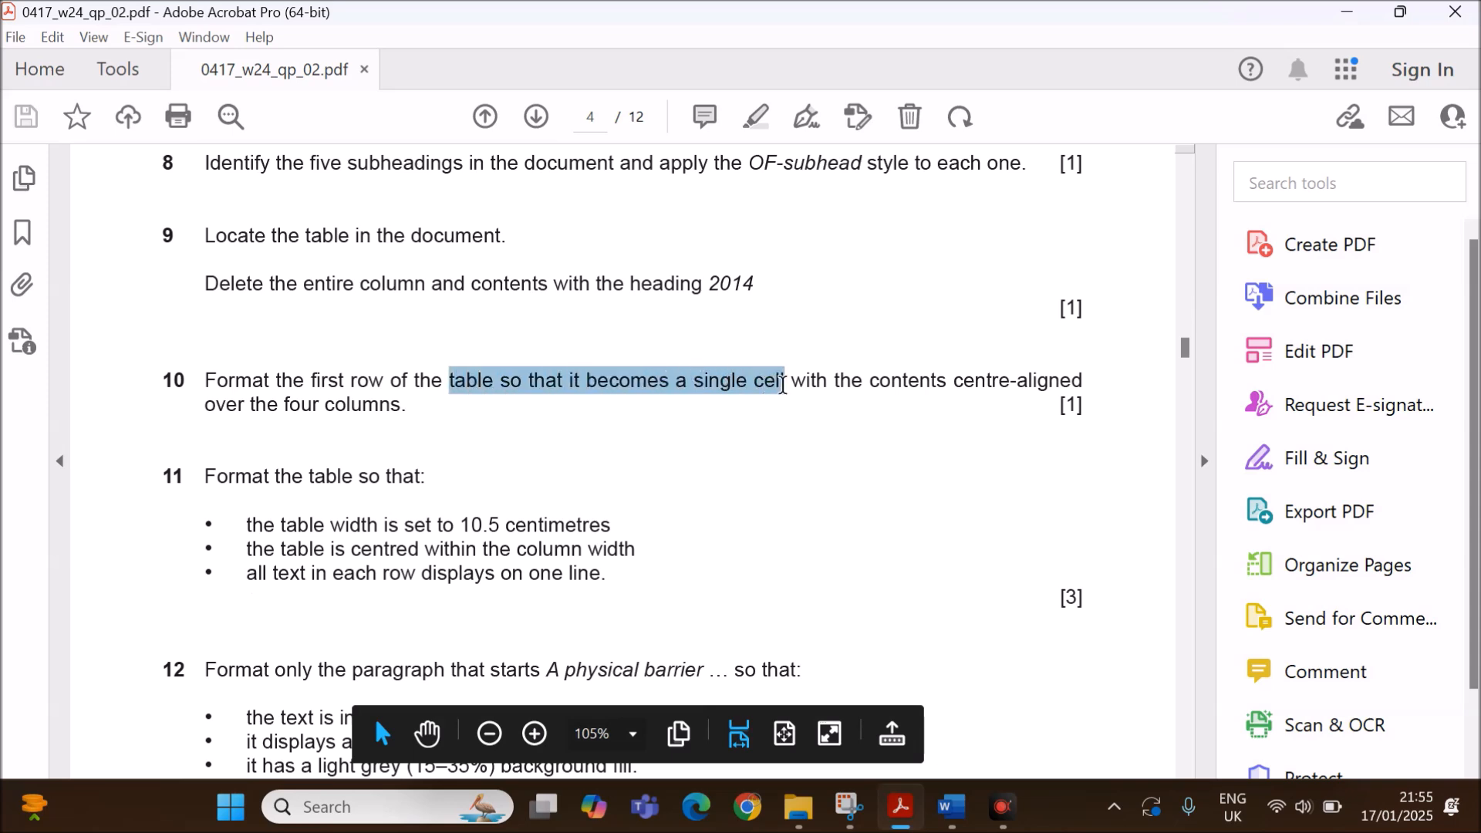
{"action": "left_click_drag", "start_coordinate": [782, 384], "coordinate": [406, 404]}
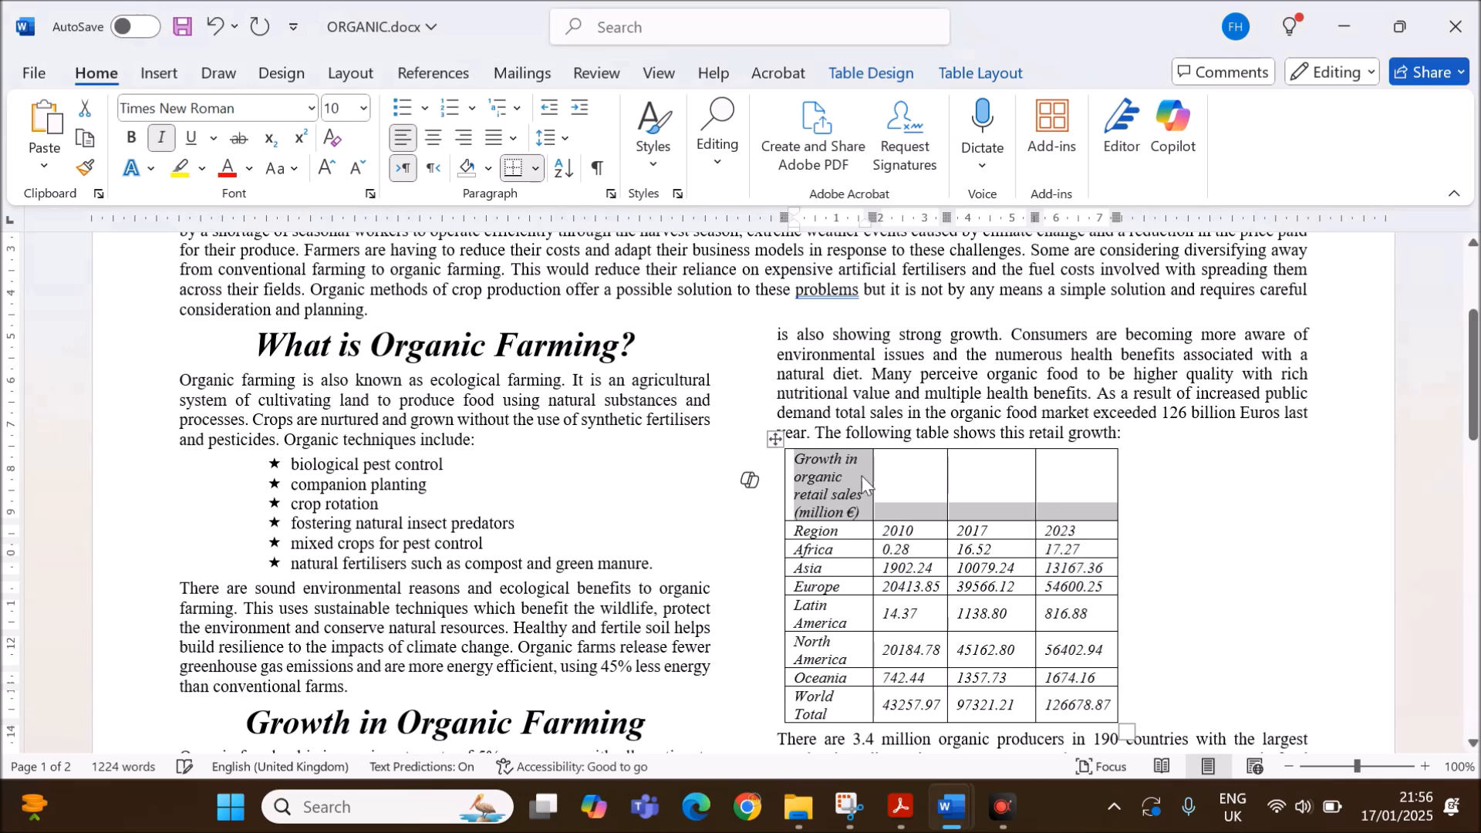
Merge the table's first row into one centred heading cell and read question 11.
{"action": "right_click", "coordinate": [863, 483]}
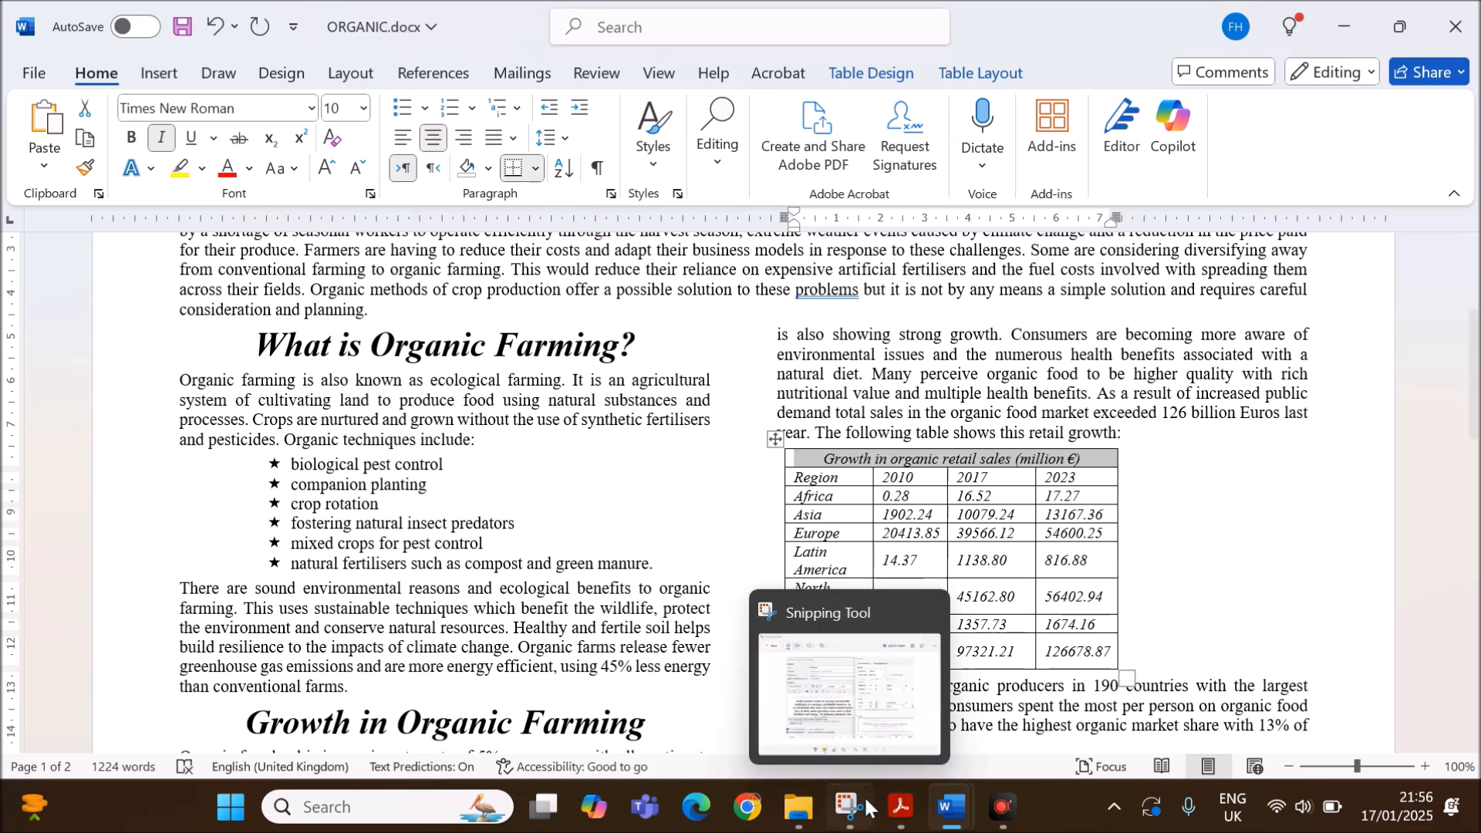
{"action": "left_click", "coordinate": [899, 805]}
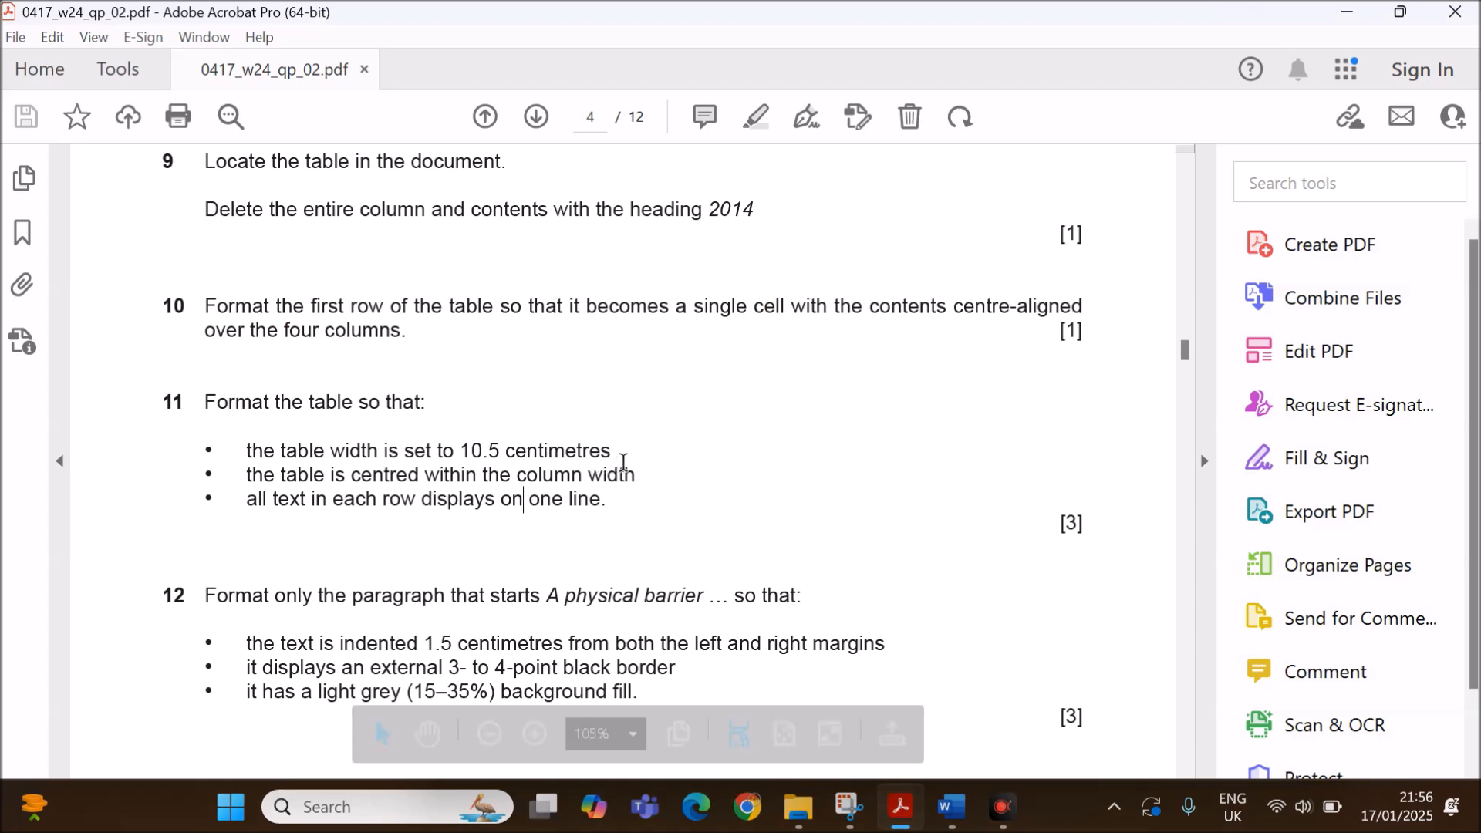
{"action": "left_click_drag", "start_coordinate": [352, 475], "coordinate": [635, 474]}
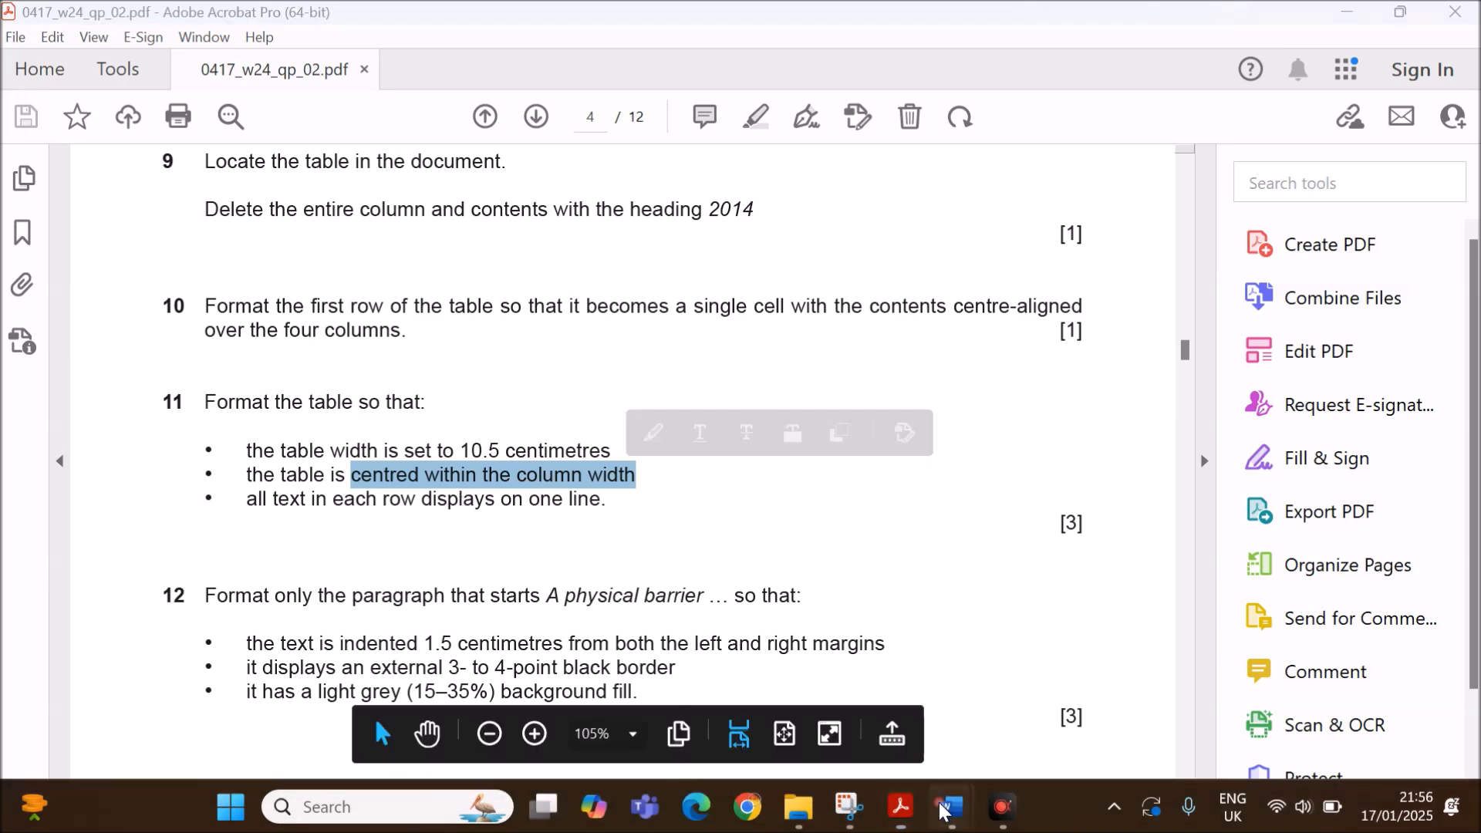
{"action": "left_click", "coordinate": [944, 809]}
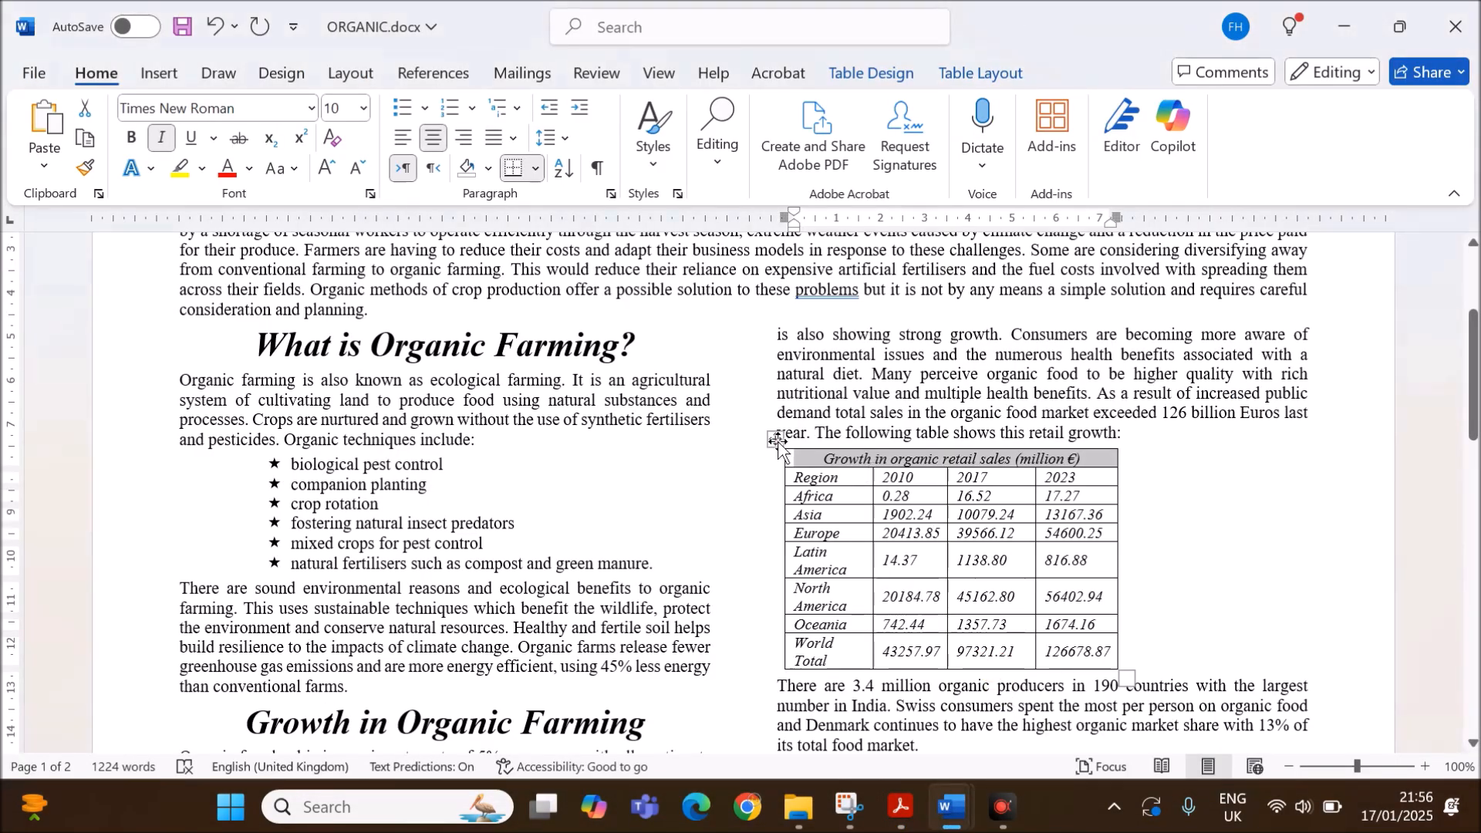
Set the sales table's preferred width to 10.5 cm and centre it.
{"action": "right_click", "coordinate": [776, 440]}
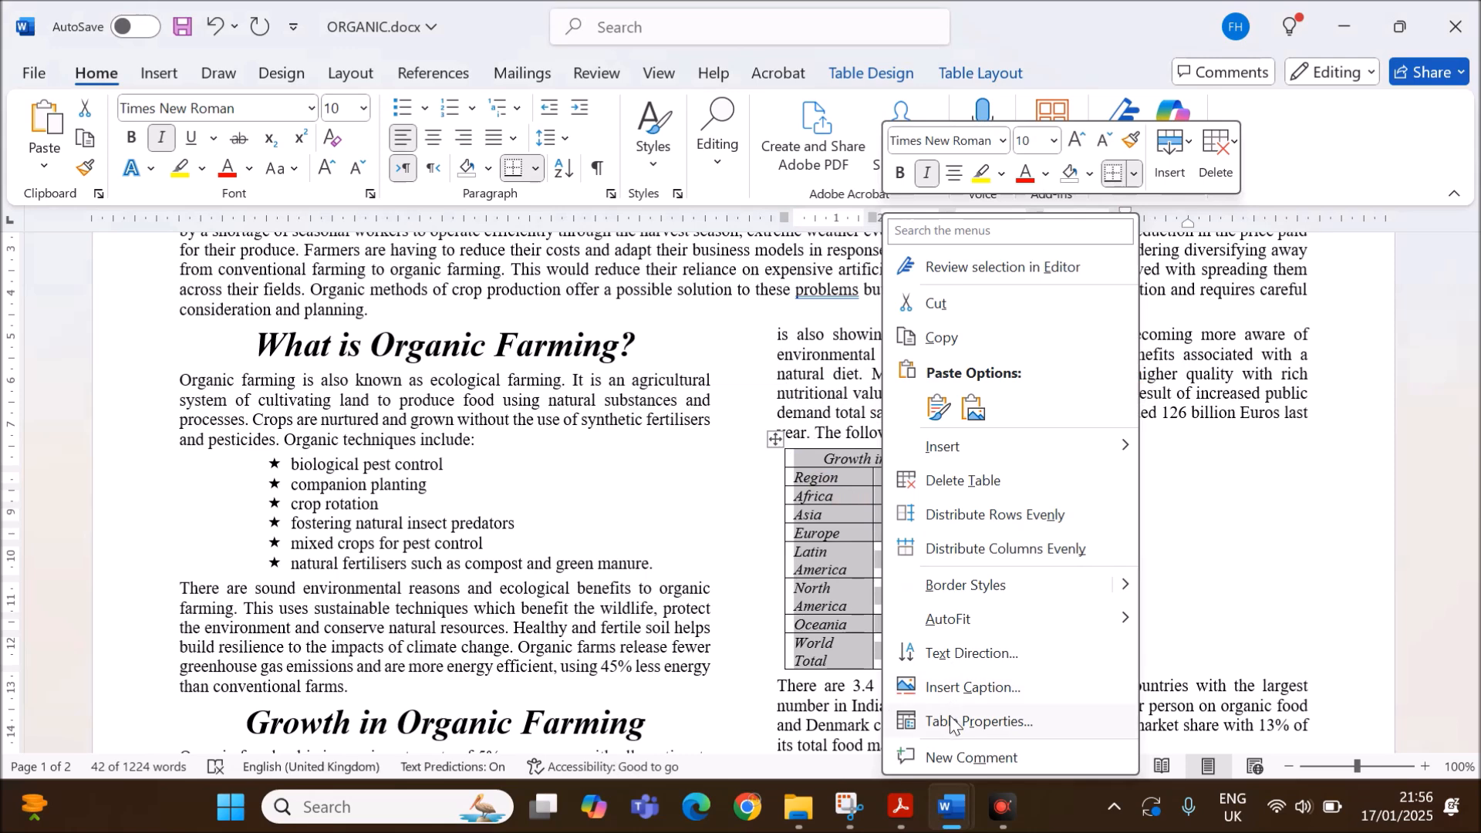
{"action": "left_click", "coordinate": [979, 721]}
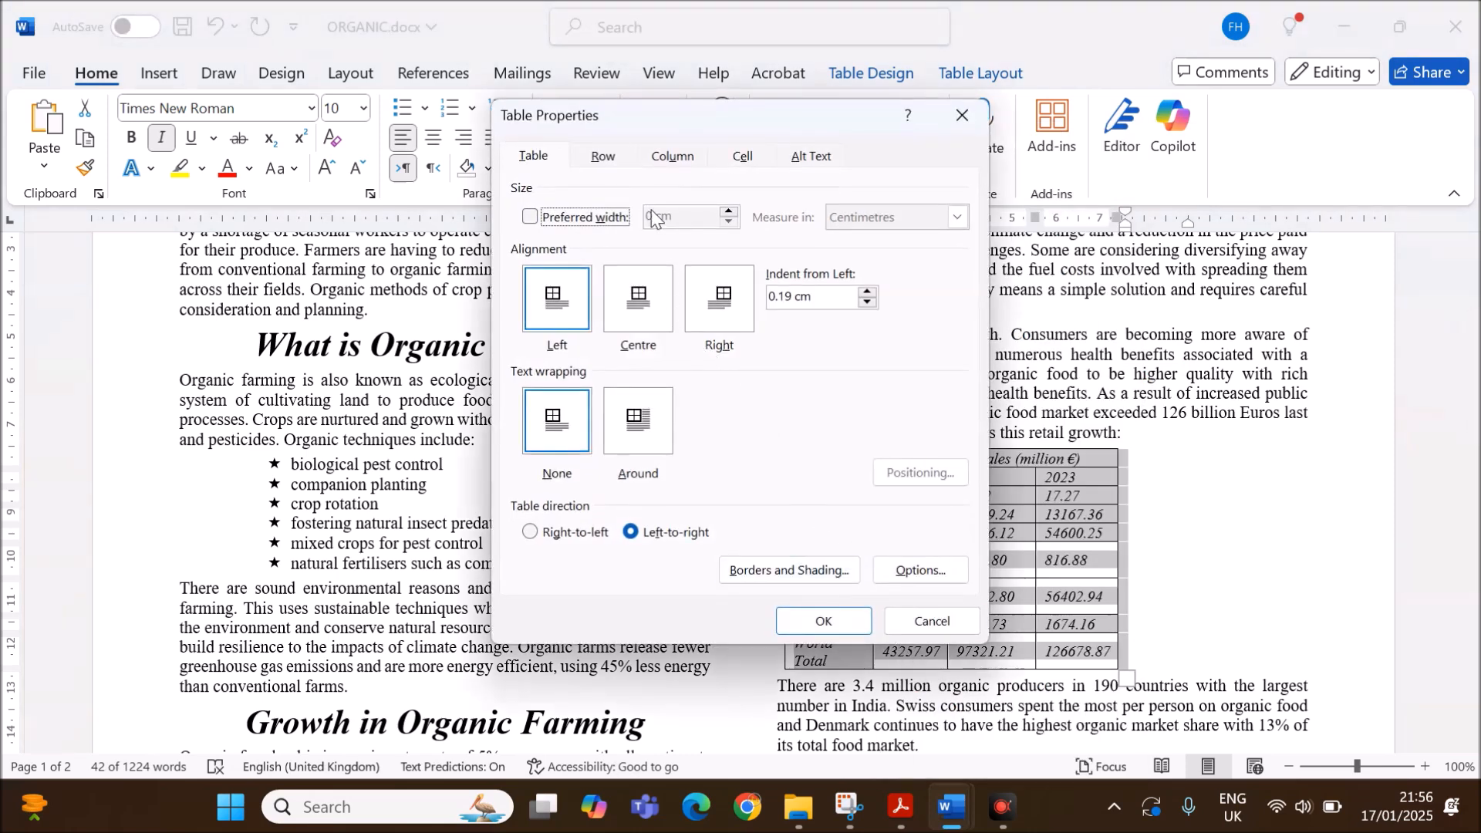
{"action": "left_click", "coordinate": [529, 217]}
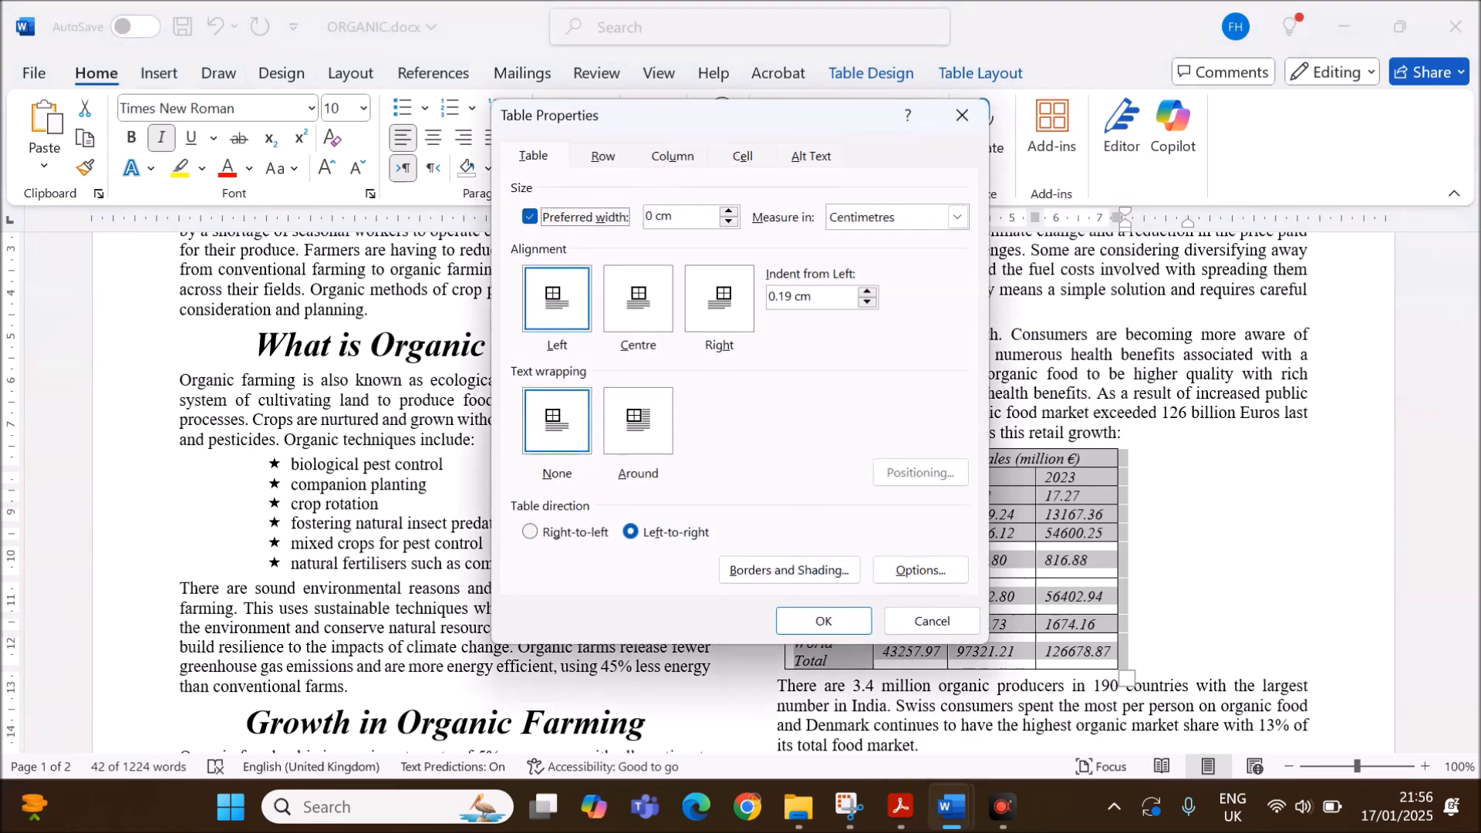
{"action": "left_click", "coordinate": [680, 217]}
{"action": "type", "text": "10.5"}
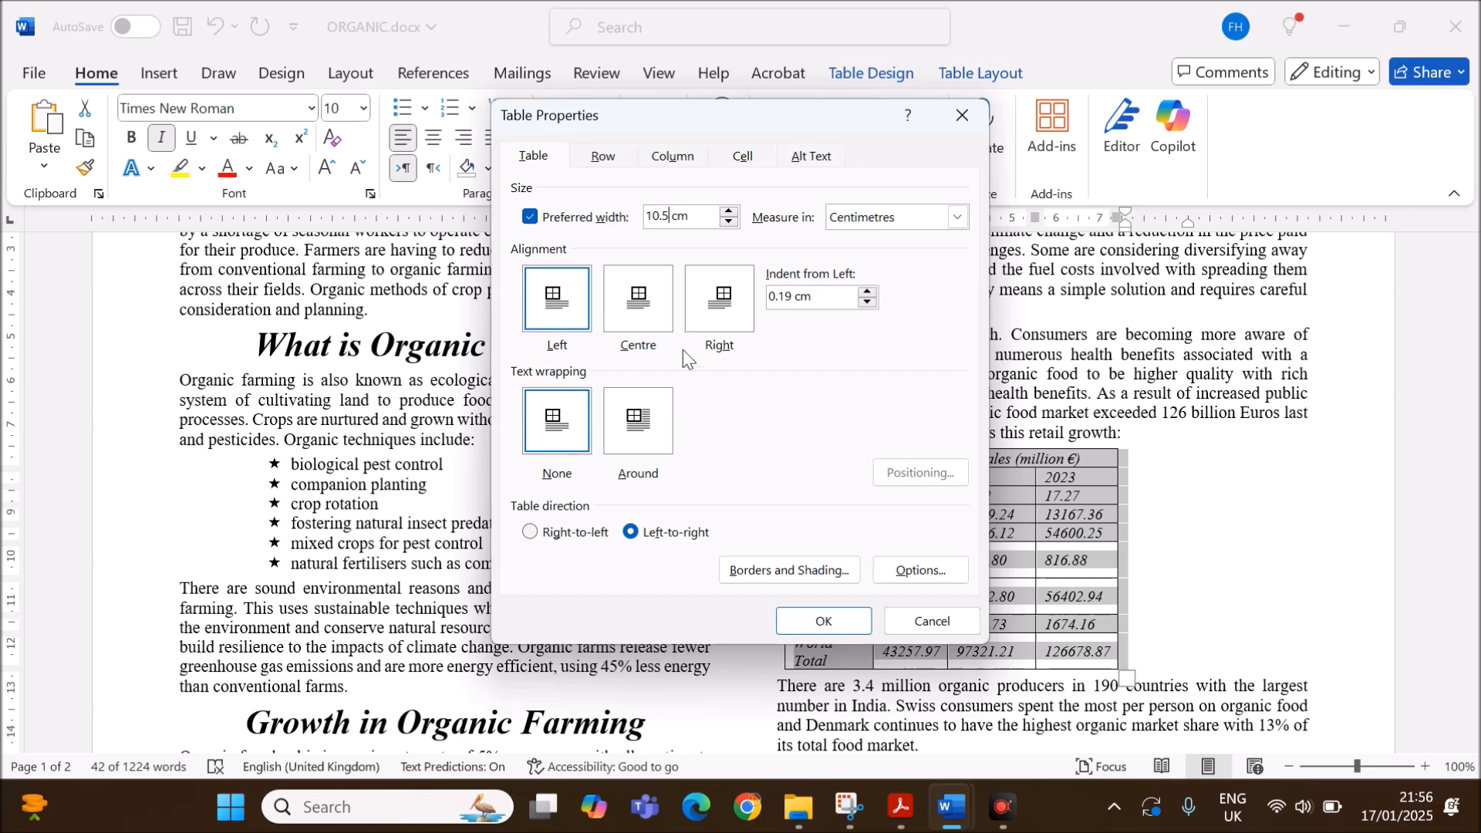
{"action": "left_click", "coordinate": [637, 298]}
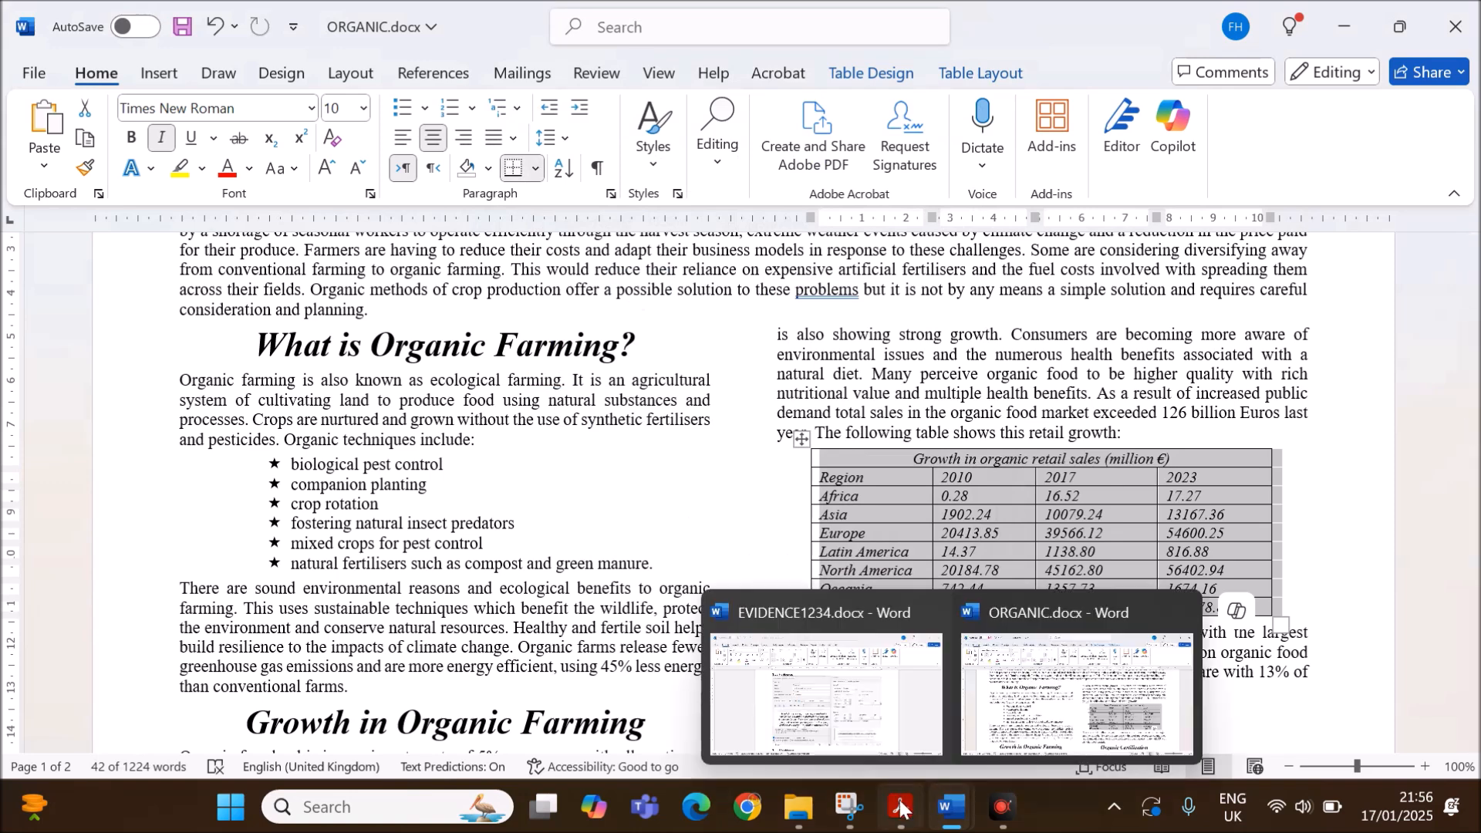
{"action": "left_click", "coordinate": [903, 807]}
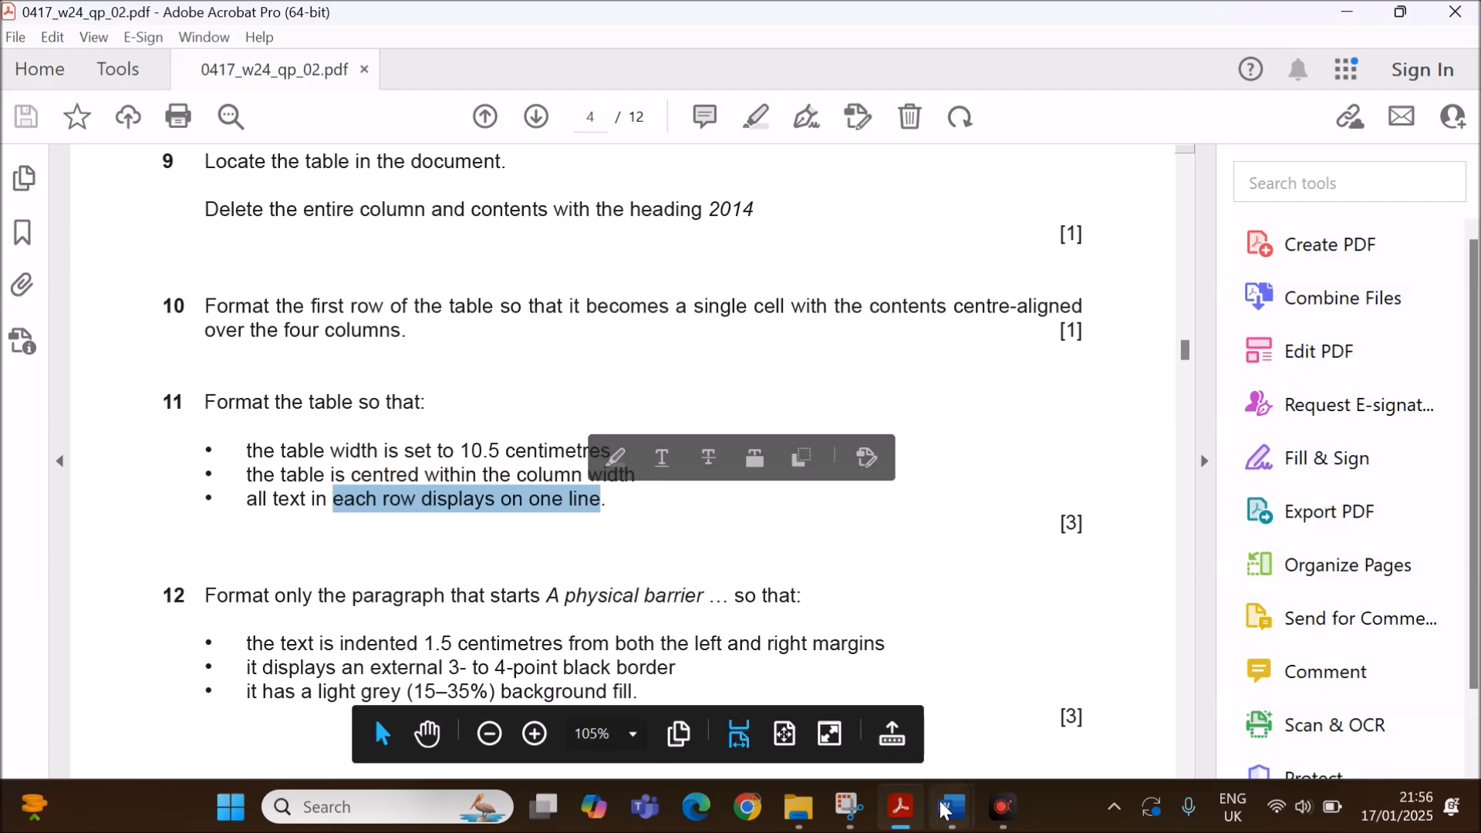
Compare the resized table with question 11, then read question 12's paragraph formatting requirements.
{"action": "left_click", "coordinate": [949, 811]}
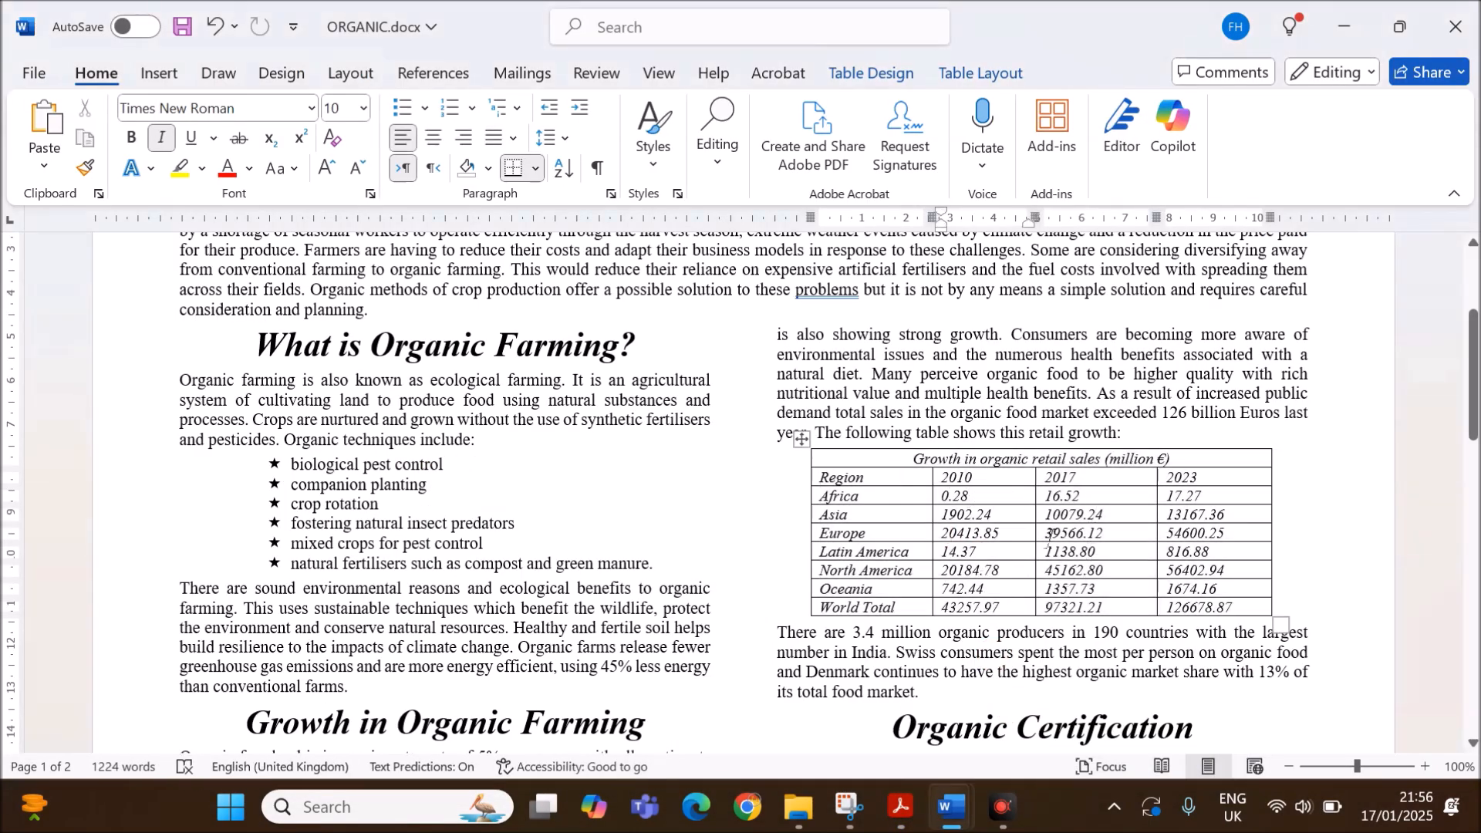
{"action": "left_click", "coordinate": [900, 807]}
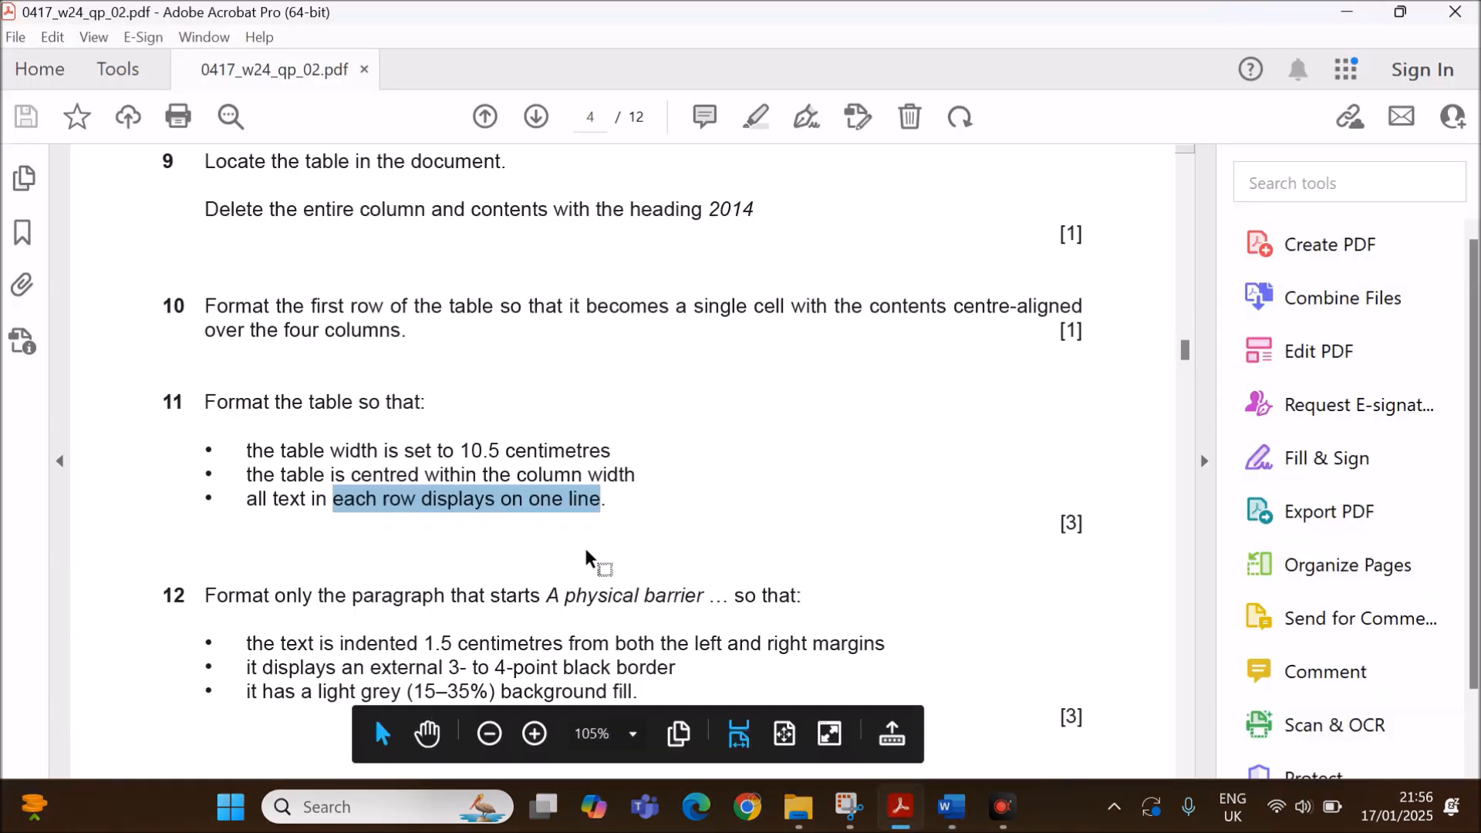
{"action": "scroll", "scroll_direction": "down", "scroll_amount": 3}
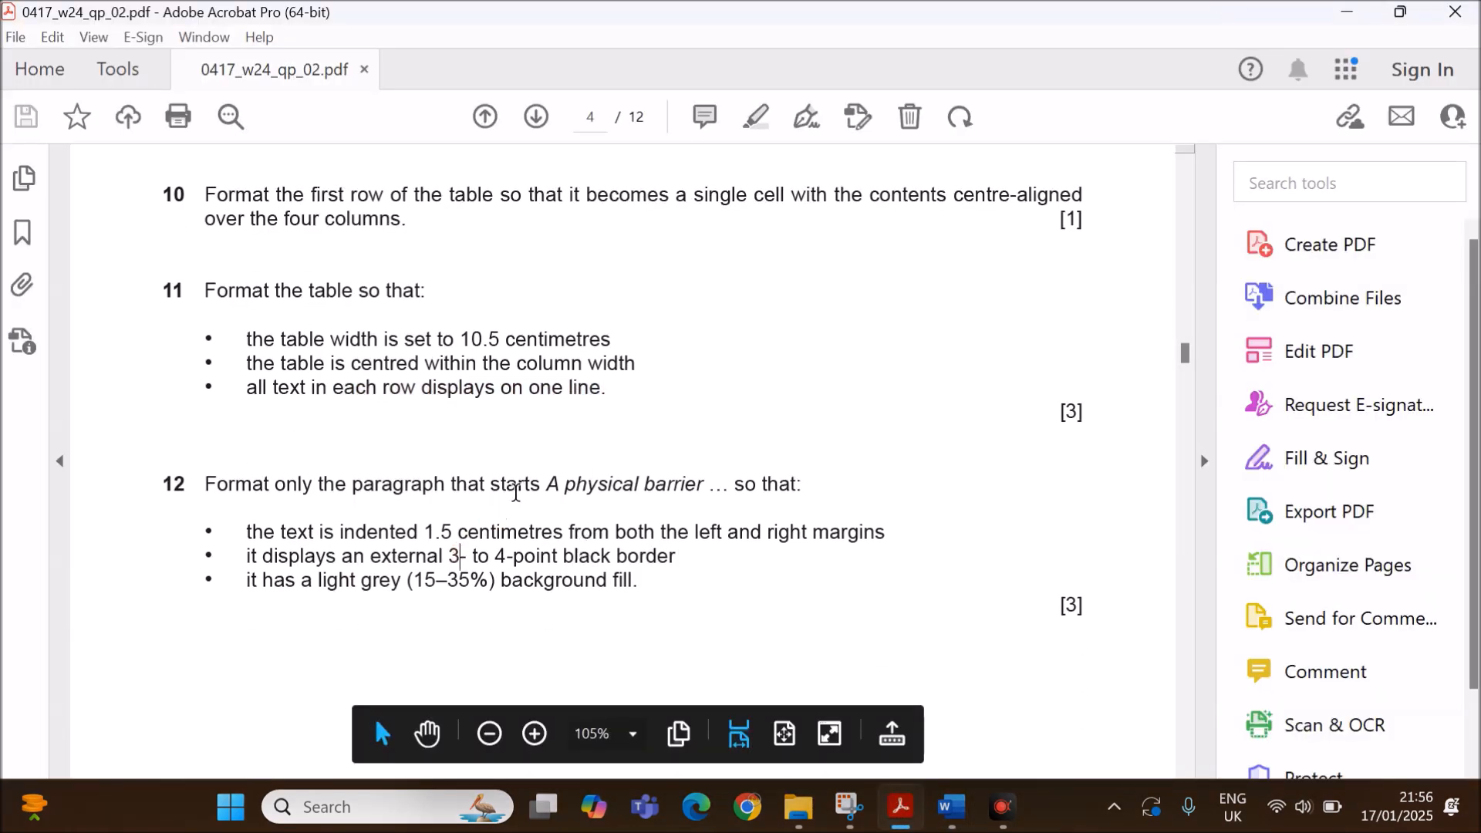
{"action": "scroll", "scroll_direction": "down", "scroll_amount": 3}
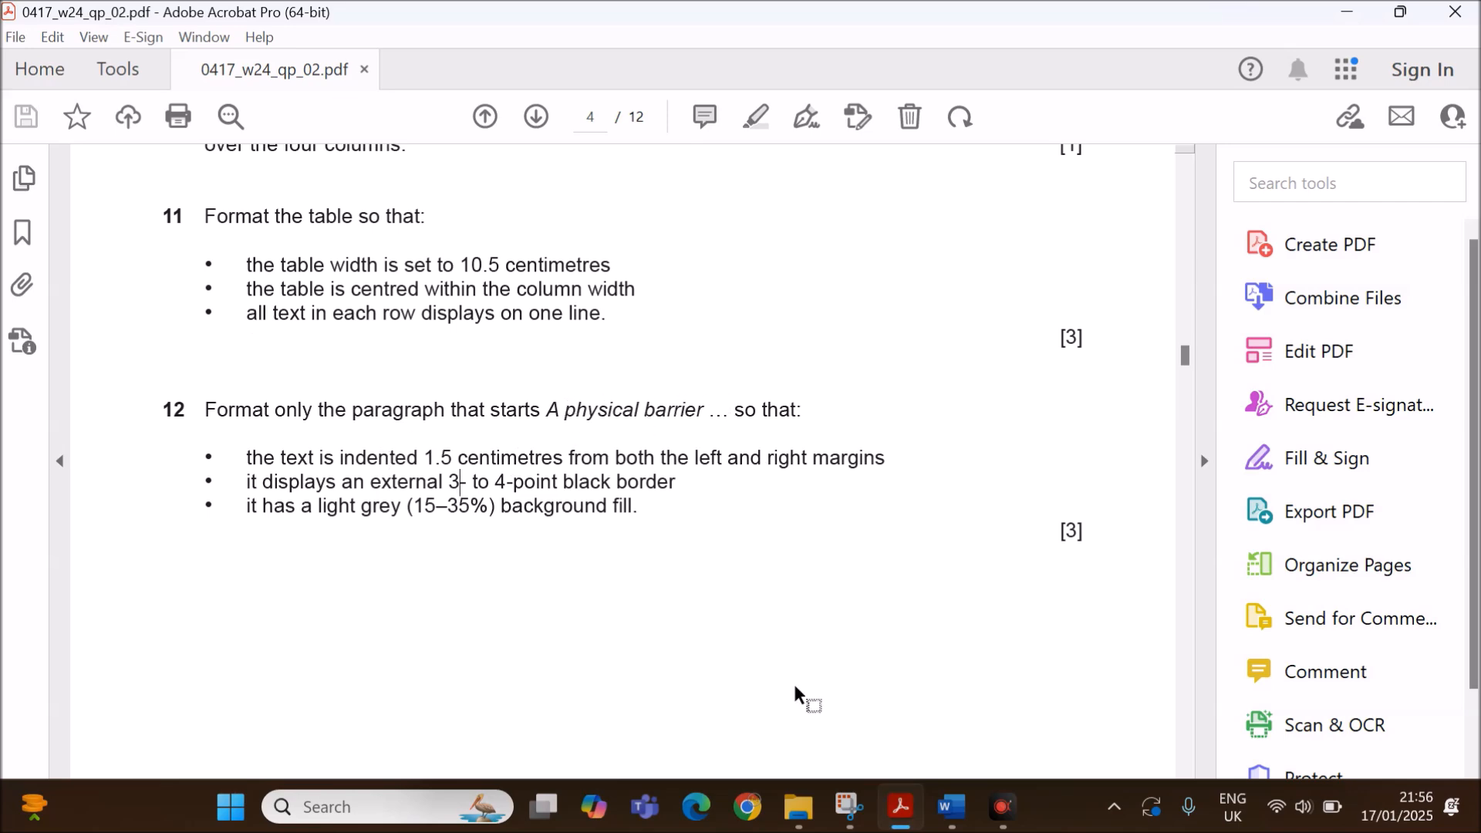
{"action": "left_click", "coordinate": [950, 807]}
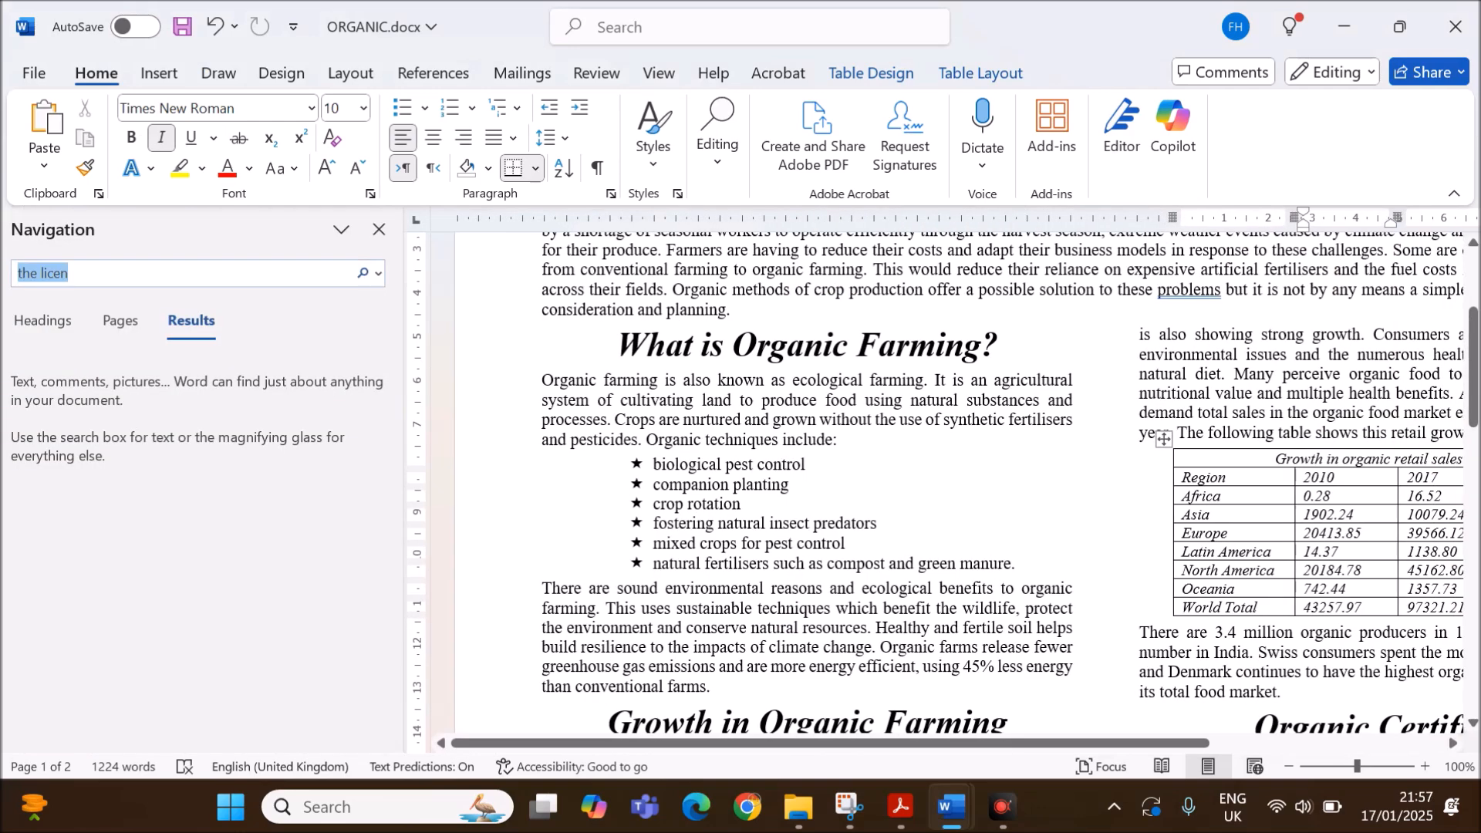
Search for 'a physica' and select the 'A physical barrier' paragraph on page 2.
{"action": "type", "text": "a p"}
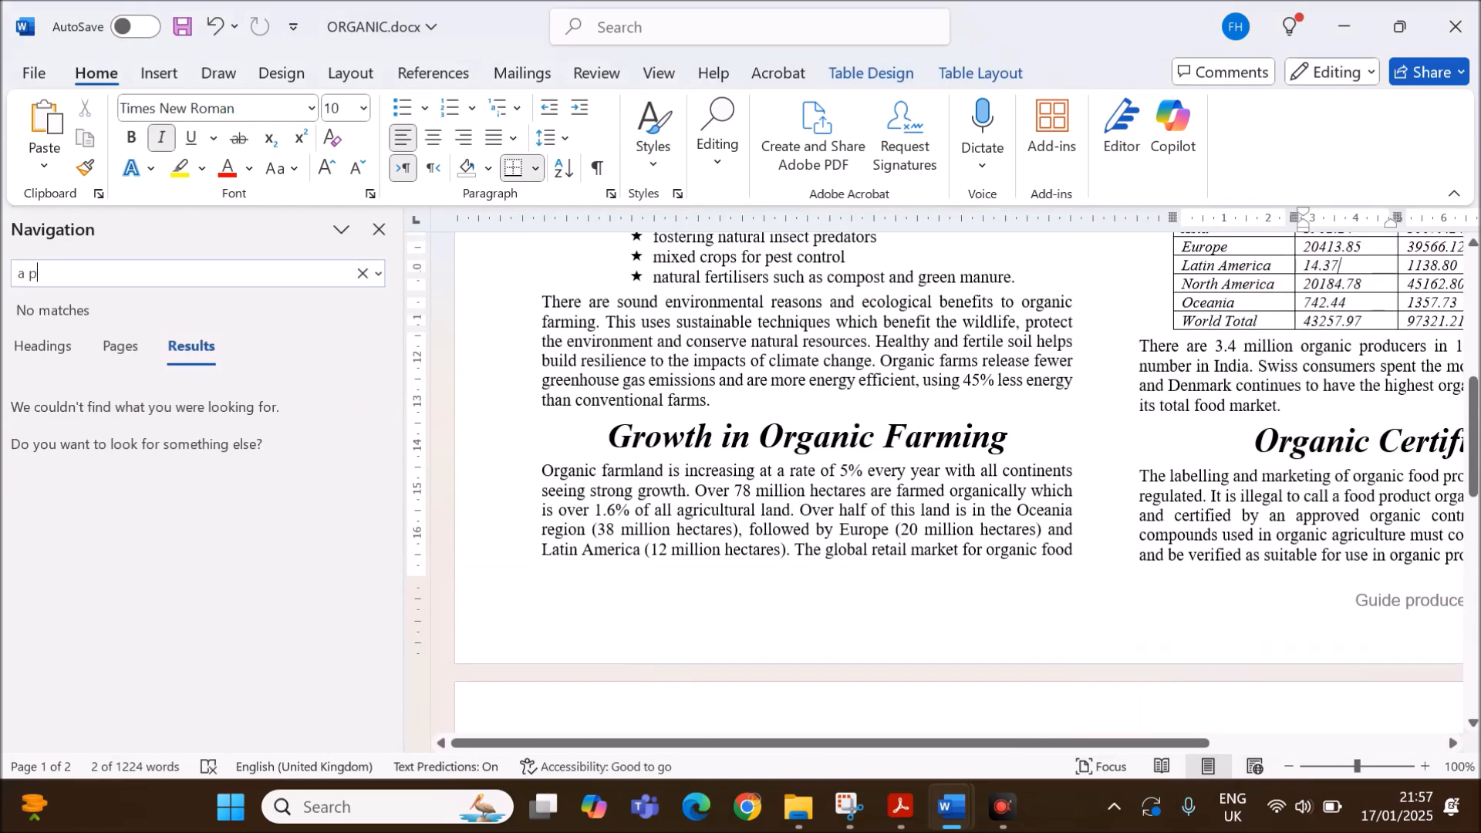
{"action": "type", "text": "hysica"}
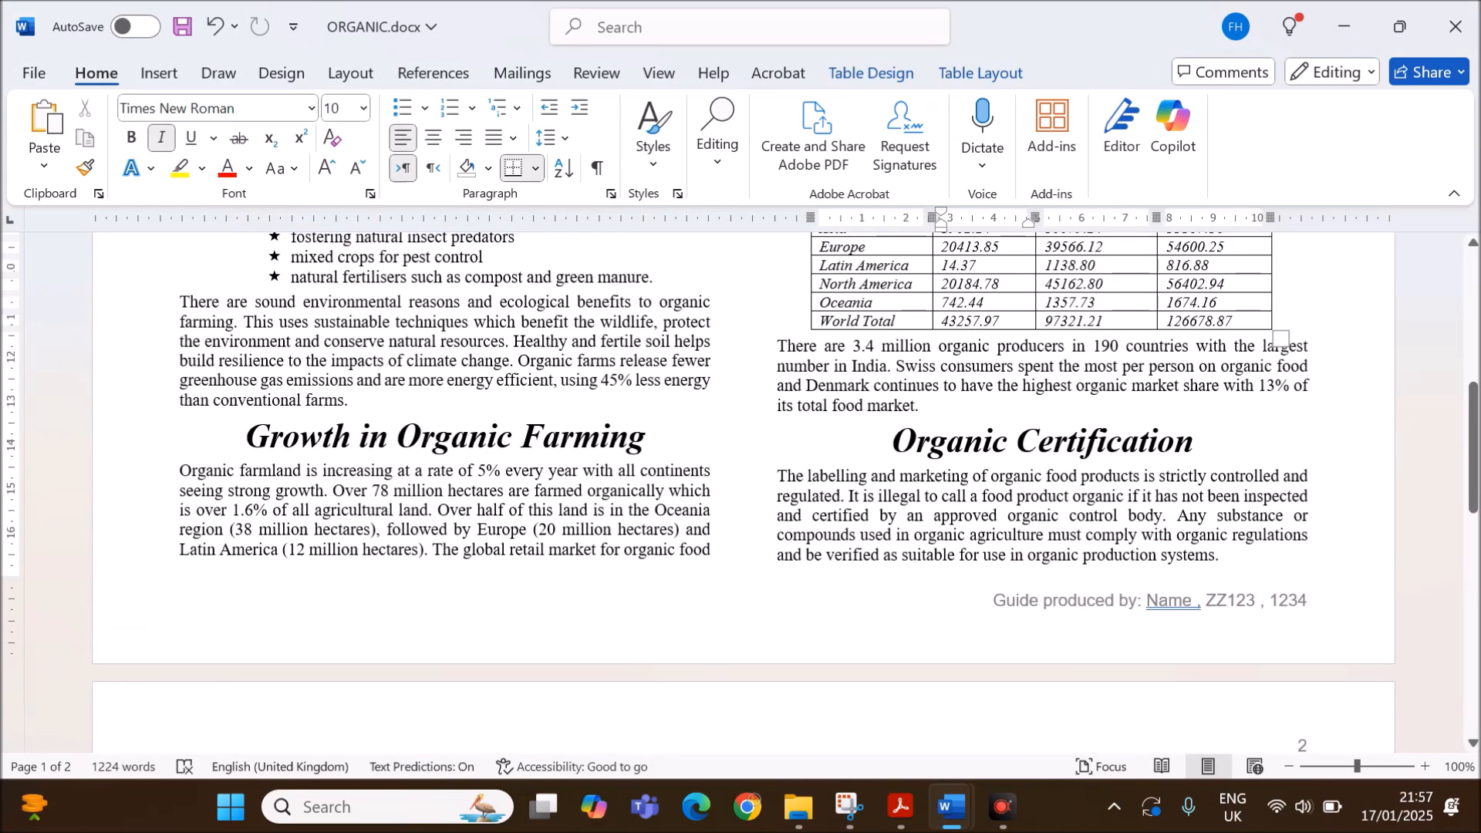
{"action": "scroll", "scroll_direction": "down", "scroll_amount": 3}
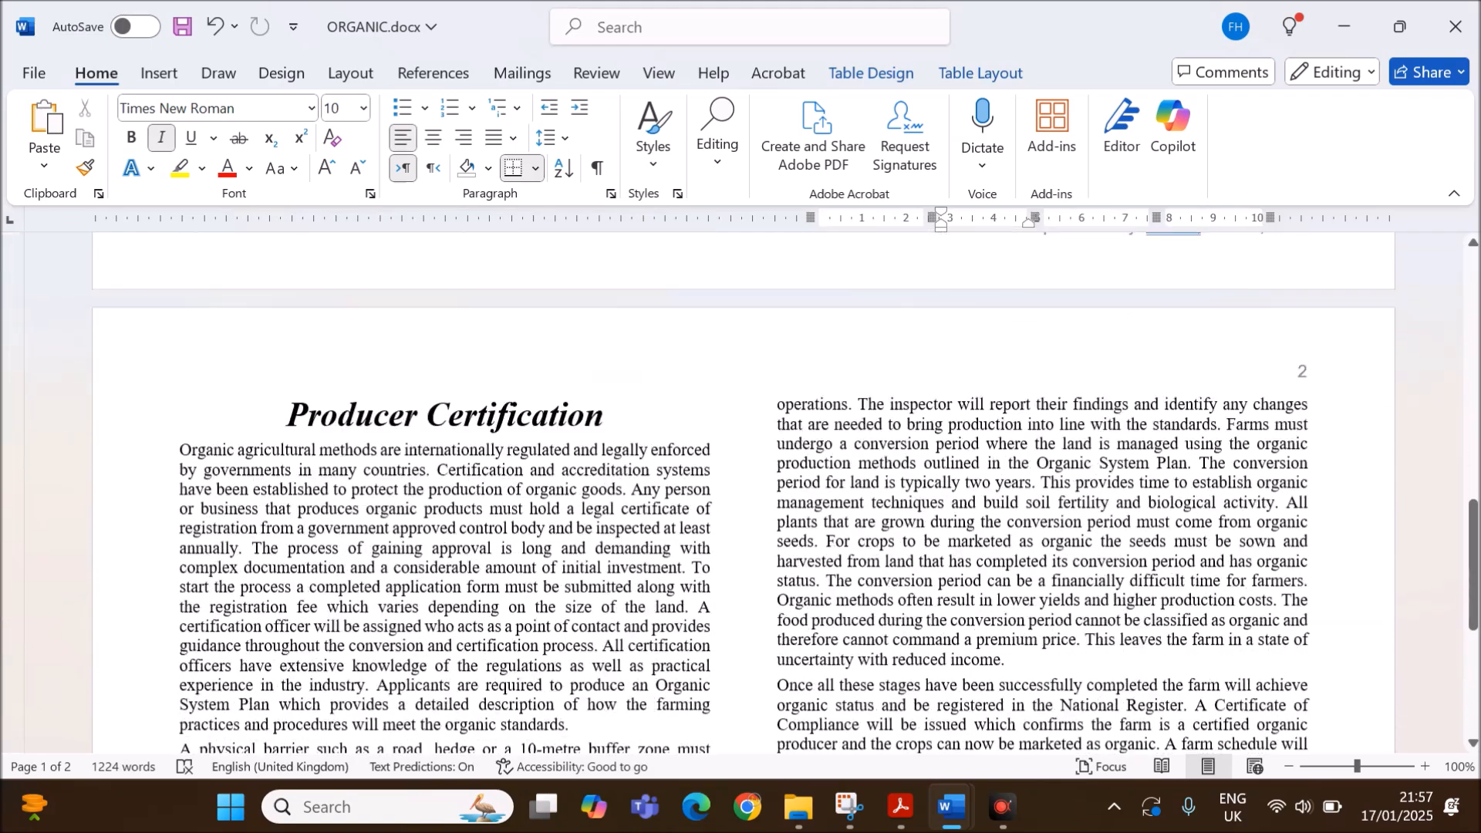
{"action": "scroll", "scroll_direction": "down", "scroll_amount": 3}
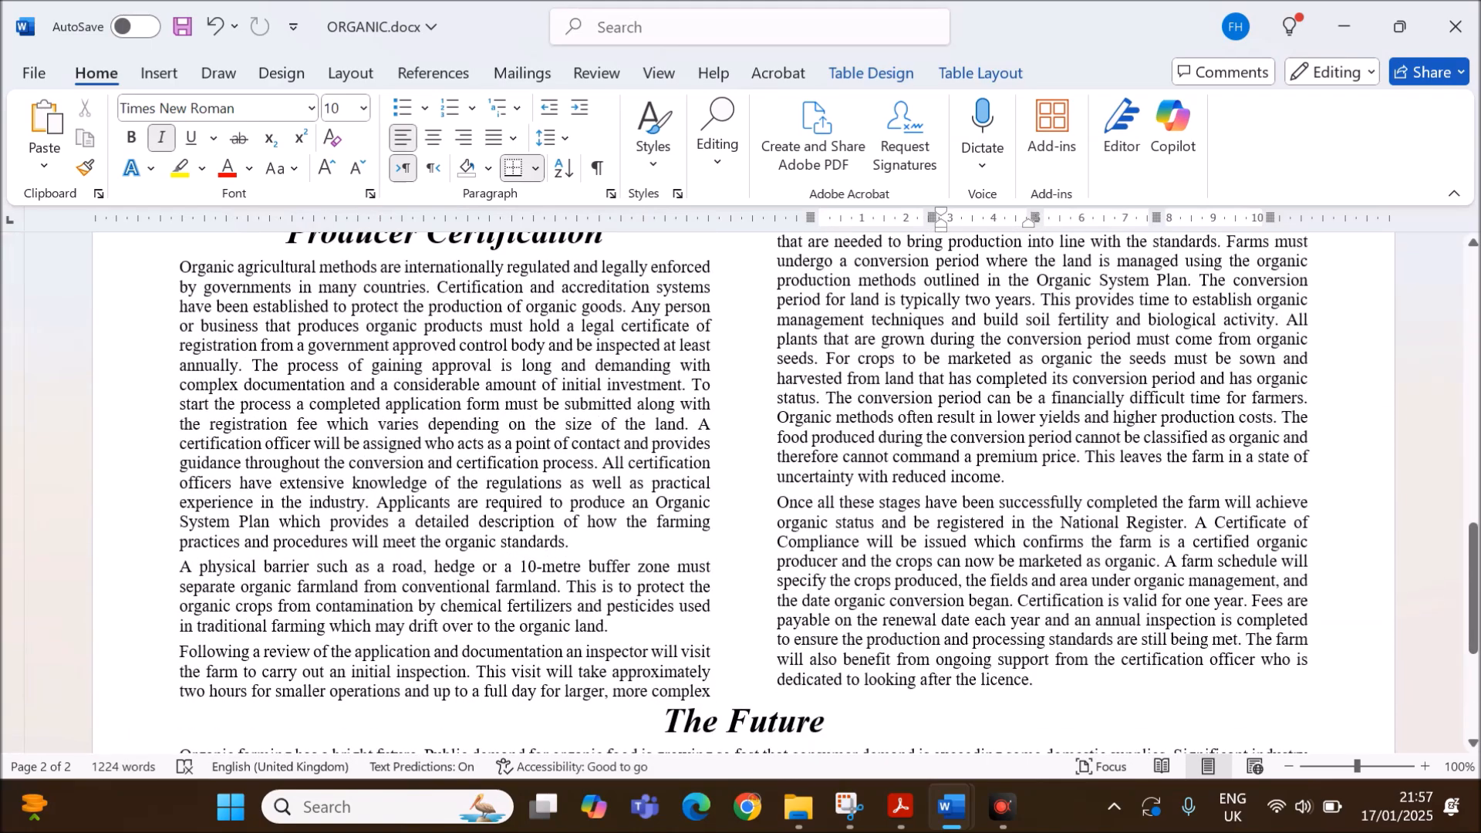
{"action": "left_click_drag", "start_coordinate": [180, 565], "coordinate": [609, 626]}
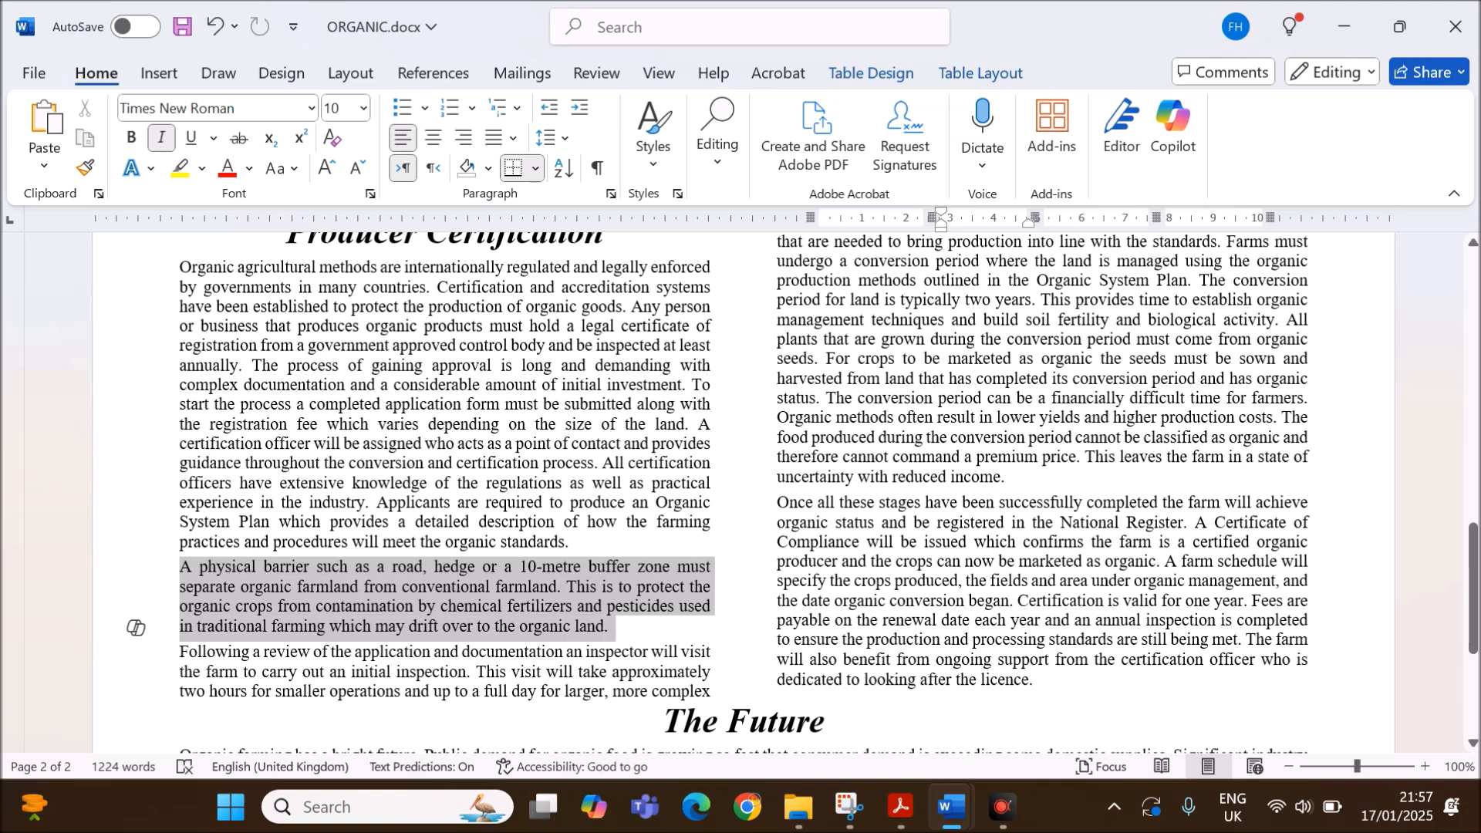
{"action": "left_click", "coordinate": [900, 806]}
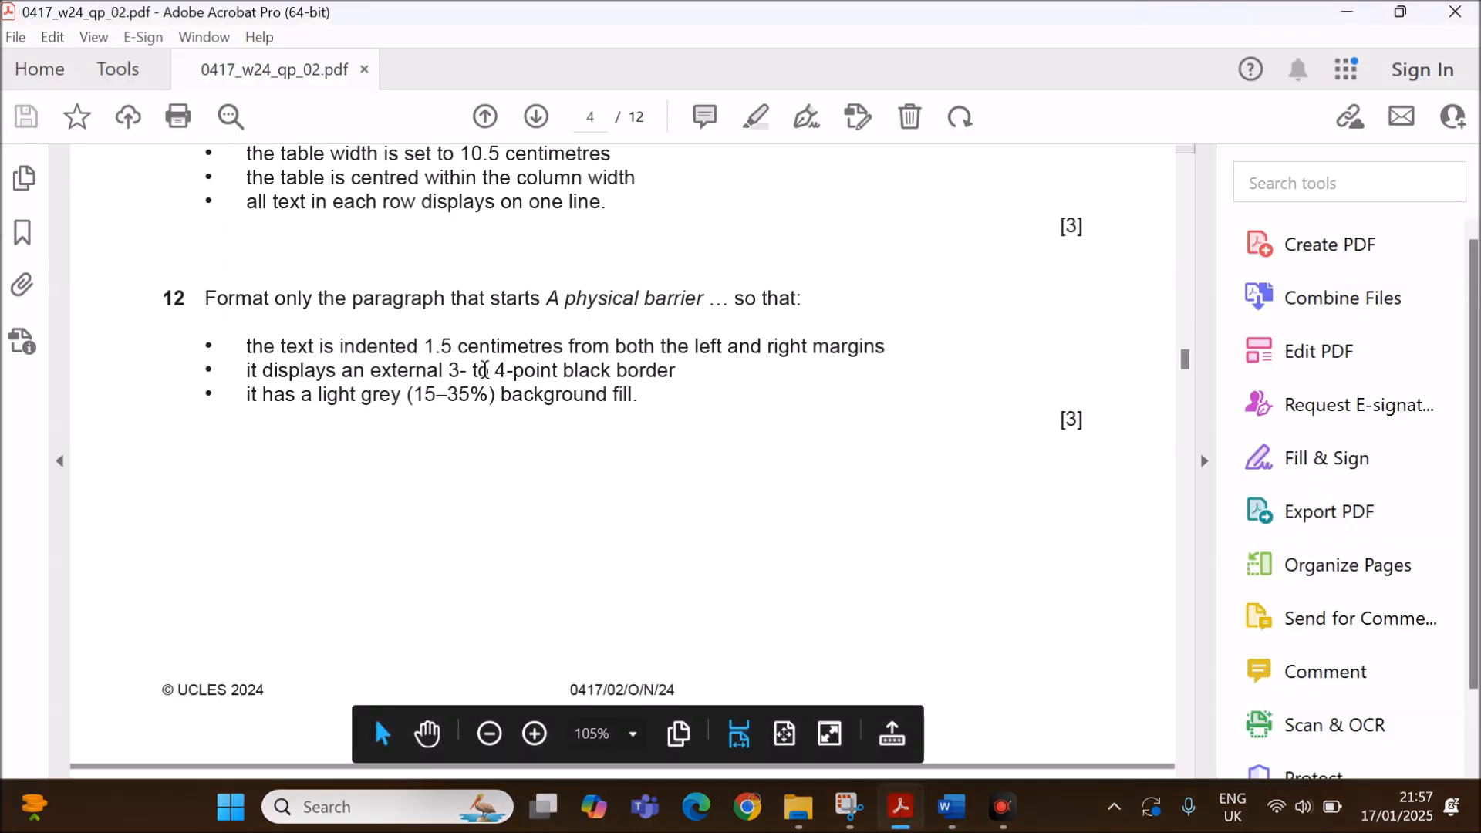
{"action": "mouse_move", "coordinate": [689, 361]}
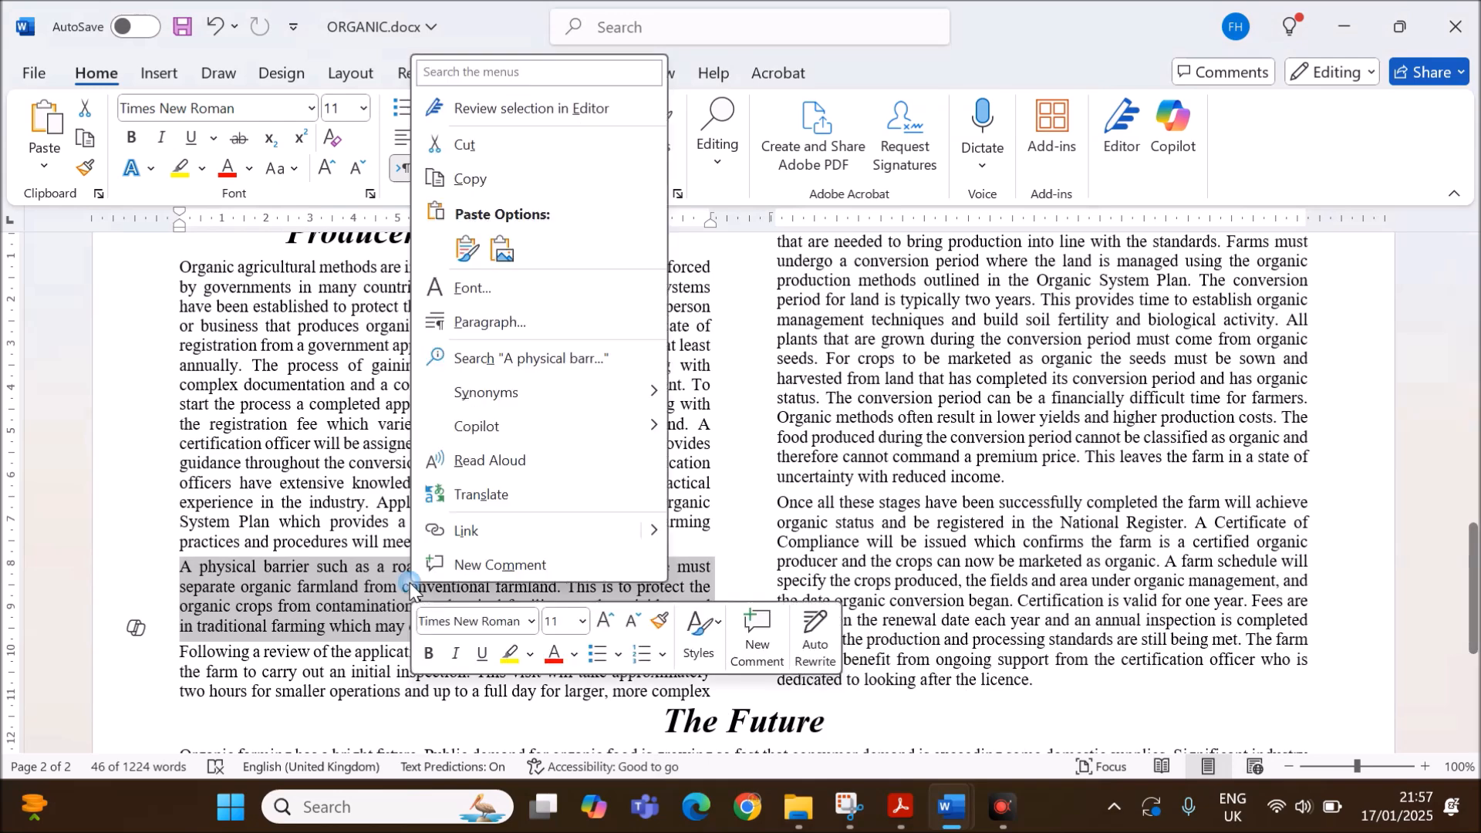
Set 1.5 cm left and right indents on the selected paragraph in the Paragraph dialog.
{"action": "left_click", "coordinate": [489, 321]}
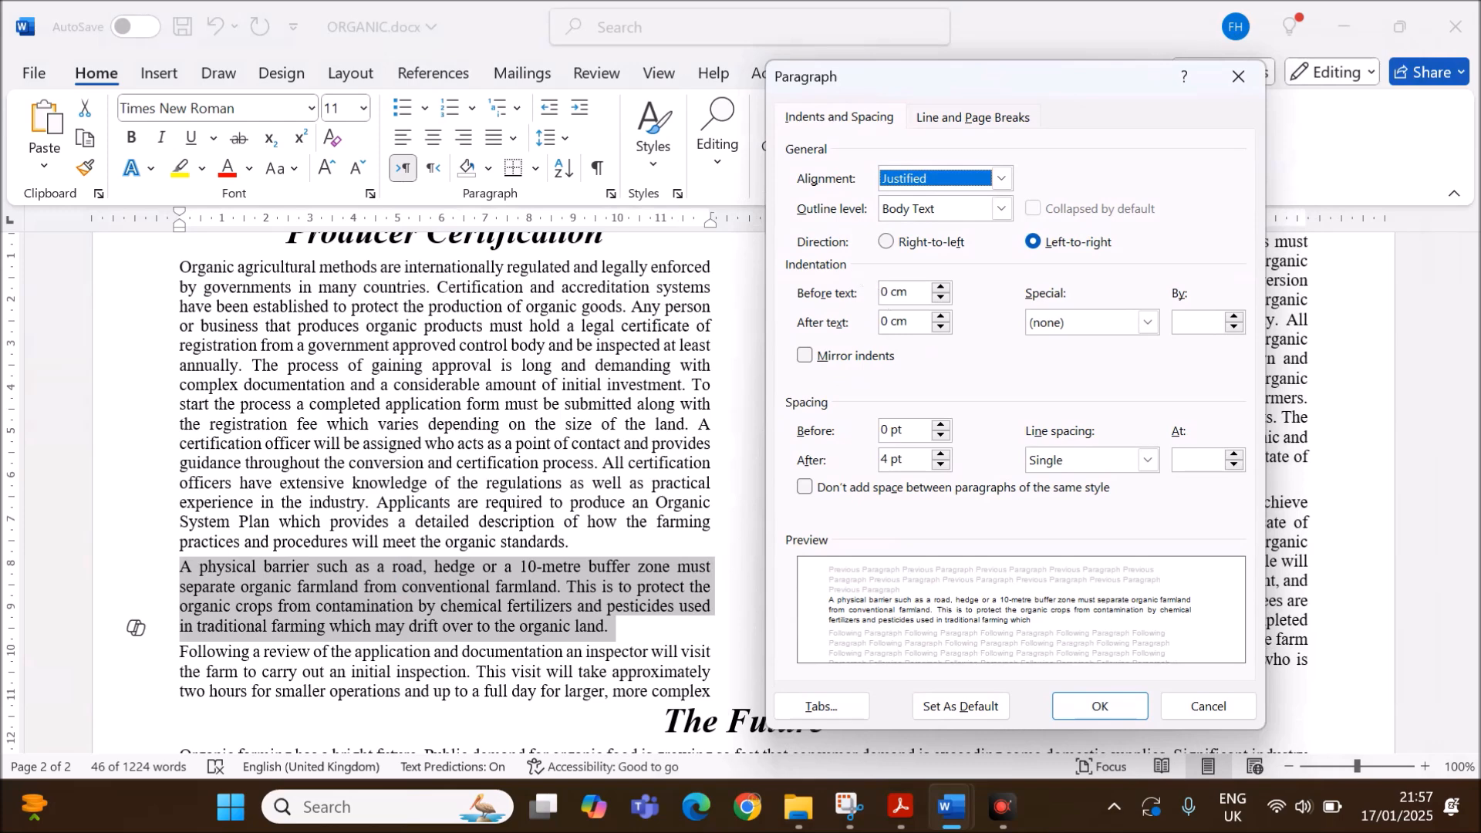
{"action": "type", "text": "1.5"}
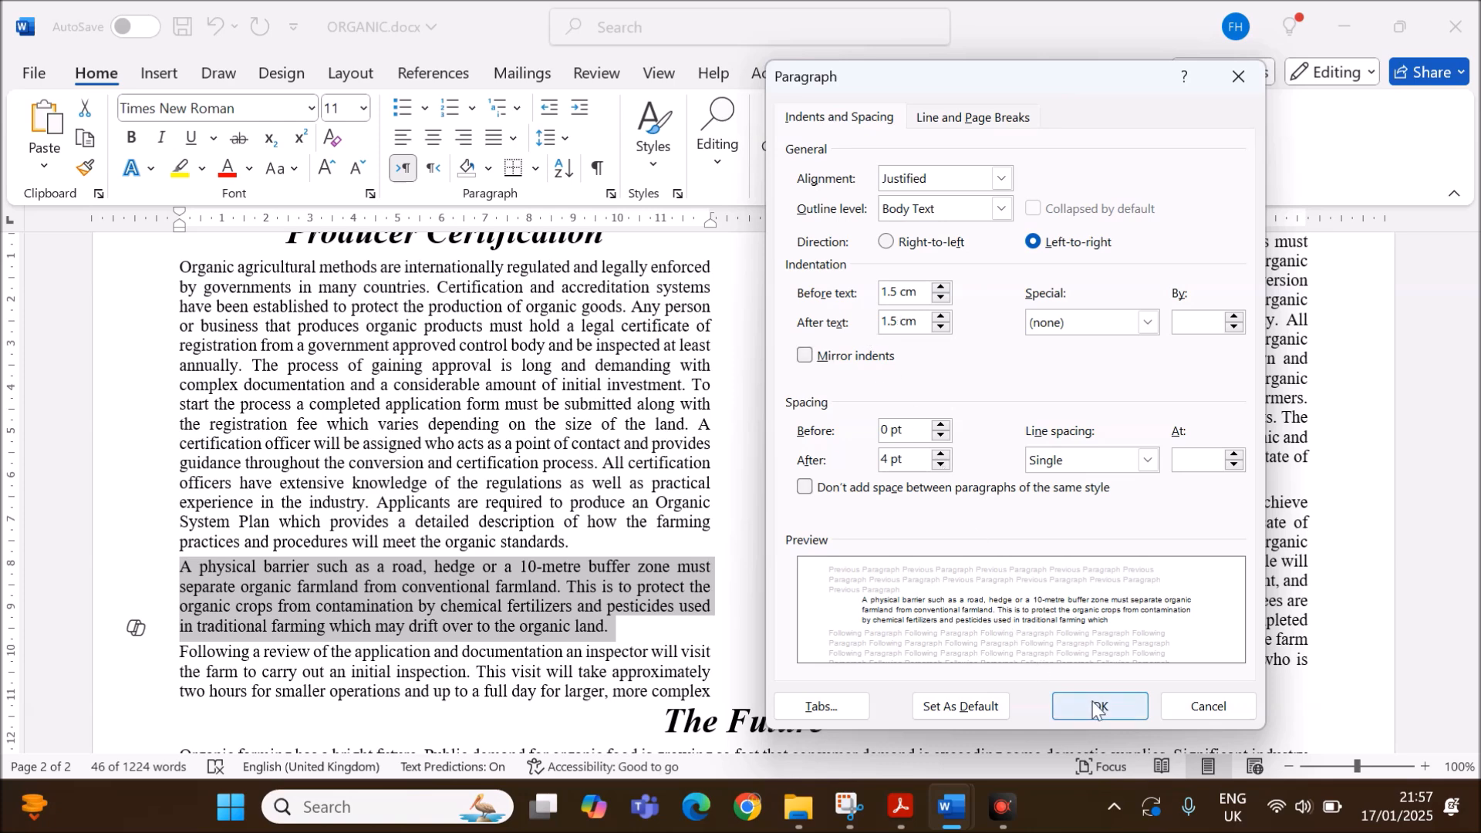
{"action": "left_click", "coordinate": [1099, 706]}
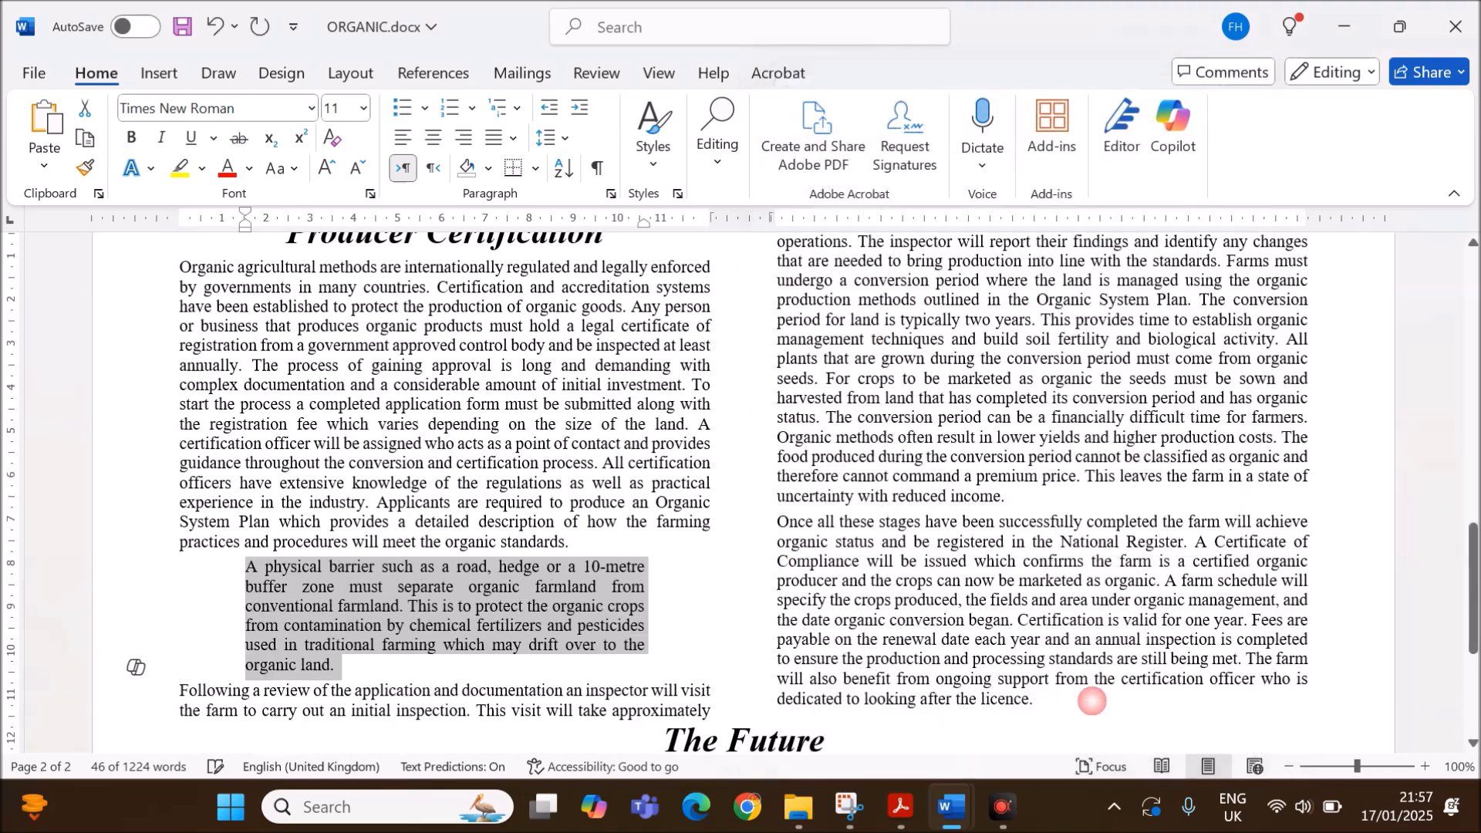
{"action": "left_click", "coordinate": [900, 806]}
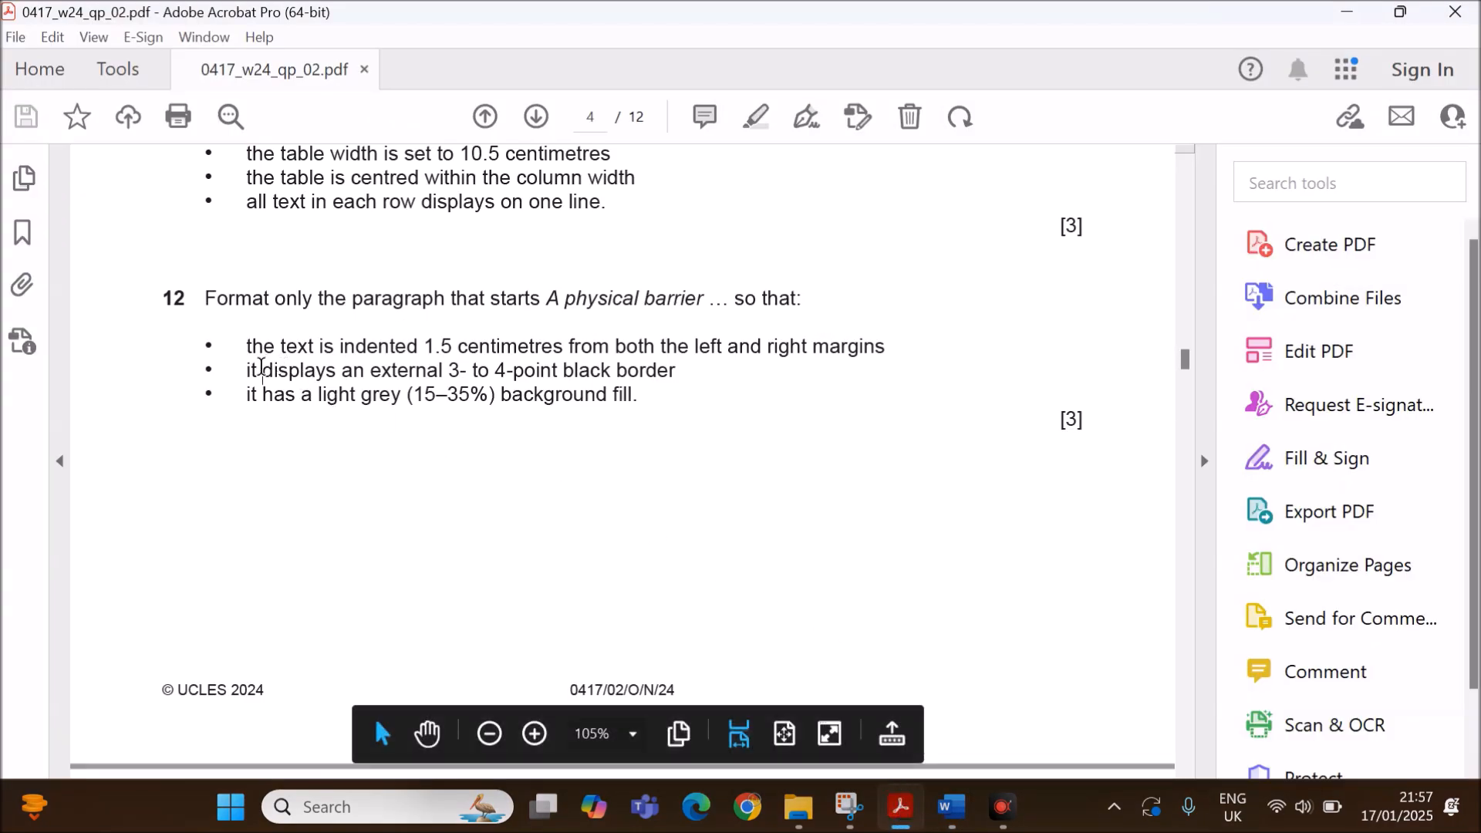
Reread question 12's border and shading requirements, then return to the ORGANIC document.
{"action": "left_click_drag", "start_coordinate": [262, 370], "coordinate": [675, 370]}
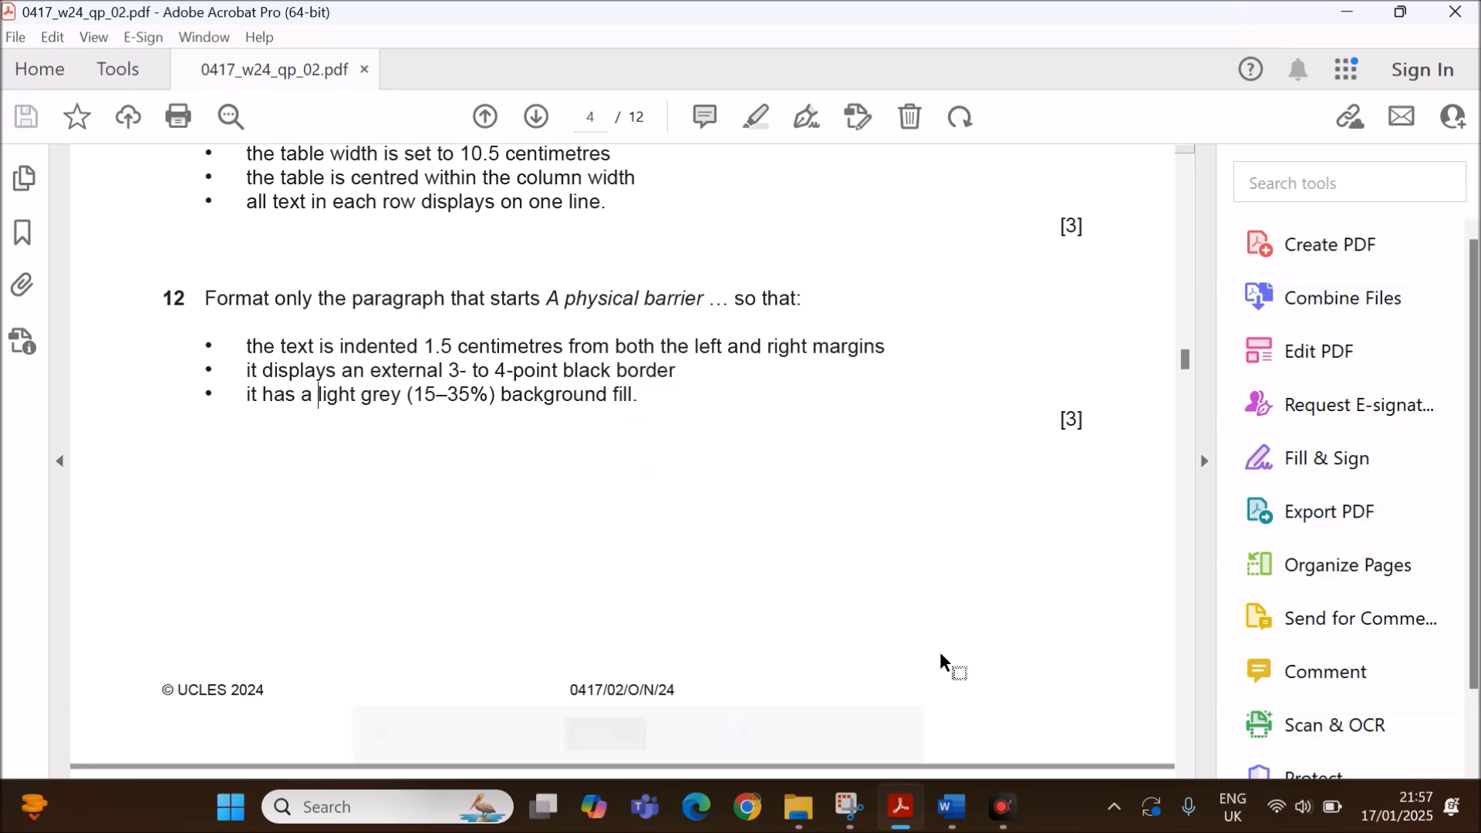
{"action": "left_click", "coordinate": [948, 806]}
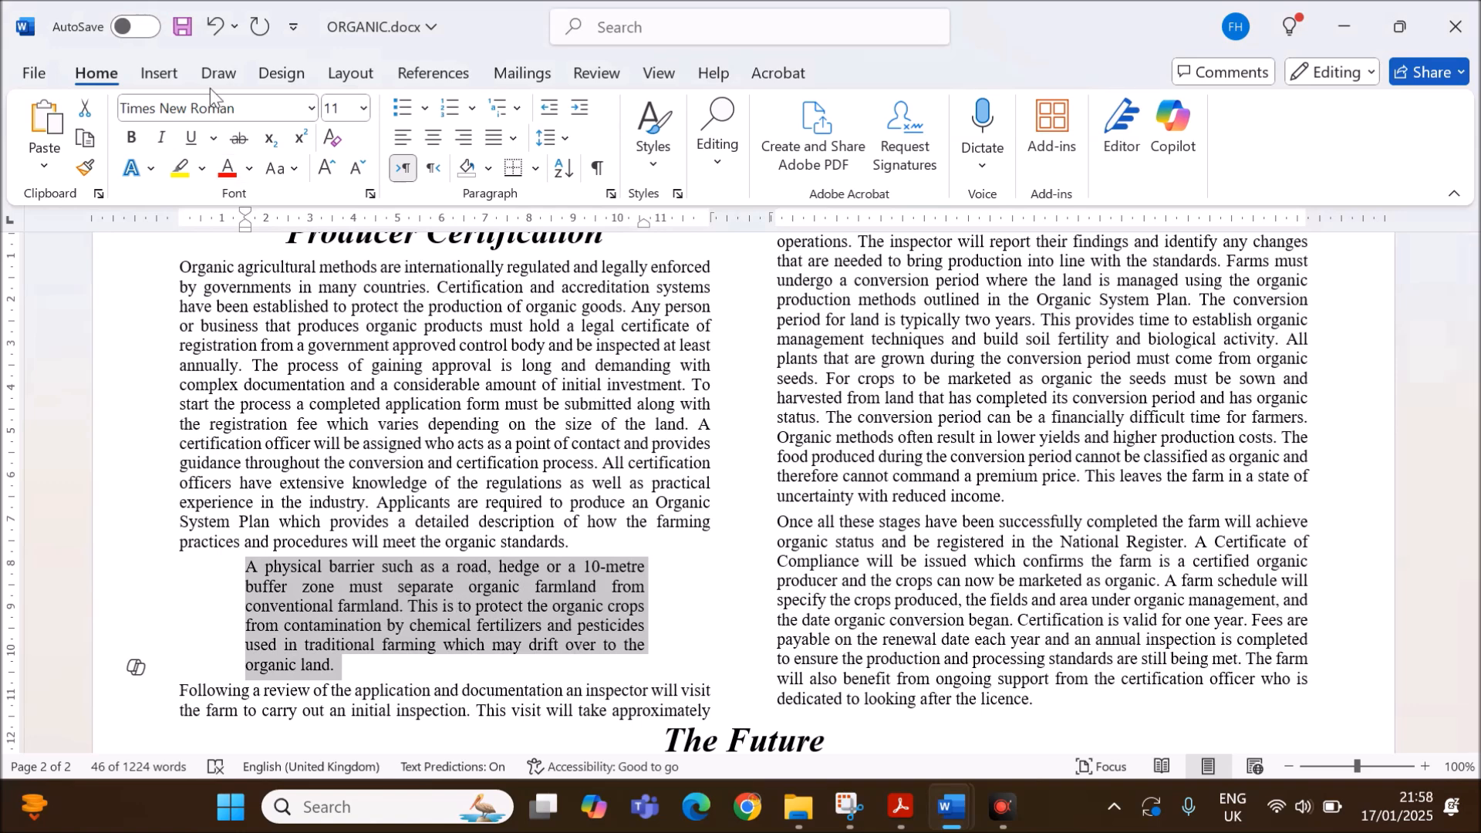
Put a box border around the 'A physical barrier' paragraph via Borders and Shading.
{"action": "left_click", "coordinate": [280, 74]}
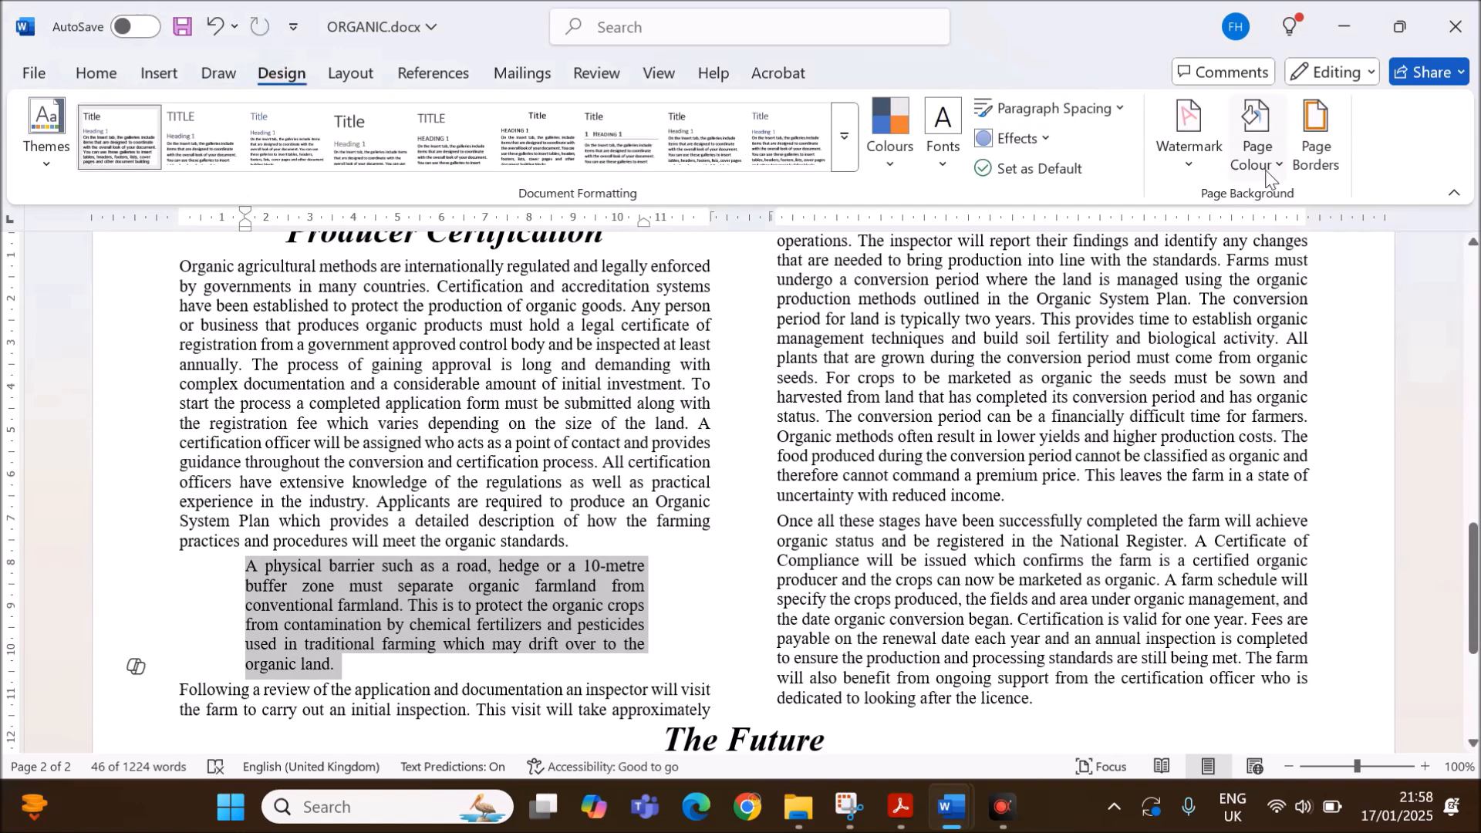
{"action": "left_click", "coordinate": [1315, 123]}
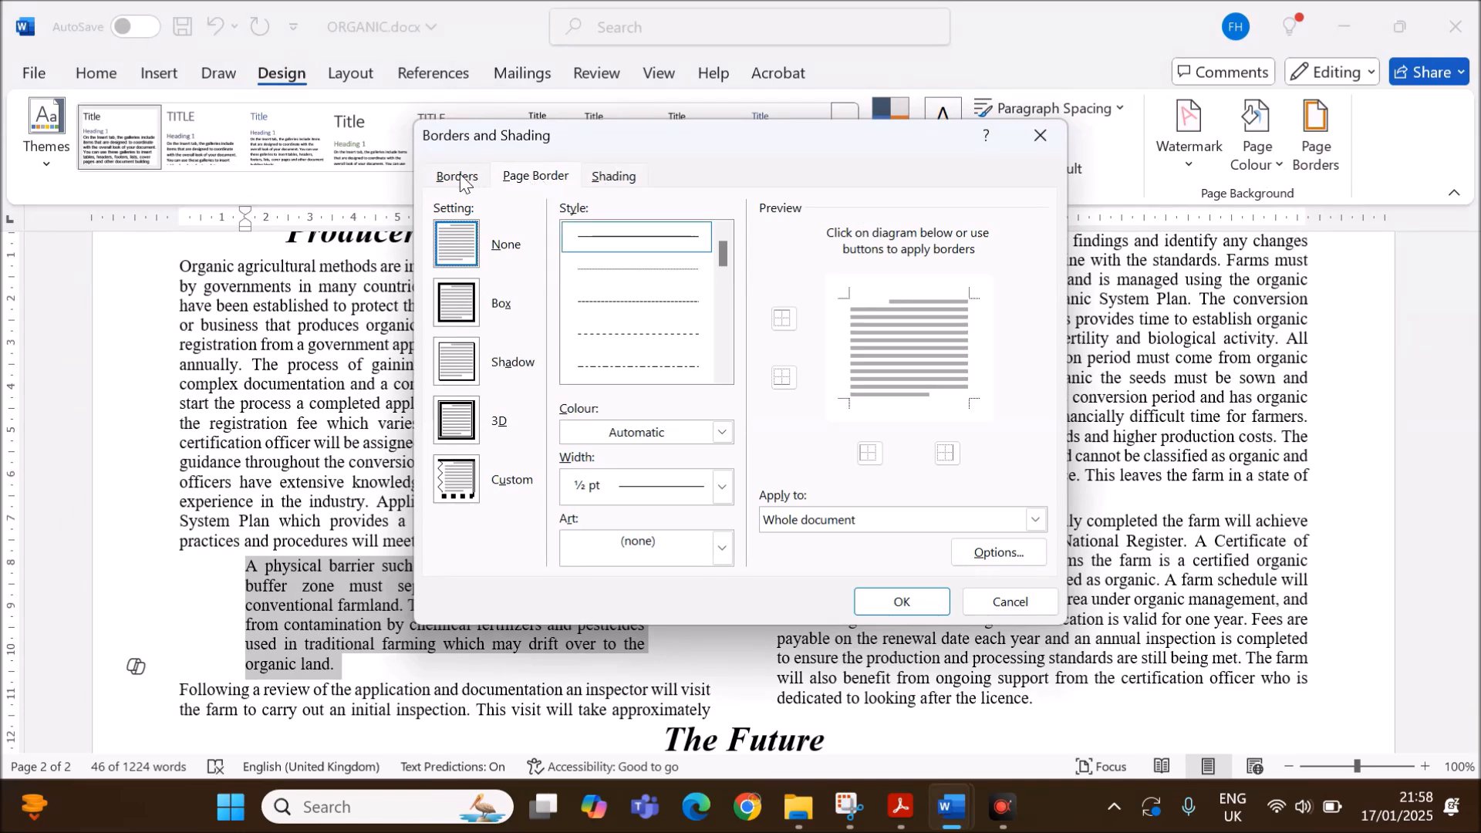
{"action": "left_click", "coordinate": [456, 176]}
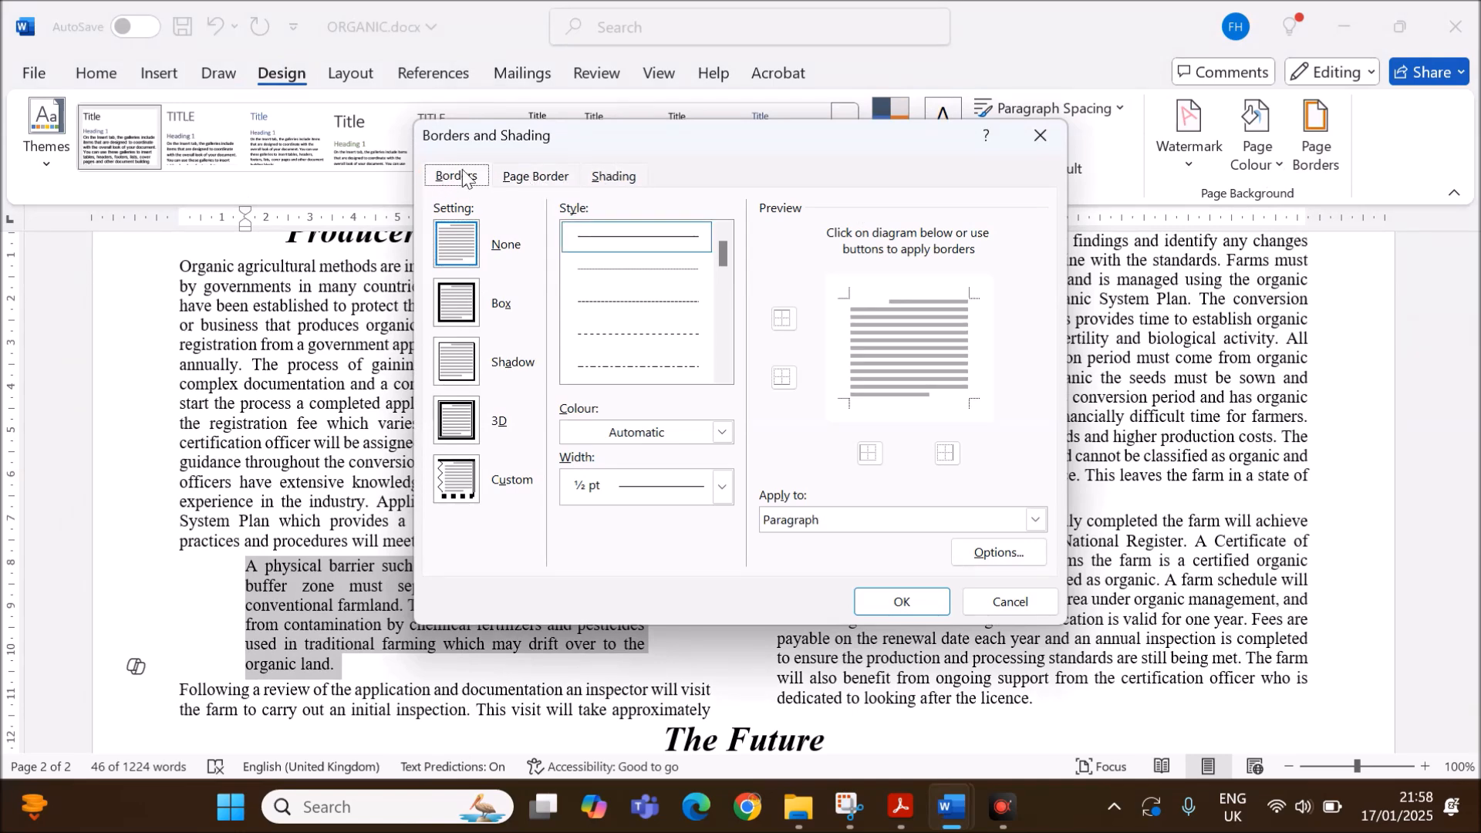
{"action": "left_click", "coordinate": [456, 304]}
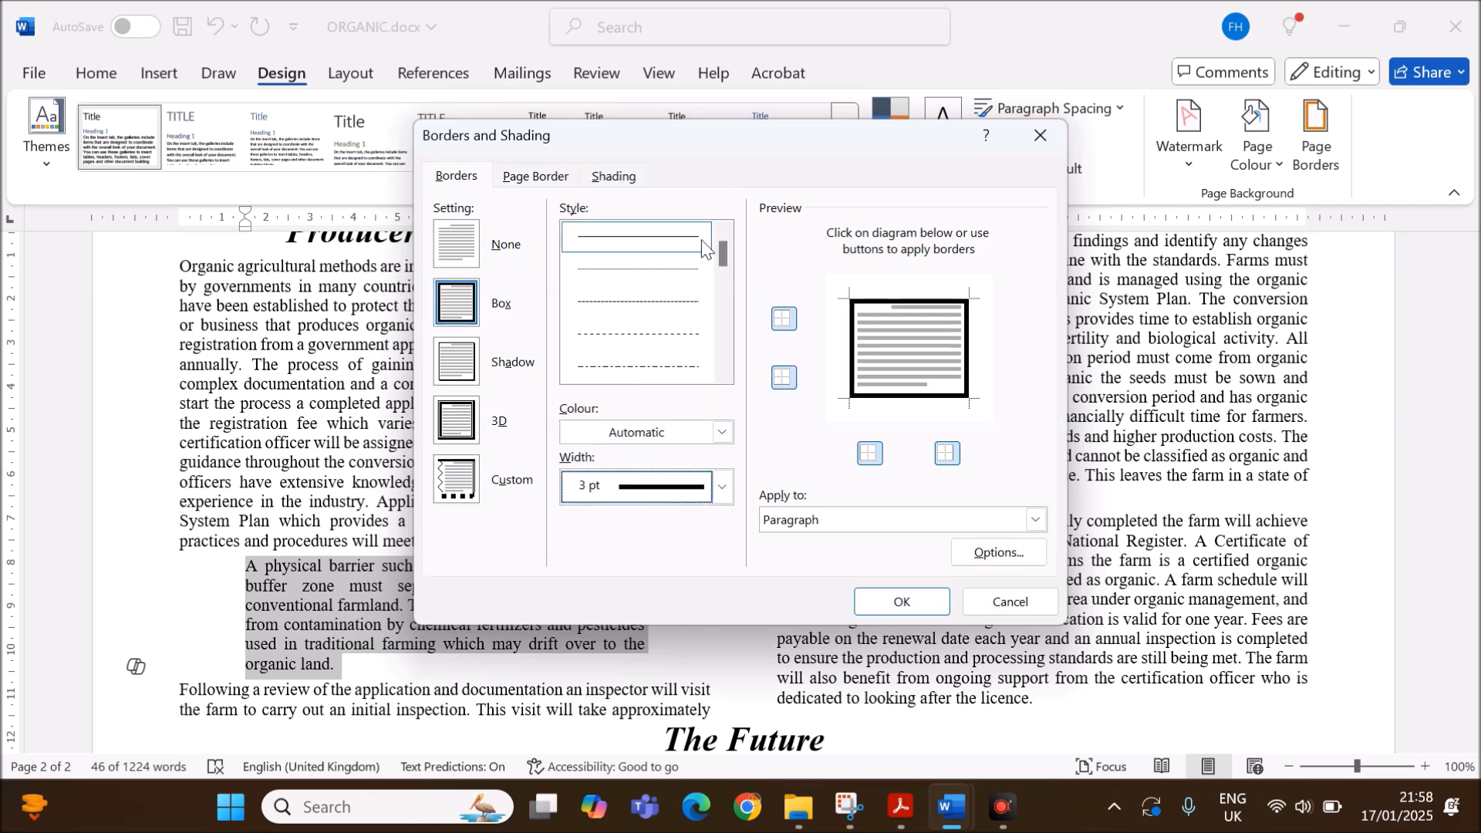
Give the paragraph a light grey fill on the Shading tab.
{"action": "left_click", "coordinate": [614, 176]}
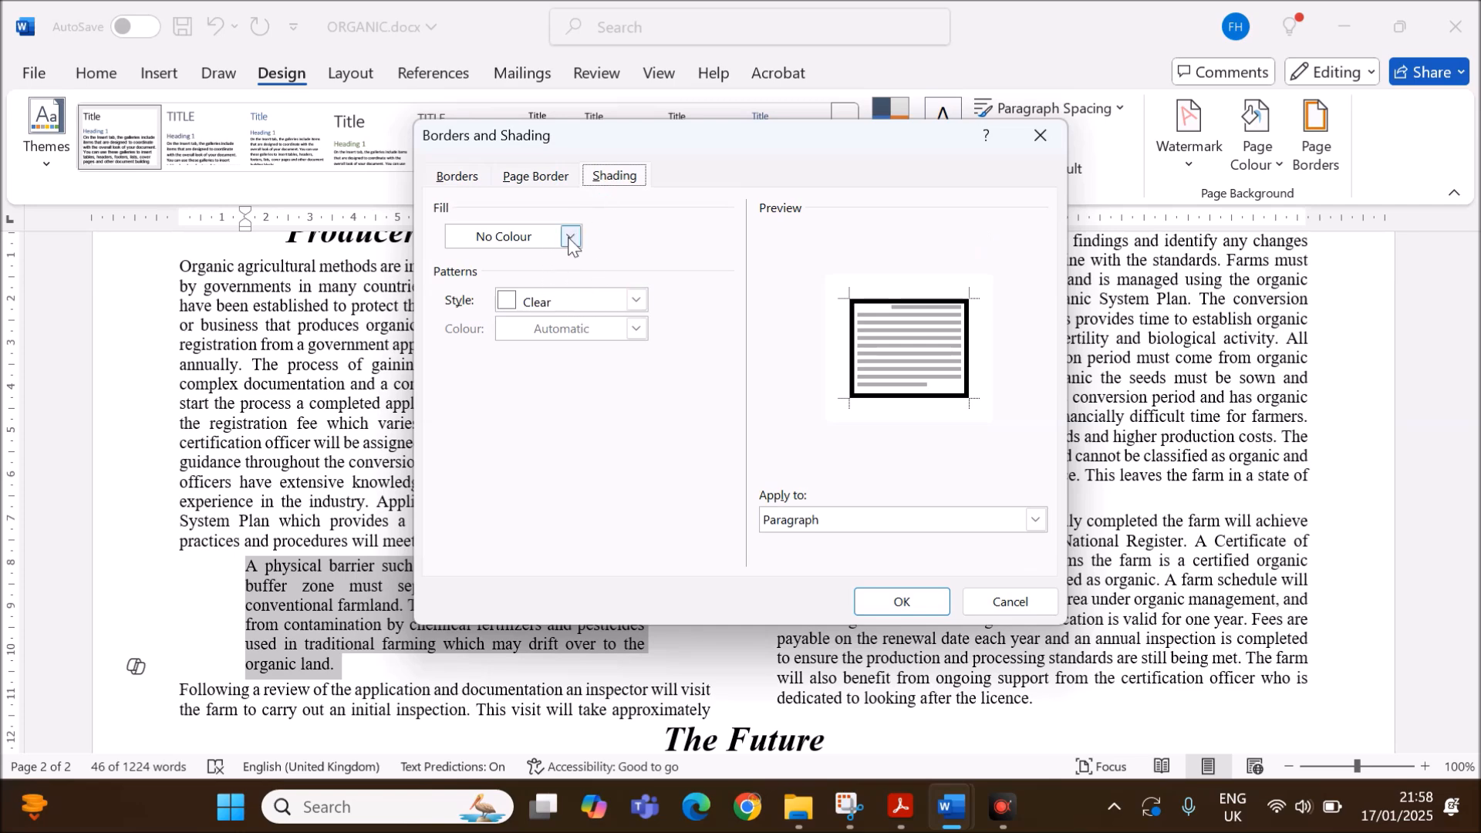
{"action": "left_click", "coordinate": [571, 236]}
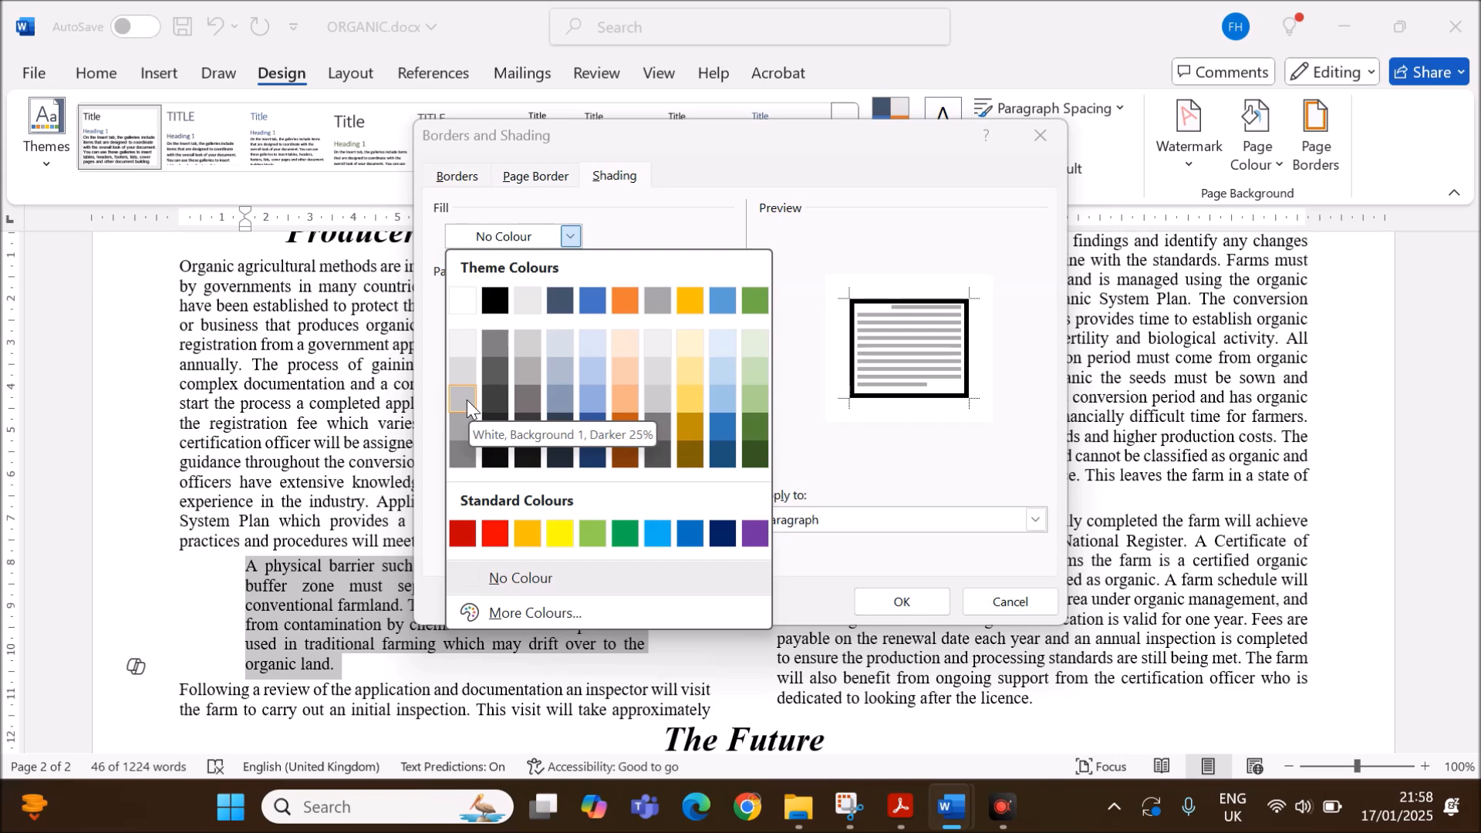
{"action": "mouse_move", "coordinate": [494, 372]}
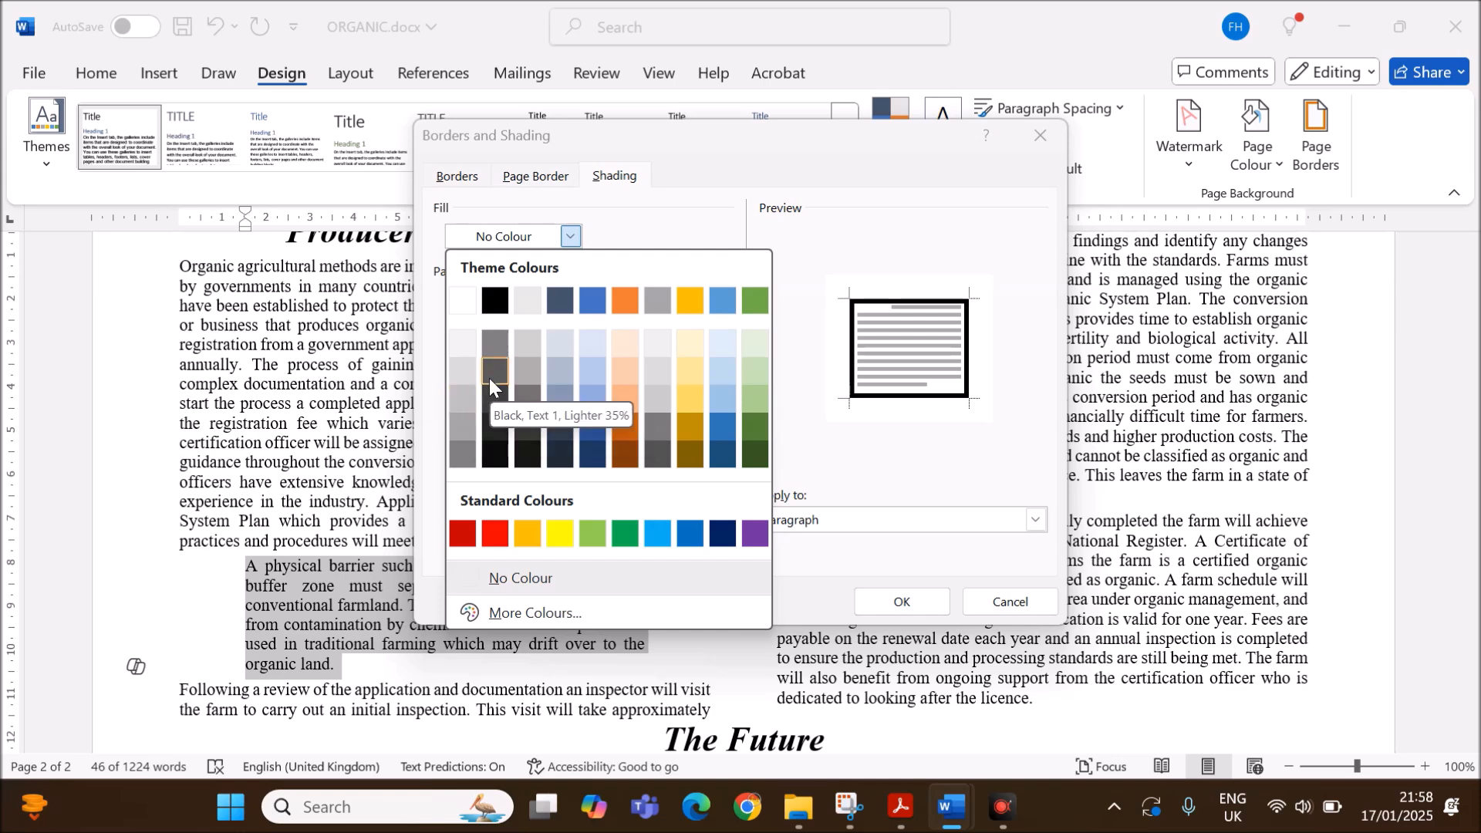
{"action": "mouse_move", "coordinate": [494, 345]}
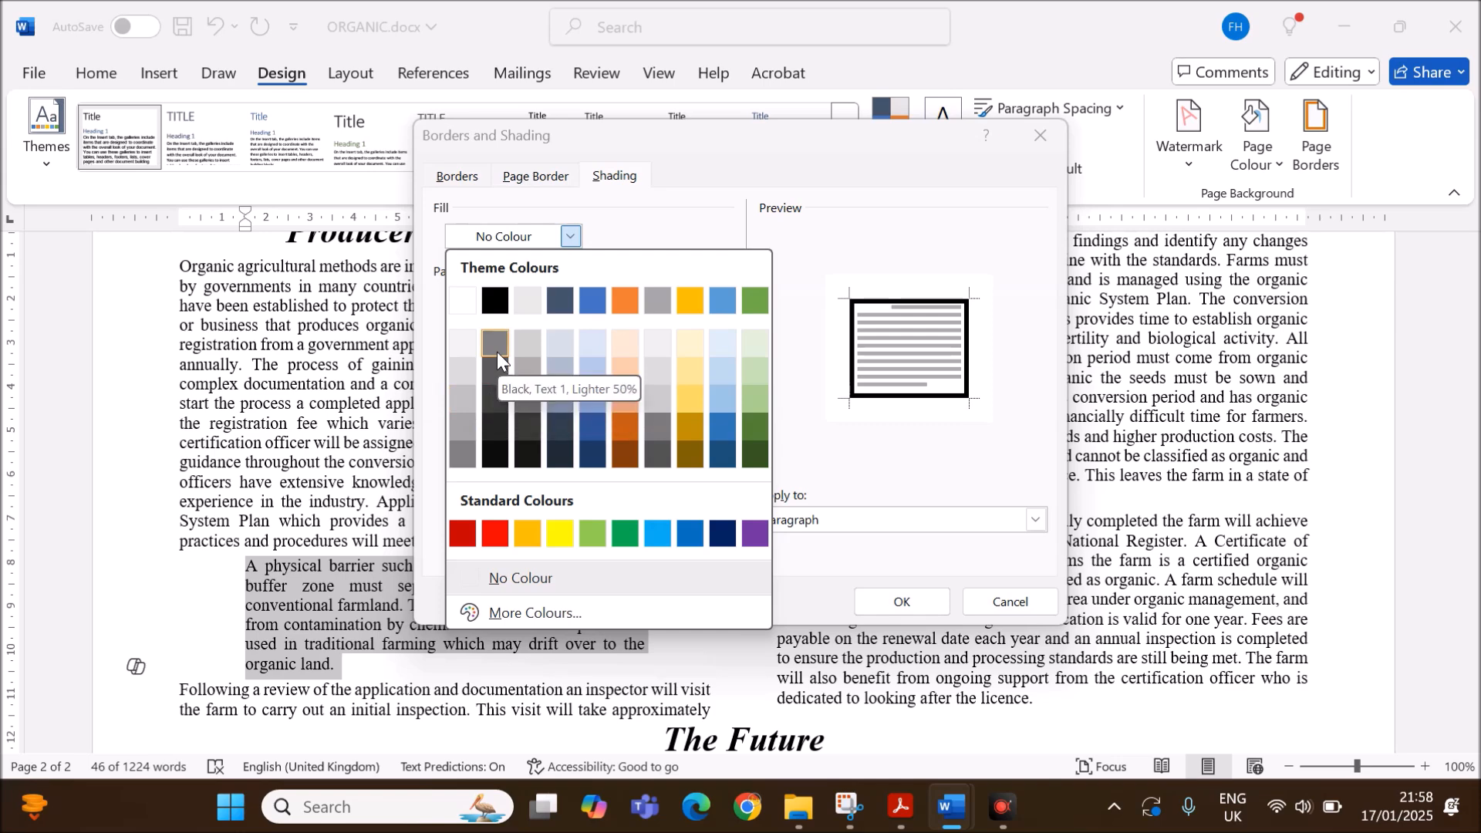
{"action": "mouse_move", "coordinate": [461, 425]}
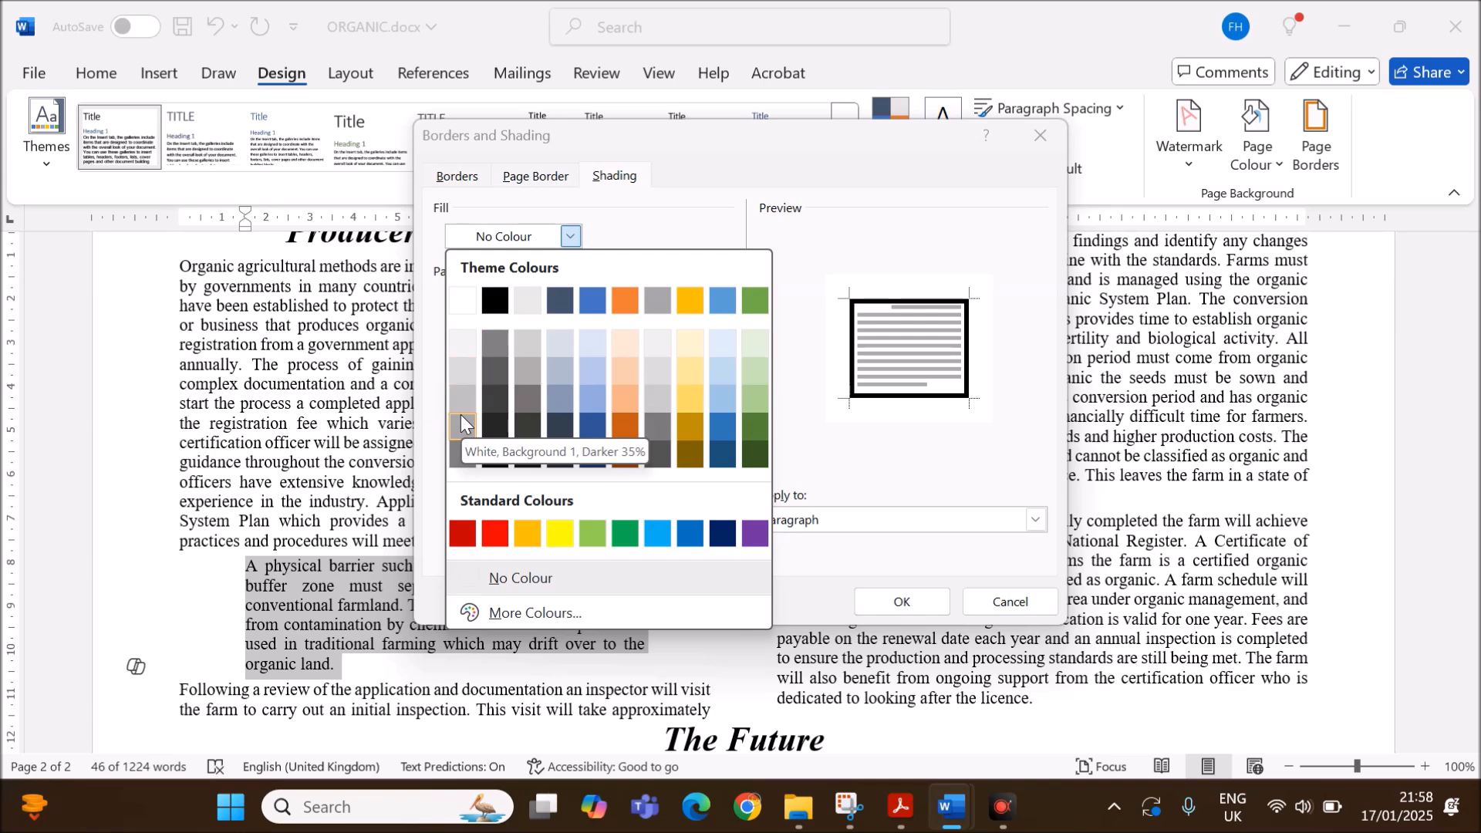
{"action": "left_click", "coordinate": [461, 425]}
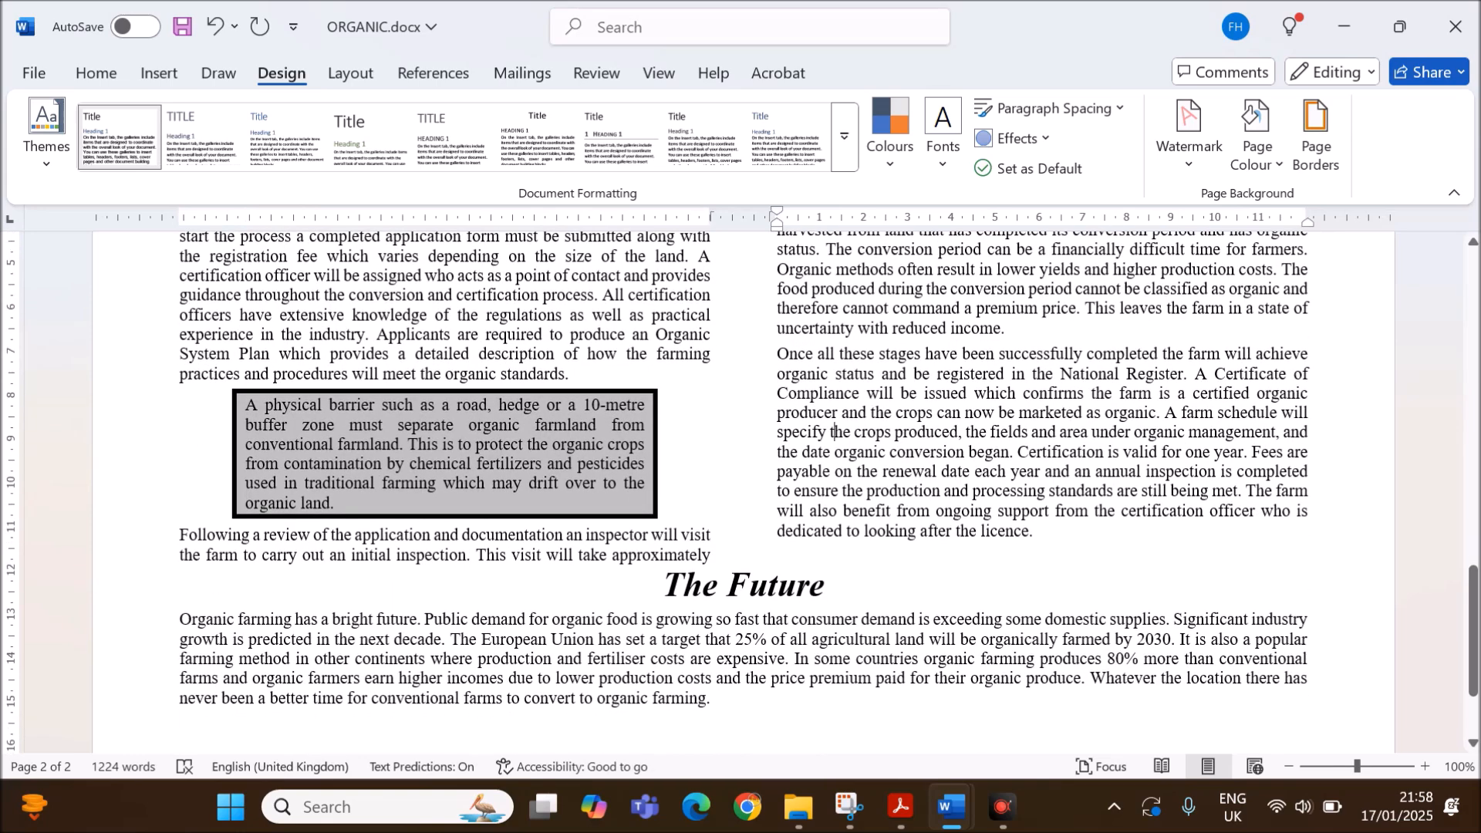
{"action": "left_click", "coordinate": [900, 805]}
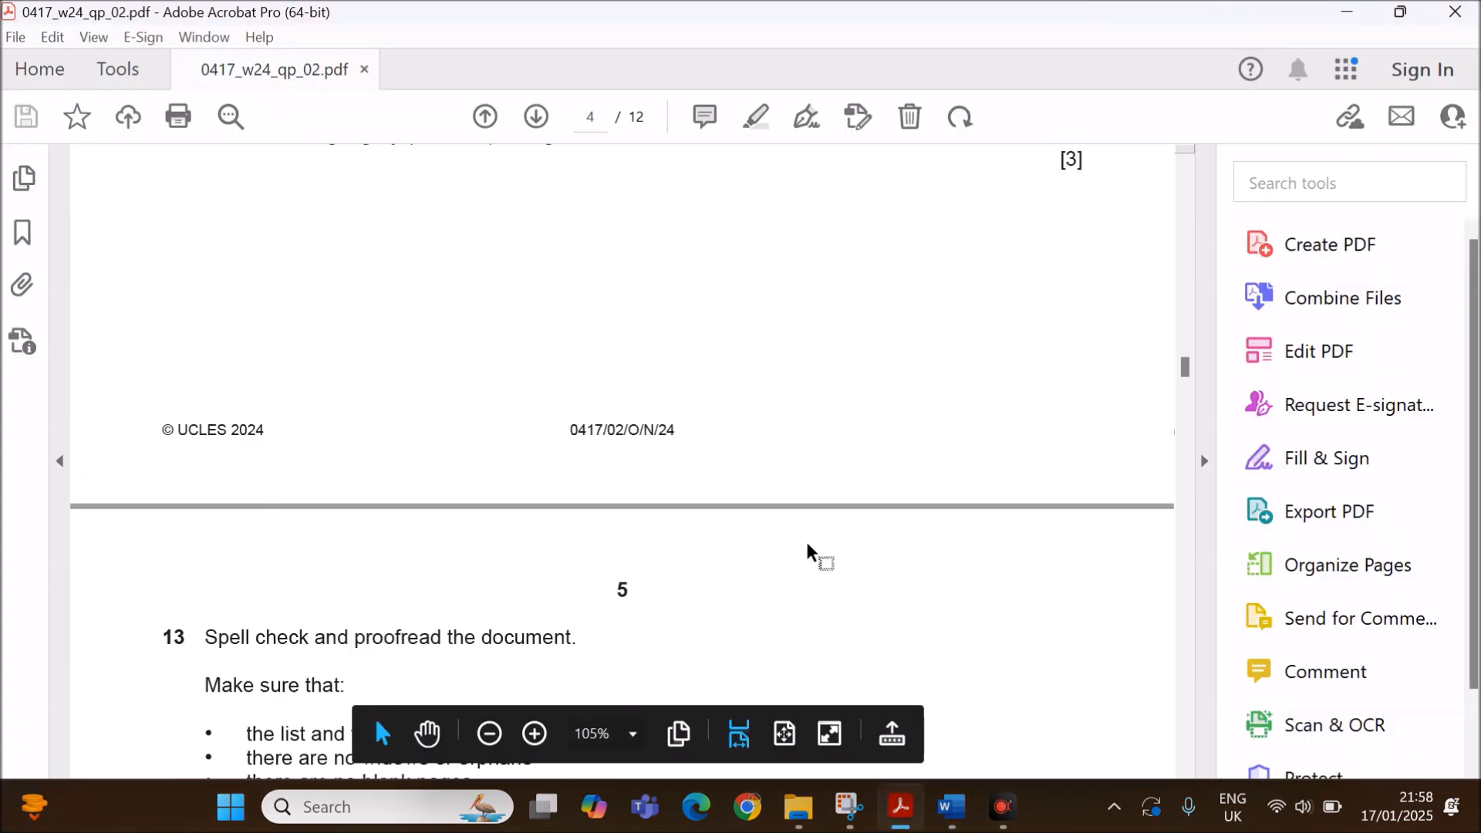
Scroll the question paper to task 13, then return to ORGANIC.docx.
{"action": "scroll", "scroll_direction": "down", "scroll_amount": 3}
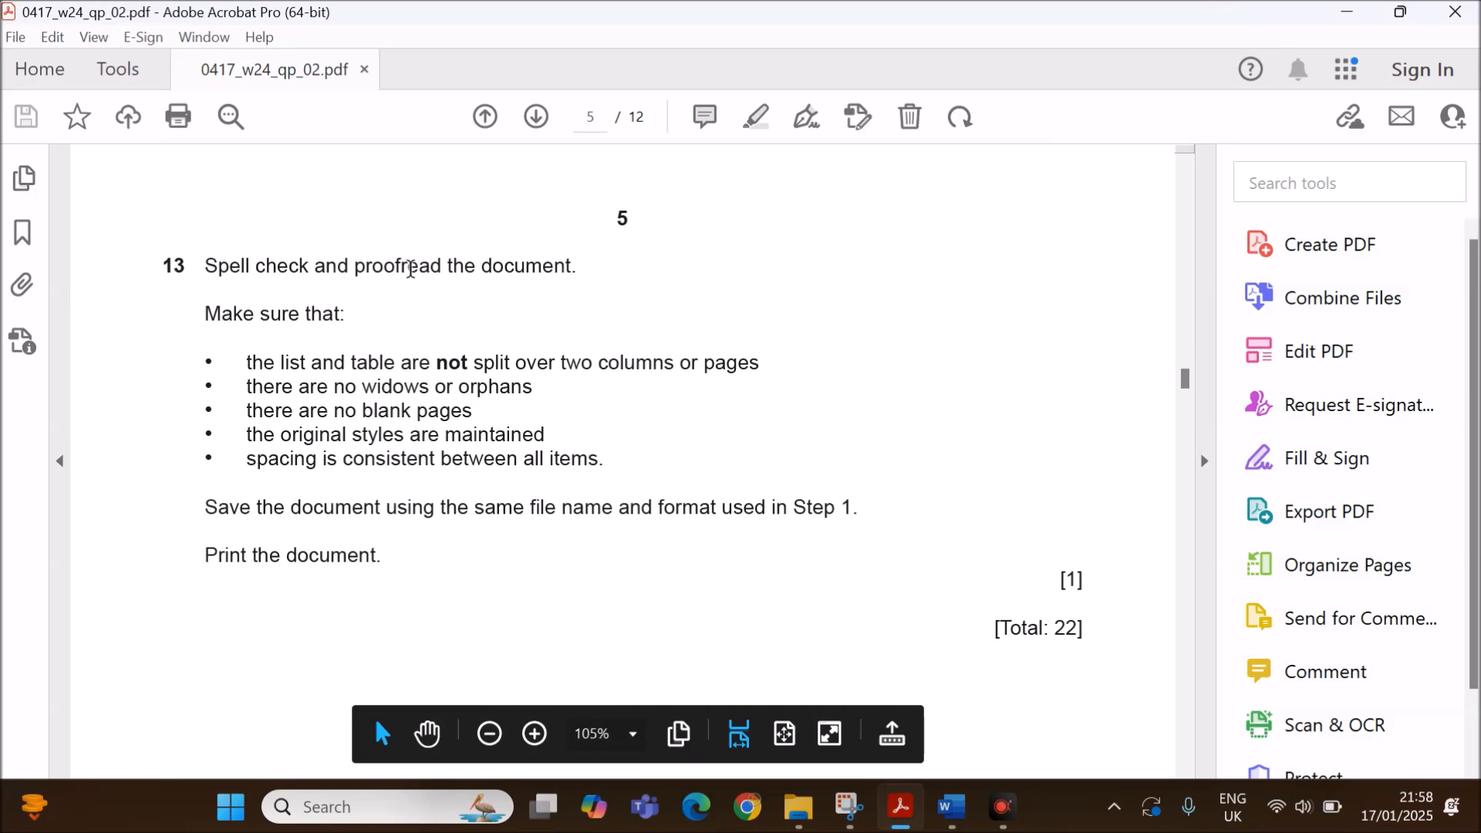
{"action": "mouse_move", "coordinate": [505, 386]}
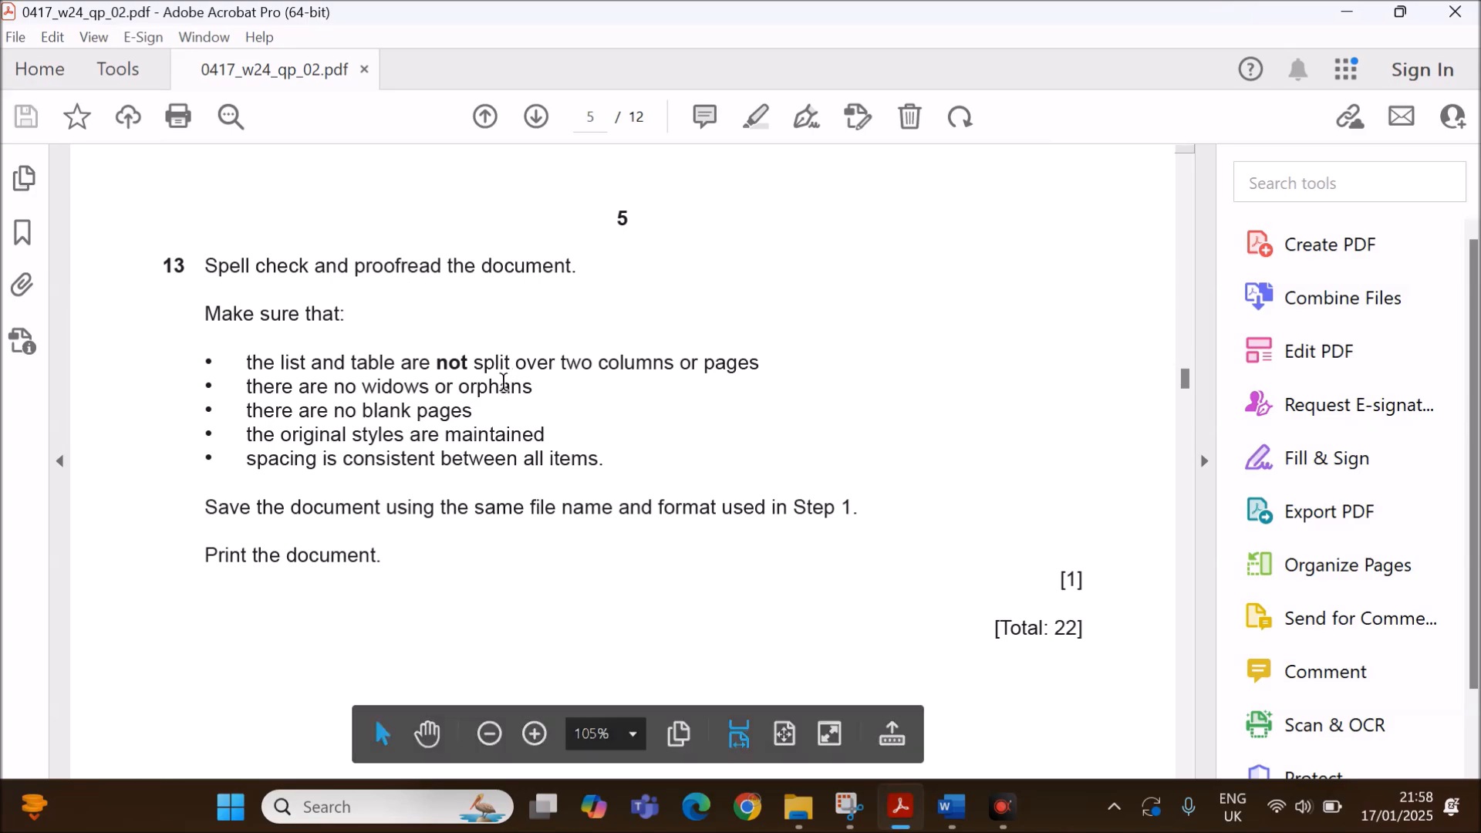
{"action": "mouse_move", "coordinate": [942, 812]}
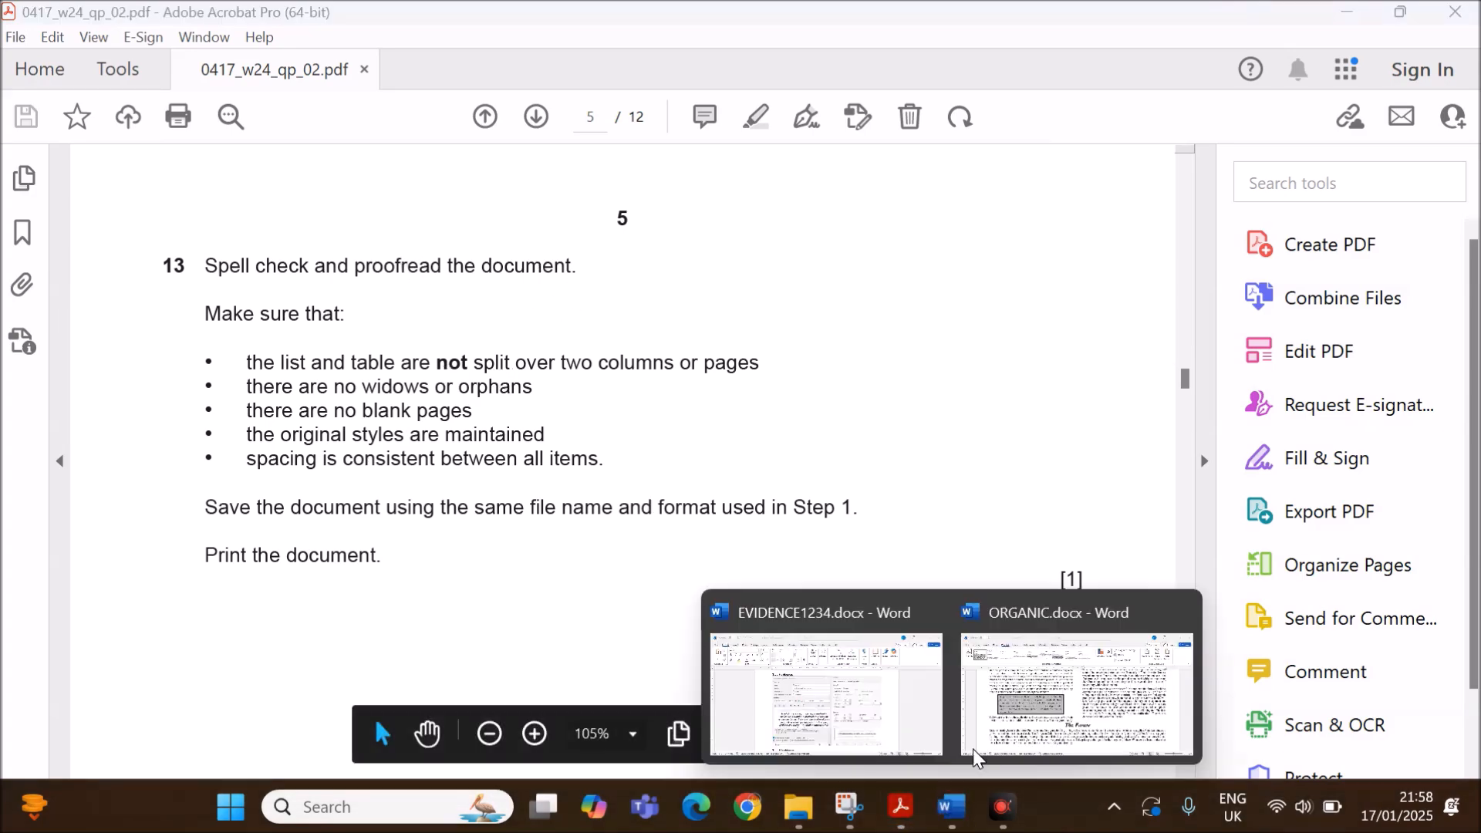
{"action": "left_click", "coordinate": [1077, 695]}
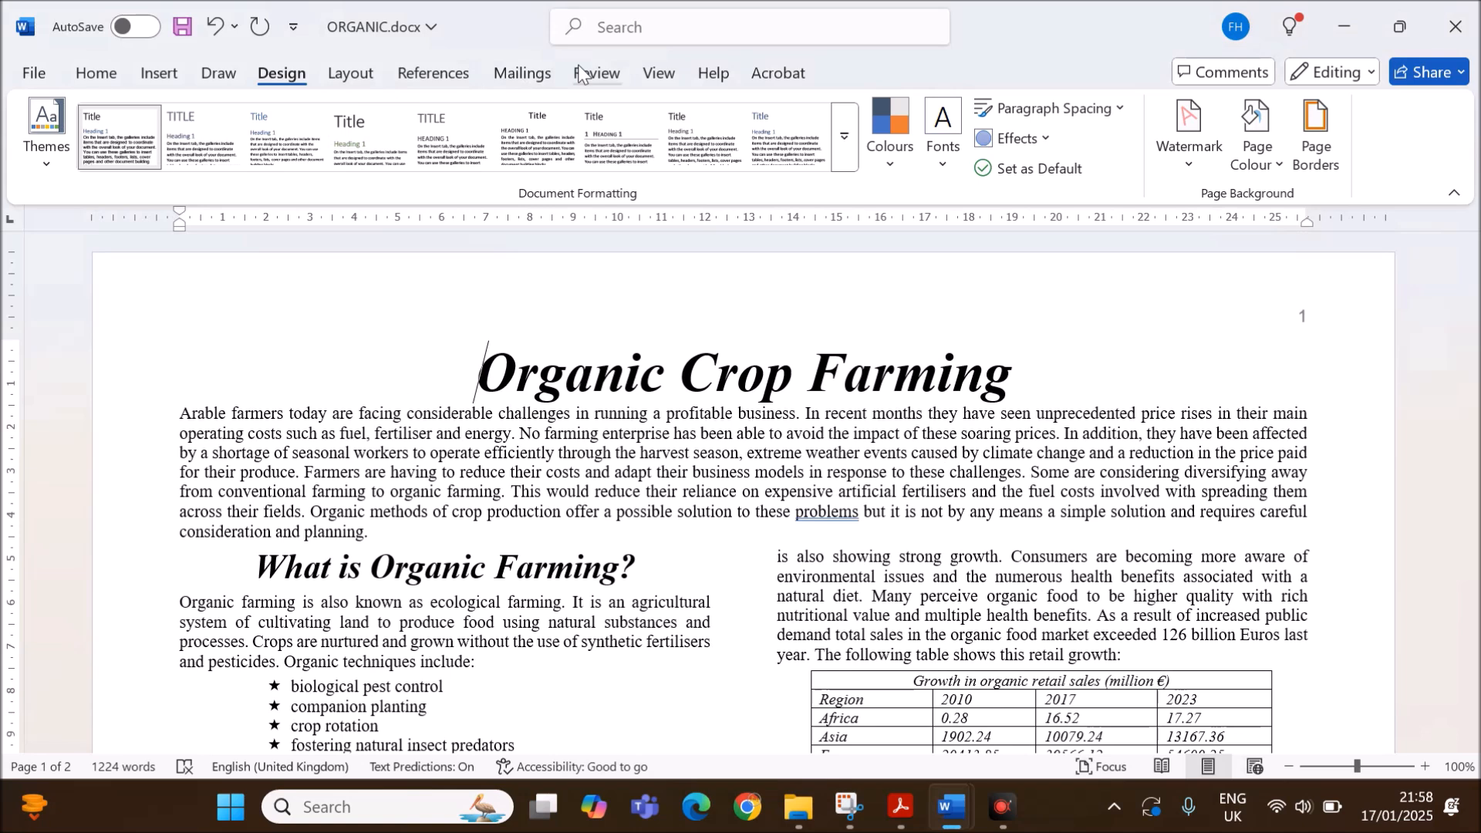
Show Word's Review proofing tools, then go back to the Task 13 checklist.
{"action": "left_click", "coordinate": [596, 73]}
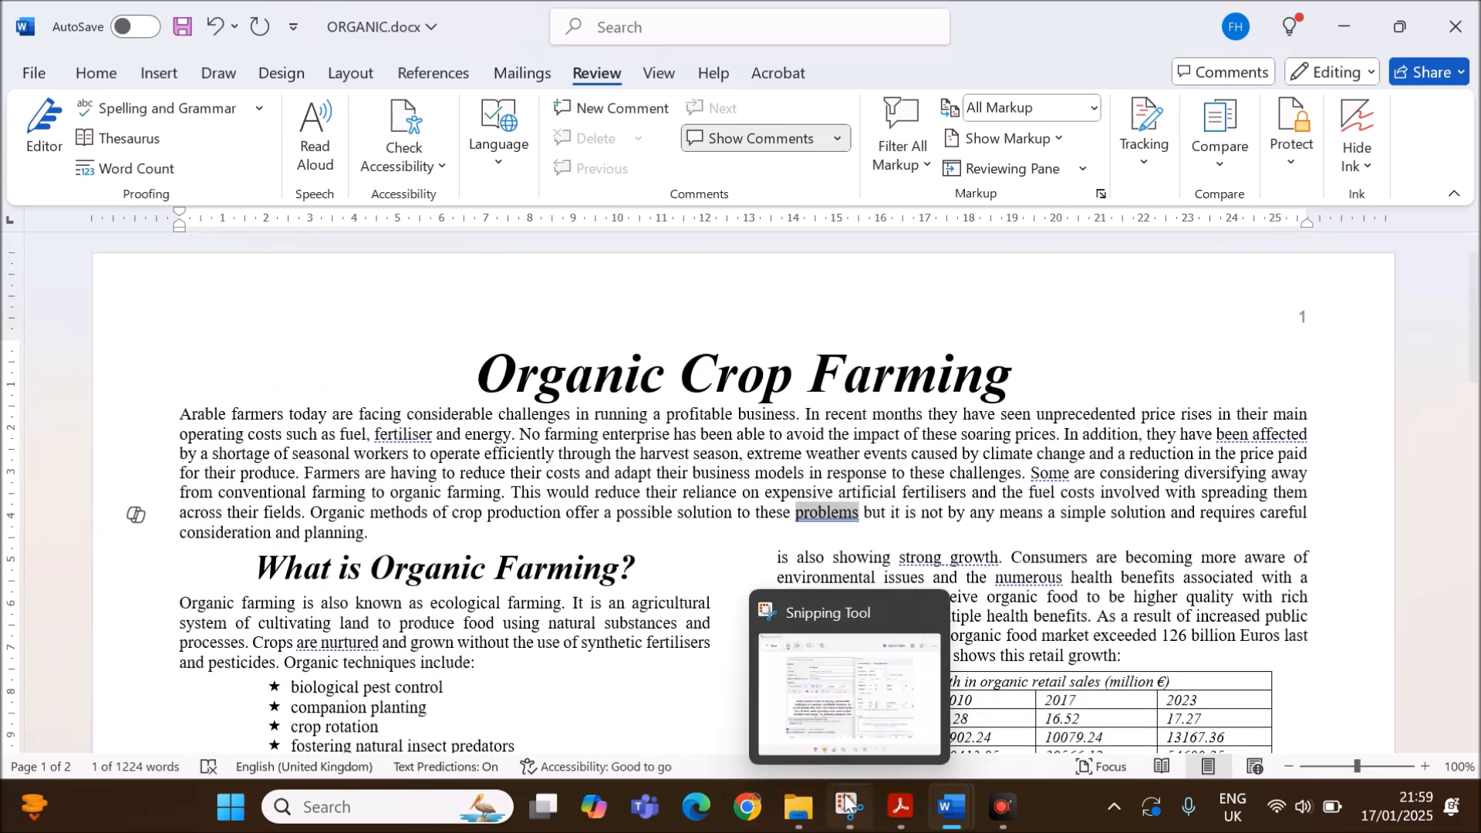
{"action": "left_click", "coordinate": [899, 806]}
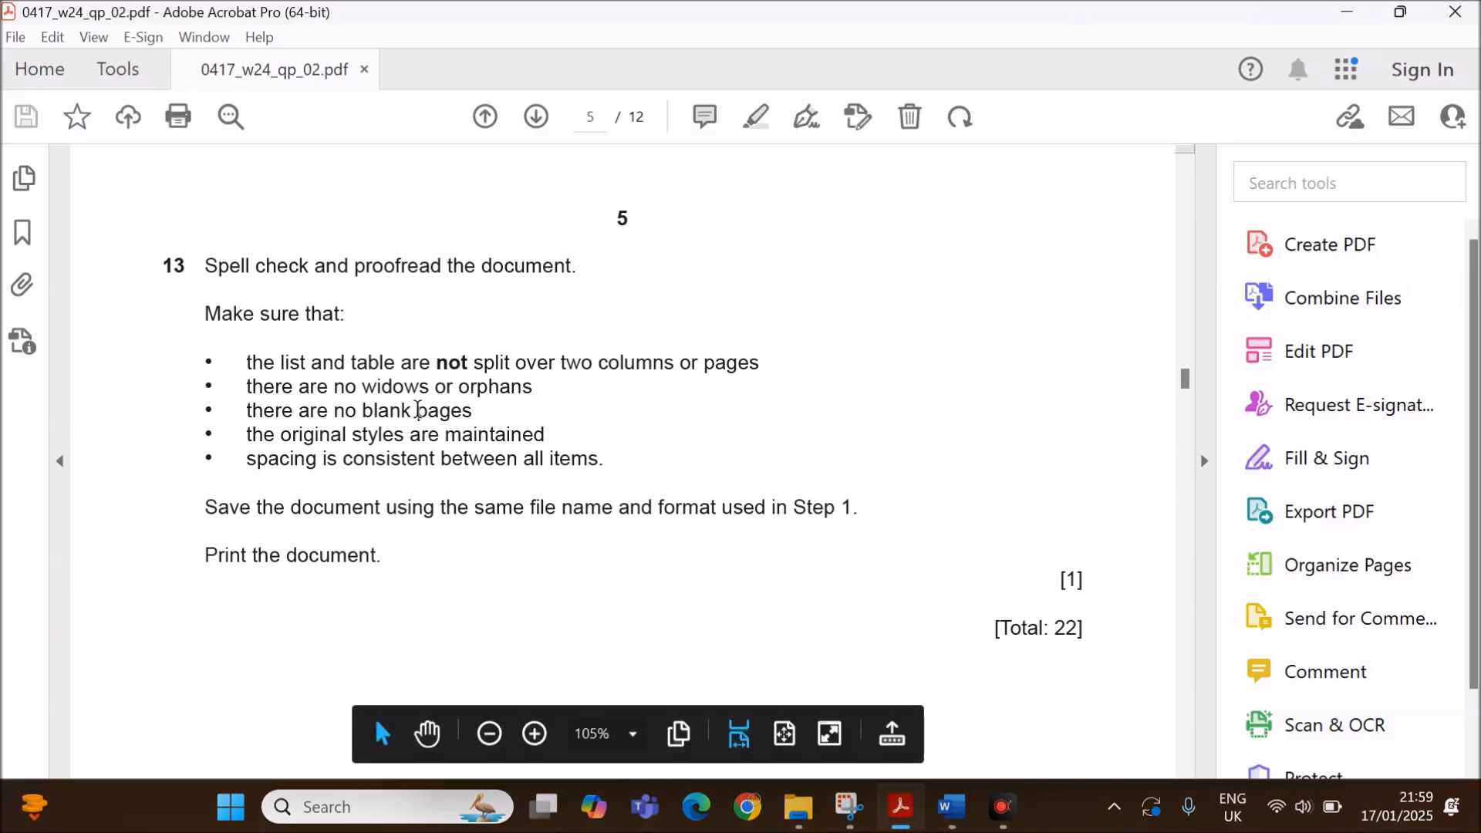
{"action": "mouse_move", "coordinate": [695, 374]}
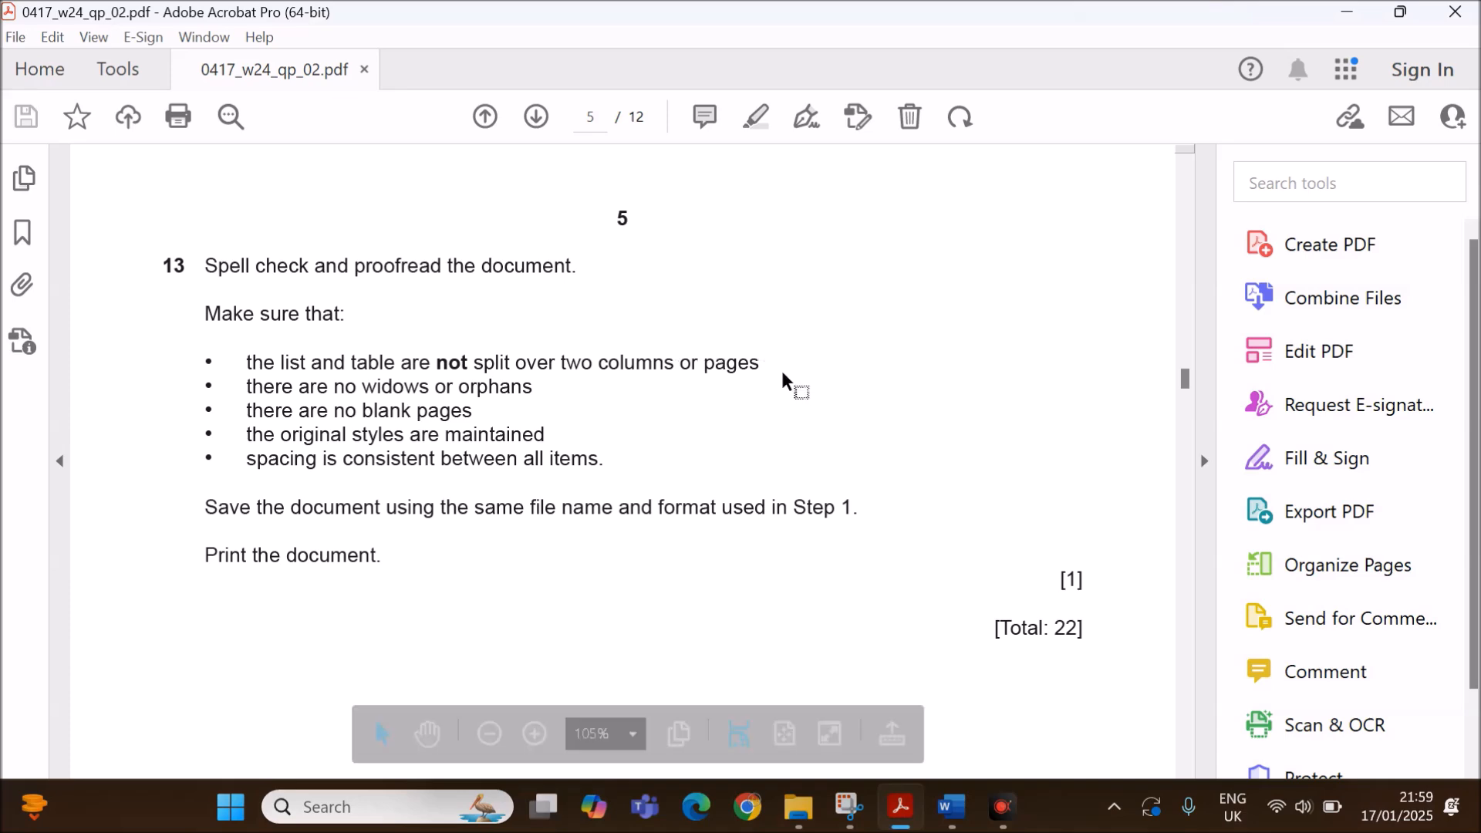
{"action": "mouse_move", "coordinate": [945, 808]}
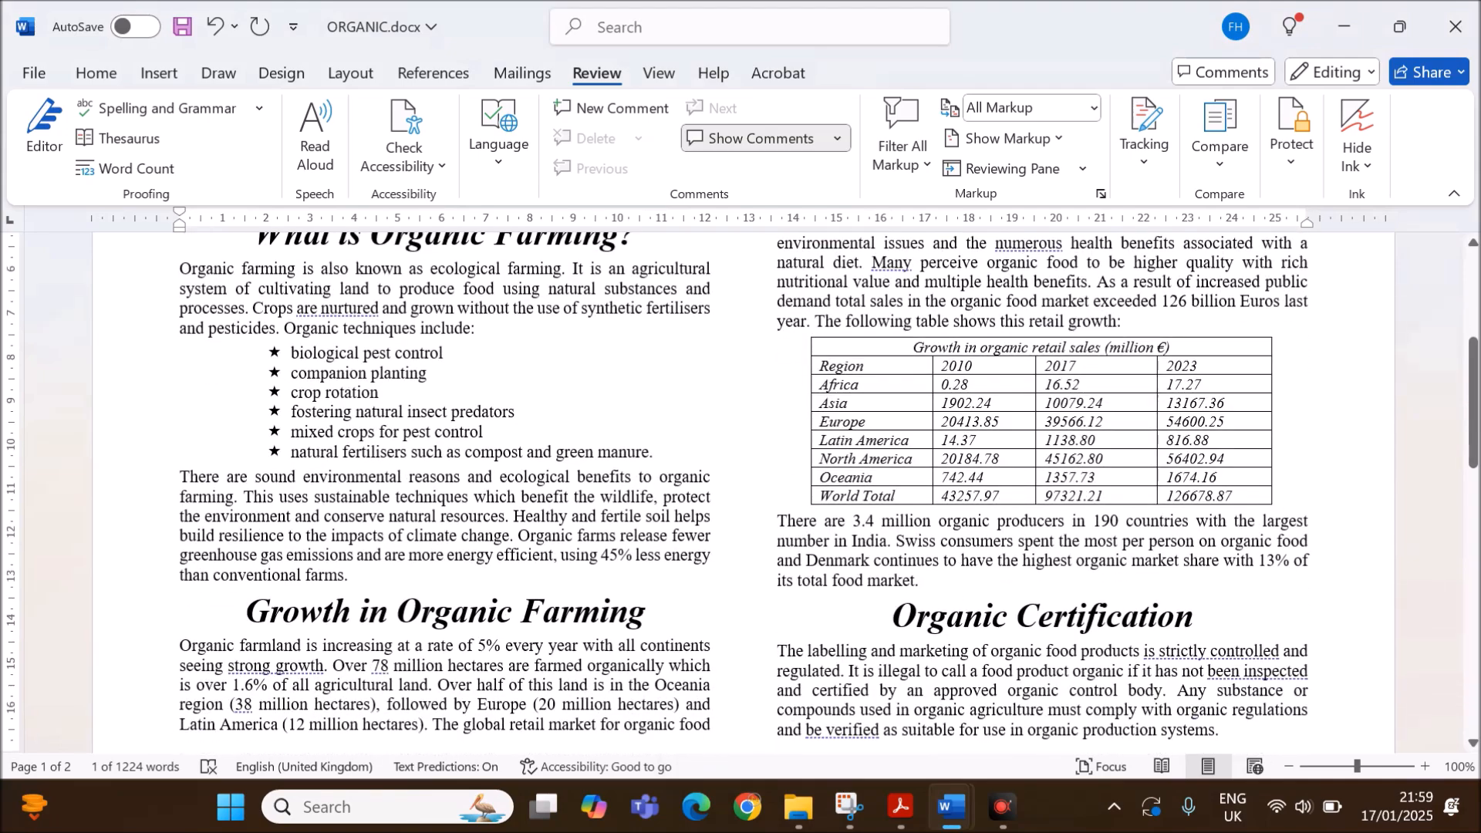
{"action": "mouse_move", "coordinate": [802, 327]}
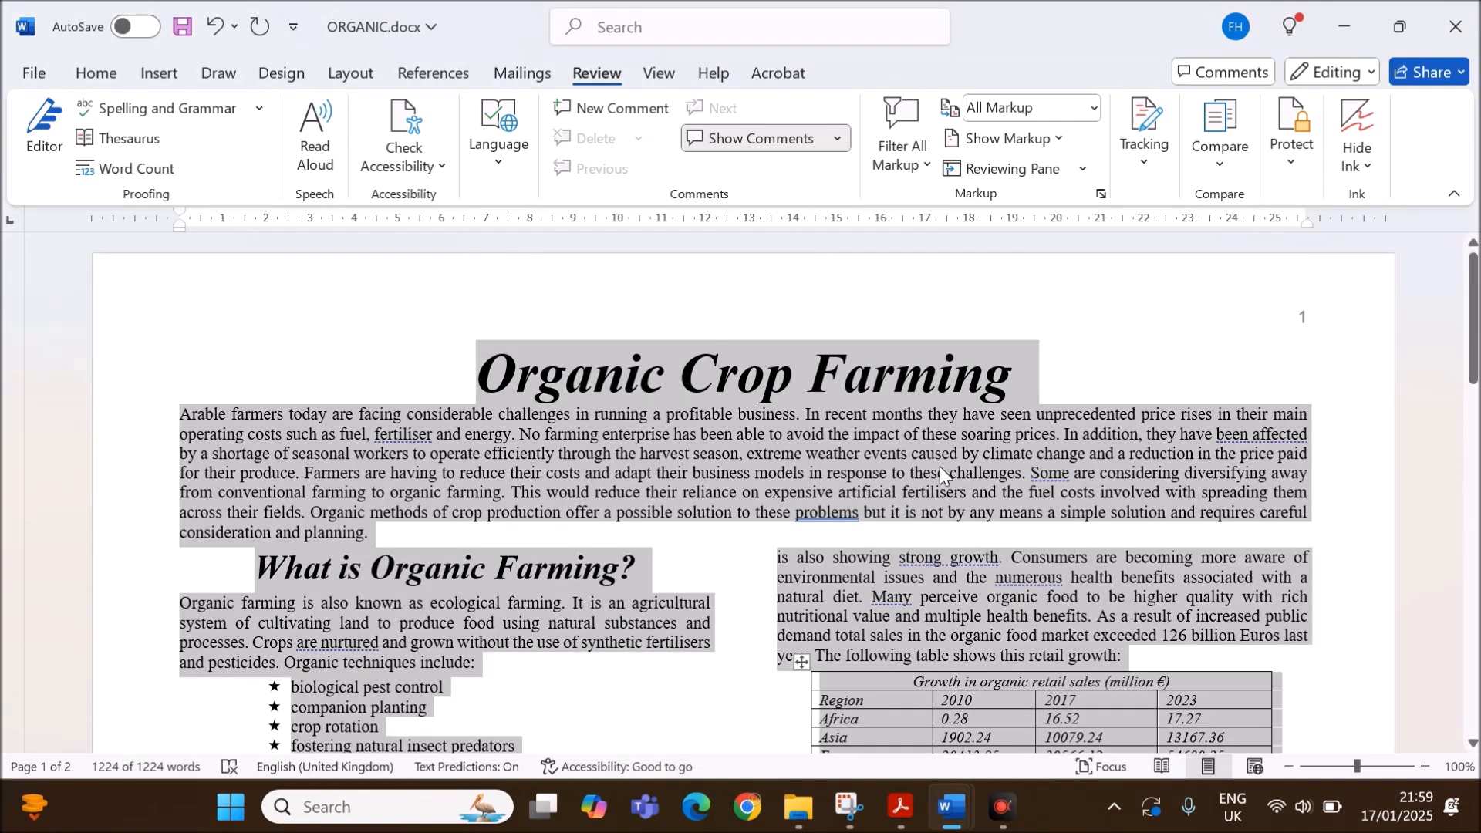
{"action": "right_click", "coordinate": [939, 472]}
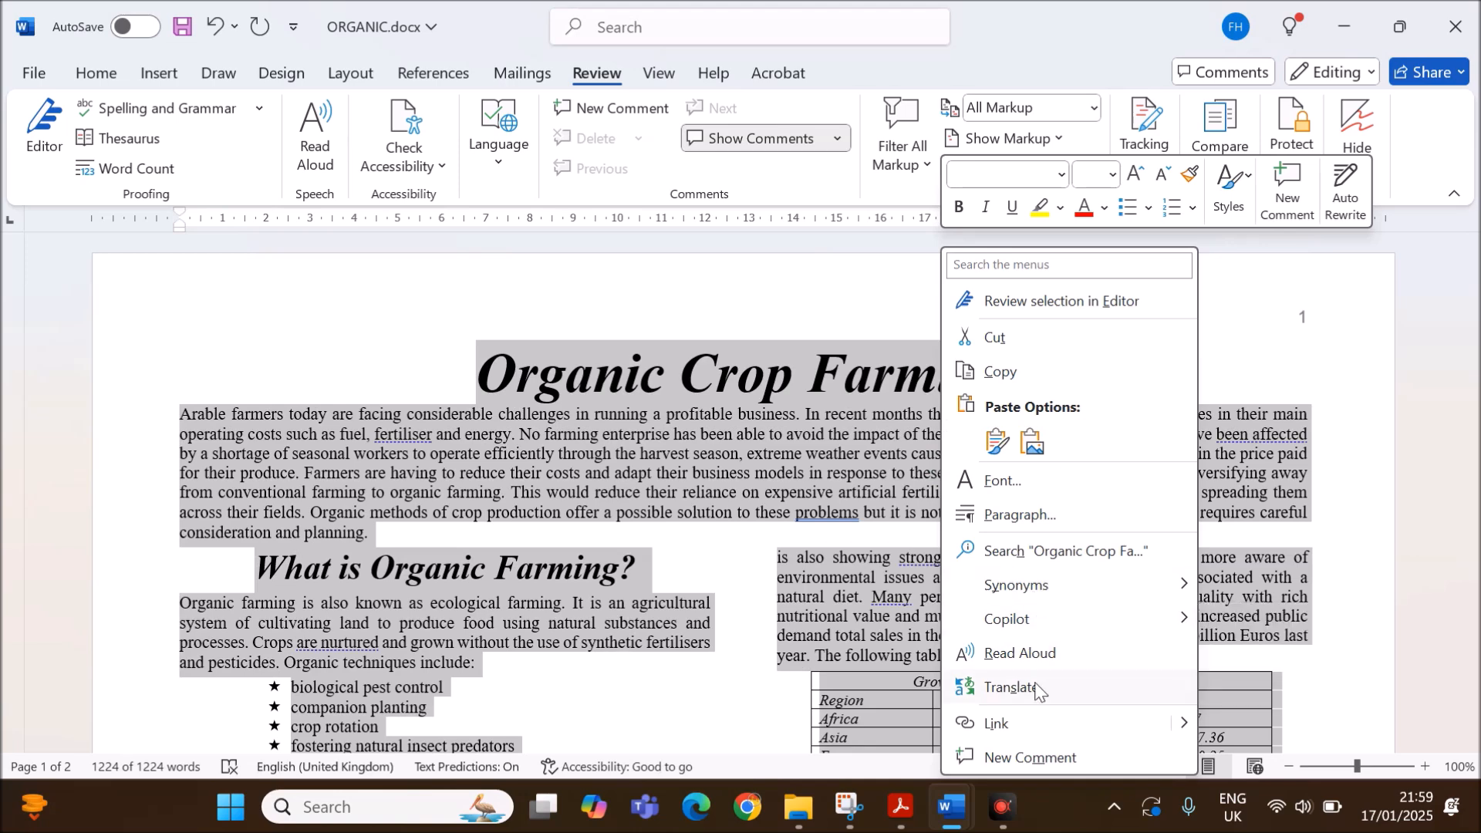
{"action": "left_click", "coordinate": [1020, 515]}
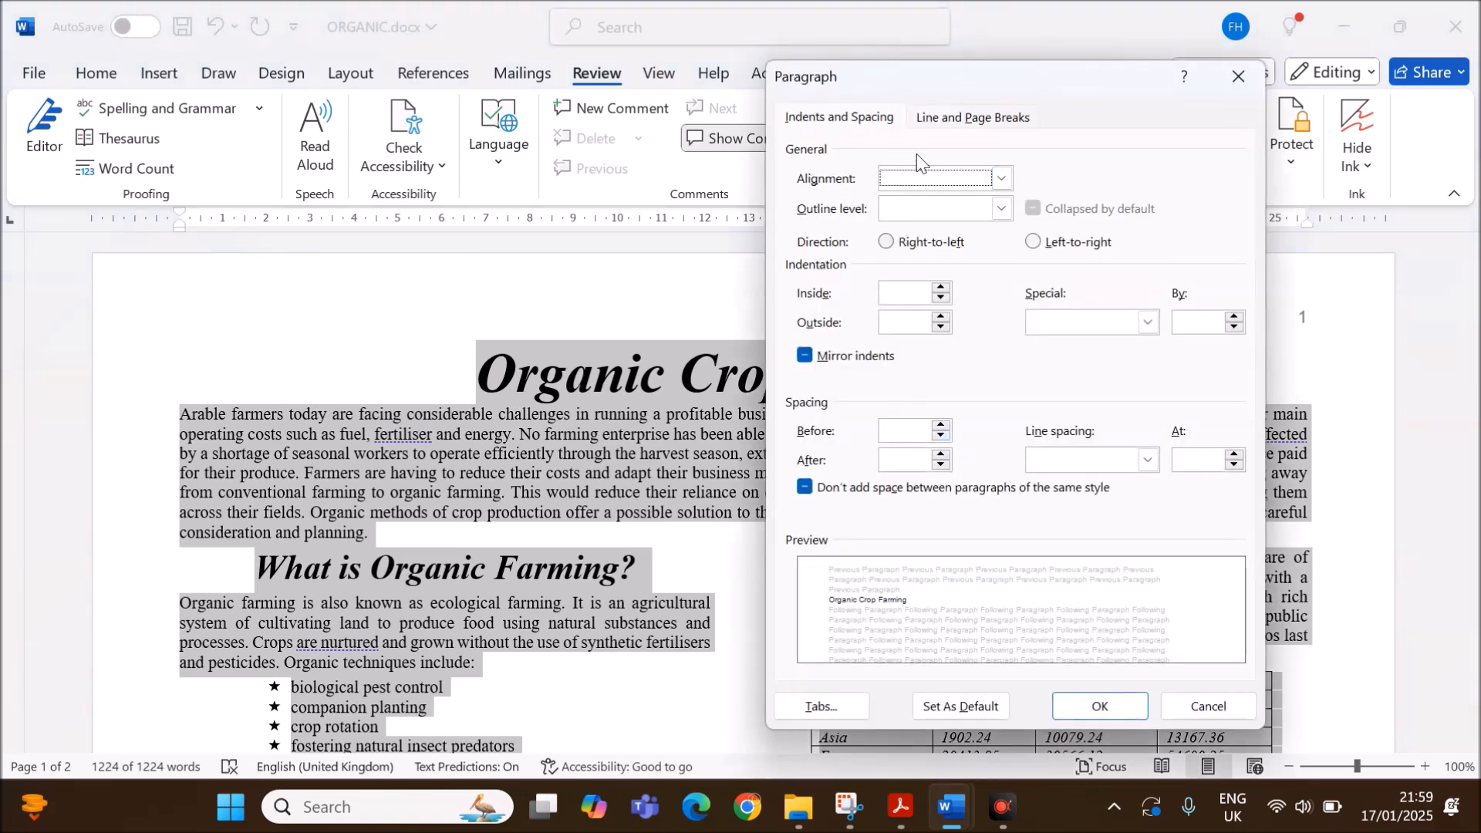
{"action": "left_click", "coordinate": [972, 117]}
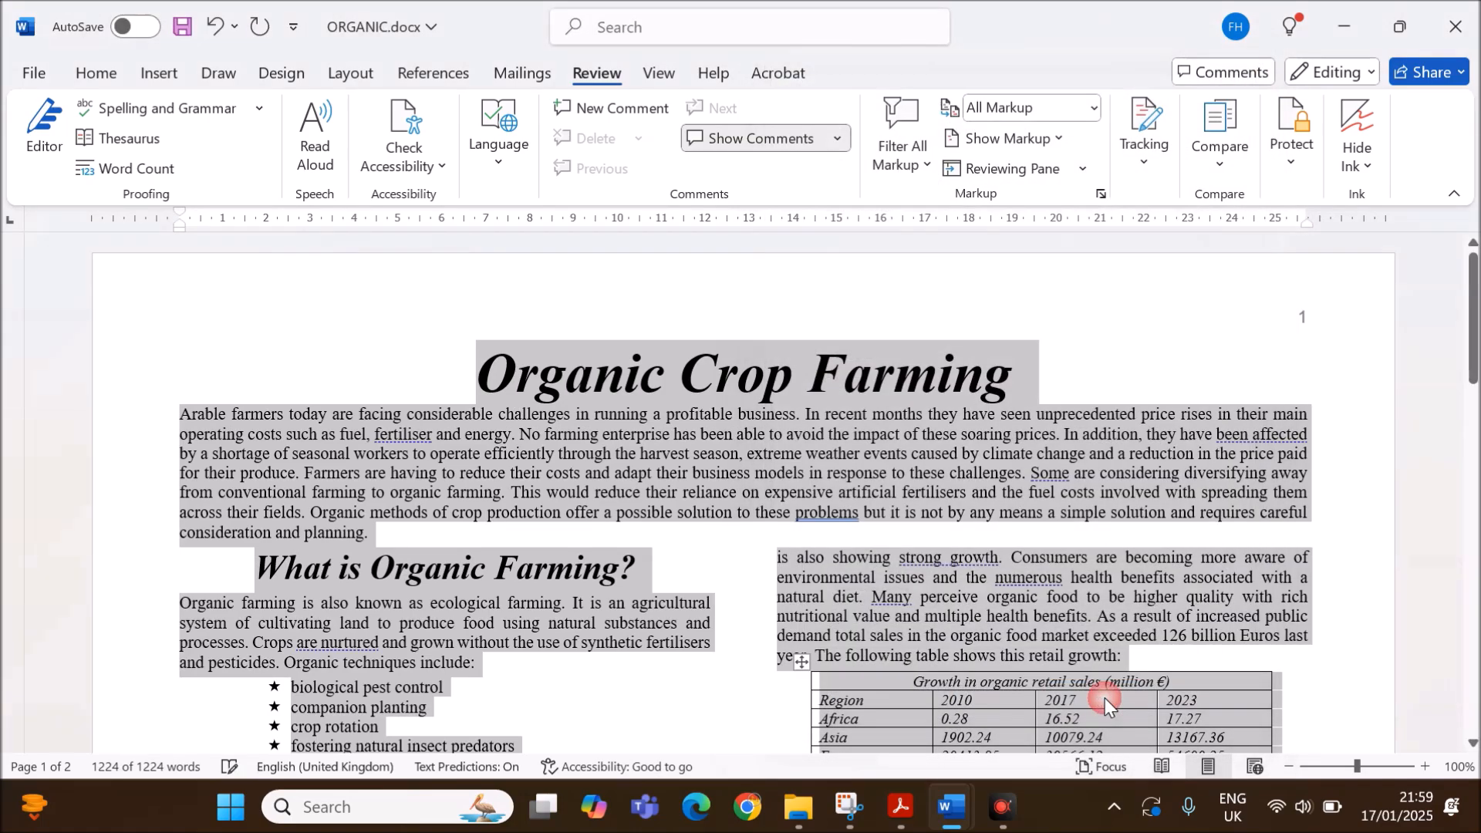
{"action": "scroll", "scroll_direction": "down", "scroll_amount": 3}
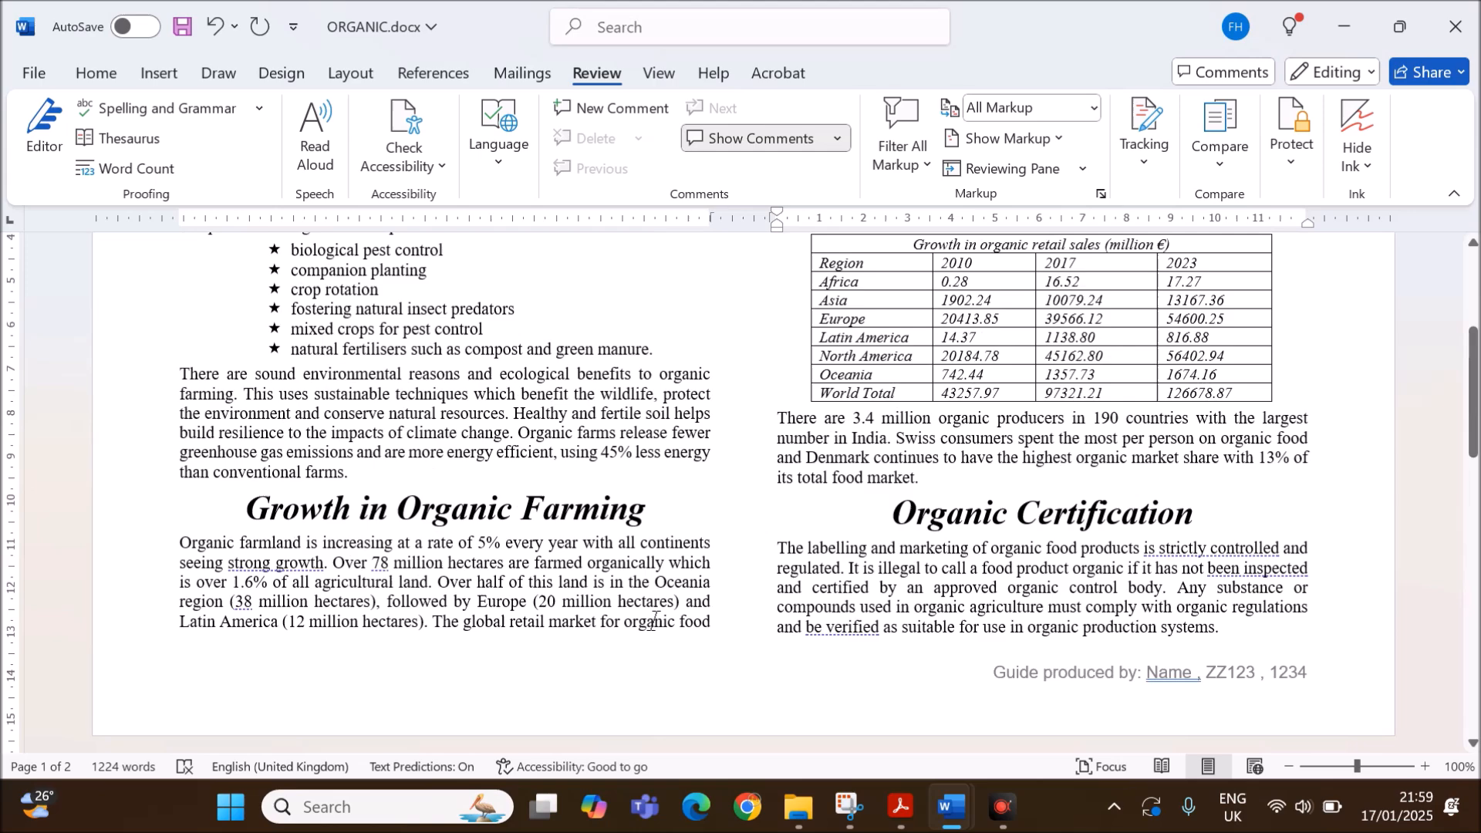
{"action": "left_click", "coordinate": [899, 806]}
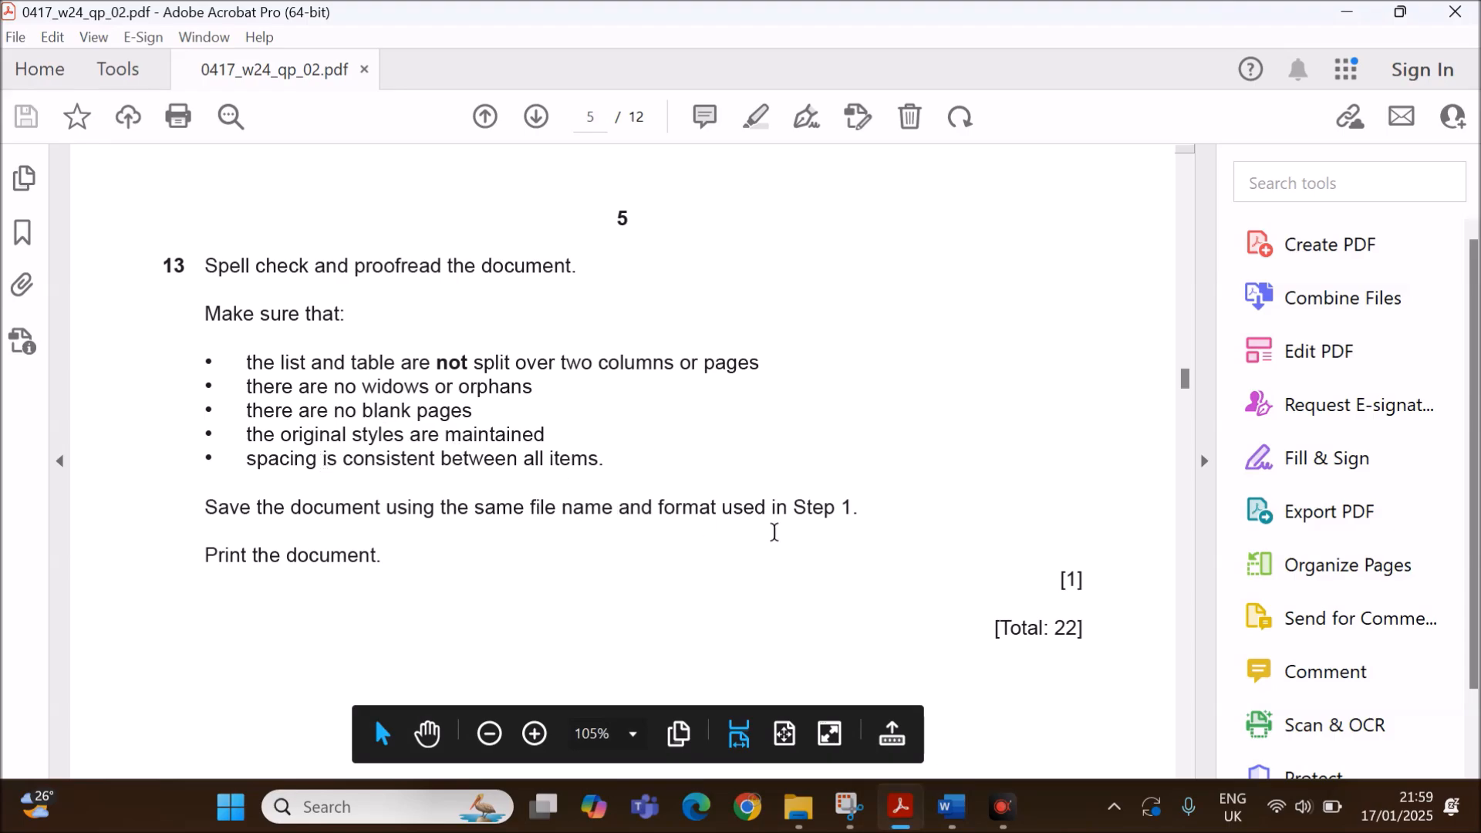
{"action": "left_click", "coordinate": [940, 809]}
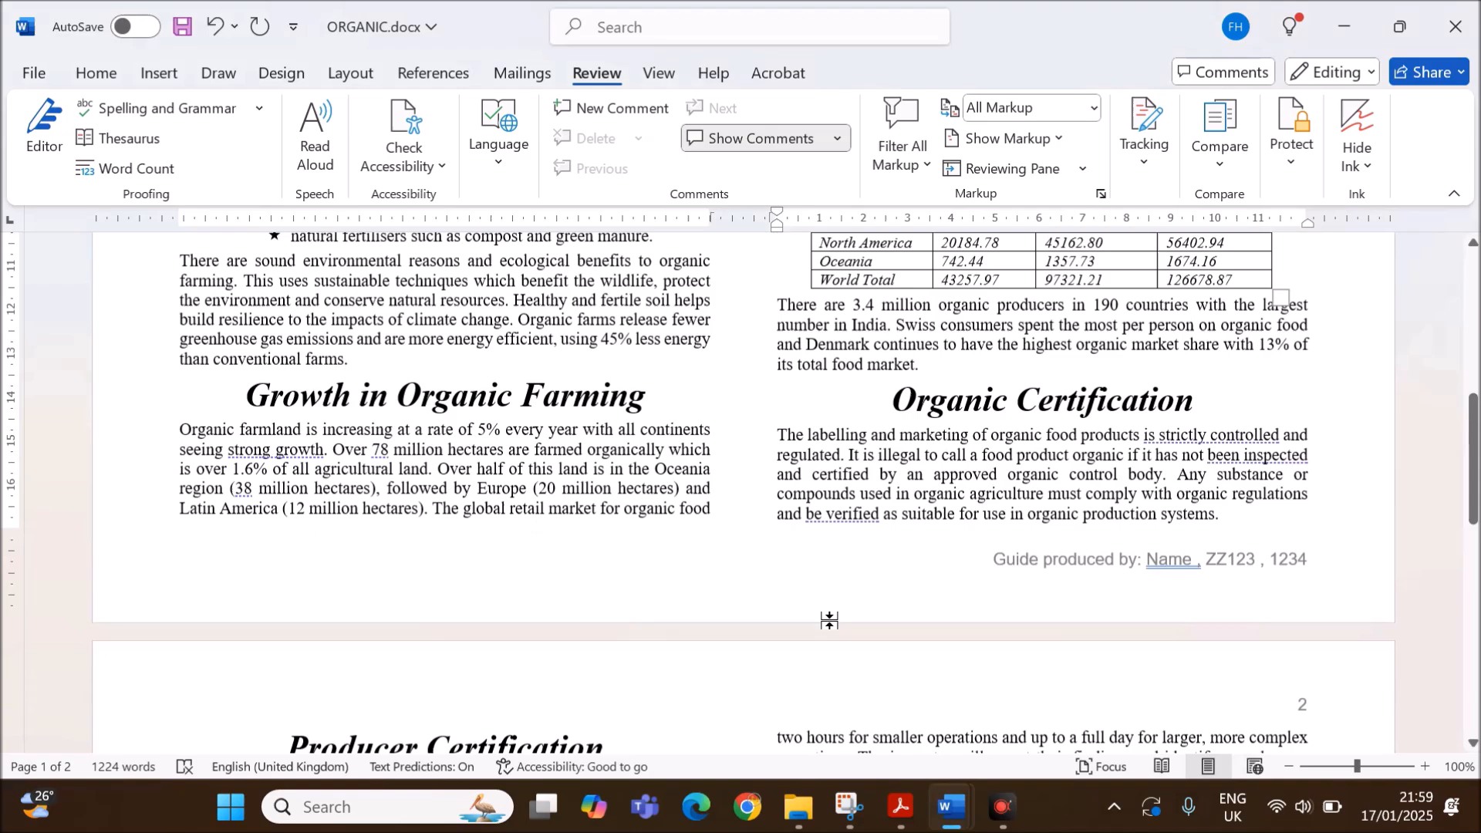
Save ORGANIC.docx and check its two-page print preview before printing.
{"action": "scroll", "scroll_direction": "down", "scroll_amount": 3}
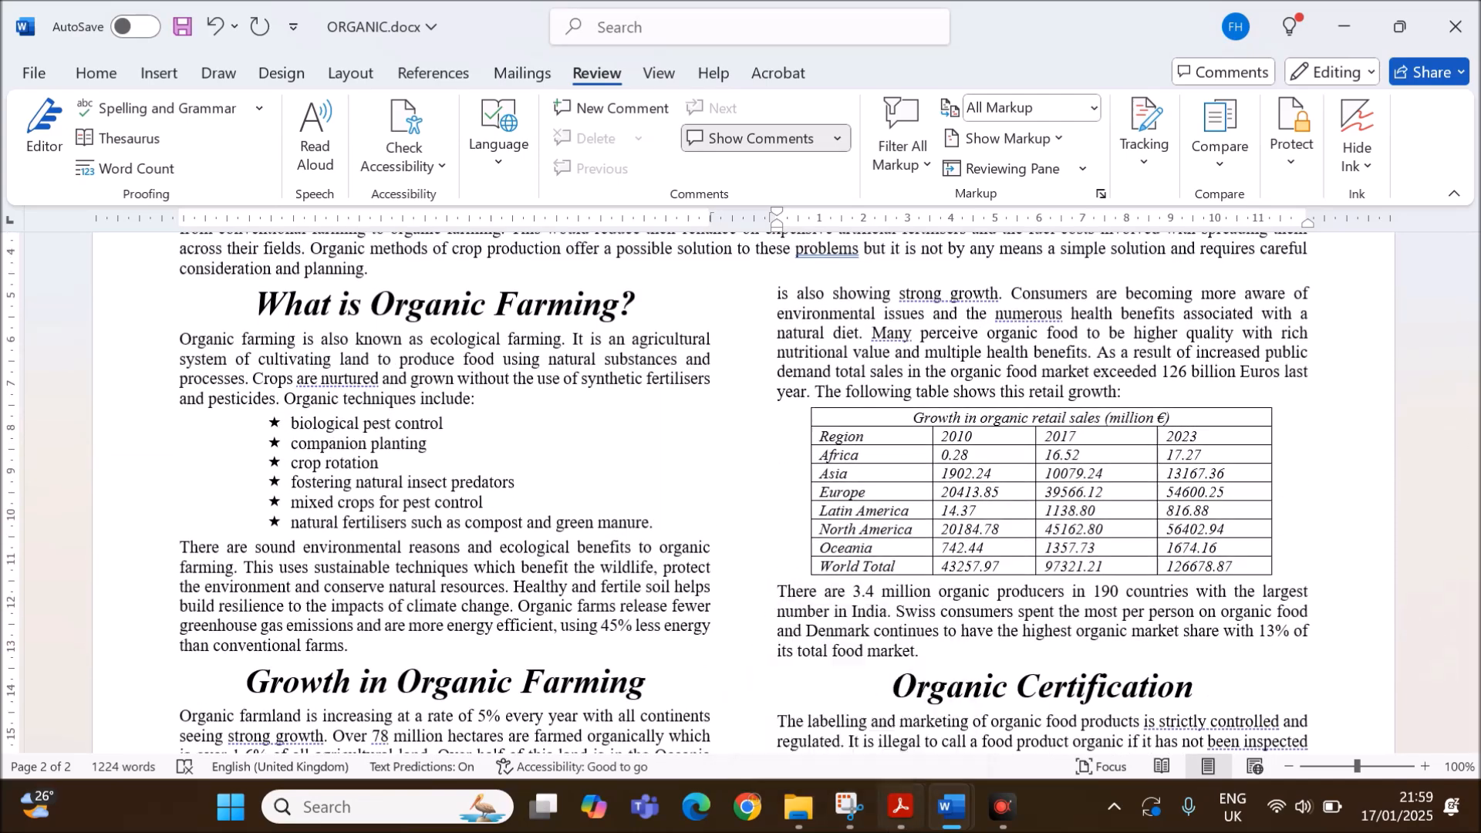
{"action": "left_click", "coordinate": [899, 806]}
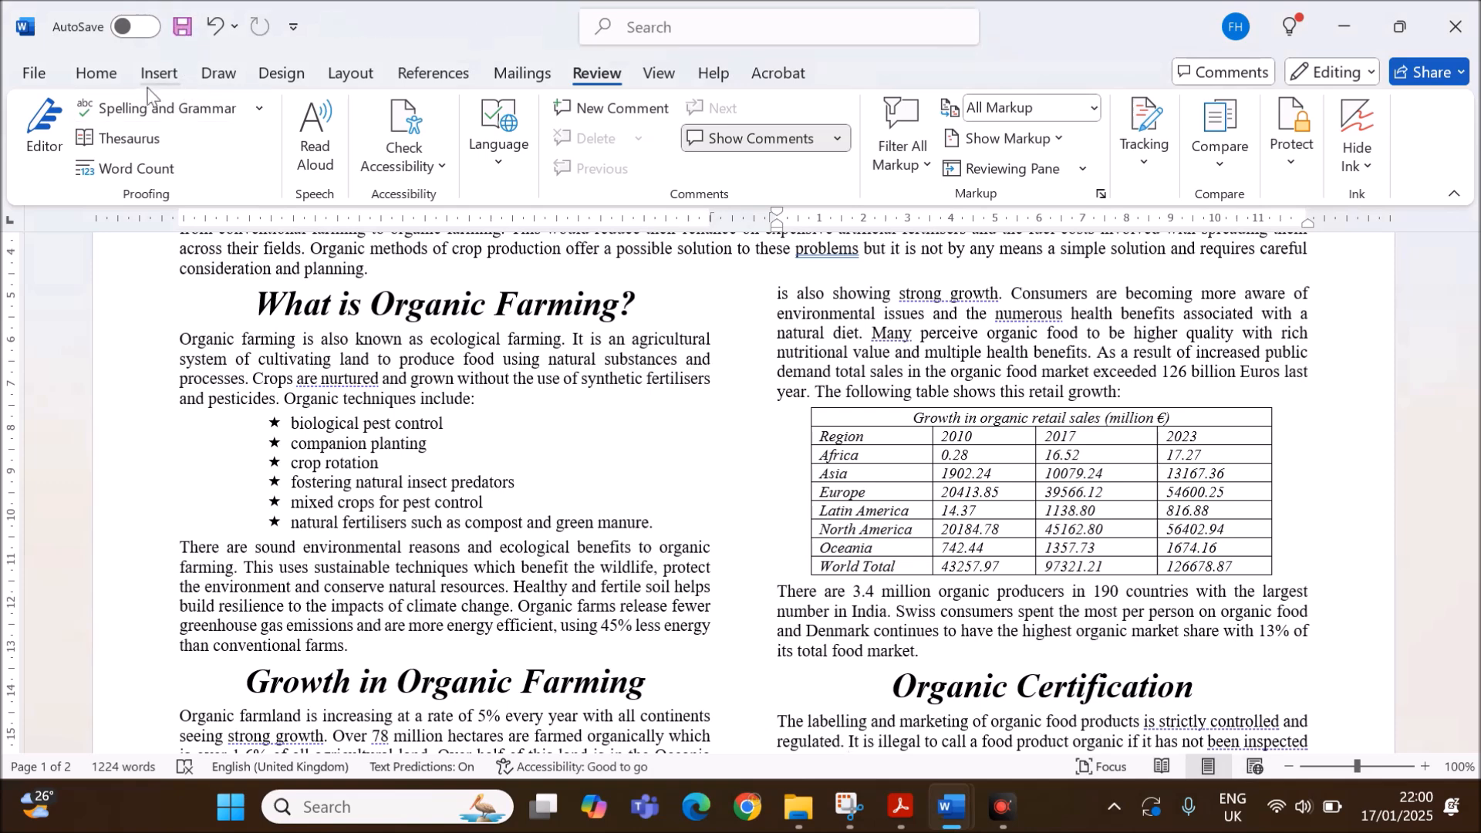
{"action": "left_click", "coordinate": [34, 73]}
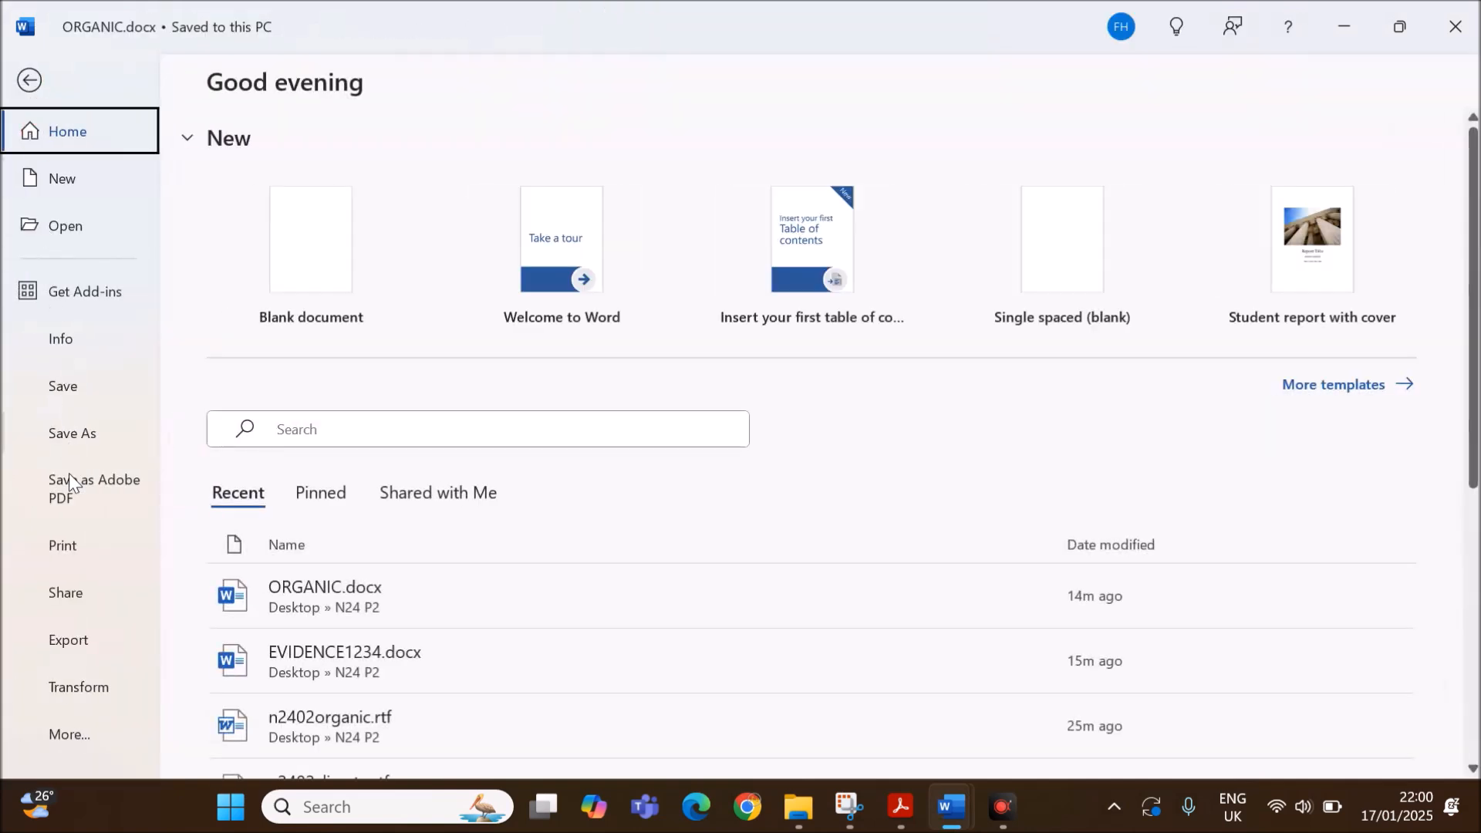
{"action": "left_click", "coordinate": [62, 546]}
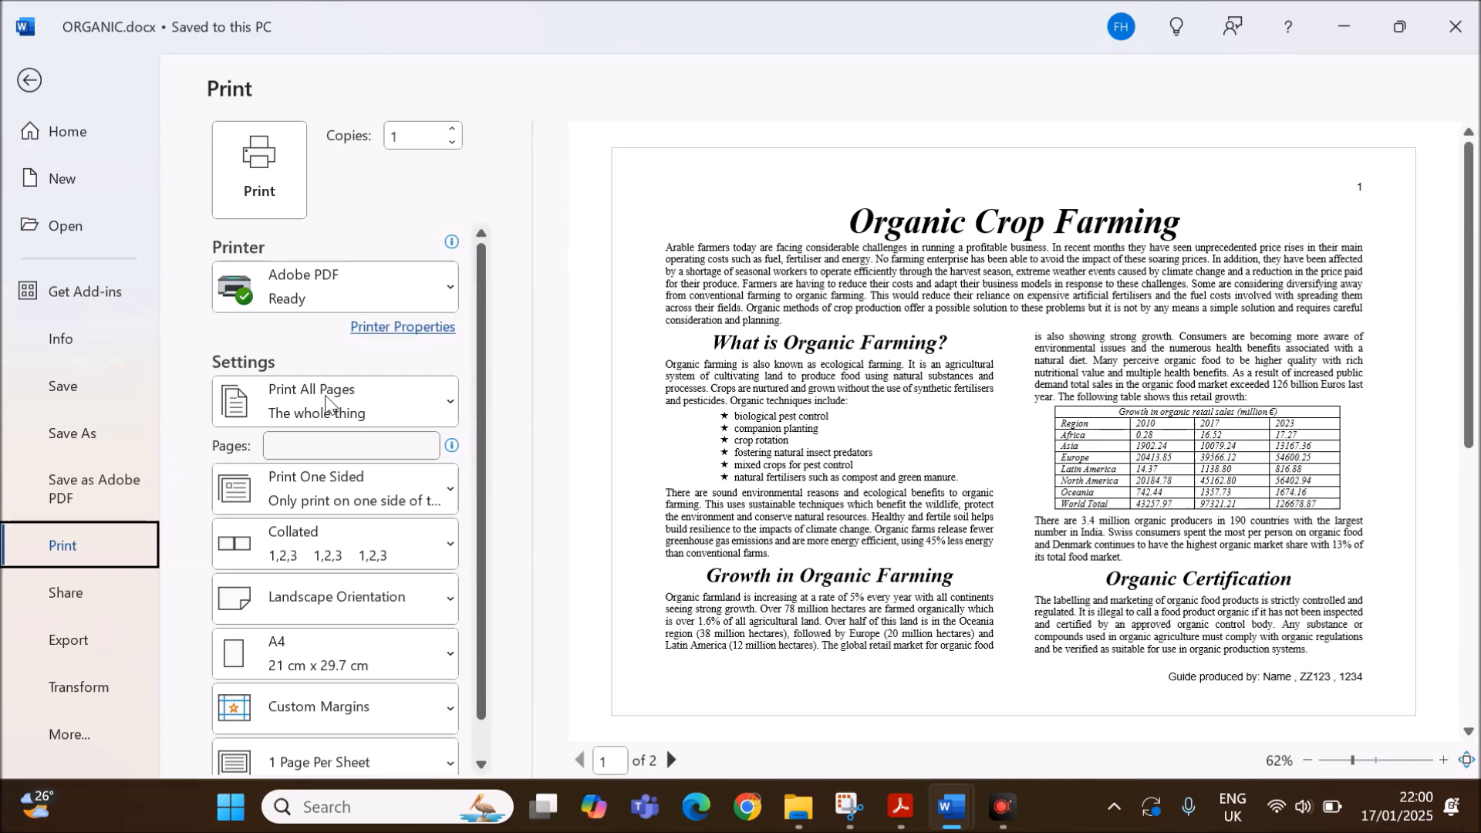
{"action": "mouse_move", "coordinate": [272, 185]}
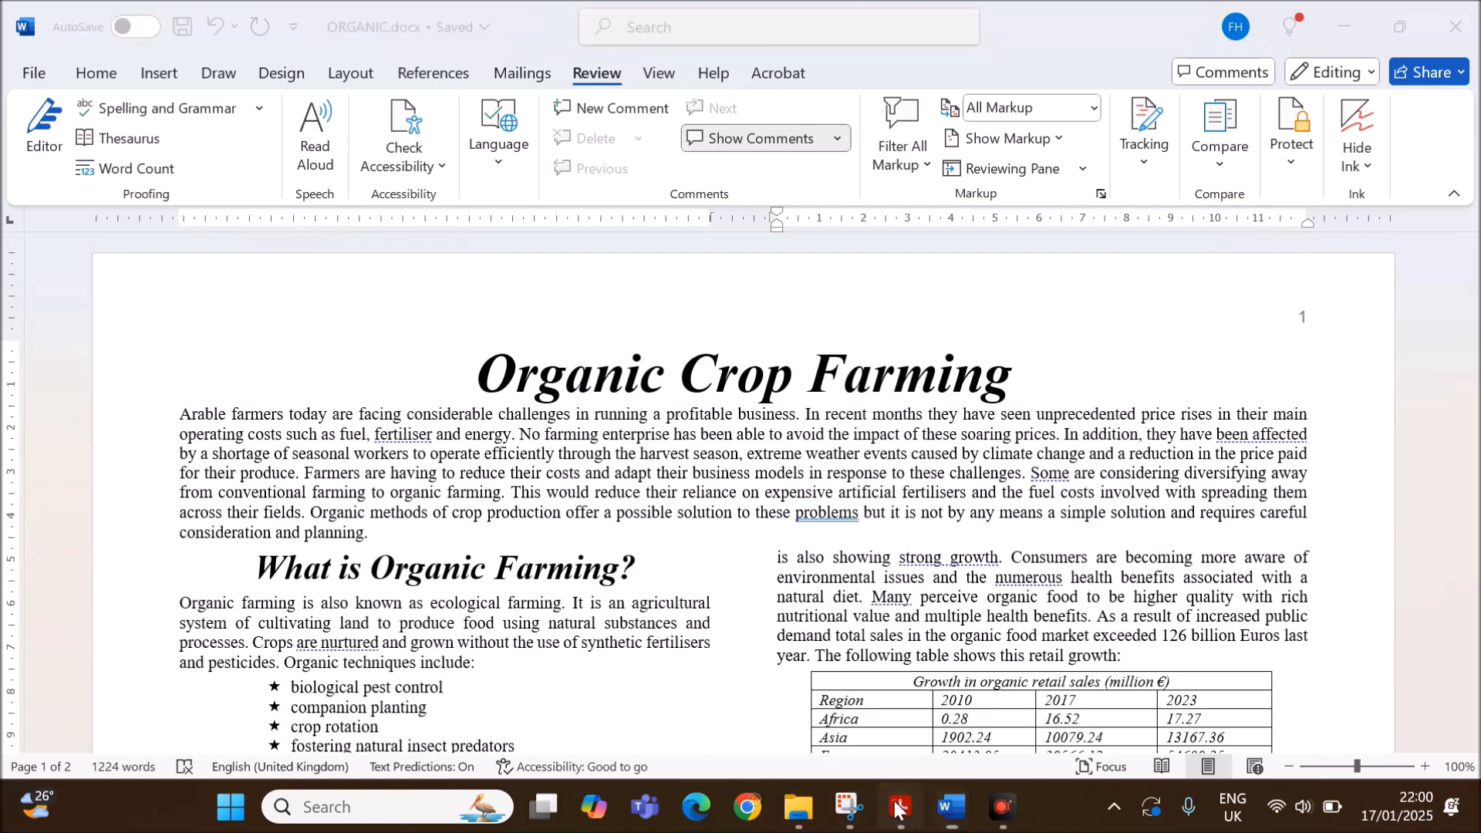
{"action": "left_click", "coordinate": [899, 806]}
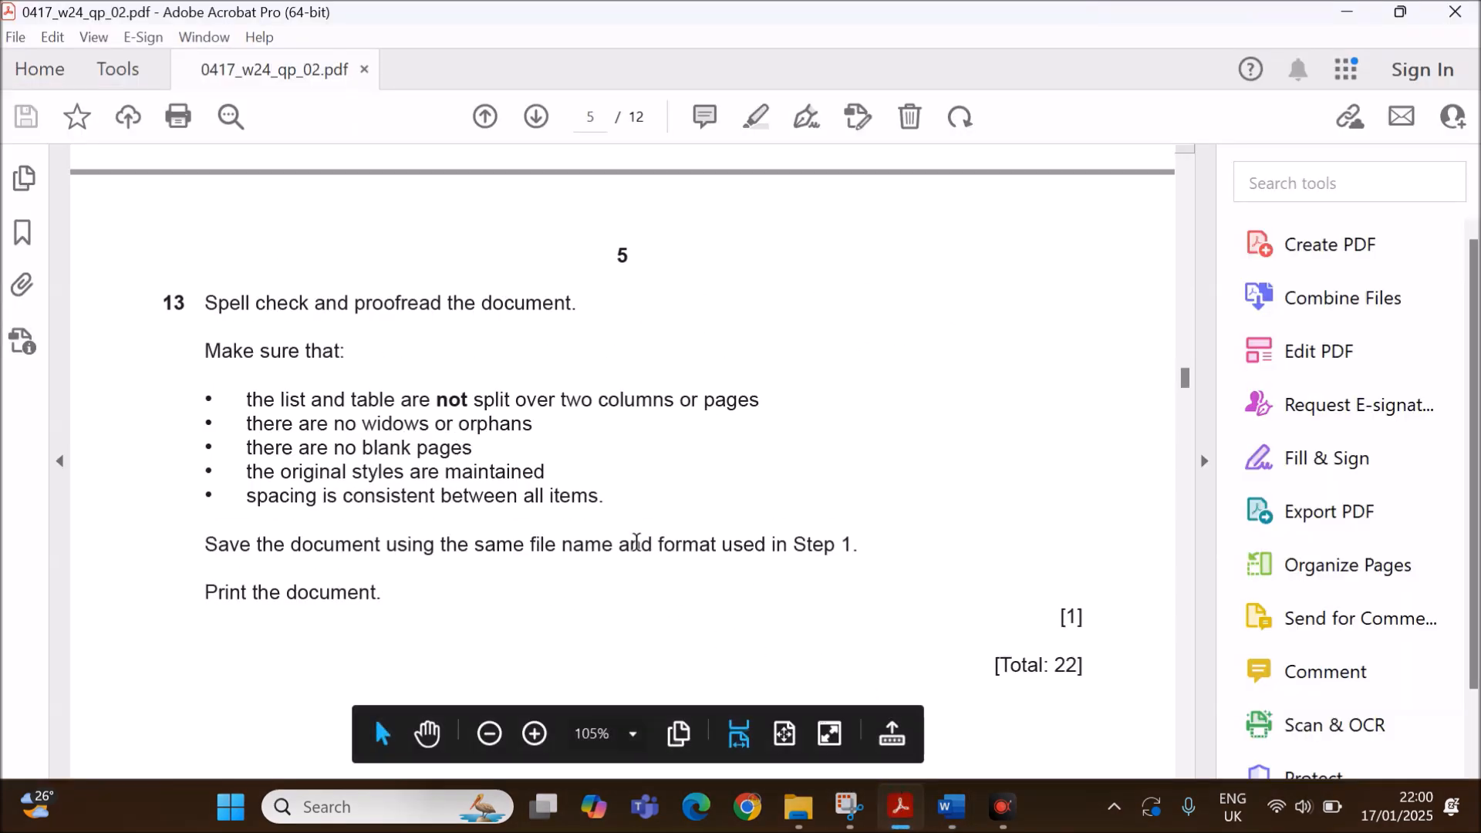
Scroll the question paper back up to tasks 10 to 12.
{"action": "scroll", "scroll_direction": "down", "scroll_amount": 3}
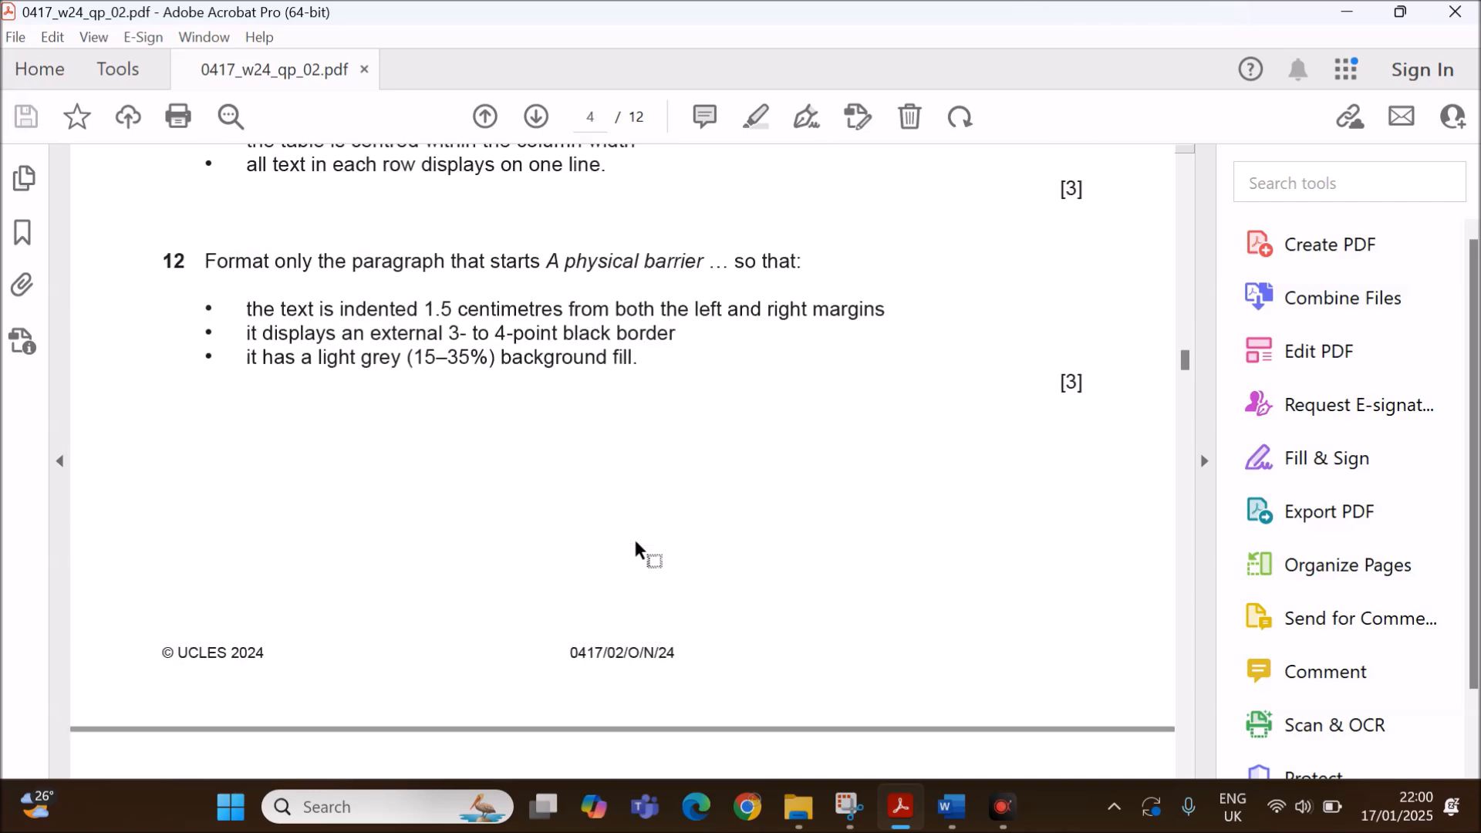
{"action": "scroll", "scroll_direction": "up", "scroll_amount": 3}
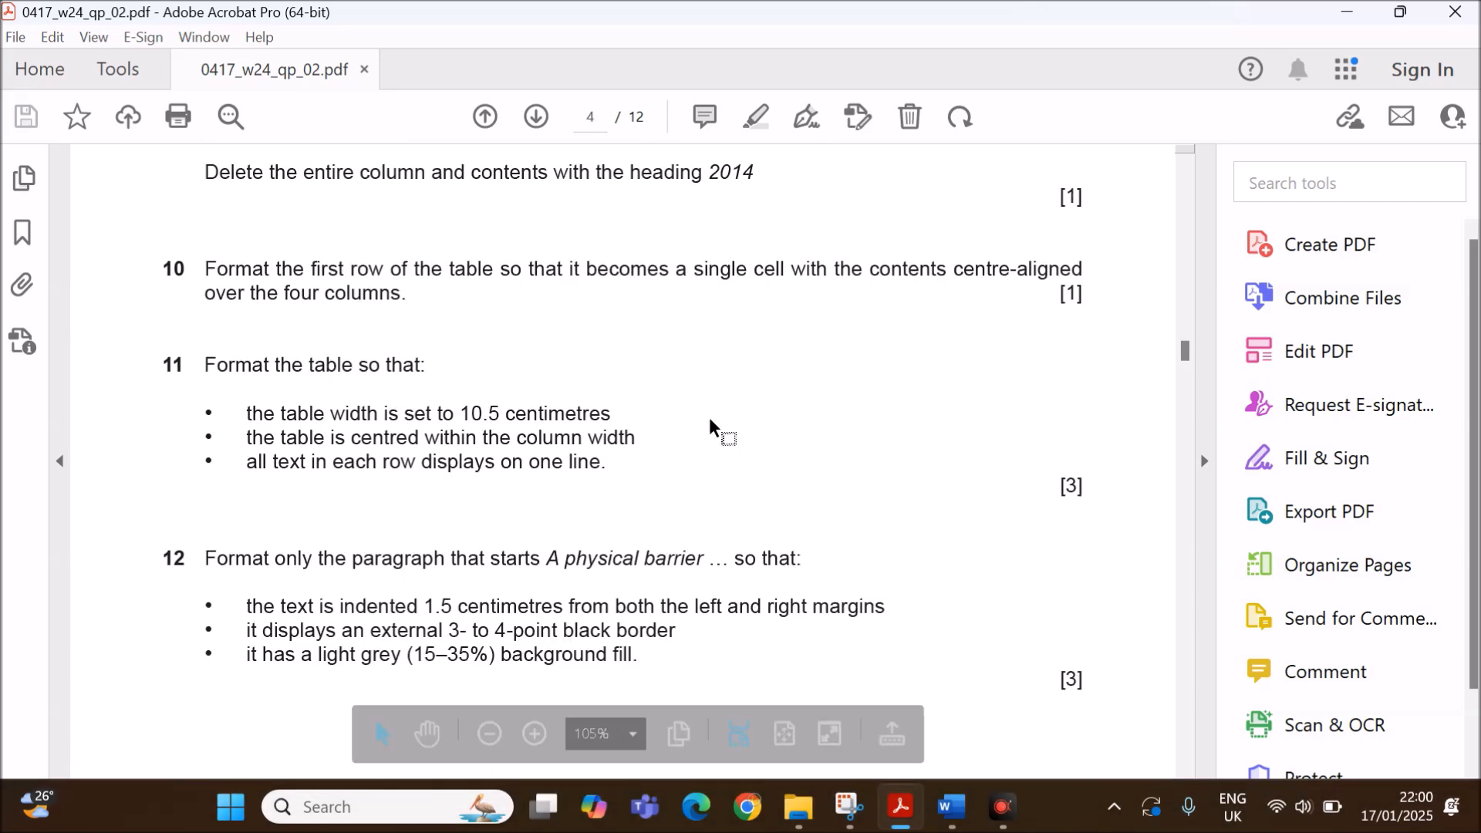